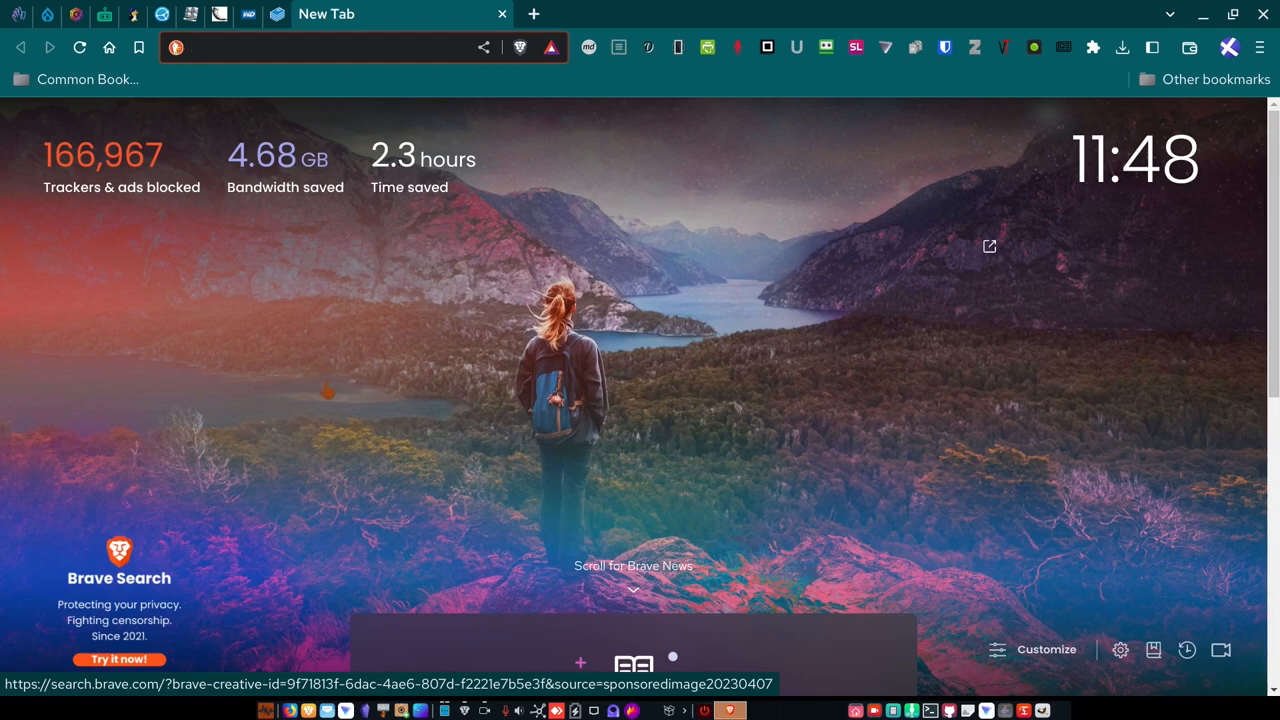
mouse_move(325, 391)
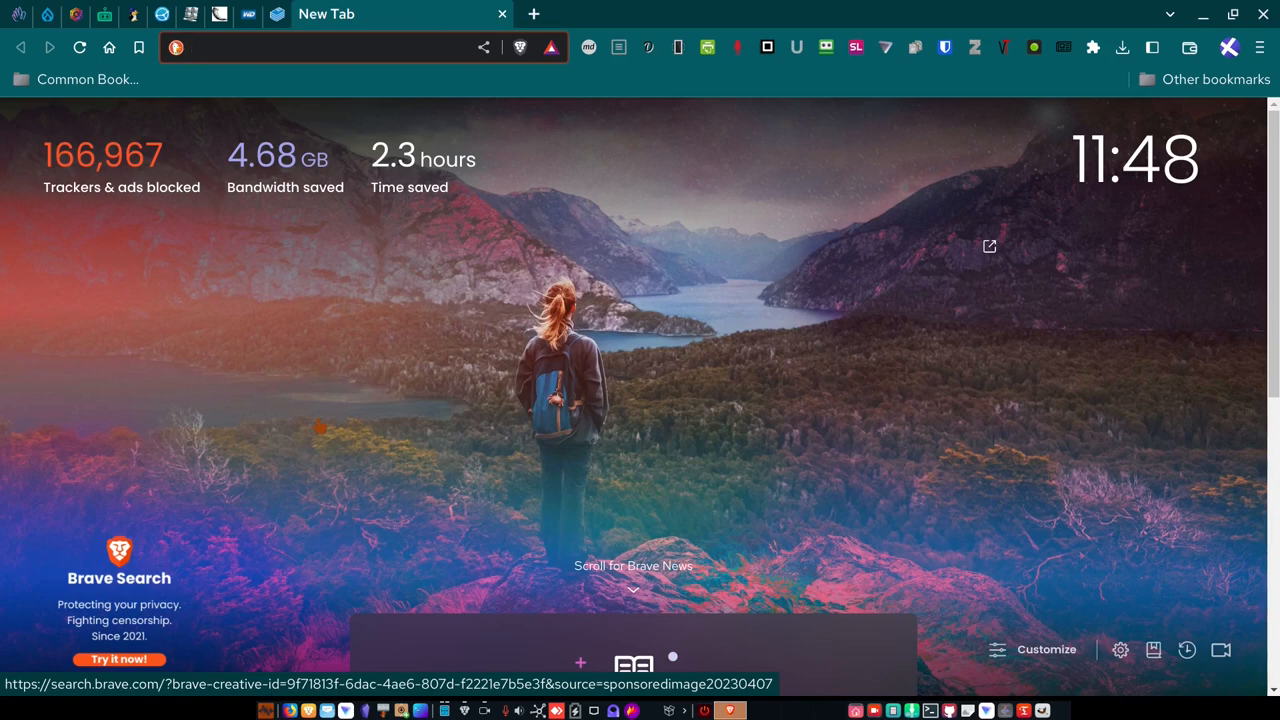
mouse_move(308, 461)
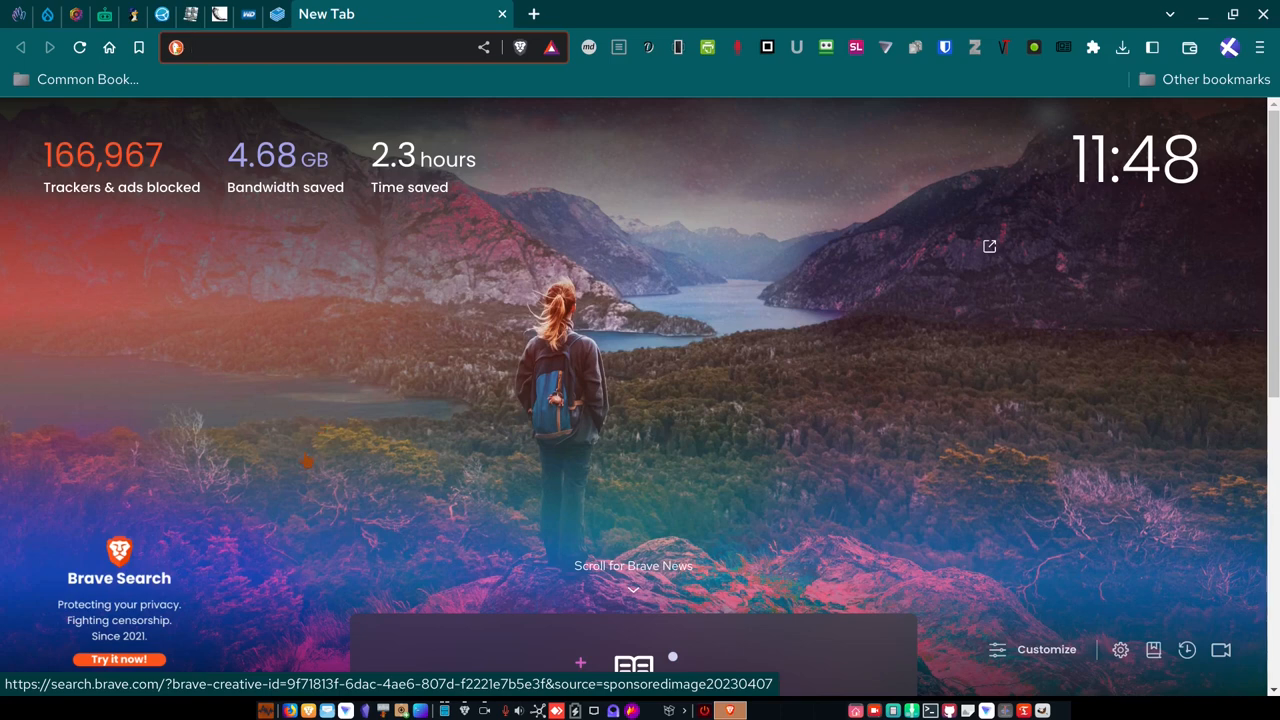
Open Nginx Proxy Manager's Proxy Hosts and scroll down to the orangehrm.dancalloway.com entry.
left_click(300, 47)
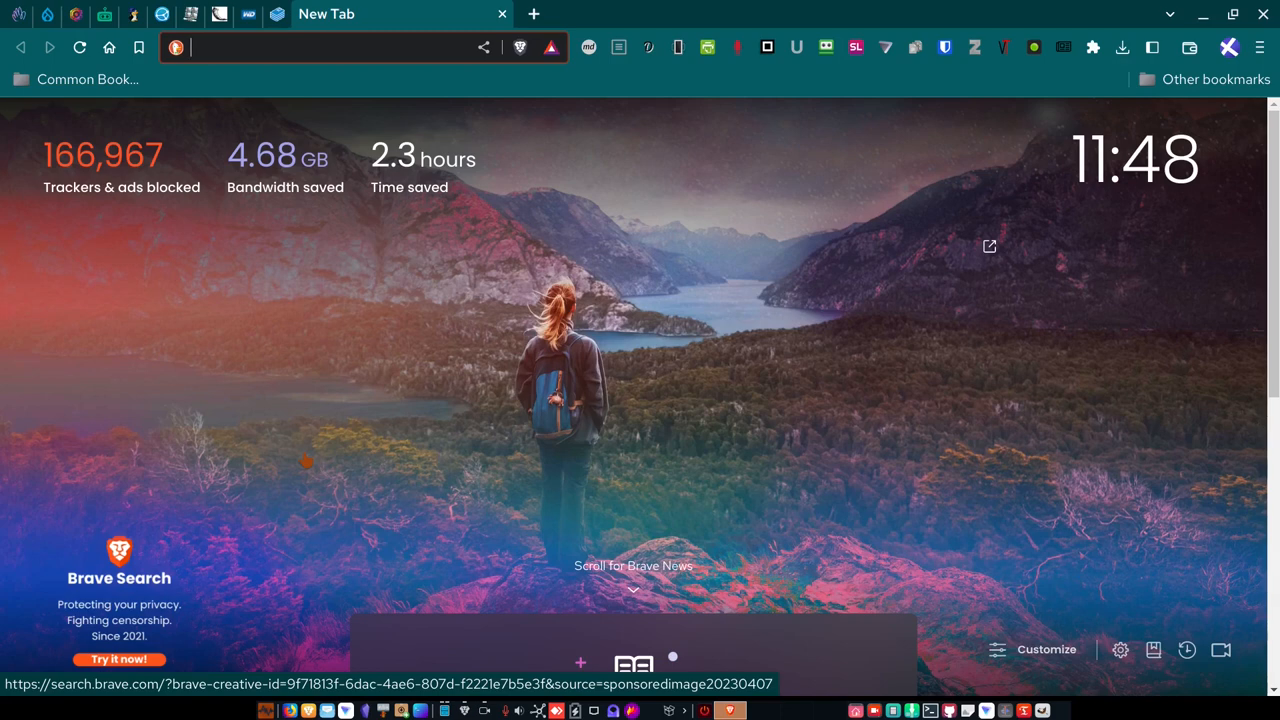
mouse_move(389, 295)
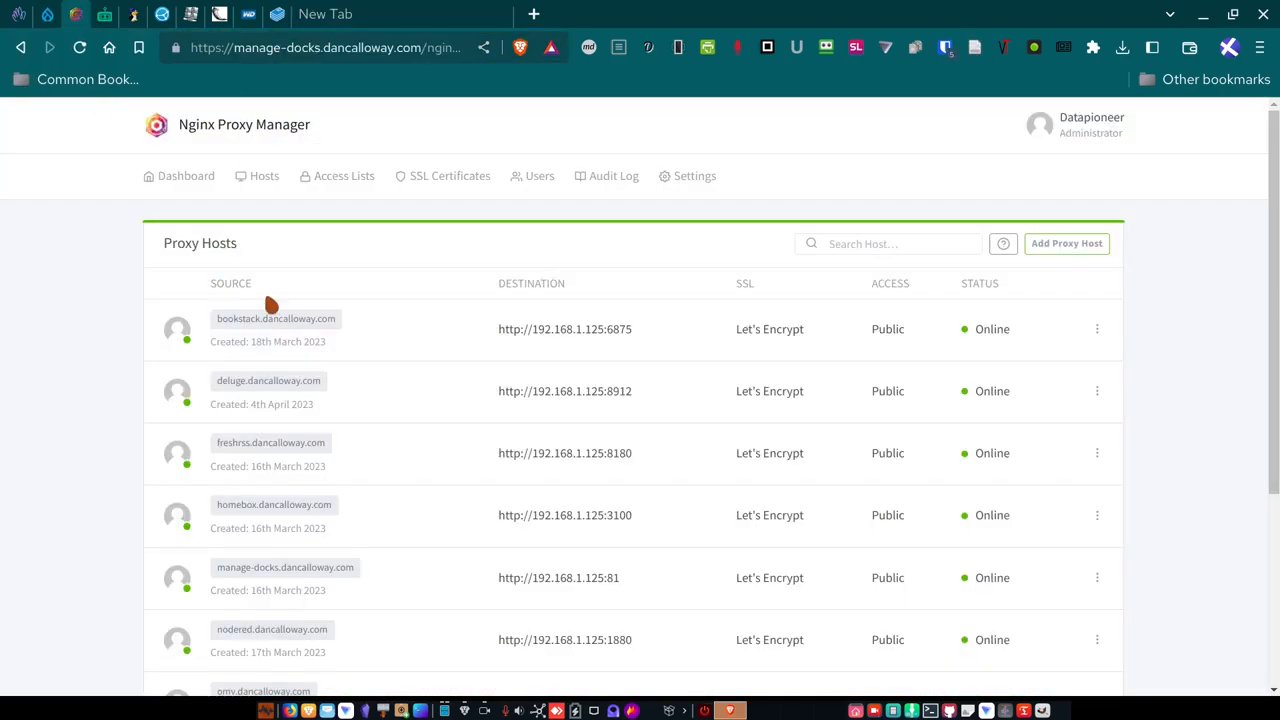
mouse_move(247, 137)
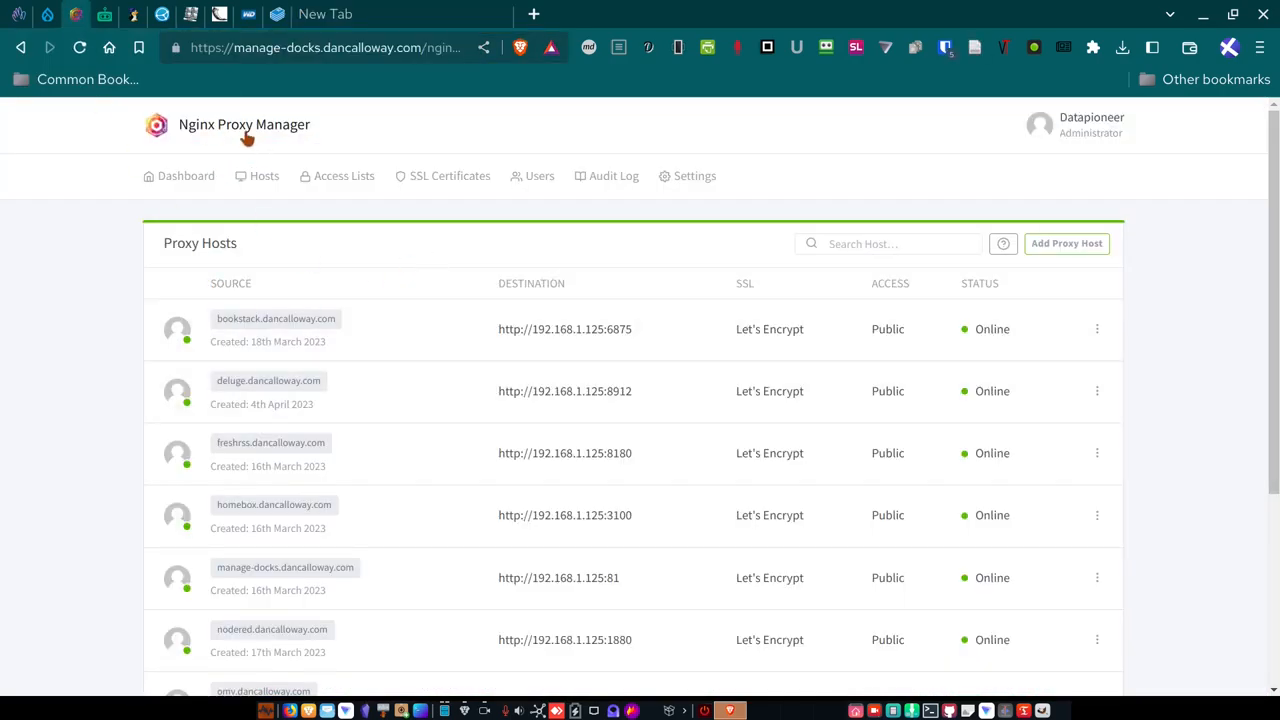
mouse_move(293, 133)
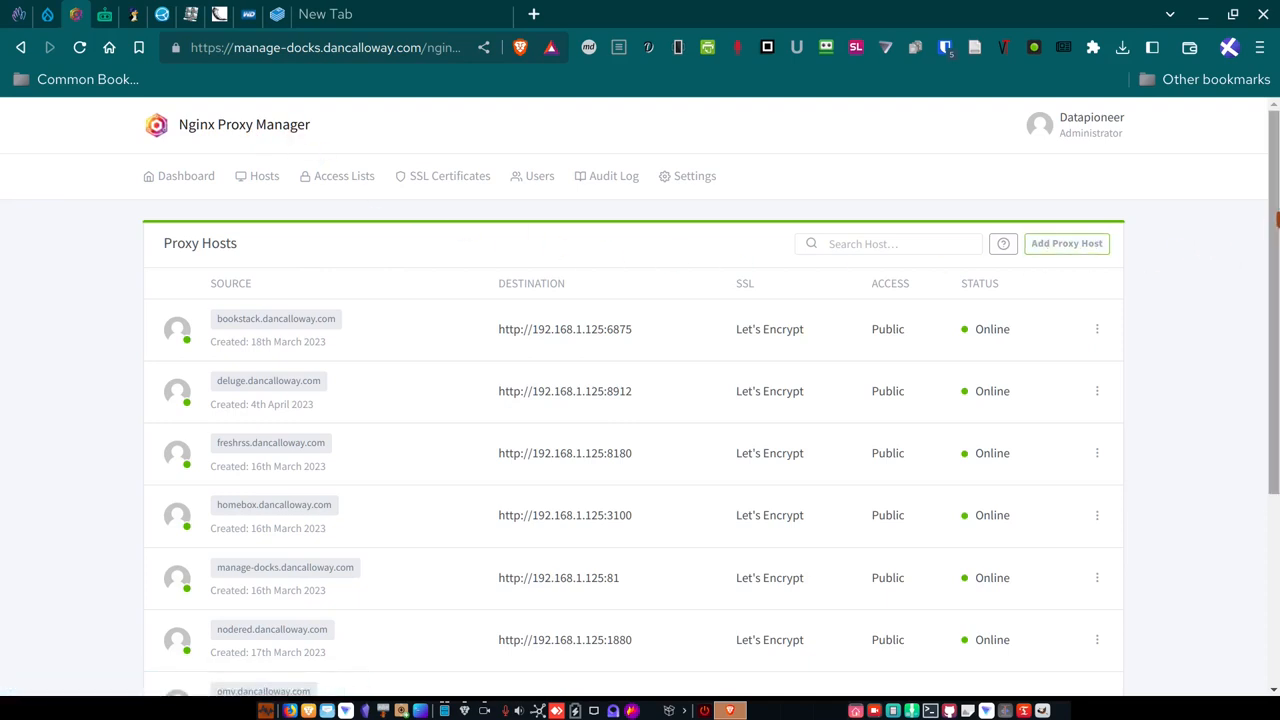
scroll("down", 3)
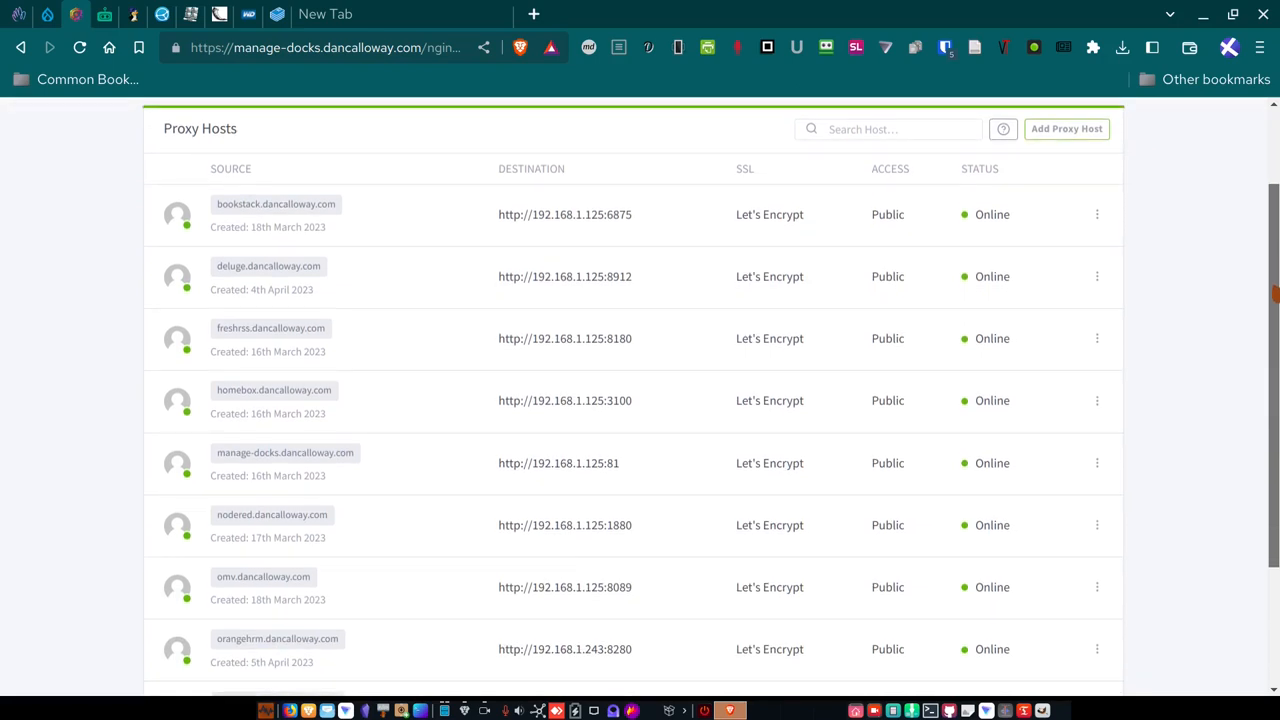
scroll("down", 3)
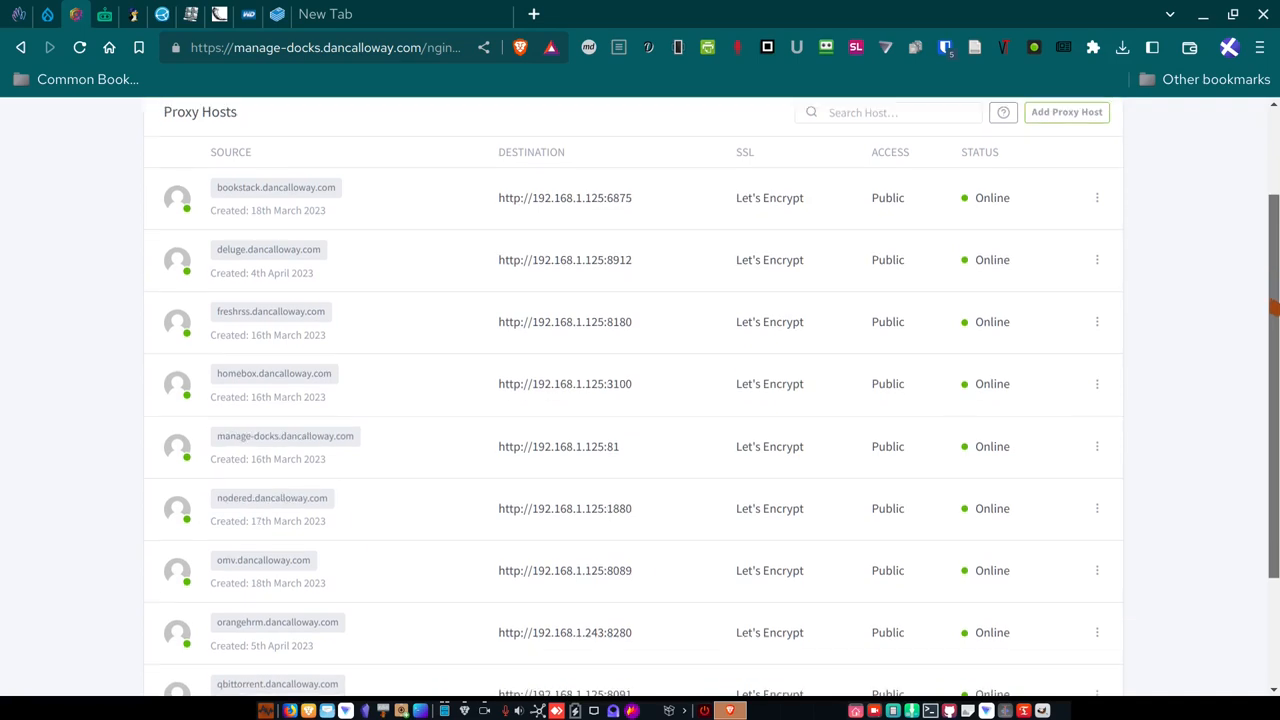
scroll("down", 3)
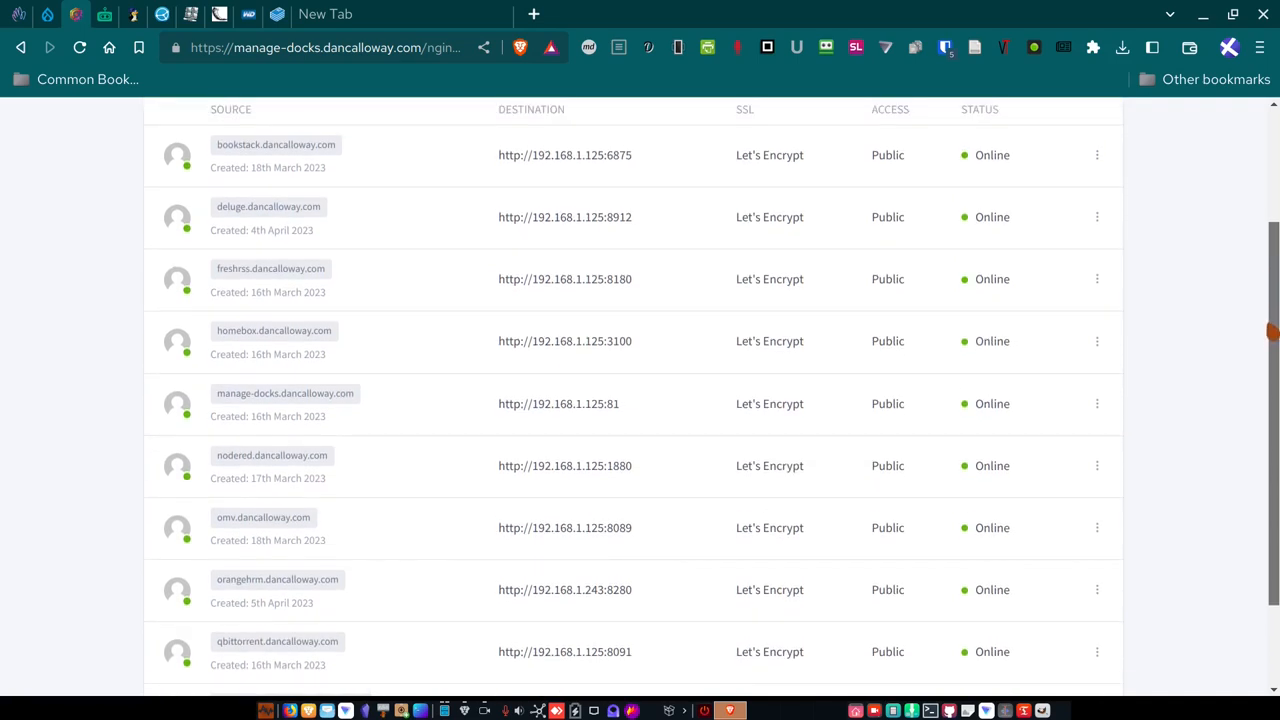
scroll("down", 3)
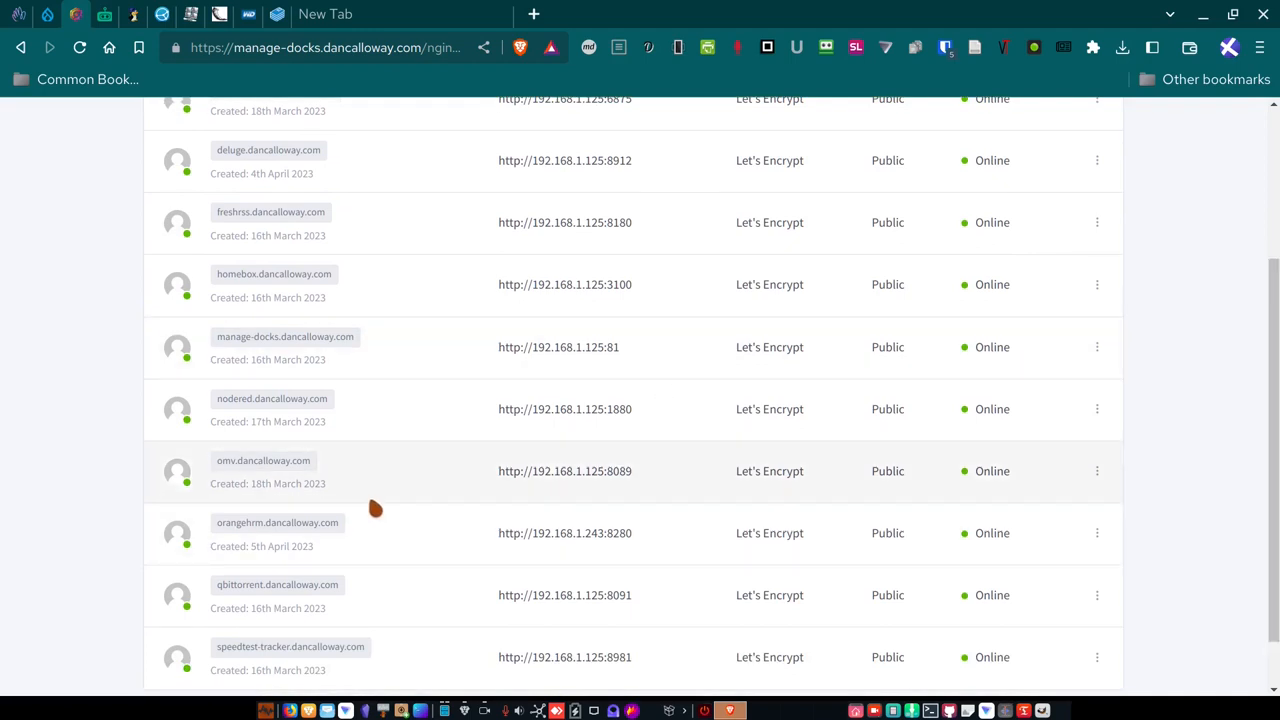
mouse_move(362, 498)
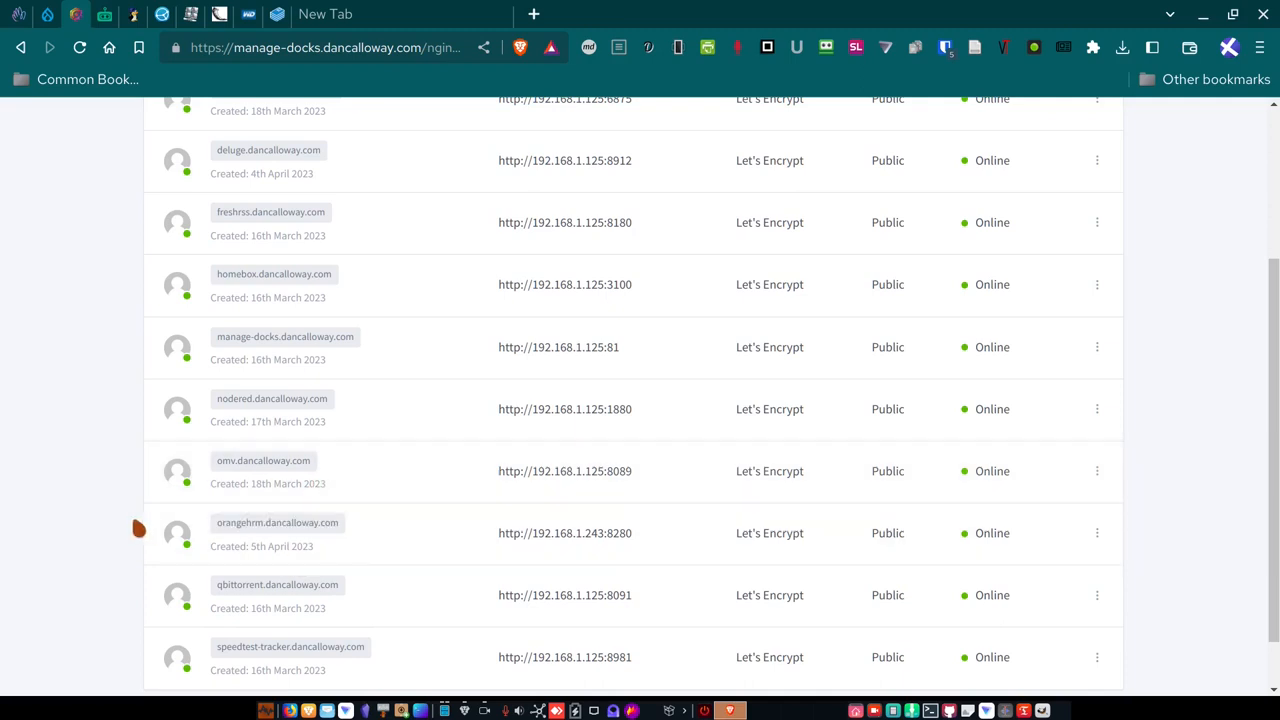
mouse_move(64, 528)
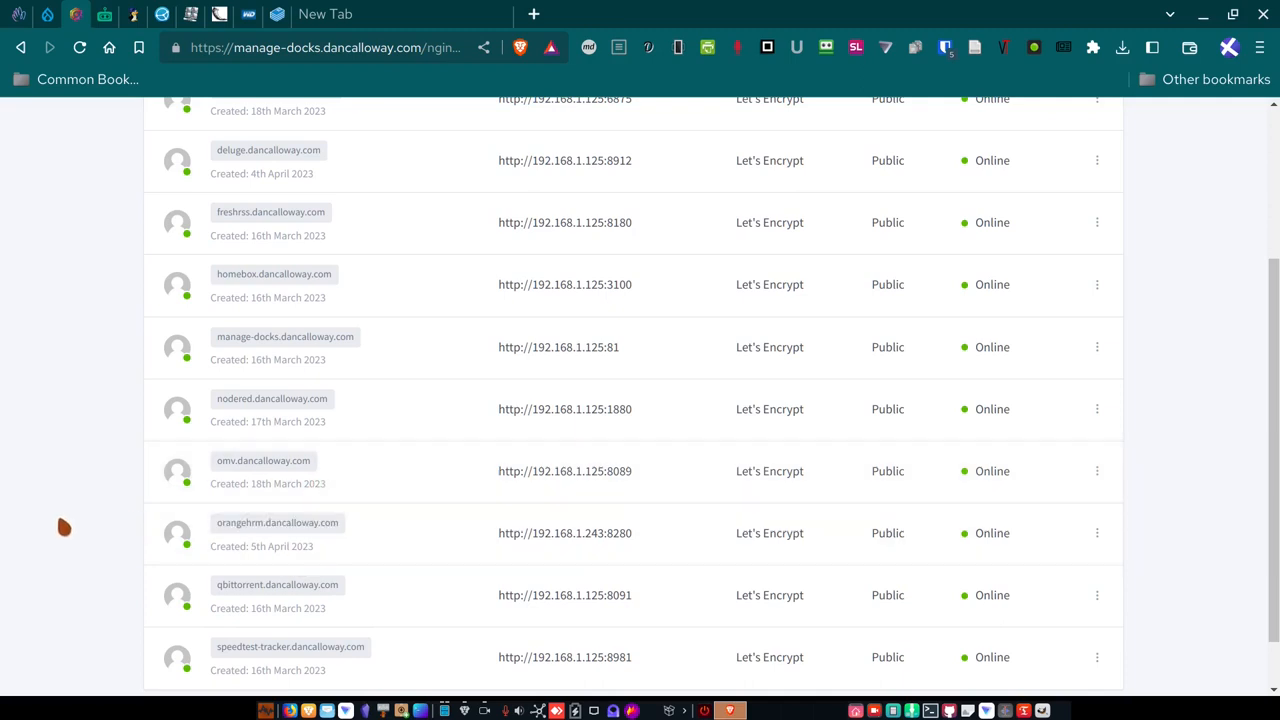
mouse_move(63, 525)
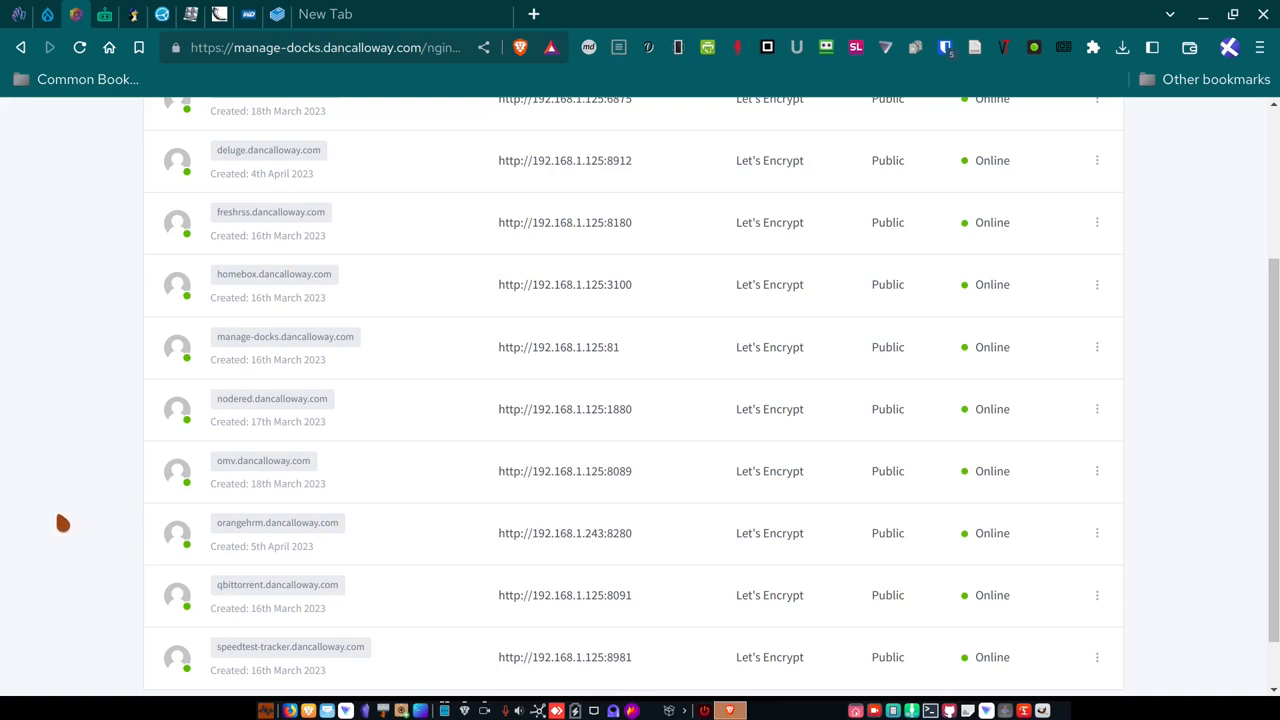
mouse_move(78, 520)
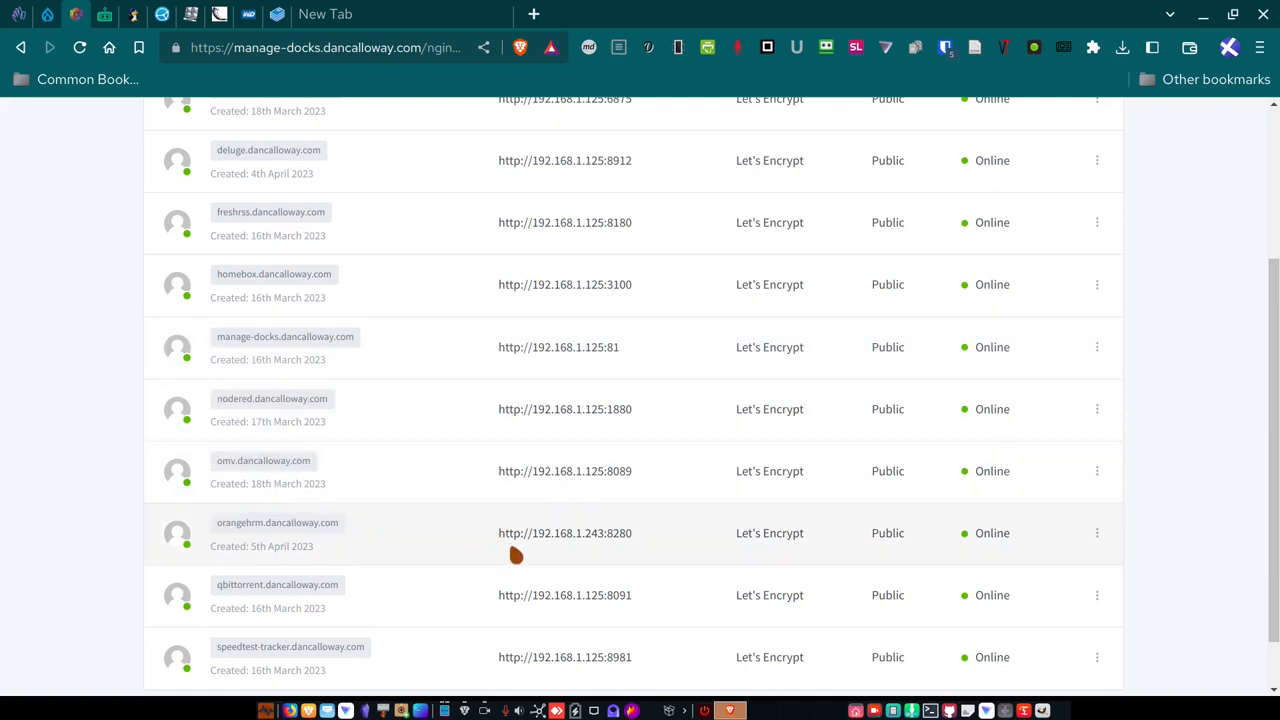
mouse_move(549, 540)
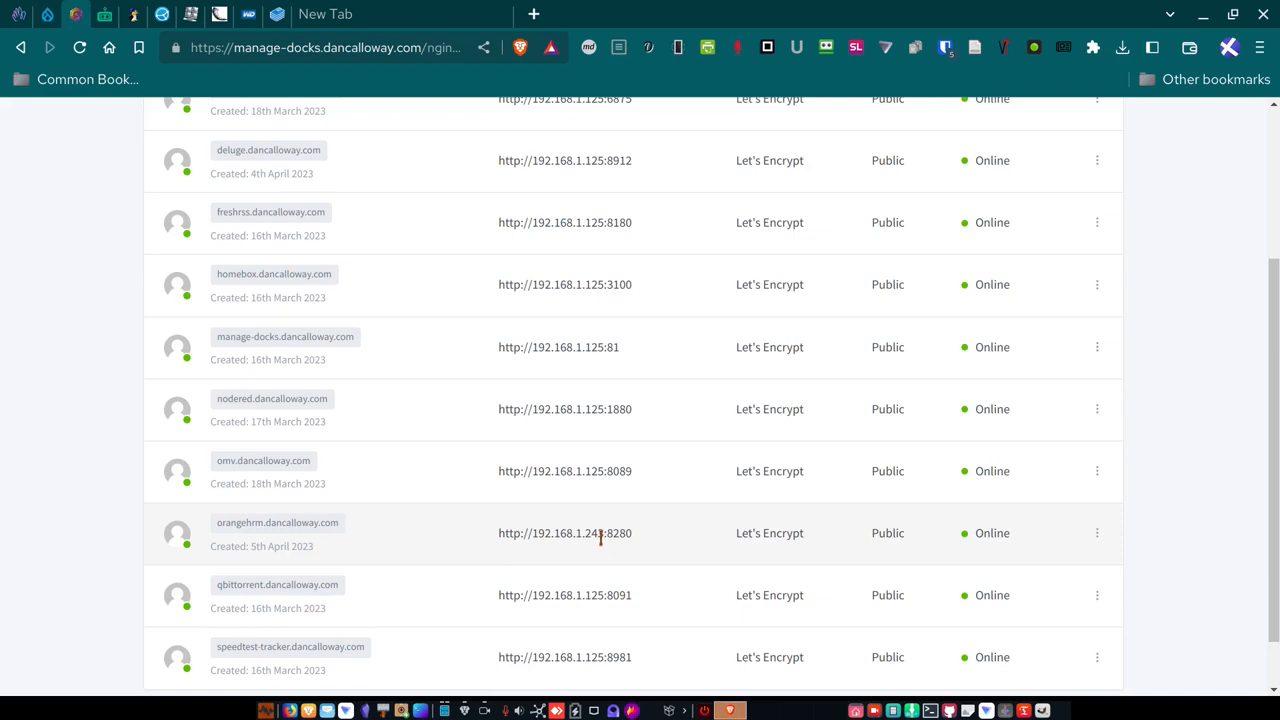
mouse_move(737, 533)
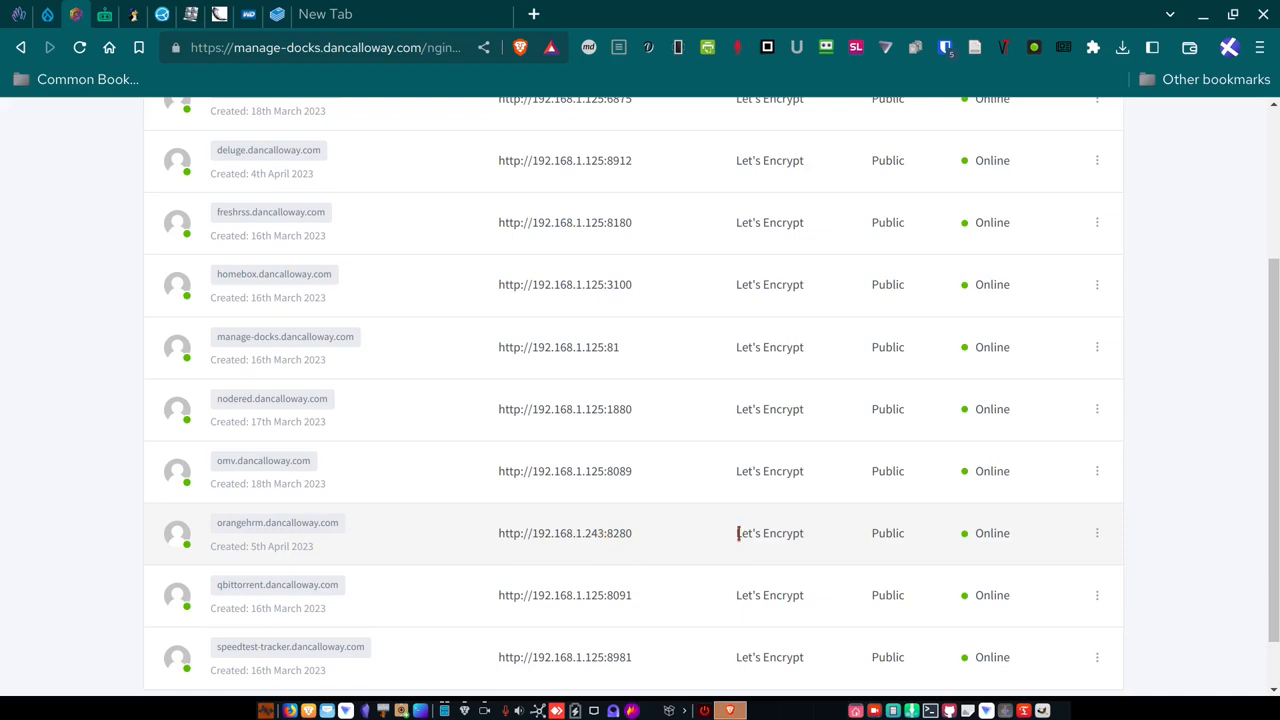
mouse_move(818, 543)
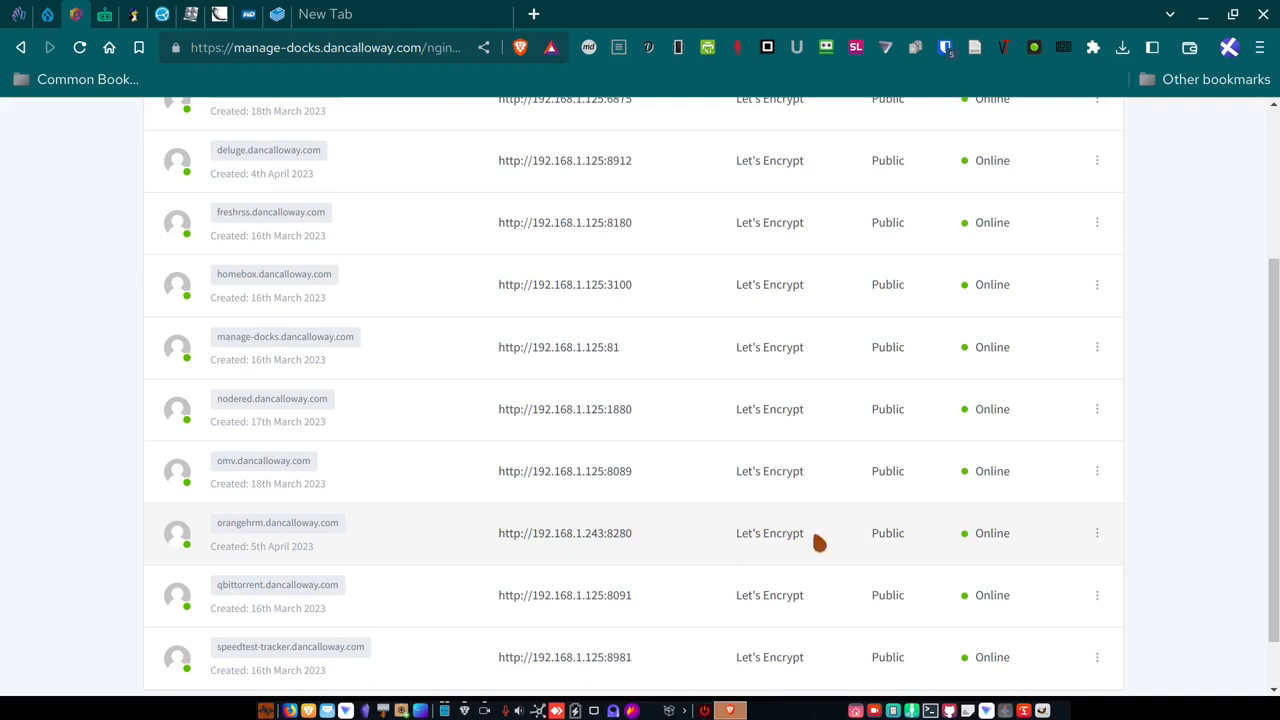
mouse_move(812, 553)
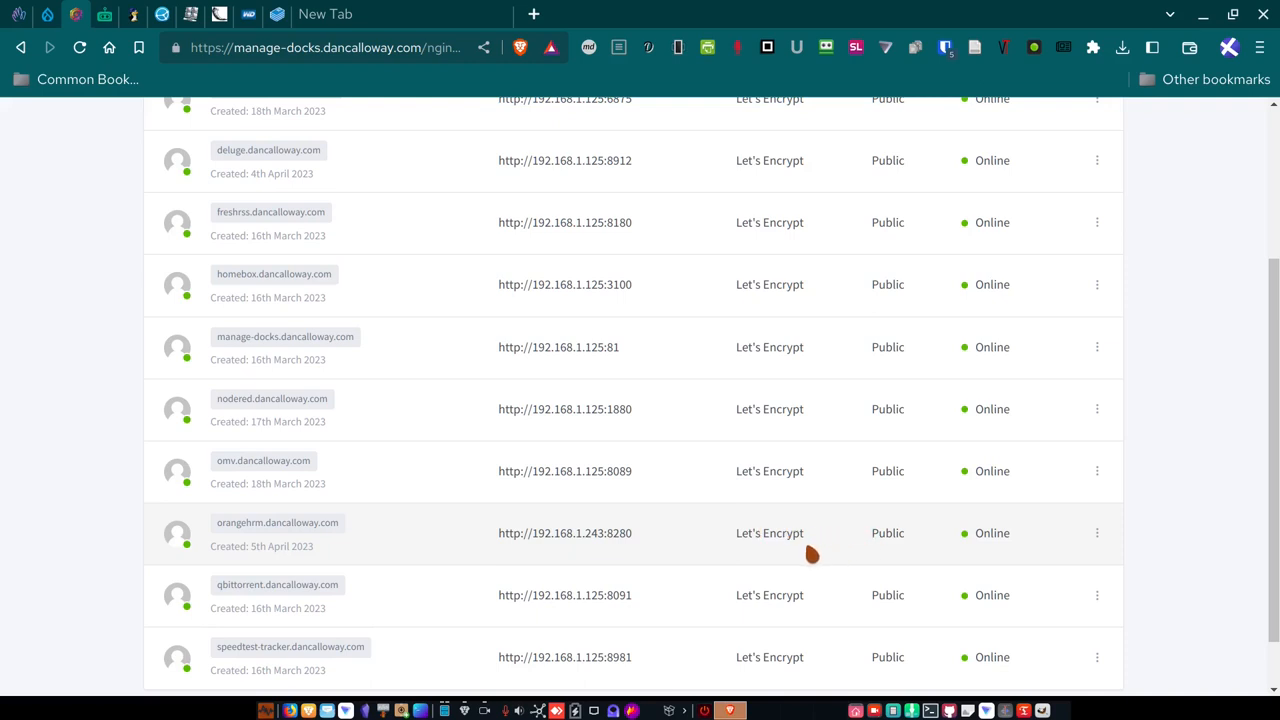
mouse_move(254, 546)
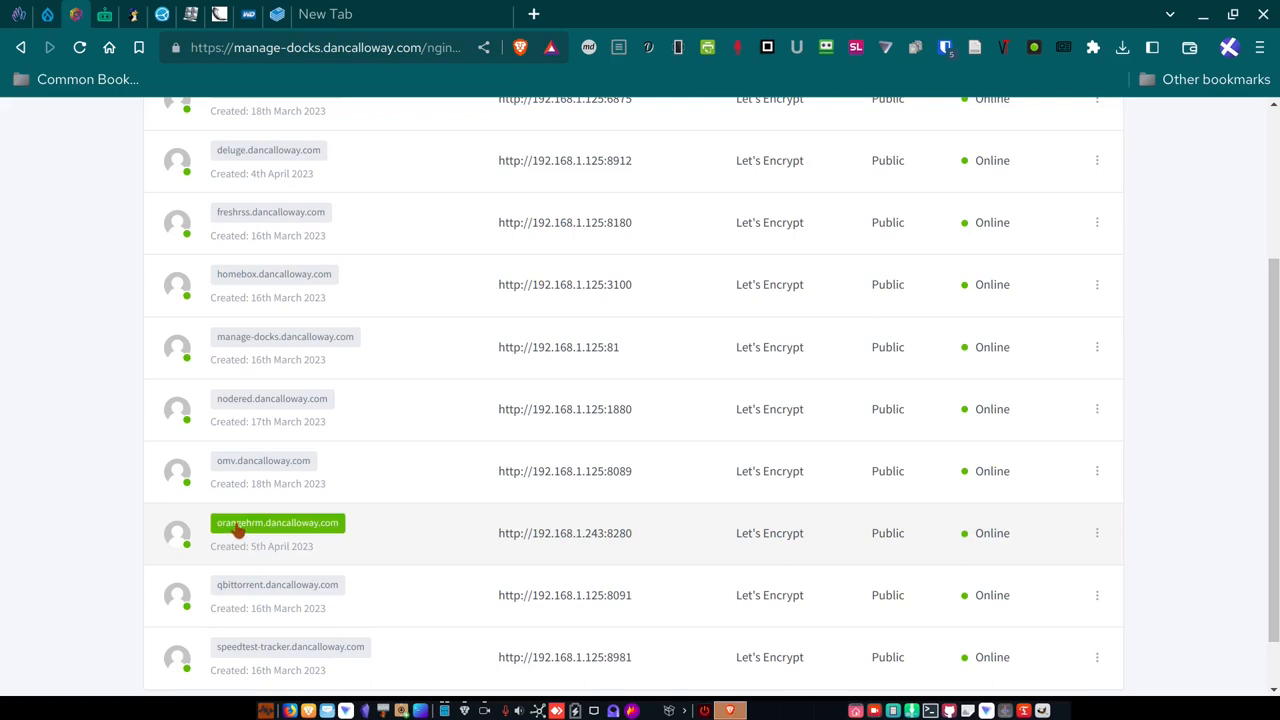
Load the orangehrm.dancalloway.com site and wait for its OS 5.3 login page.
left_click(277, 523)
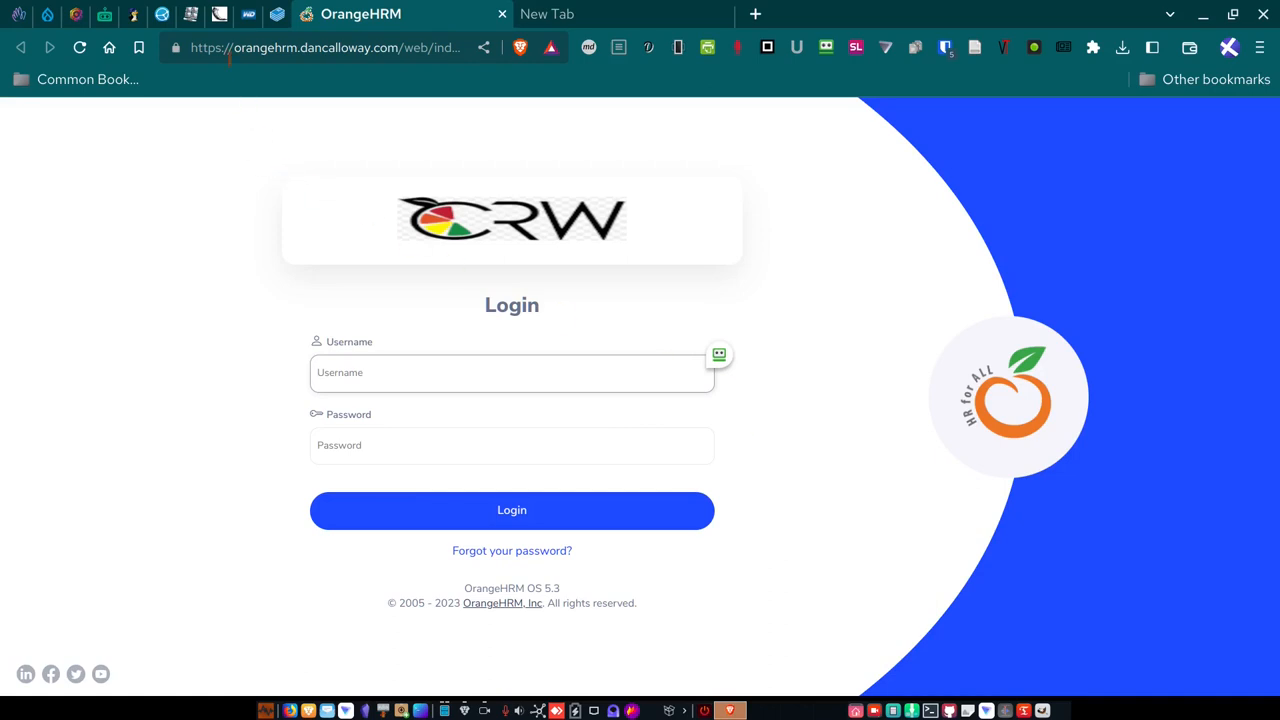
left_click(512, 372)
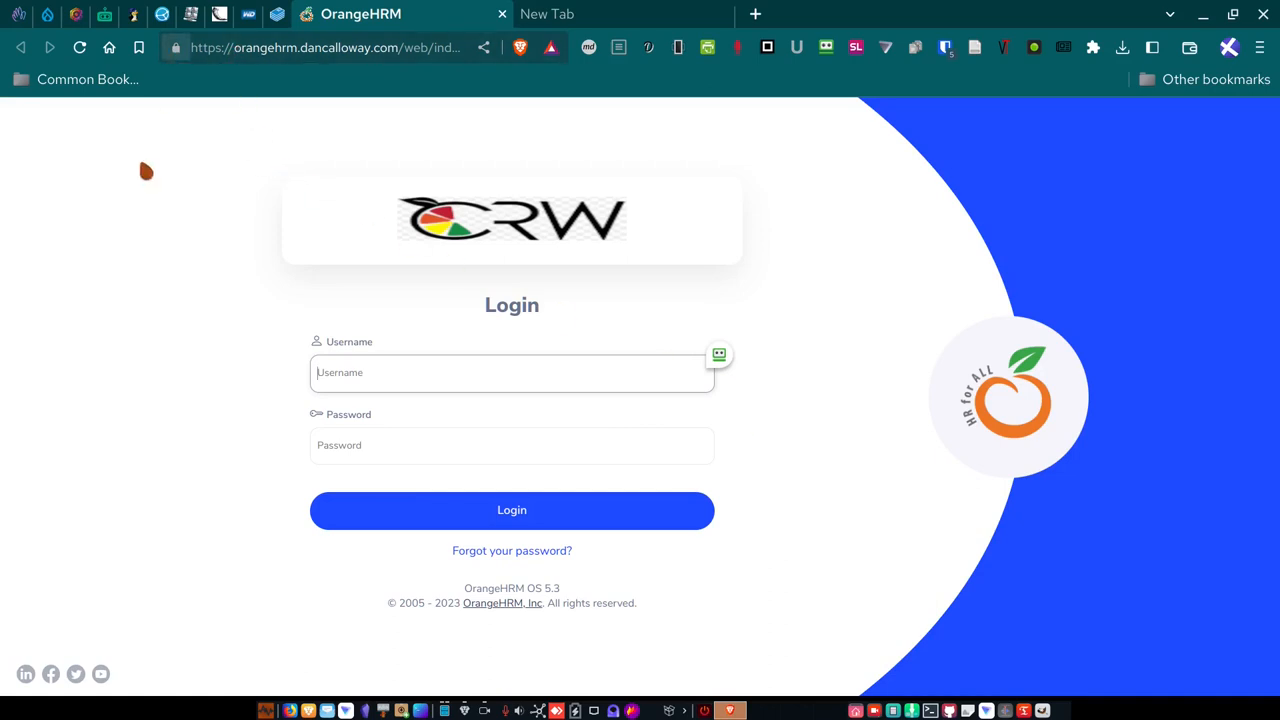
mouse_move(116, 365)
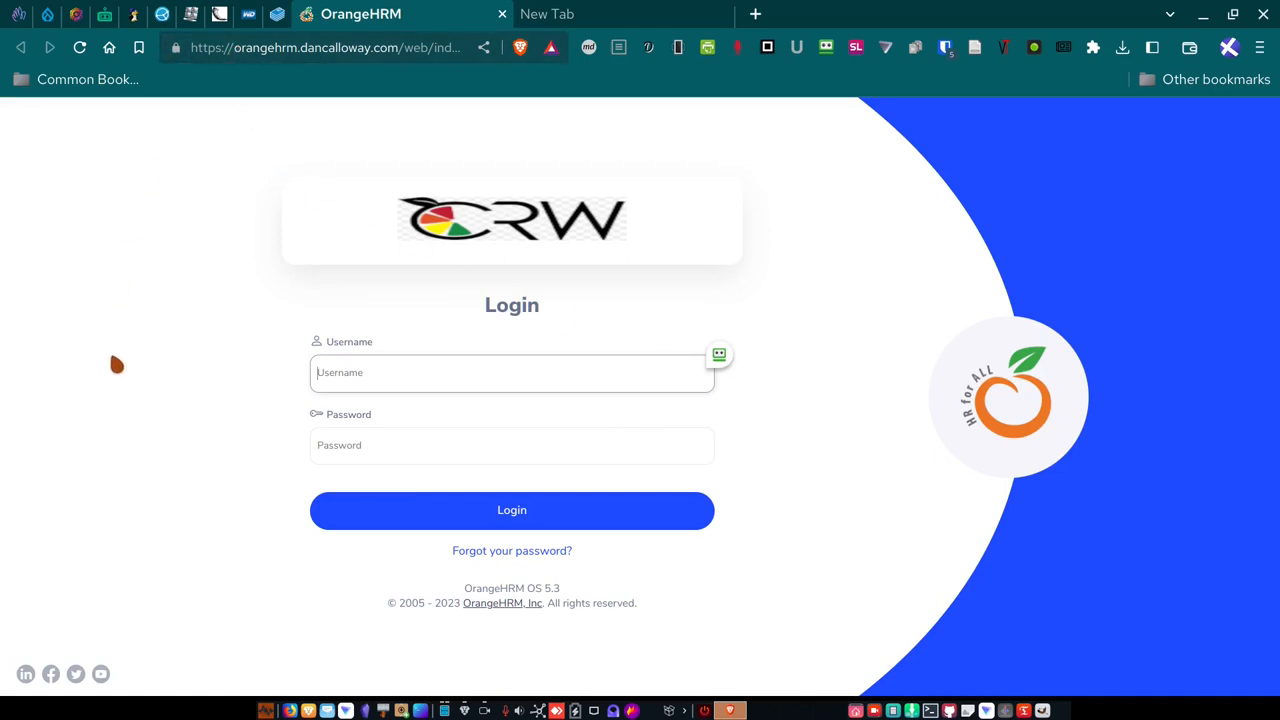
mouse_move(457, 283)
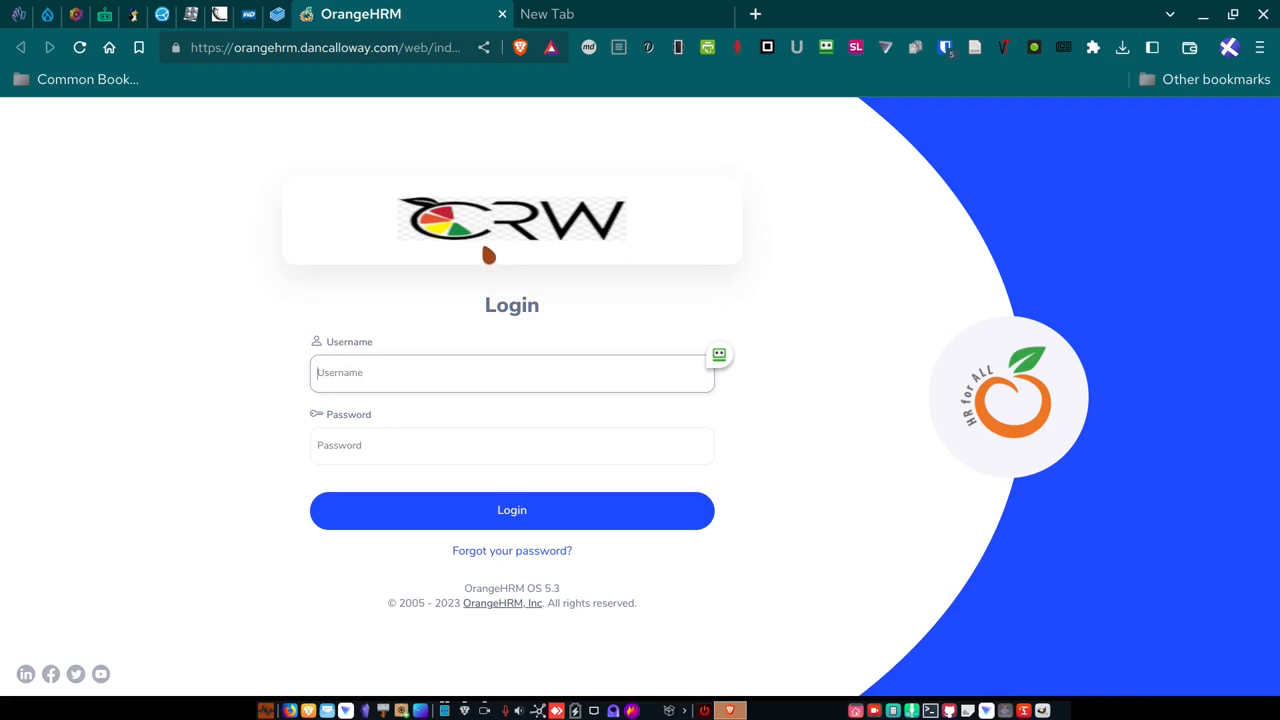
mouse_move(803, 322)
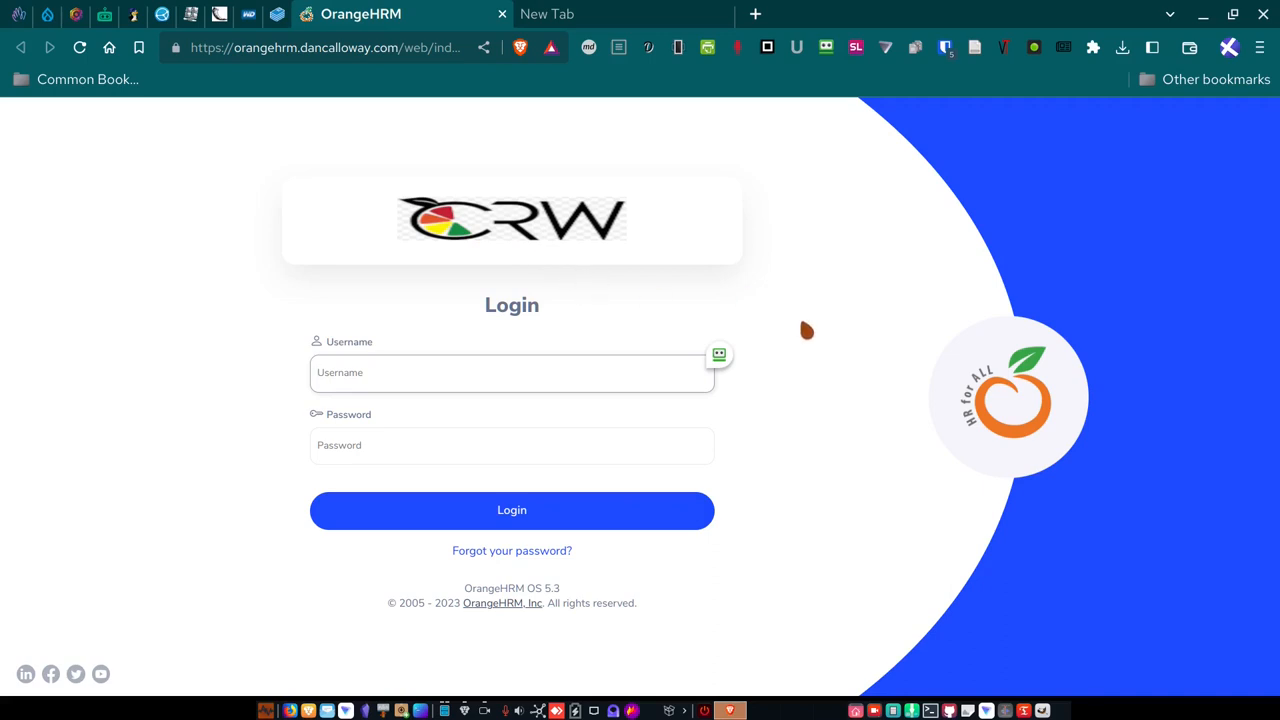
left_click(512, 372)
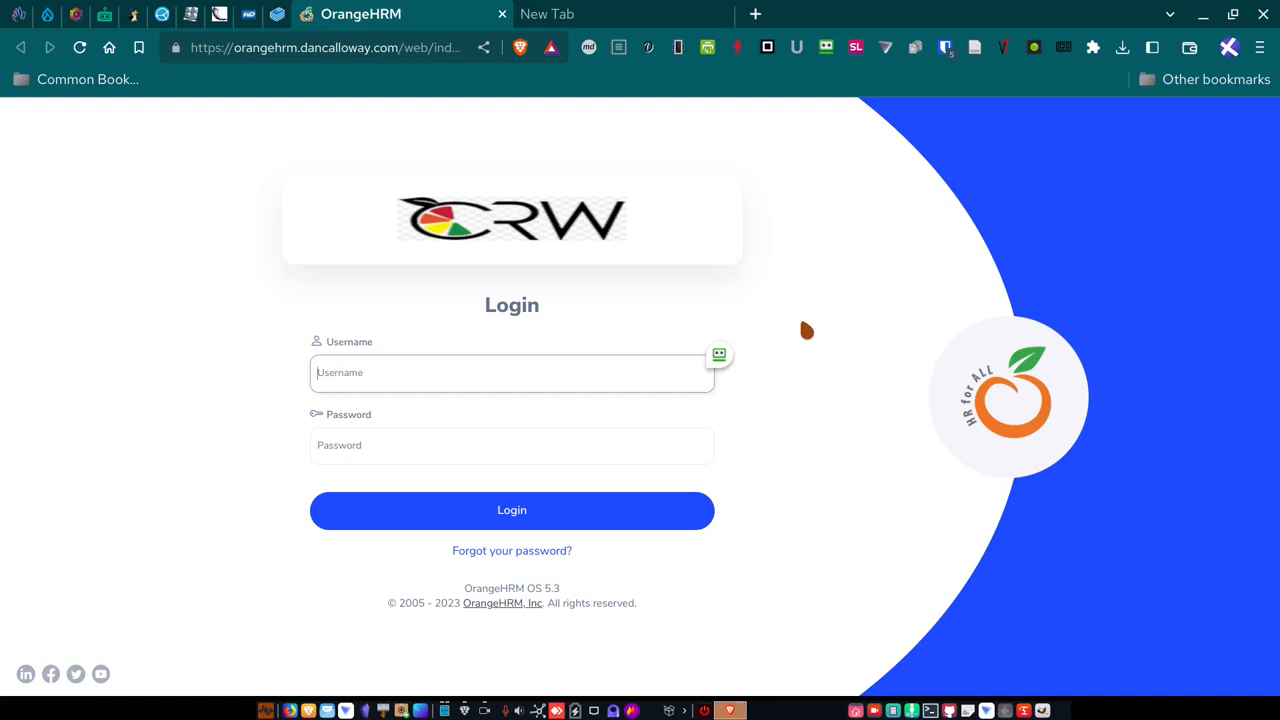
left_click(511, 372)
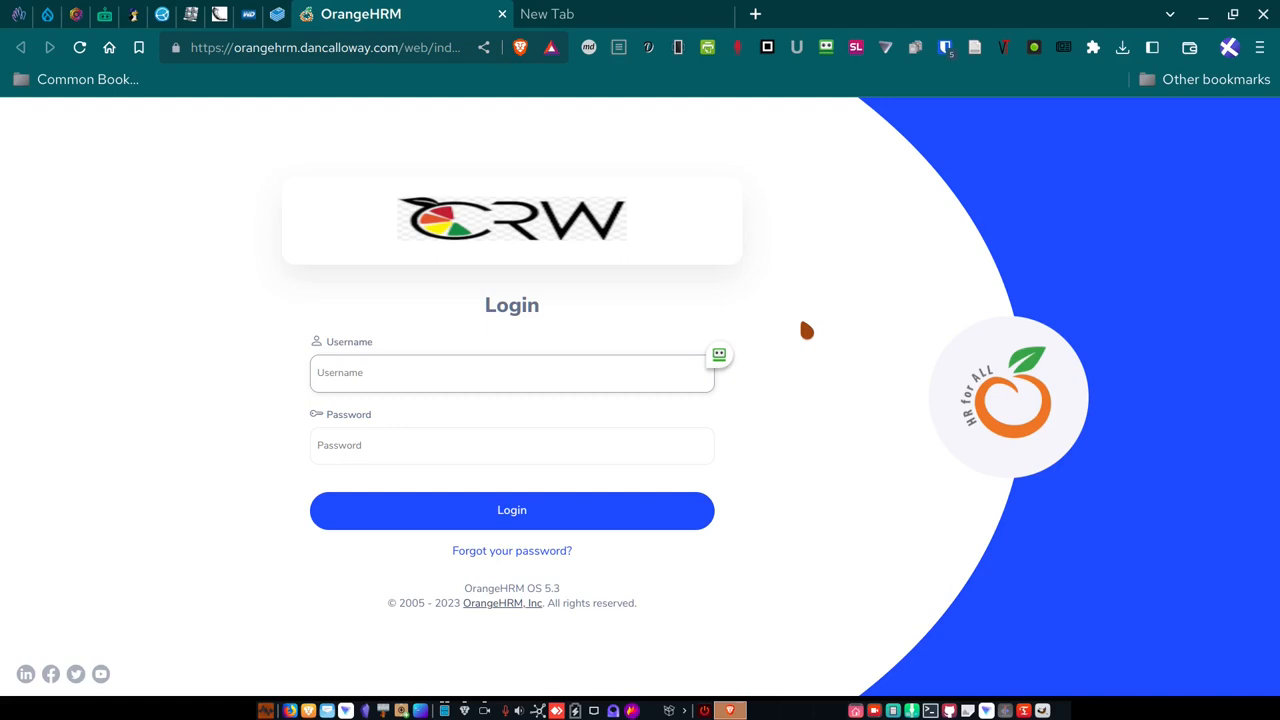
left_click(511, 372)
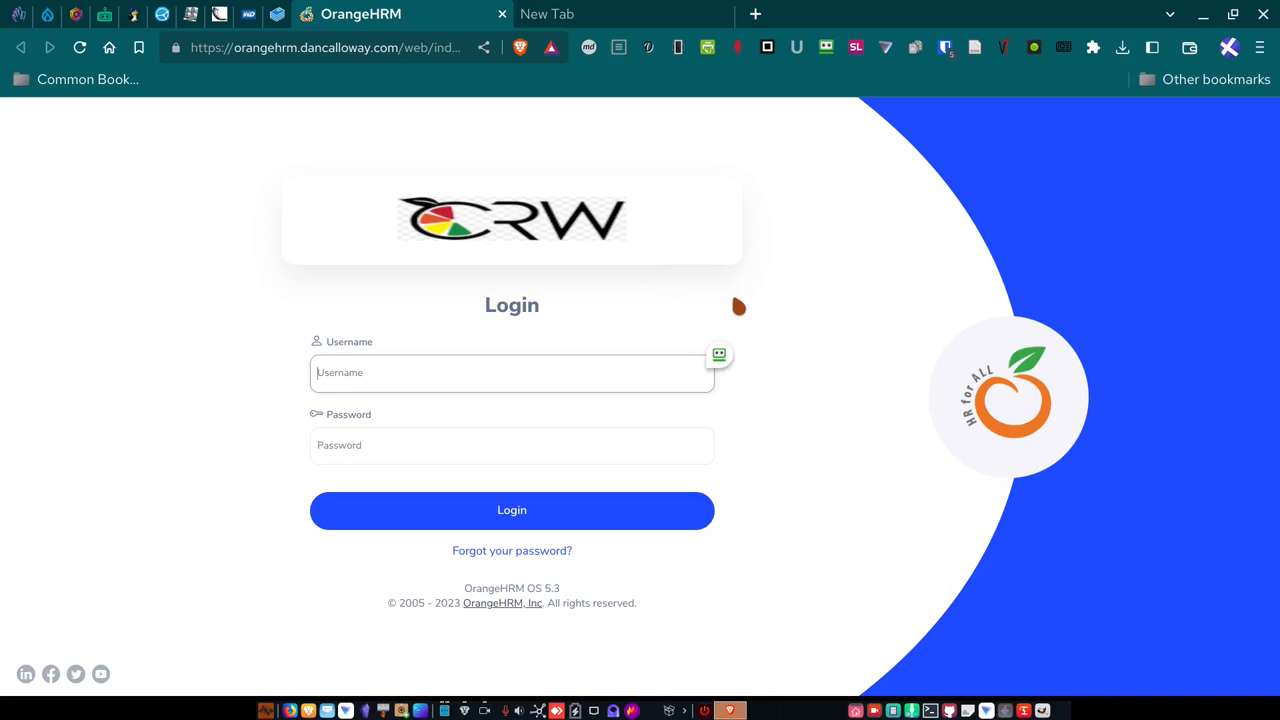
mouse_move(685, 318)
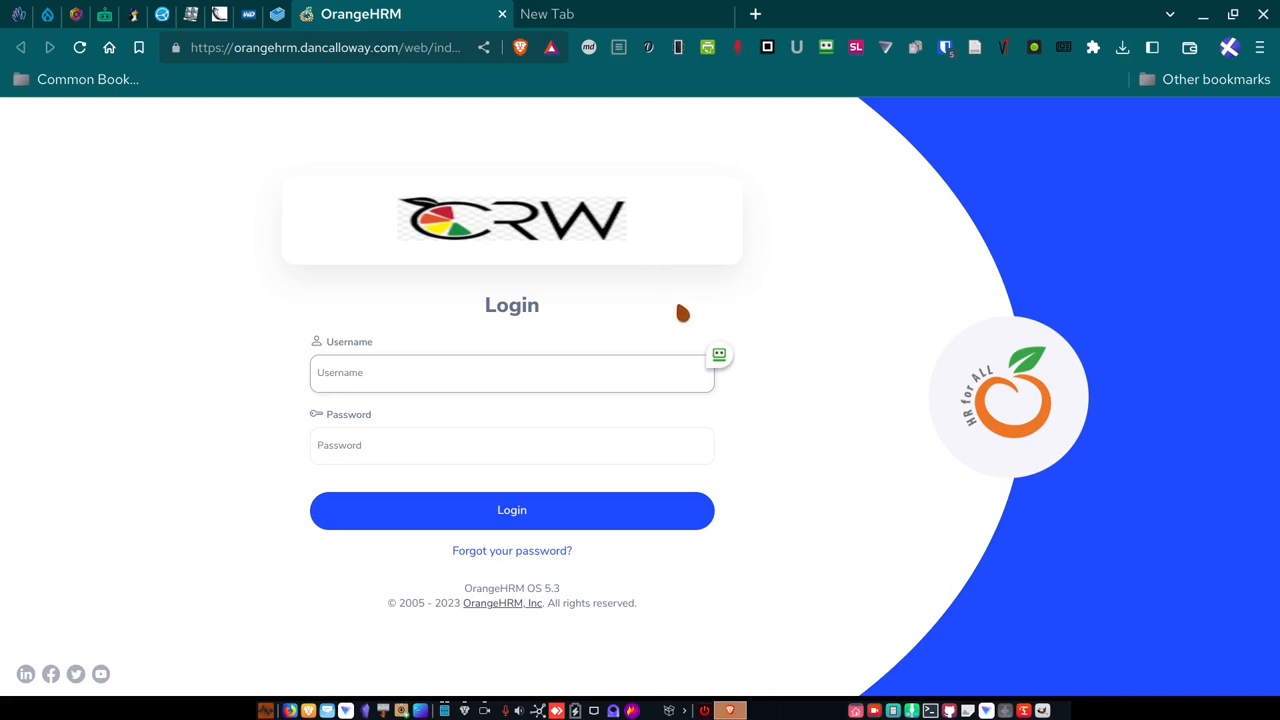
left_click(511, 372)
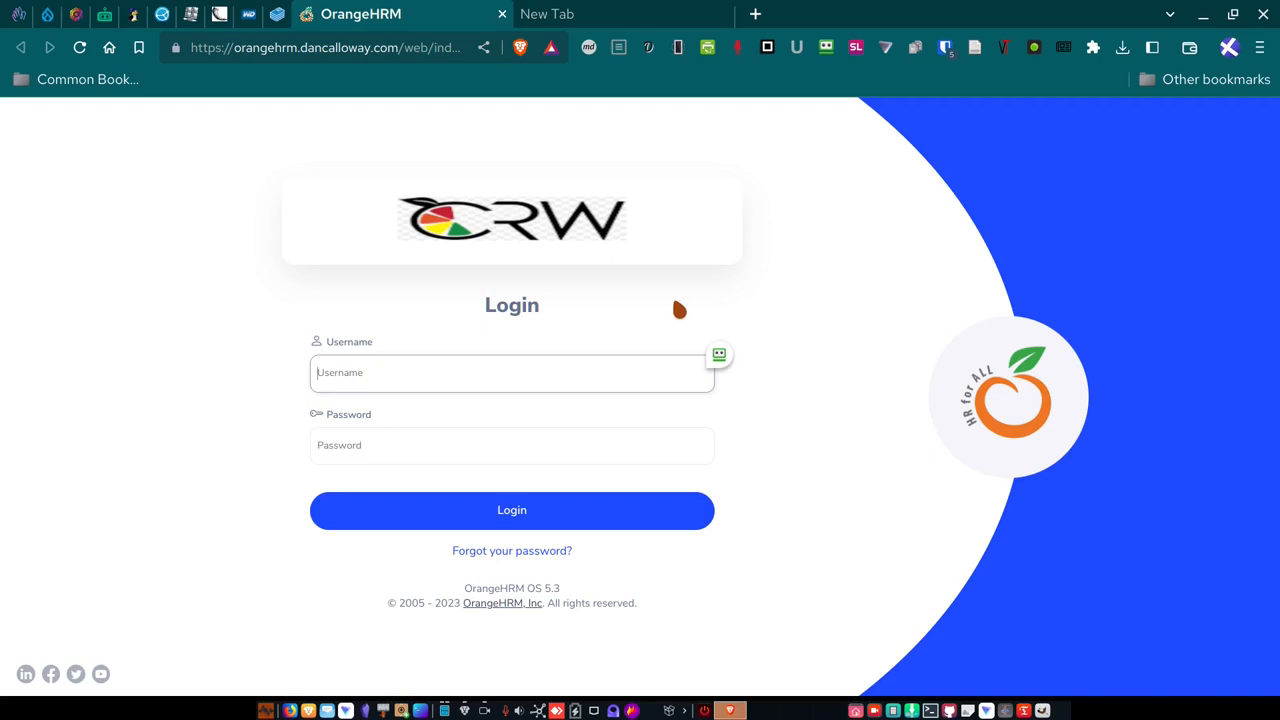
mouse_move(635, 320)
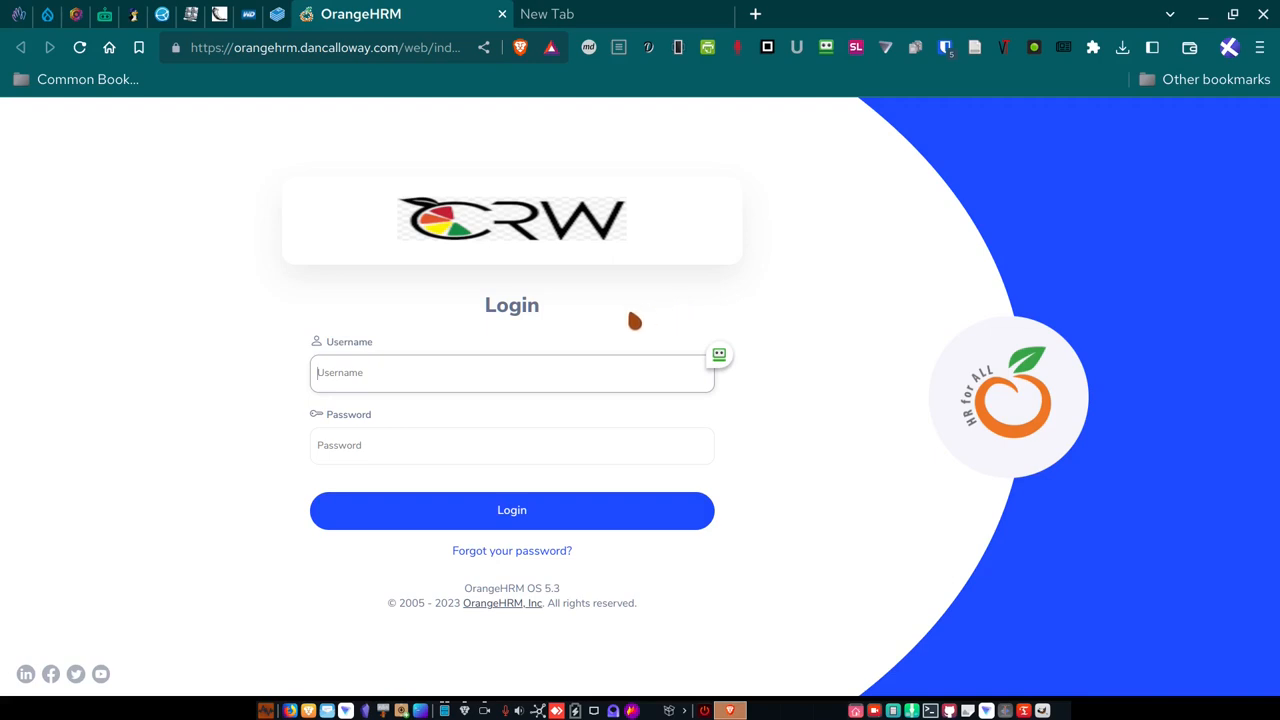
mouse_move(635, 318)
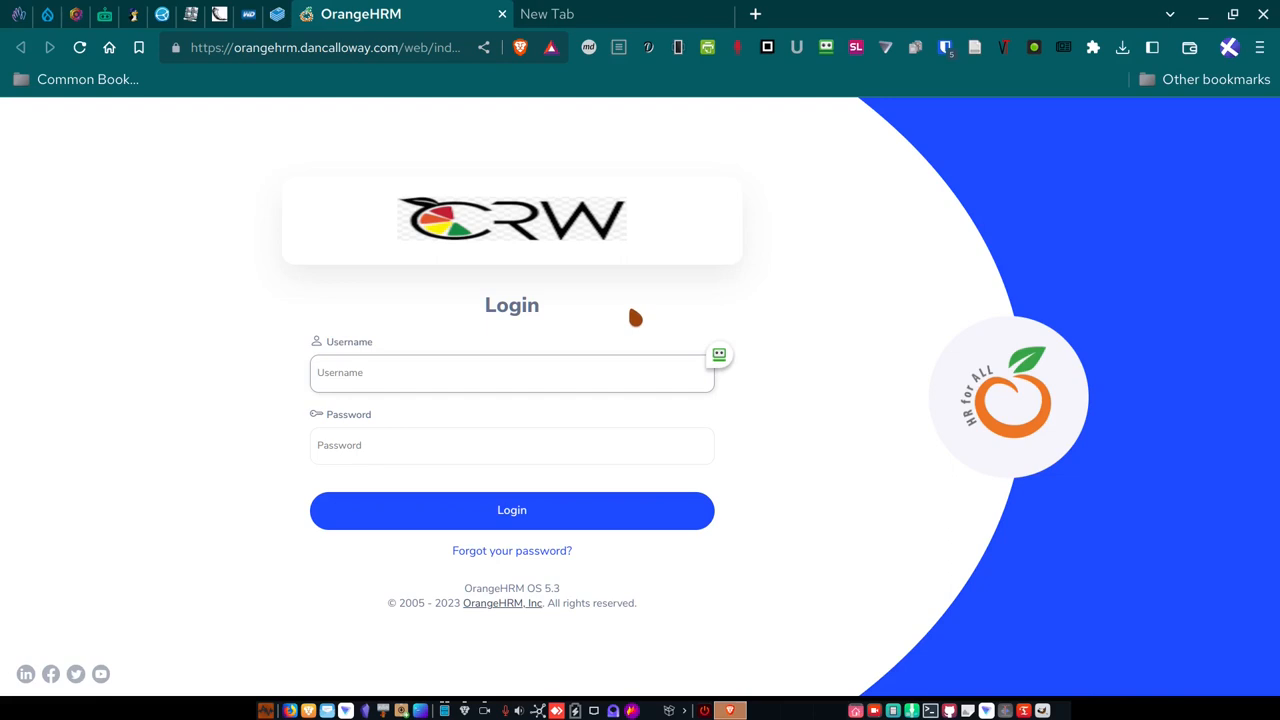
left_click(512, 372)
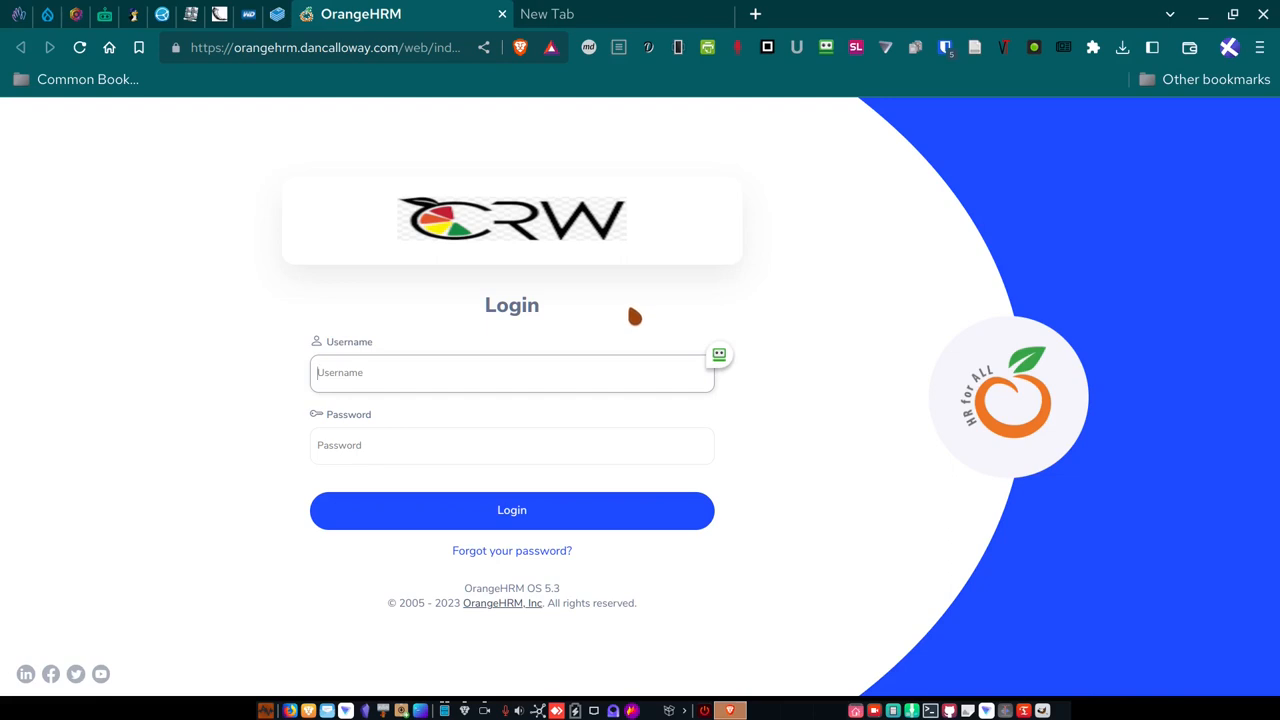
Log in as the administrator using the saved autofill credentials.
left_click(511, 372)
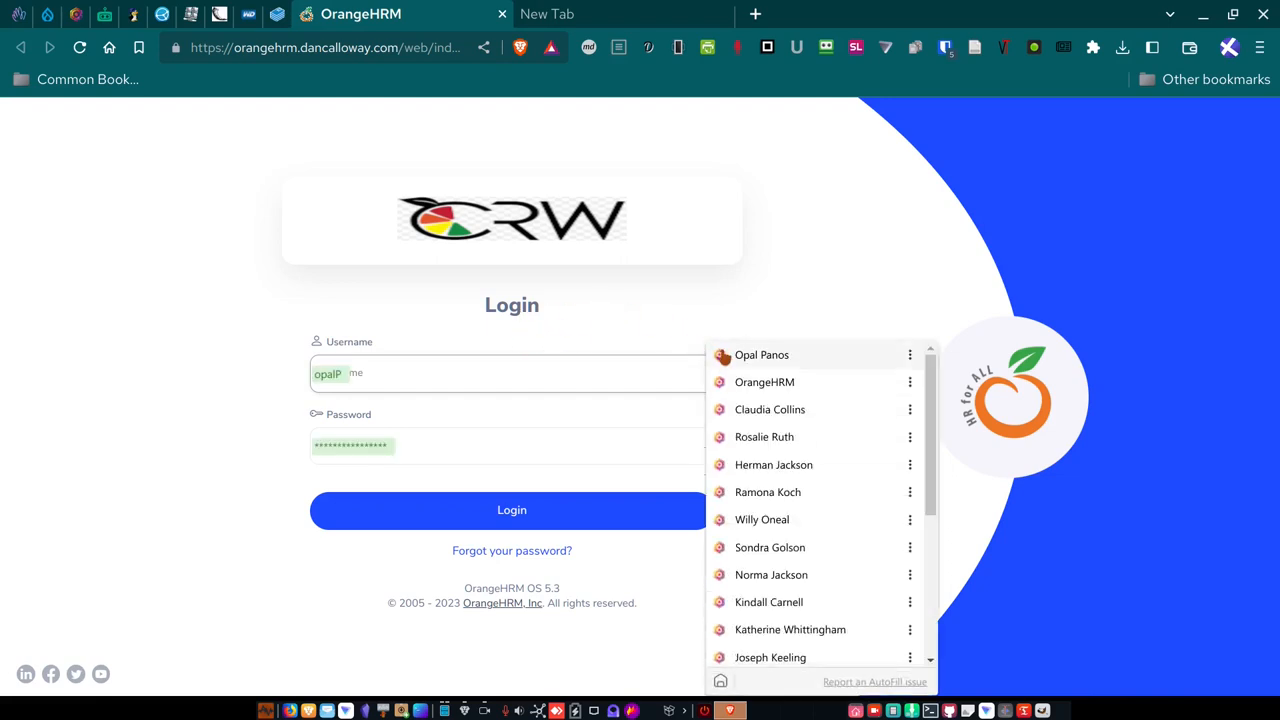
left_click(764, 382)
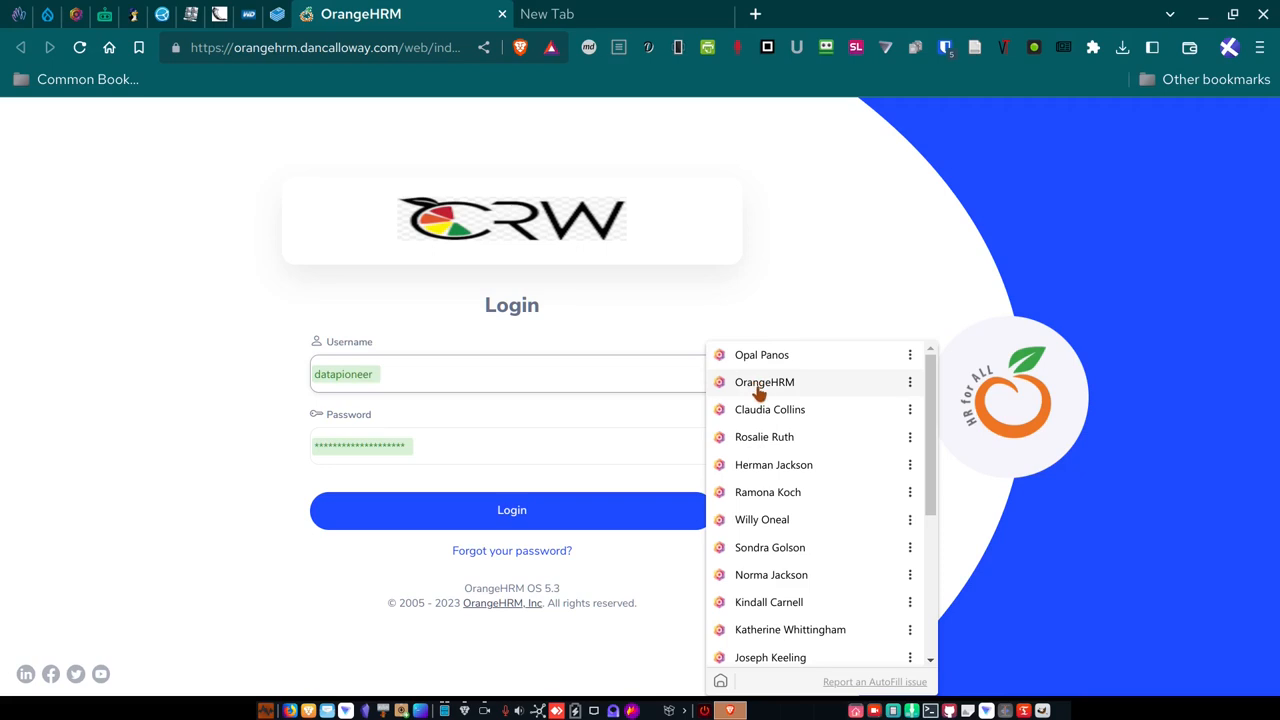
left_click(511, 510)
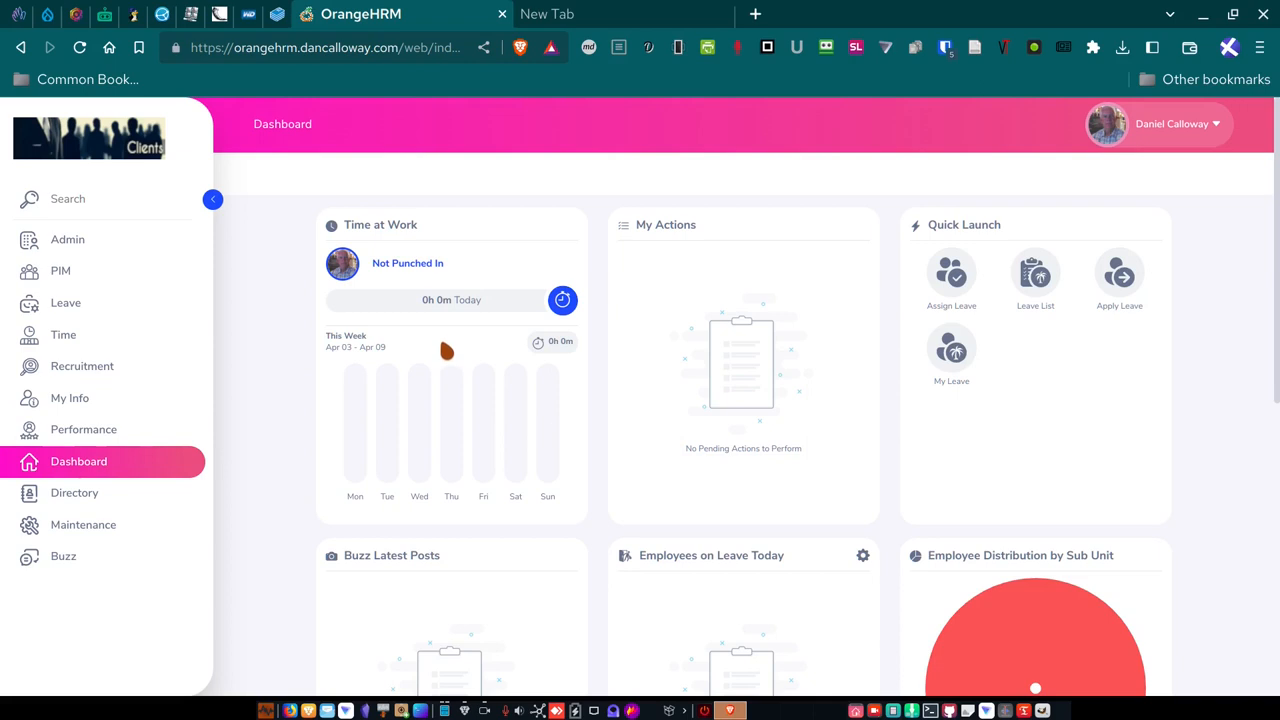
mouse_move(435, 387)
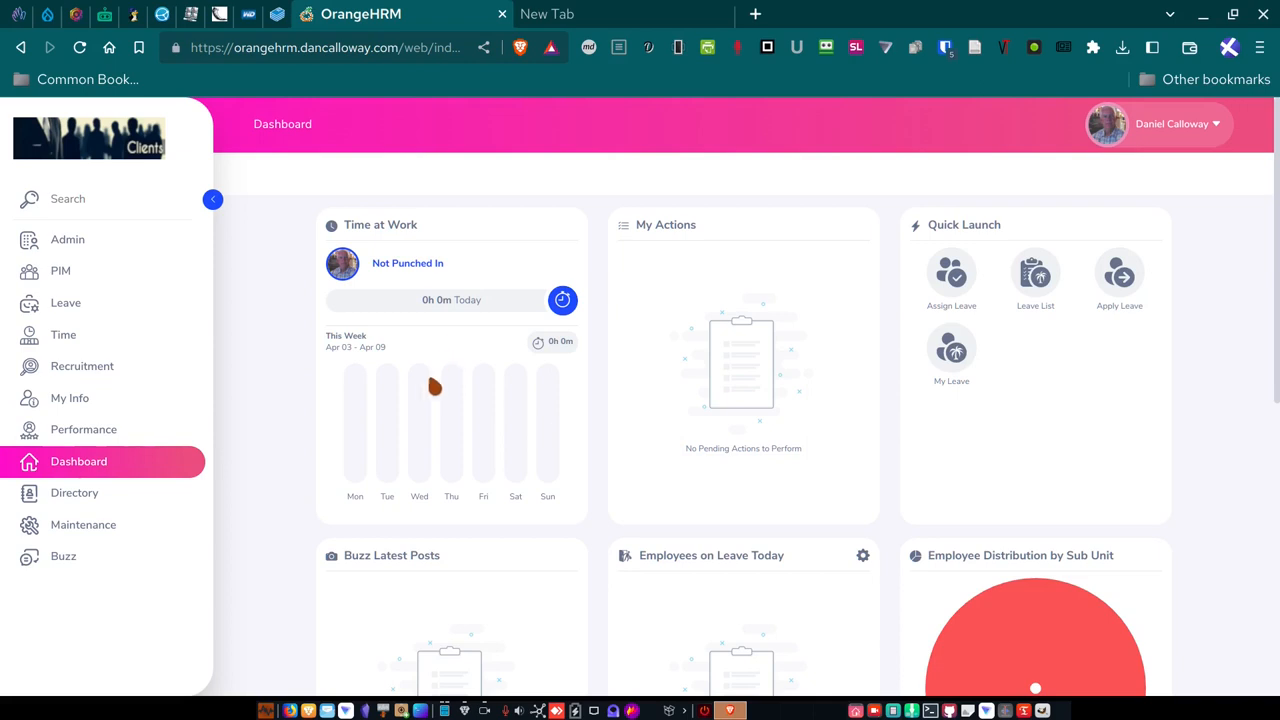
scroll("down", 3)
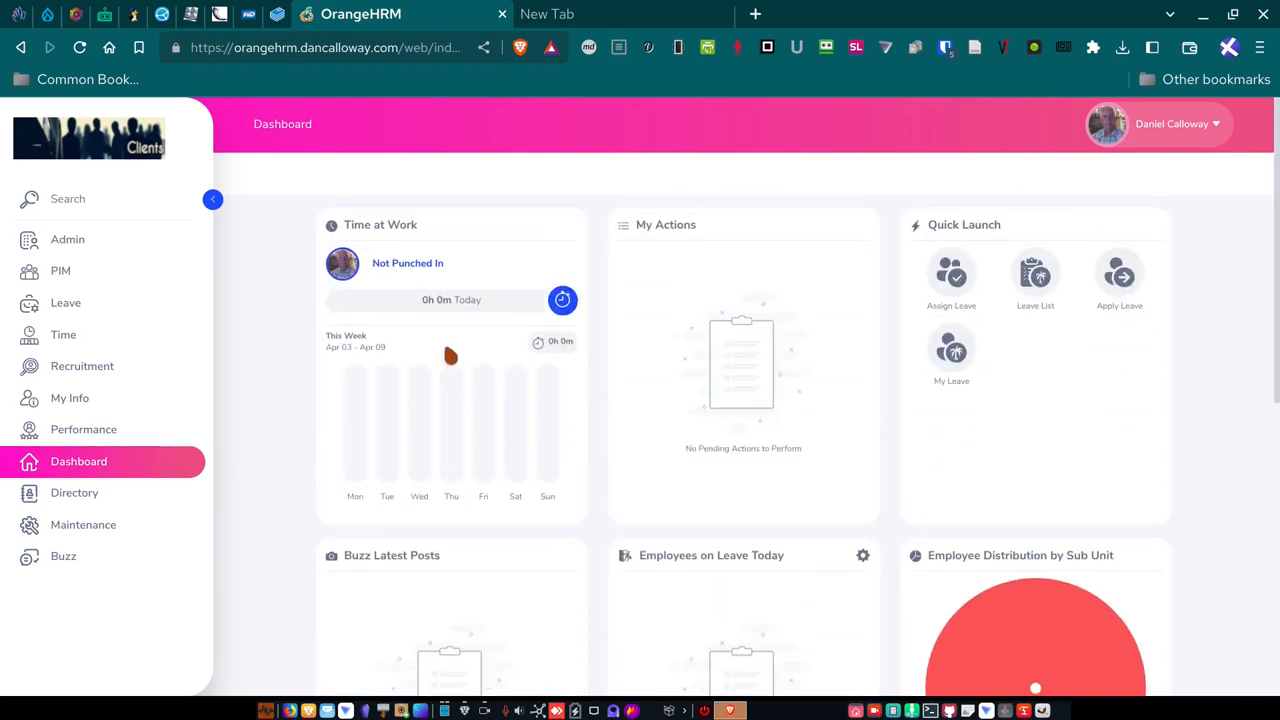
mouse_move(797, 378)
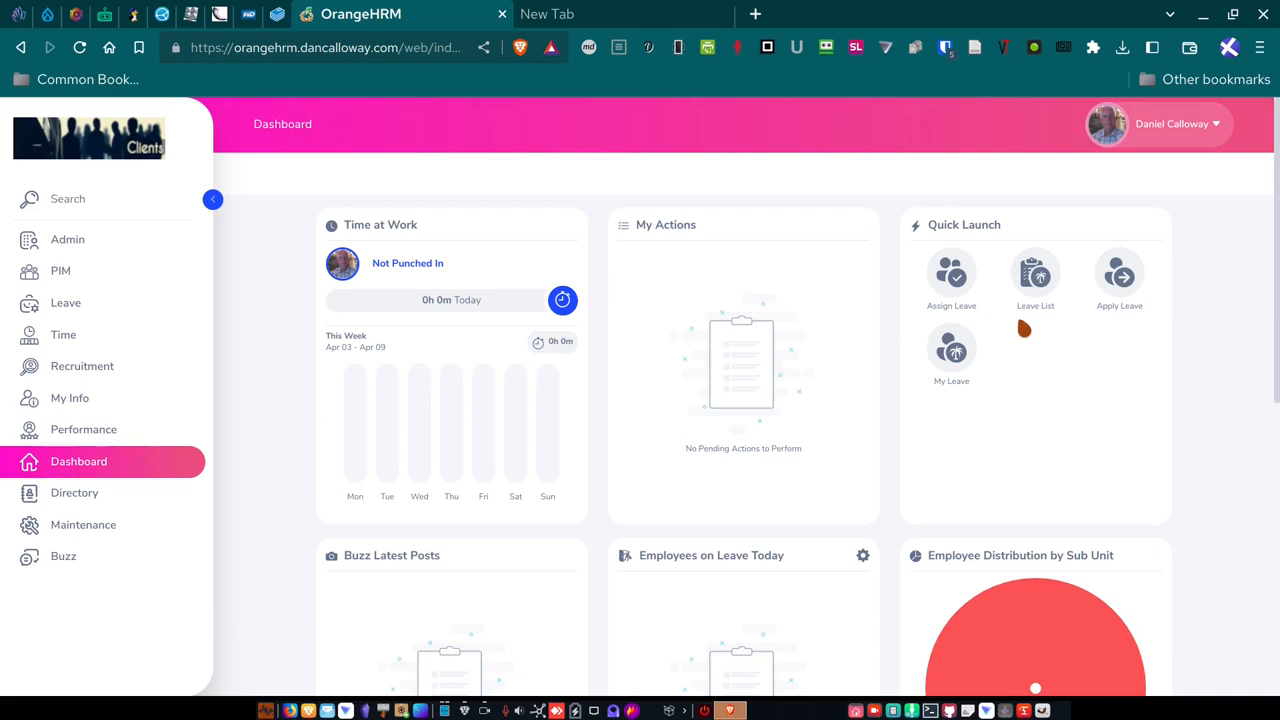
mouse_move(1021, 318)
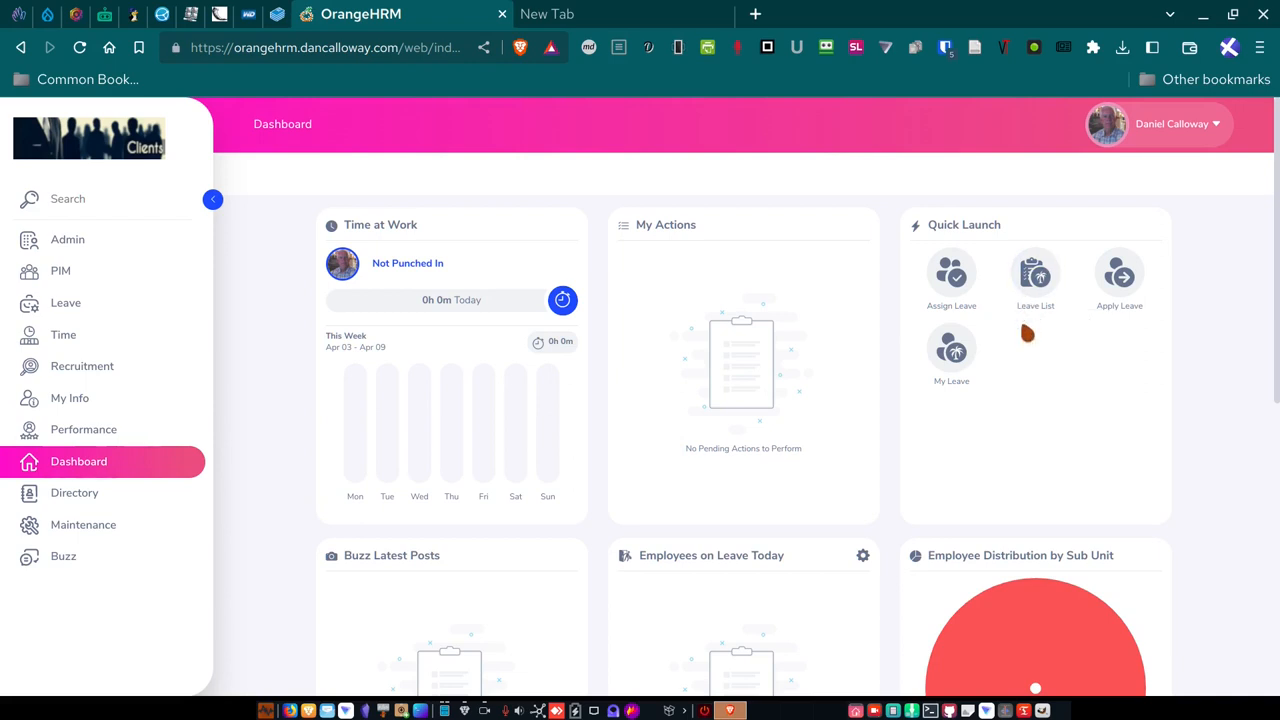
mouse_move(1029, 335)
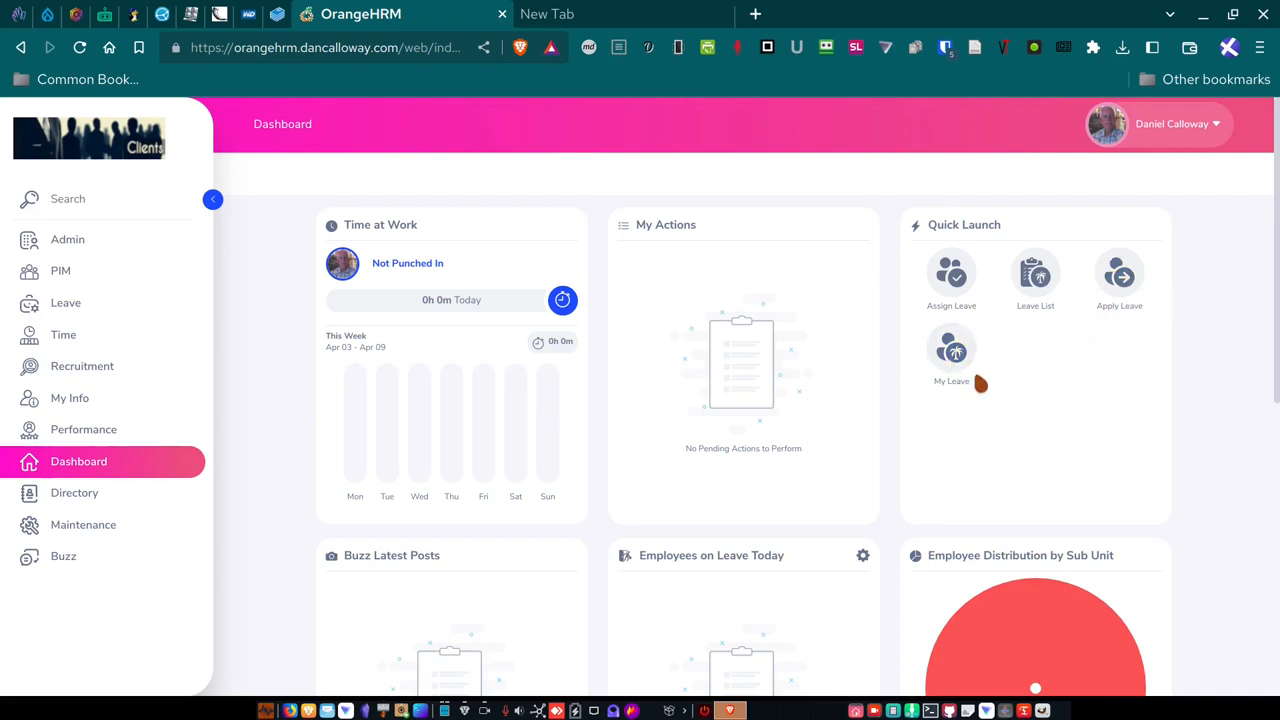
scroll("down", 3)
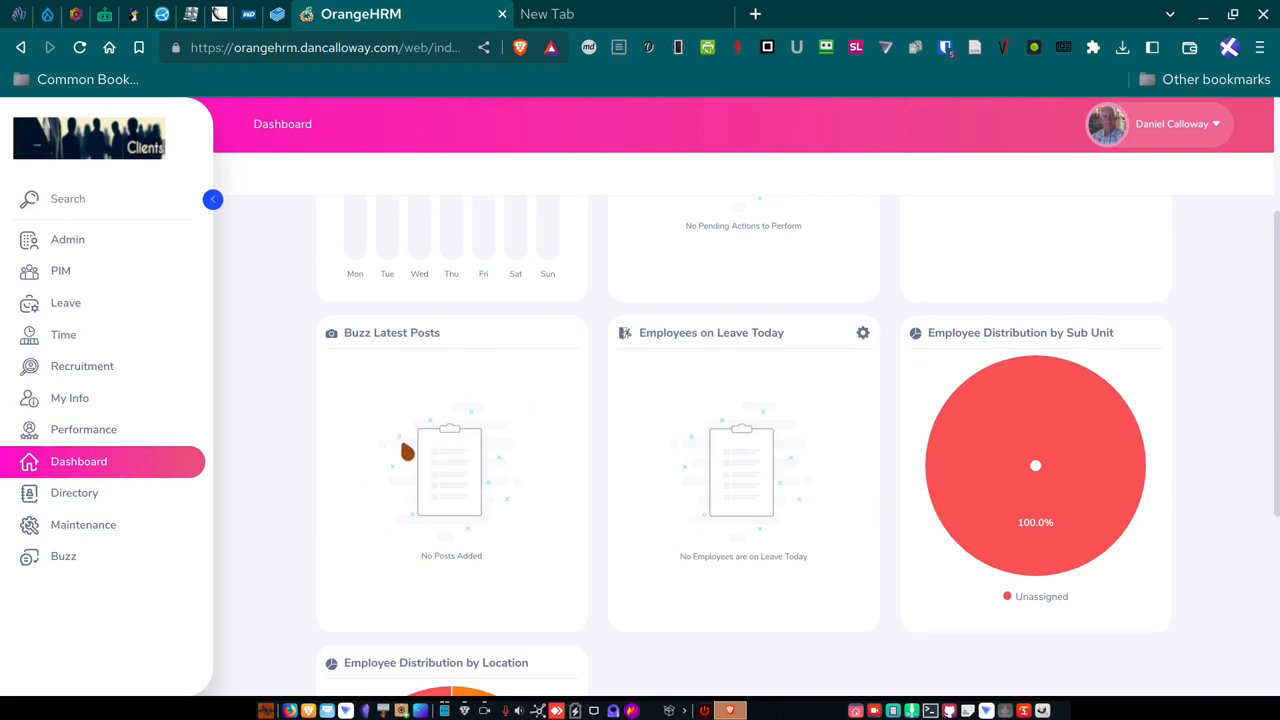
mouse_move(251, 583)
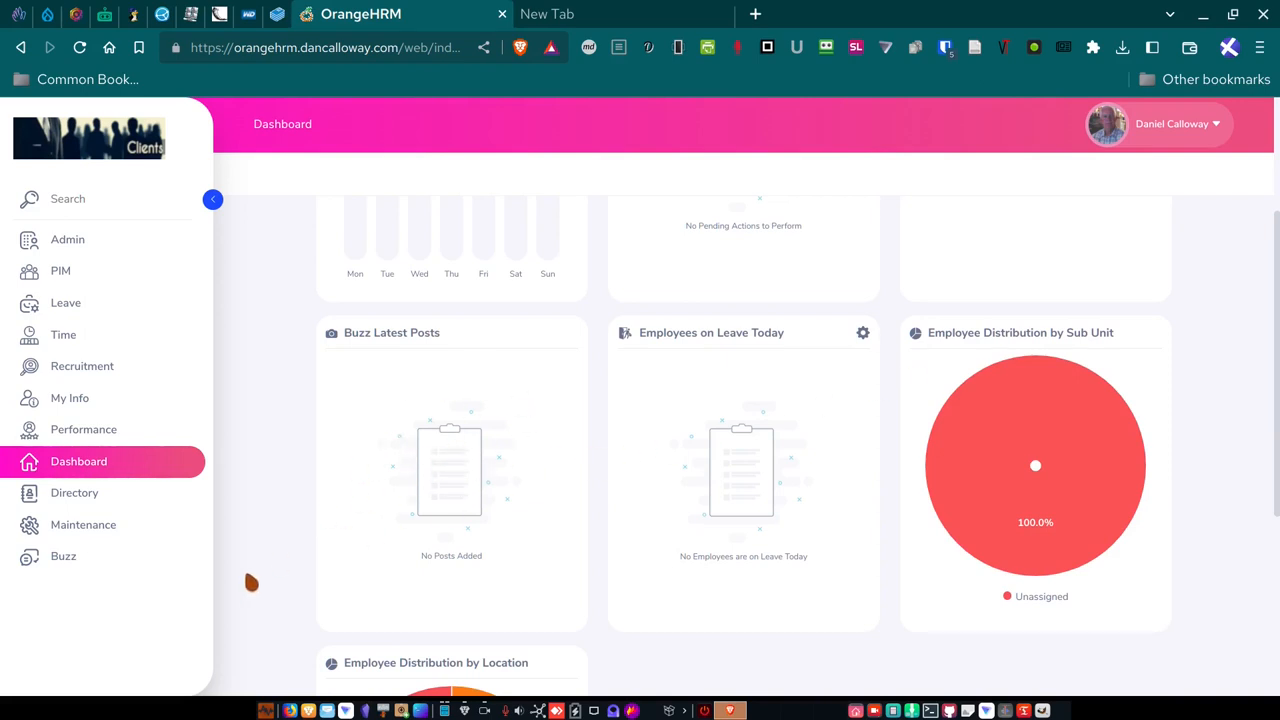
mouse_move(400, 428)
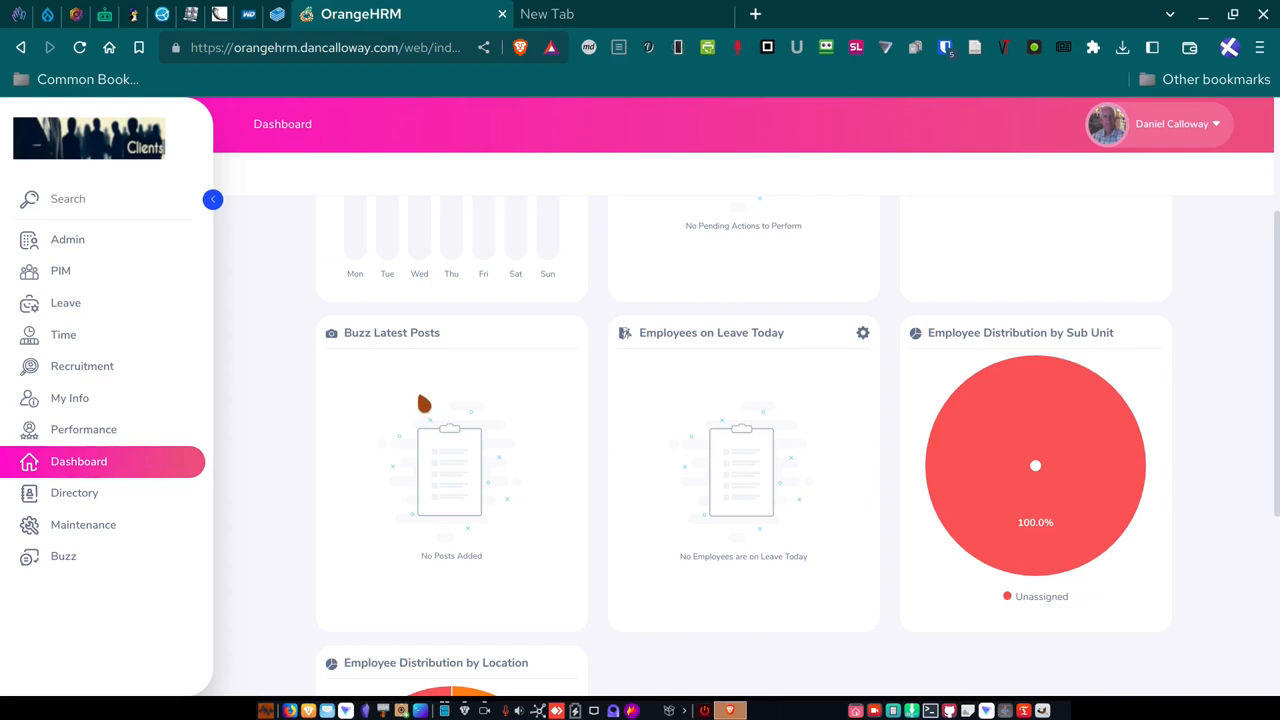
mouse_move(700, 453)
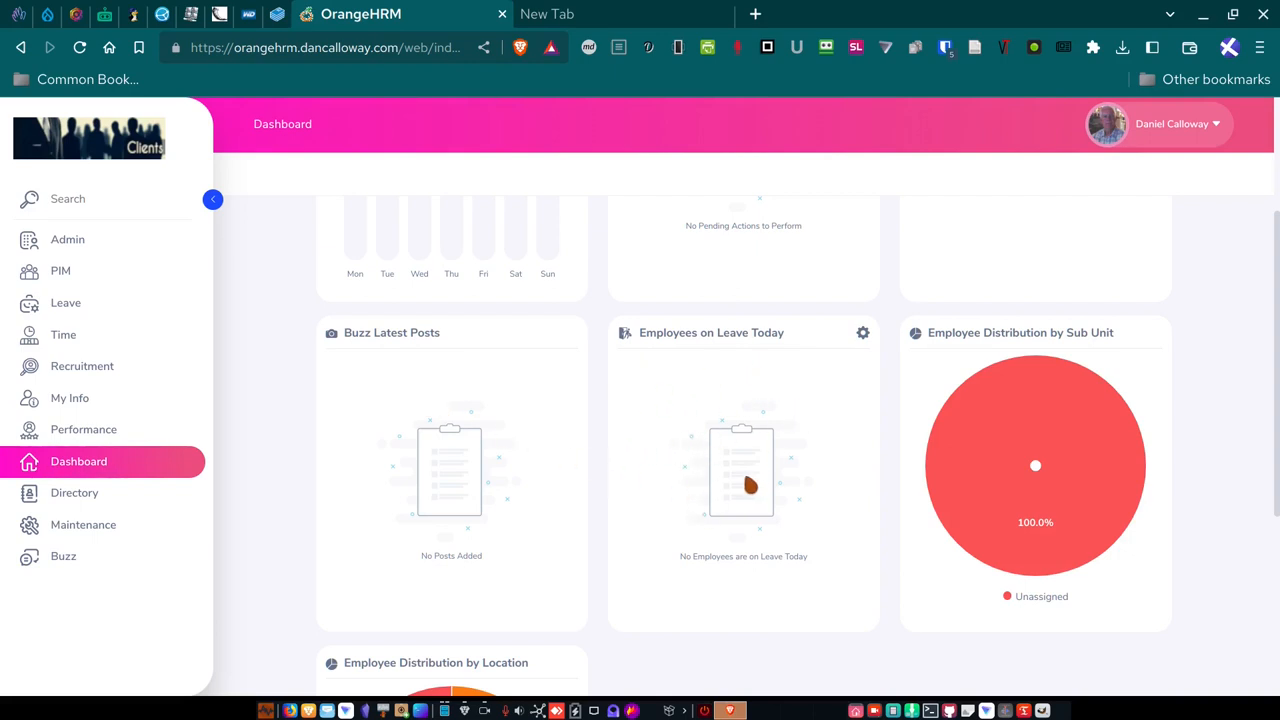
mouse_move(748, 478)
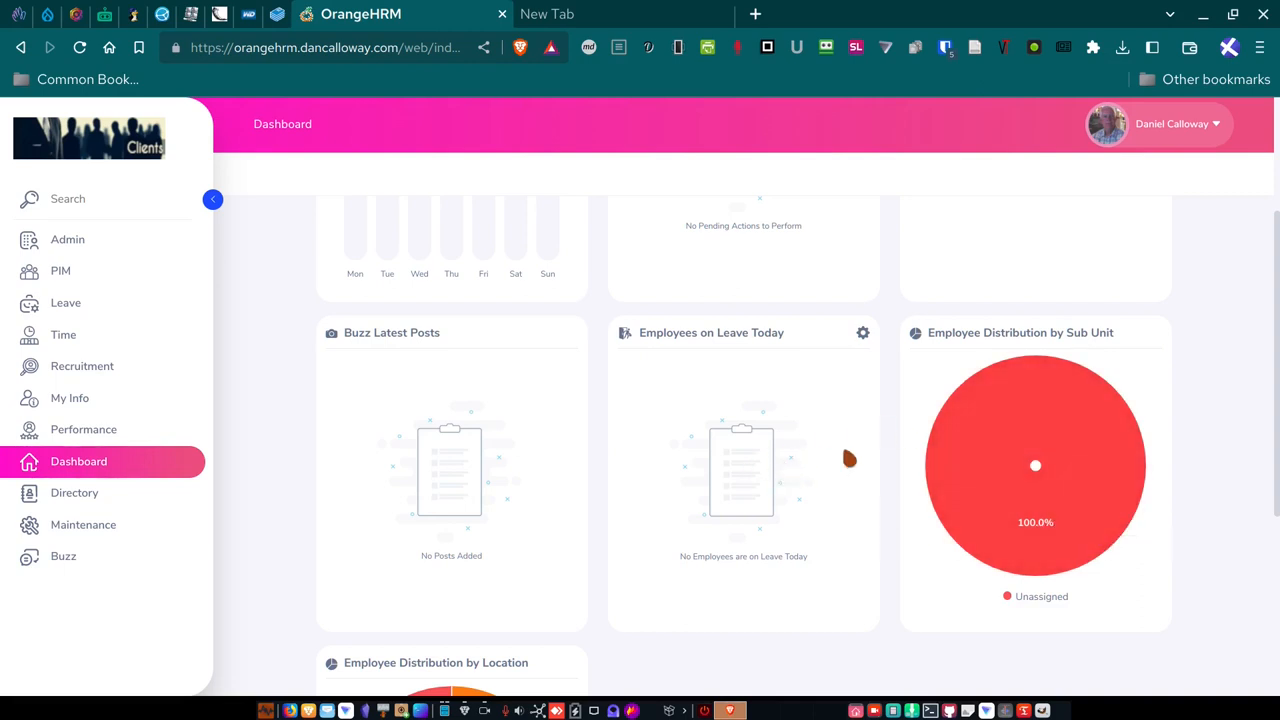
mouse_move(1065, 405)
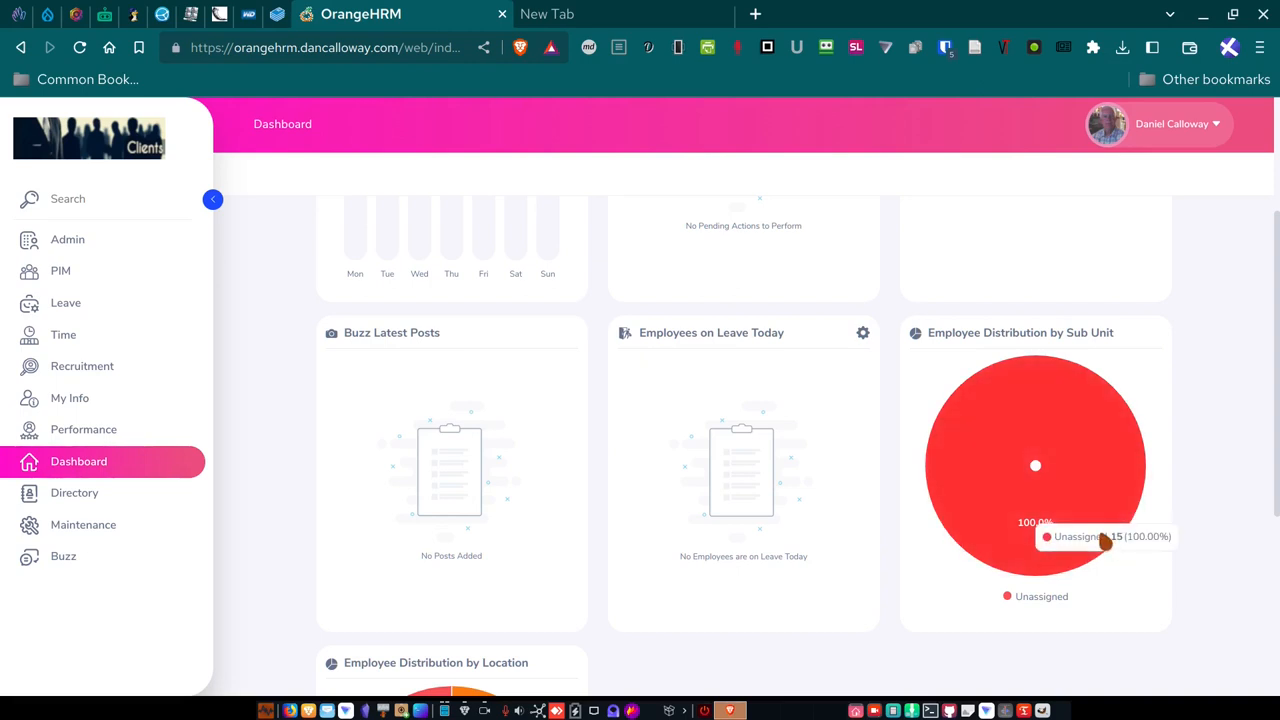
mouse_move(1100, 540)
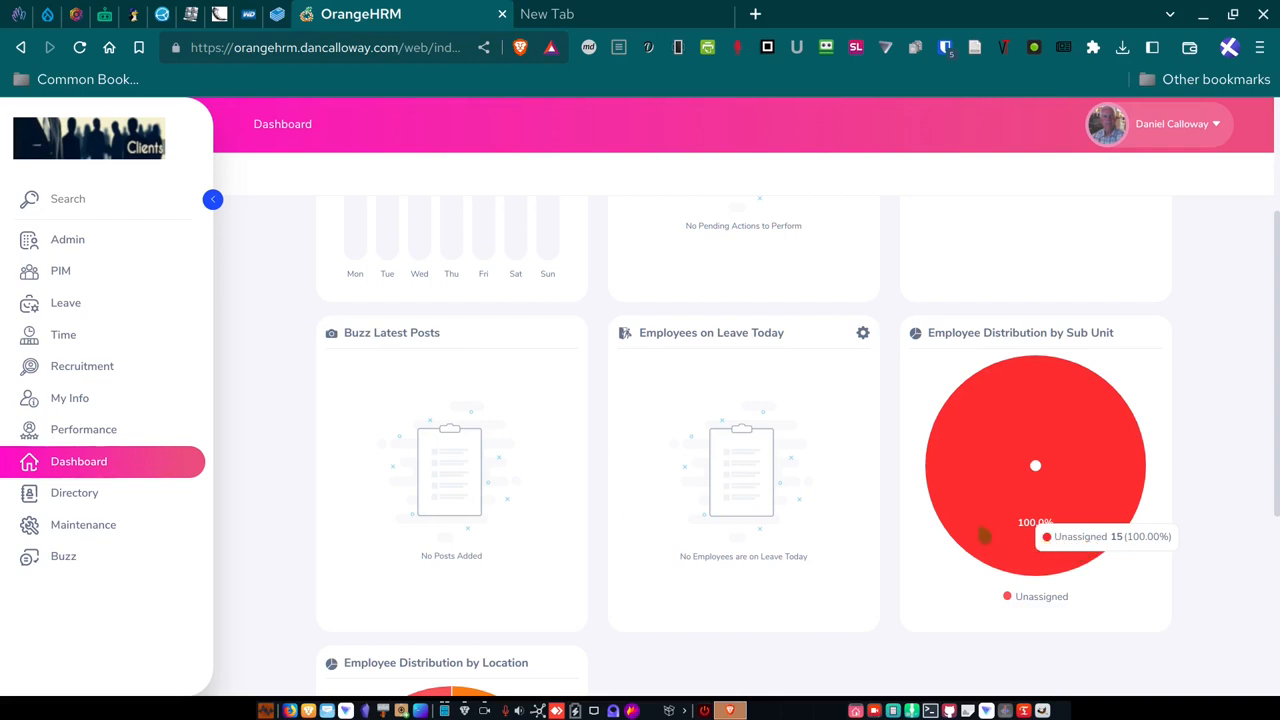
scroll("down", 3)
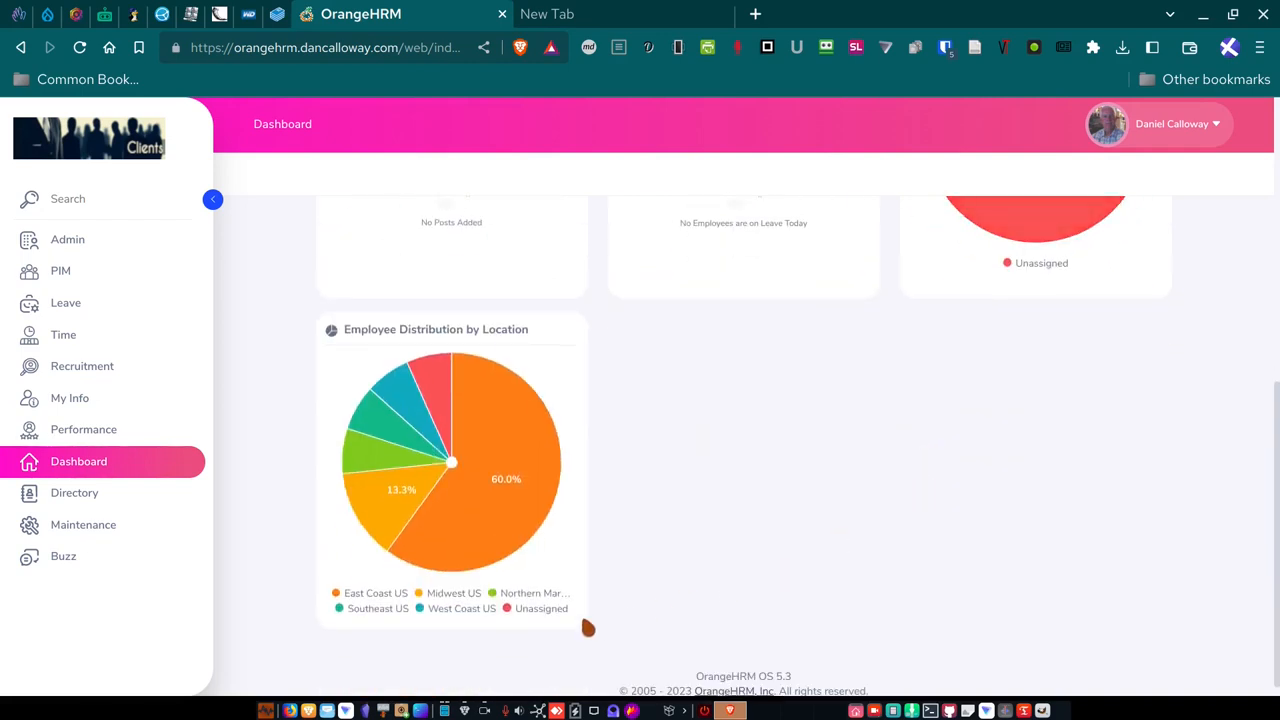
mouse_move(510, 470)
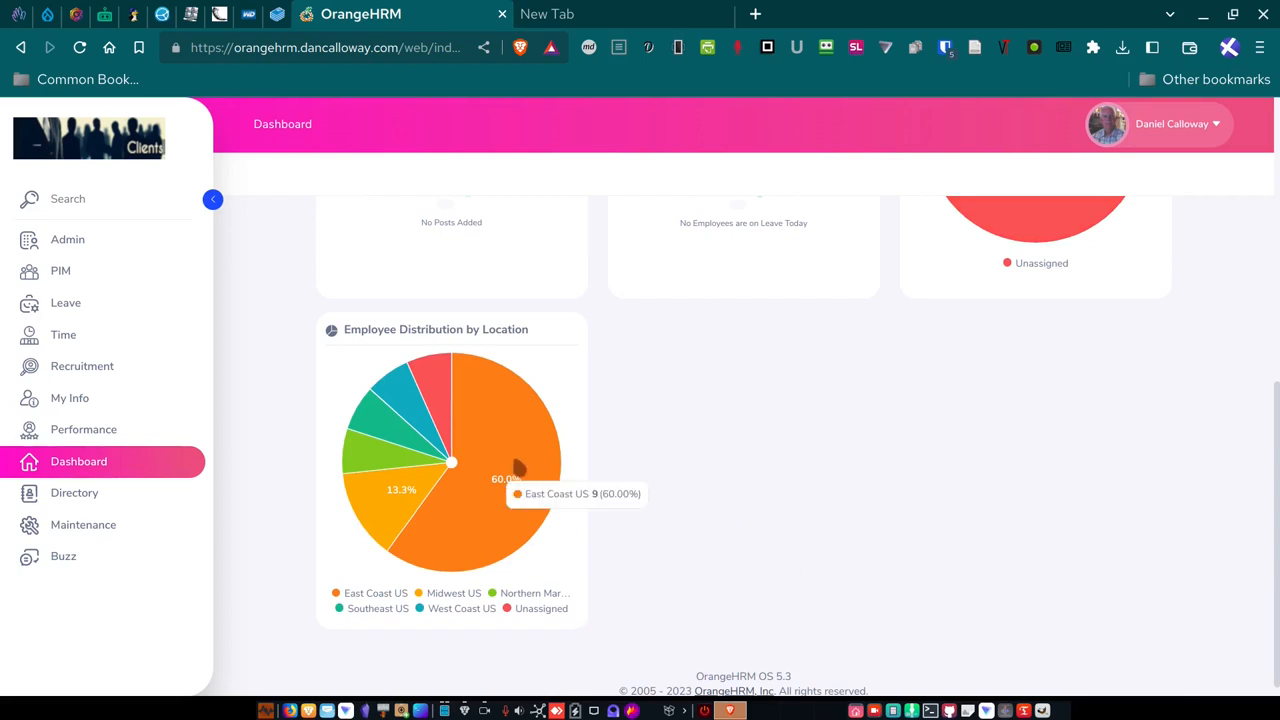
mouse_move(450, 415)
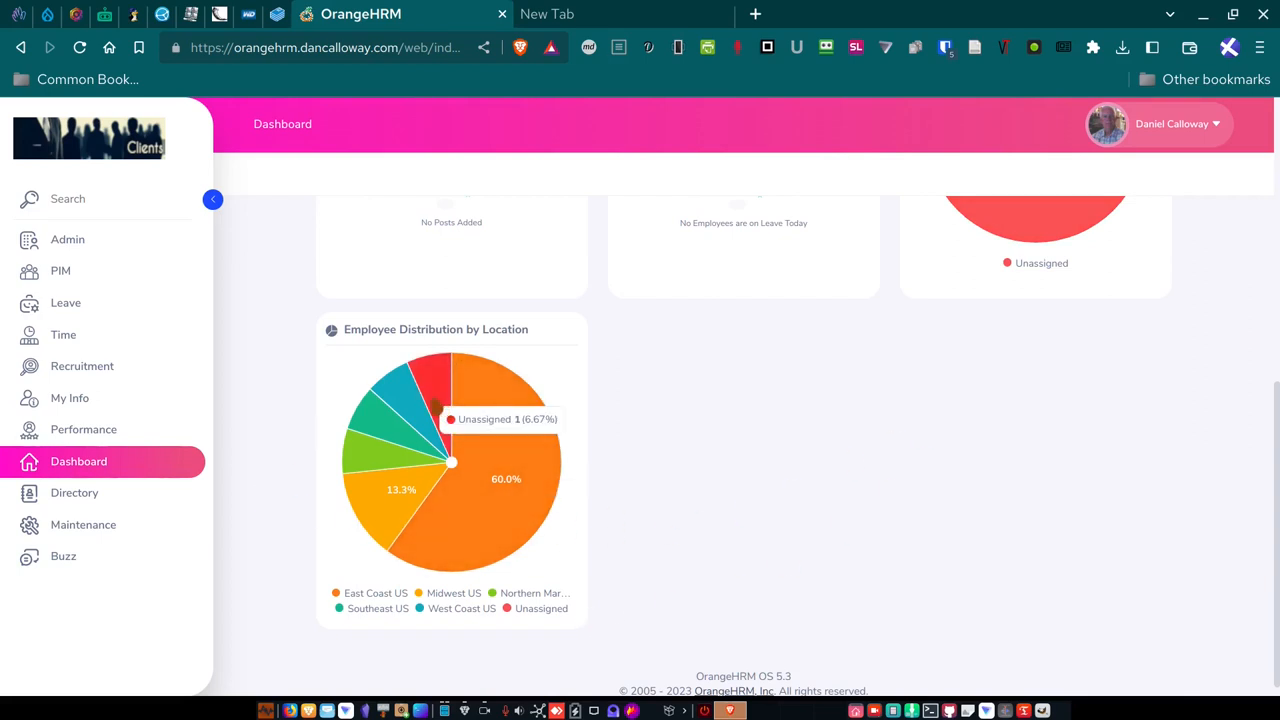
mouse_move(410, 375)
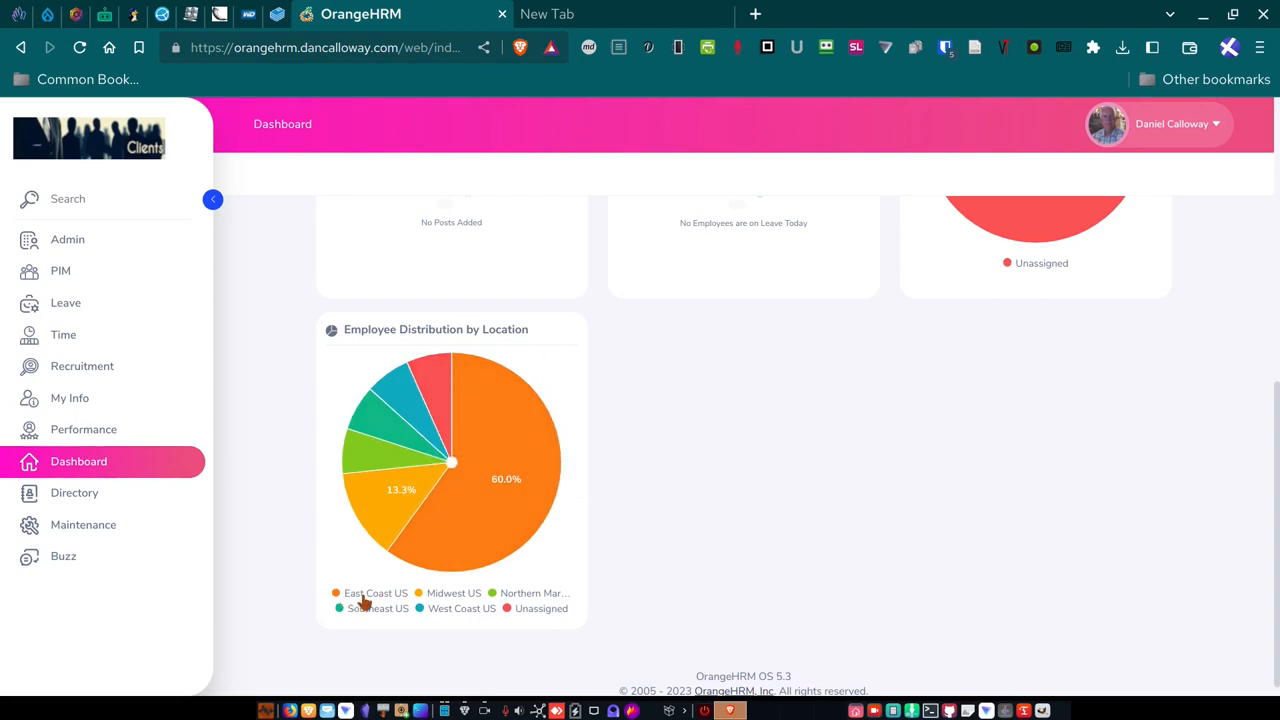
mouse_move(513, 596)
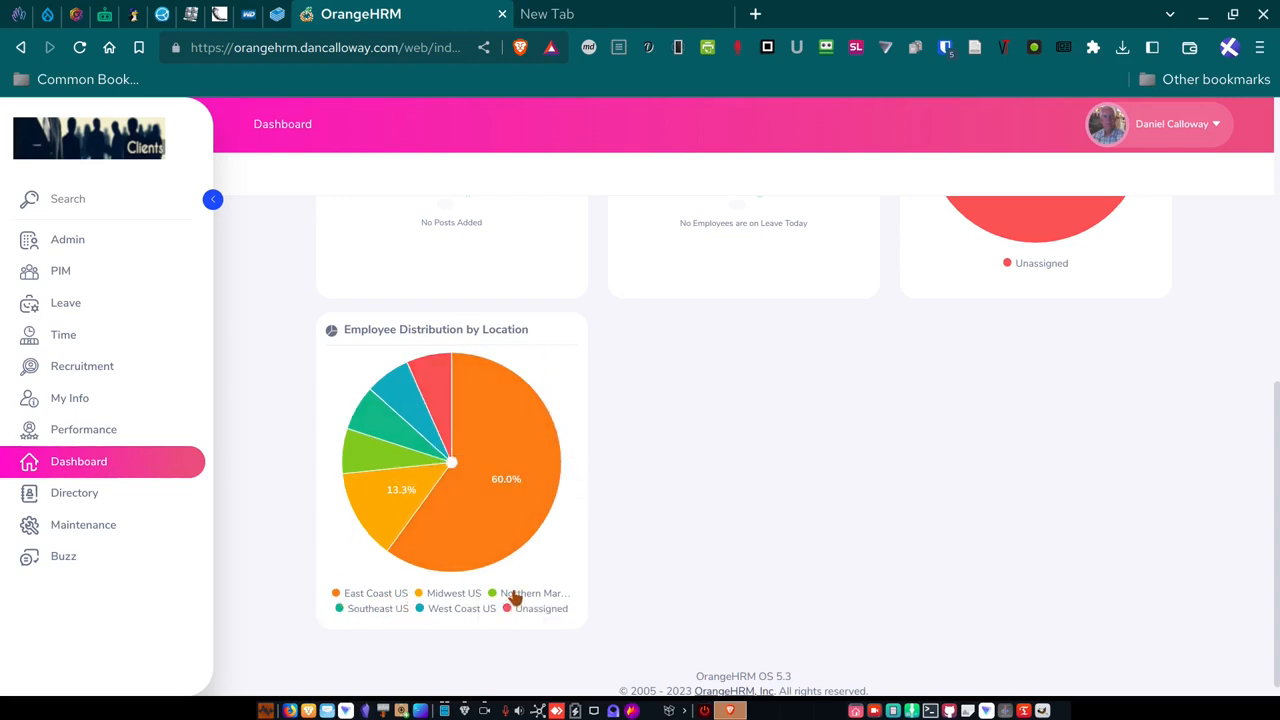
mouse_move(520, 595)
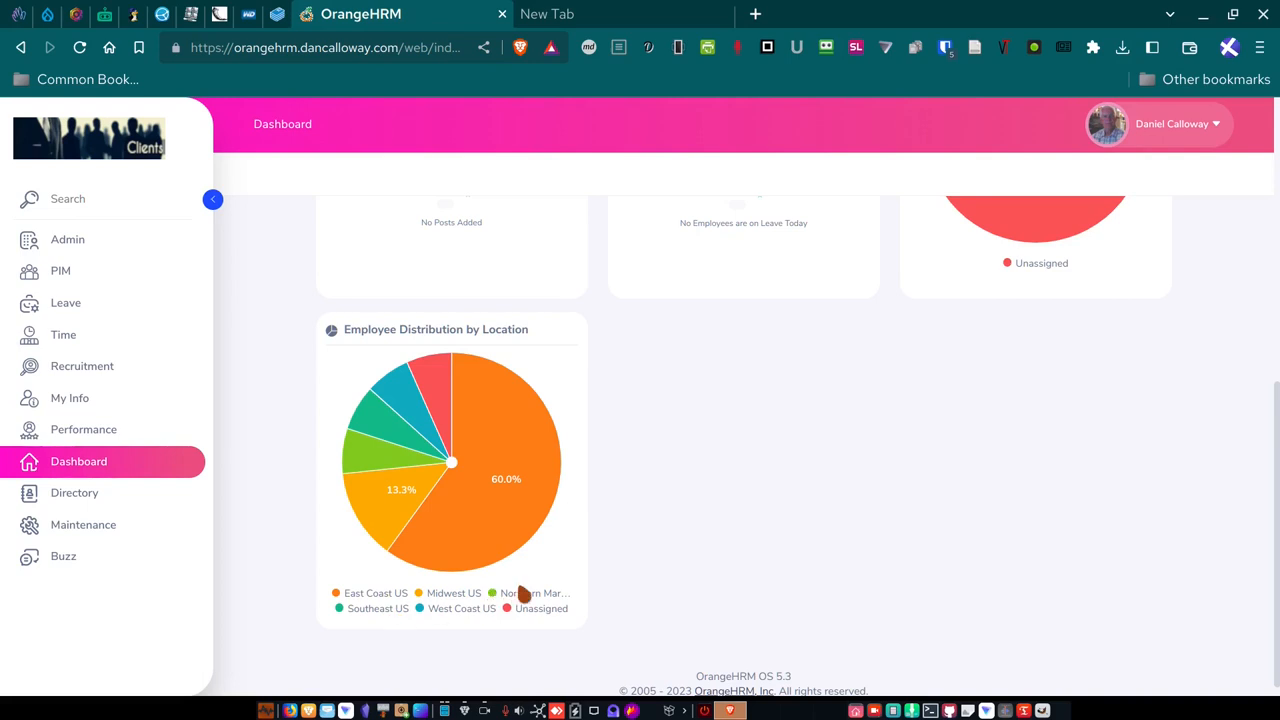
mouse_move(378, 608)
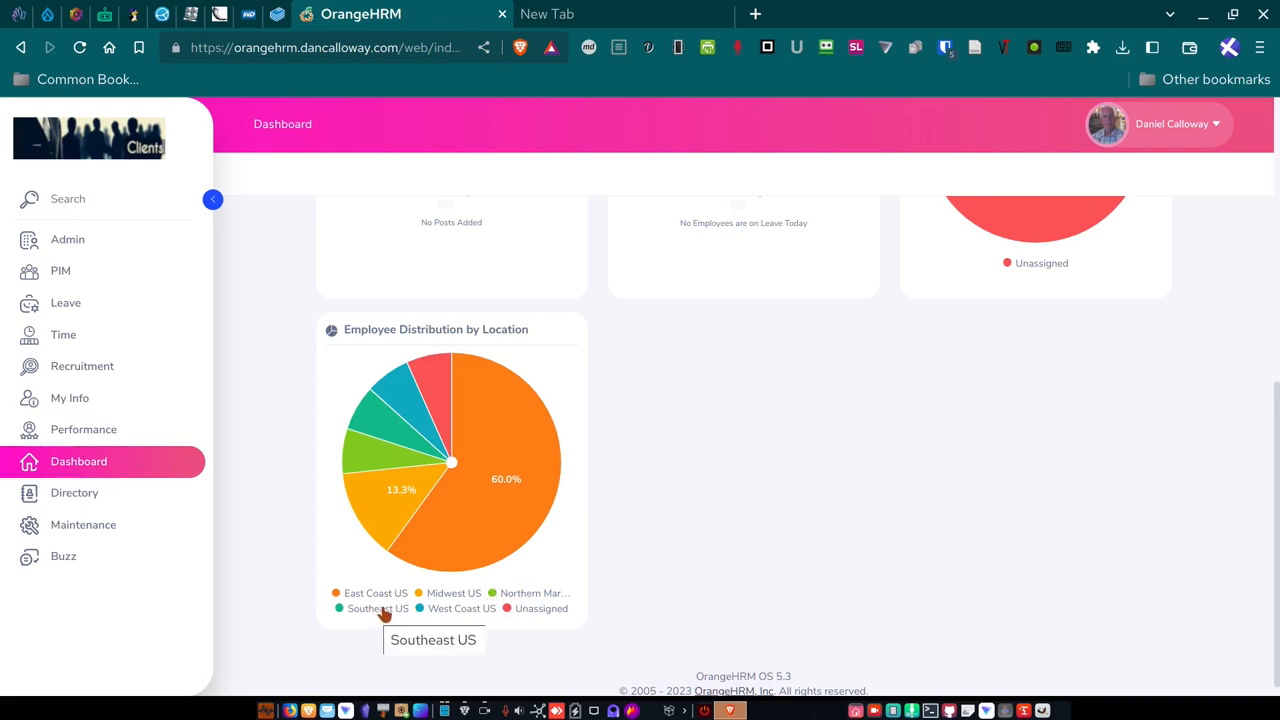
mouse_move(537, 630)
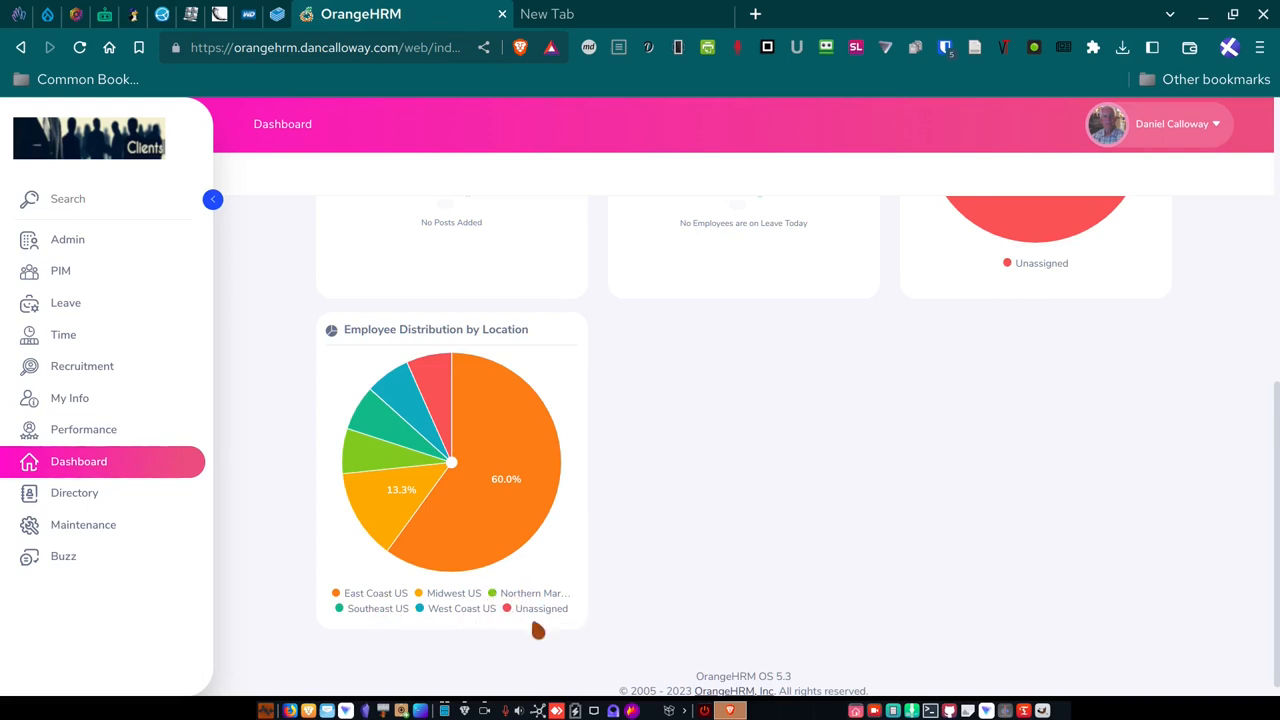
mouse_move(361, 598)
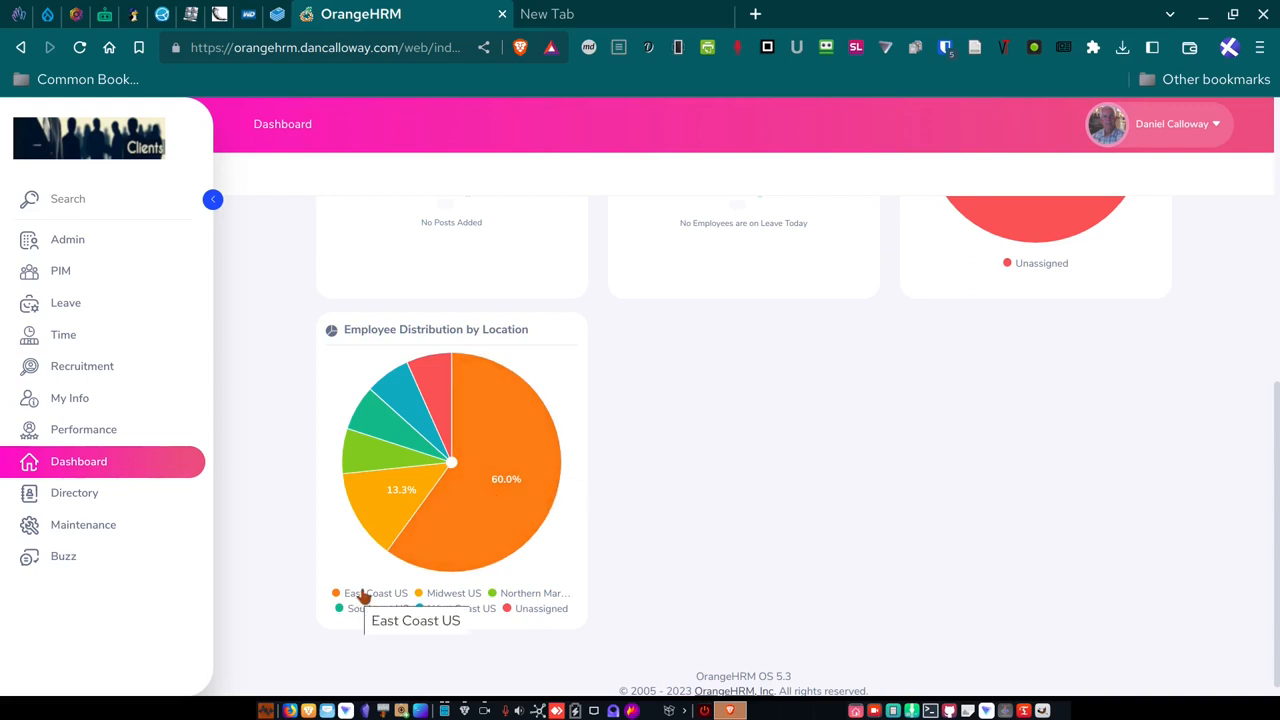
mouse_move(84, 525)
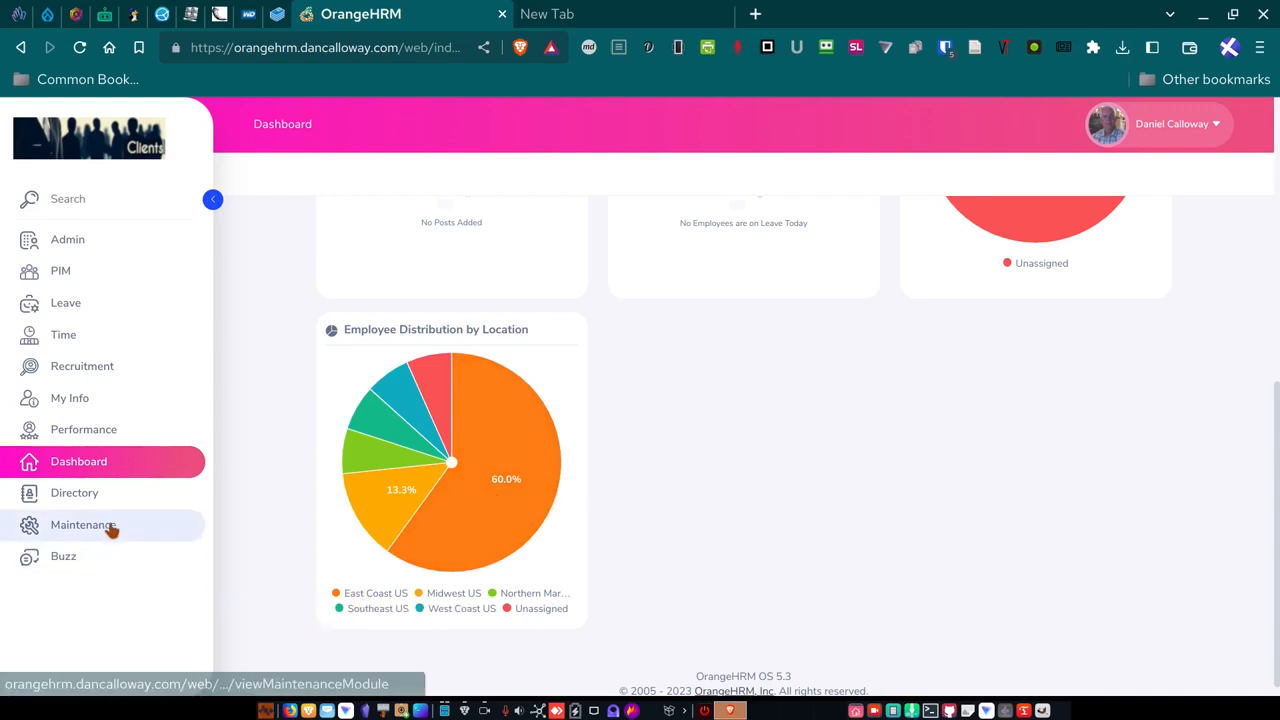
scroll("up", 3)
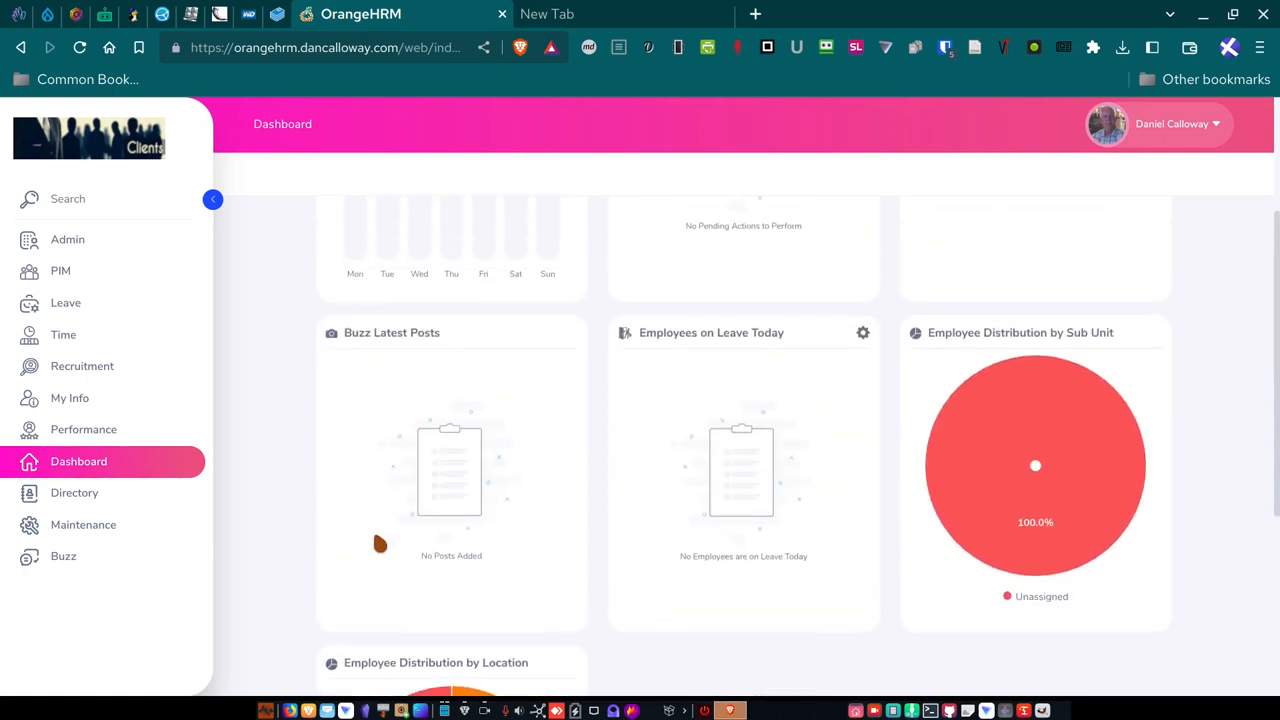
scroll("up", 3)
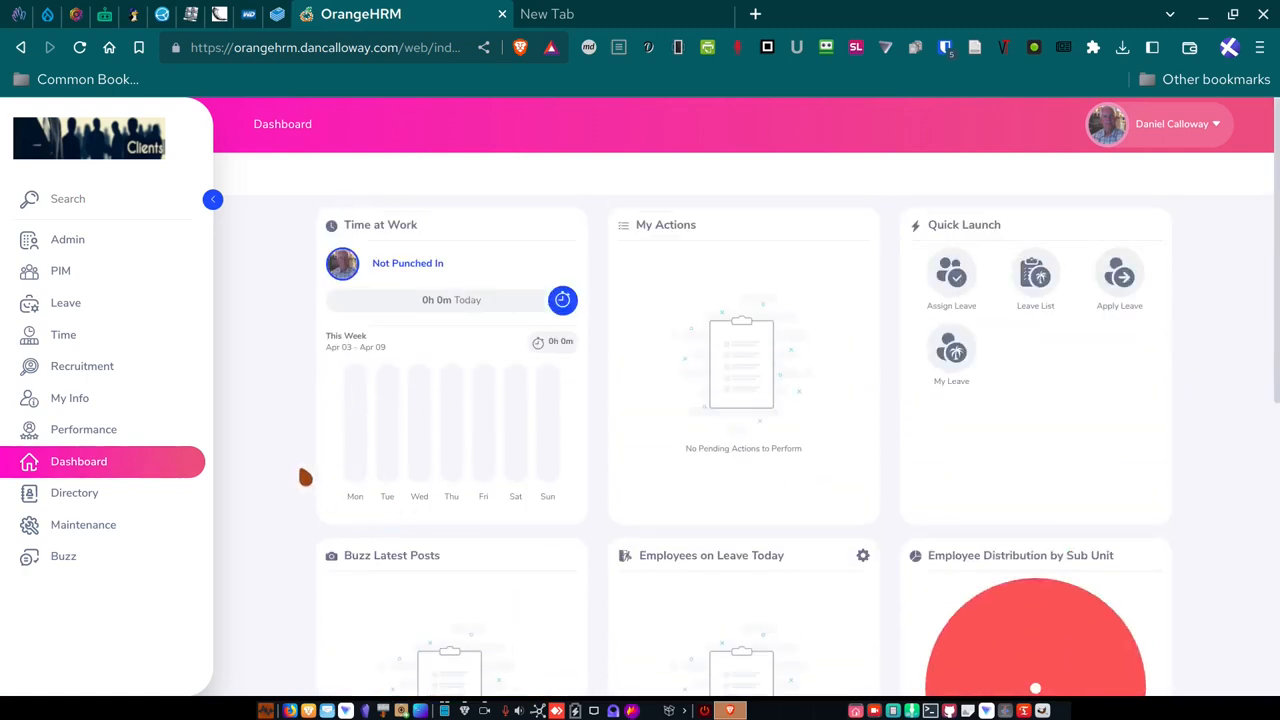
mouse_move(543, 357)
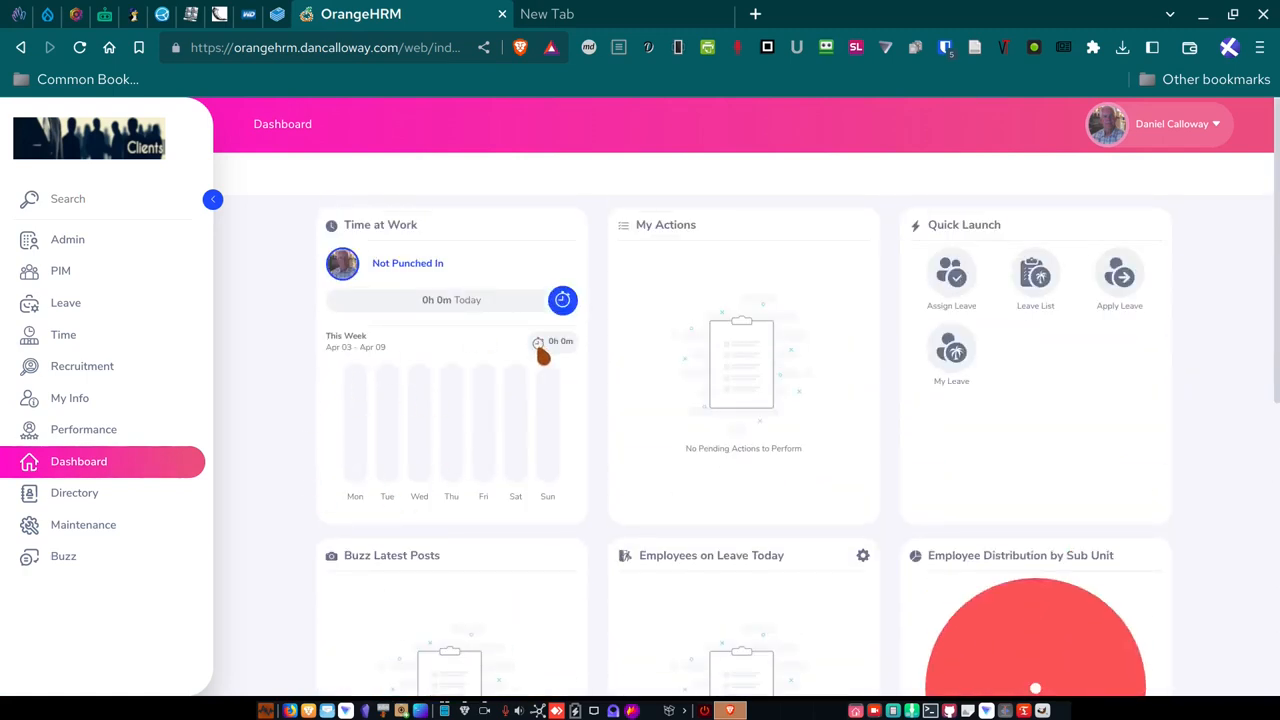
mouse_move(67, 239)
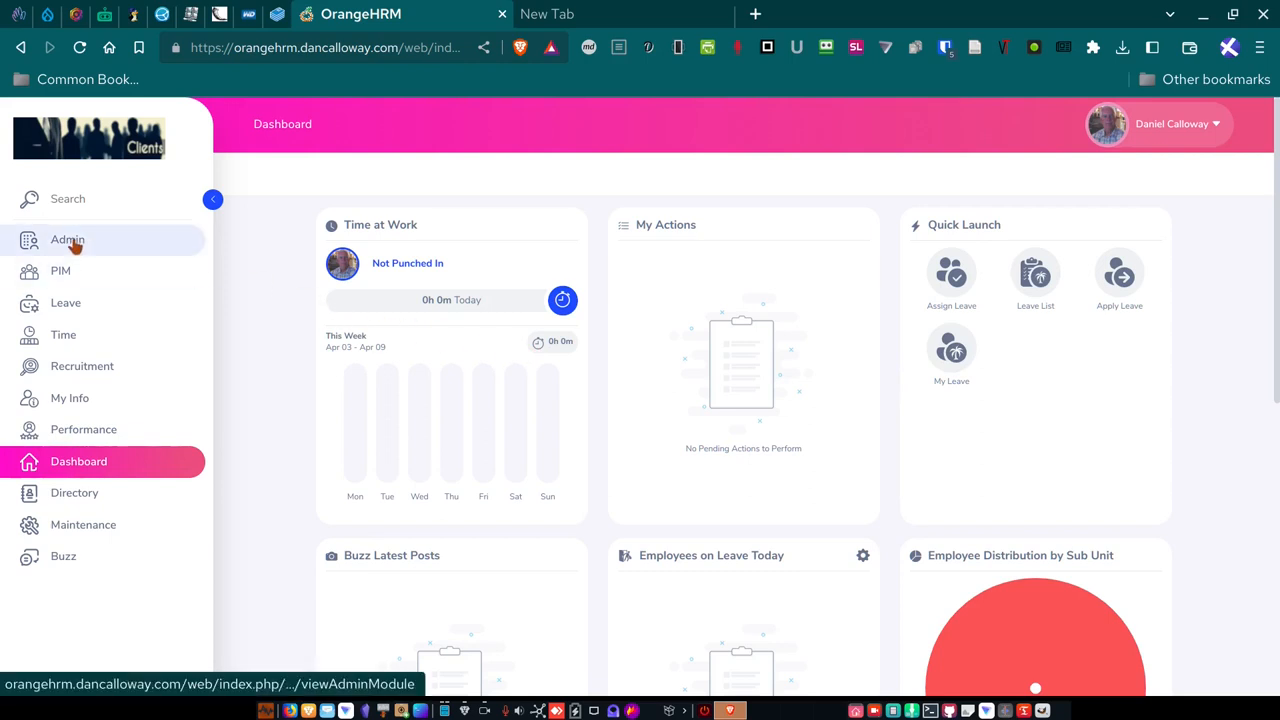
Open the Admin module and expand the User Management menu to show Users.
left_click(67, 239)
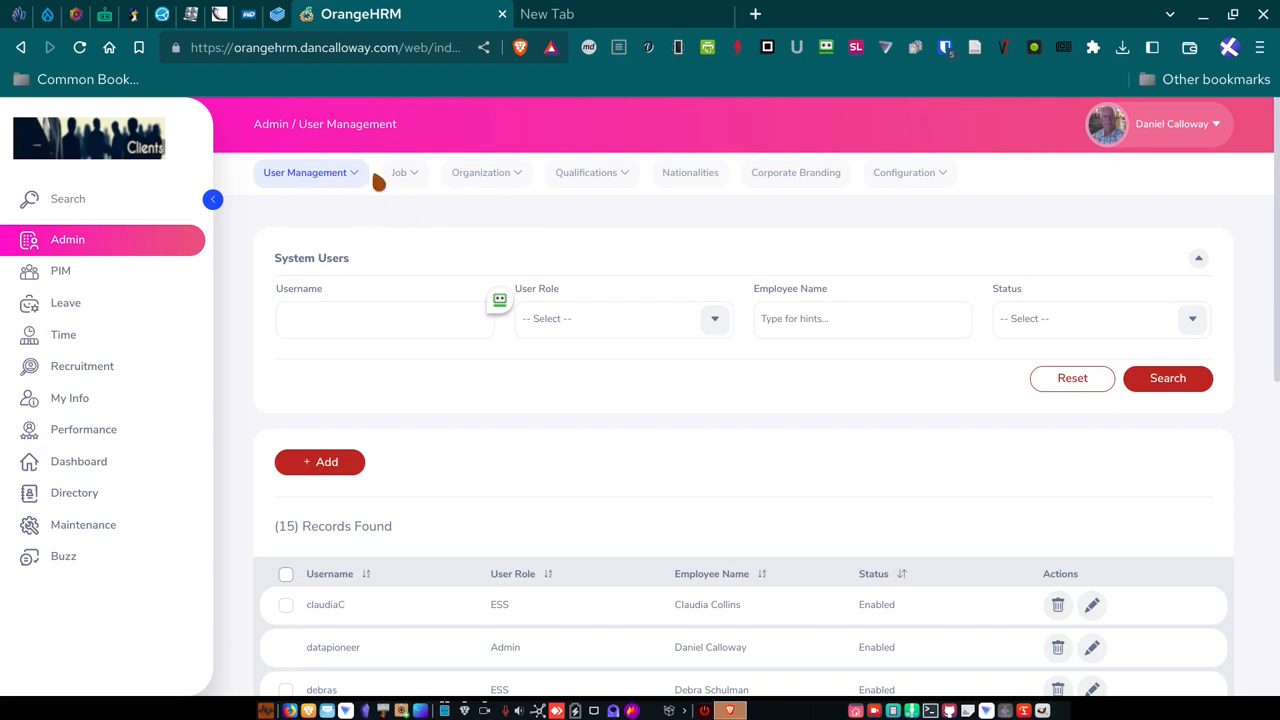
mouse_move(586, 172)
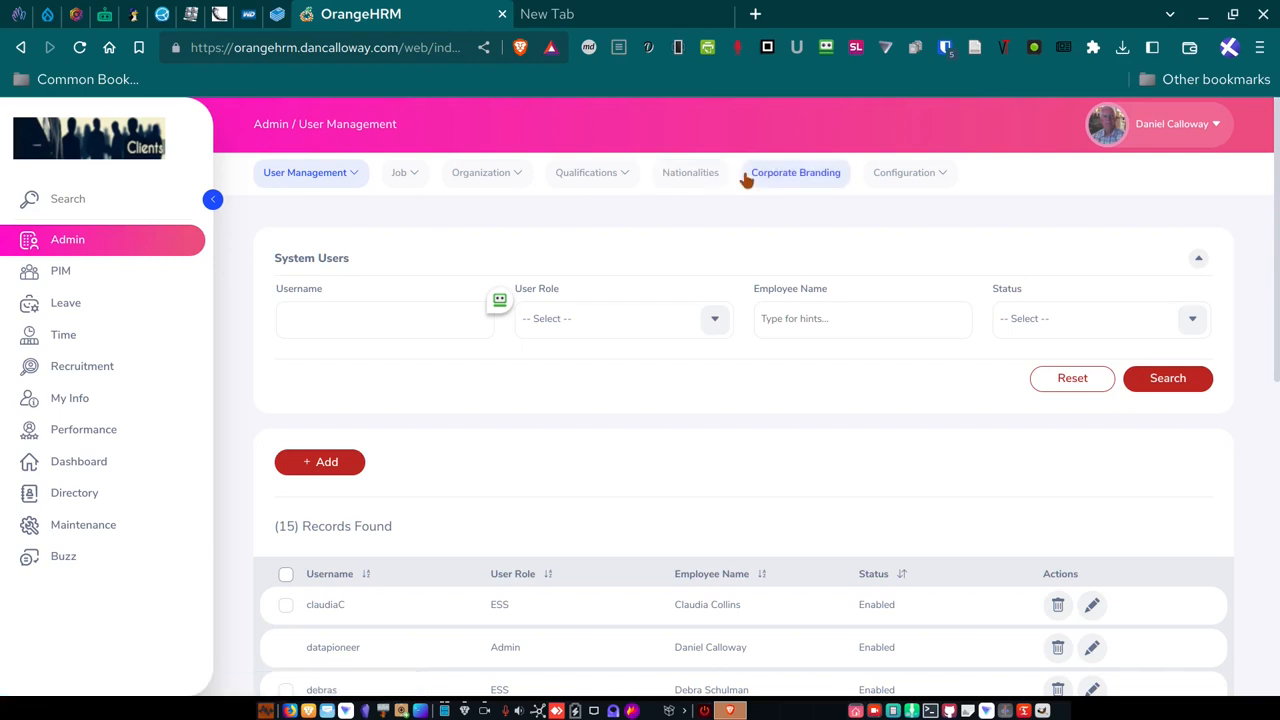
mouse_move(349, 203)
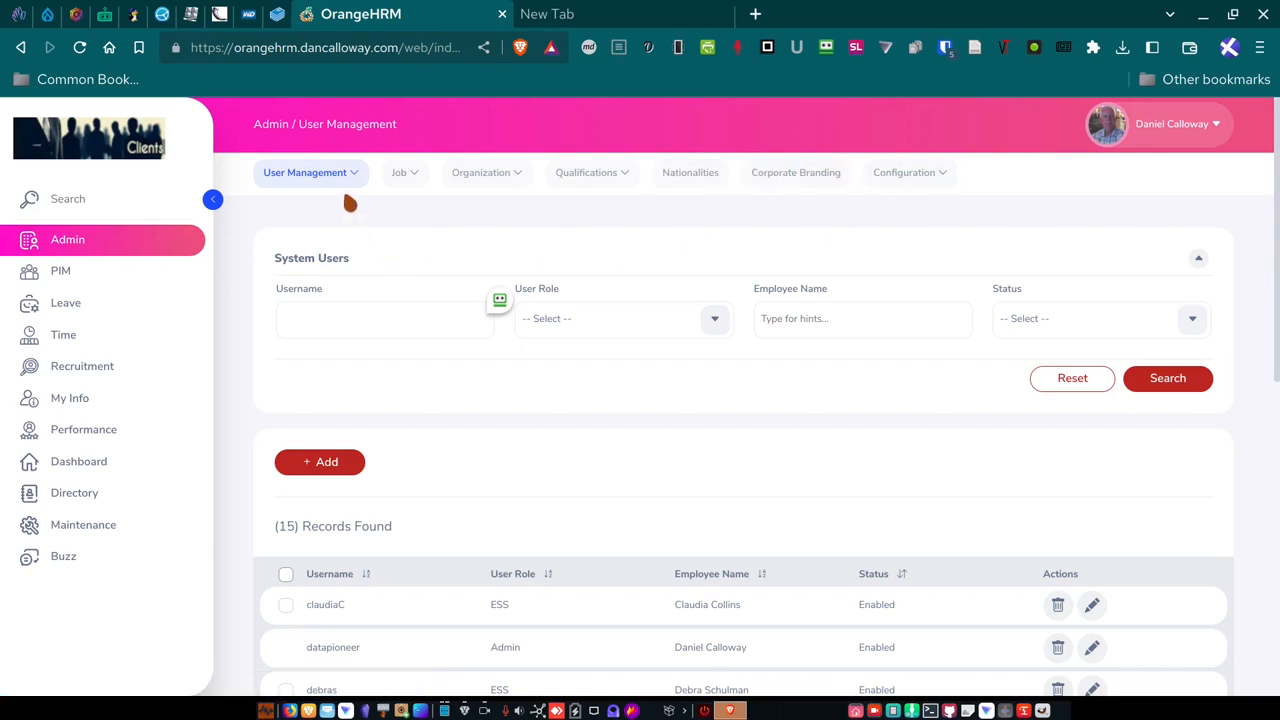
left_click(305, 172)
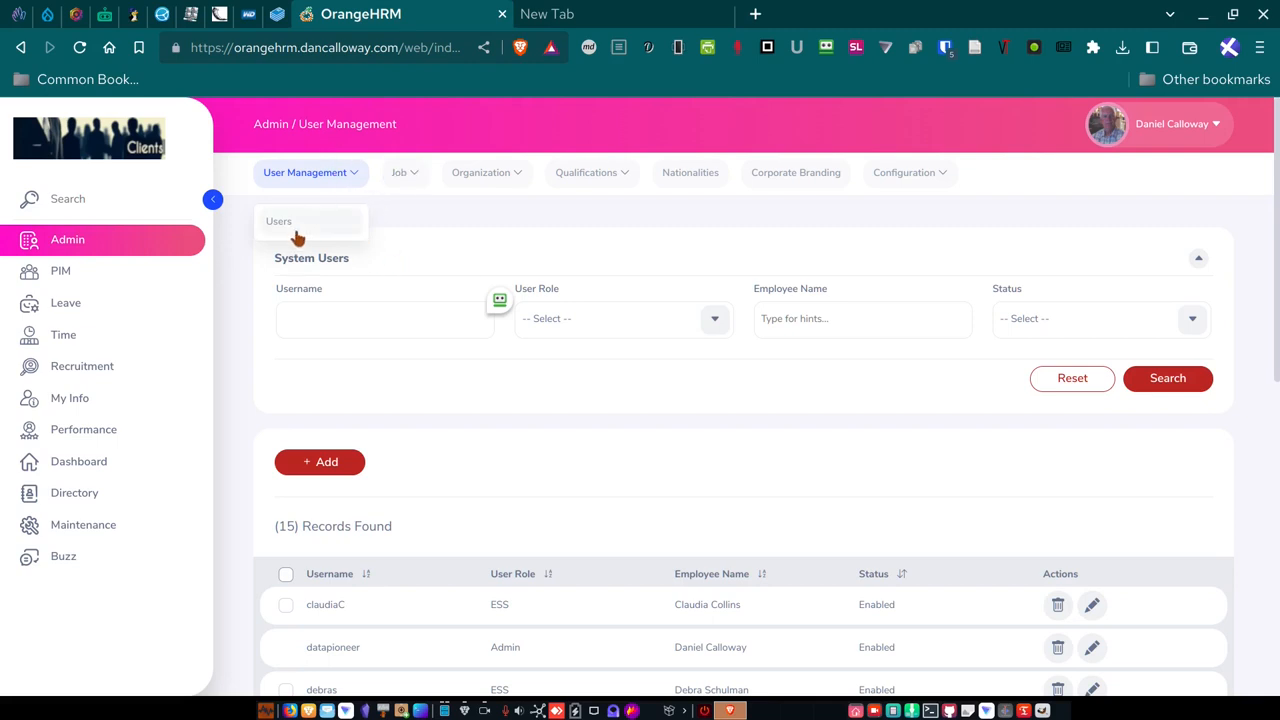
scroll("down", 3)
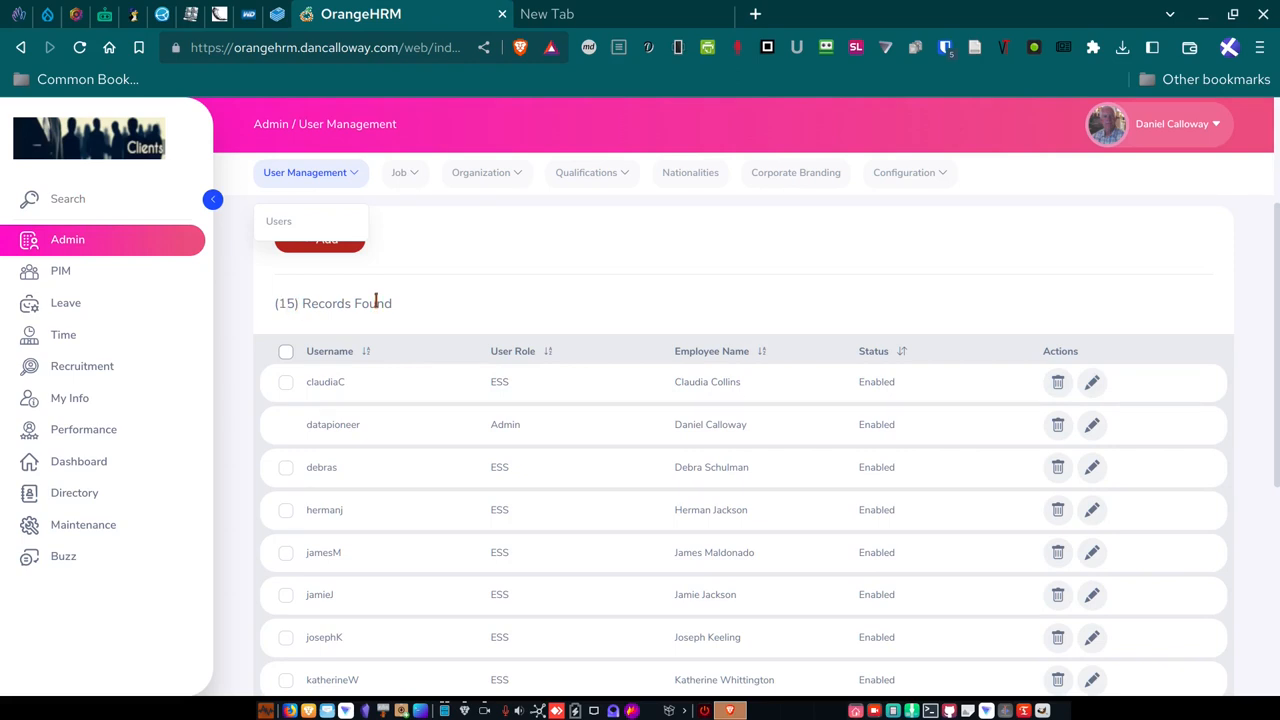
mouse_move(398, 328)
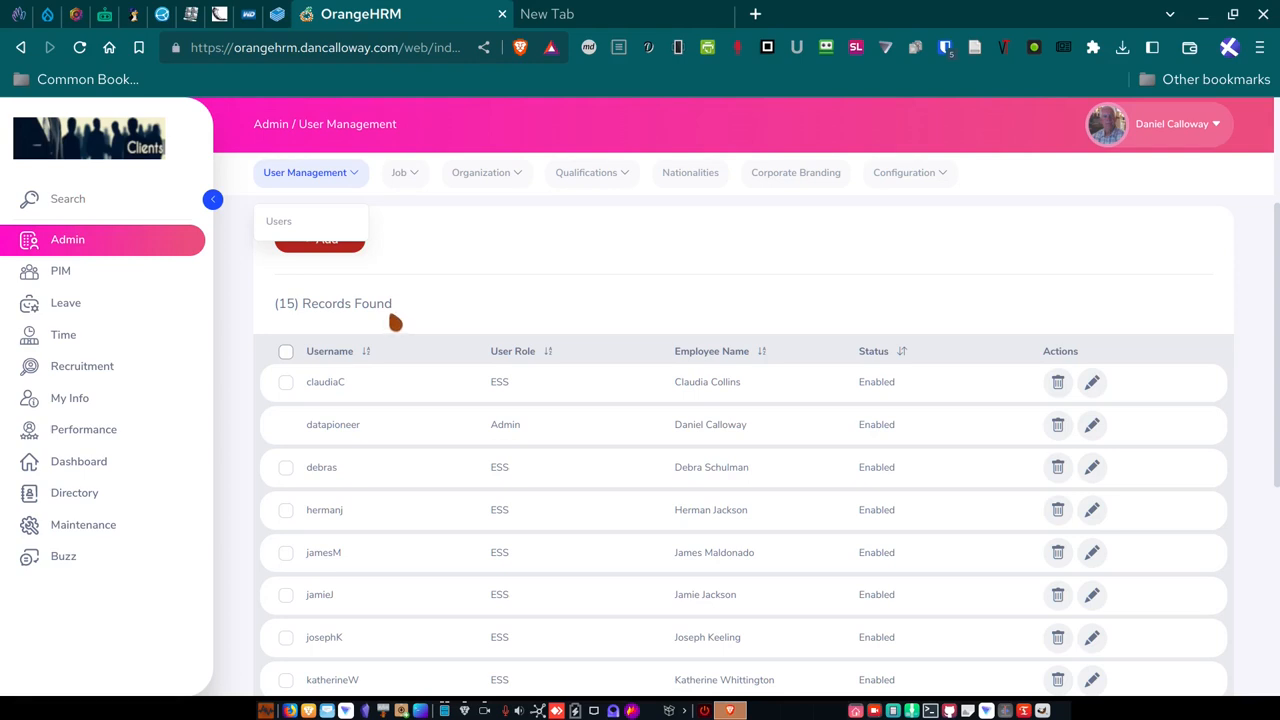
mouse_move(368, 349)
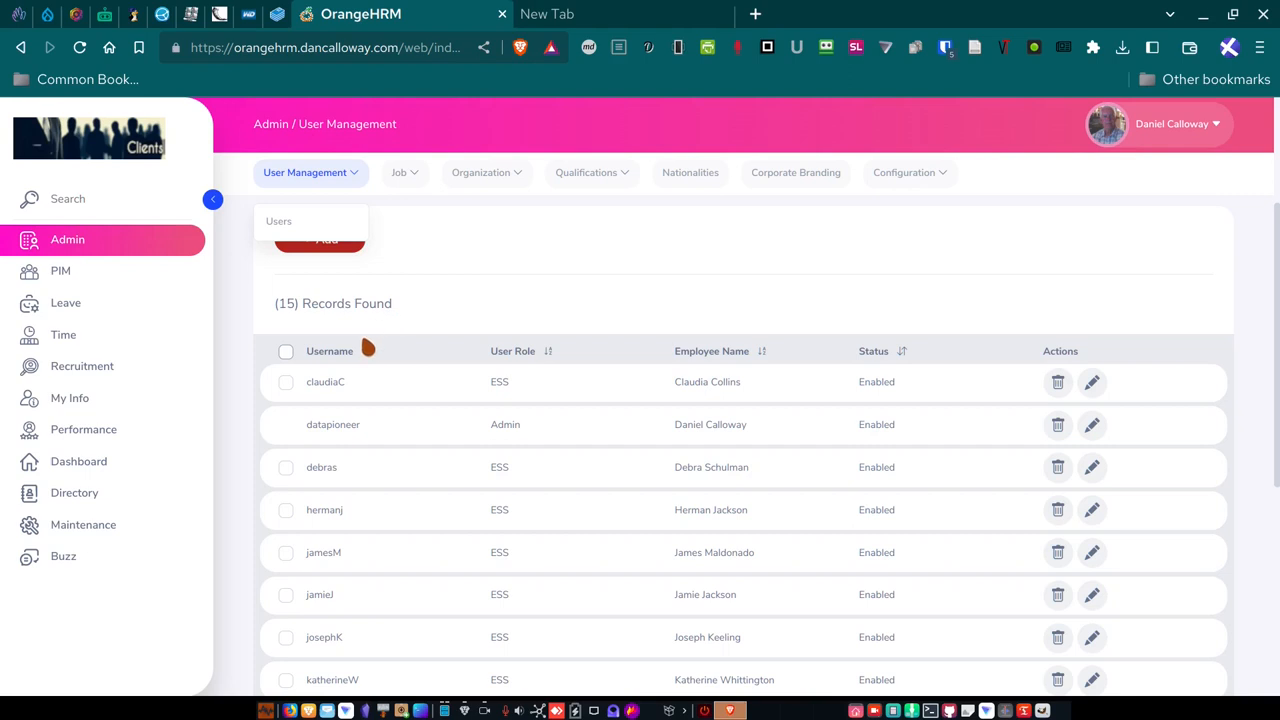
mouse_move(368, 350)
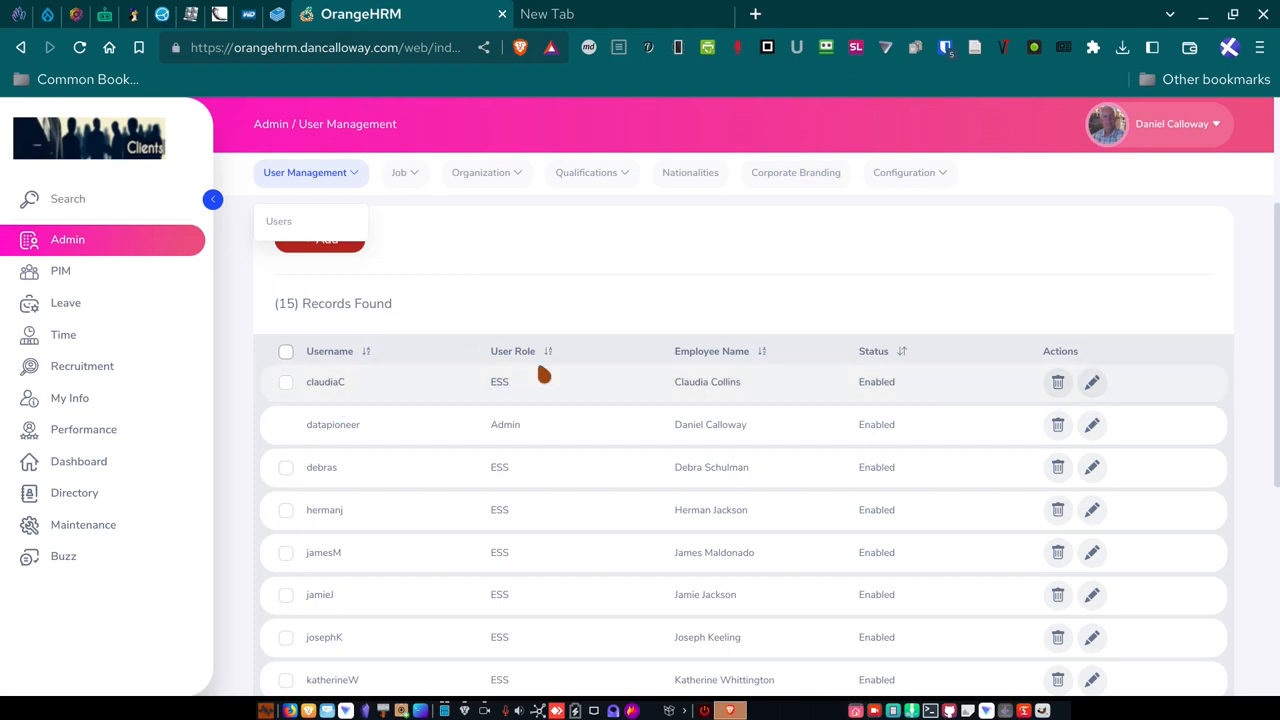
scroll("down", 3)
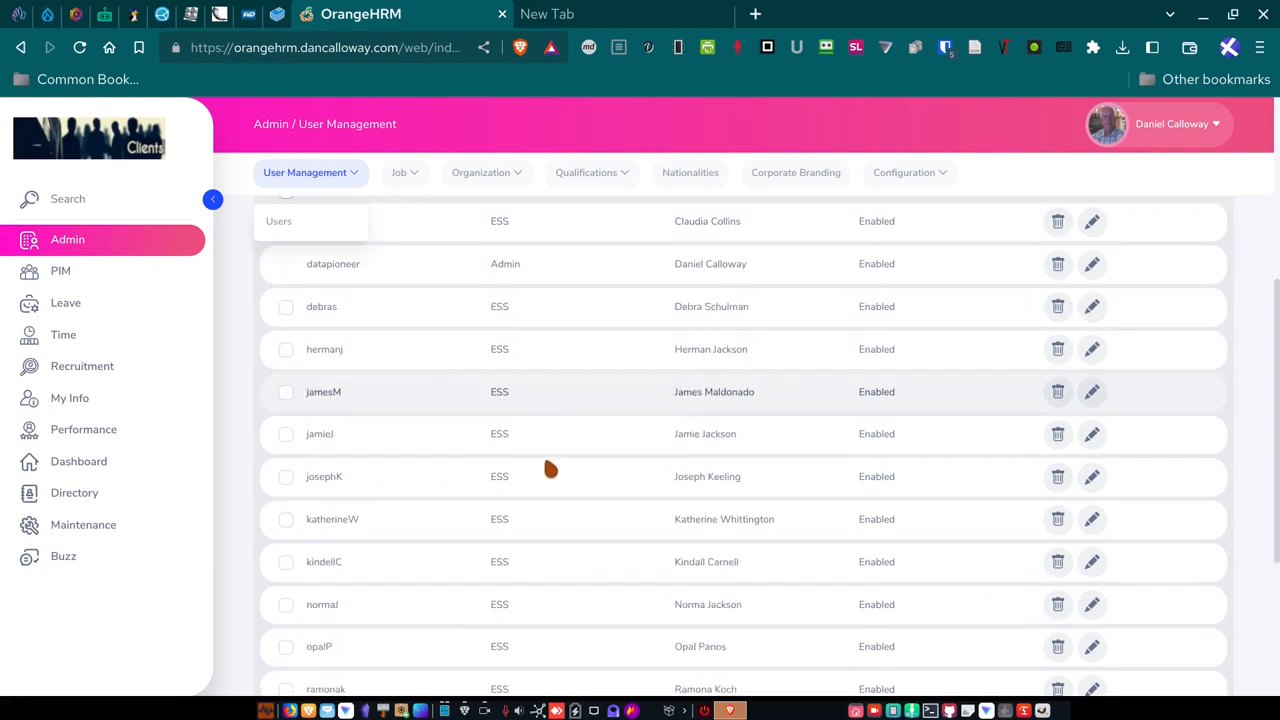
scroll("down", 3)
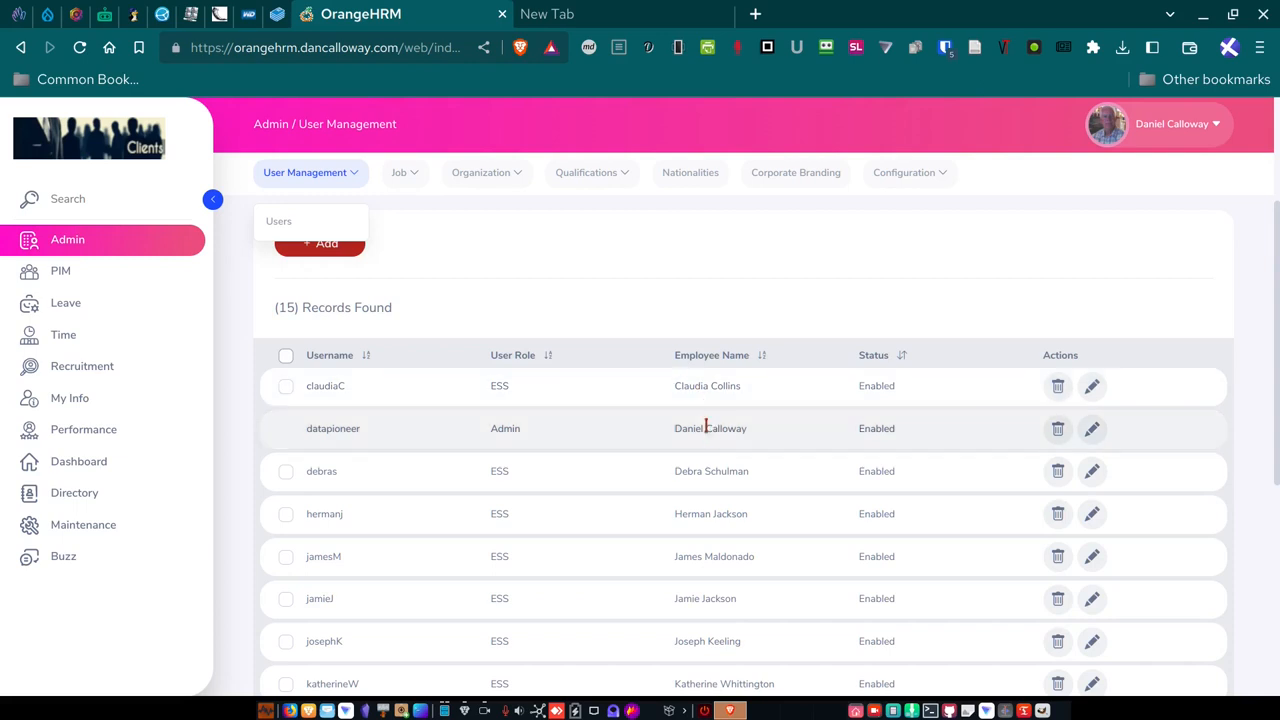
scroll("down", 3)
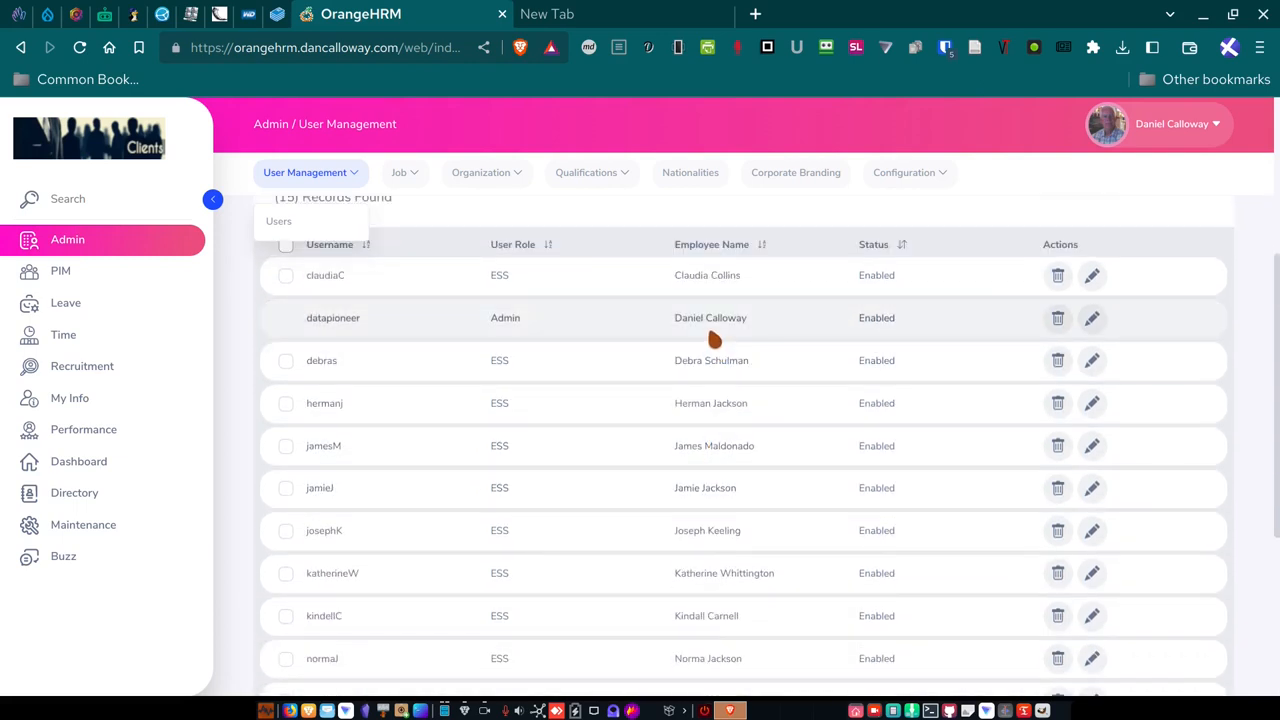
mouse_move(700, 293)
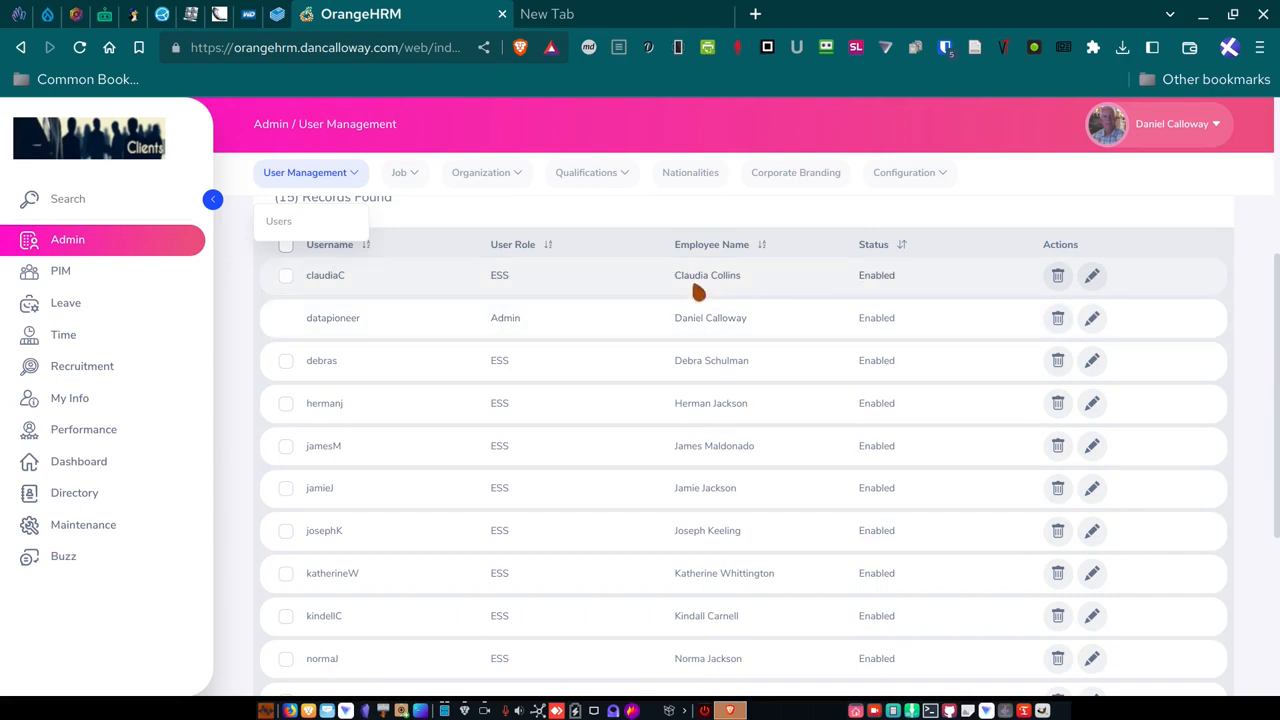
mouse_move(727, 420)
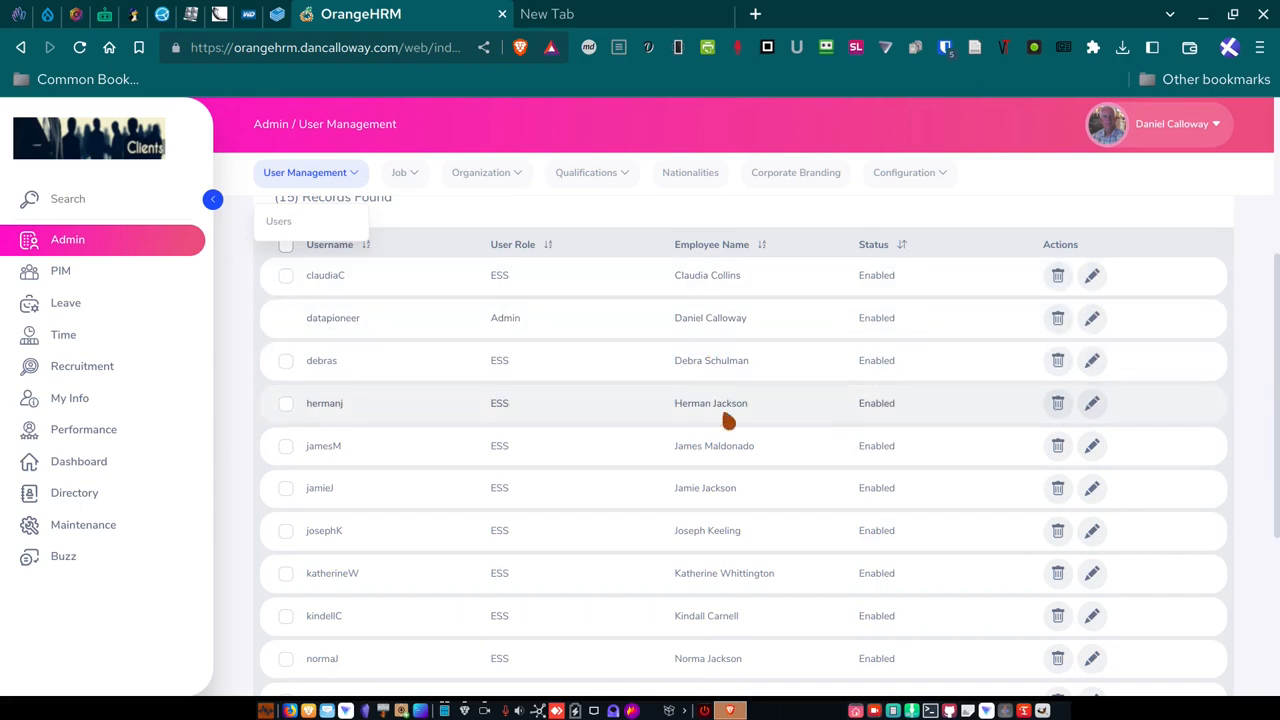
mouse_move(810, 418)
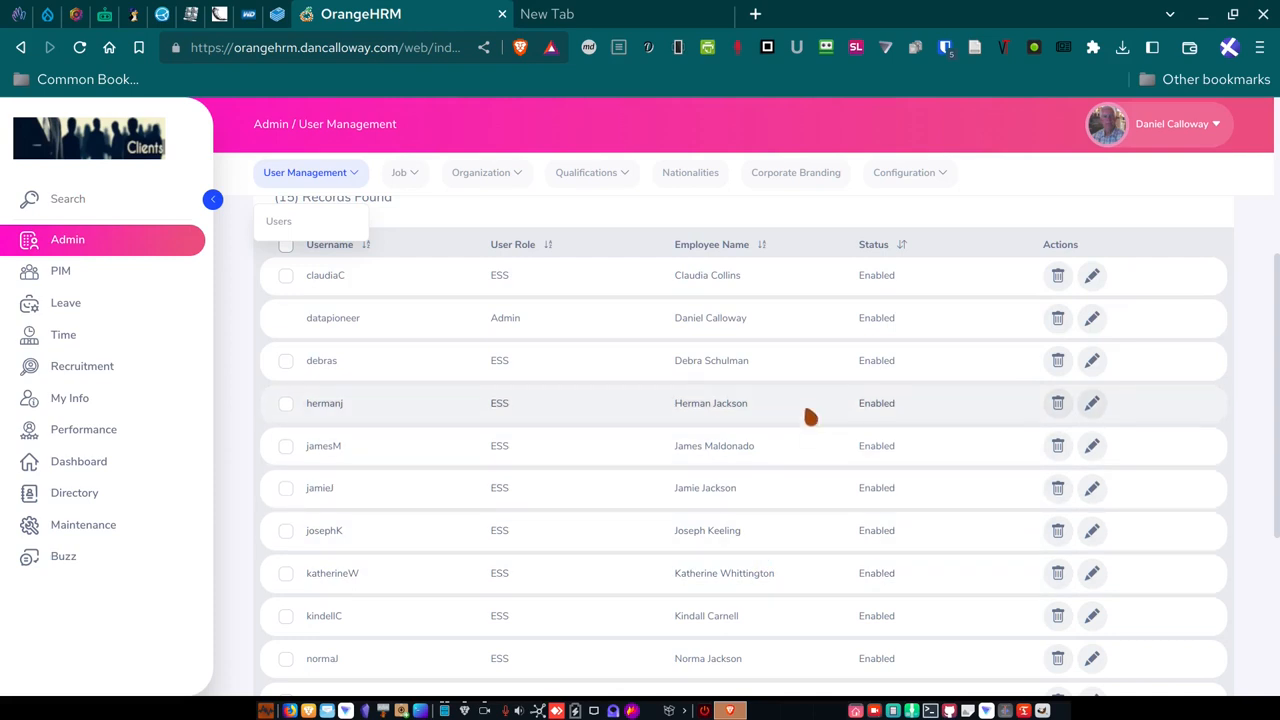
mouse_move(900, 372)
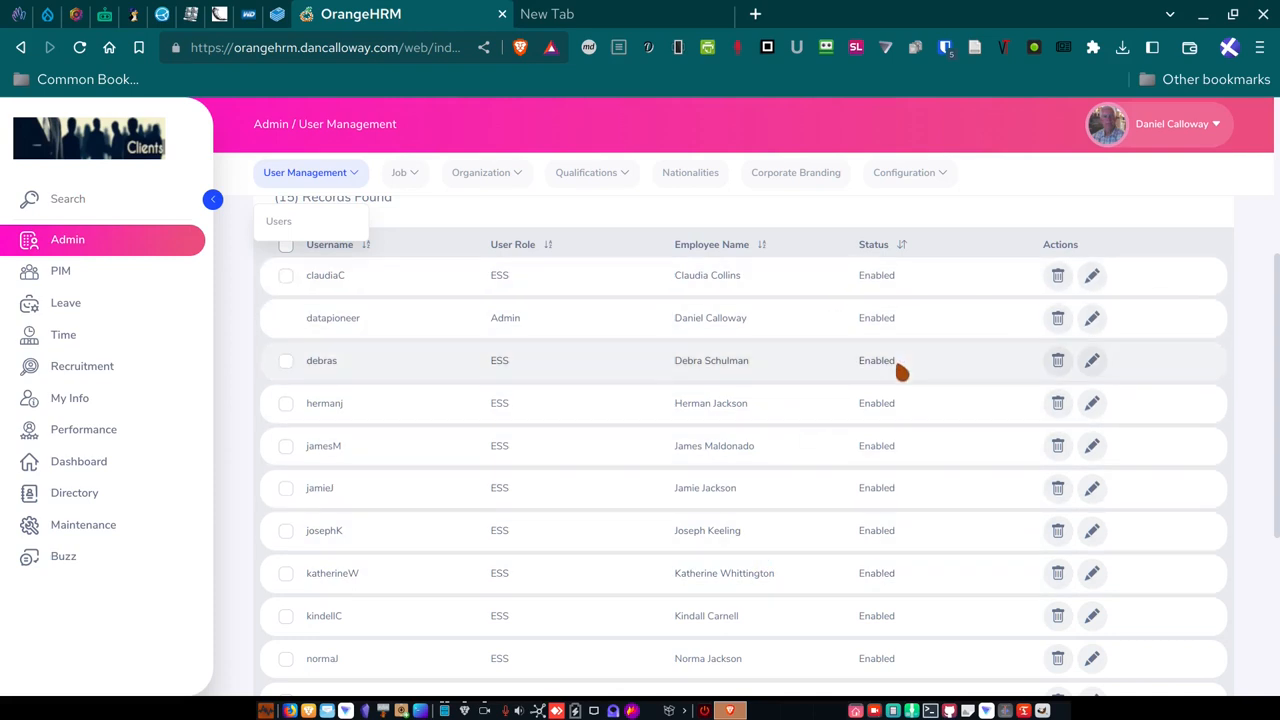
mouse_move(897, 405)
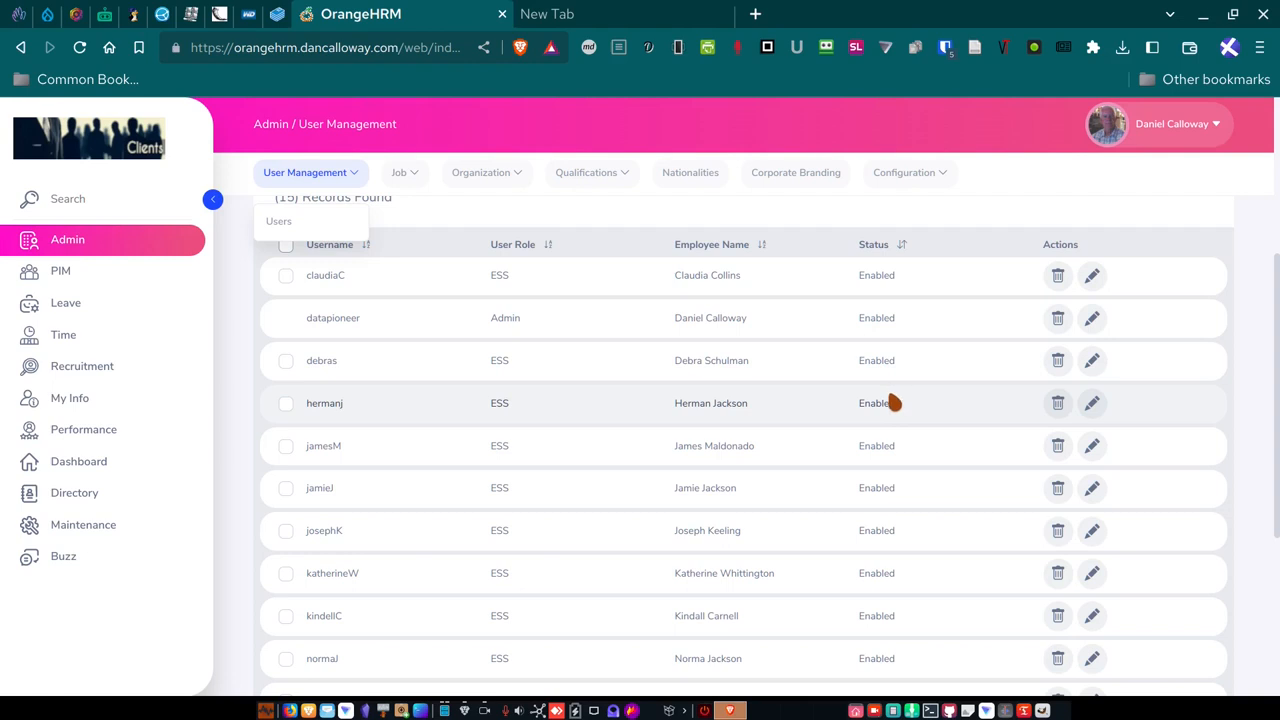
mouse_move(870, 363)
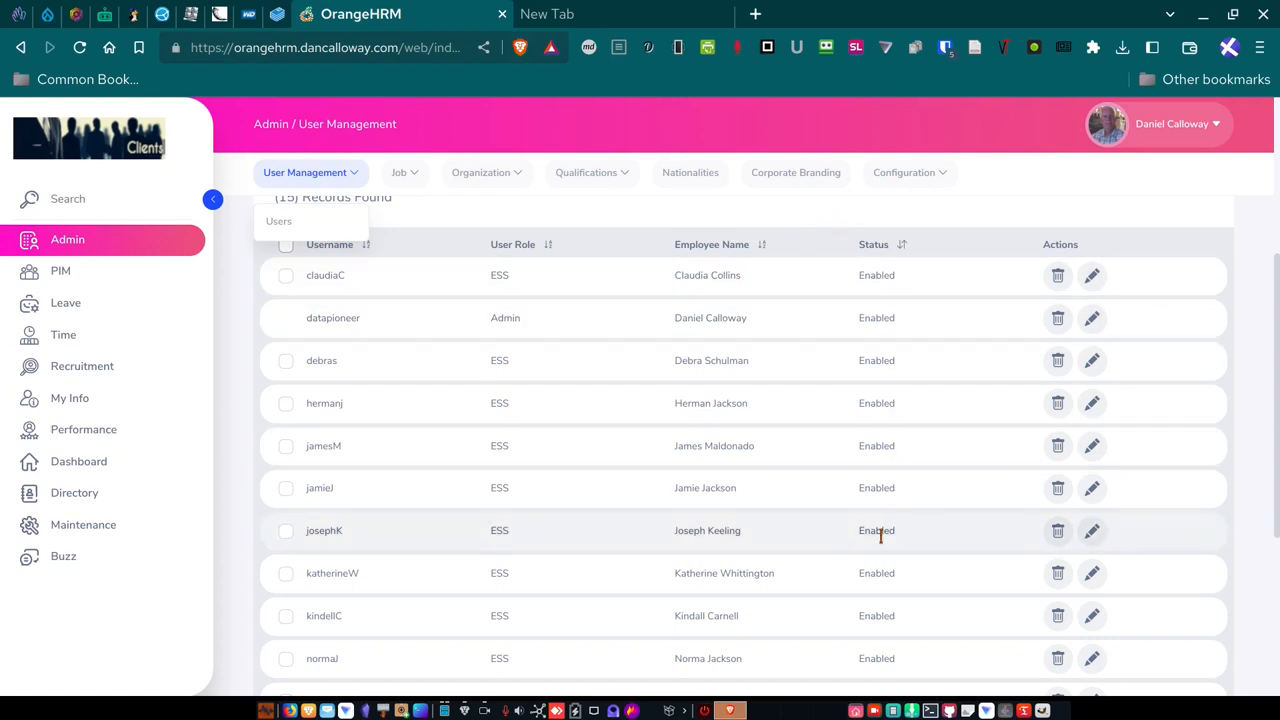
mouse_move(868, 291)
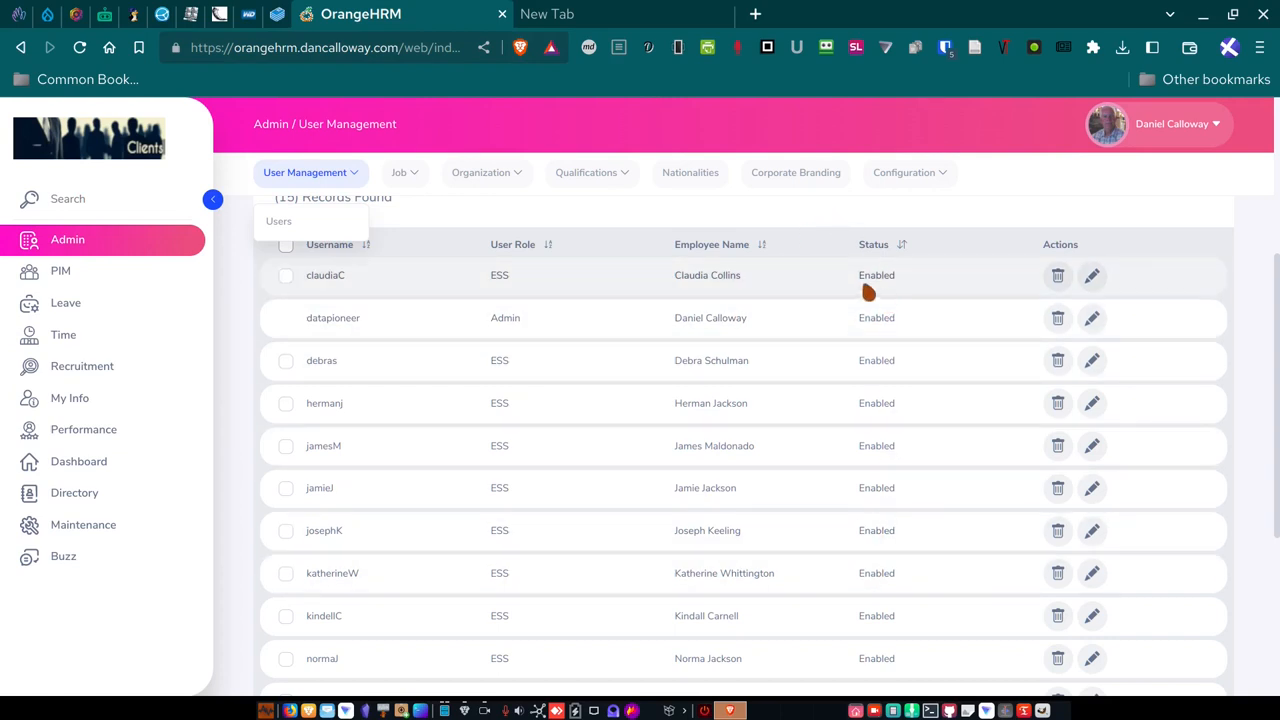
mouse_move(876, 278)
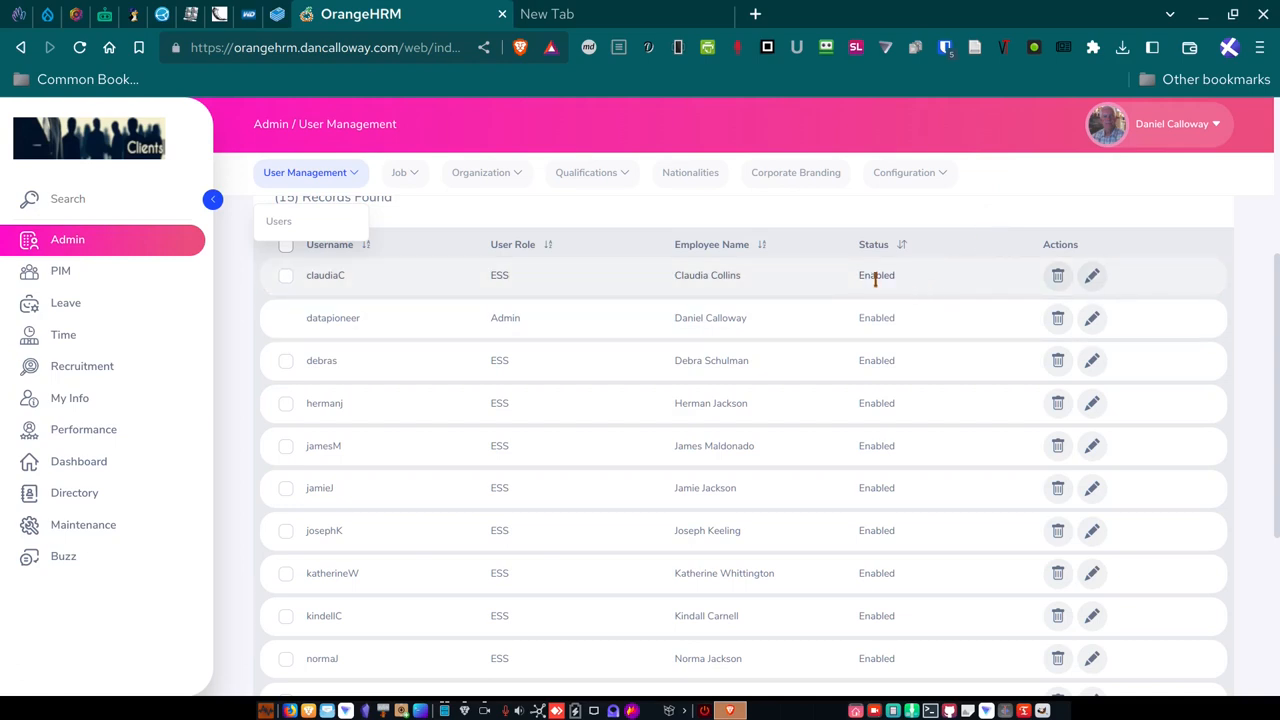
mouse_move(877, 317)
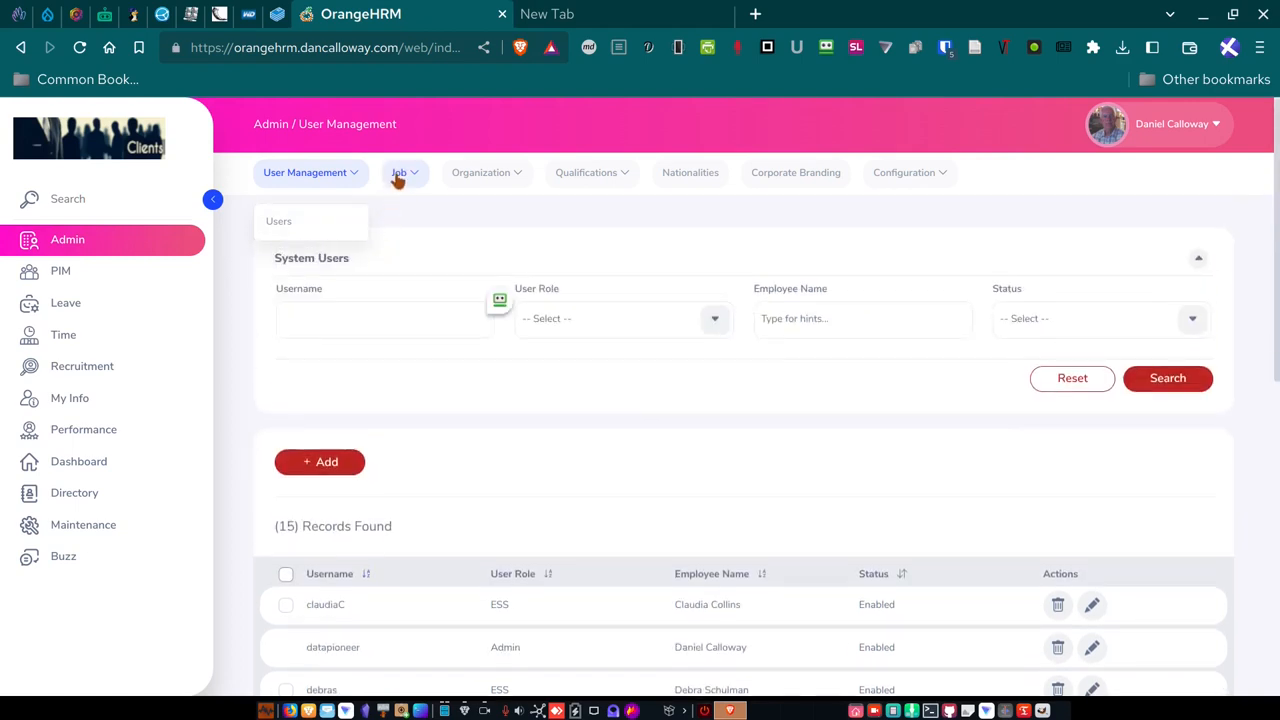
Open Job > Job Titles and browse all 15 titles, Administrative Assistant to Vice President.
left_click(400, 172)
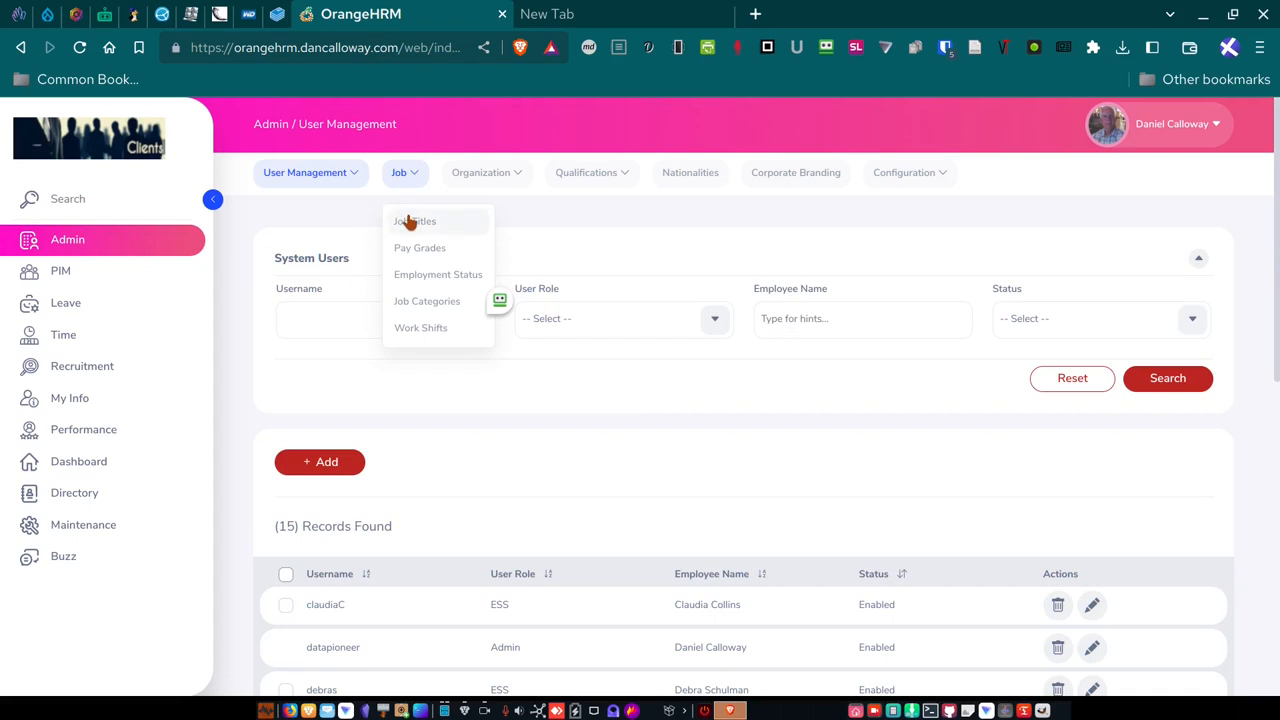
left_click(414, 221)
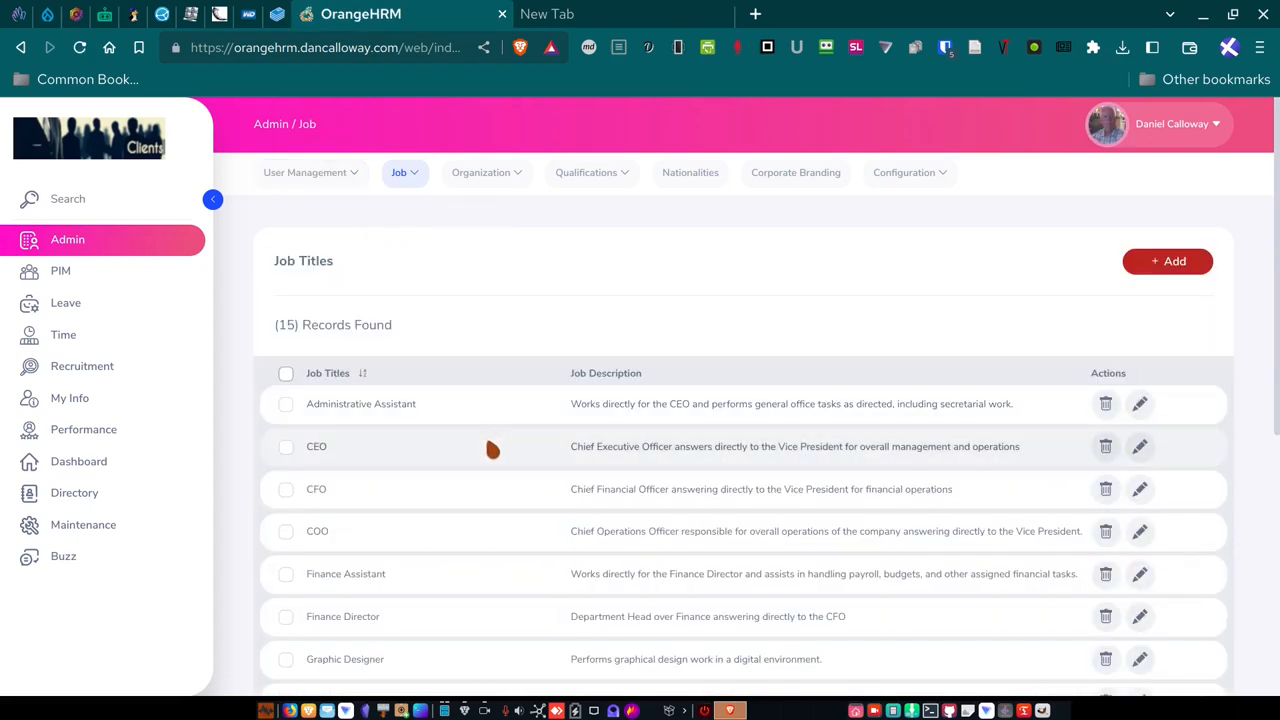
mouse_move(380, 471)
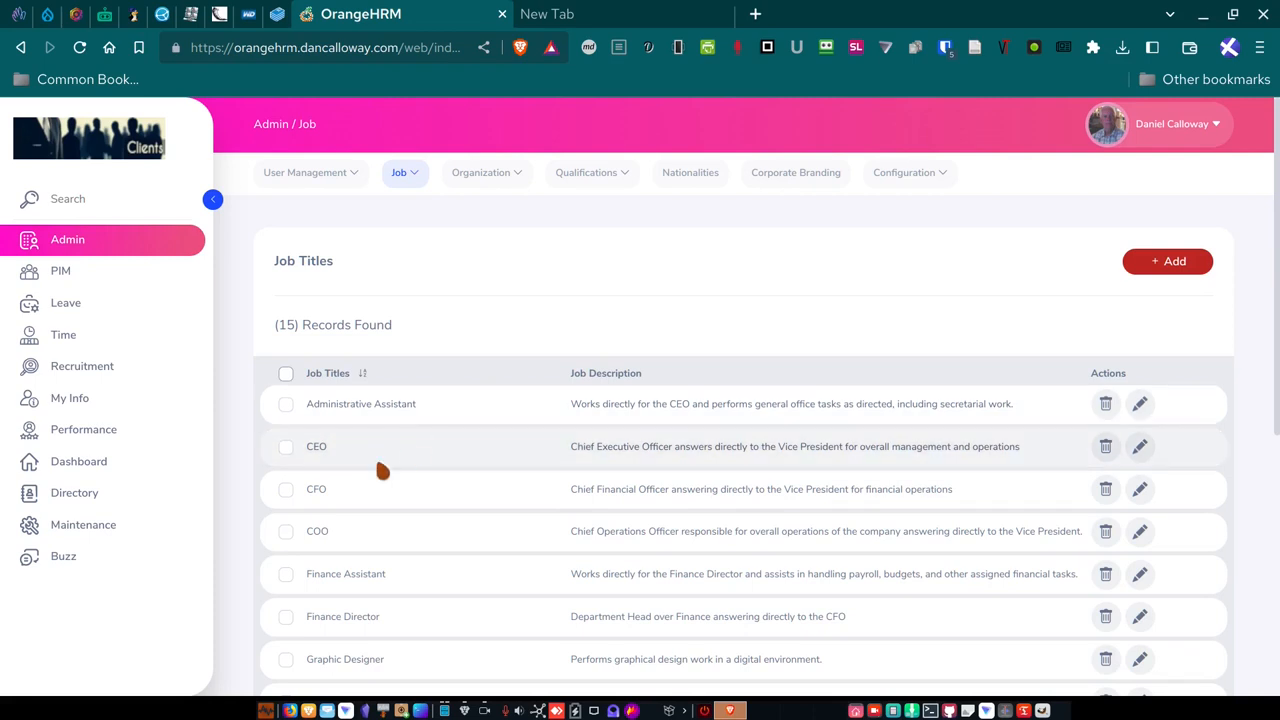
mouse_move(372, 505)
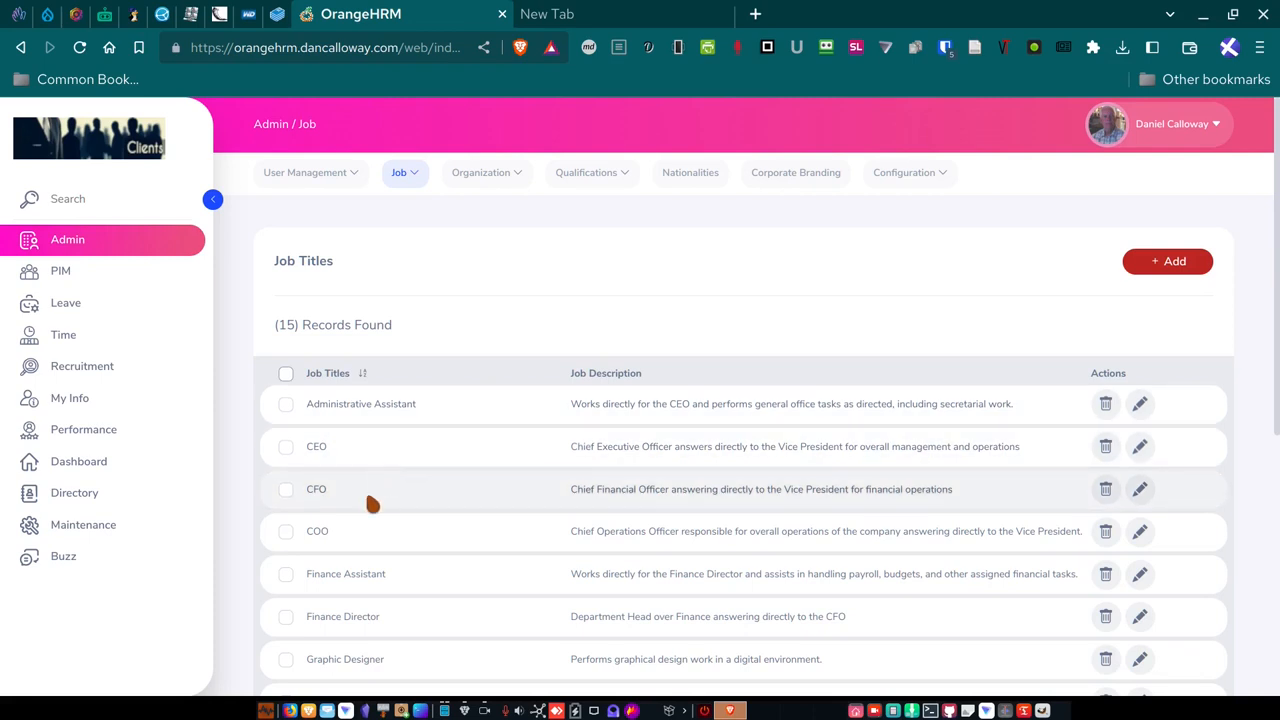
scroll("down", 3)
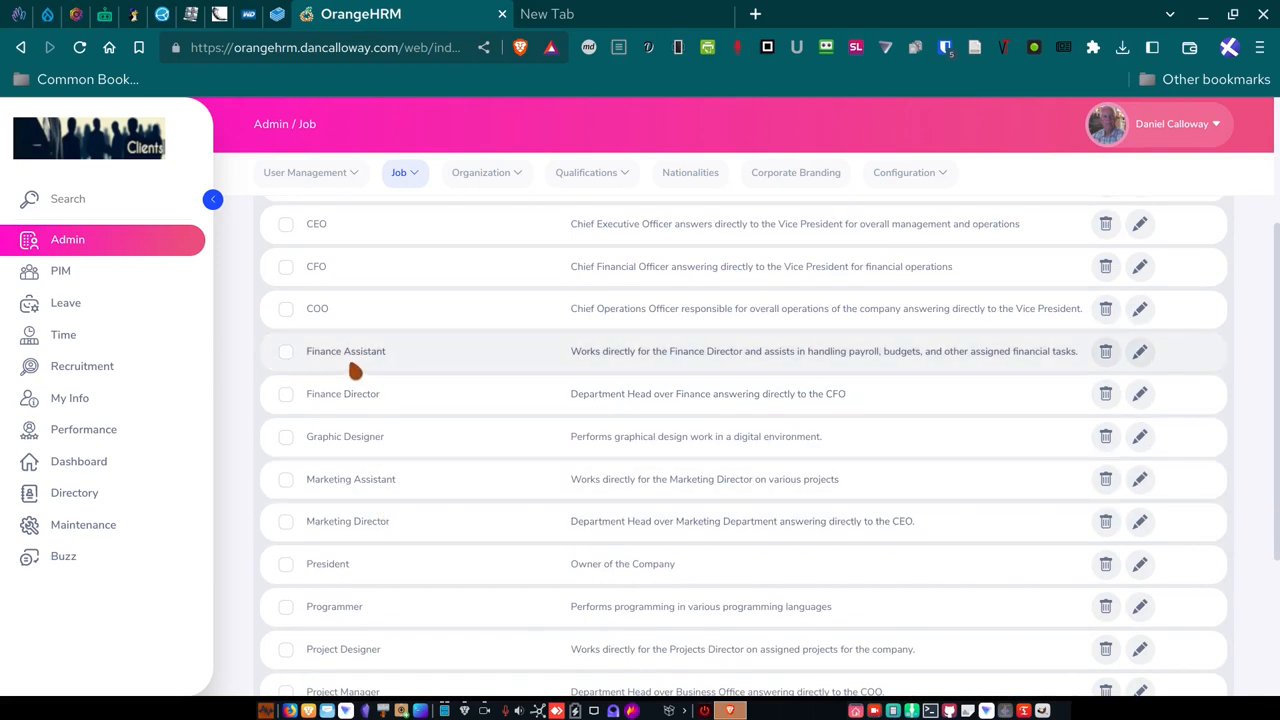
mouse_move(396, 463)
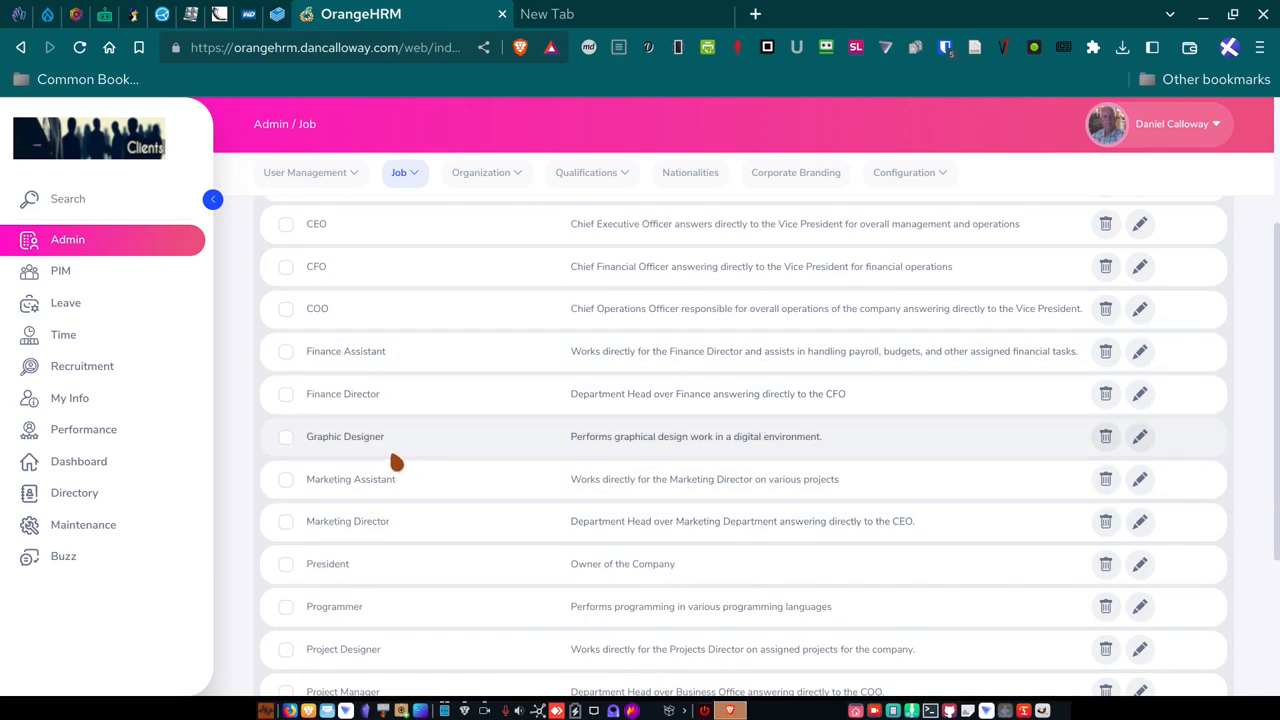
mouse_move(408, 508)
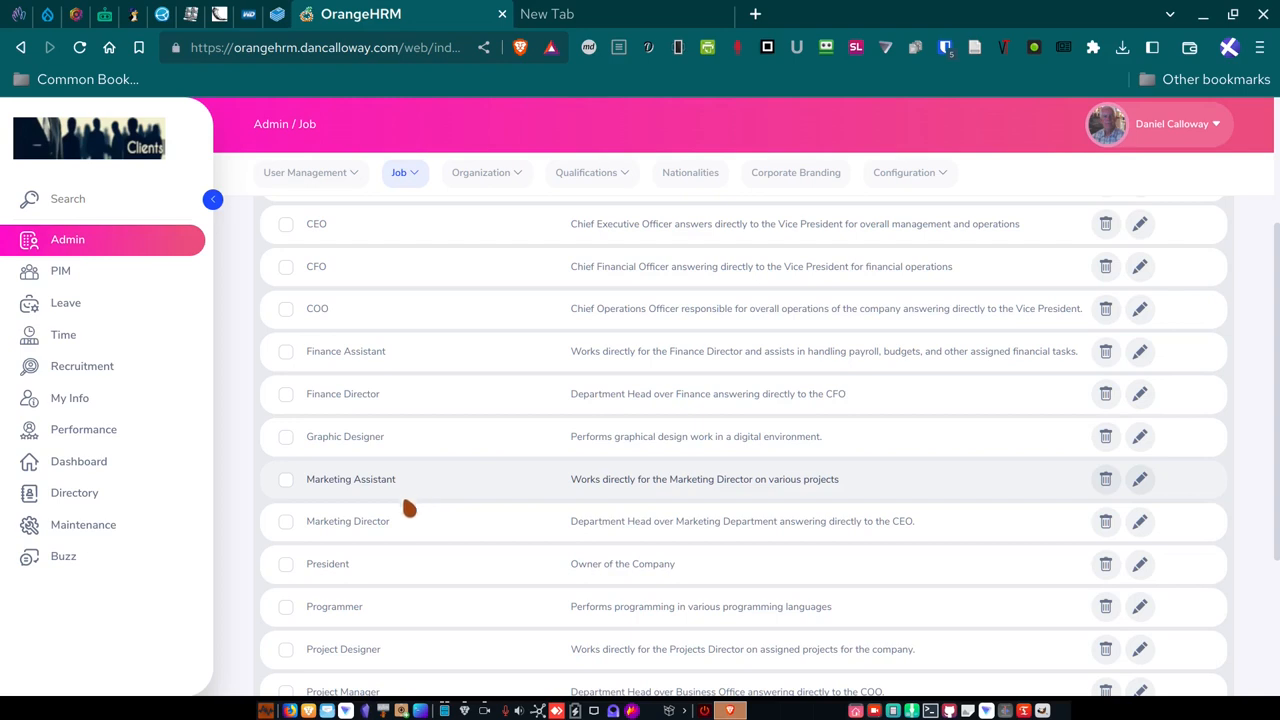
scroll("down", 3)
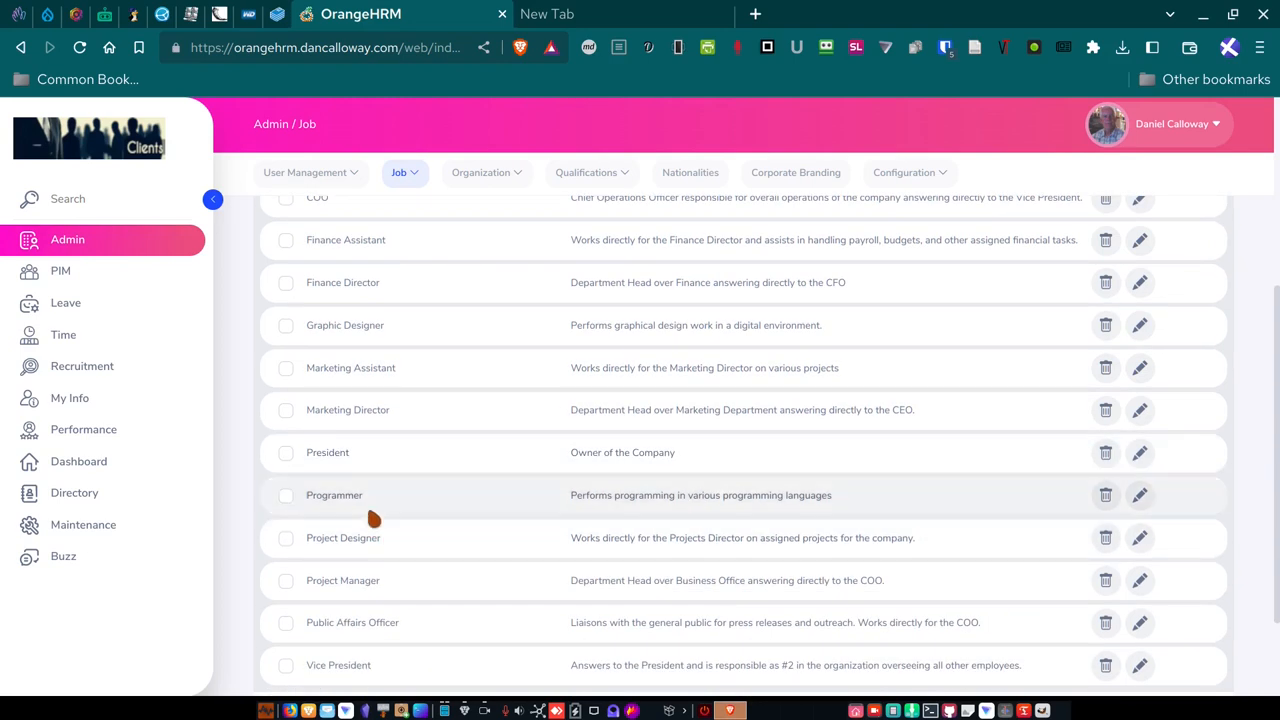
mouse_move(355, 513)
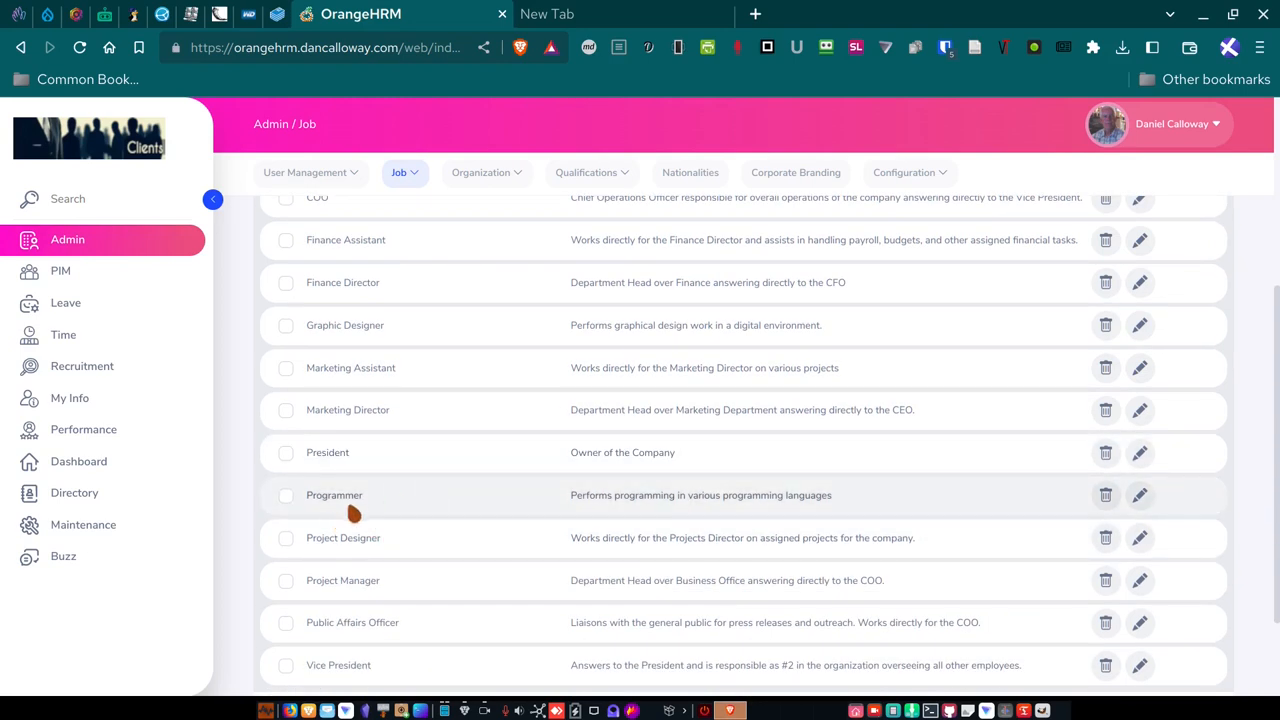
scroll("down", 3)
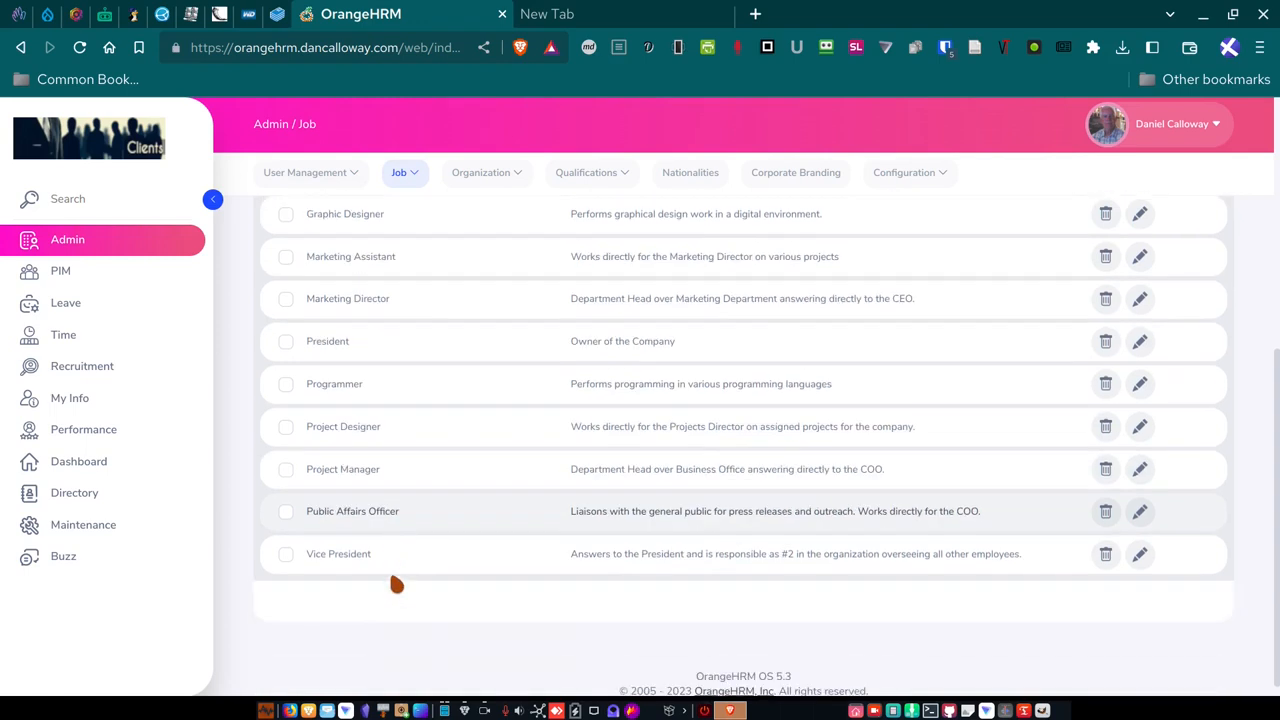
mouse_move(391, 533)
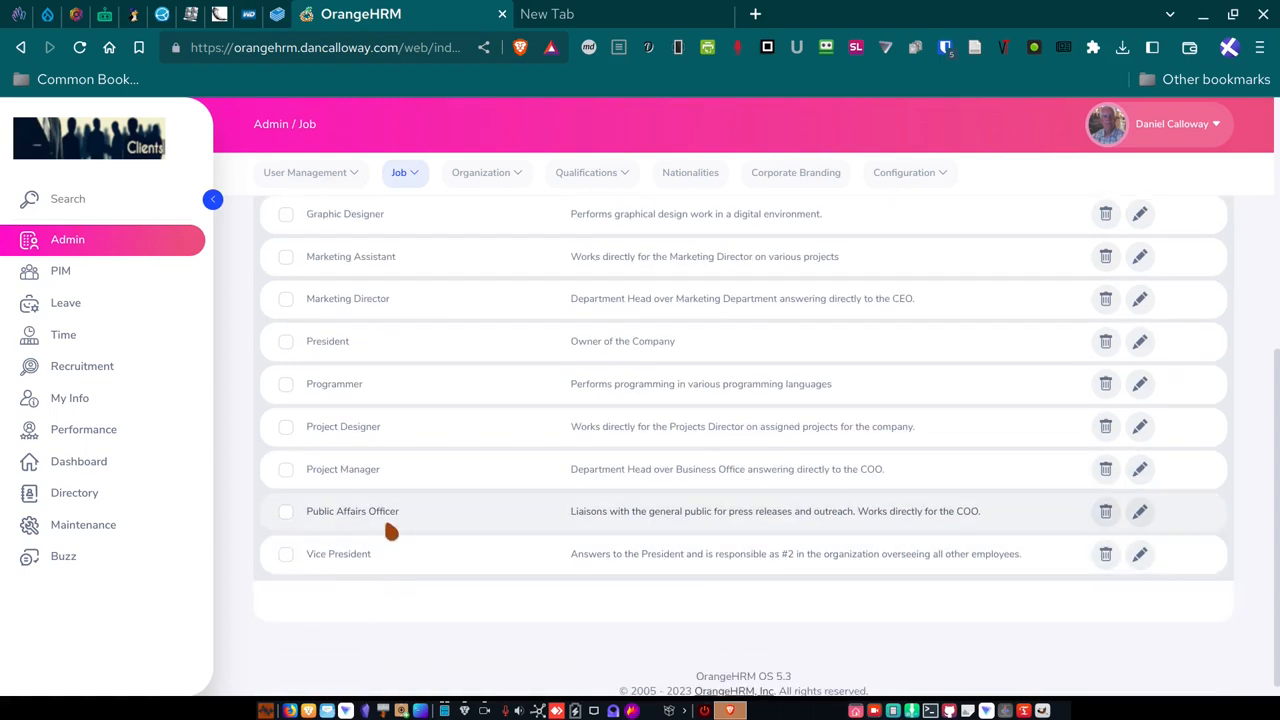
mouse_move(742, 592)
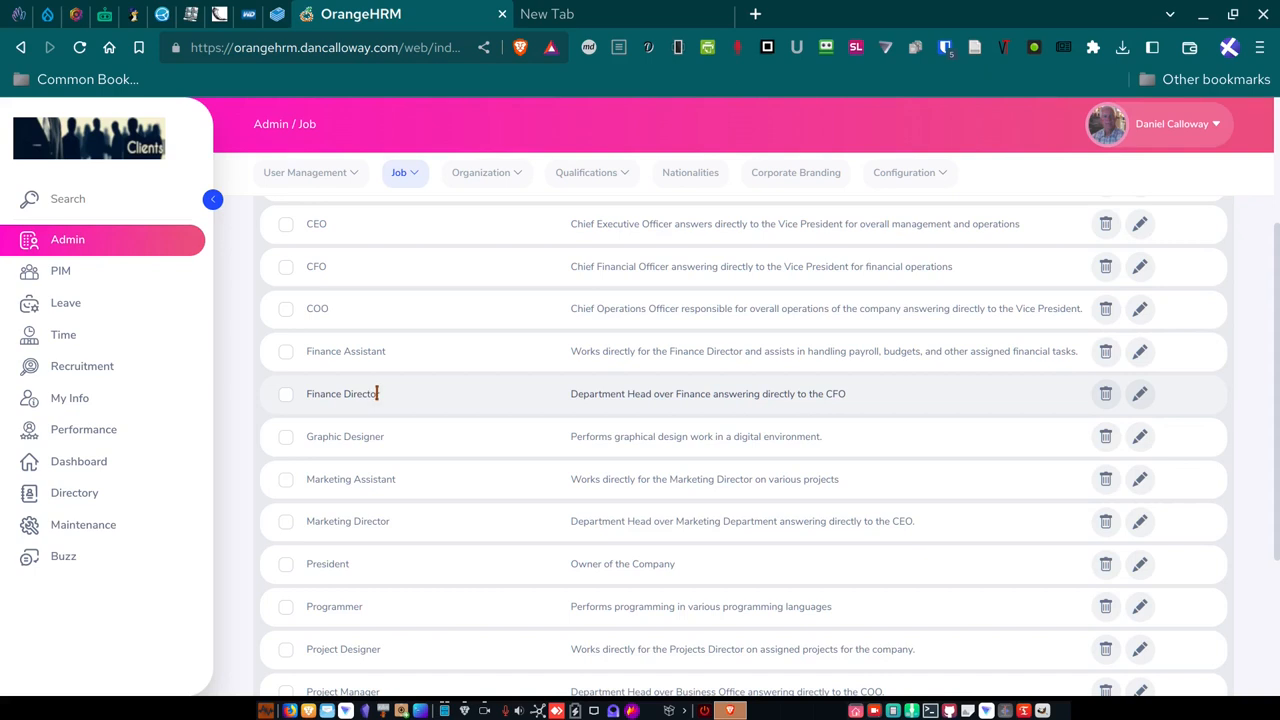
mouse_move(458, 413)
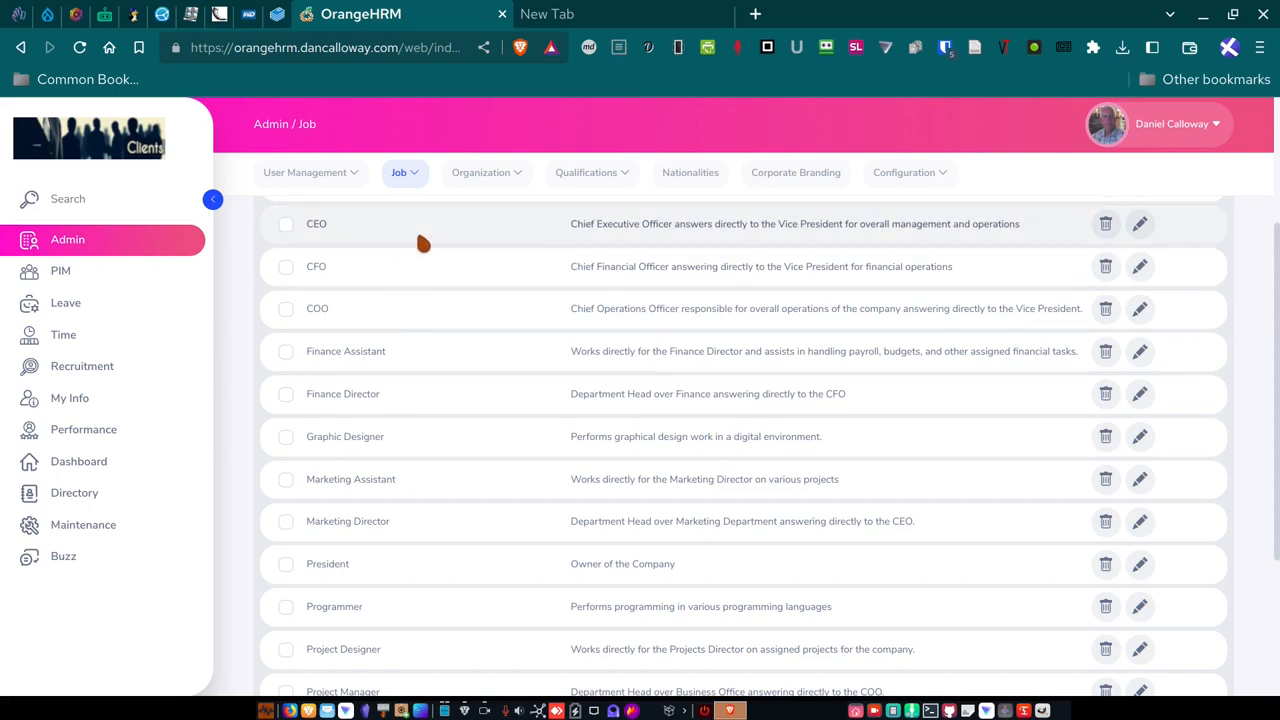
mouse_move(407, 343)
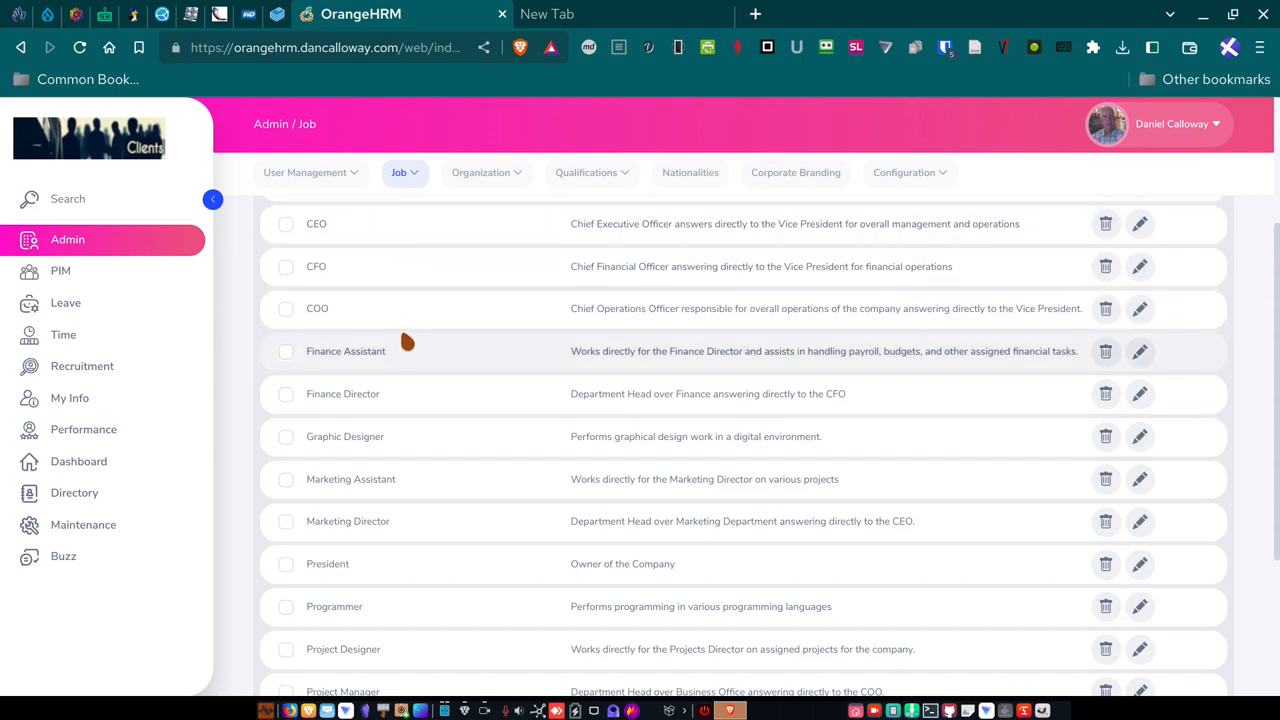
mouse_move(405, 343)
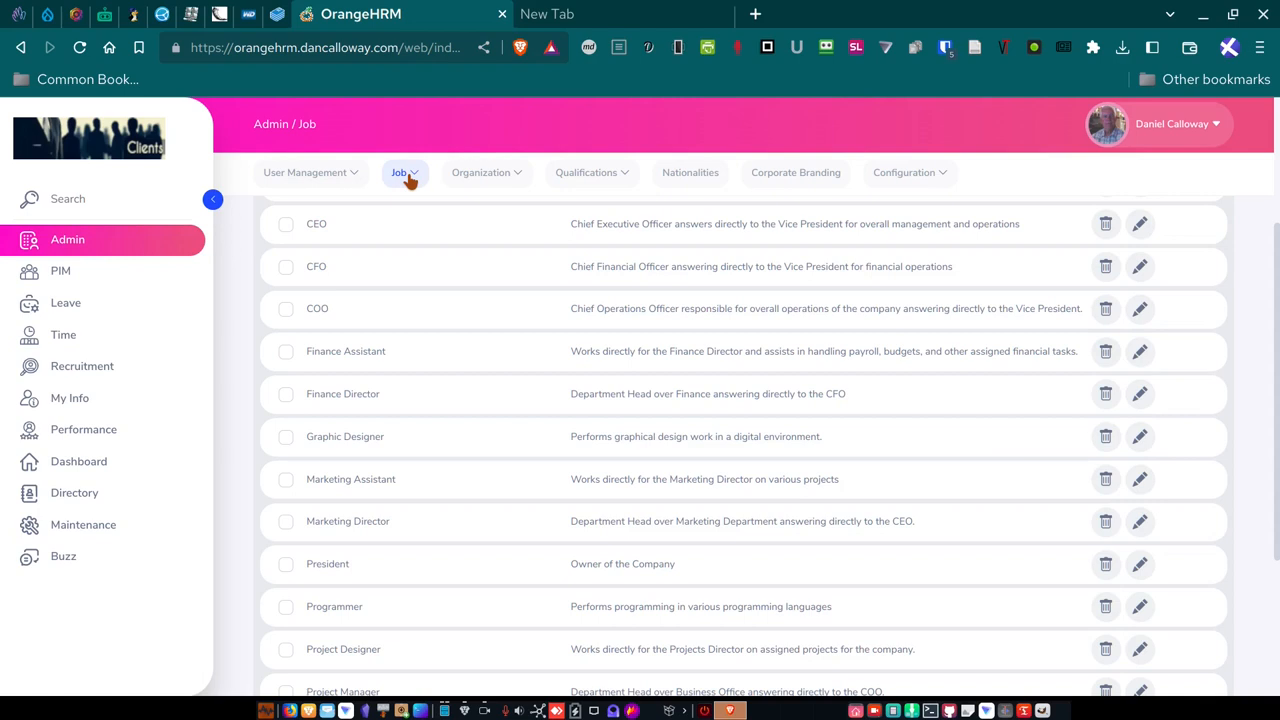
Open Job > Pay Grades to list grades PG1 through PG4 in US Dollars.
left_click(405, 172)
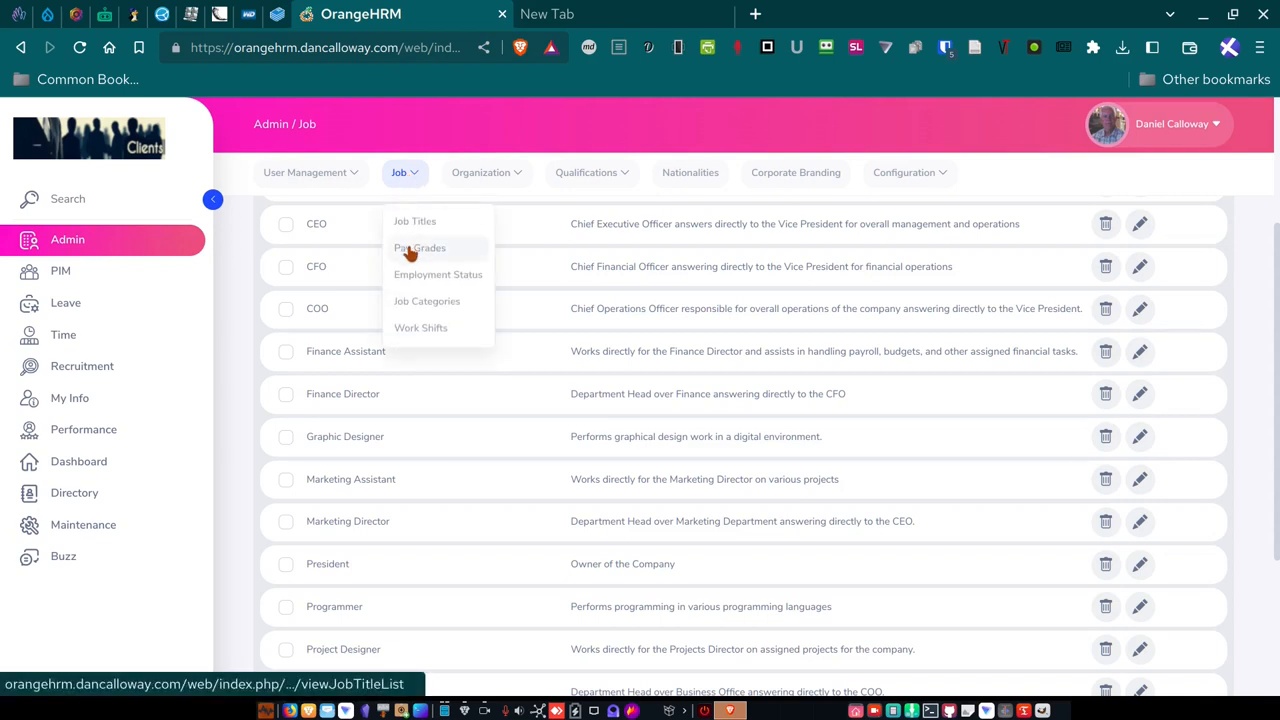
left_click(414, 221)
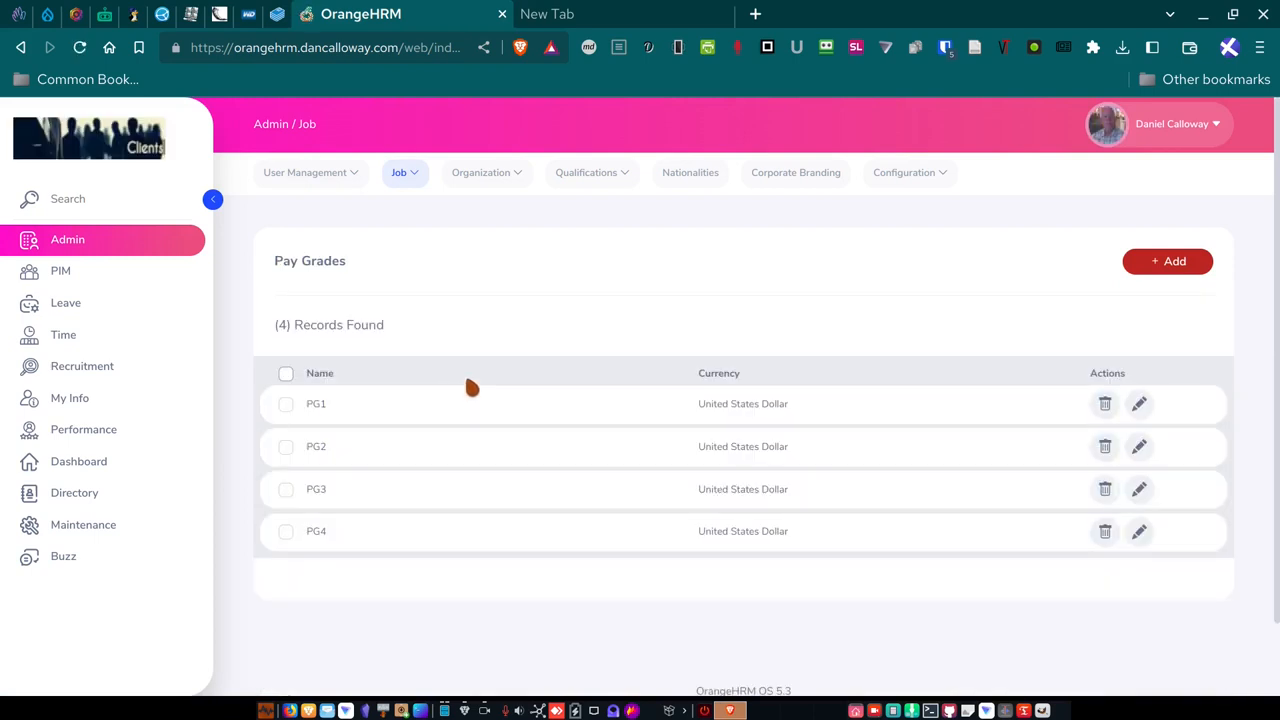
mouse_move(430, 358)
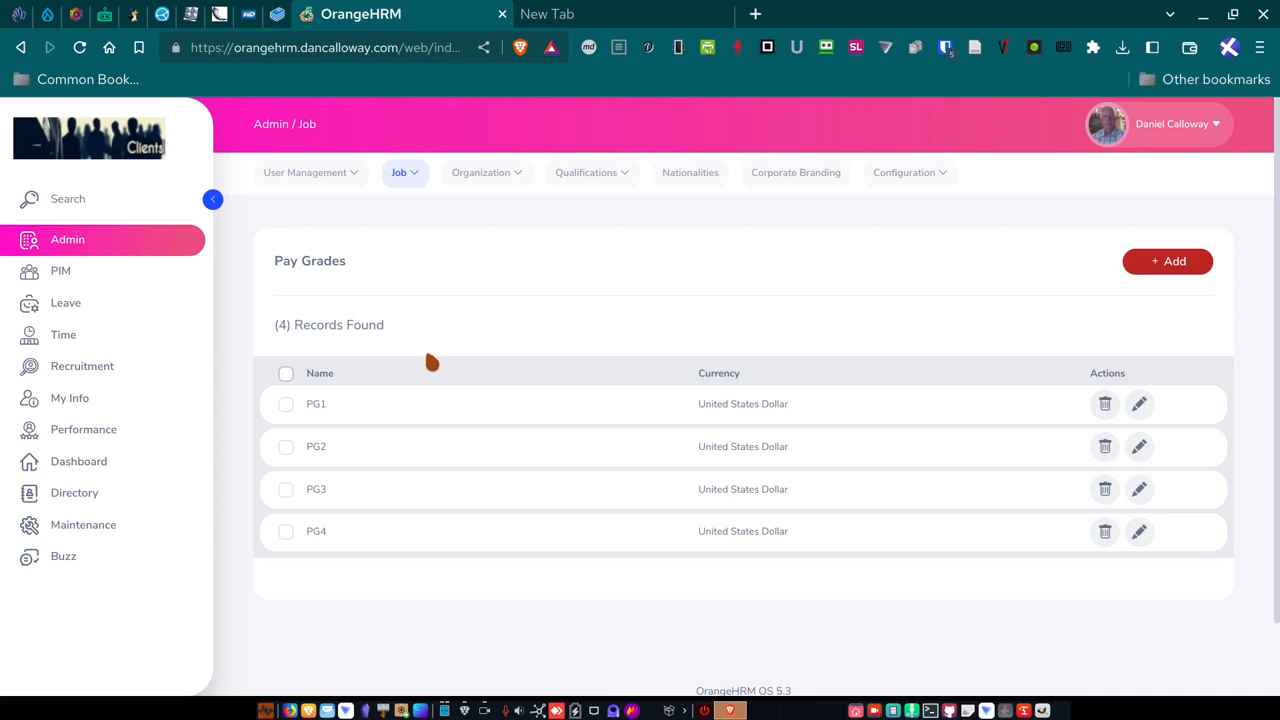
mouse_move(424, 393)
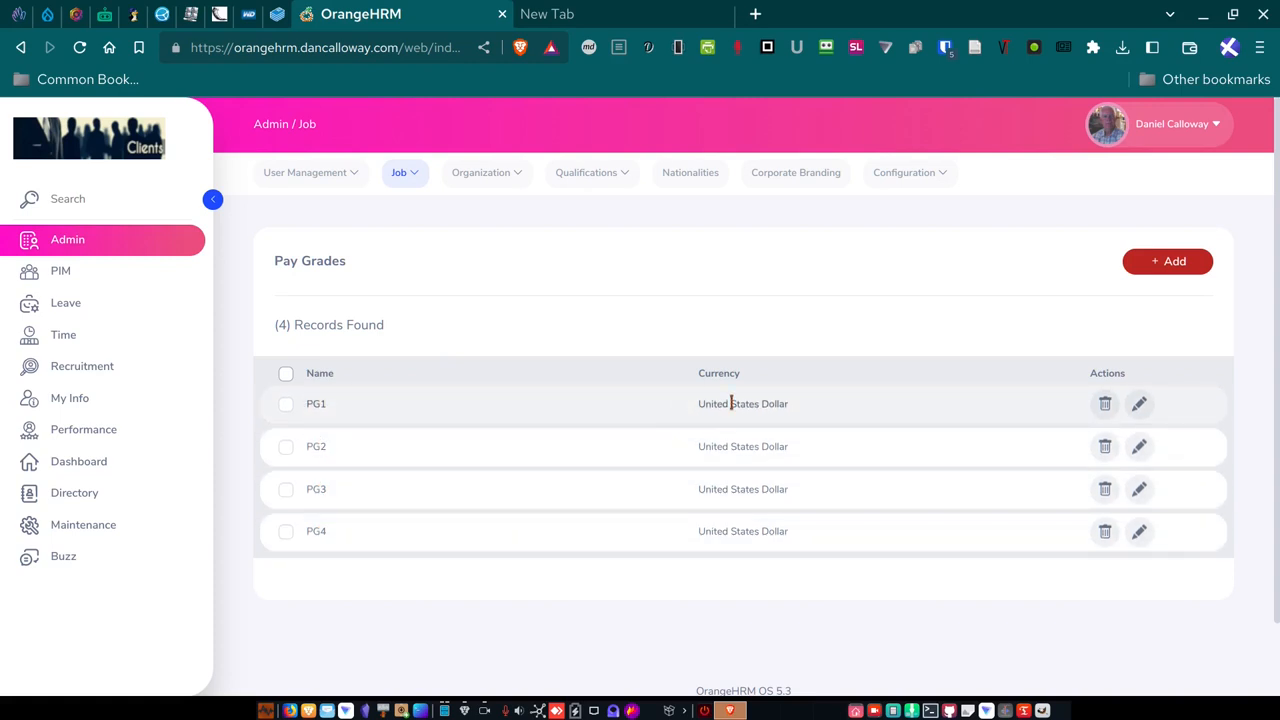
mouse_move(743, 423)
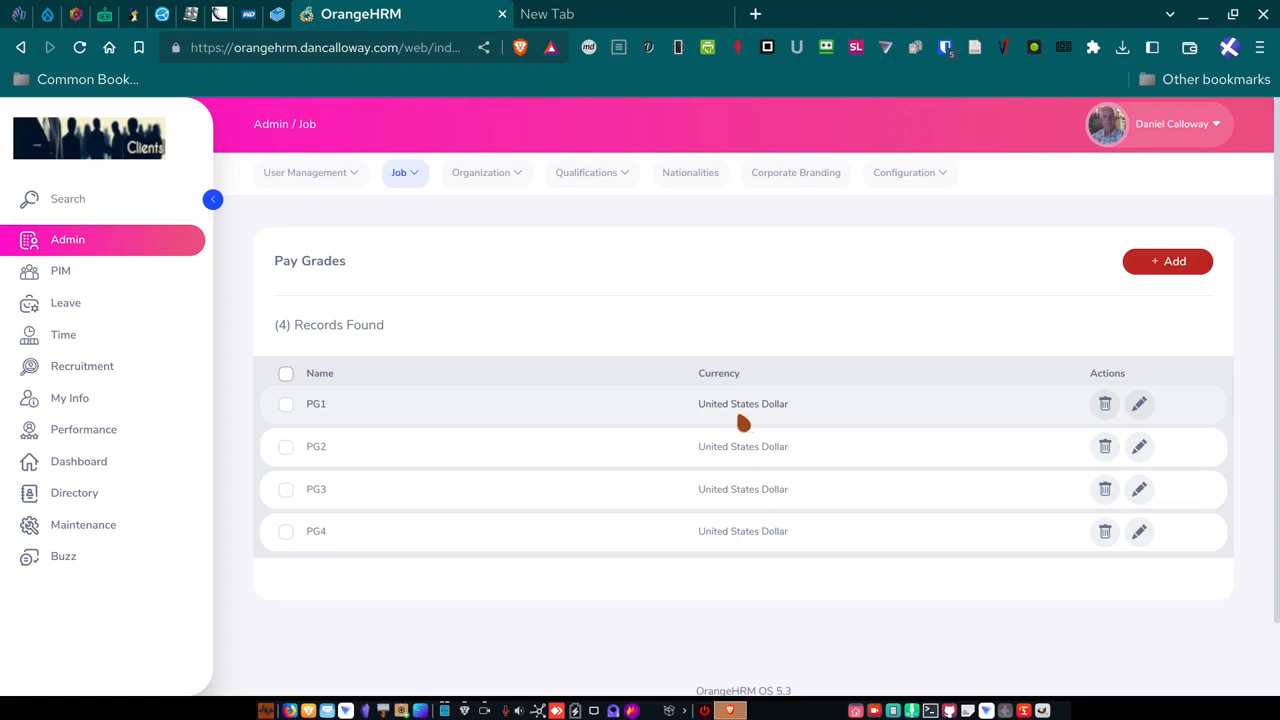
mouse_move(713, 446)
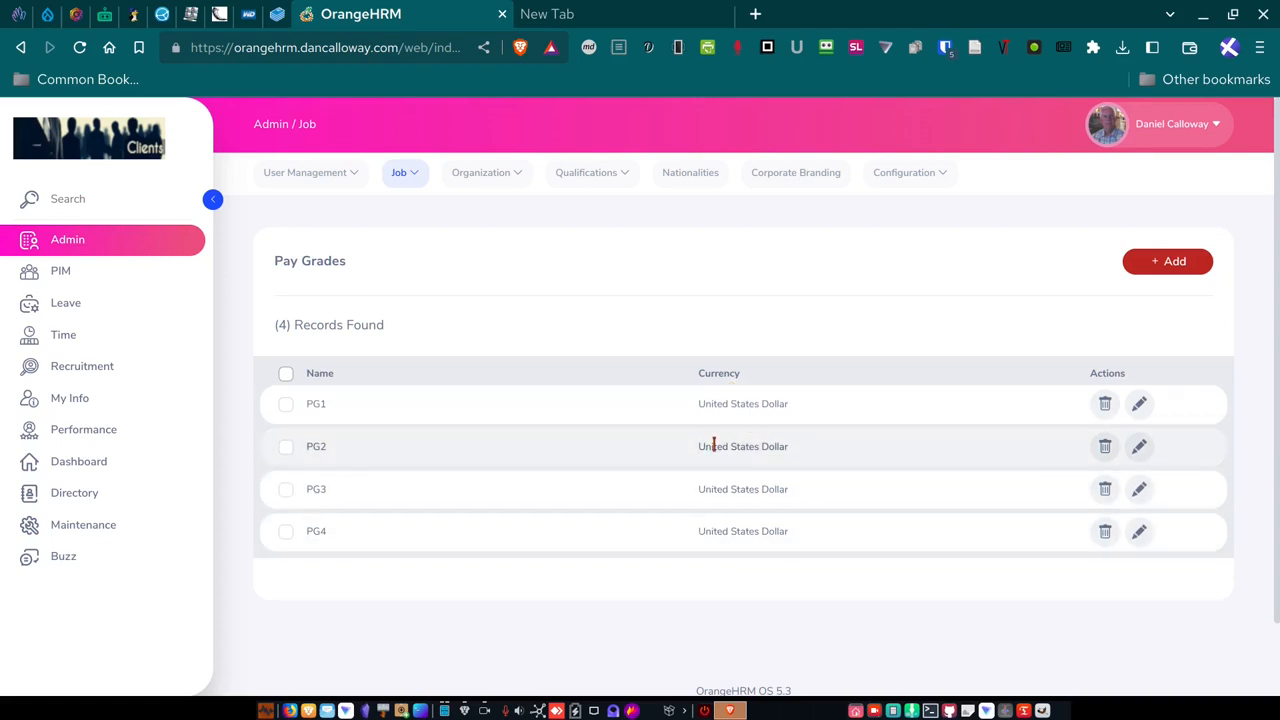
mouse_move(315, 420)
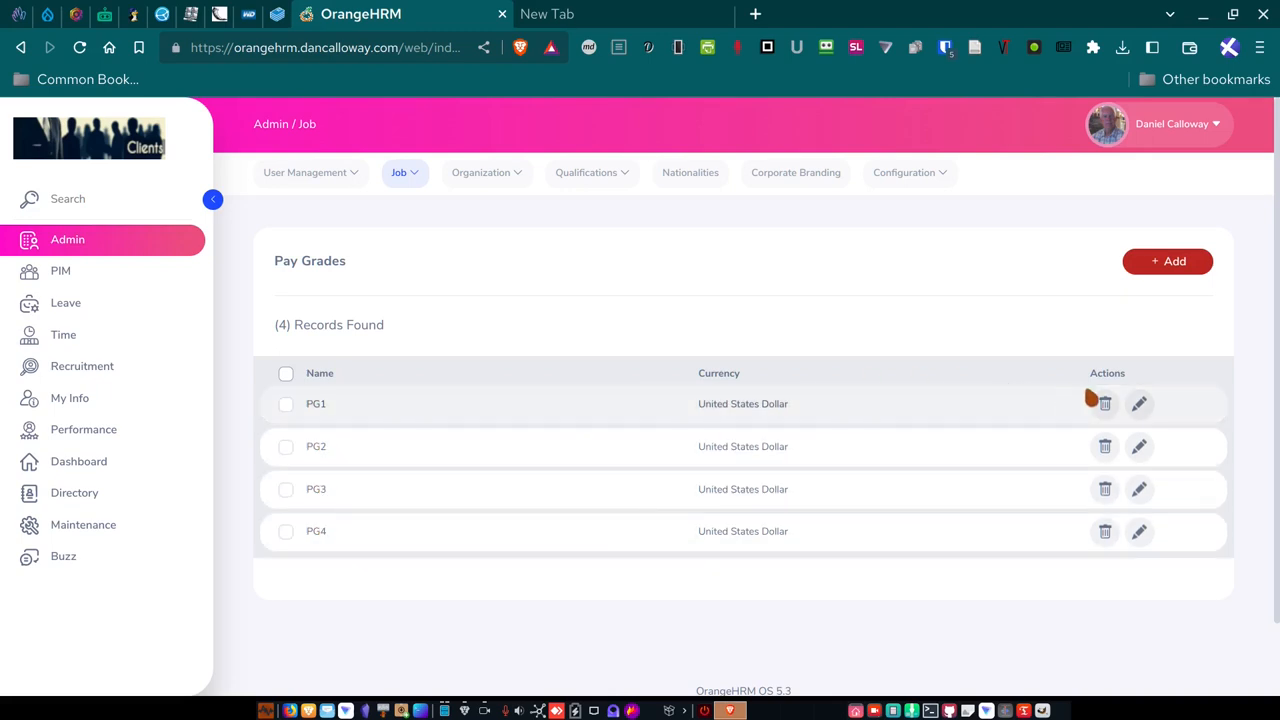
Edit pay grade PG1 and view its 95001.00–125000.00 US Dollar range.
left_click(1139, 403)
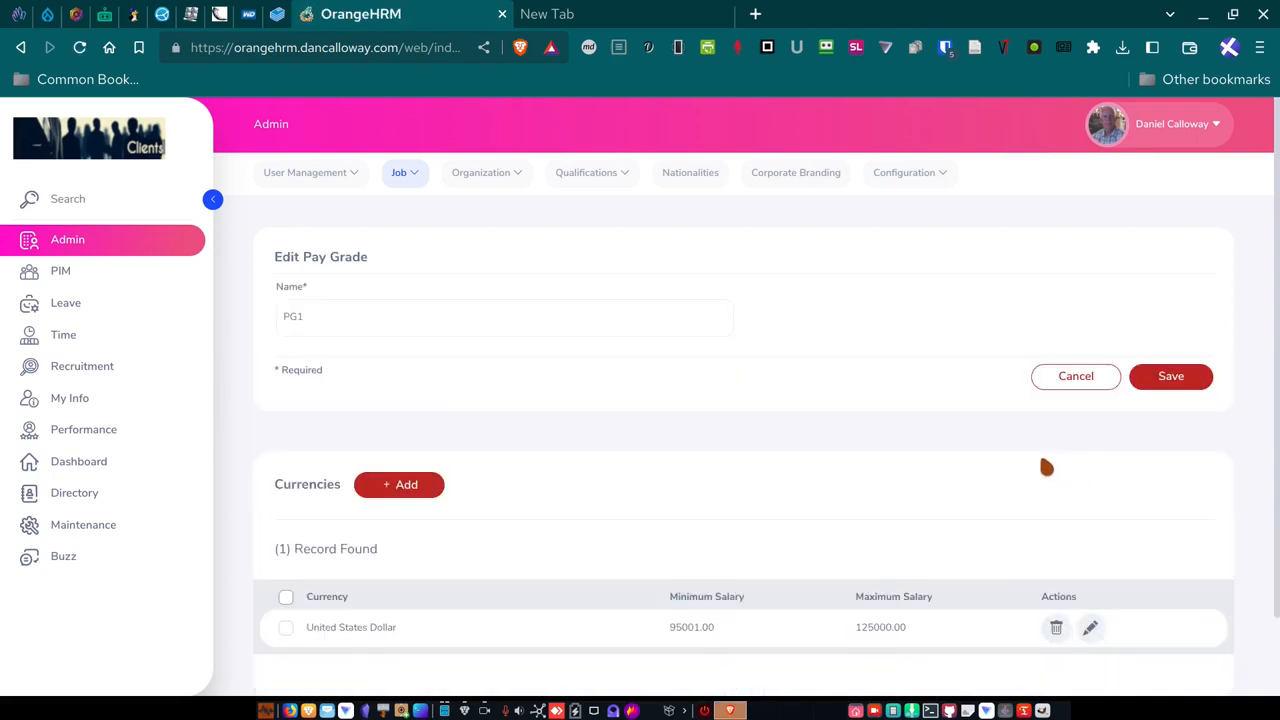
scroll("down", 3)
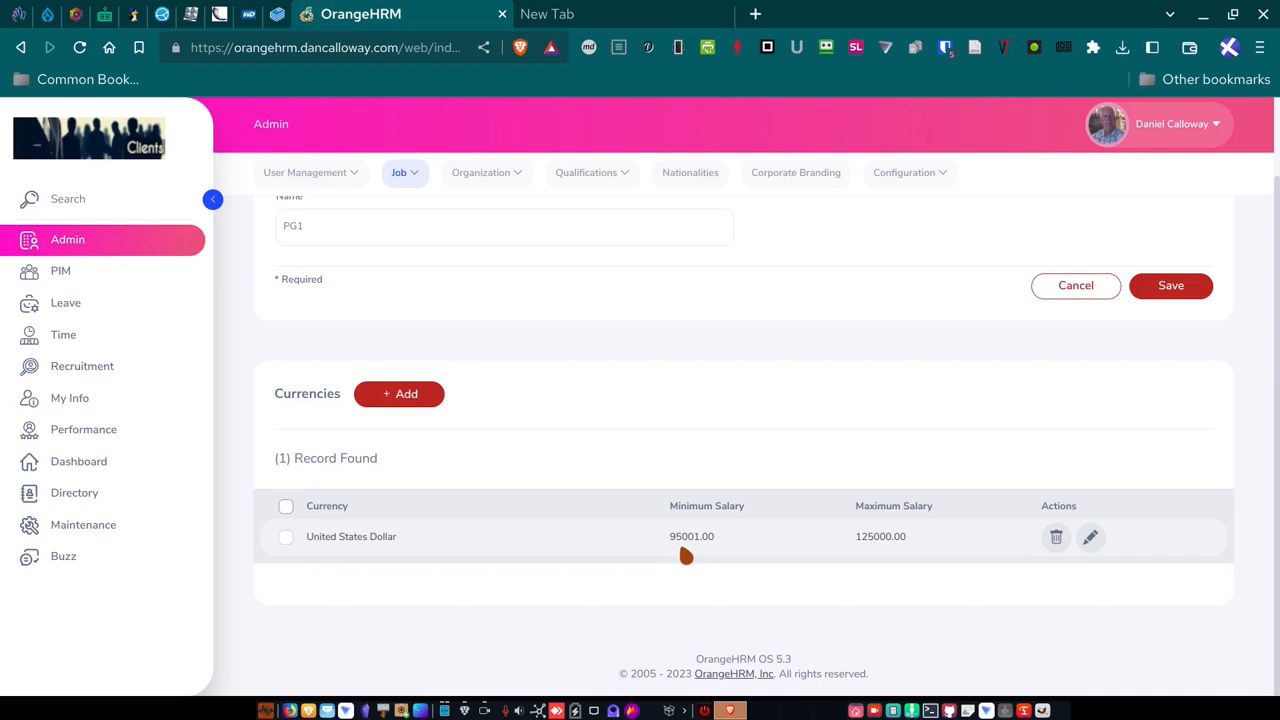
mouse_move(902, 528)
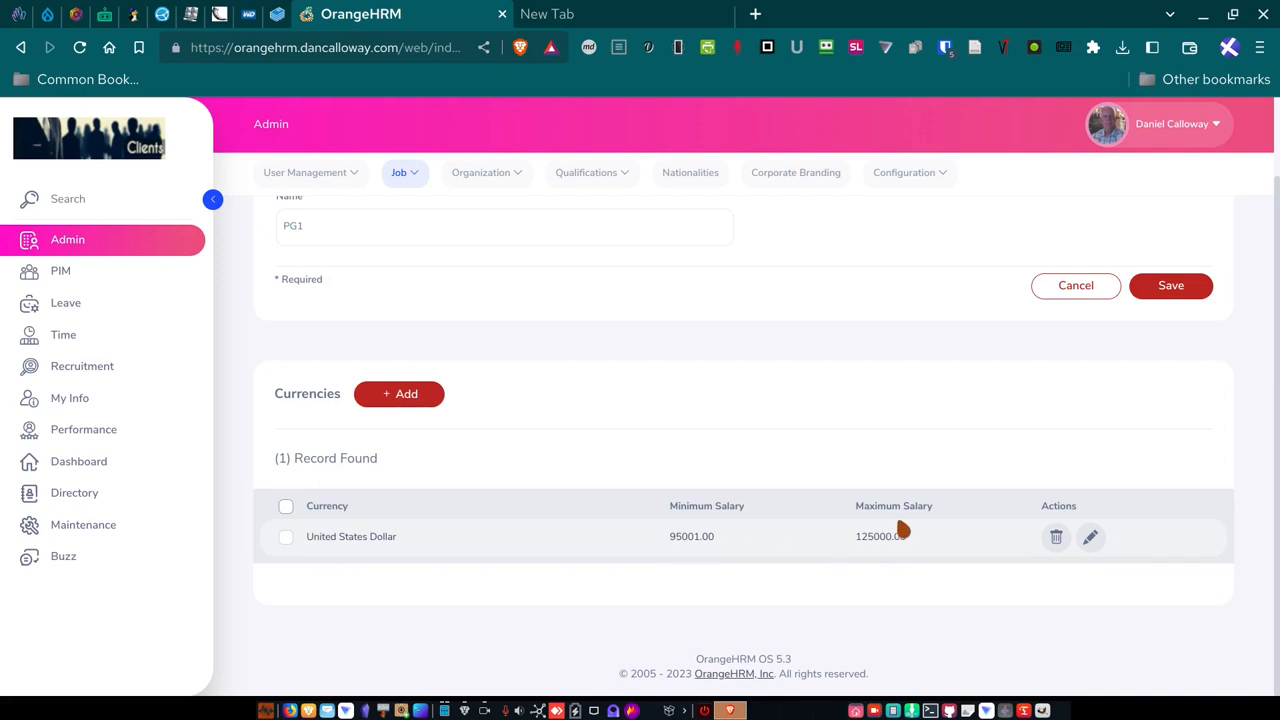
mouse_move(888, 552)
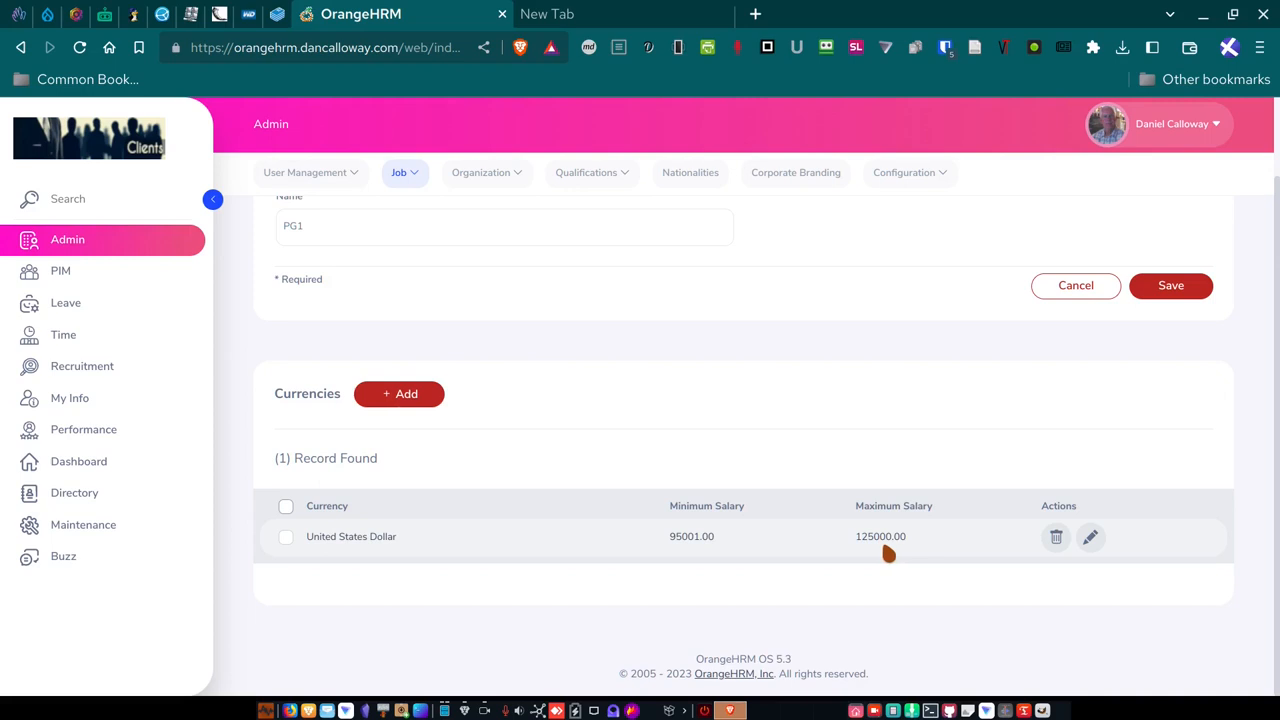
mouse_move(583, 451)
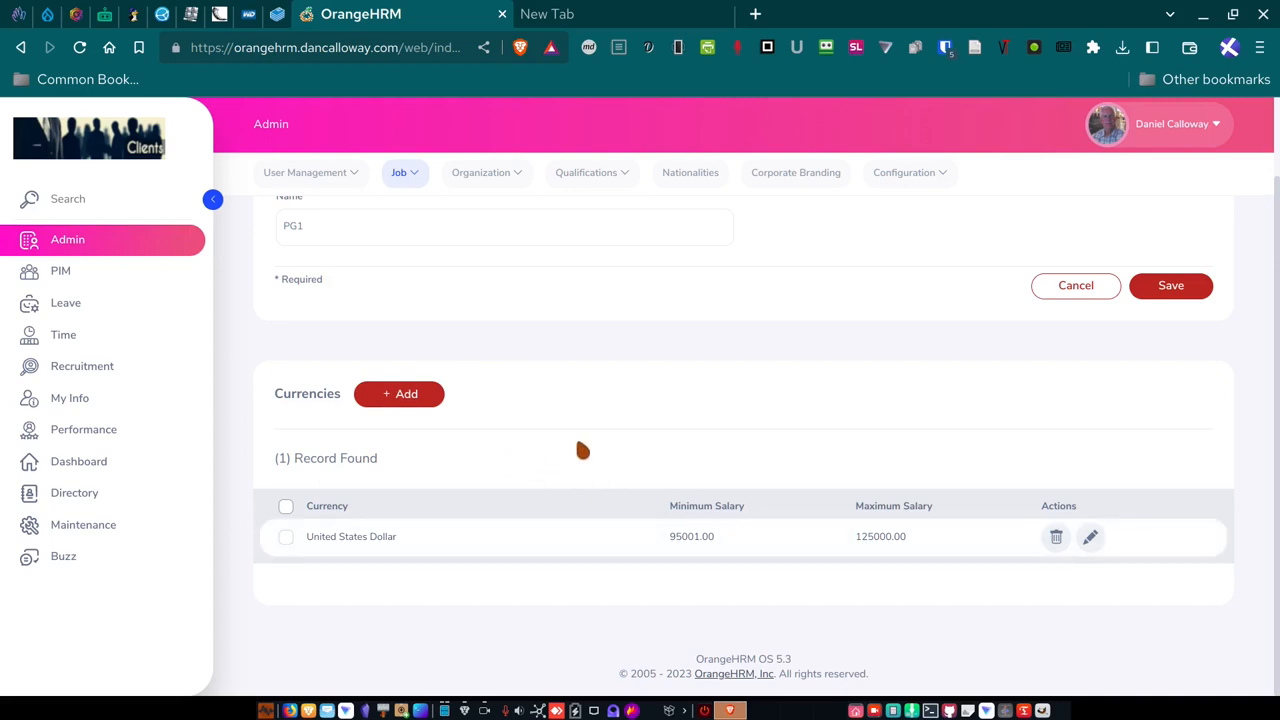
mouse_move(970, 326)
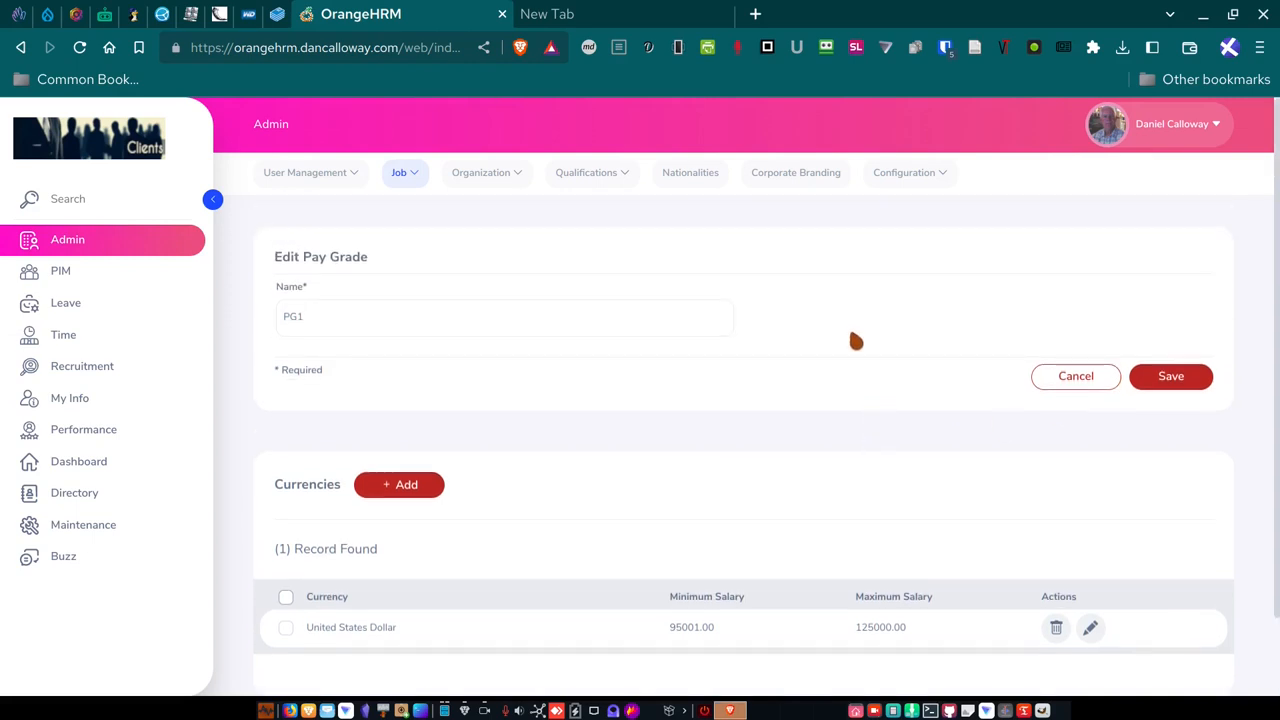
mouse_move(399, 172)
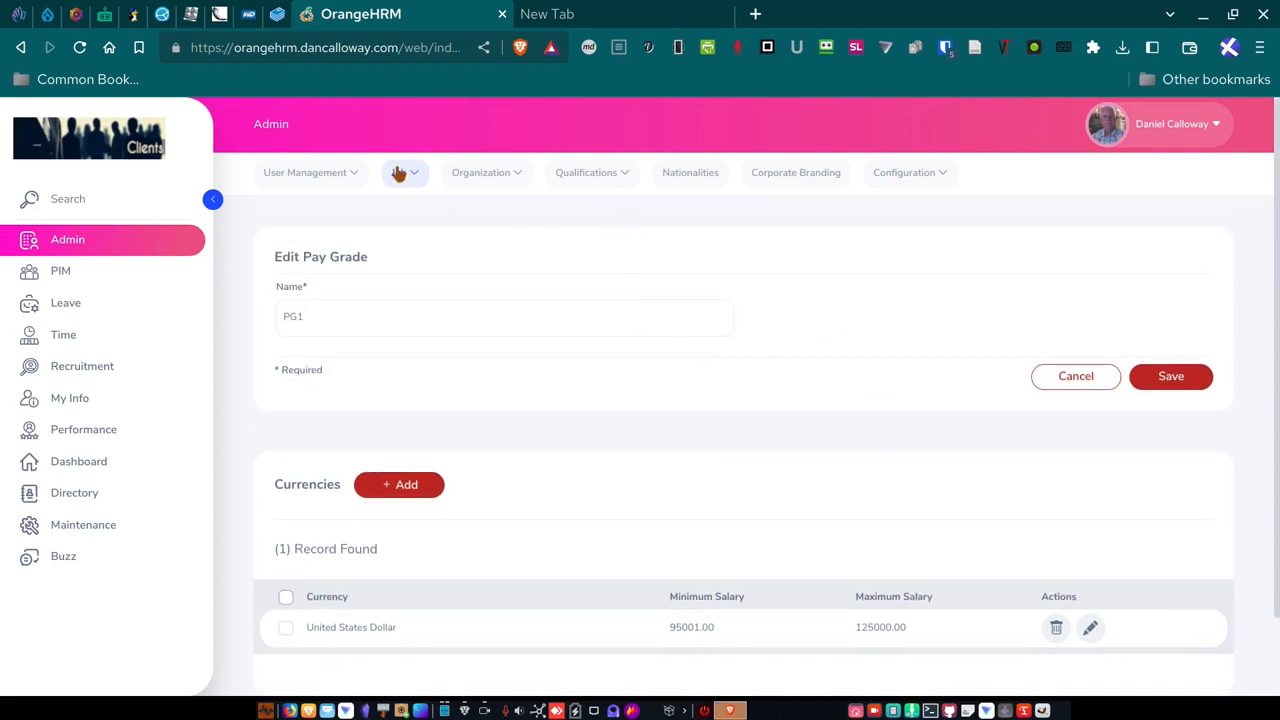
Return to Pay Grades and edit PG4, showing its 20001.00–35000.00 US Dollar range.
left_click(400, 172)
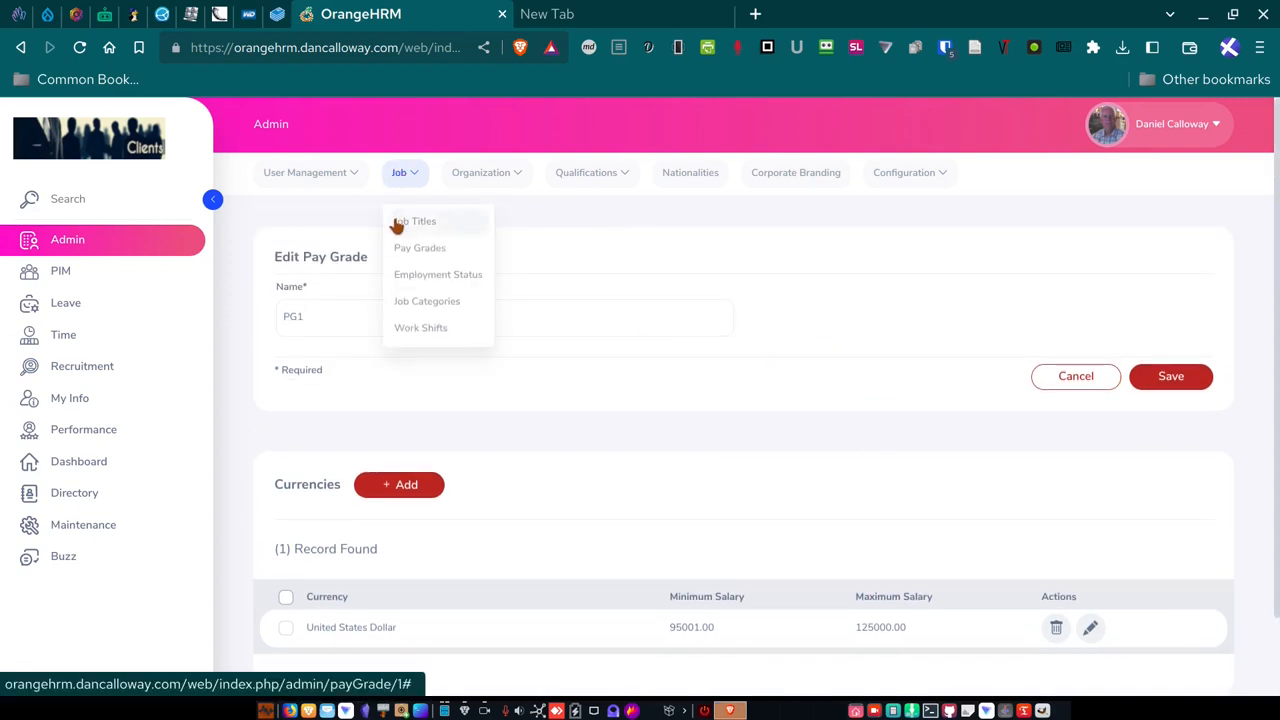
left_click(419, 247)
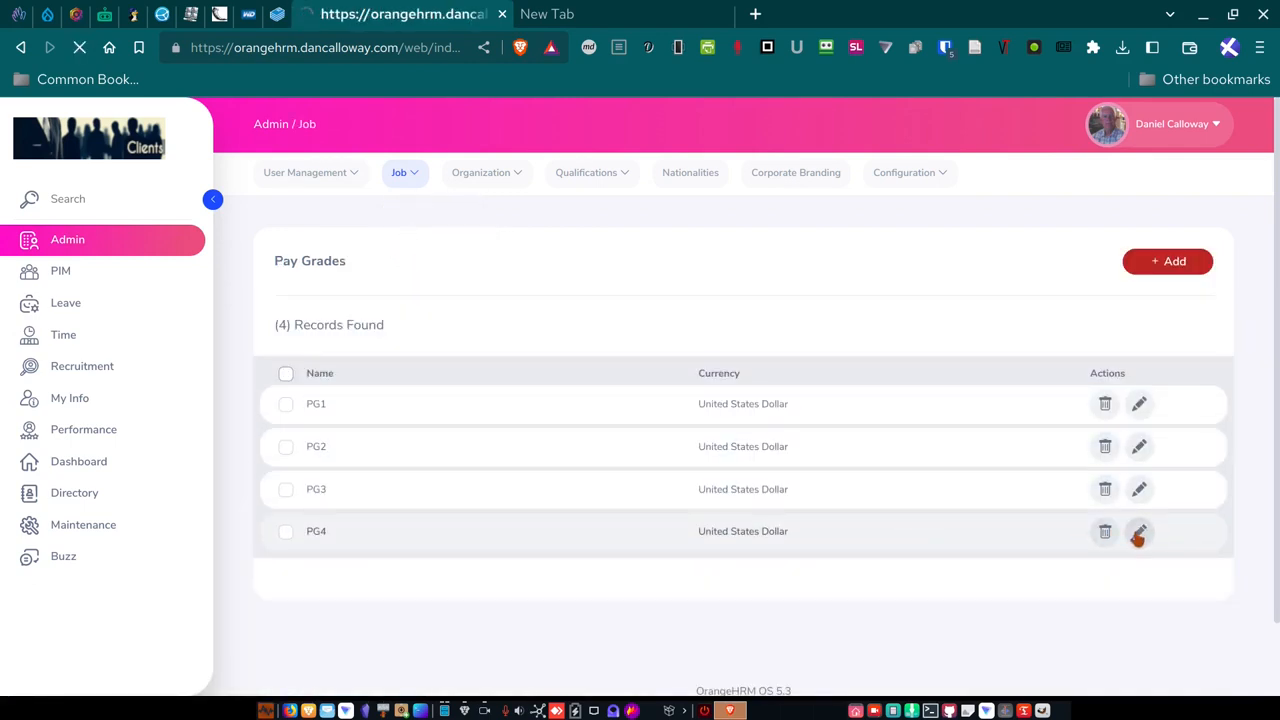
left_click(1138, 531)
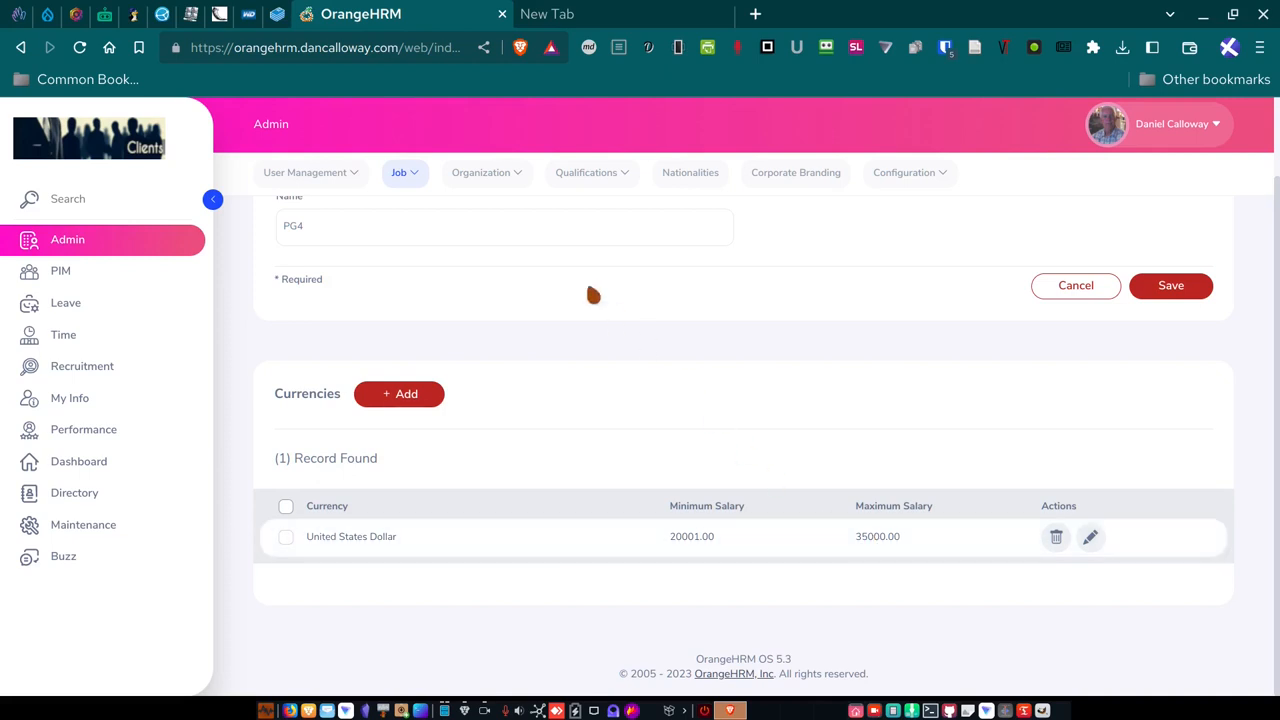
Open Job > Employment Status listing Contract, Full-Time, Part-Time and Temporary/Seasonal.
left_click(404, 172)
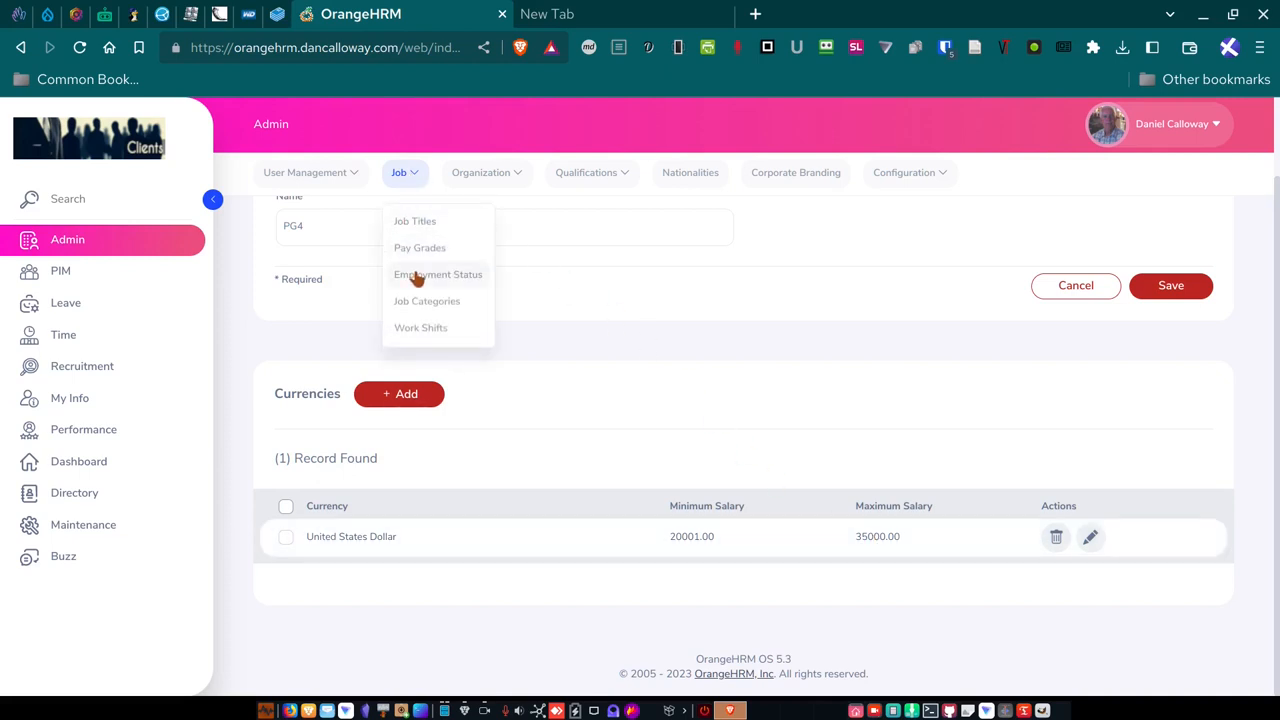
left_click(437, 274)
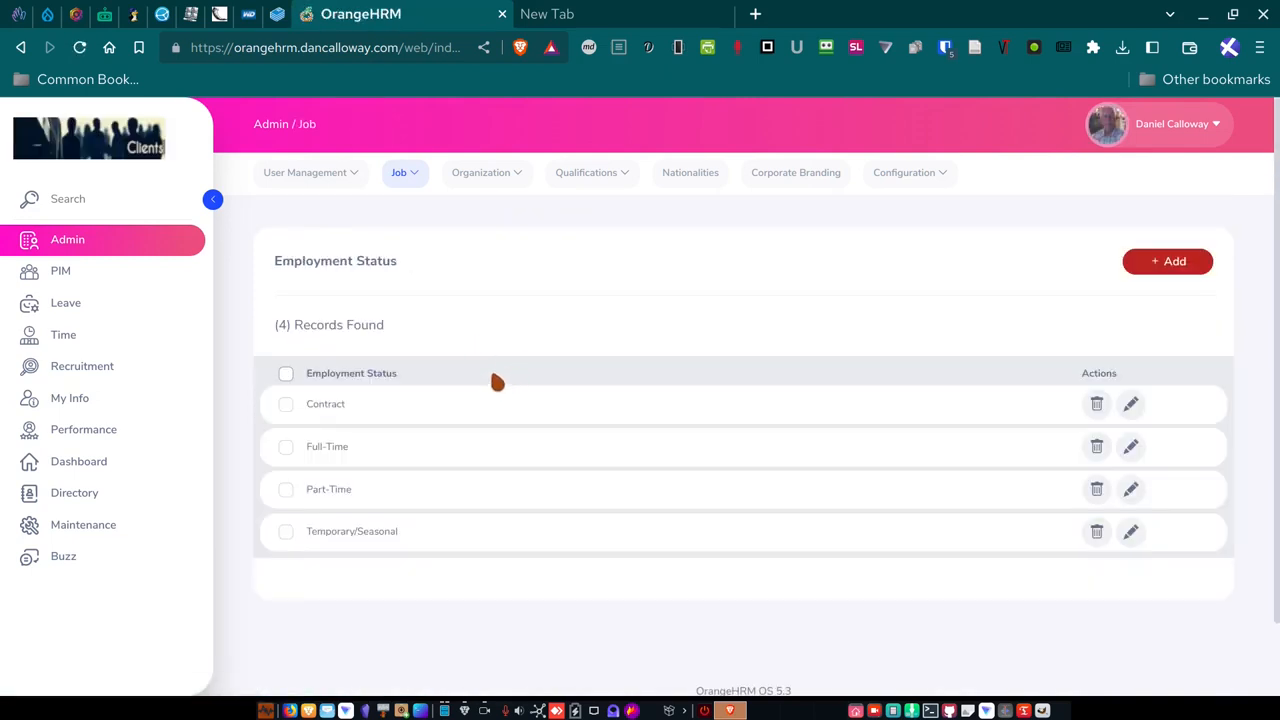
mouse_move(443, 374)
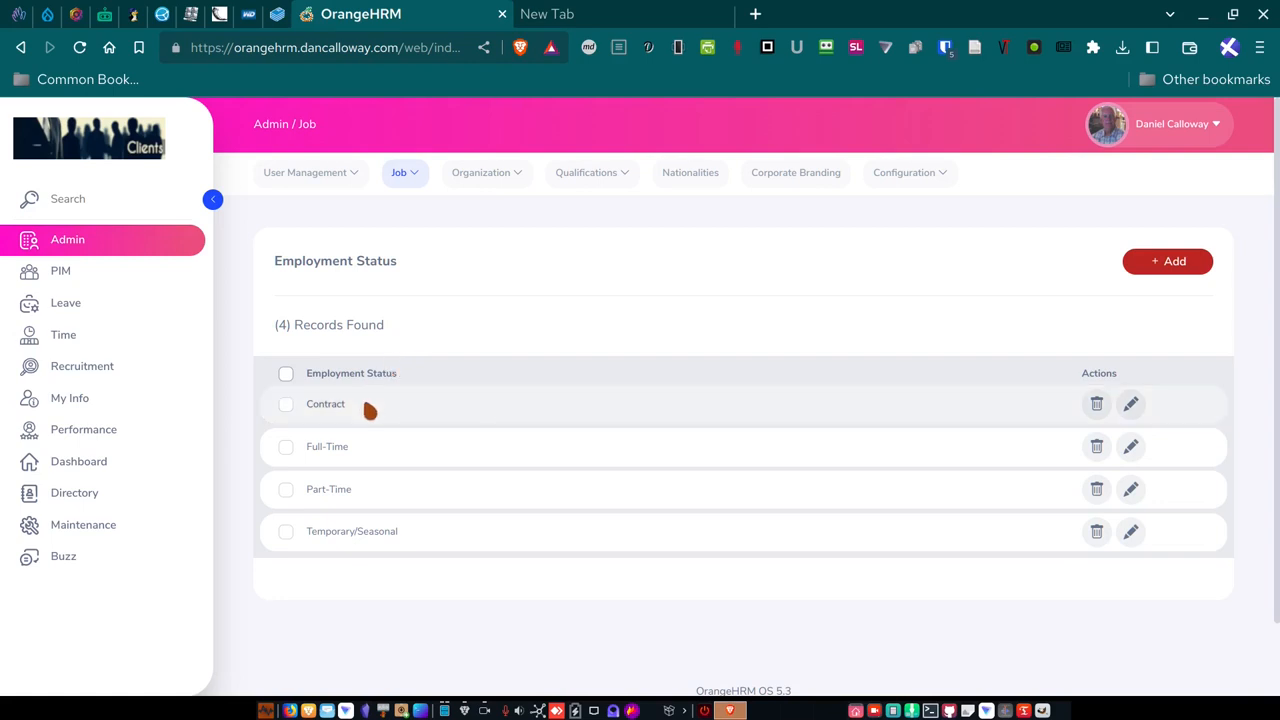
mouse_move(362, 453)
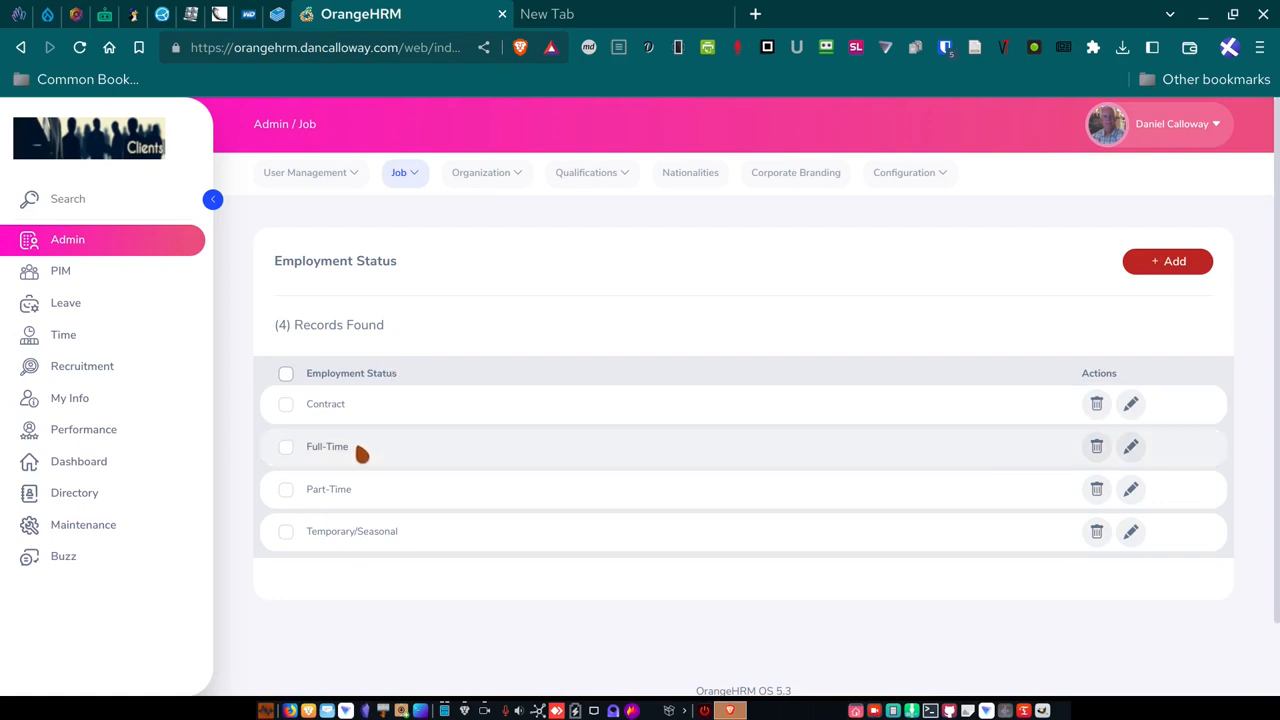
mouse_move(358, 552)
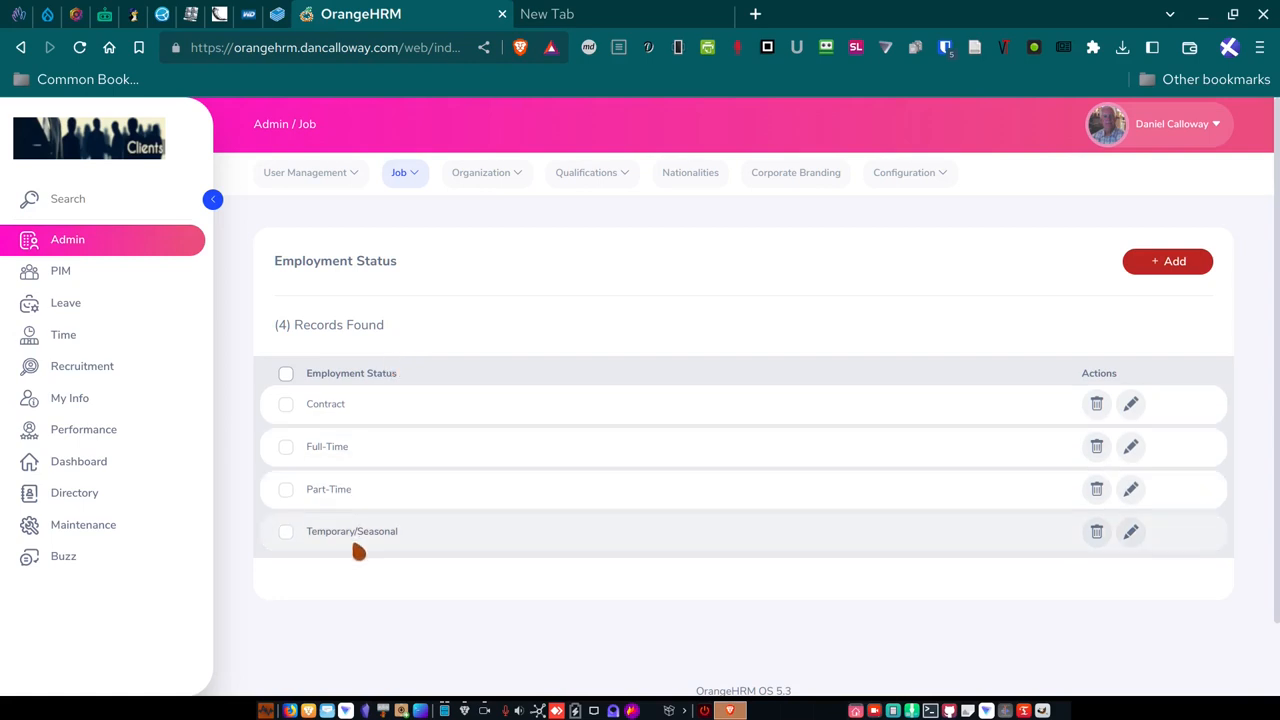
mouse_move(362, 453)
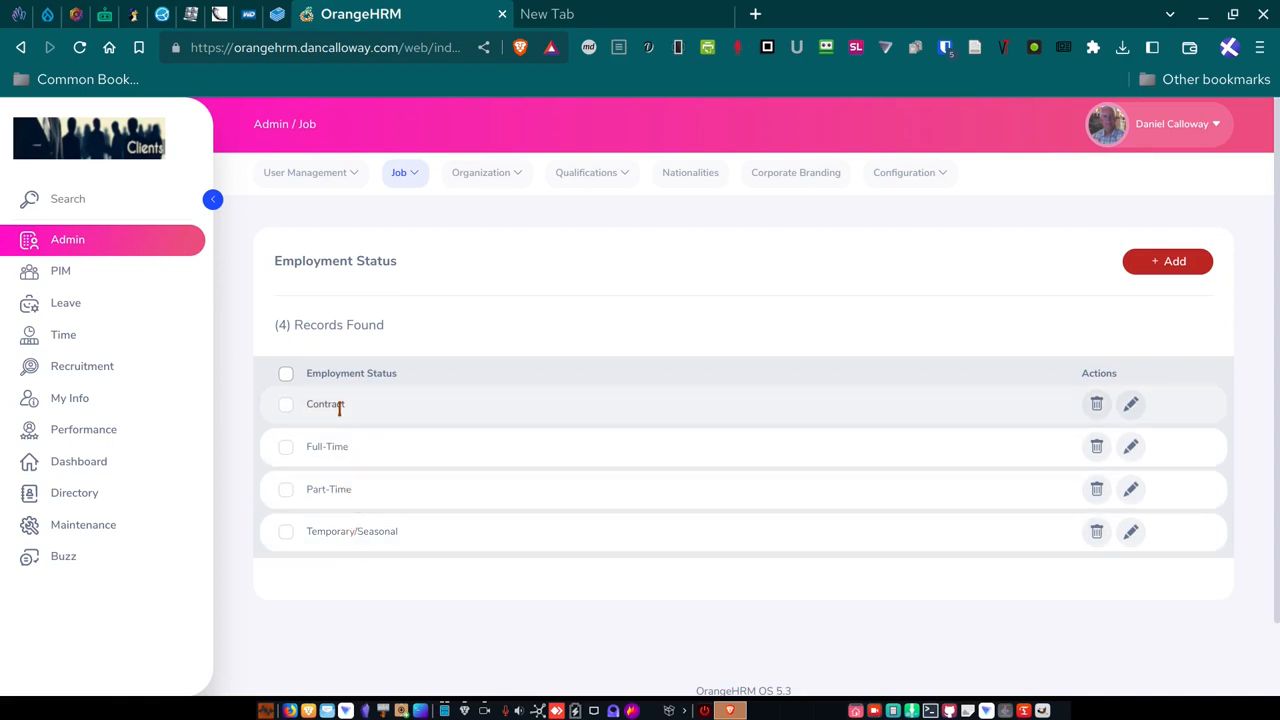
mouse_move(358, 548)
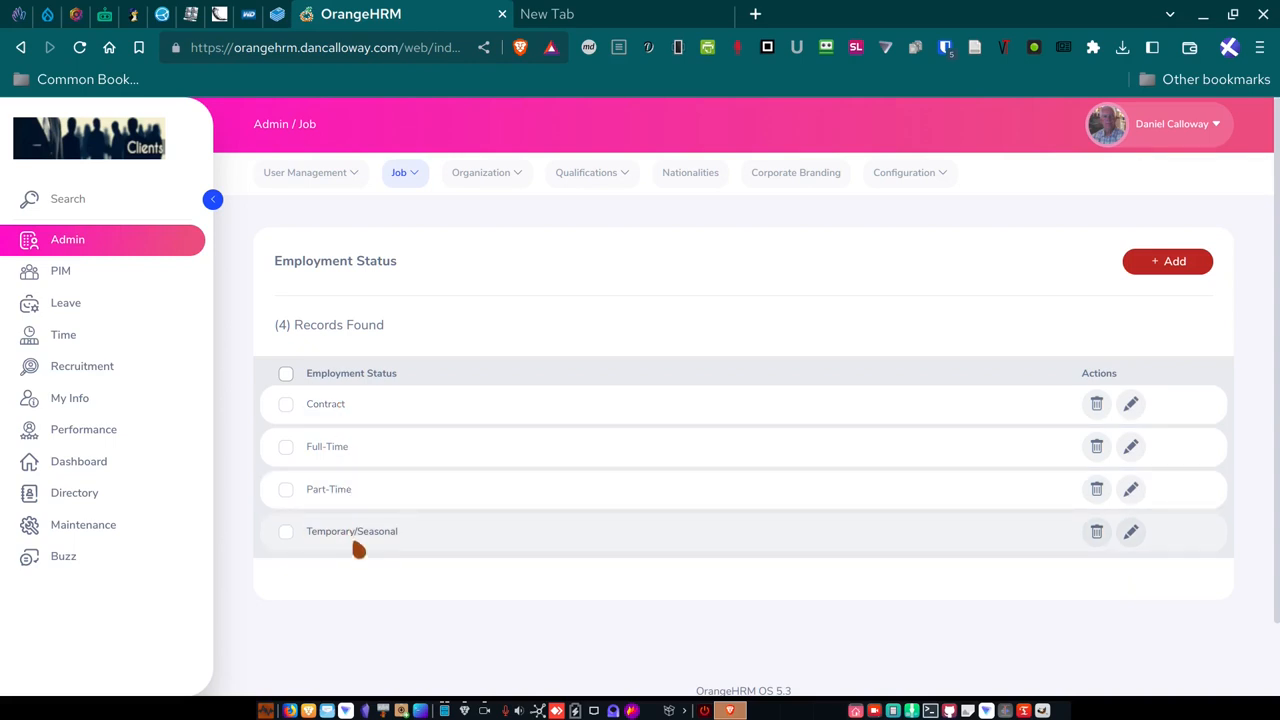
mouse_move(357, 553)
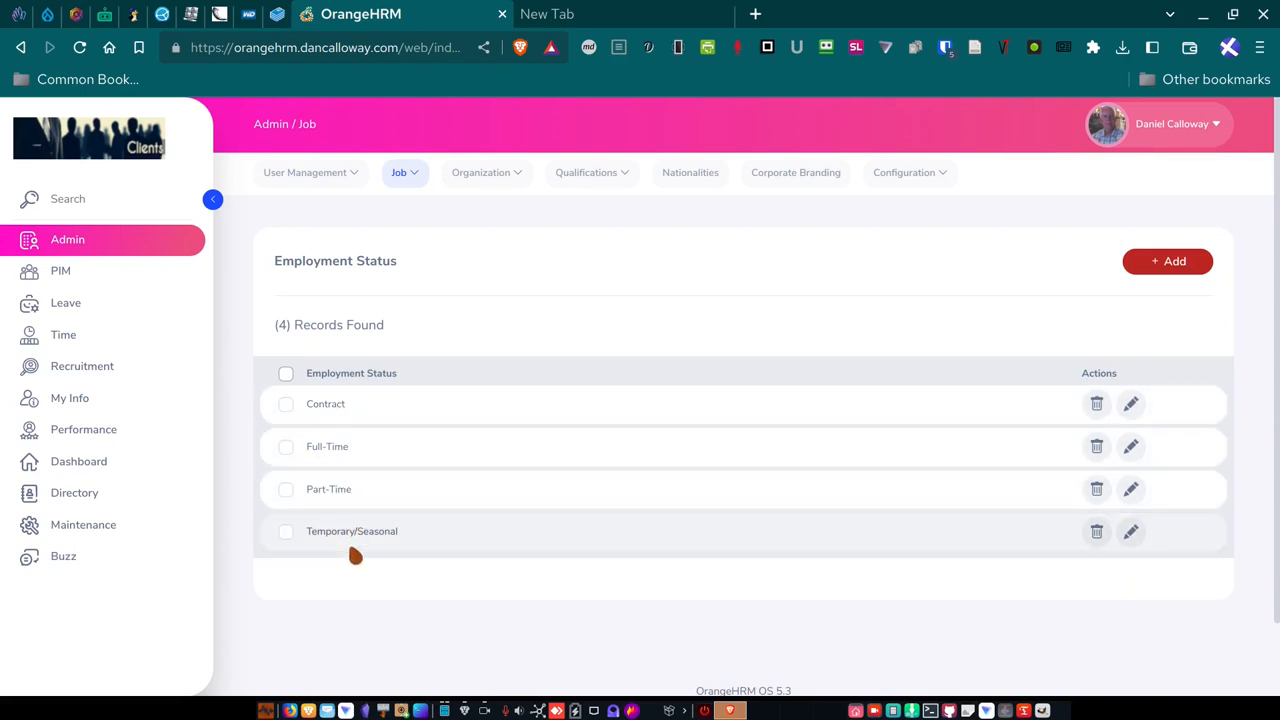
mouse_move(362, 418)
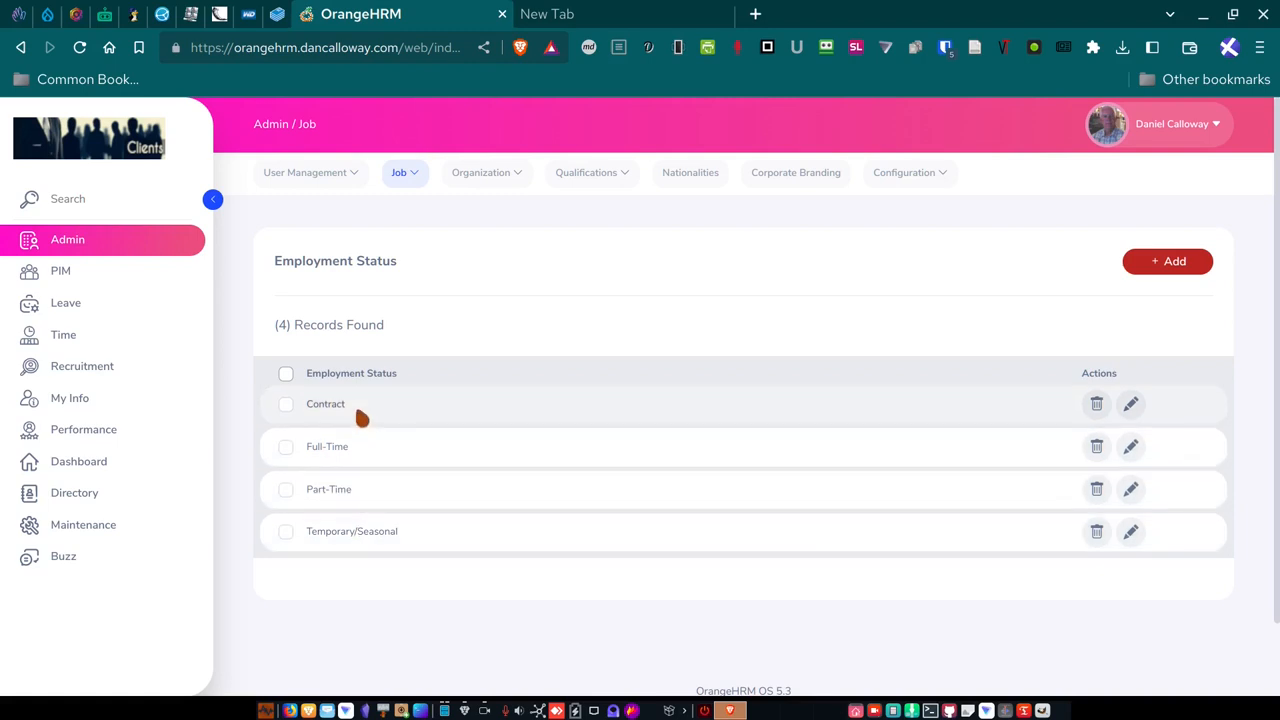
mouse_move(404, 180)
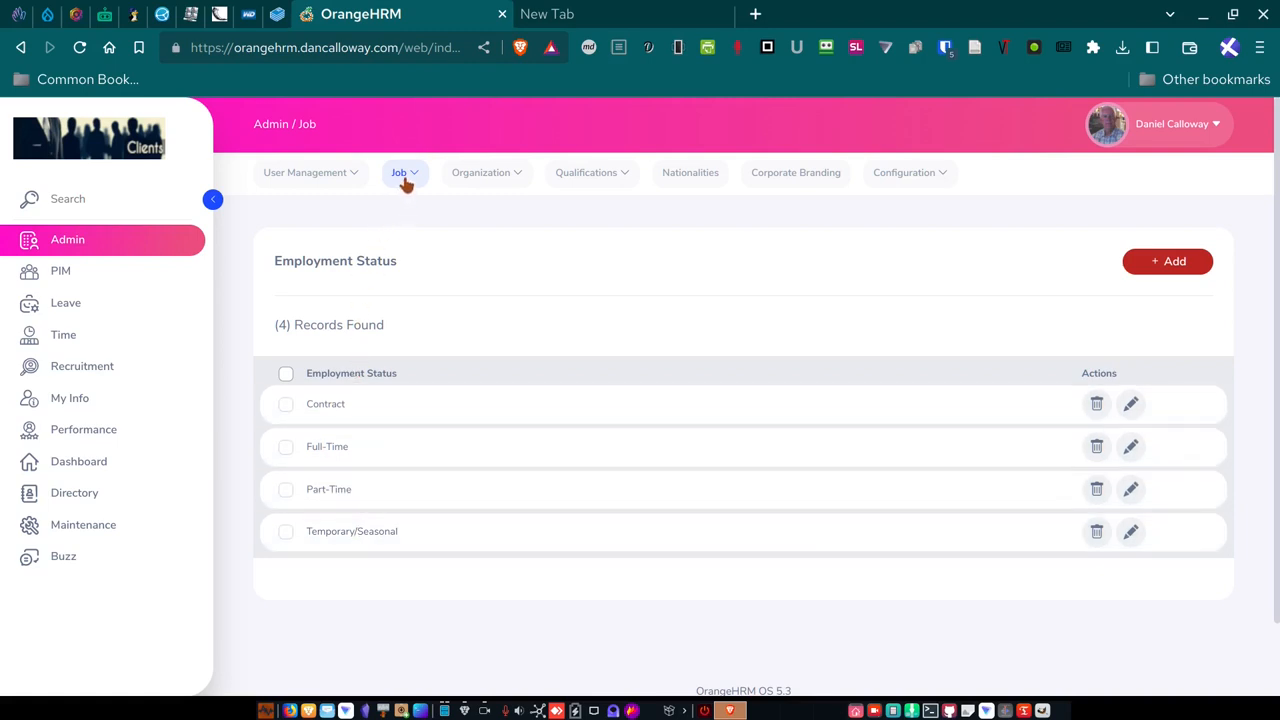
left_click(400, 172)
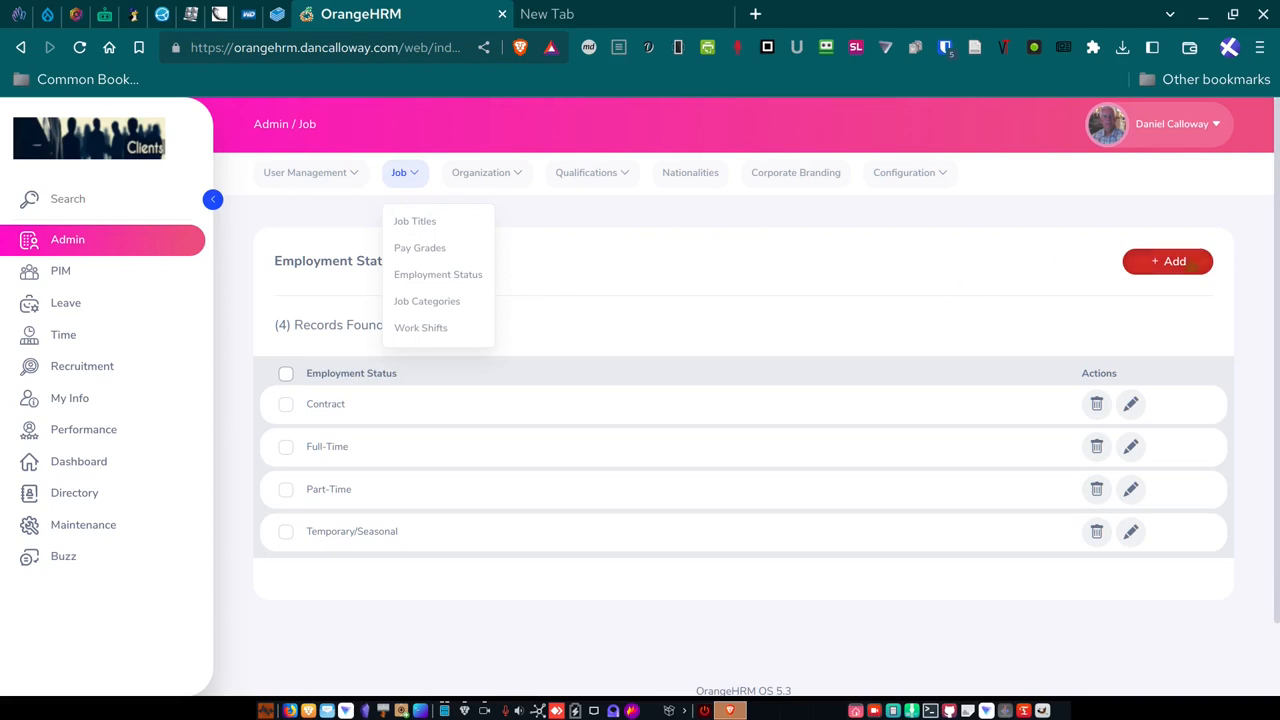
left_click(404, 172)
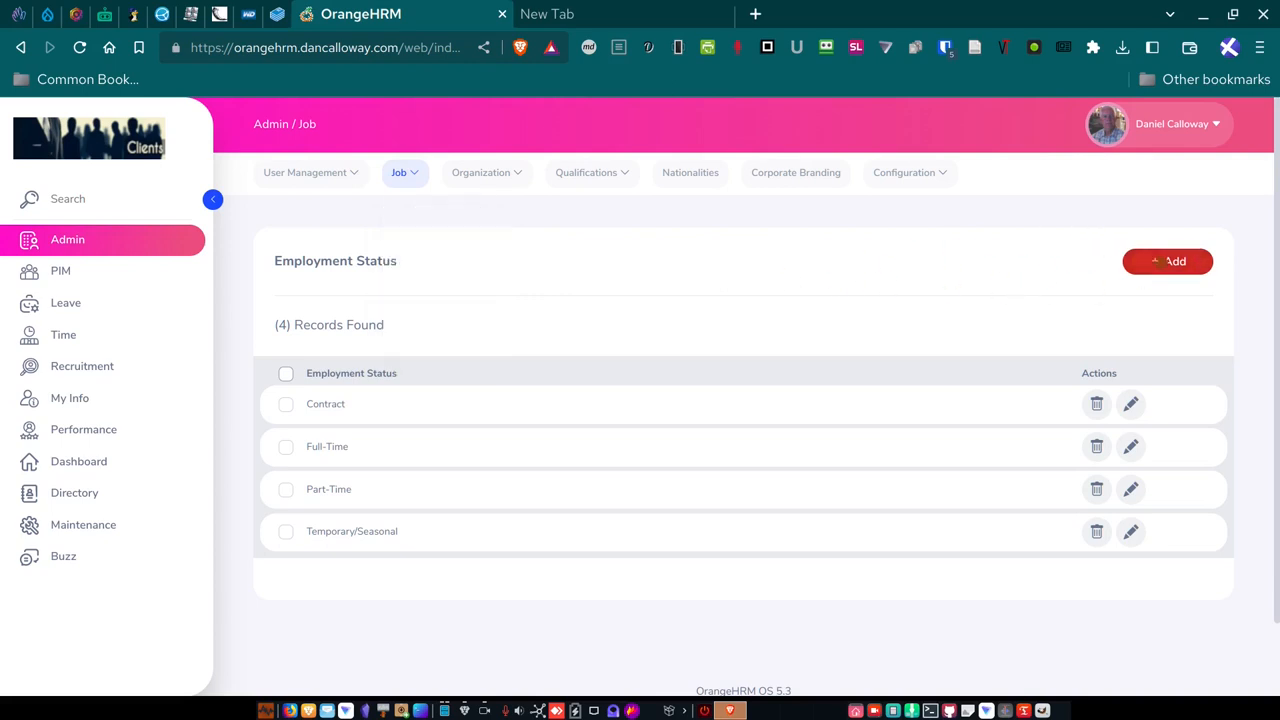
left_click(1167, 261)
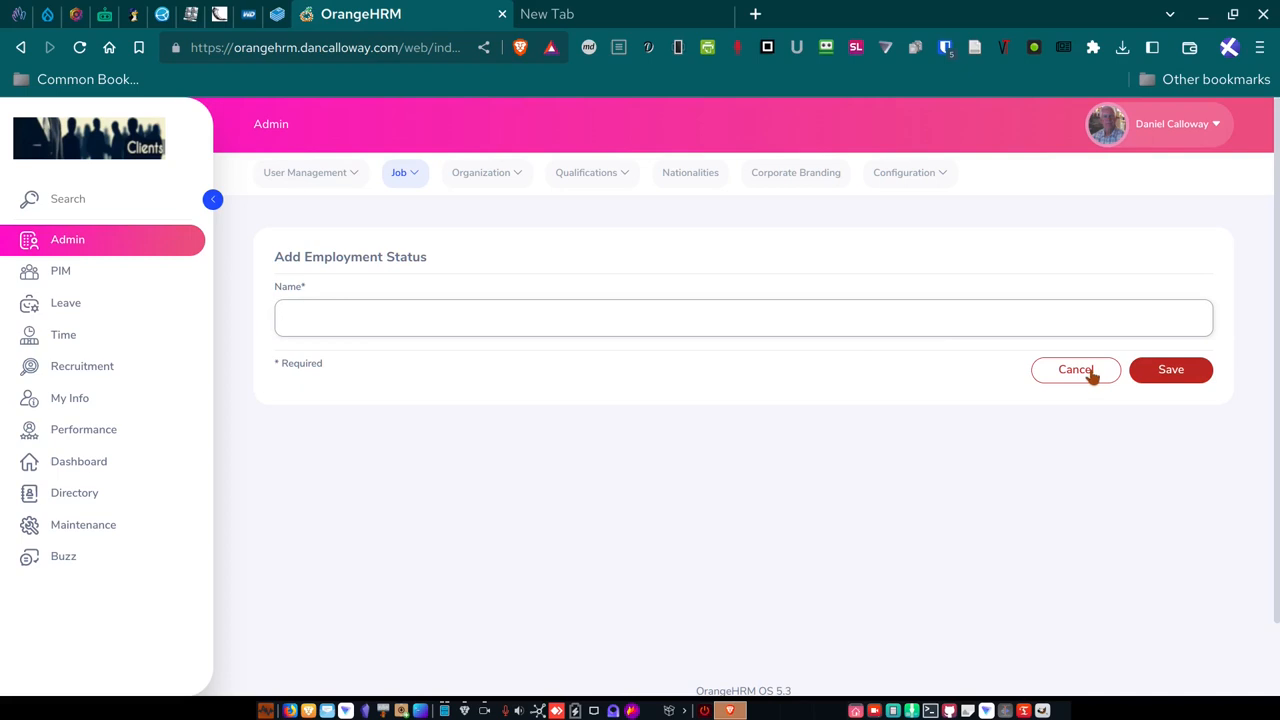
left_click(1075, 369)
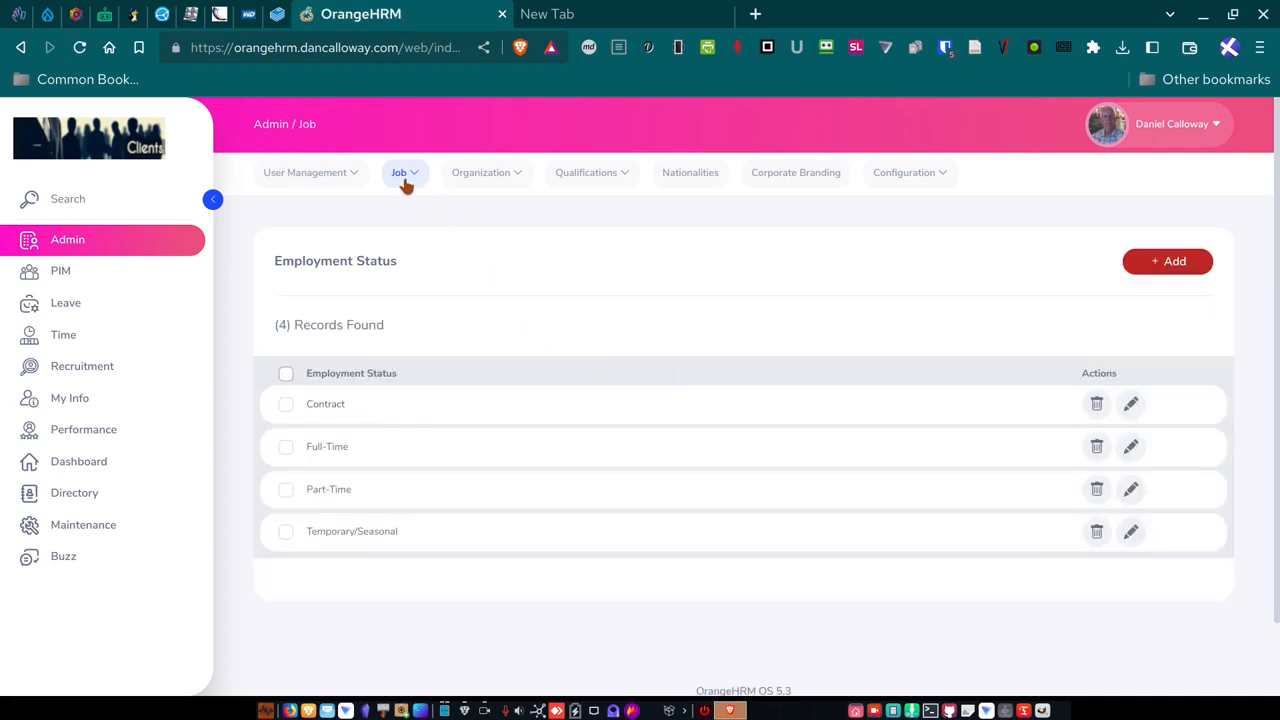
Open Job > Job Categories and scroll through the nine categories.
left_click(404, 172)
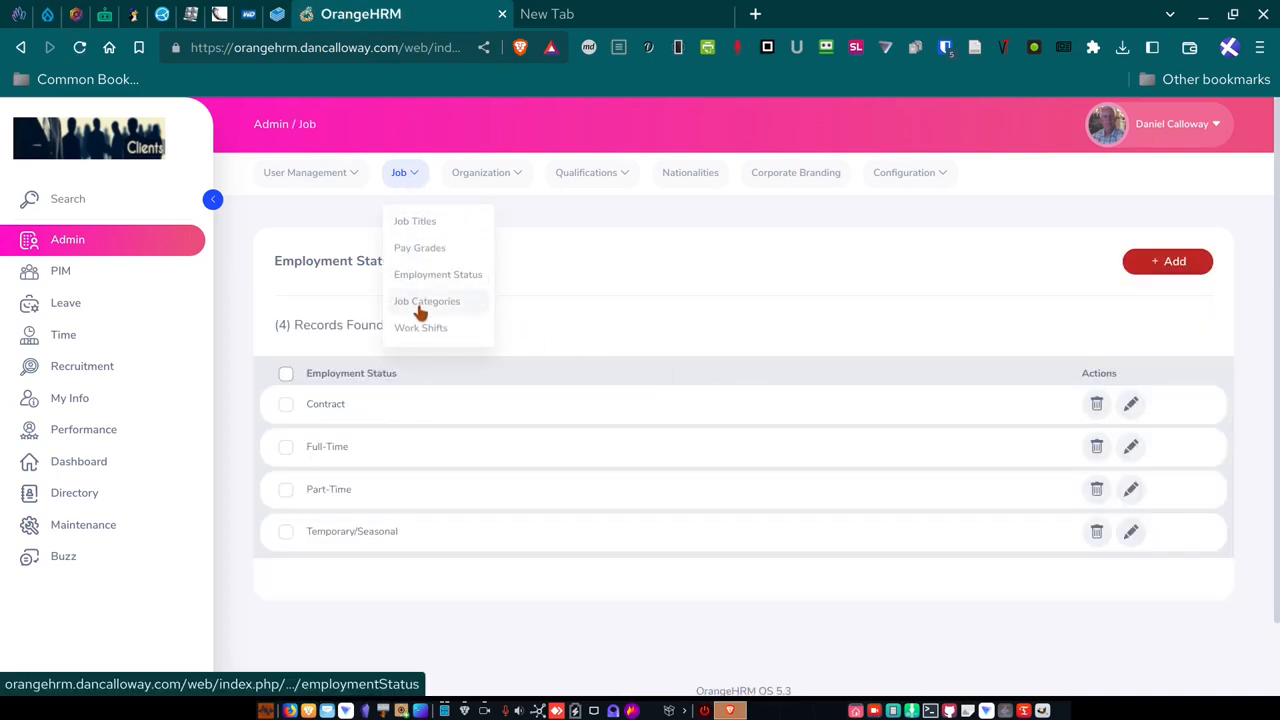
left_click(427, 301)
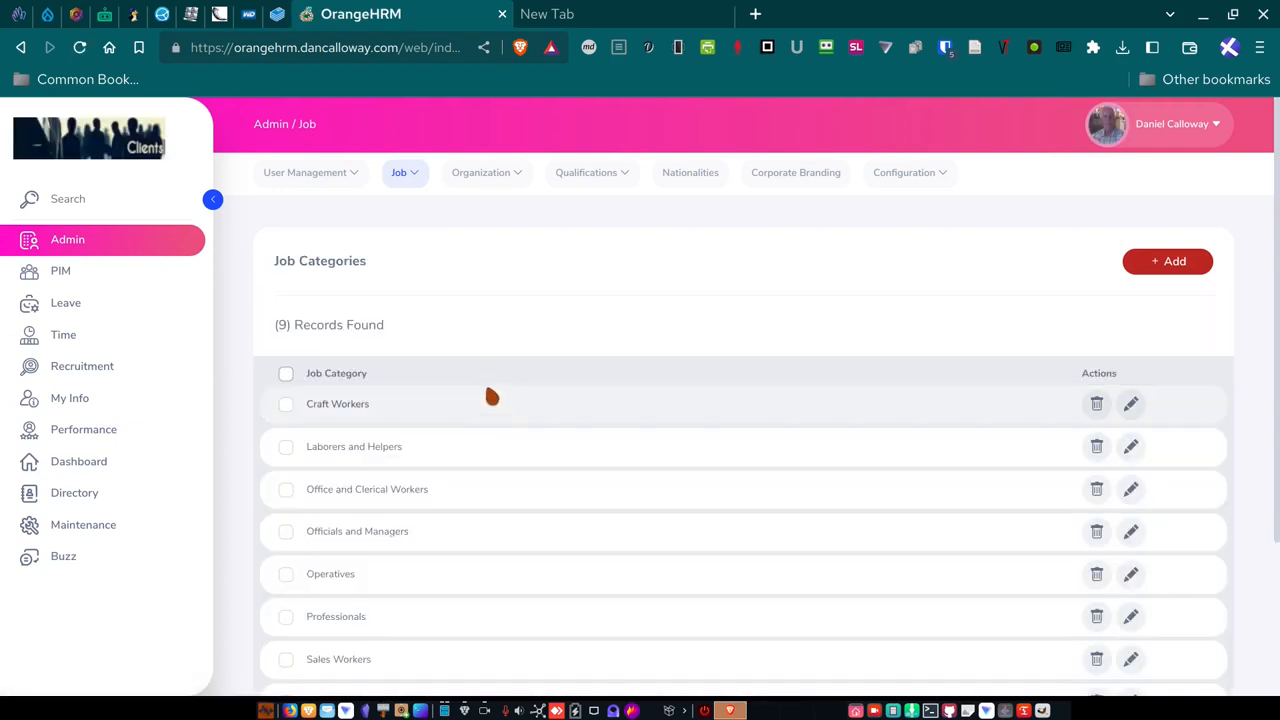
mouse_move(476, 370)
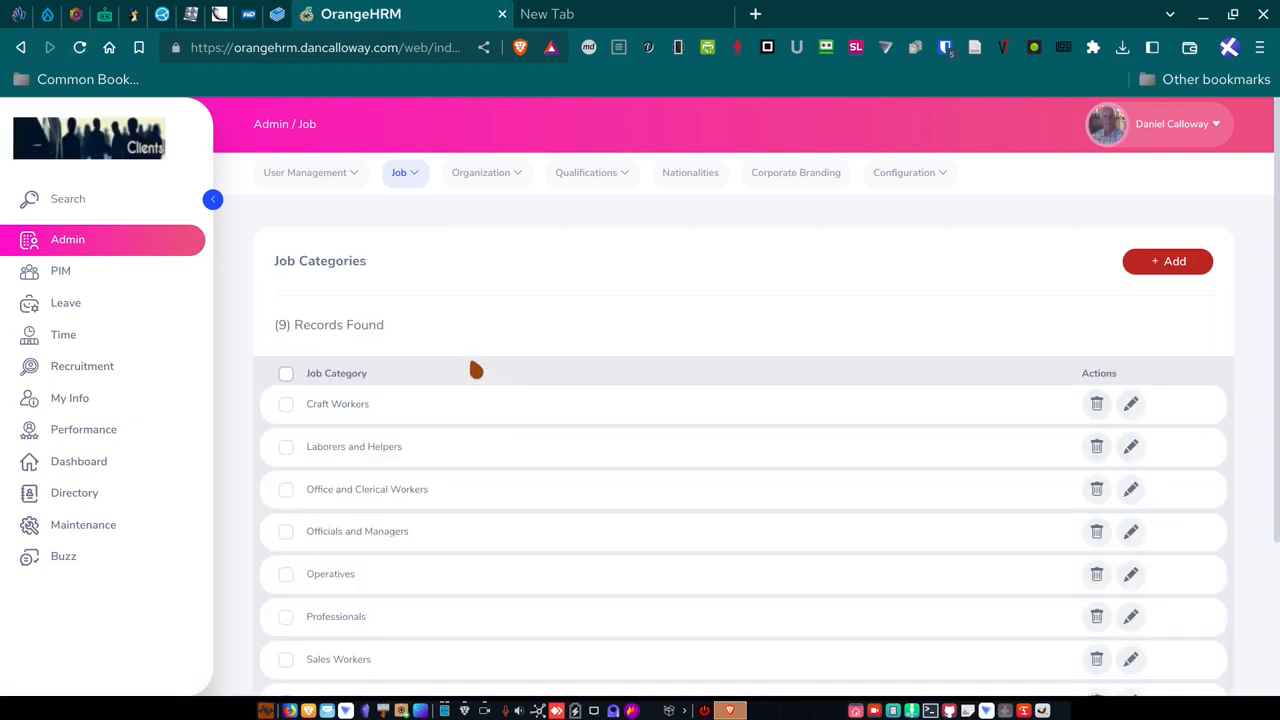
scroll("down", 3)
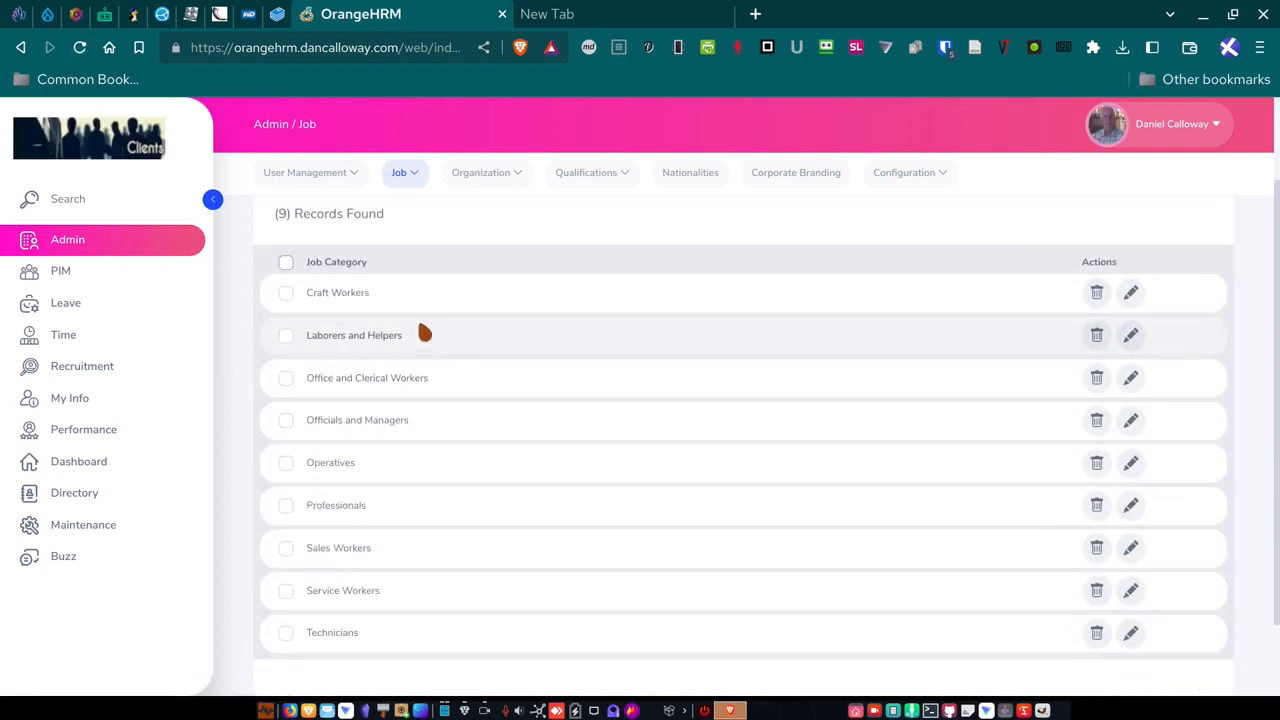
mouse_move(432, 397)
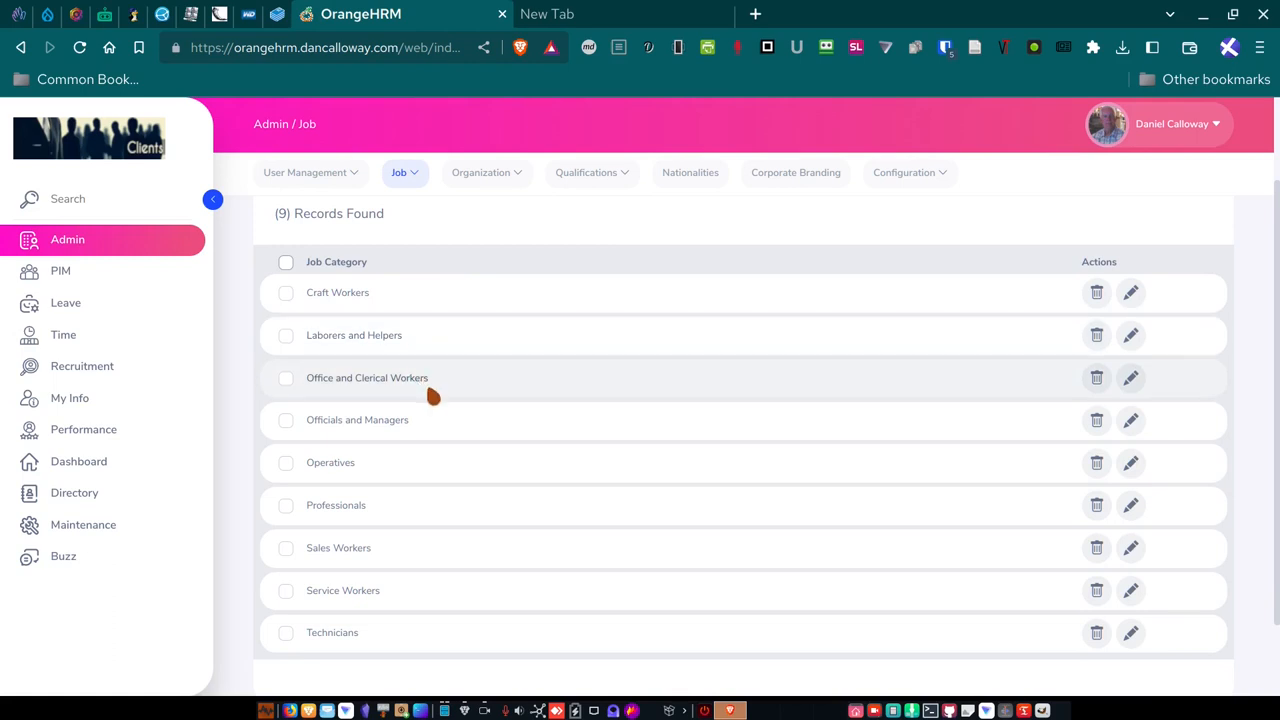
mouse_move(418, 446)
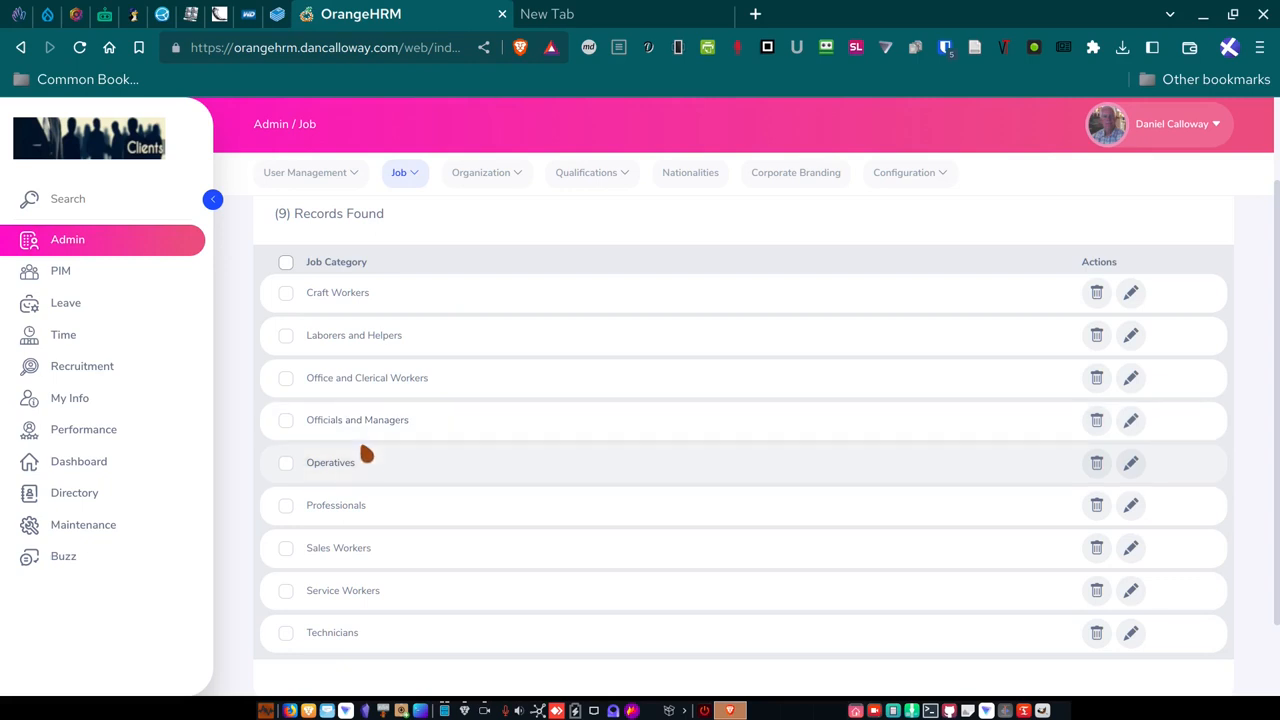
mouse_move(391, 529)
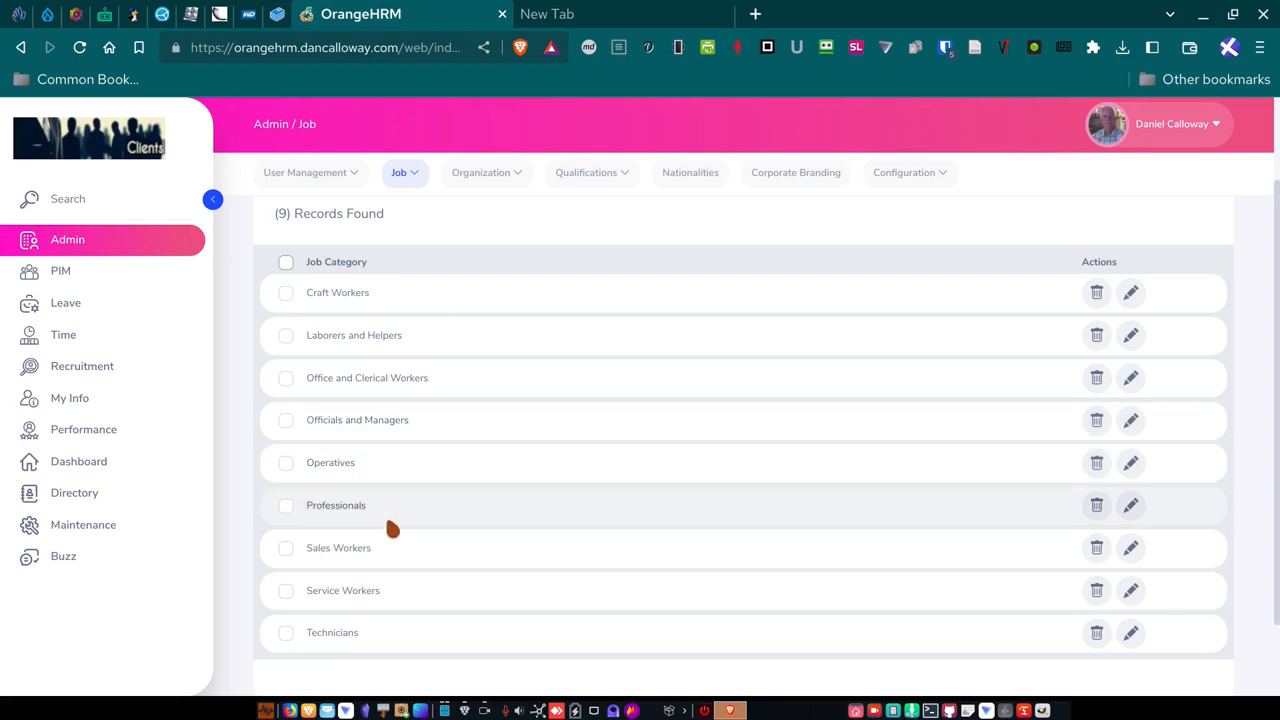
mouse_move(385, 522)
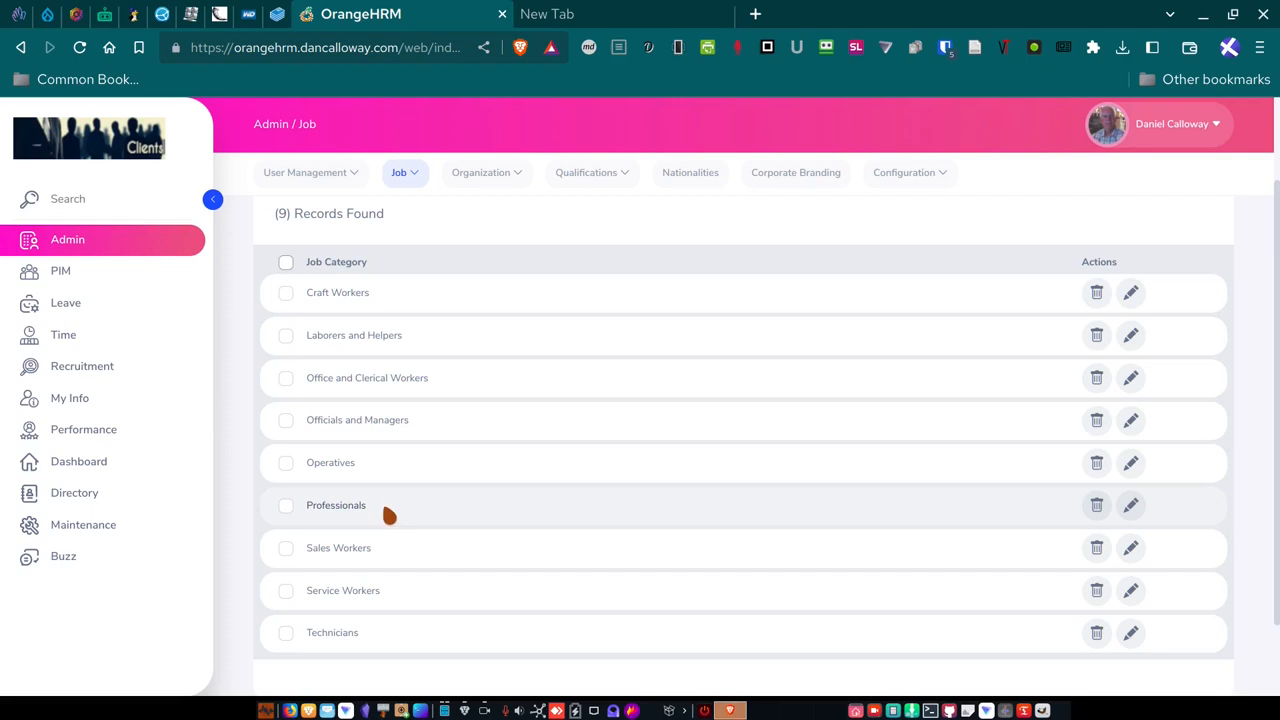
mouse_move(397, 568)
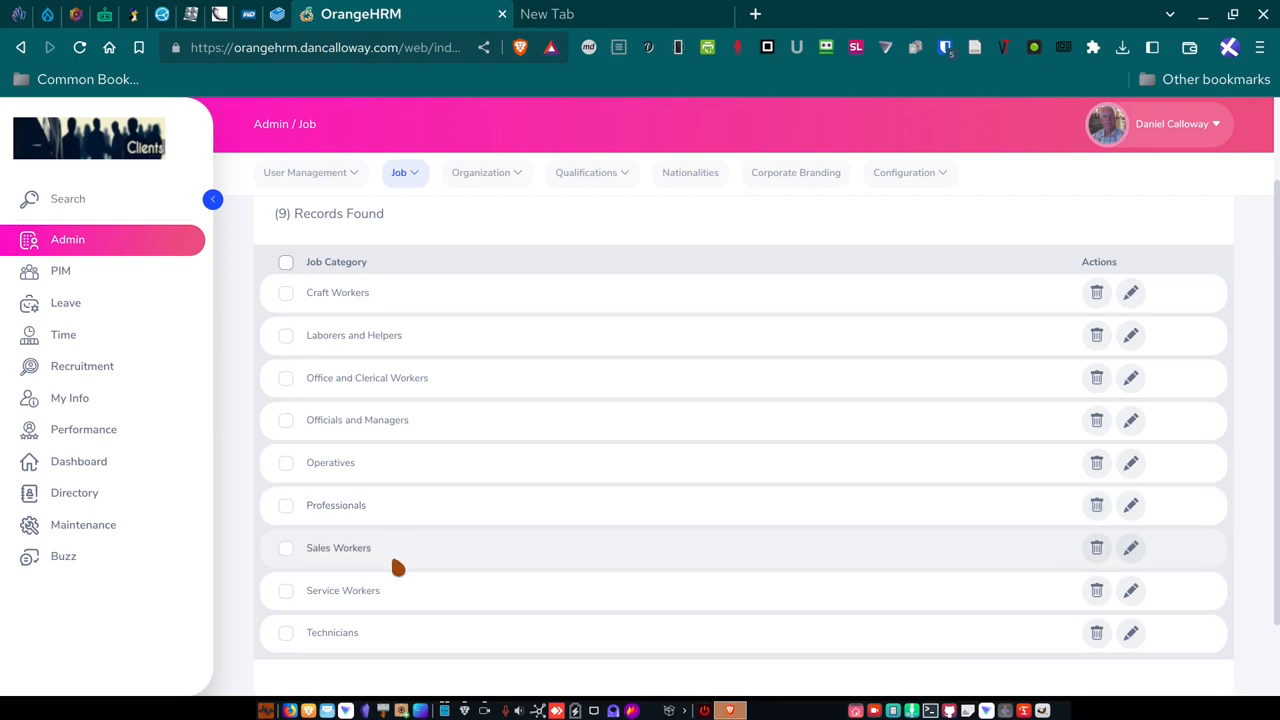
mouse_move(402, 560)
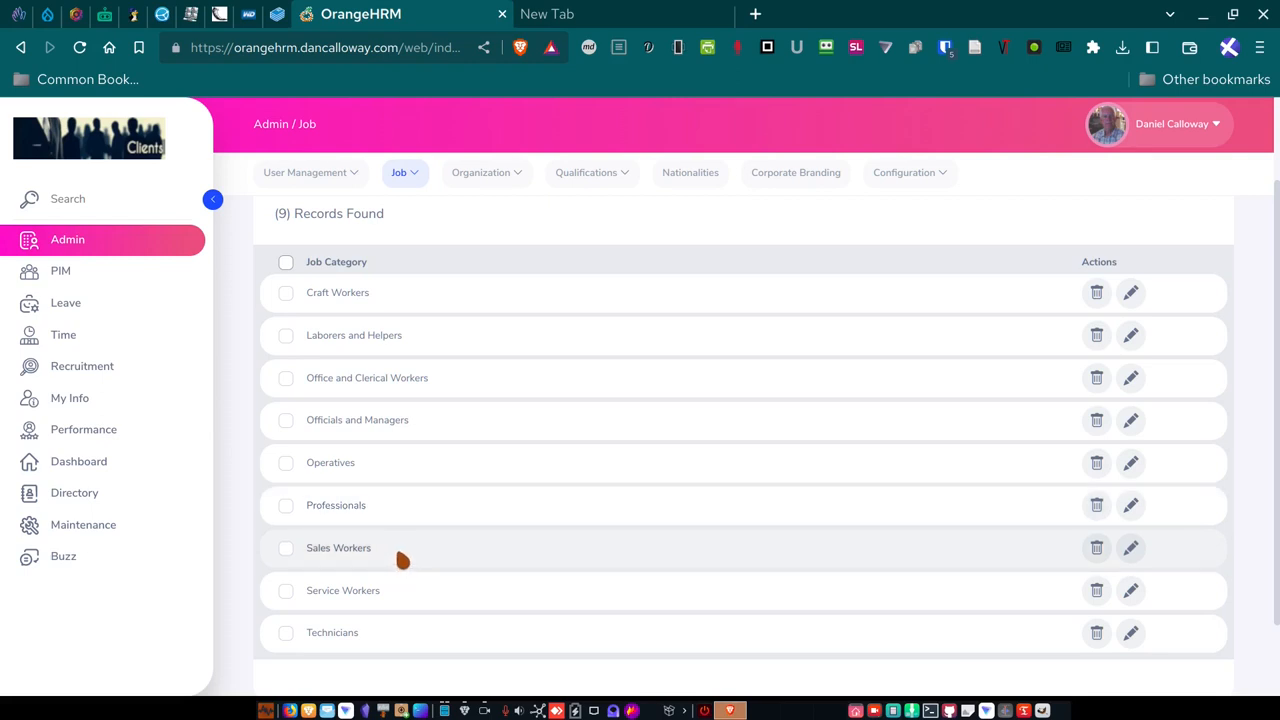
scroll("down", 3)
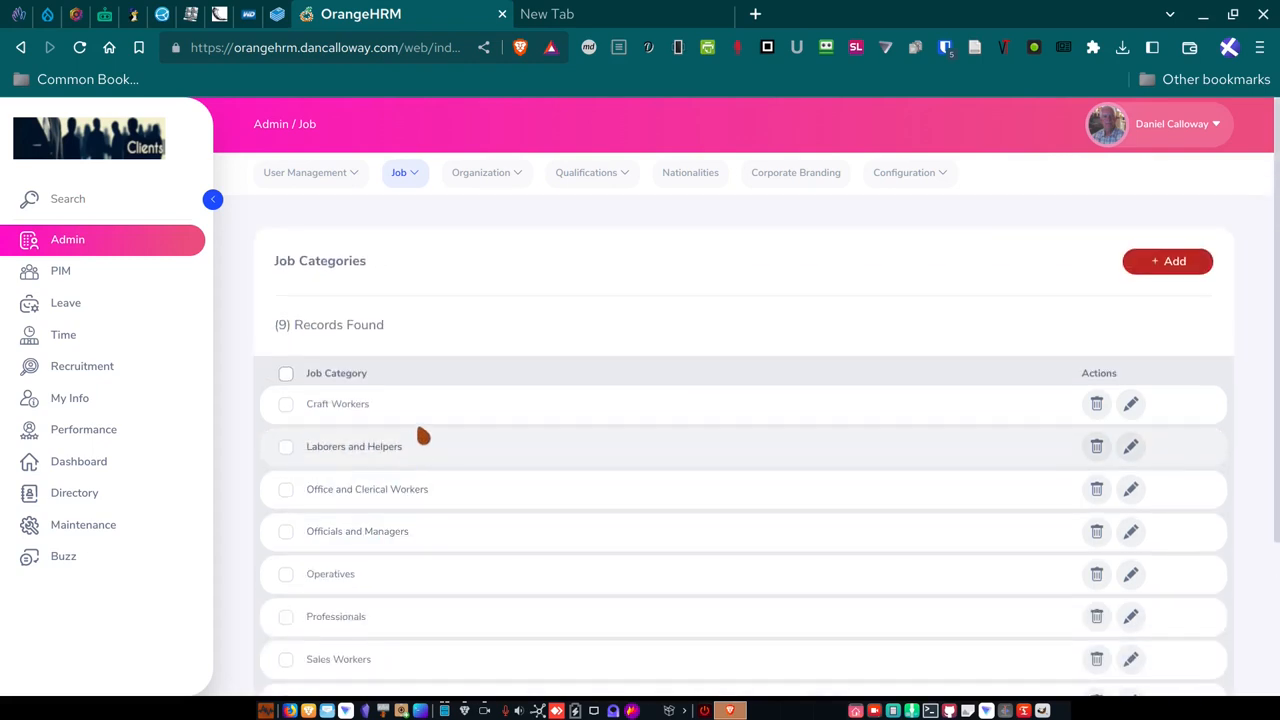
Review the Full-Time and Part-Time work shifts, then go to Organization > General Information.
left_click(401, 172)
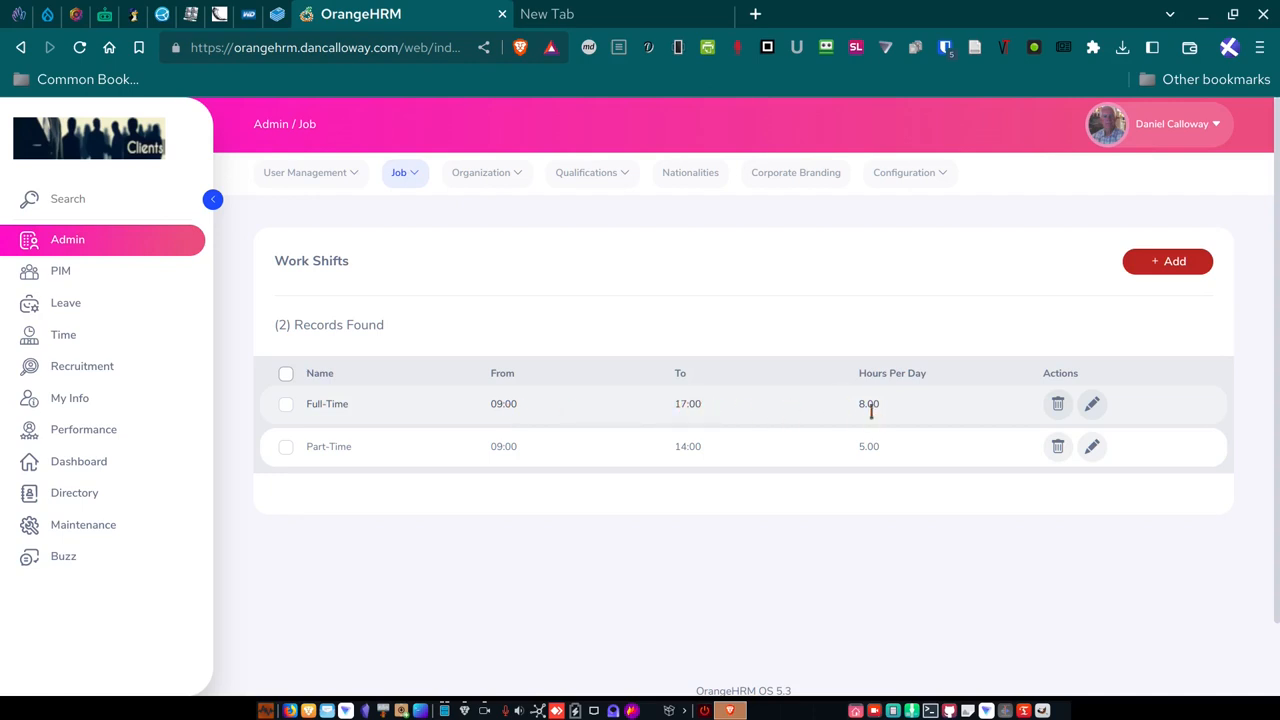
mouse_move(467, 455)
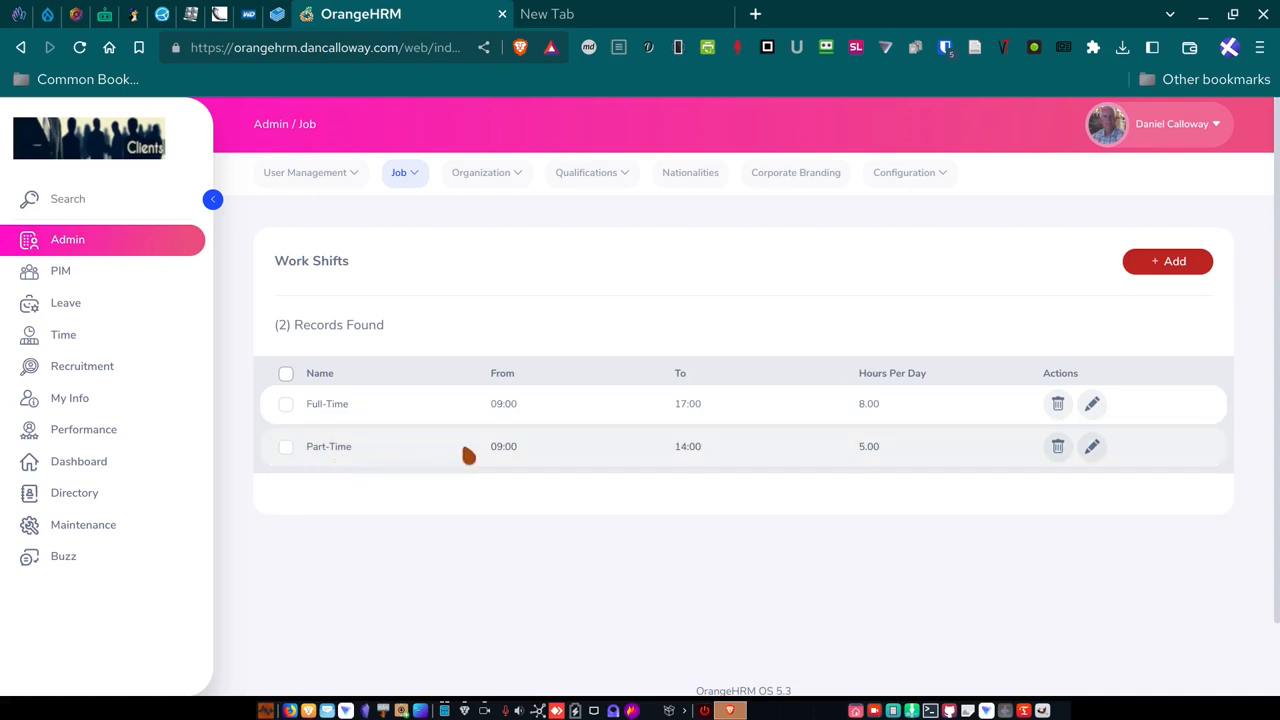
mouse_move(897, 462)
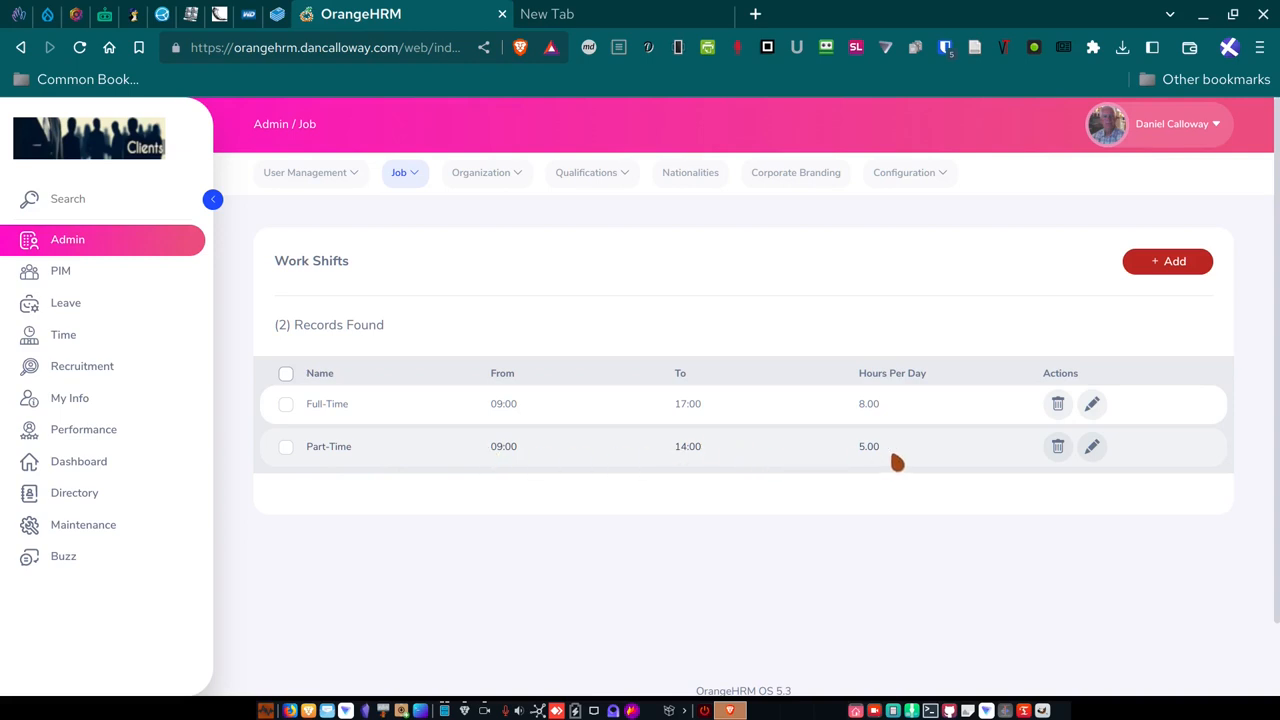
mouse_move(893, 457)
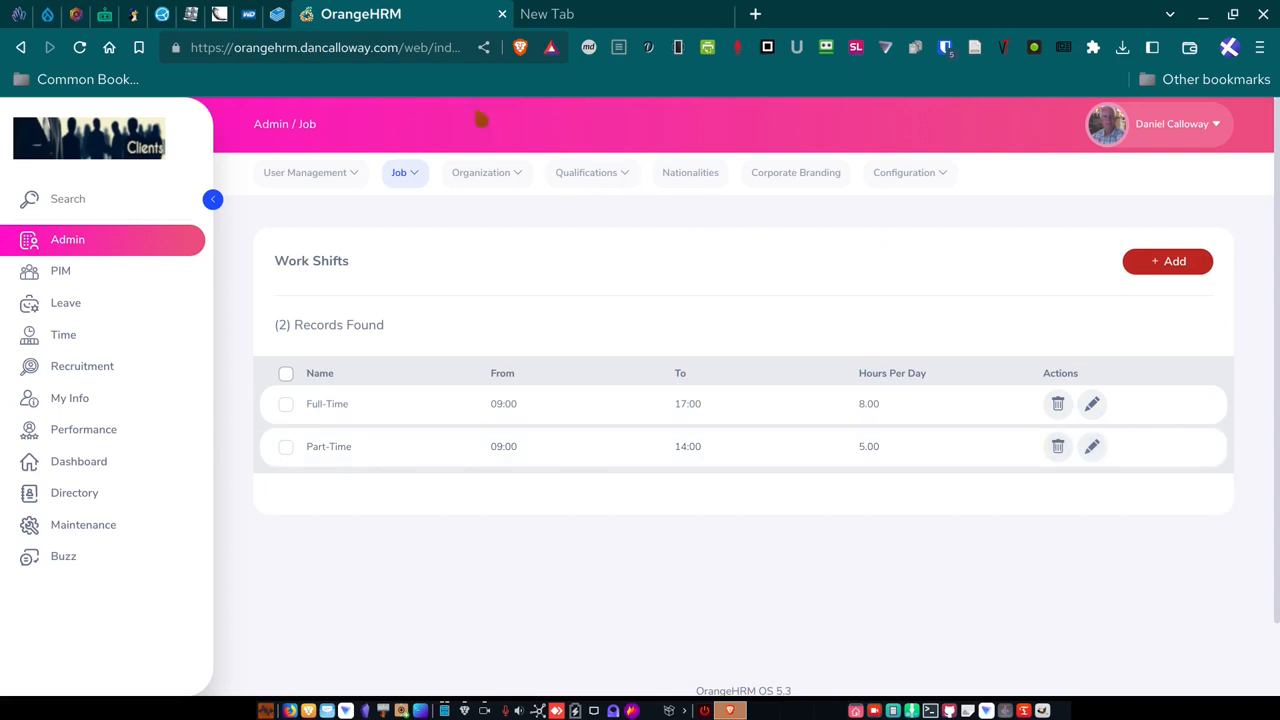
left_click(487, 172)
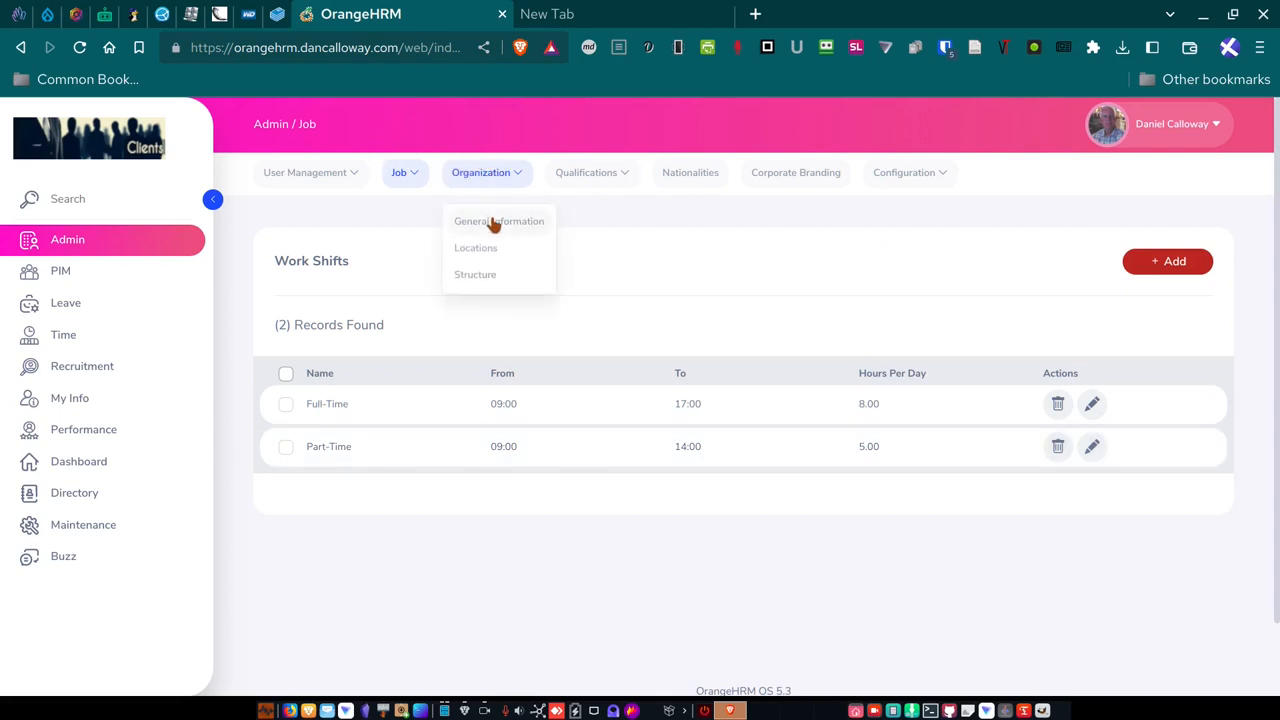
left_click(498, 221)
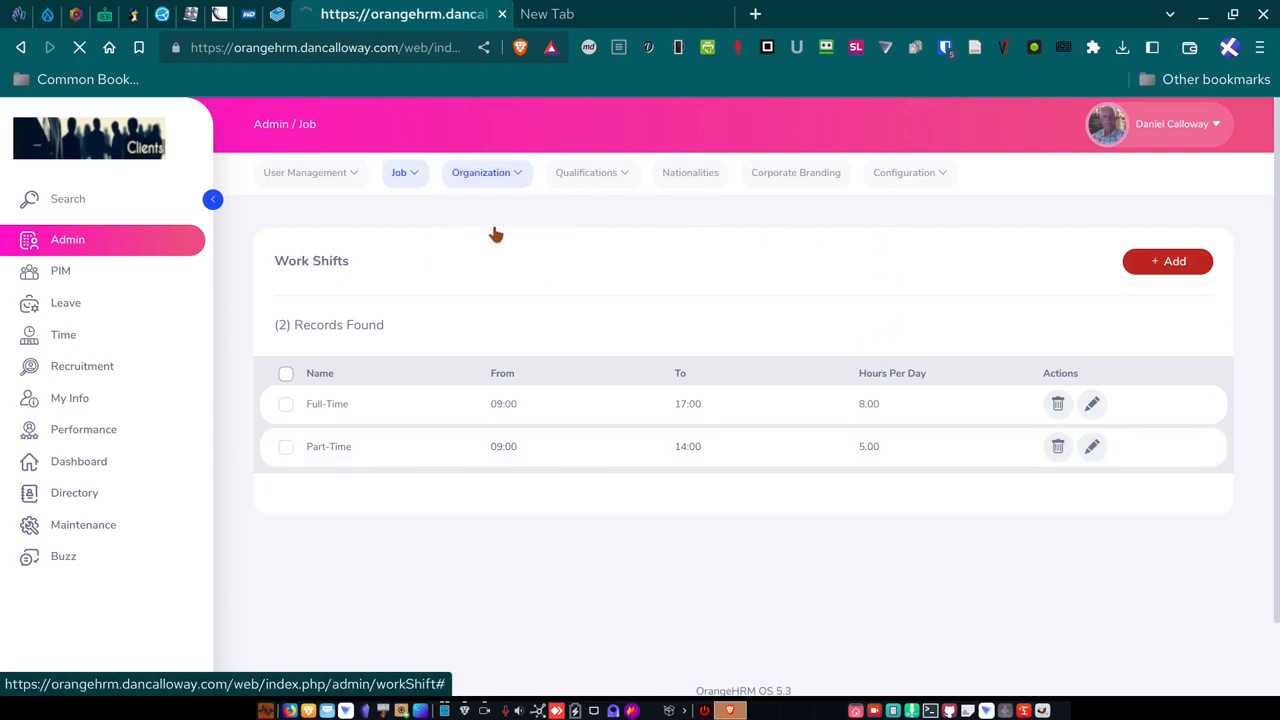
Scroll through CRW, Inc.'s details: 15 employees and an Asheville, NC address.
left_click(481, 172)
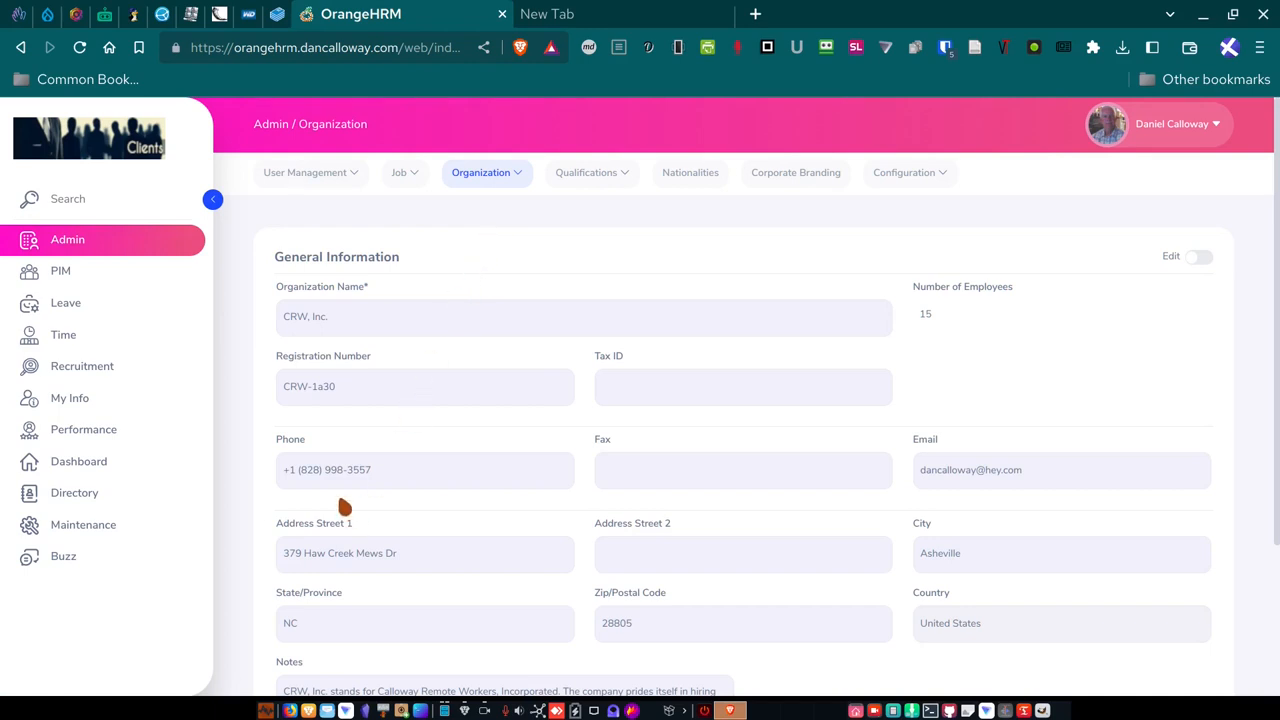
scroll("down", 3)
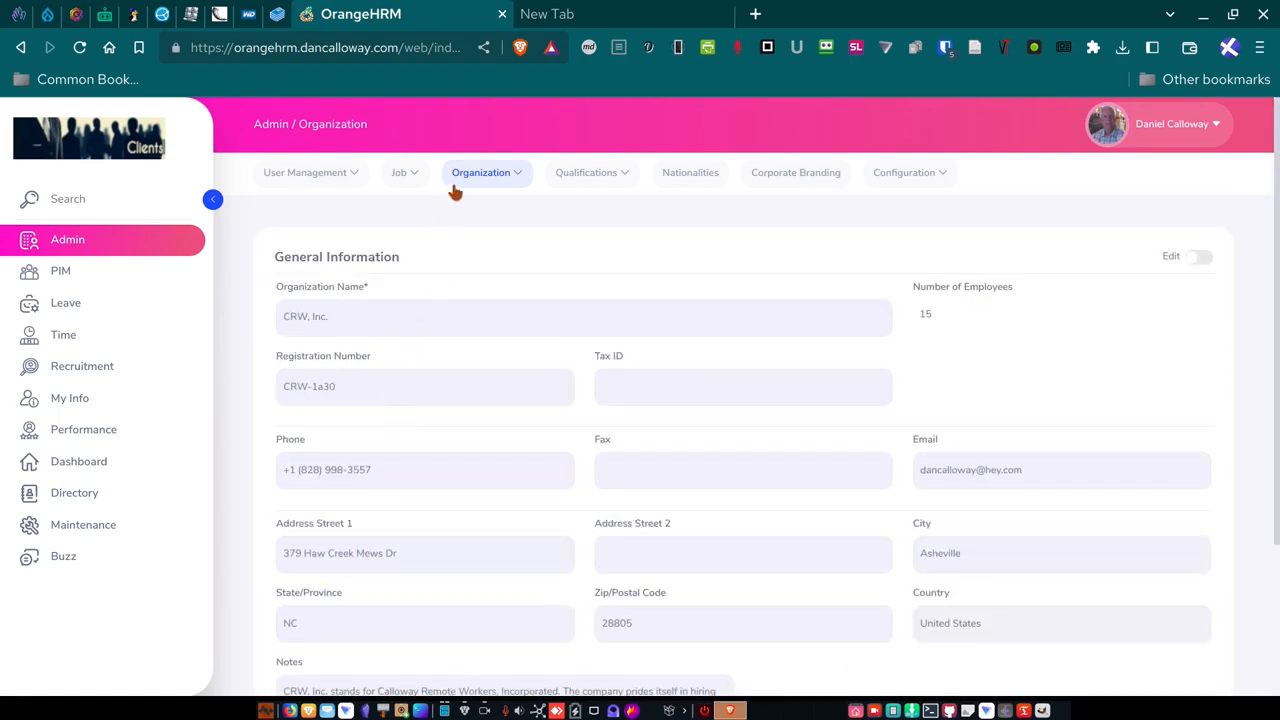
left_click(475, 244)
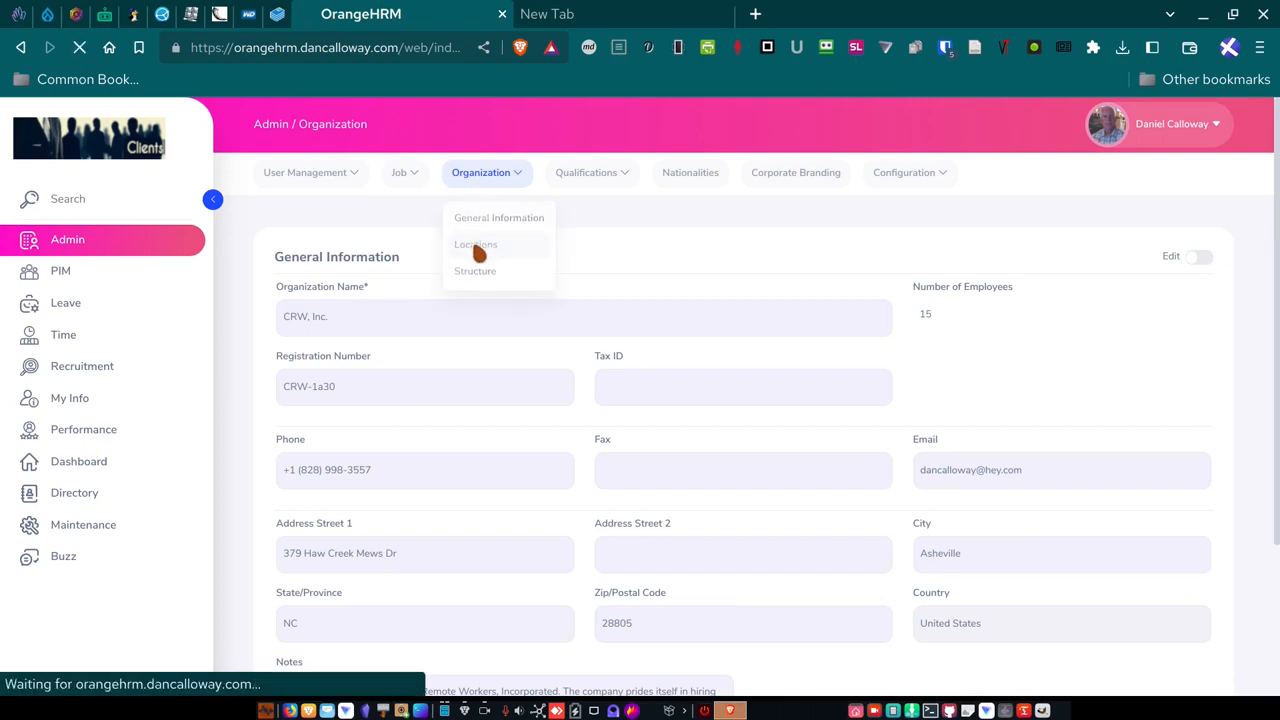
Open Organization > Locations and scroll through the 11 location records.
left_click(475, 244)
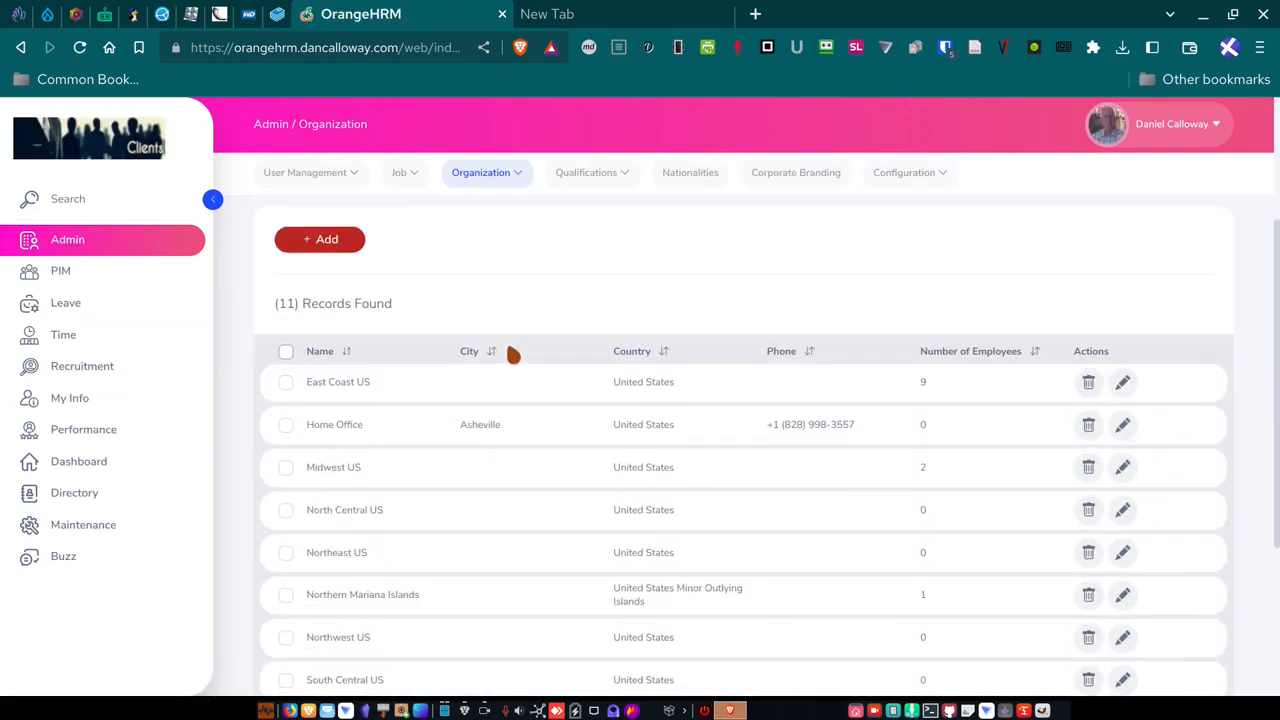
scroll("down", 3)
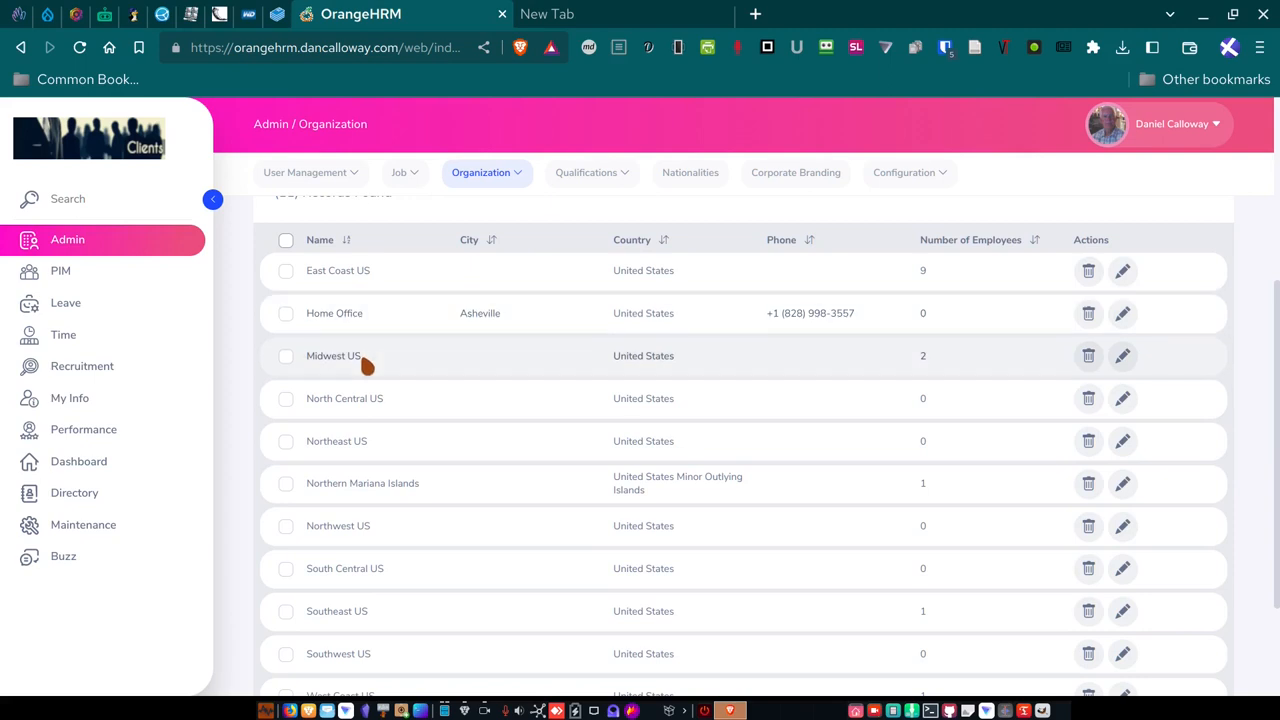
mouse_move(370, 448)
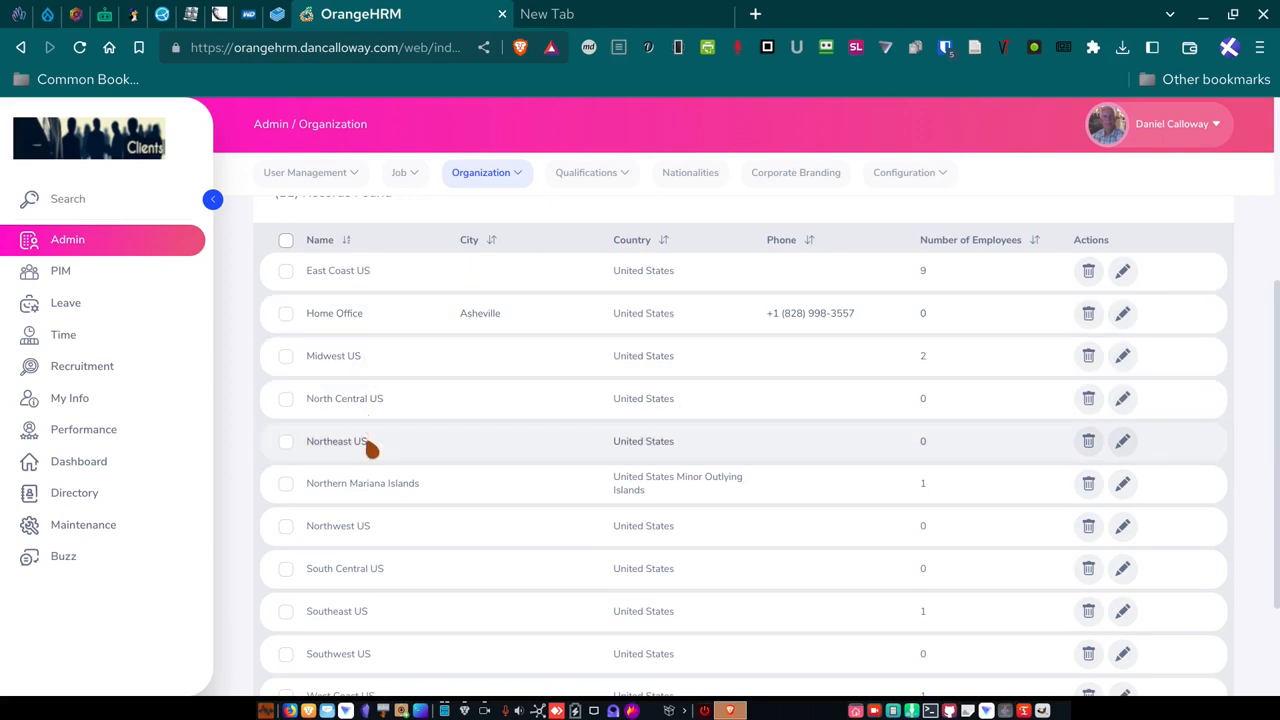
mouse_move(349, 500)
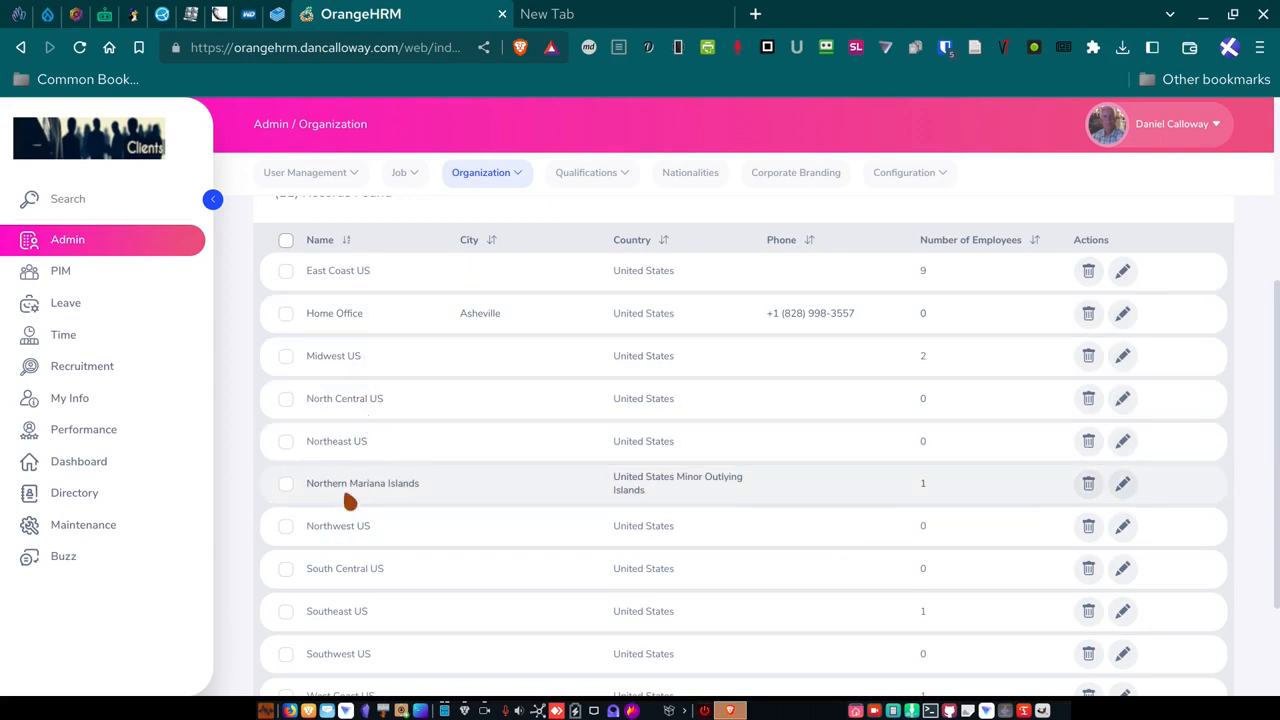
mouse_move(400, 500)
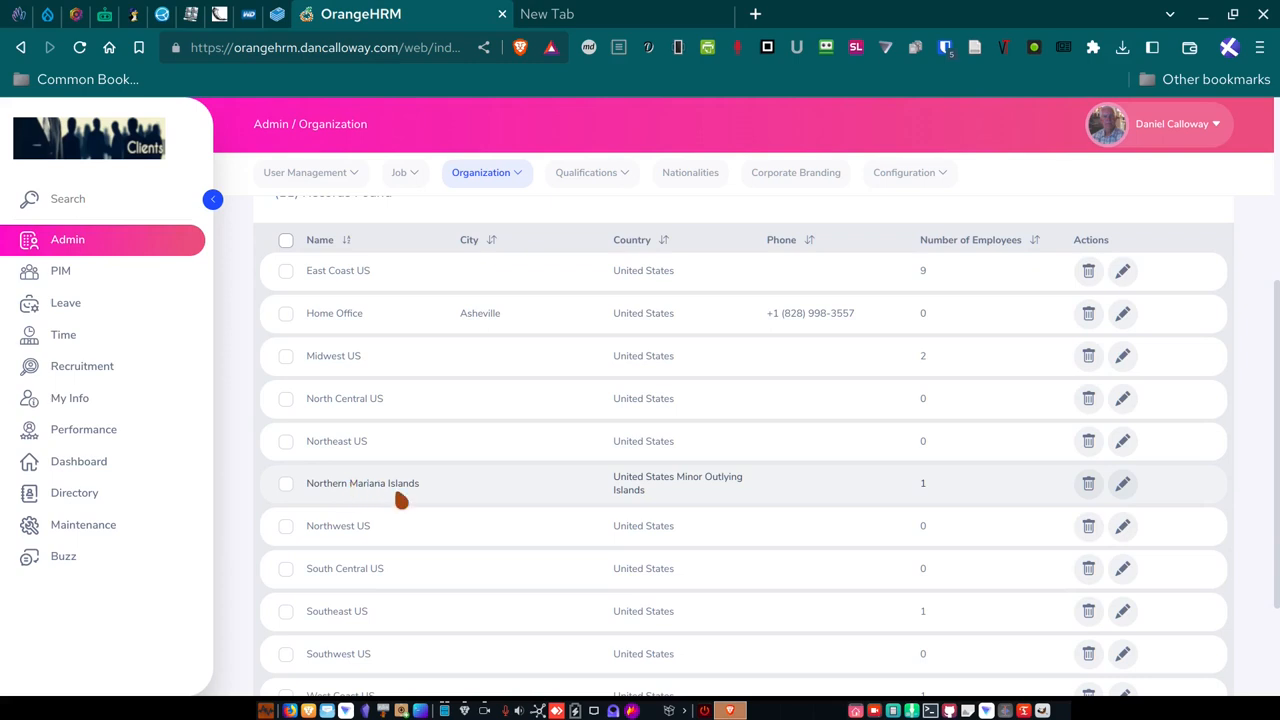
mouse_move(399, 489)
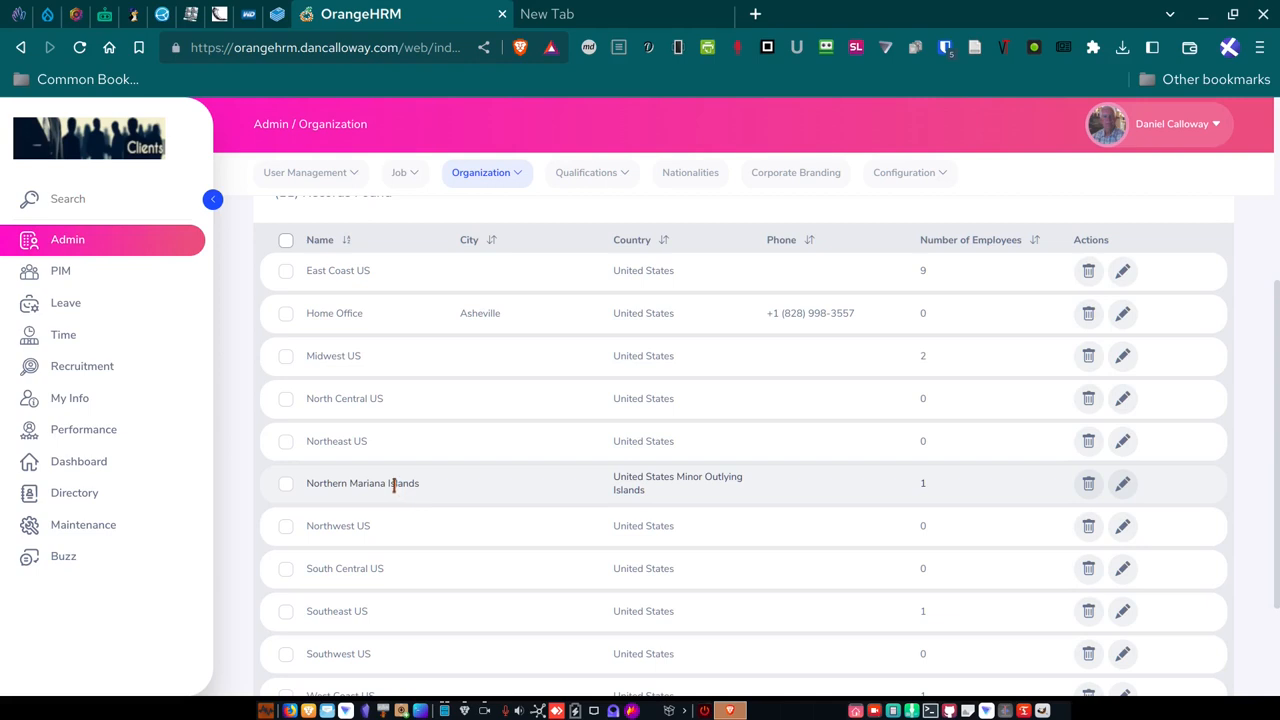
mouse_move(410, 510)
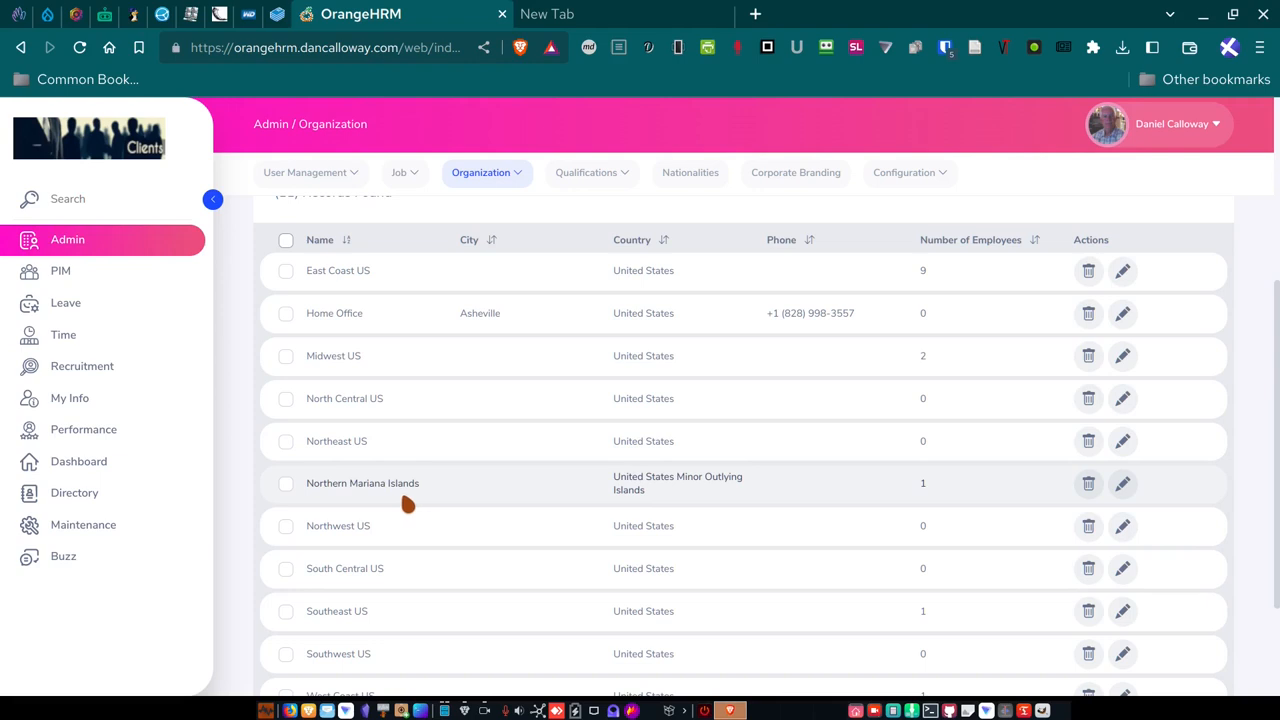
mouse_move(362, 548)
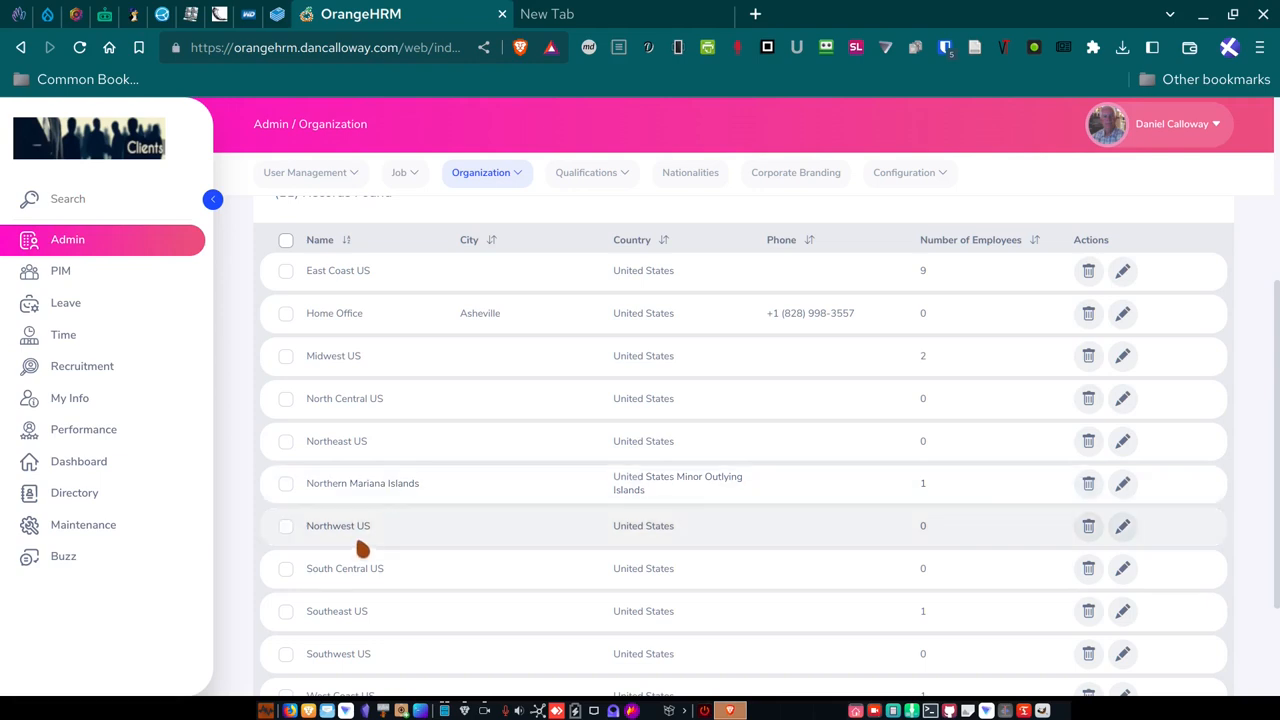
mouse_move(377, 589)
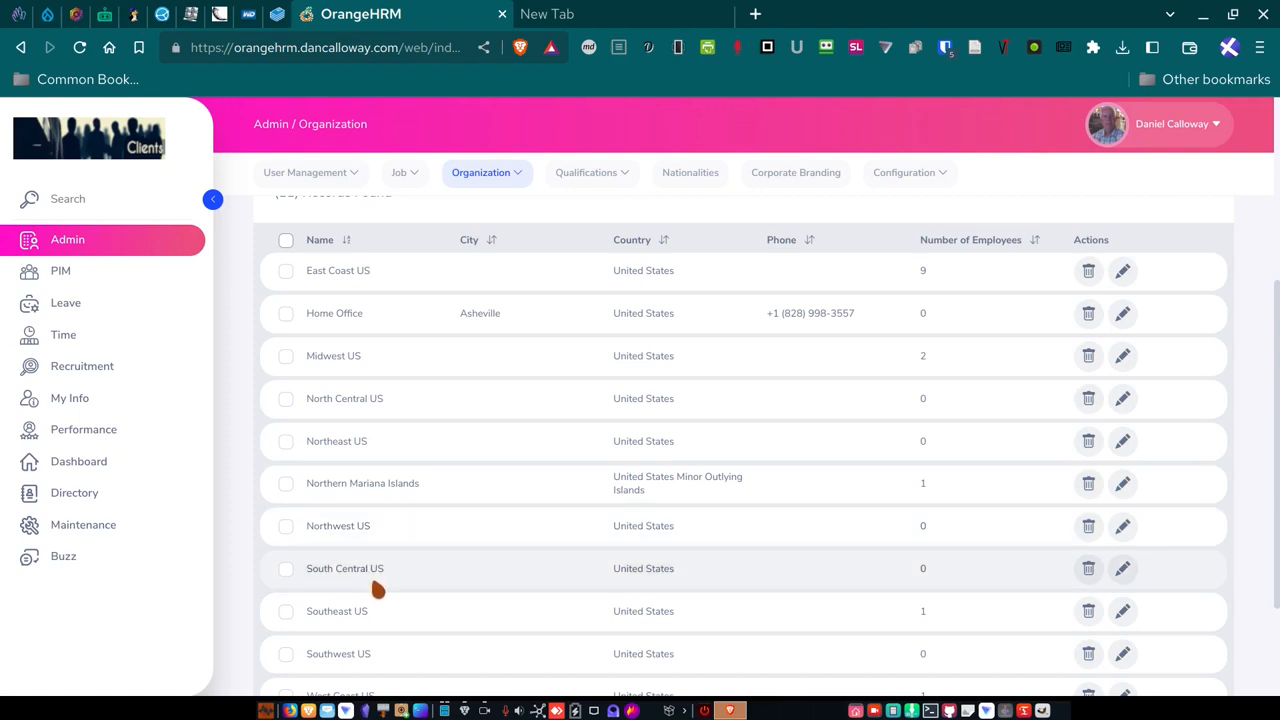
scroll("down", 3)
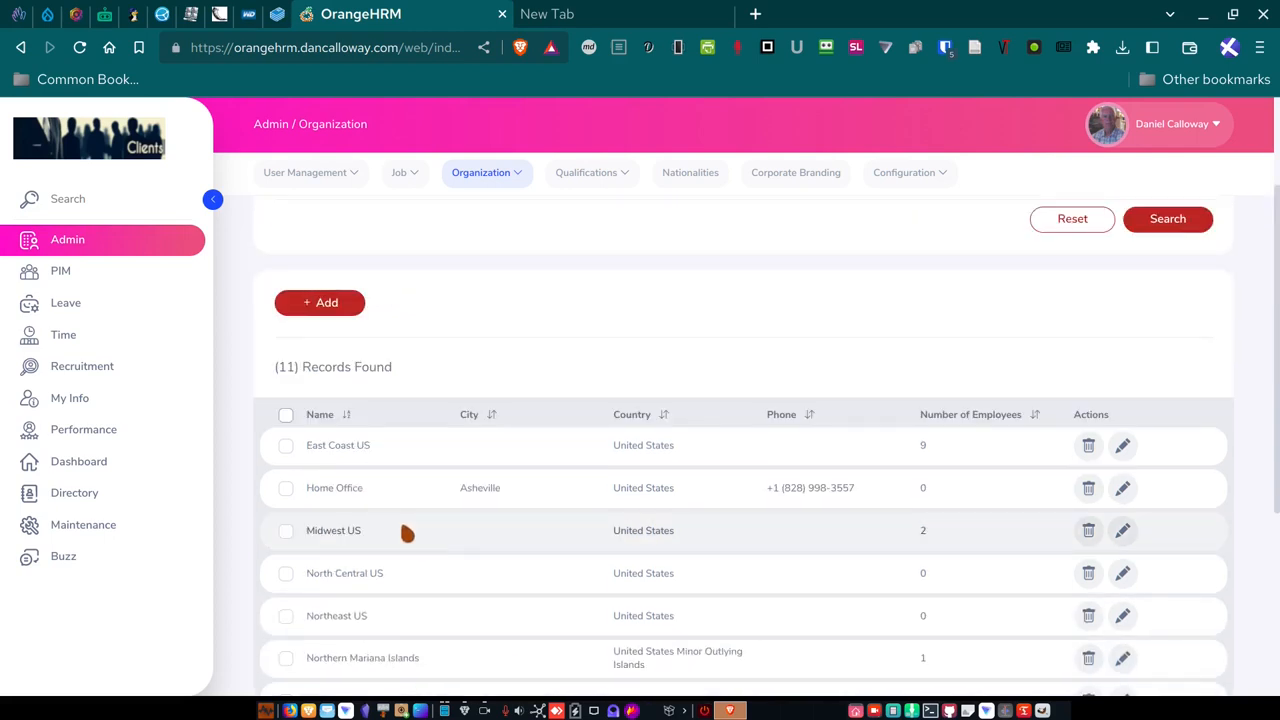
mouse_move(394, 543)
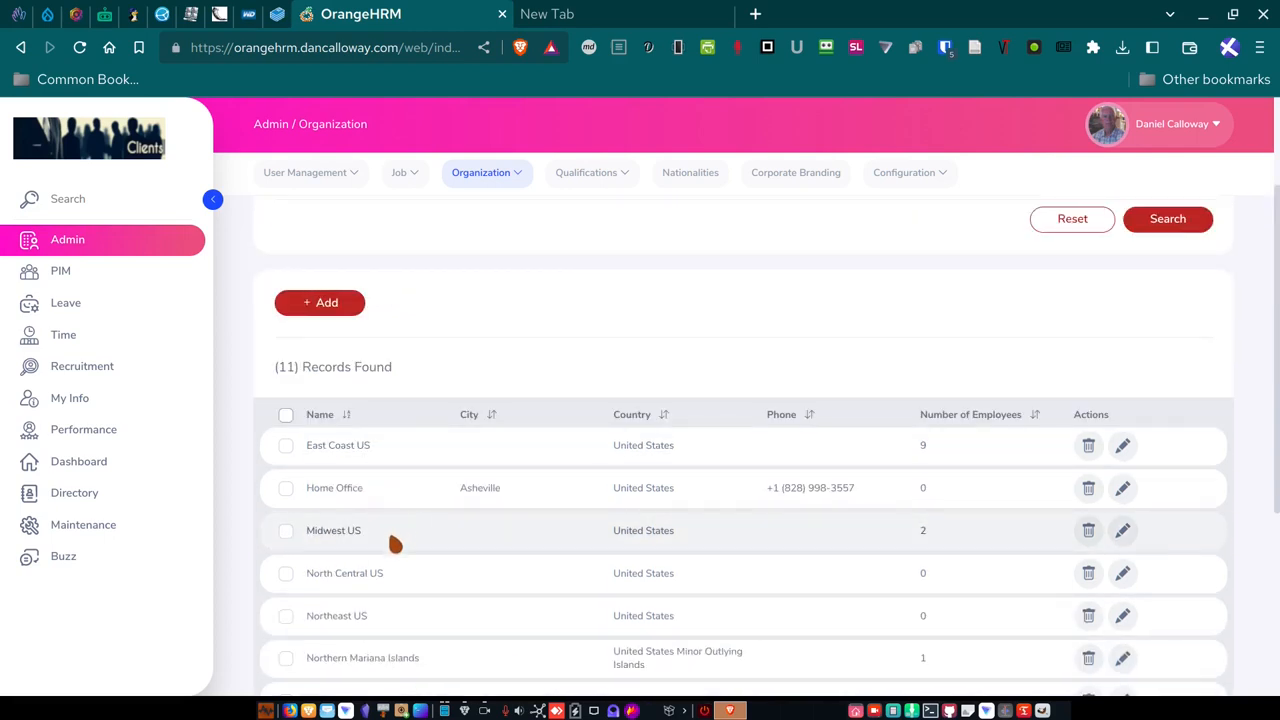
mouse_move(485, 457)
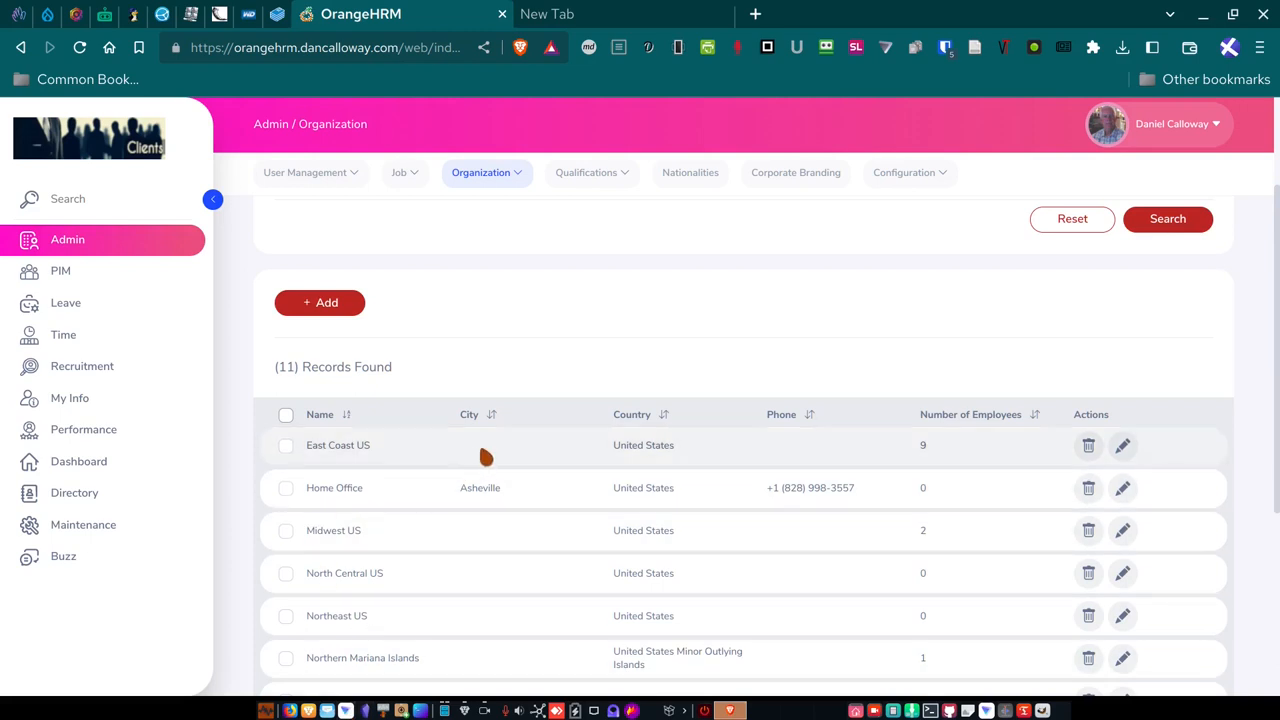
mouse_move(298, 400)
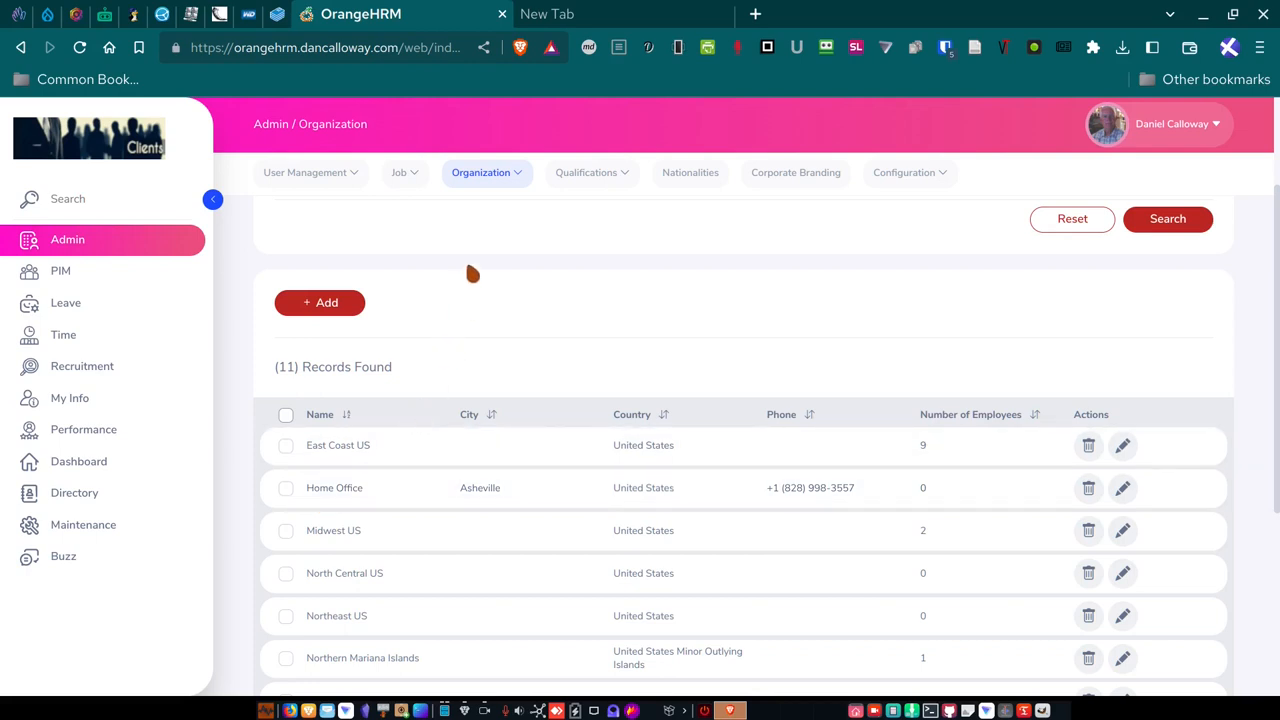
left_click(486, 172)
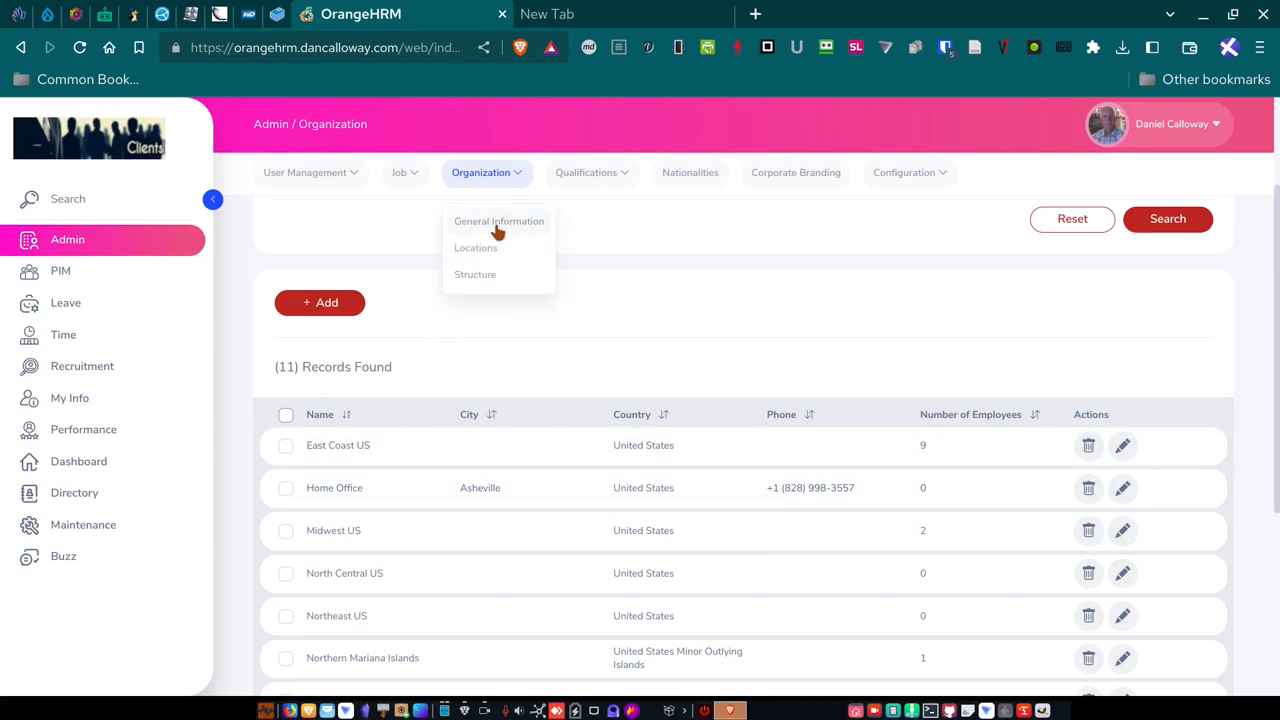
Open Organization Structure, toggle Edit on and off, and expand President.
left_click(475, 247)
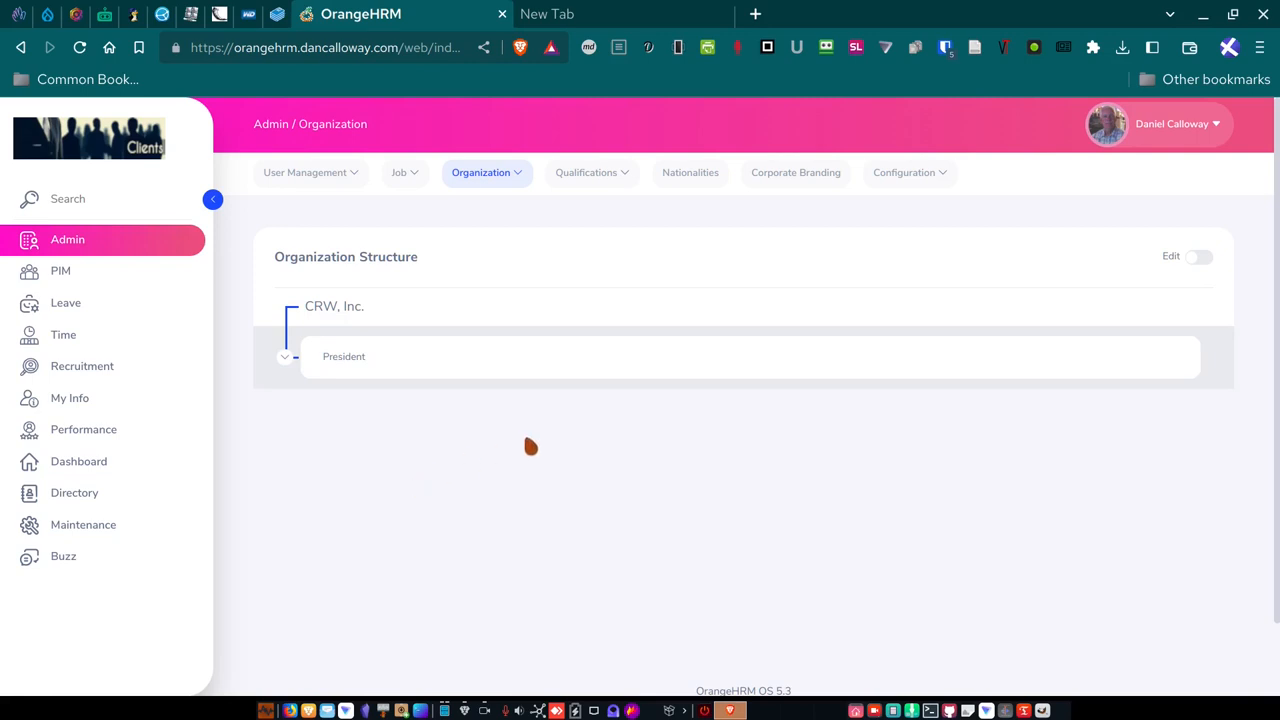
mouse_move(1199, 268)
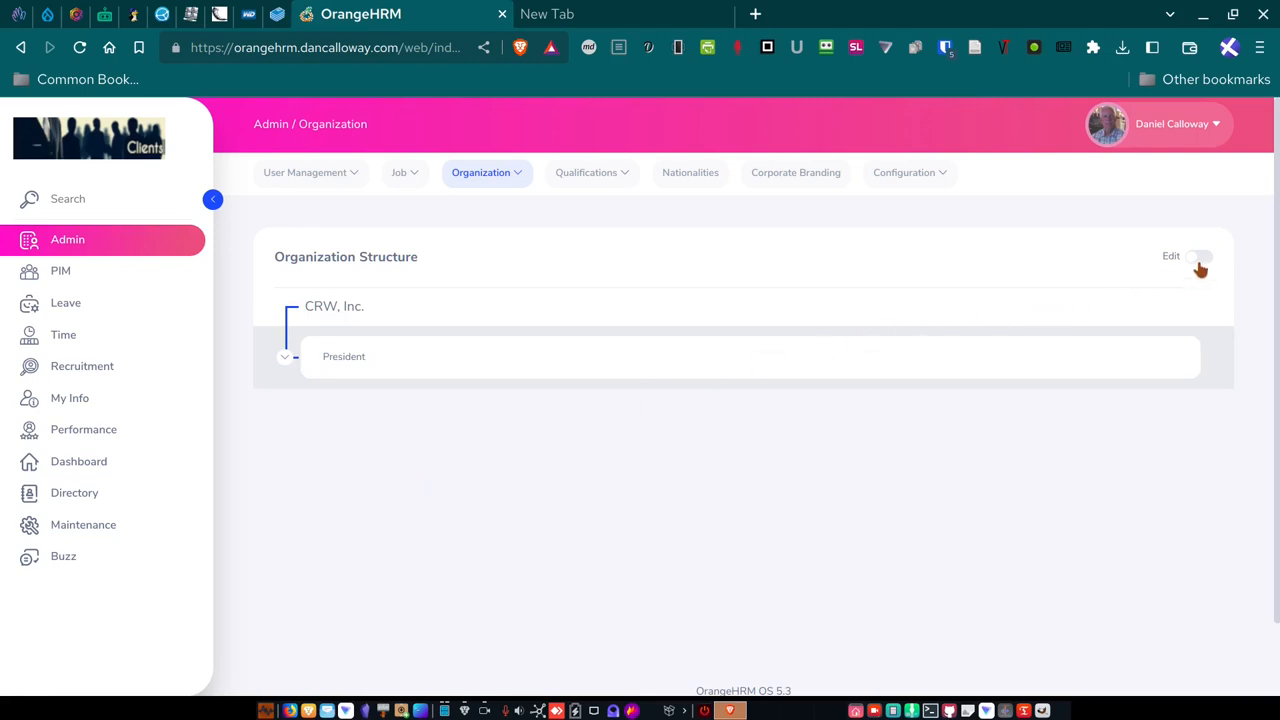
left_click(1199, 256)
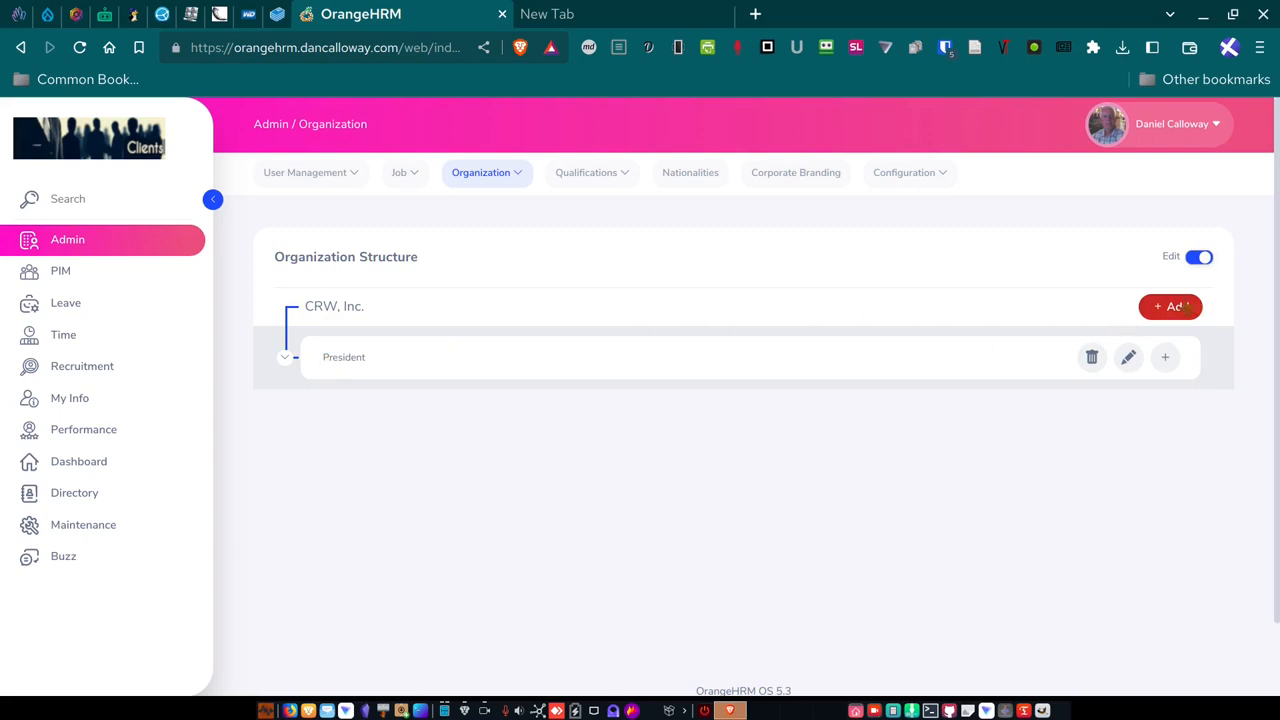
left_click(1199, 256)
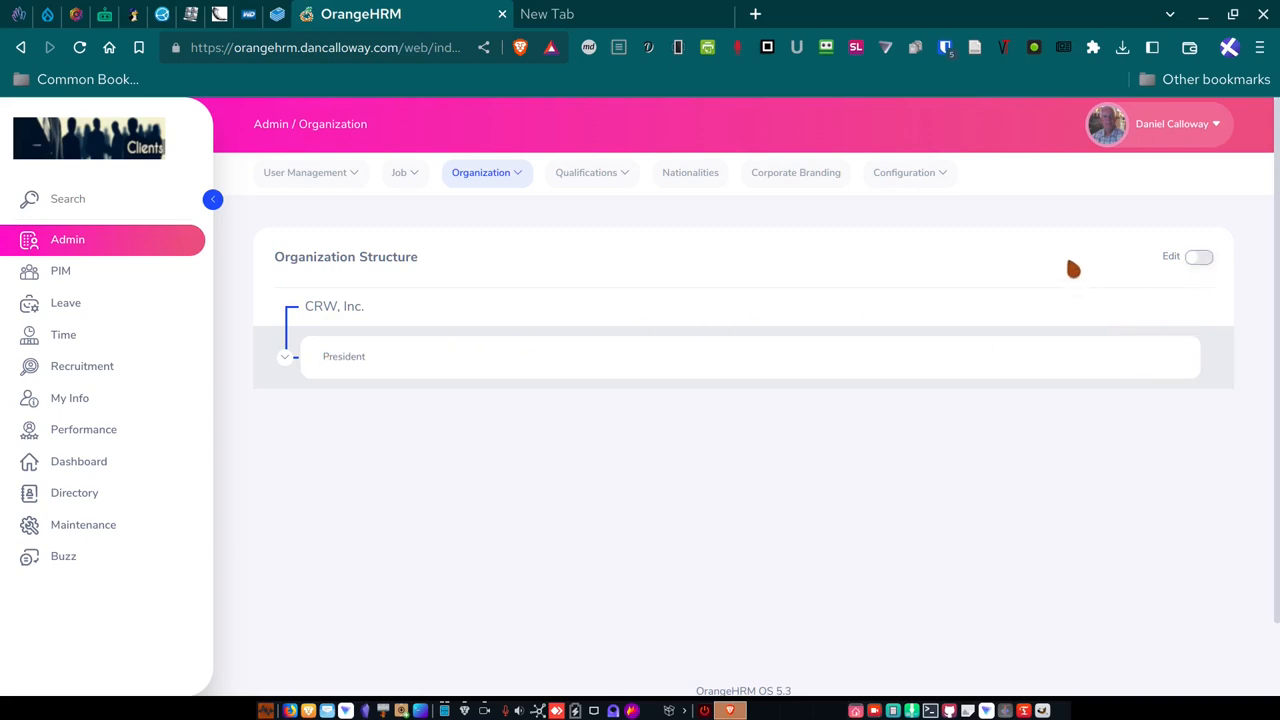
mouse_move(307, 321)
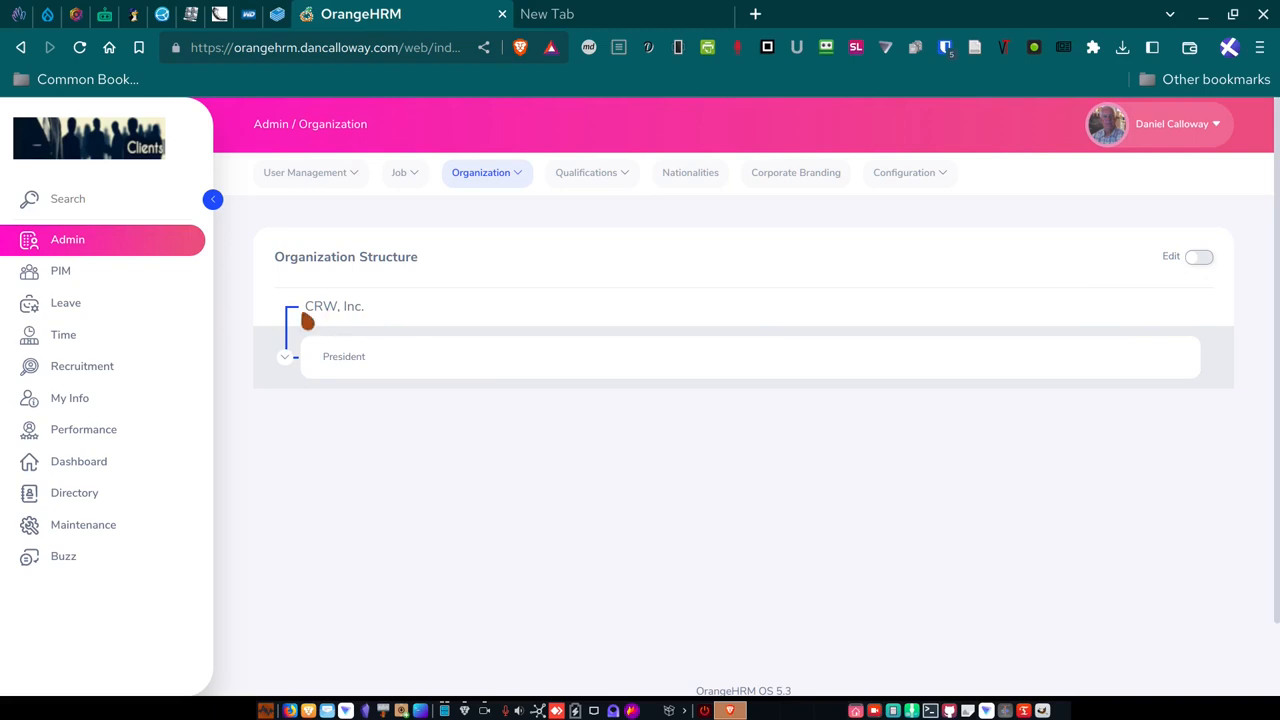
mouse_move(289, 383)
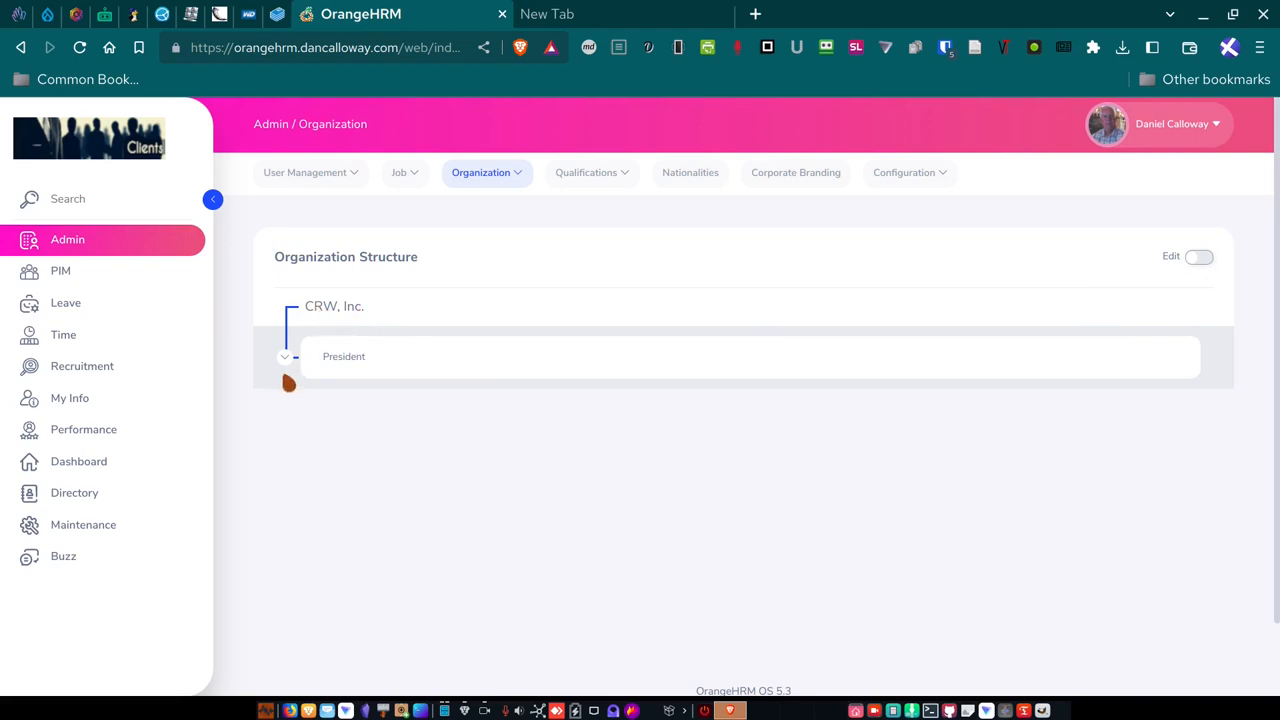
left_click(285, 356)
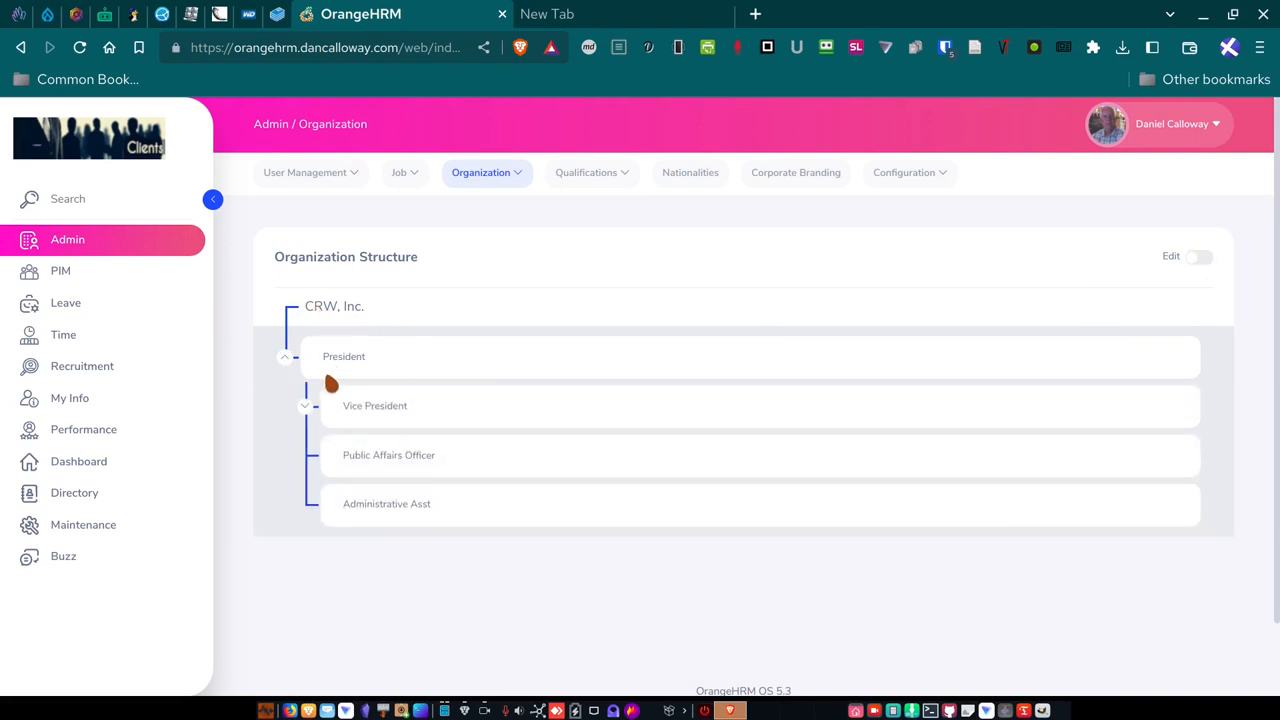
mouse_move(351, 429)
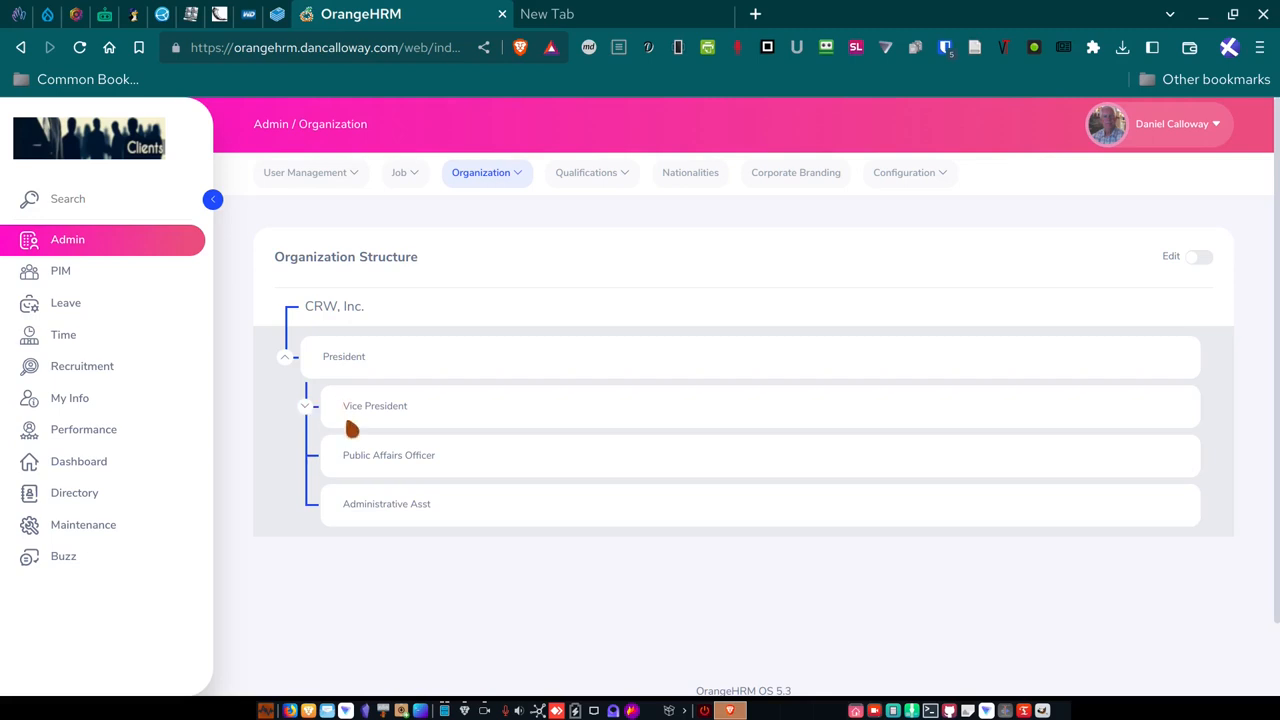
mouse_move(368, 475)
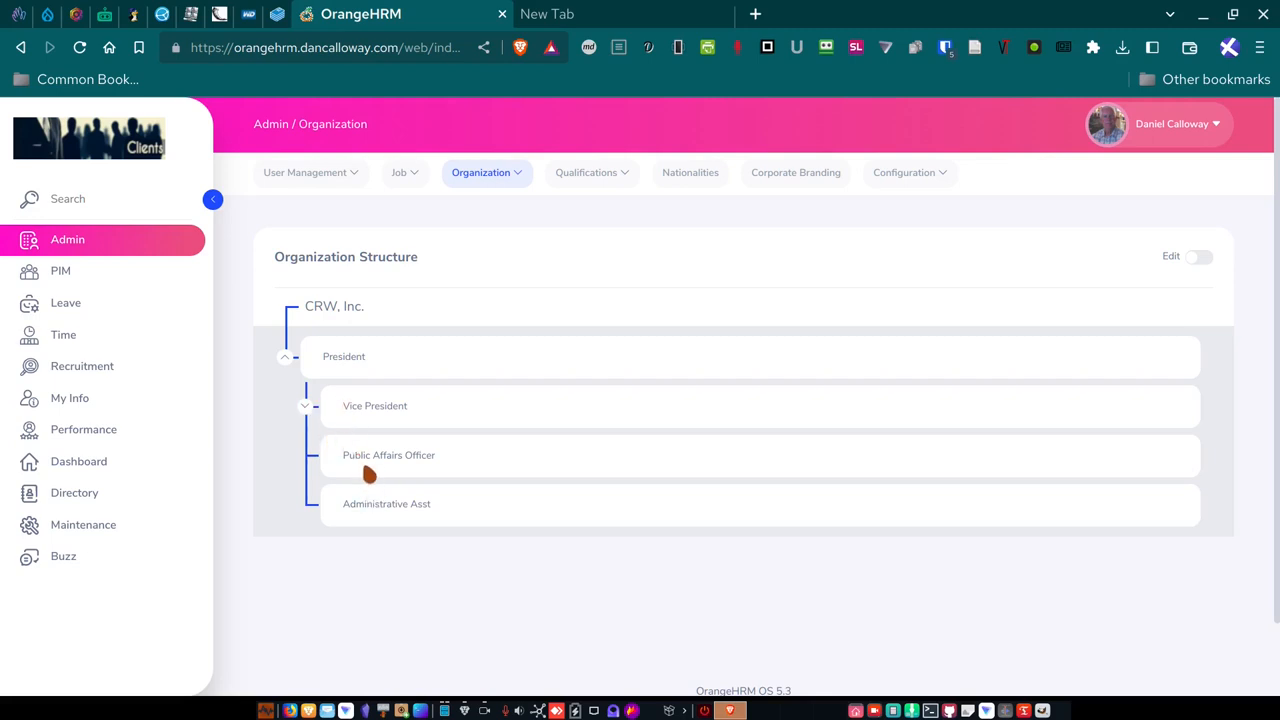
mouse_move(371, 522)
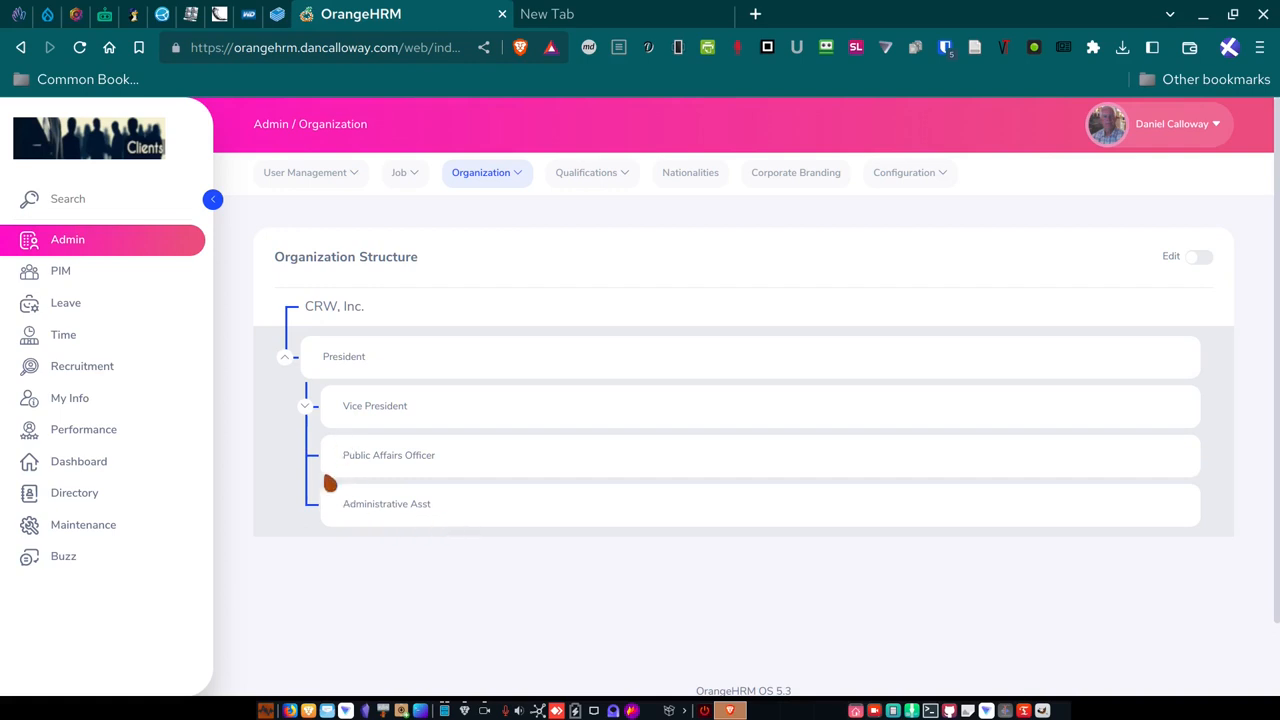
mouse_move(315, 426)
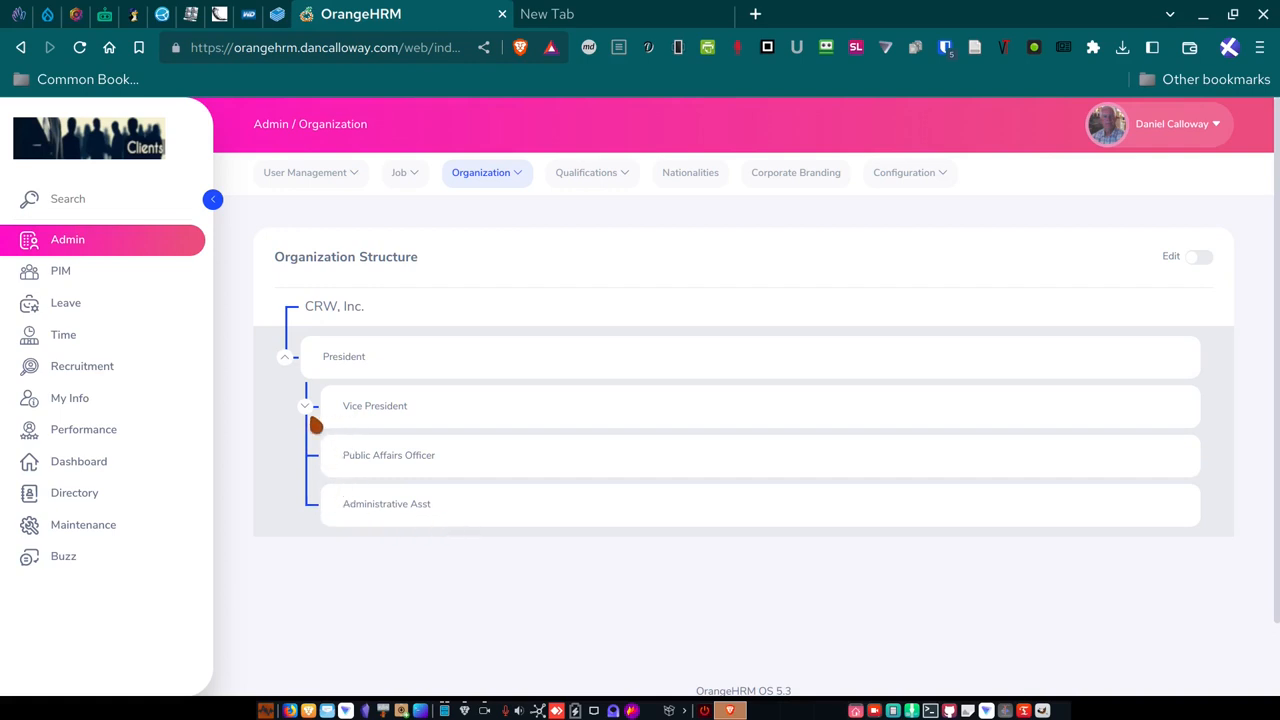
mouse_move(290, 372)
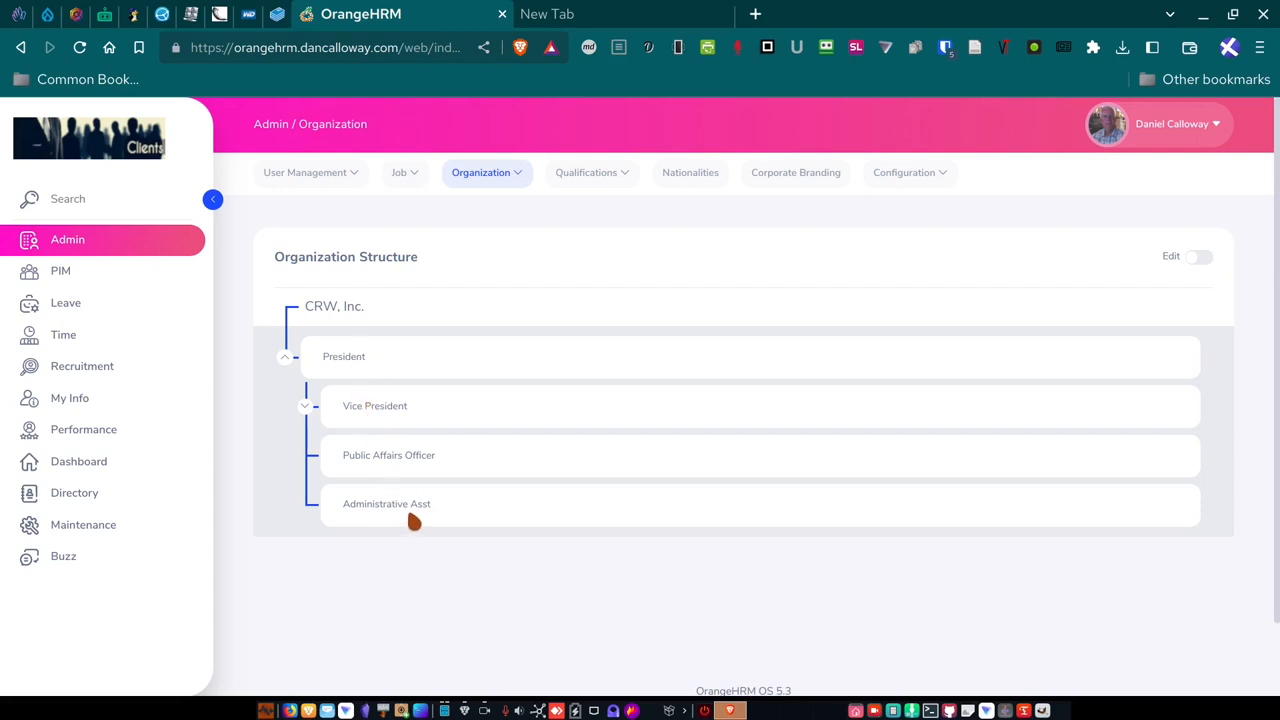
mouse_move(416, 524)
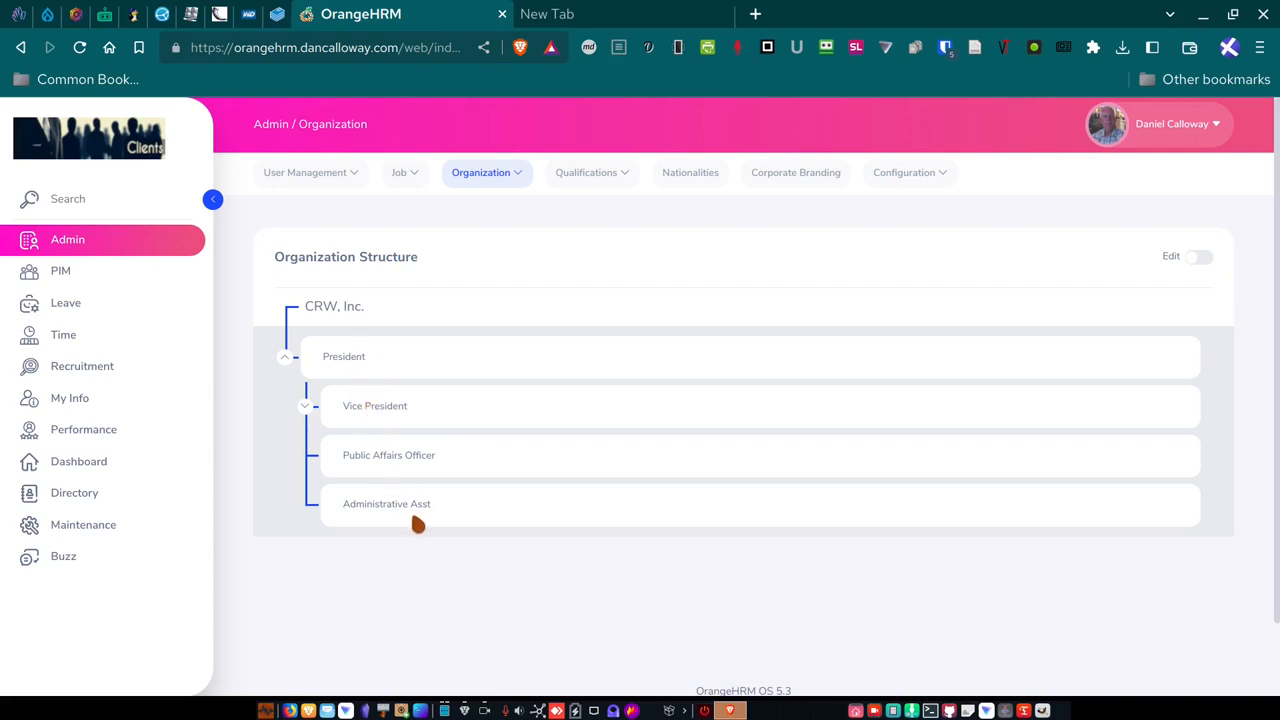
mouse_move(413, 508)
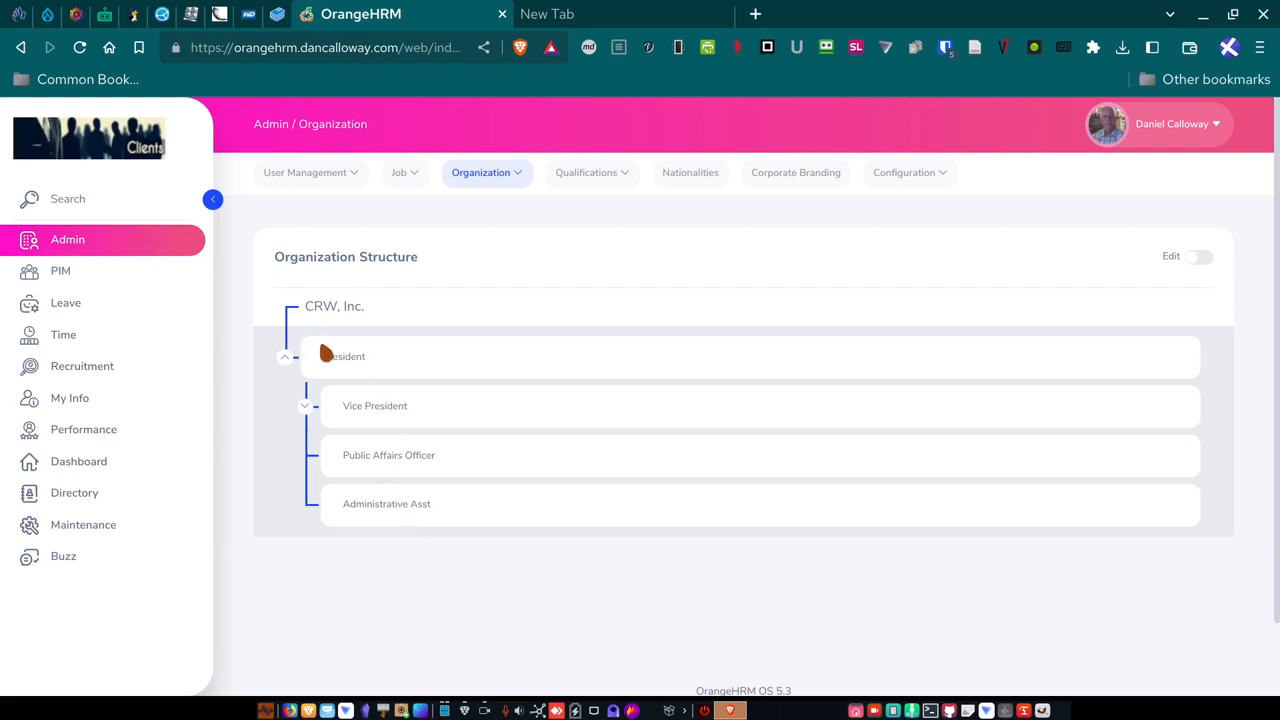
mouse_move(376, 430)
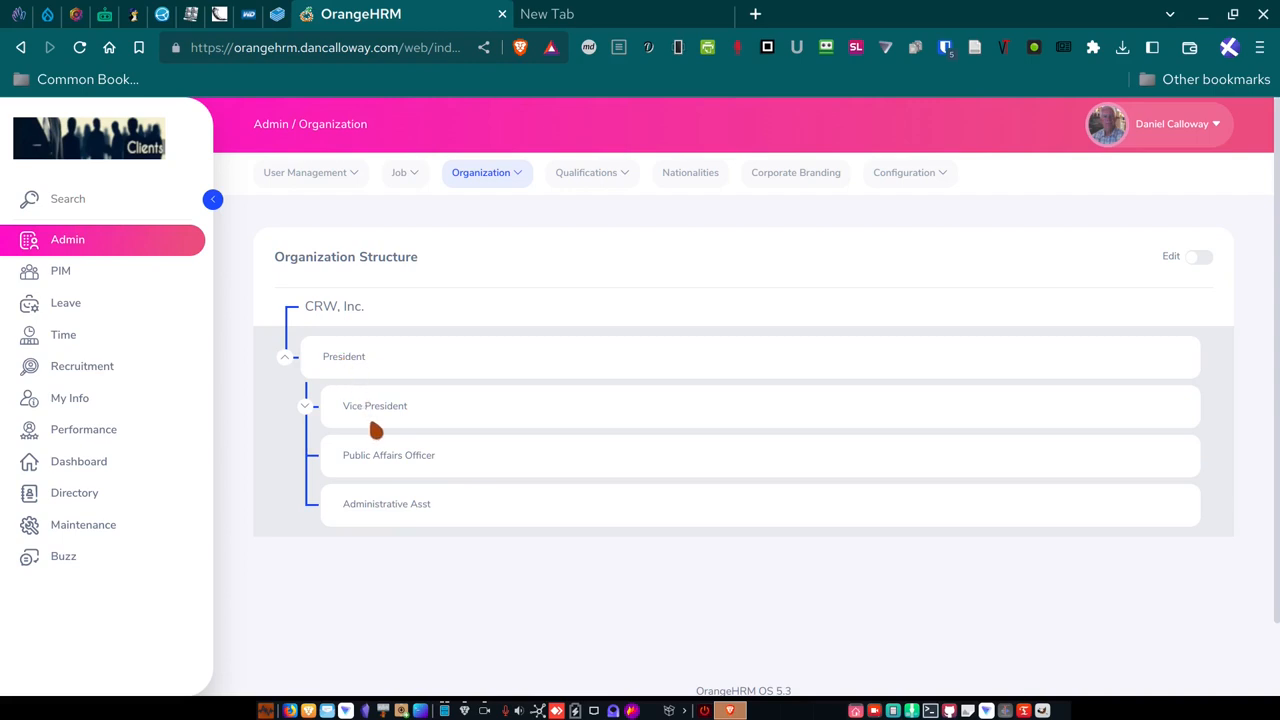
mouse_move(307, 418)
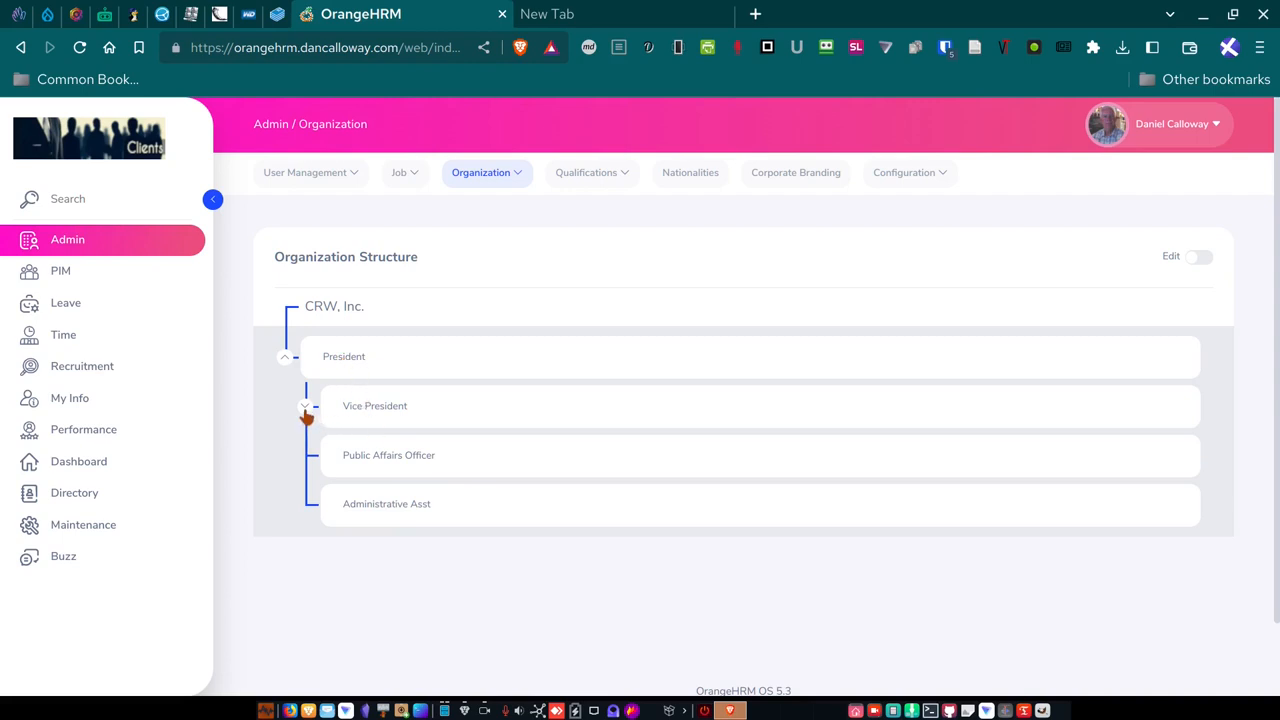
Expand Vice President, CEO and Marketing Director in the structure chart.
left_click(306, 405)
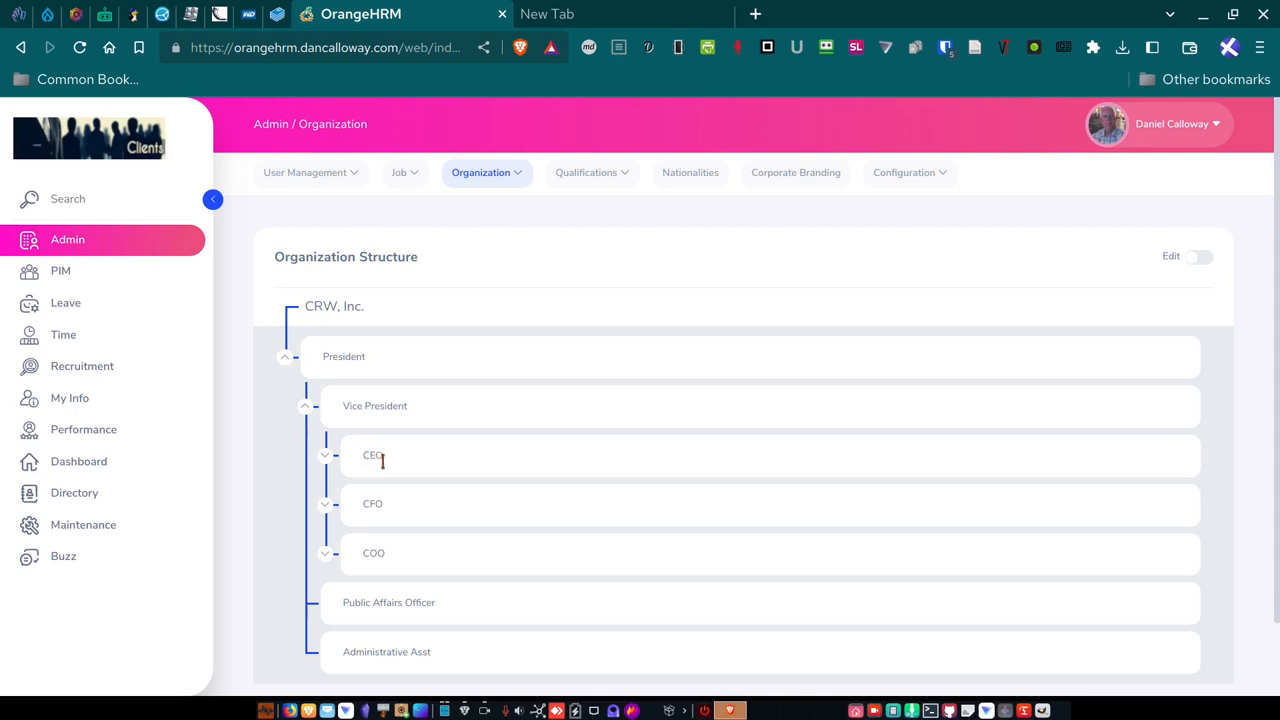
mouse_move(392, 427)
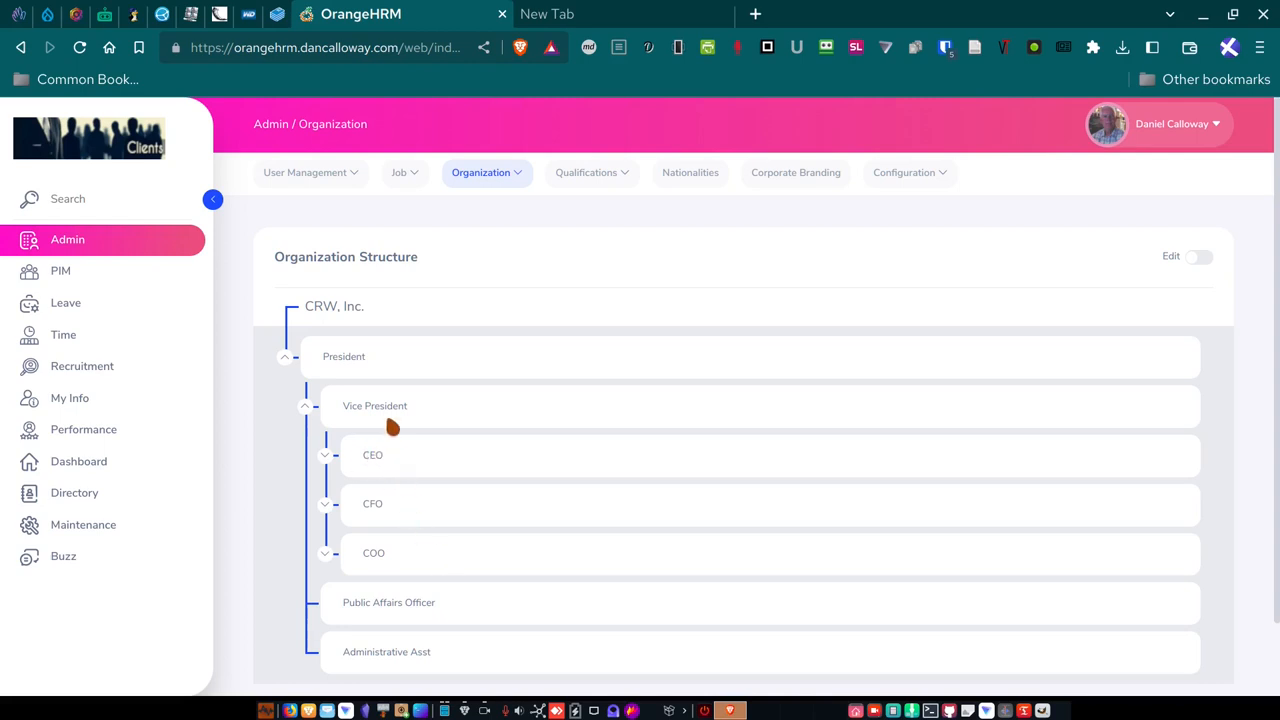
mouse_move(352, 558)
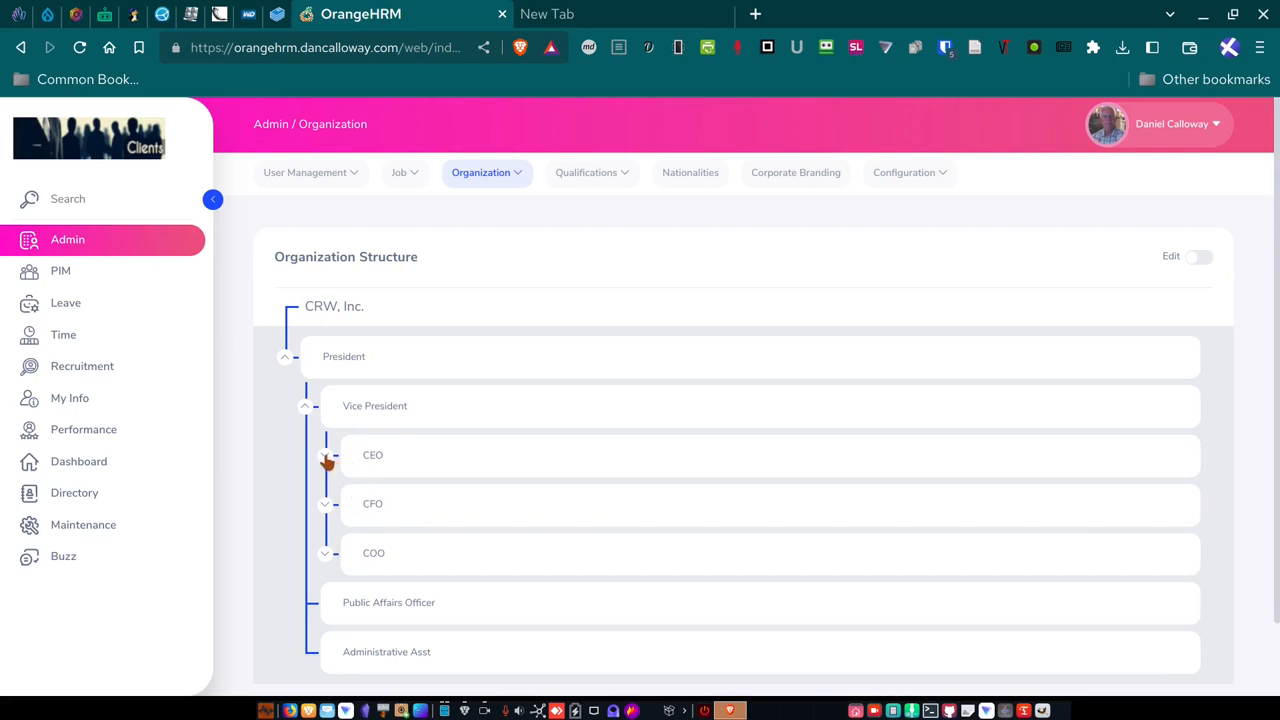
left_click(324, 455)
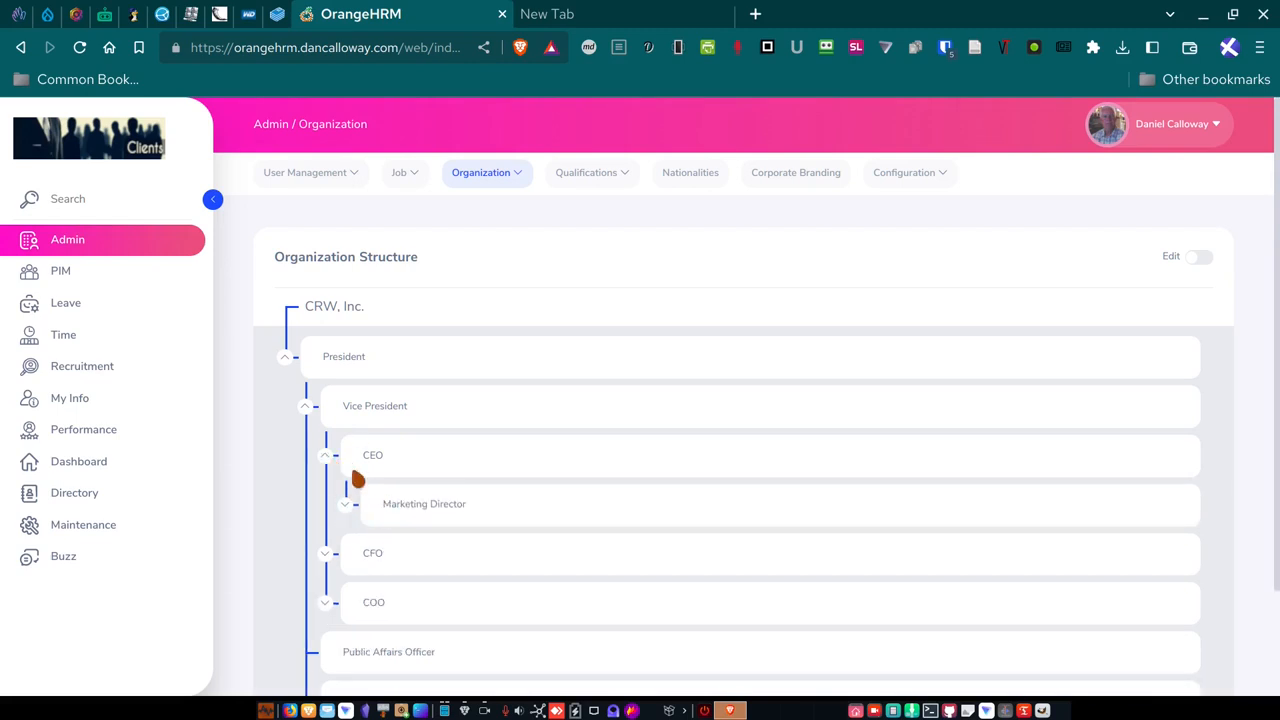
left_click(345, 503)
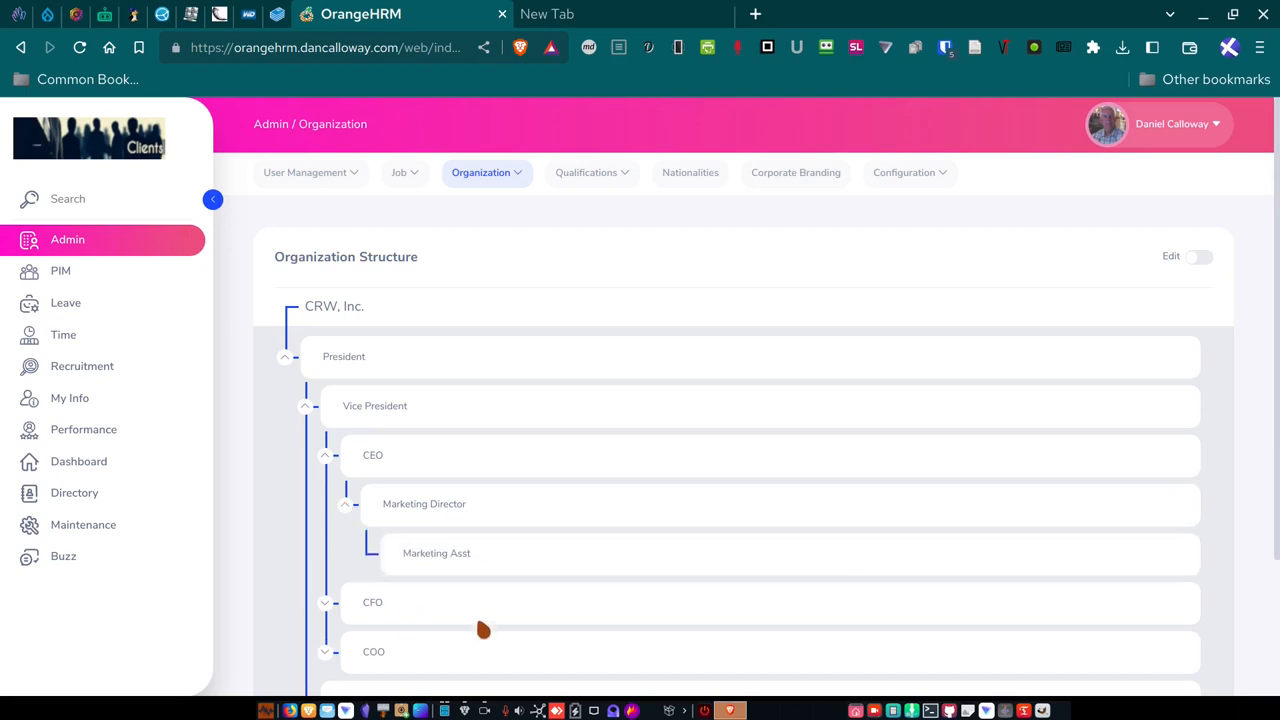
mouse_move(450, 503)
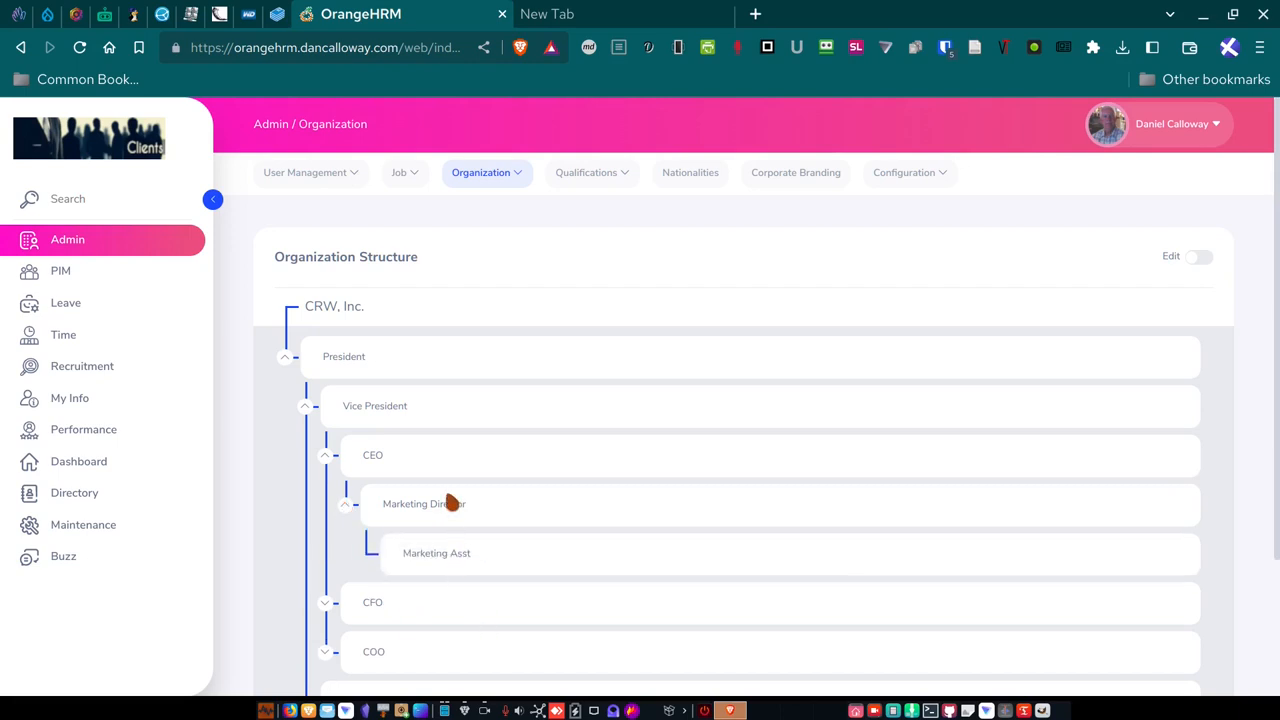
mouse_move(450, 553)
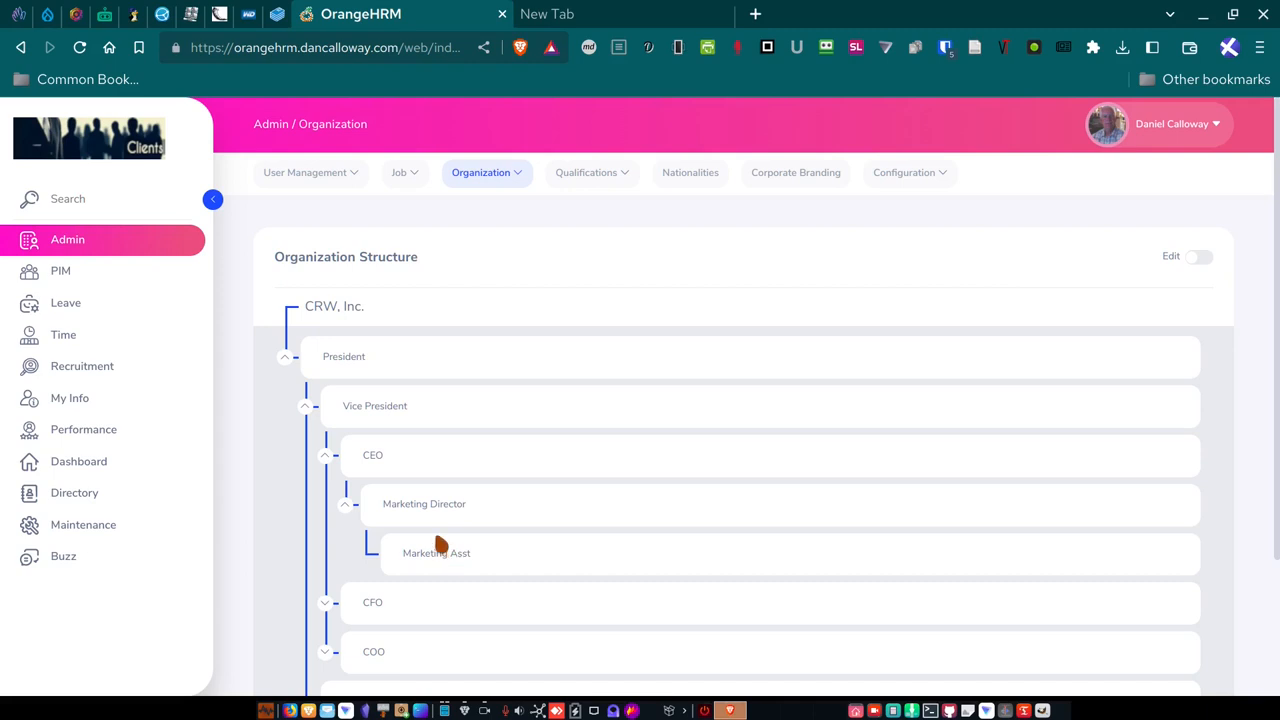
mouse_move(420, 509)
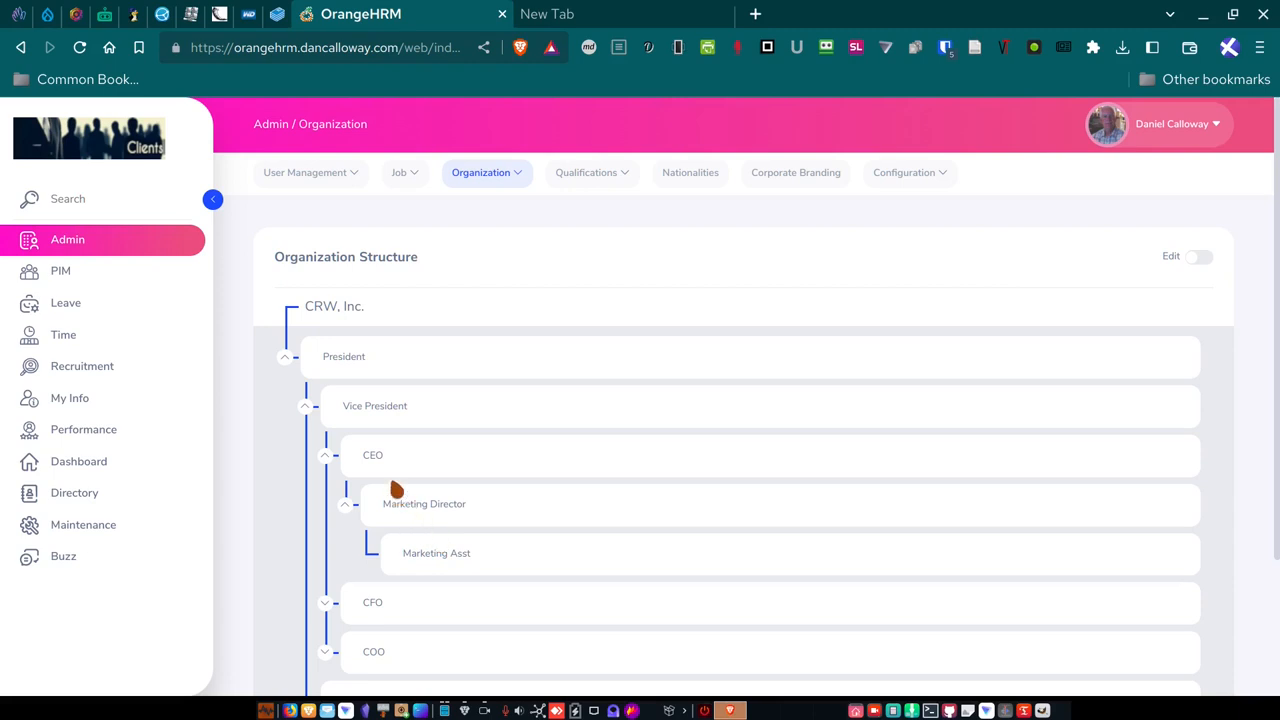
mouse_move(397, 537)
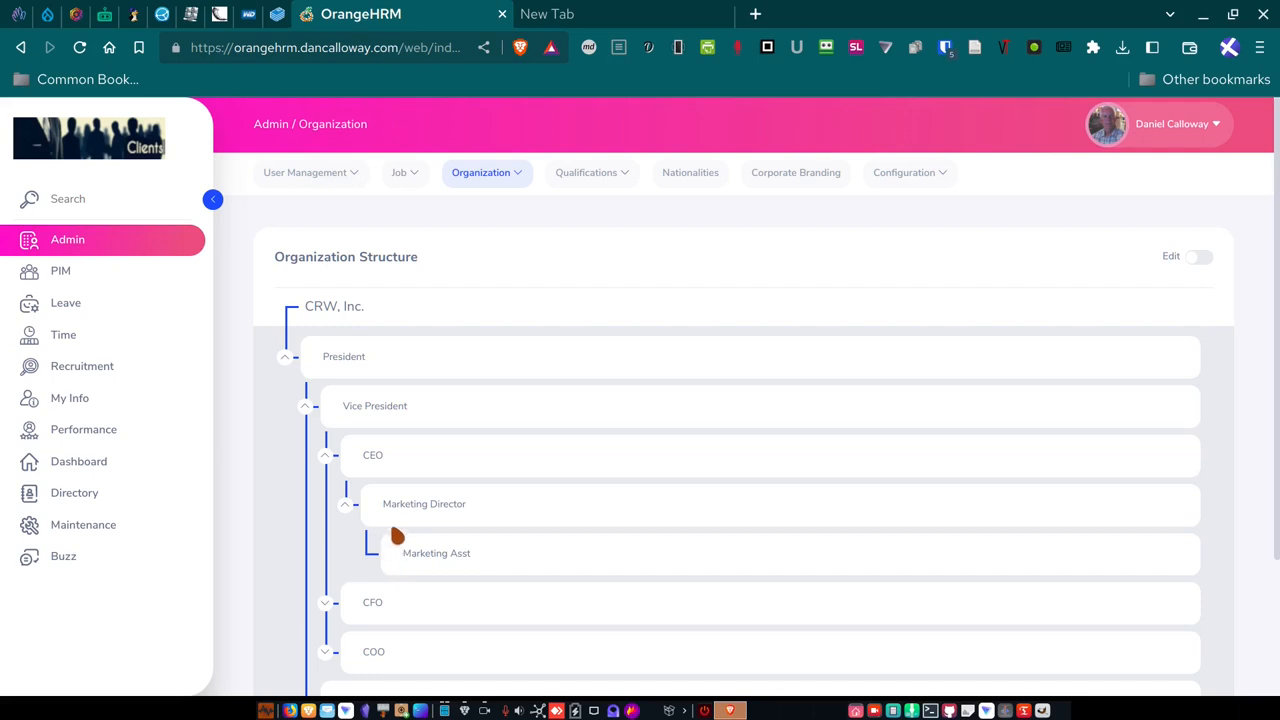
mouse_move(396, 523)
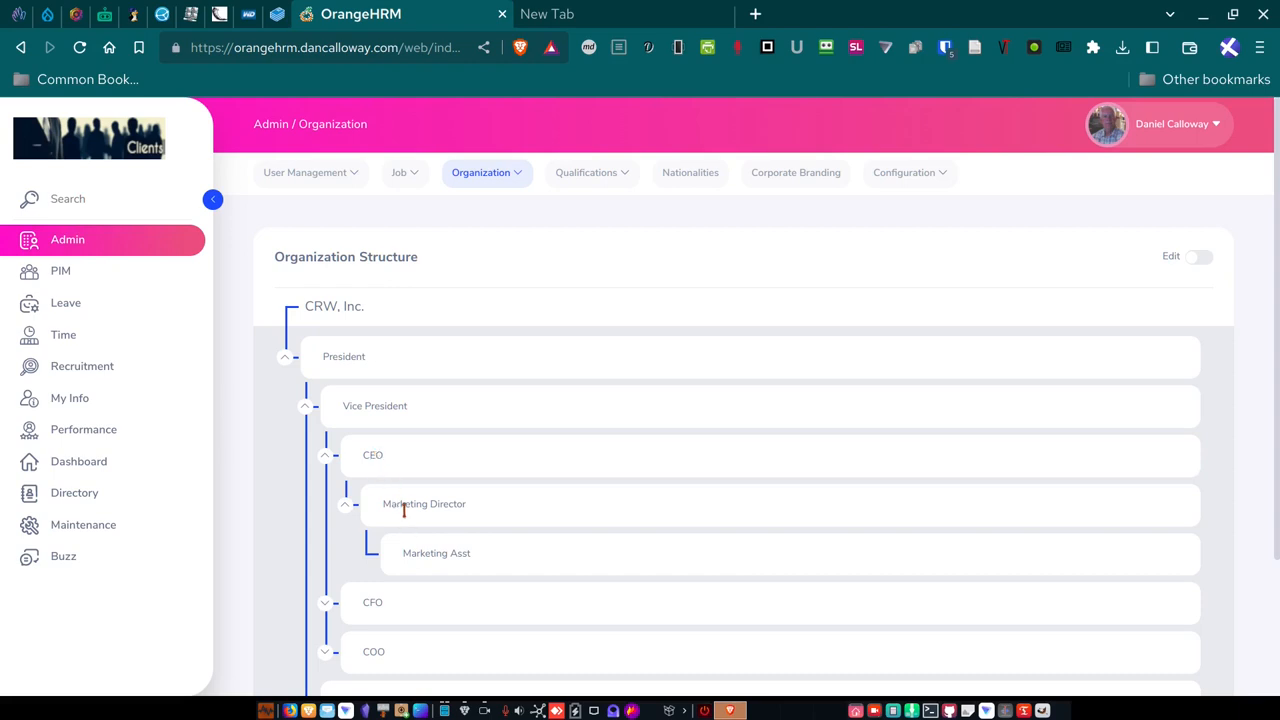
mouse_move(380, 470)
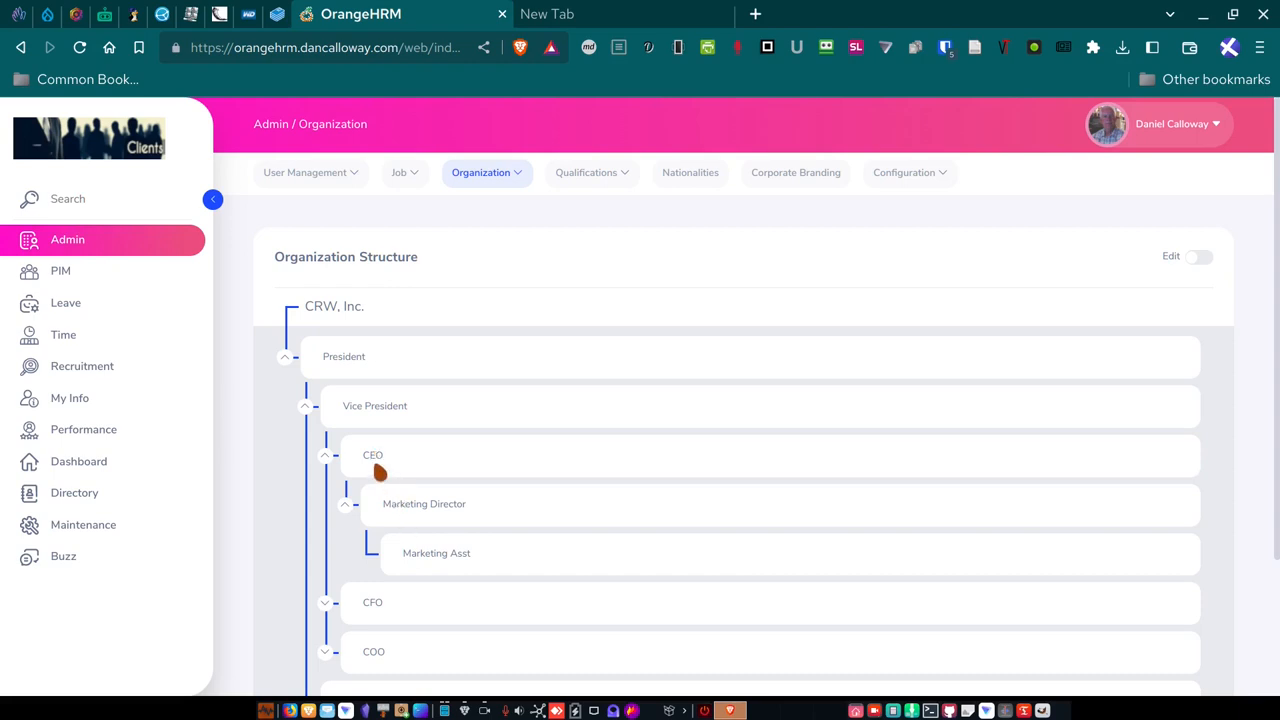
mouse_move(385, 505)
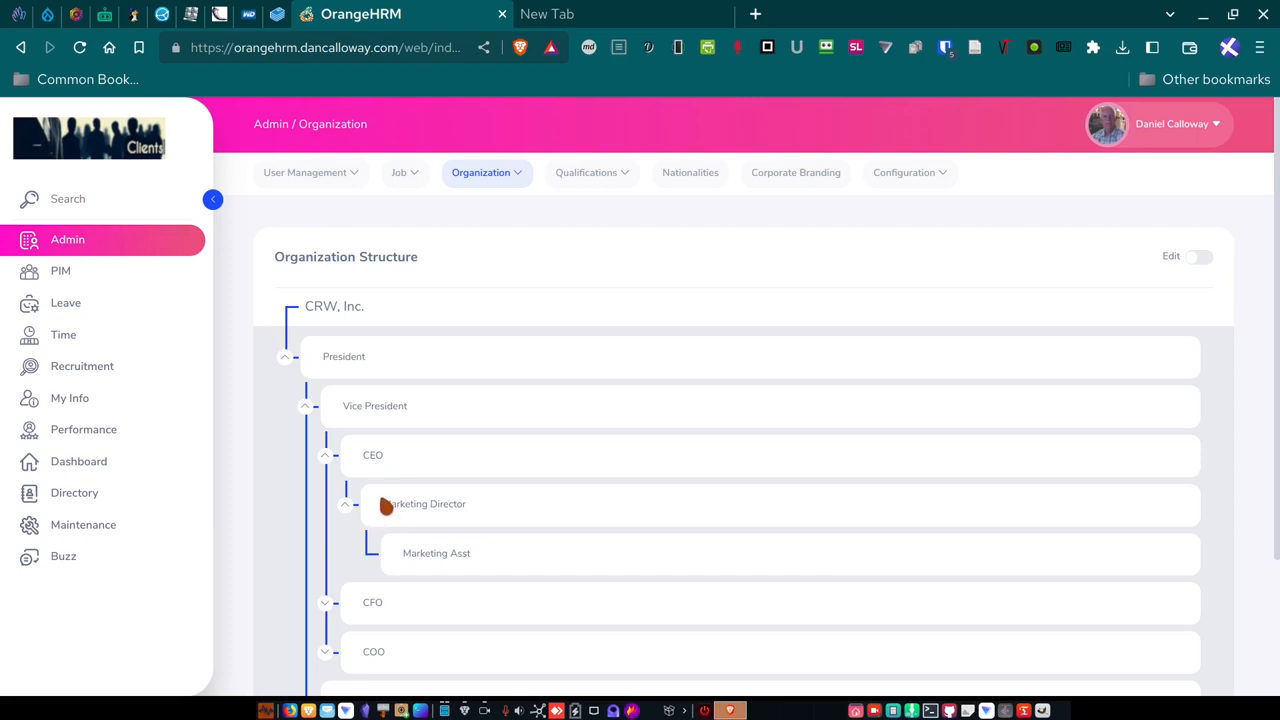
mouse_move(391, 505)
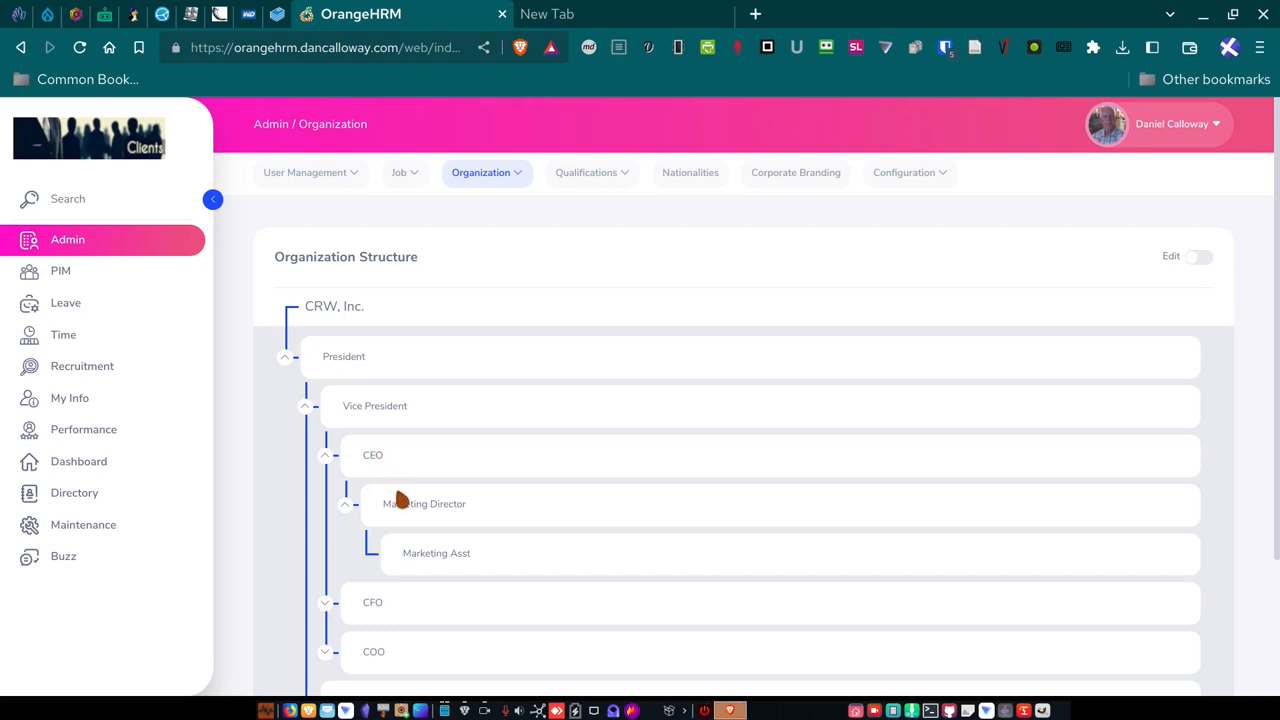
mouse_move(390, 475)
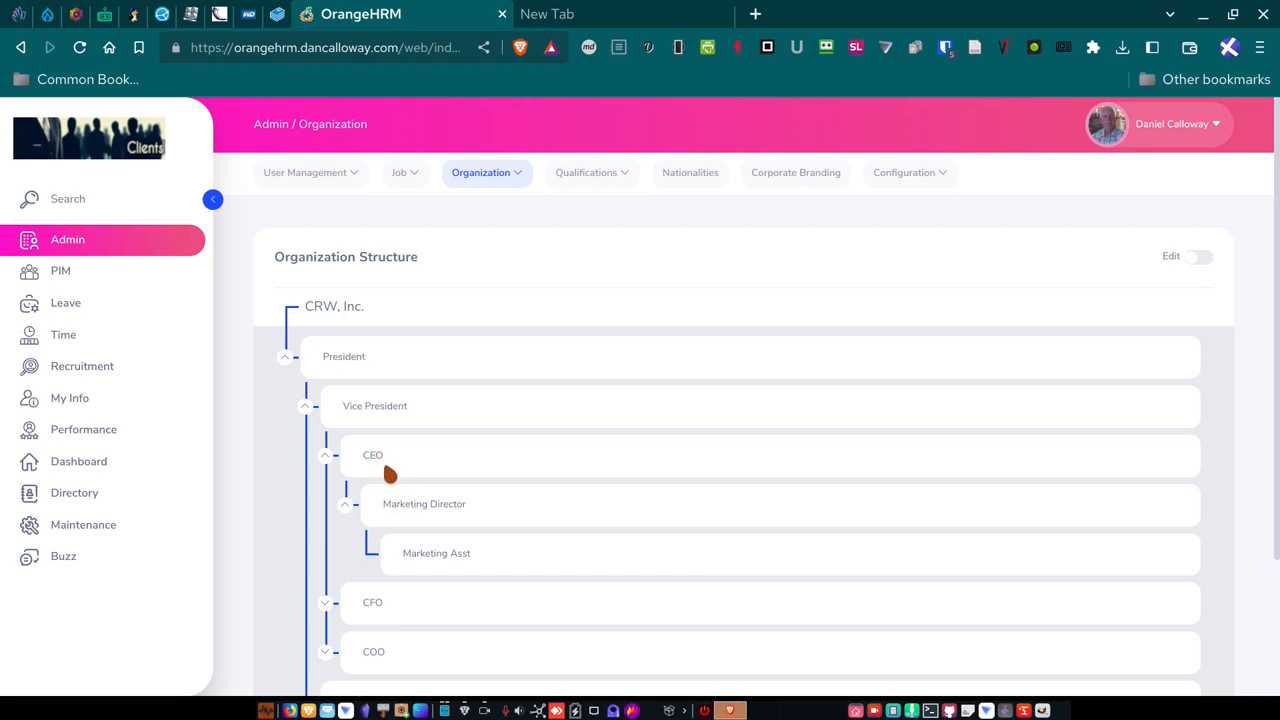
mouse_move(420, 582)
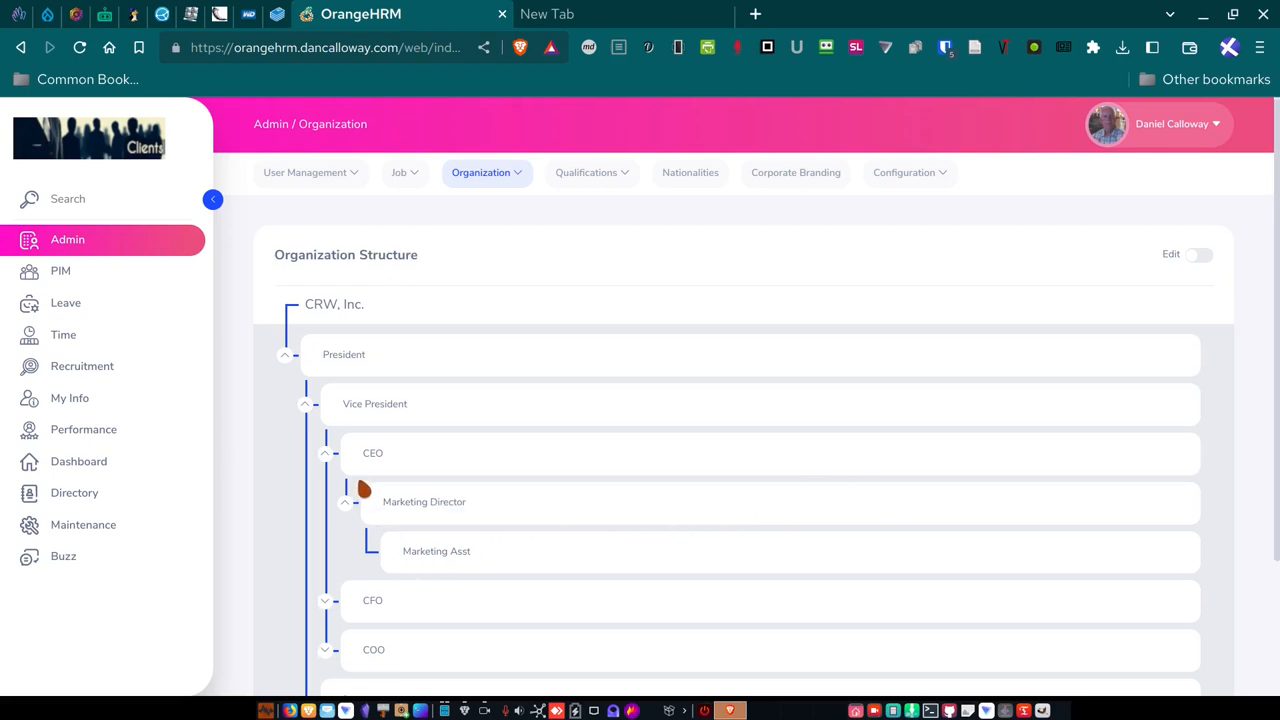
Expand the CFO, Finance Director, COO and Project Manager branches.
scroll("down", 3)
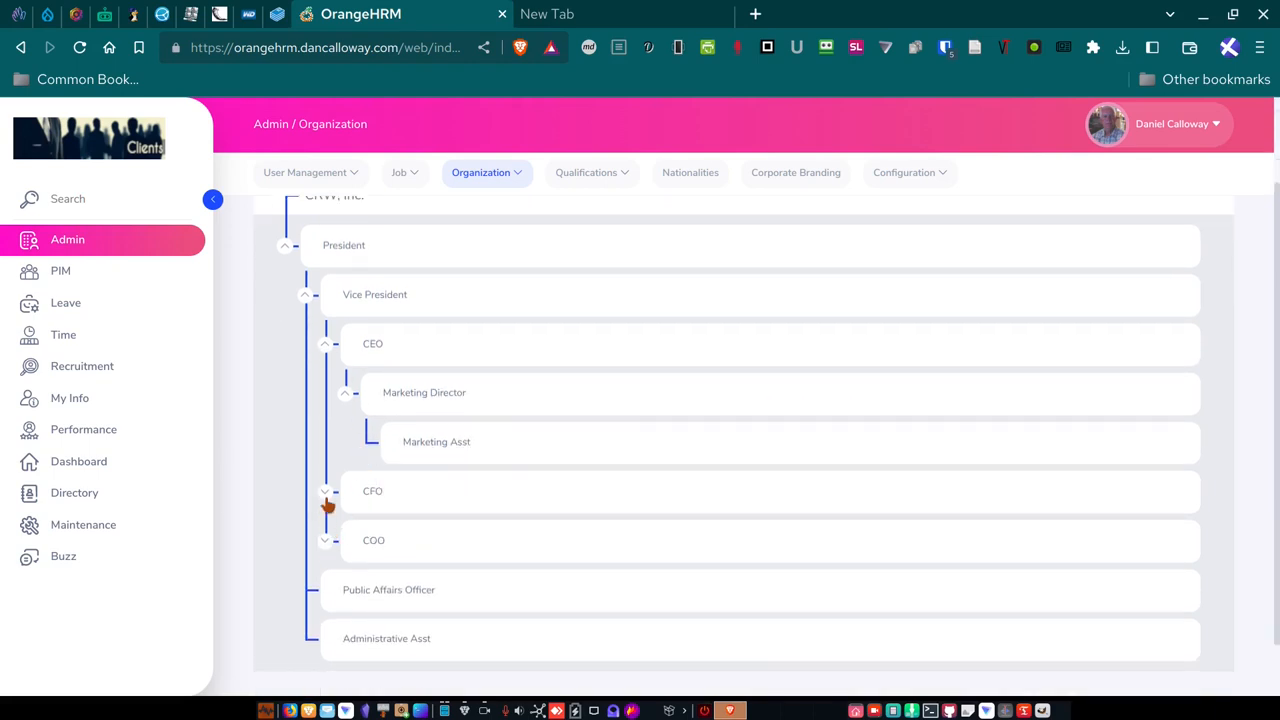
left_click(324, 491)
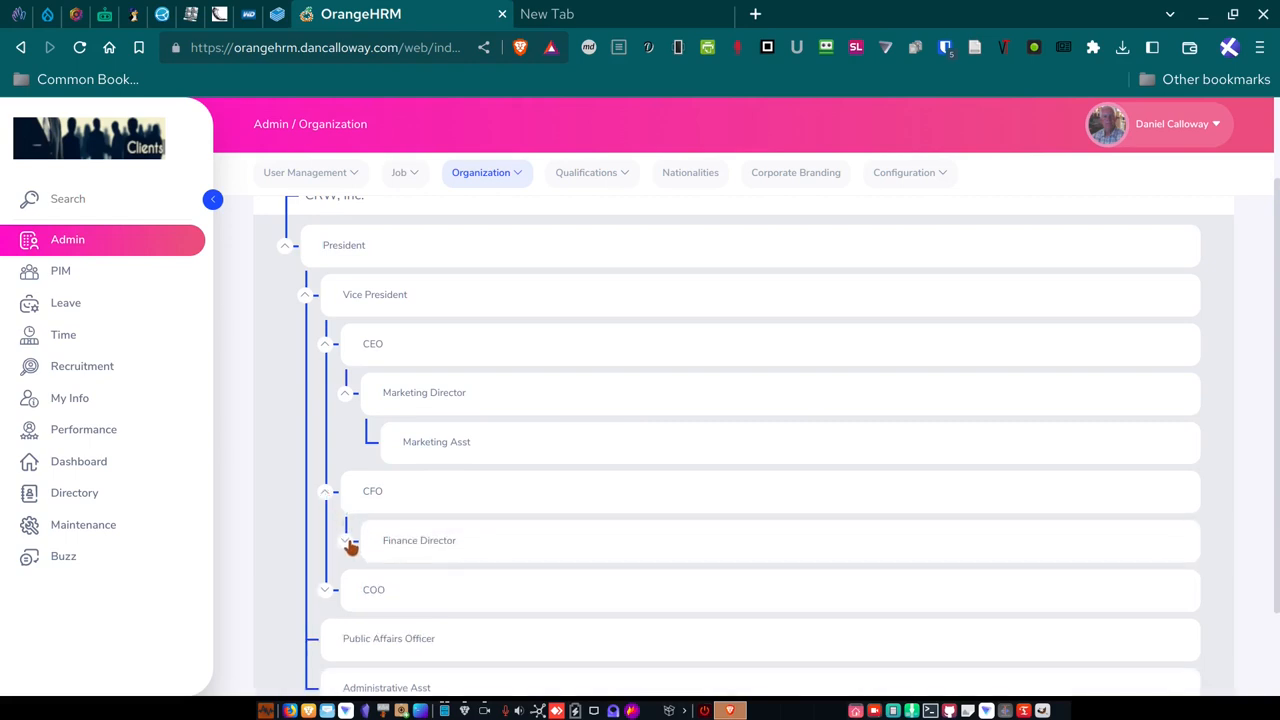
left_click(345, 541)
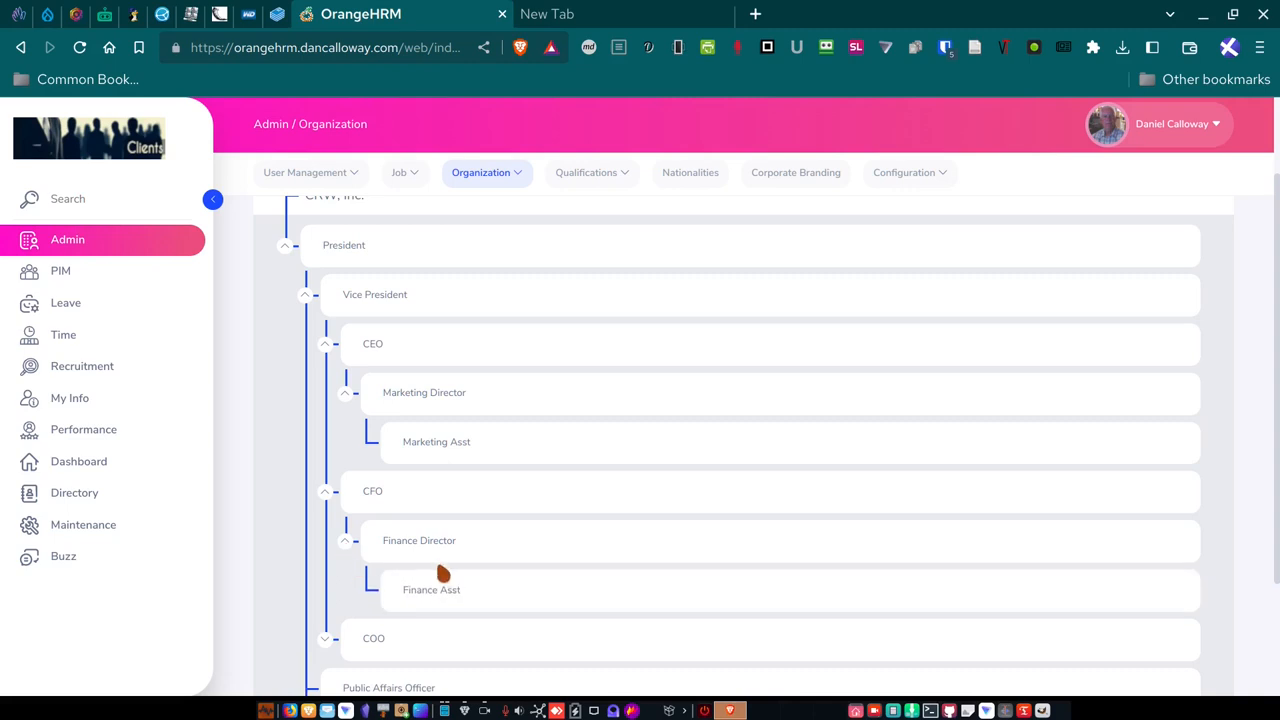
mouse_move(422, 608)
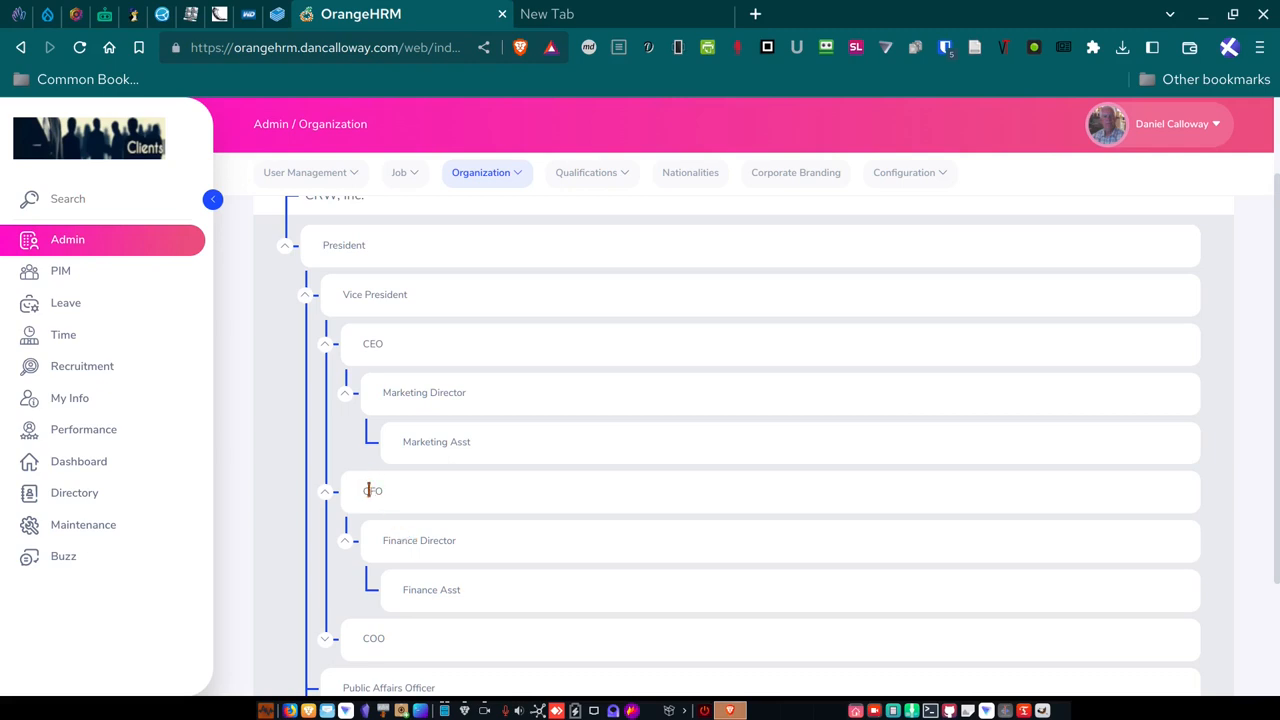
mouse_move(480, 541)
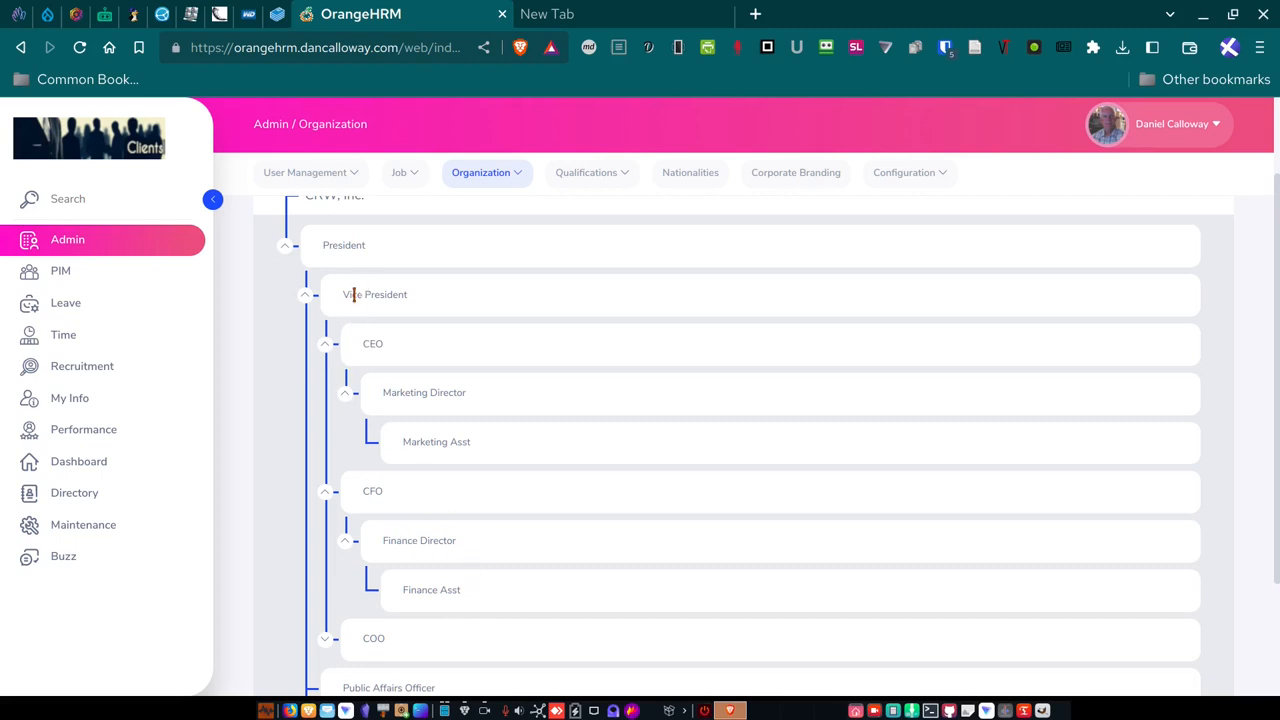
scroll("down", 3)
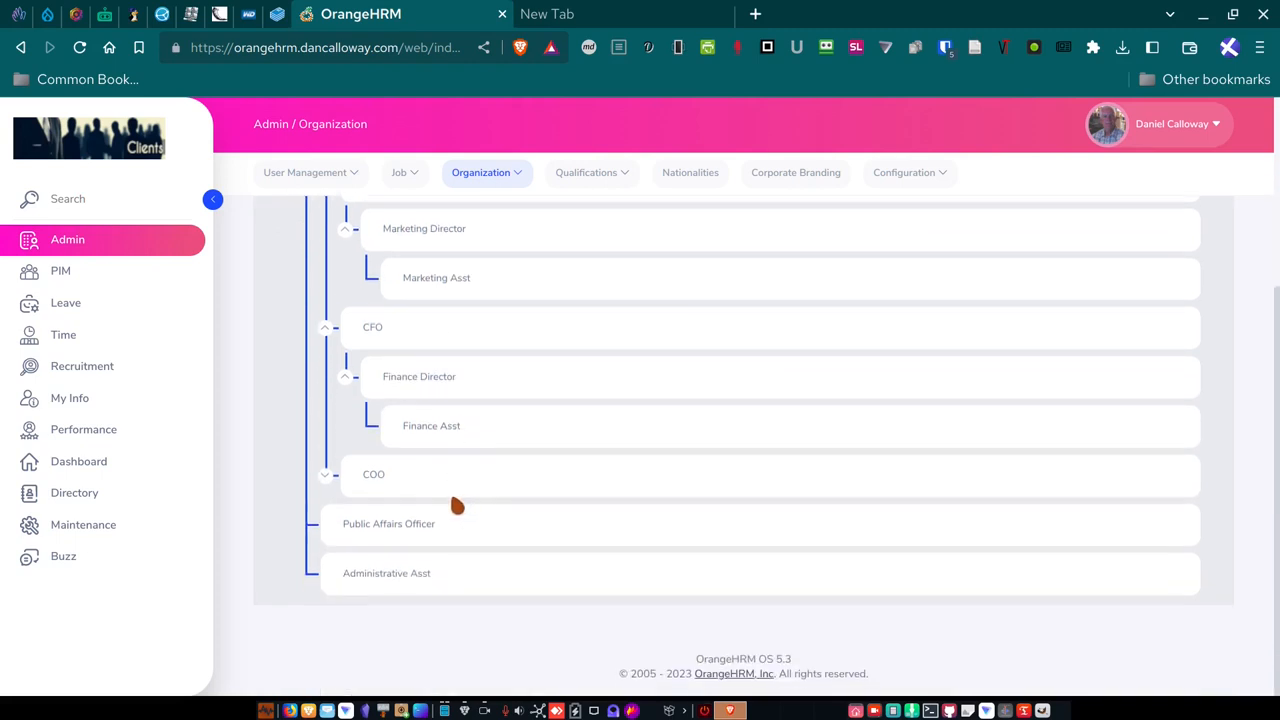
left_click(324, 474)
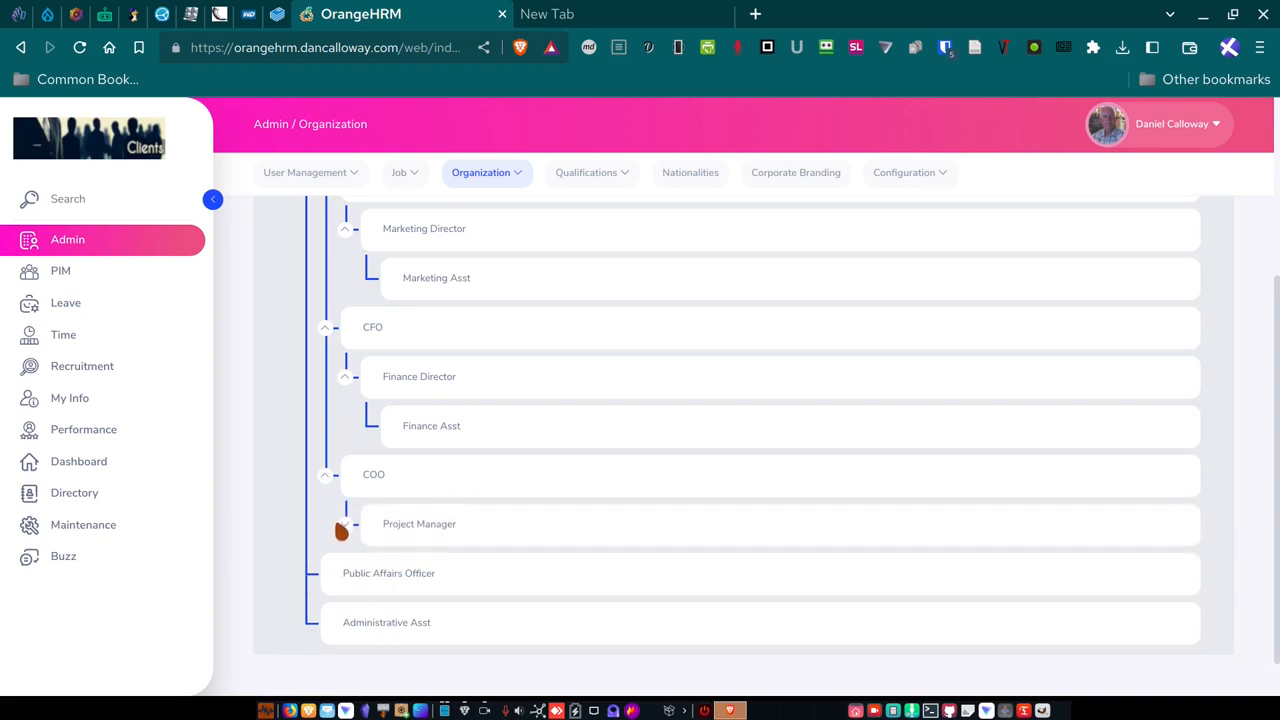
left_click(344, 523)
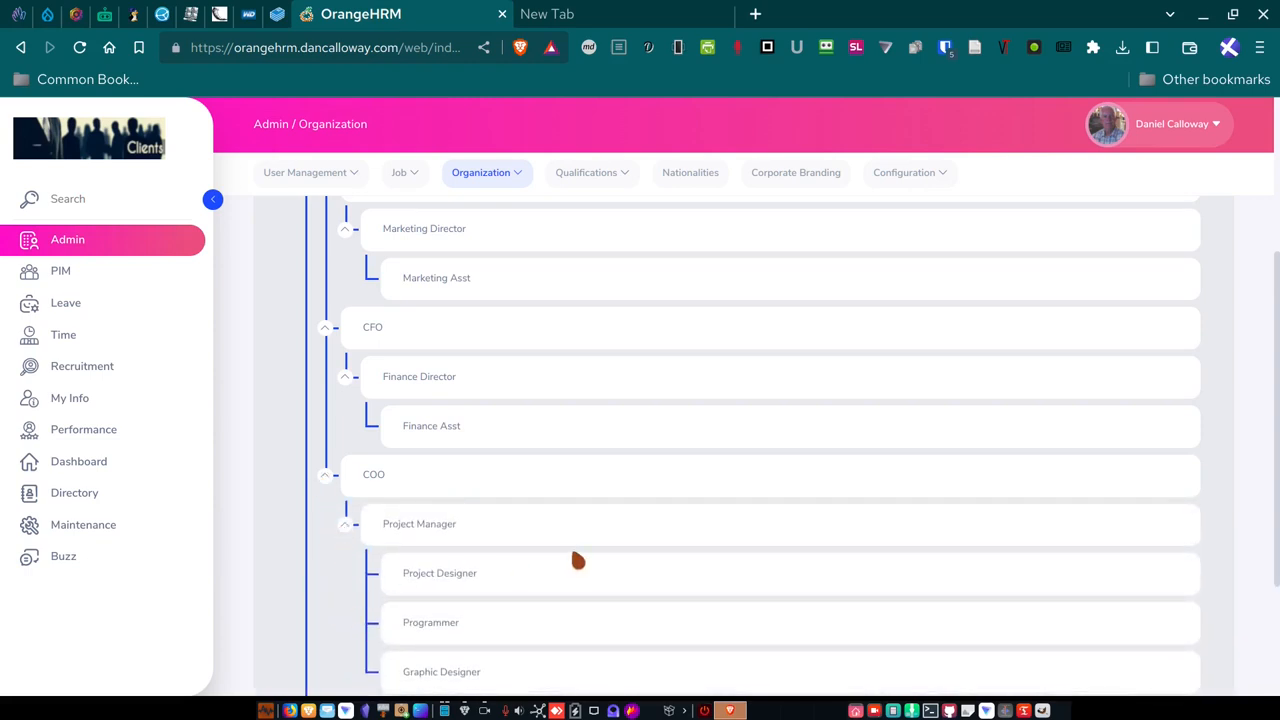
scroll("down", 3)
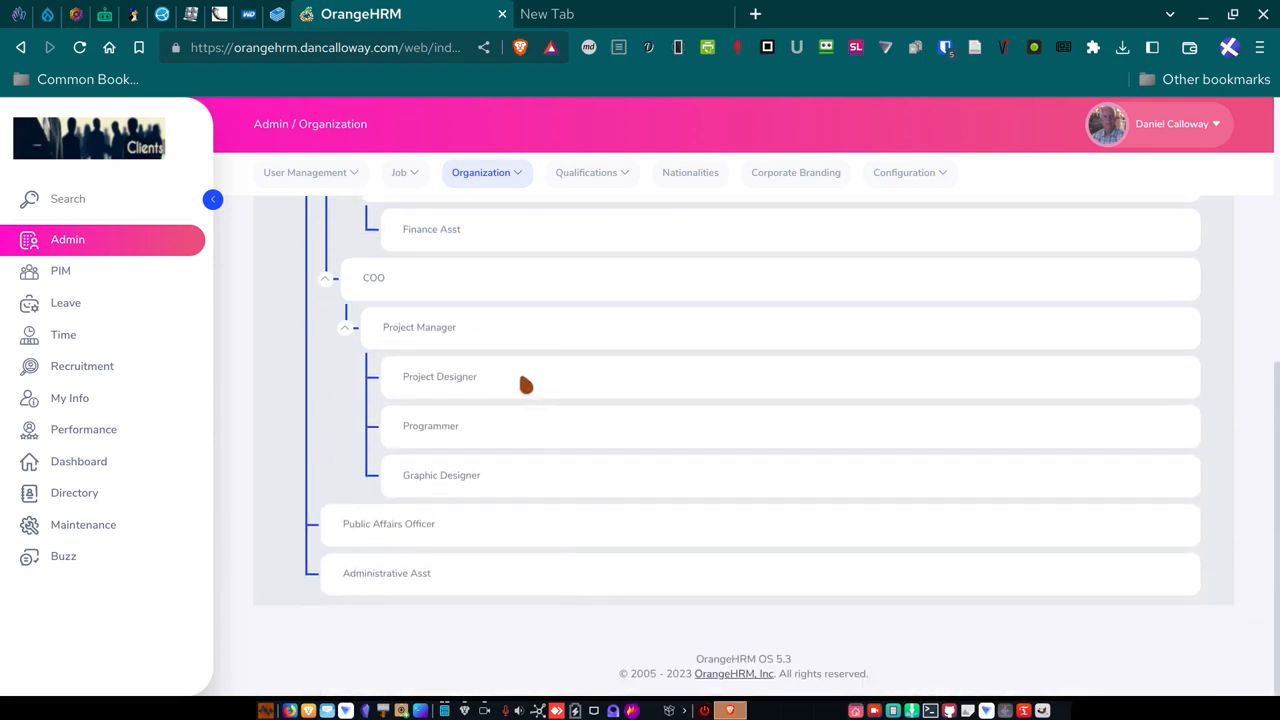
mouse_move(486, 388)
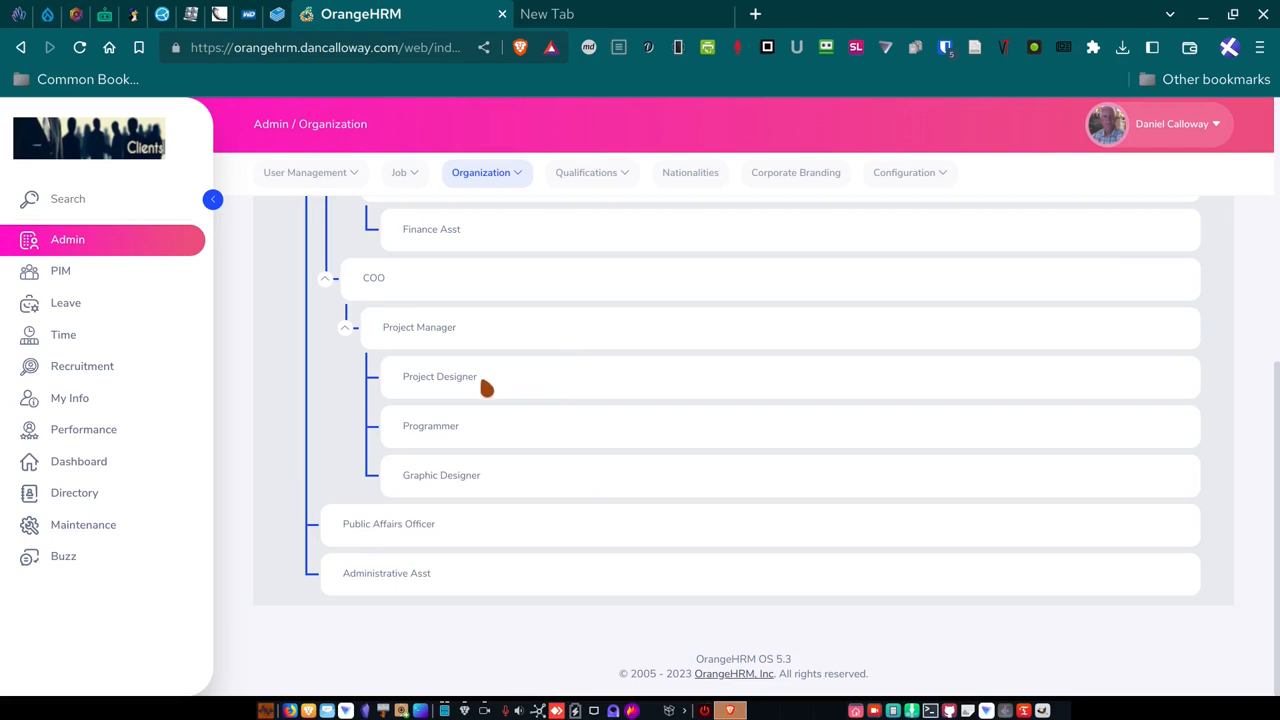
mouse_move(453, 427)
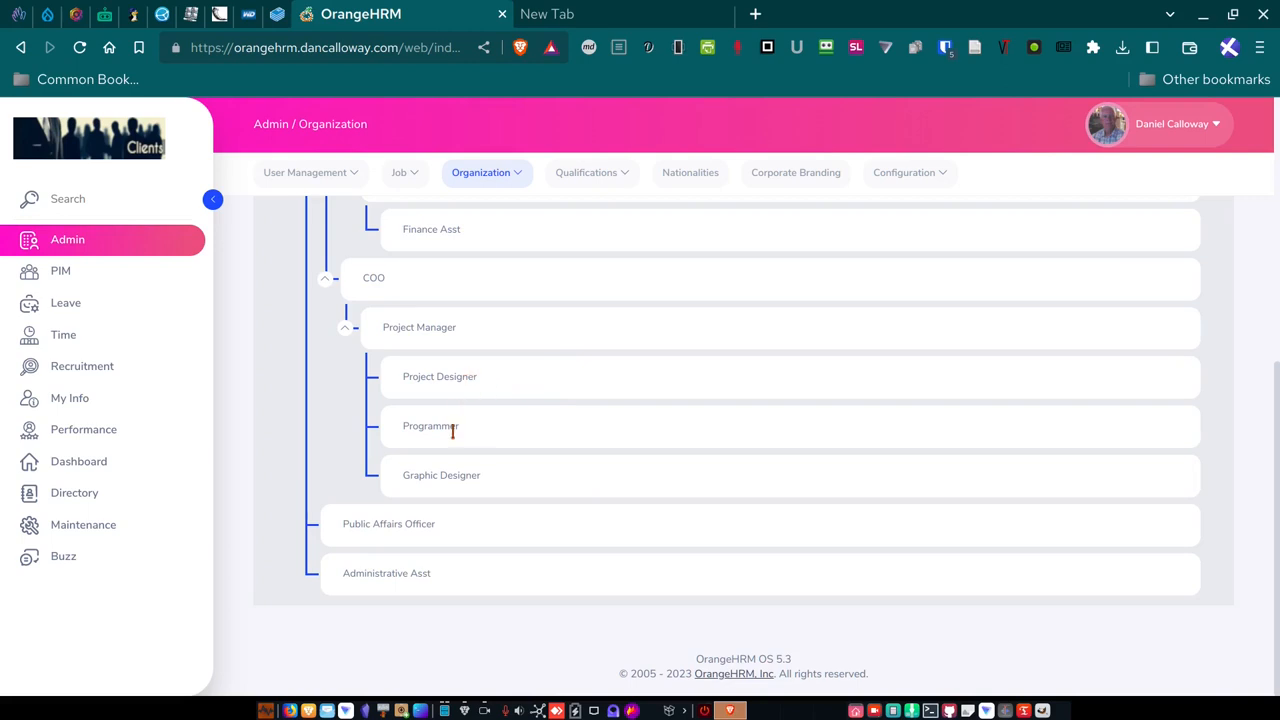
mouse_move(340, 350)
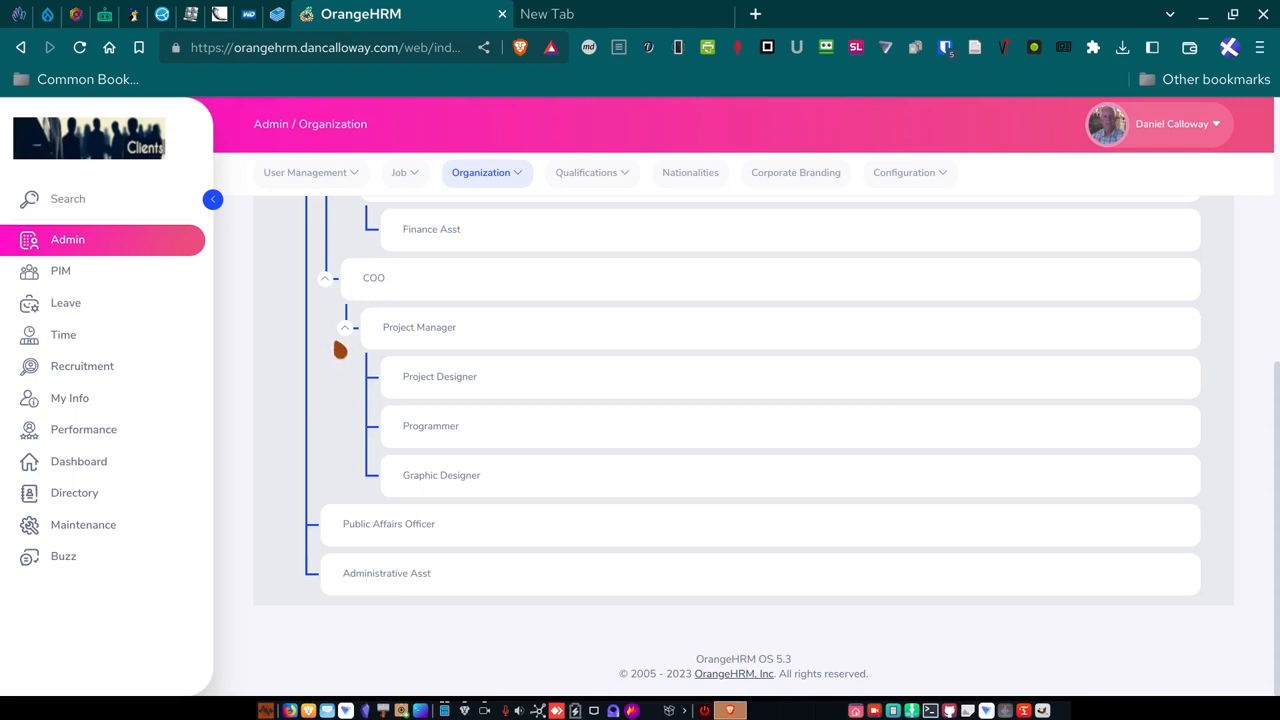
mouse_move(349, 293)
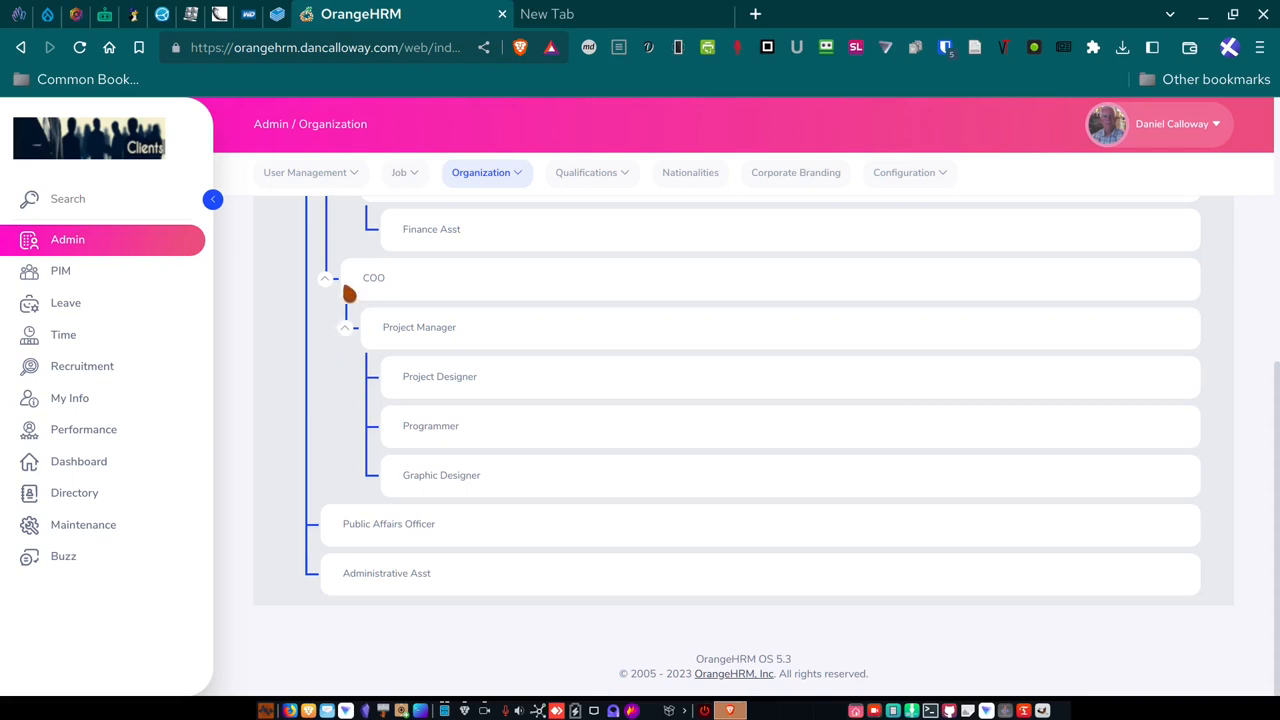
mouse_move(340, 457)
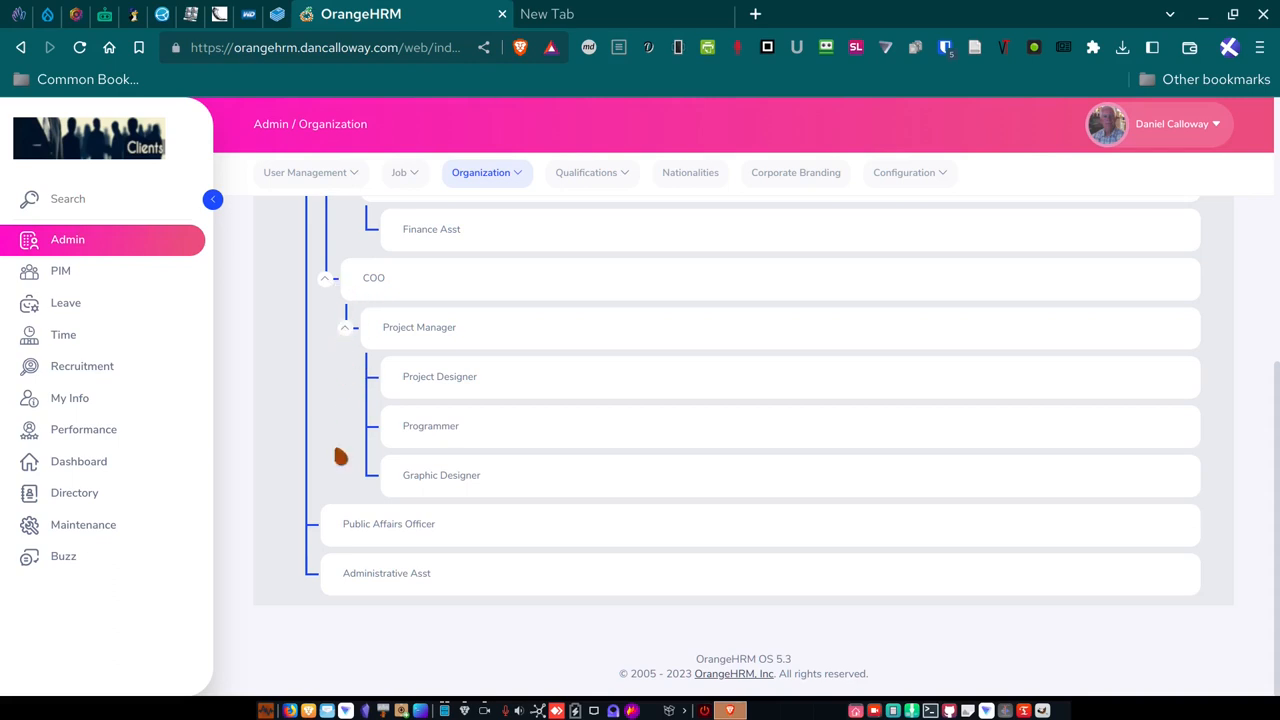
mouse_move(380, 610)
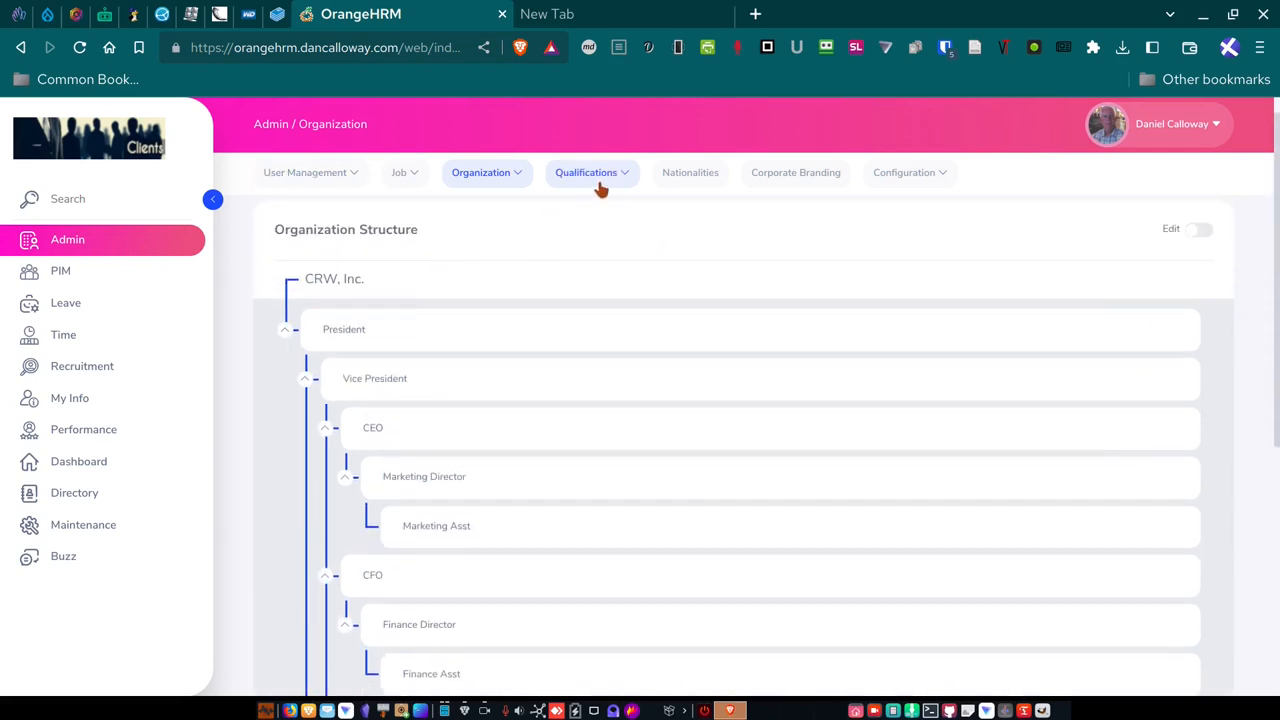
View and scroll the Skills qualification records.
left_click(586, 172)
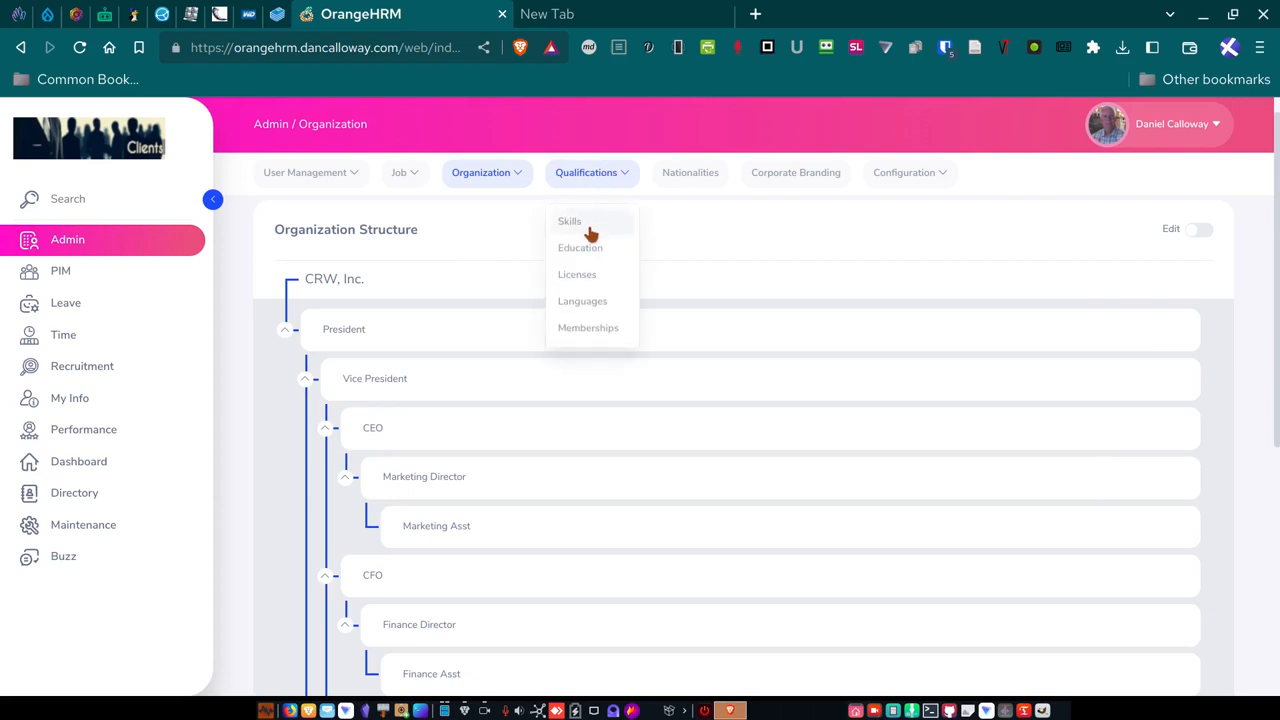
mouse_move(558, 247)
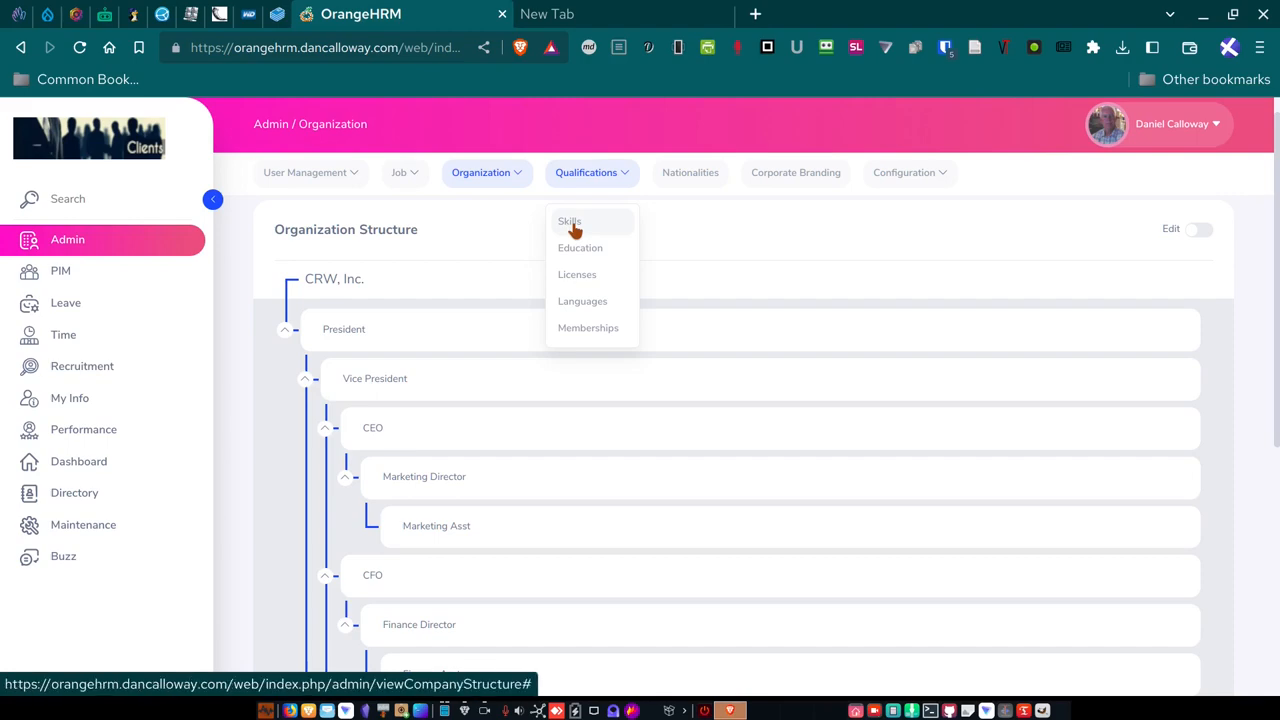
left_click(569, 221)
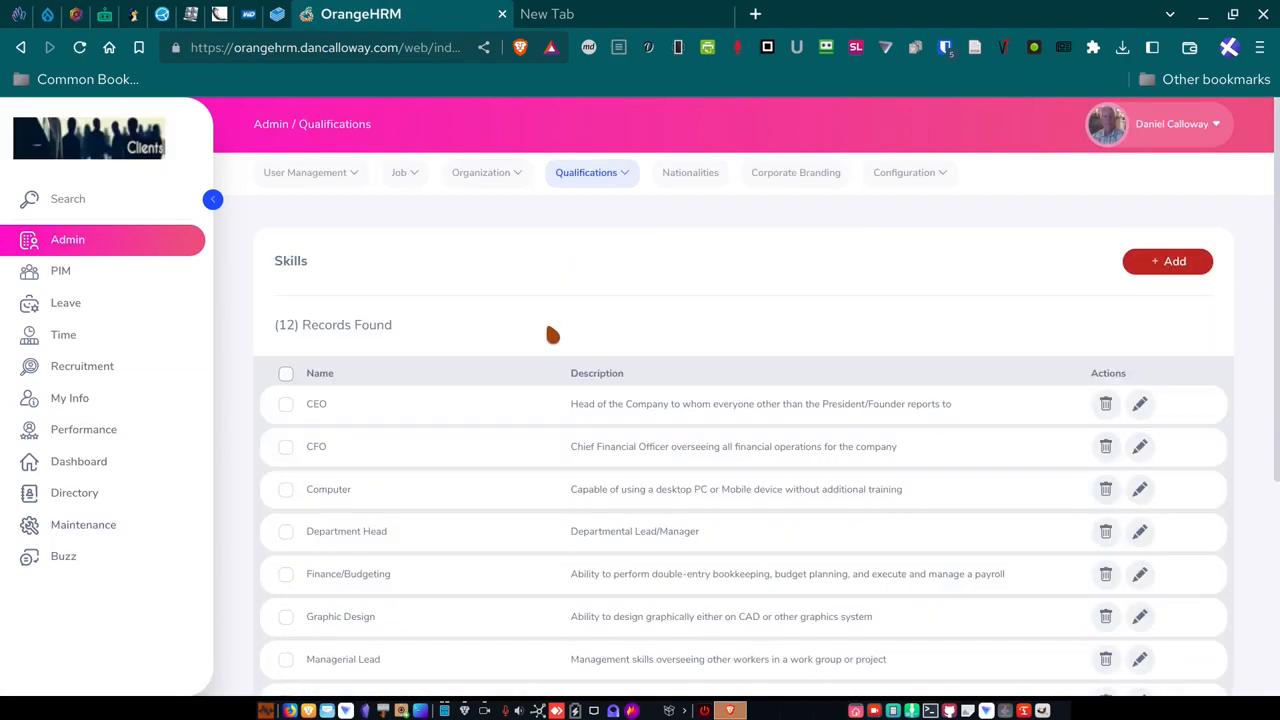
scroll("down", 3)
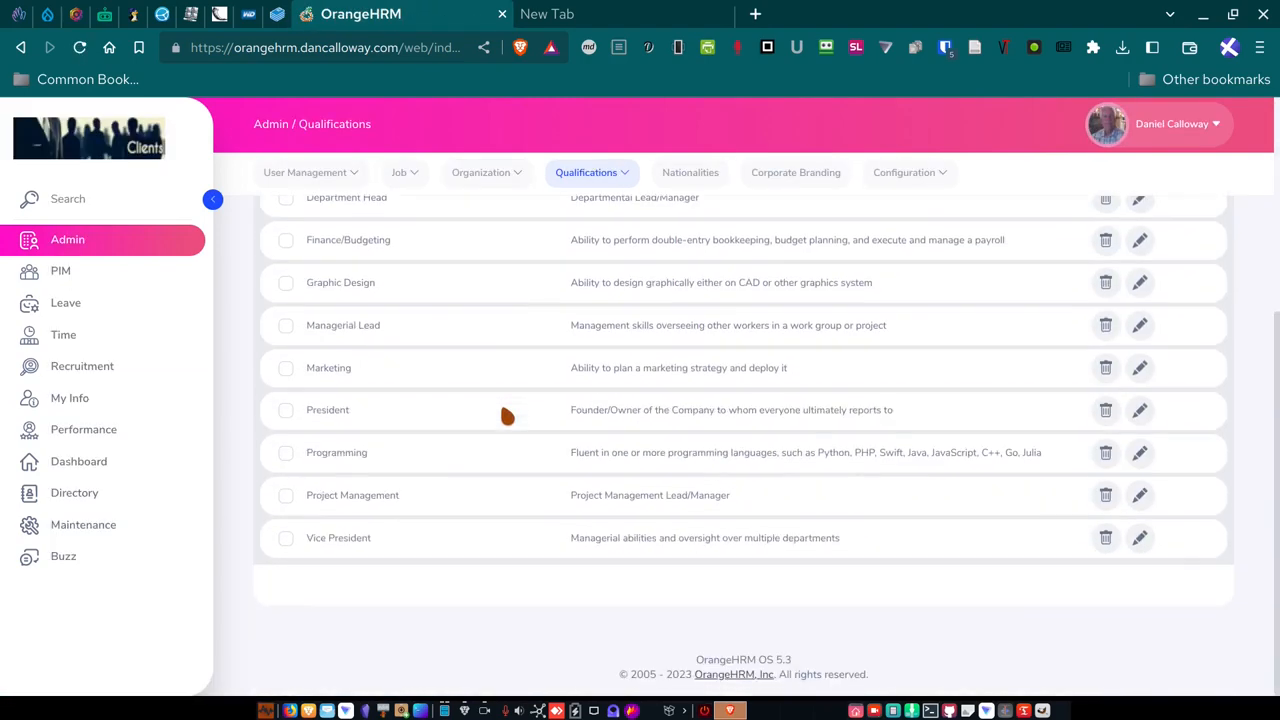
Show the Education levels: Doctoral, Graduate, High School and Post-Graduate.
left_click(586, 172)
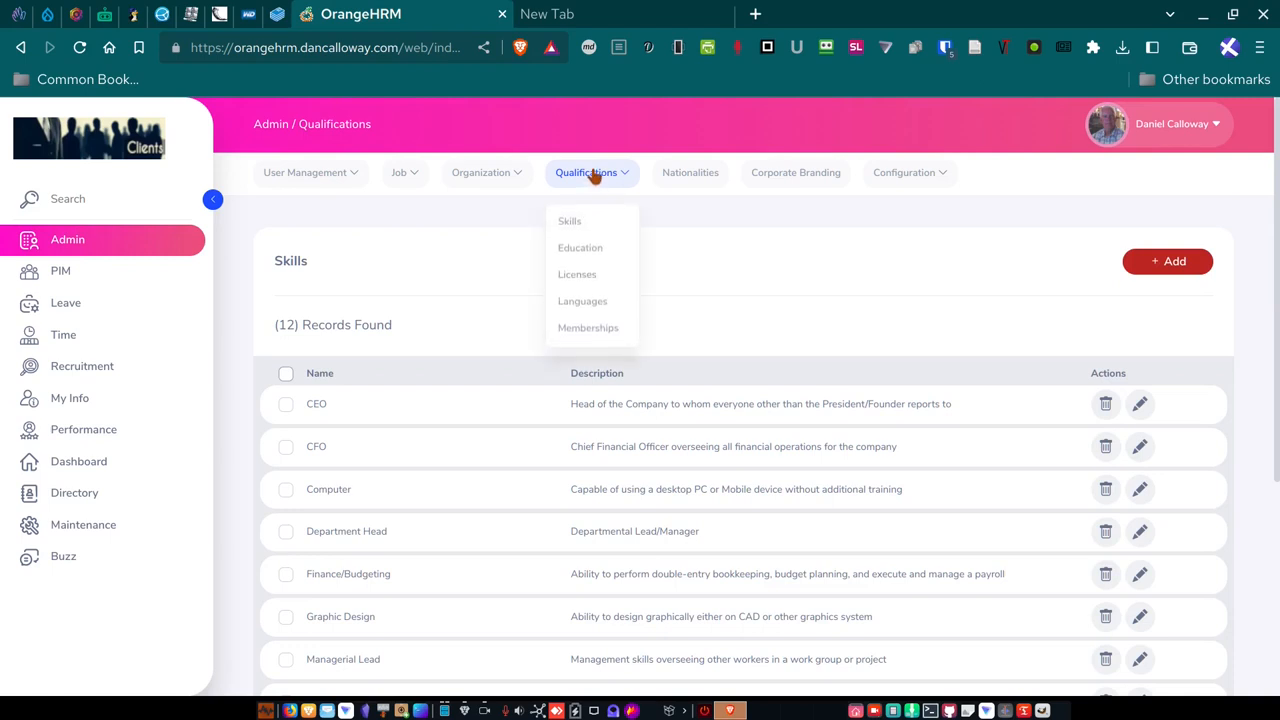
left_click(580, 247)
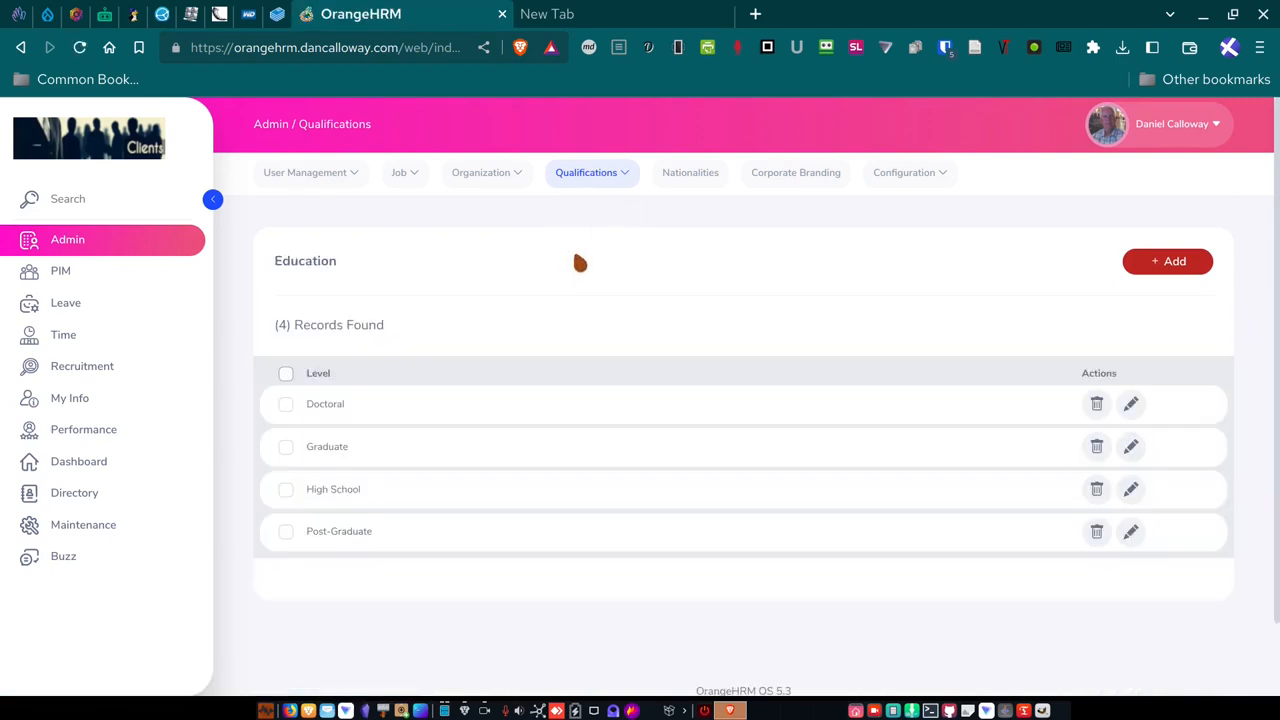
mouse_move(352, 416)
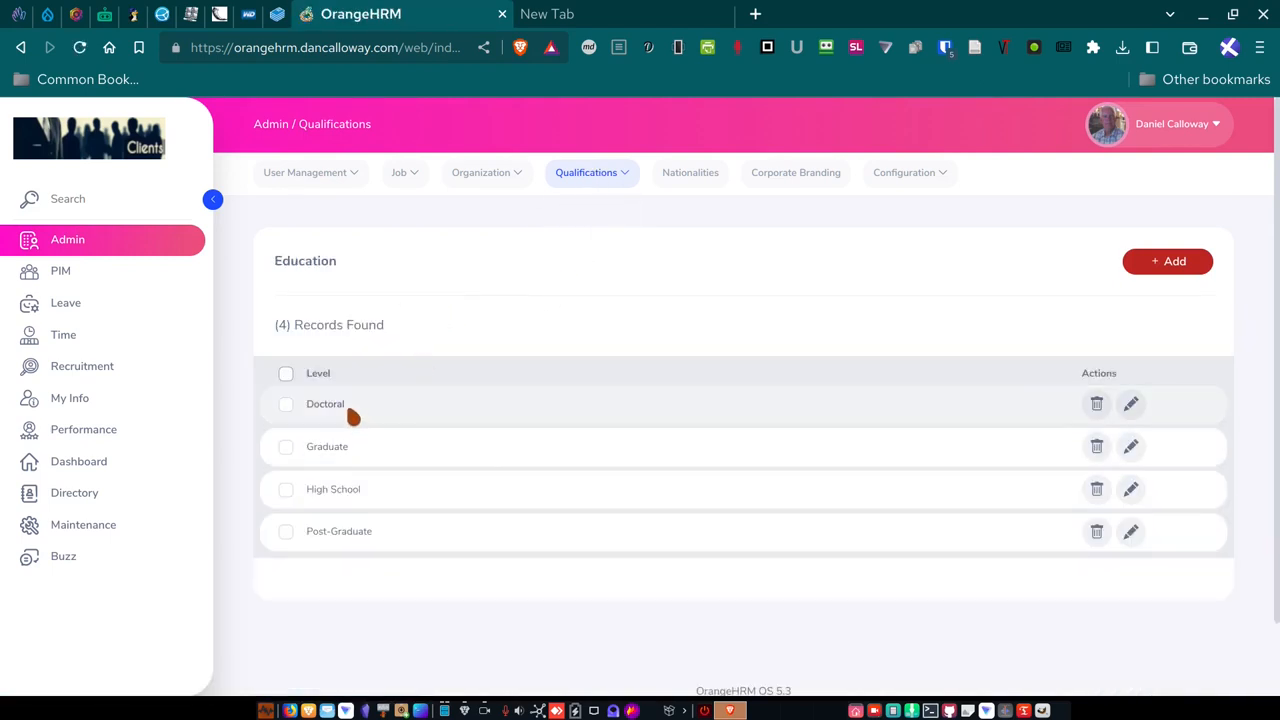
mouse_move(558, 285)
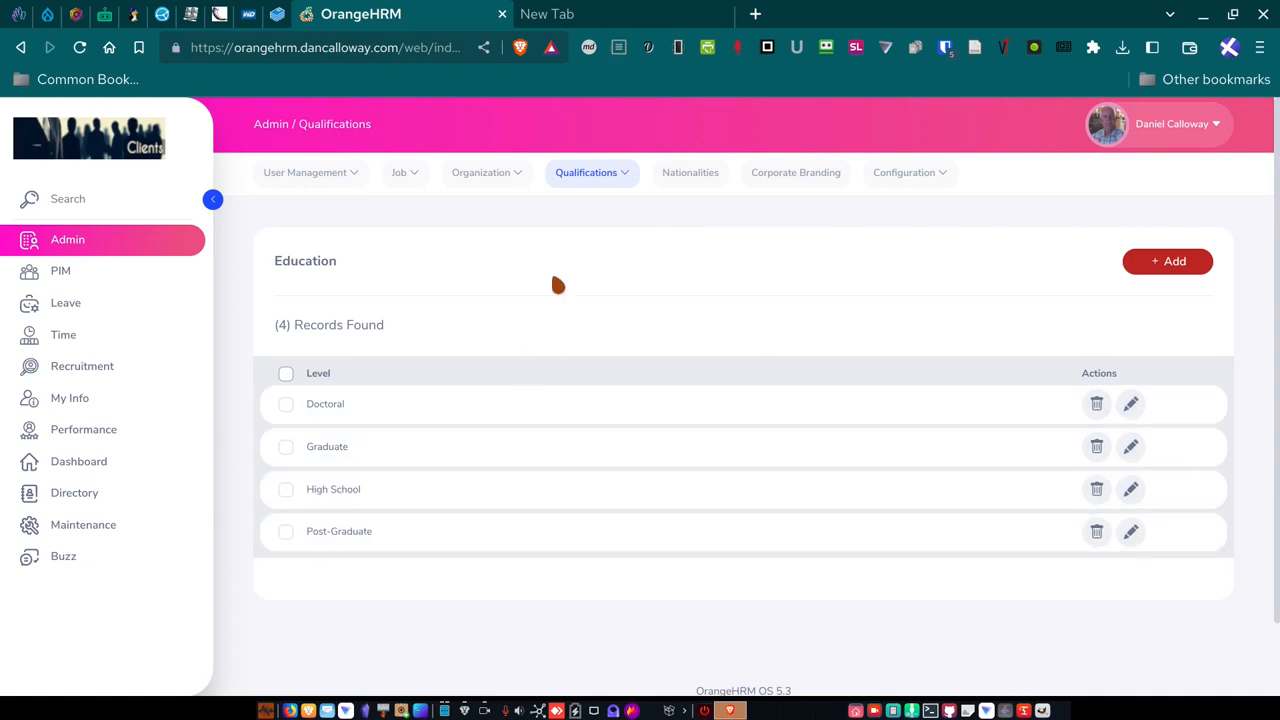
mouse_move(600, 185)
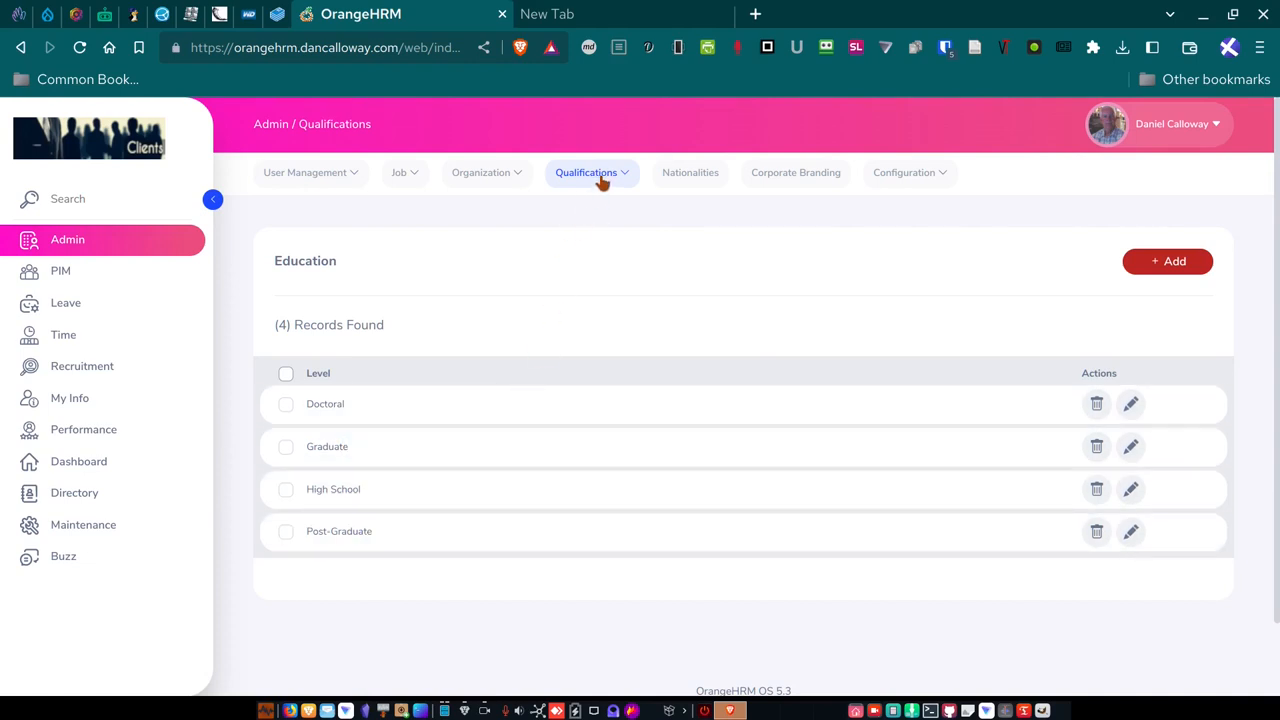
left_click(586, 172)
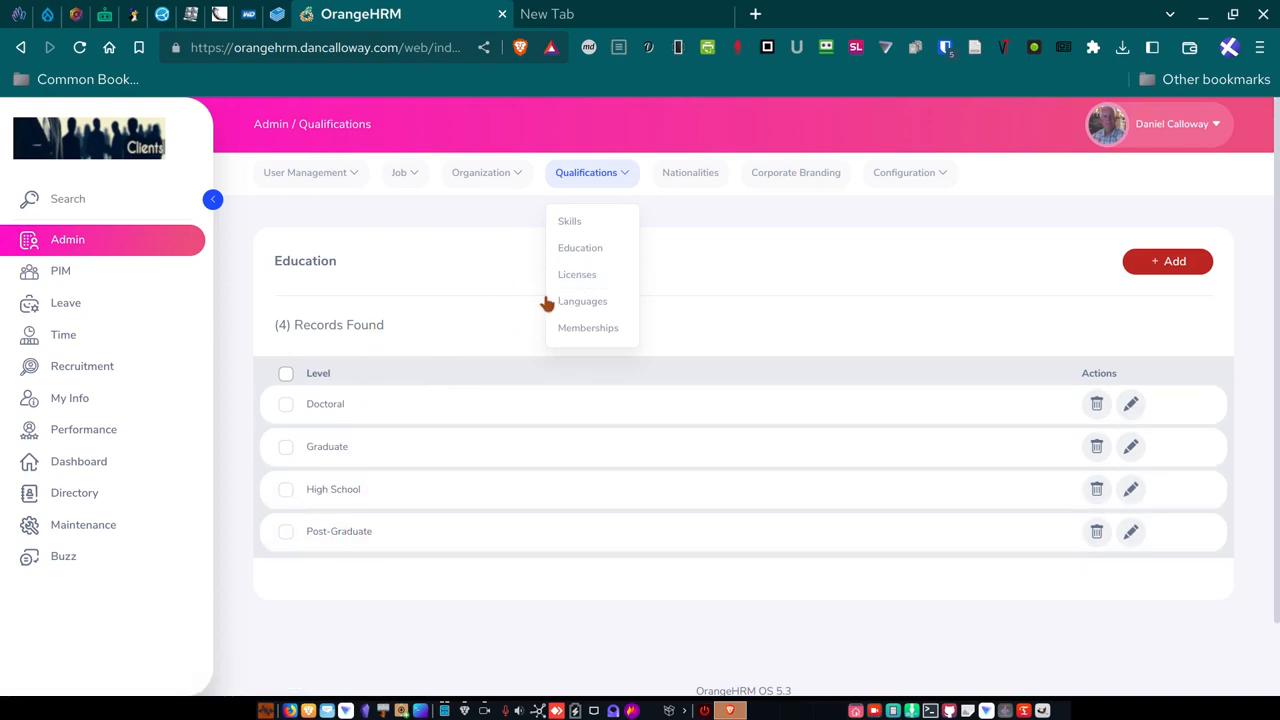
mouse_move(577, 274)
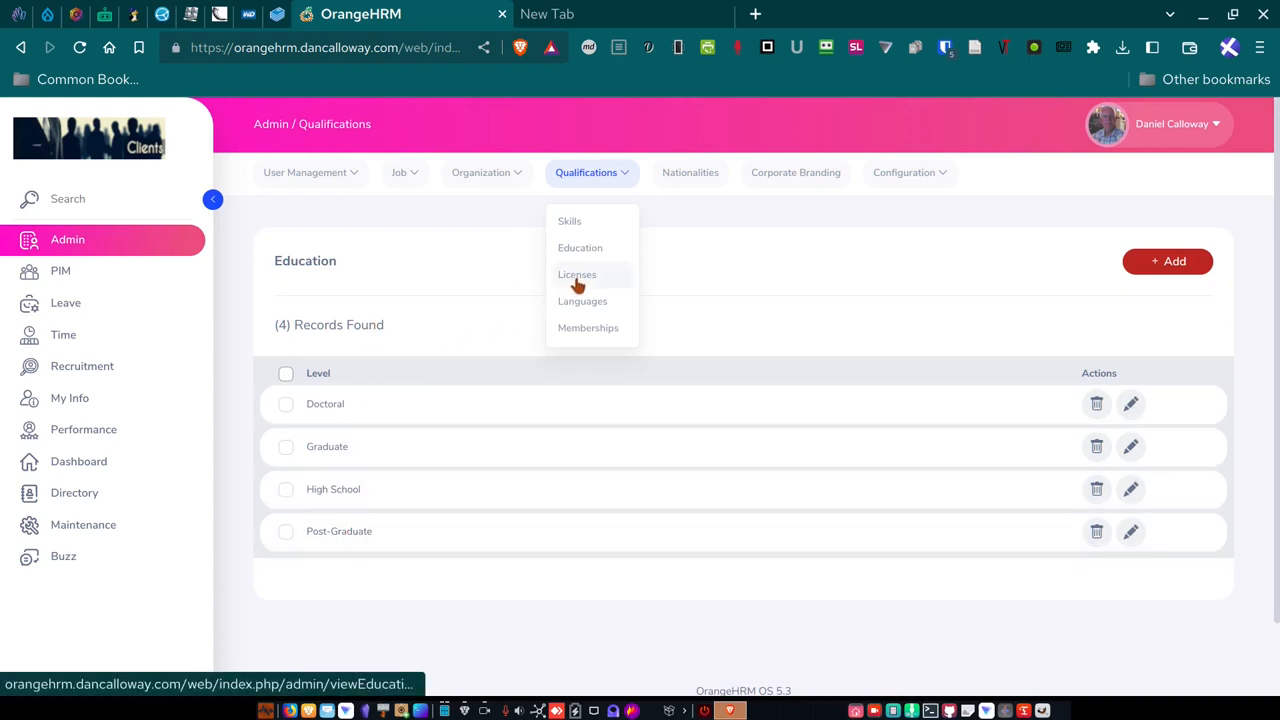
Select Qualifications > Licenses, which shows no records found.
left_click(577, 274)
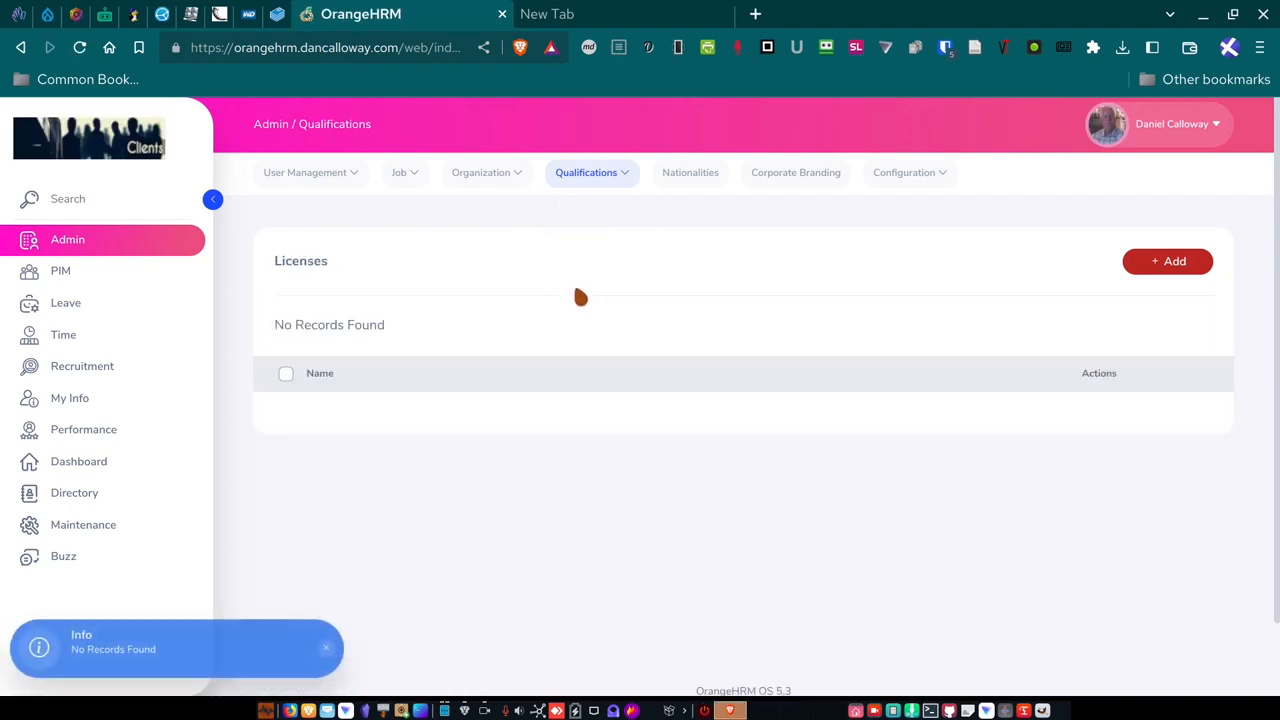
mouse_move(545, 365)
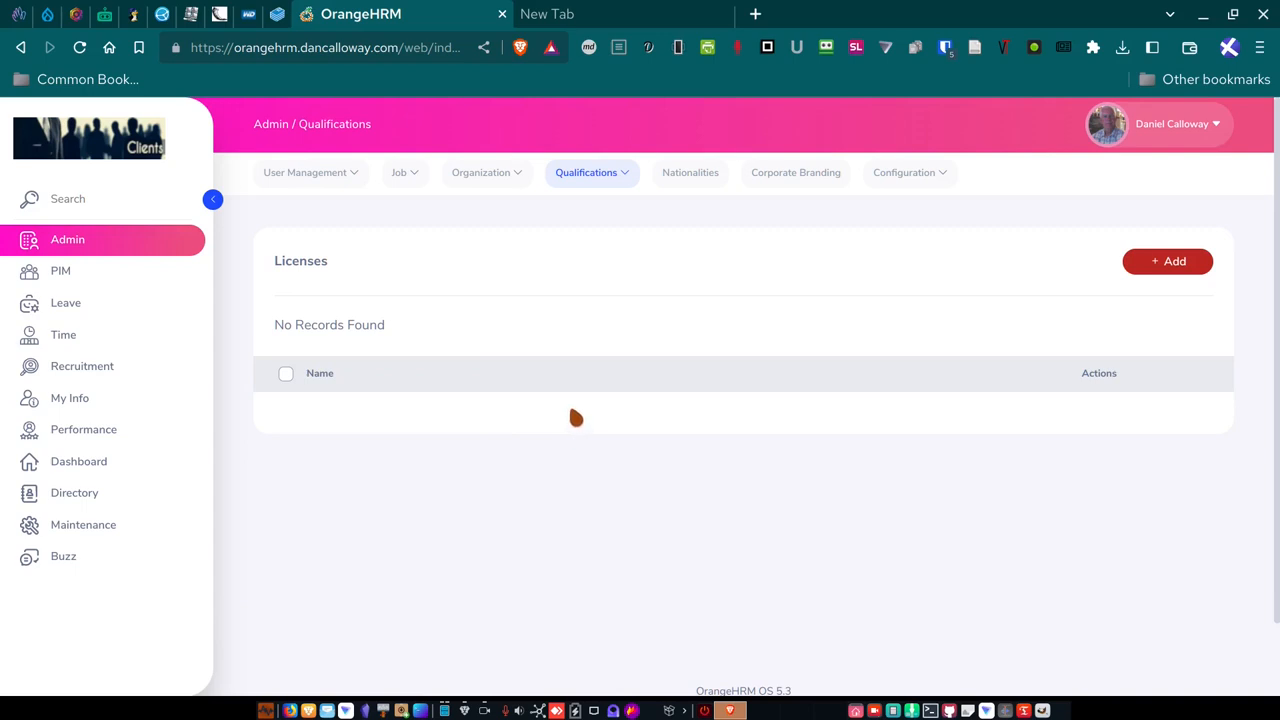
mouse_move(585, 182)
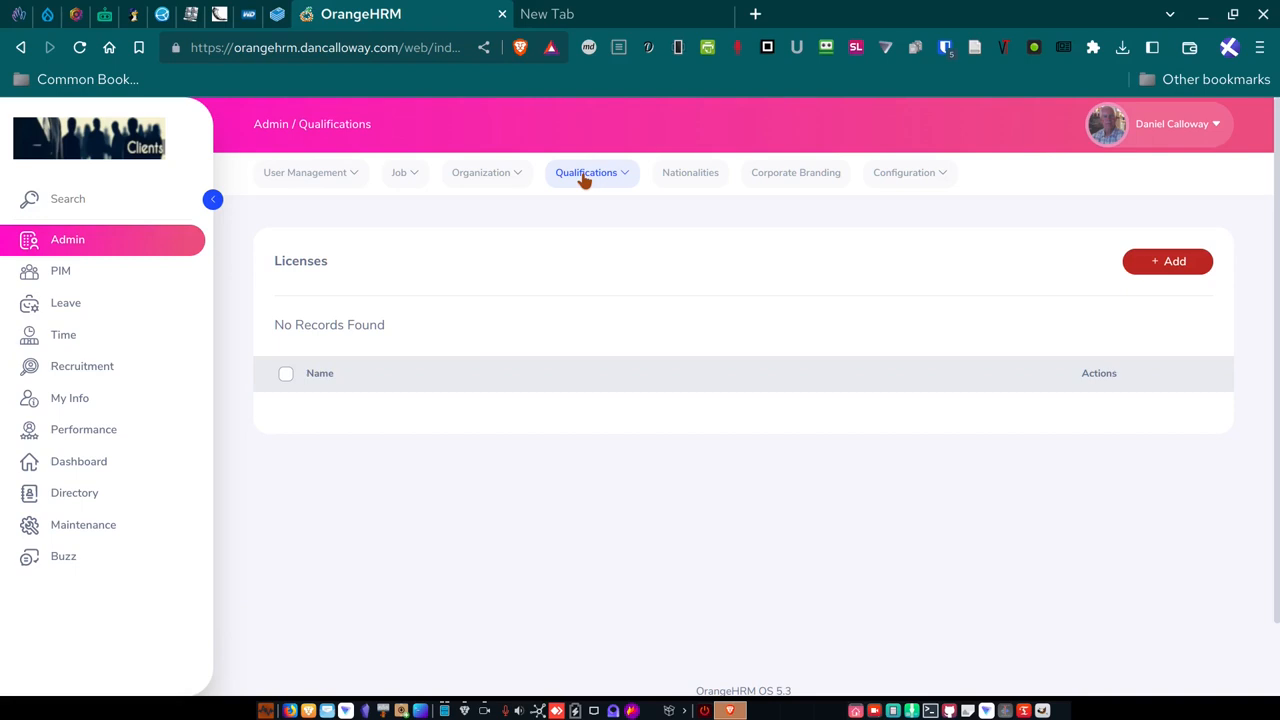
left_click(586, 172)
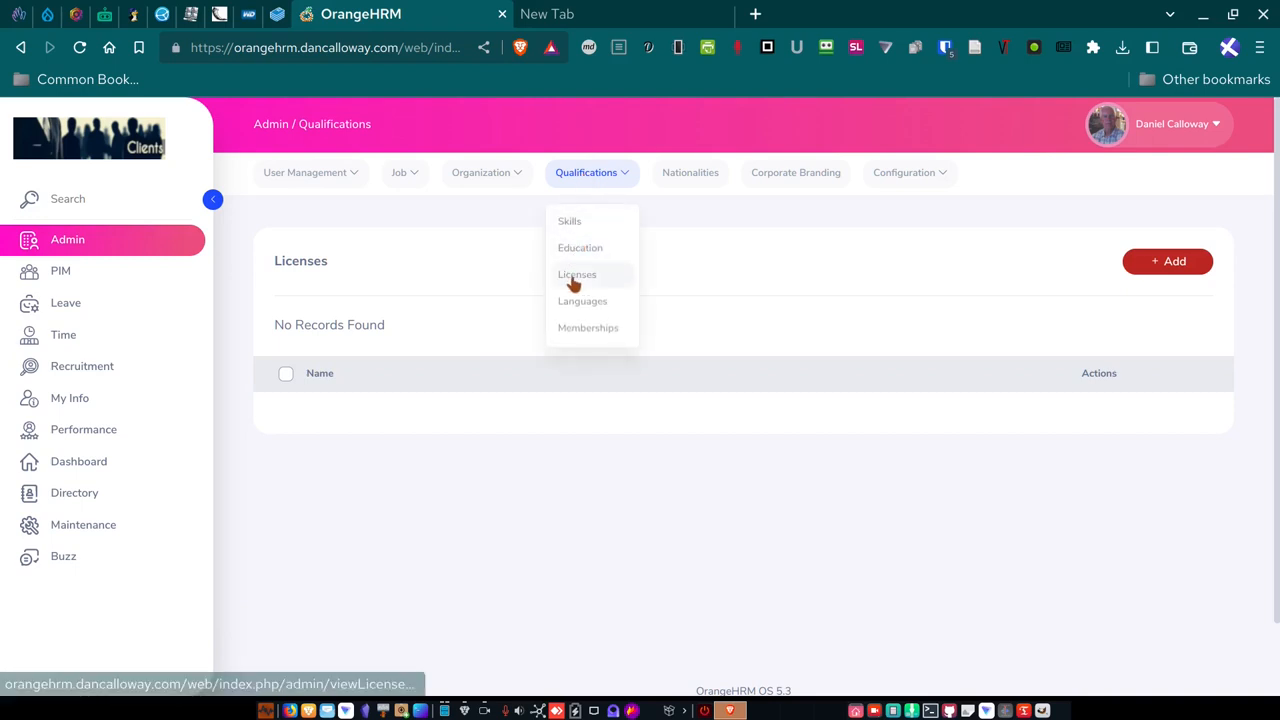
mouse_move(582, 301)
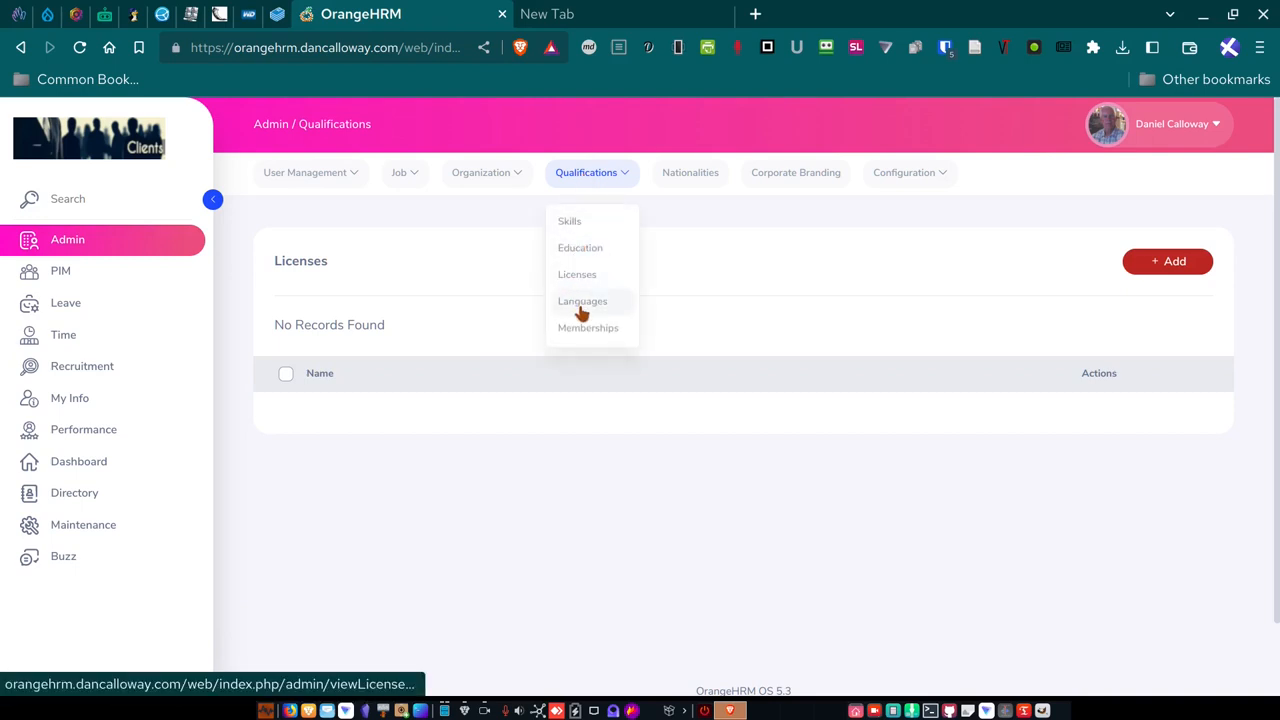
left_click(582, 301)
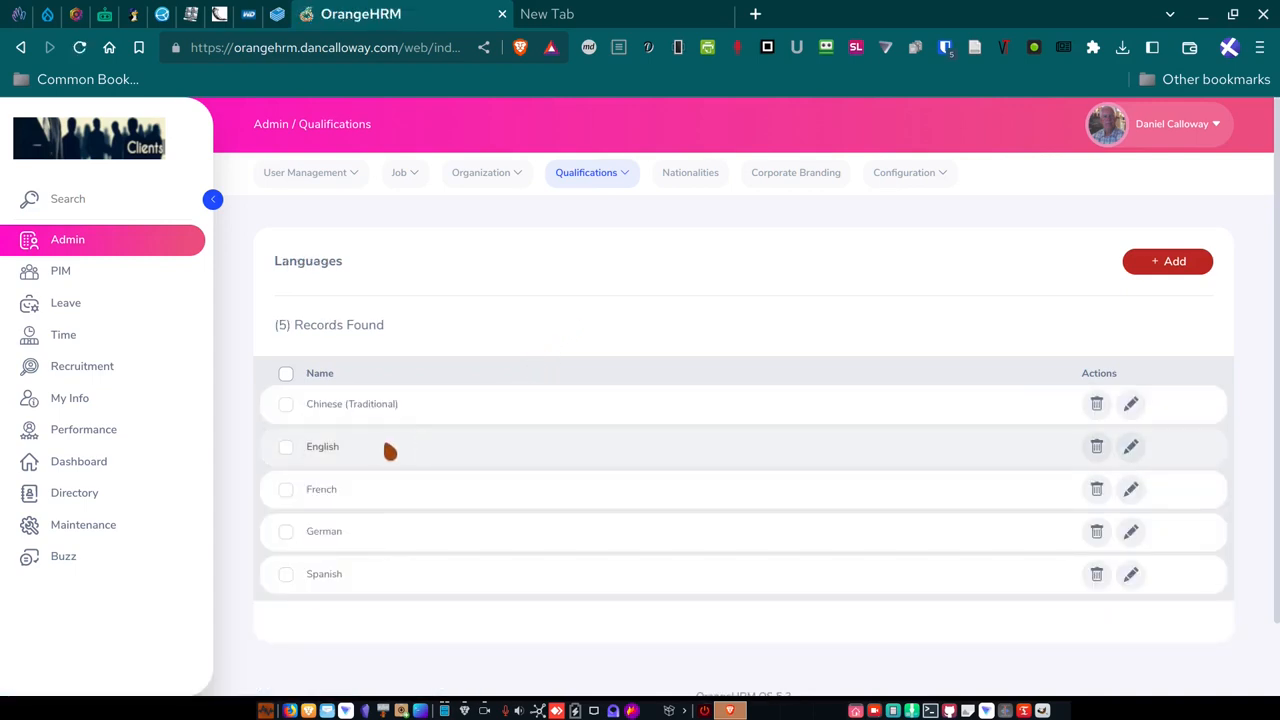
mouse_move(585, 190)
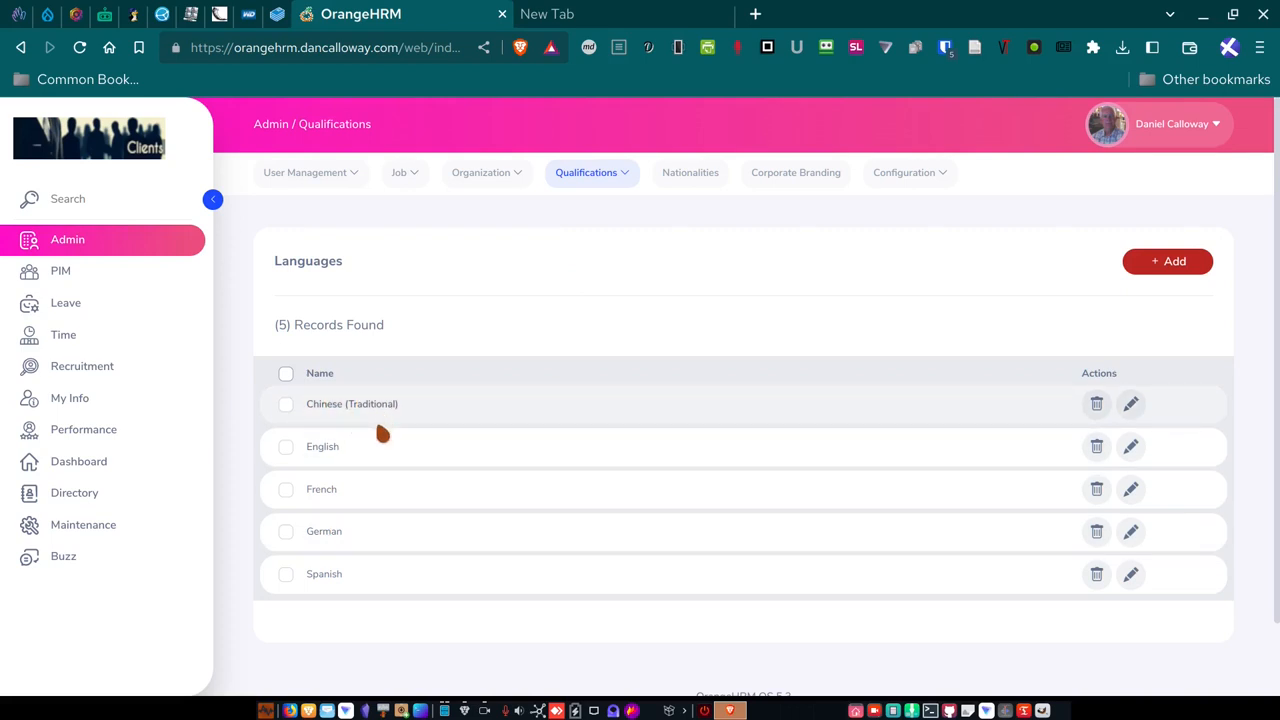
mouse_move(583, 214)
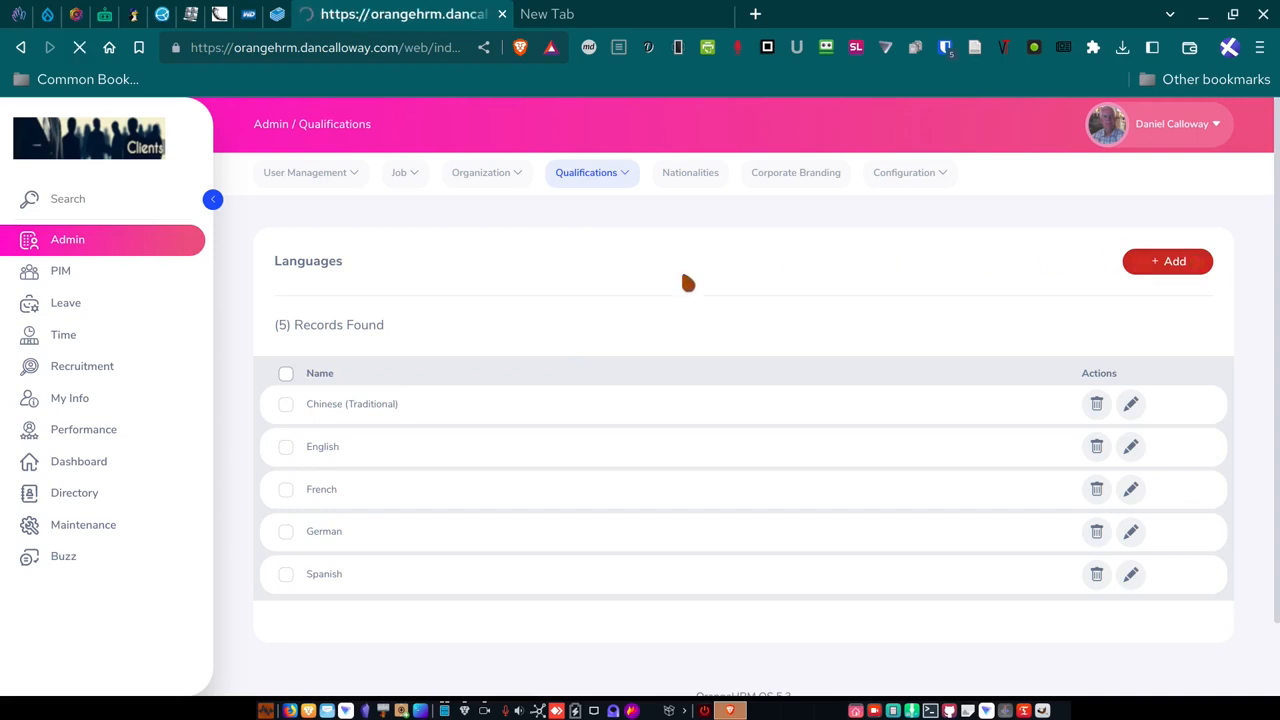
left_click(1167, 261)
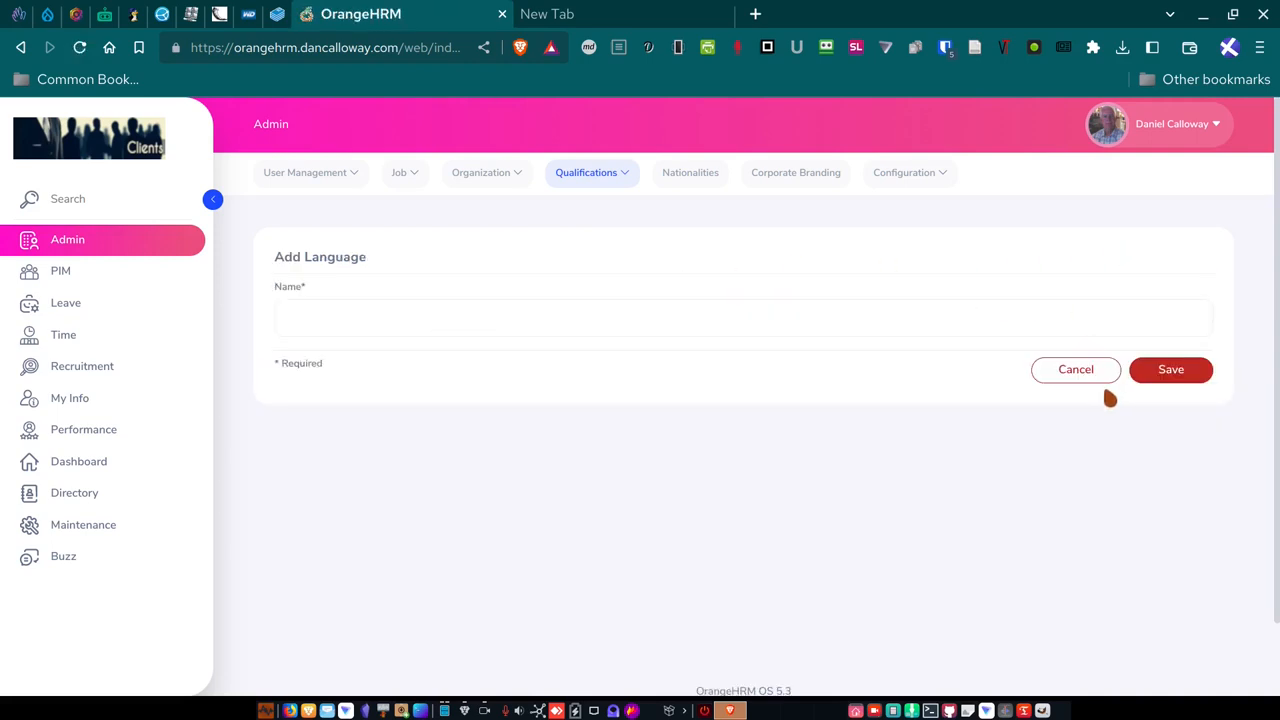
left_click(1075, 369)
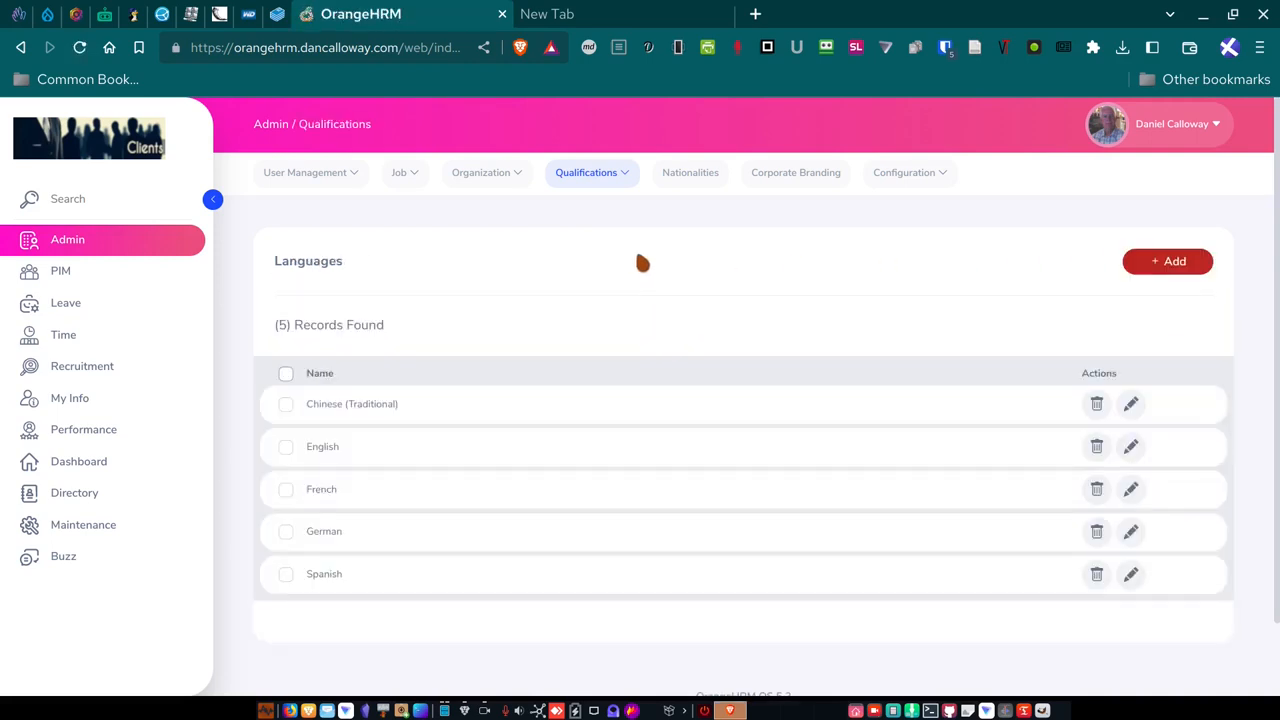
left_click(587, 172)
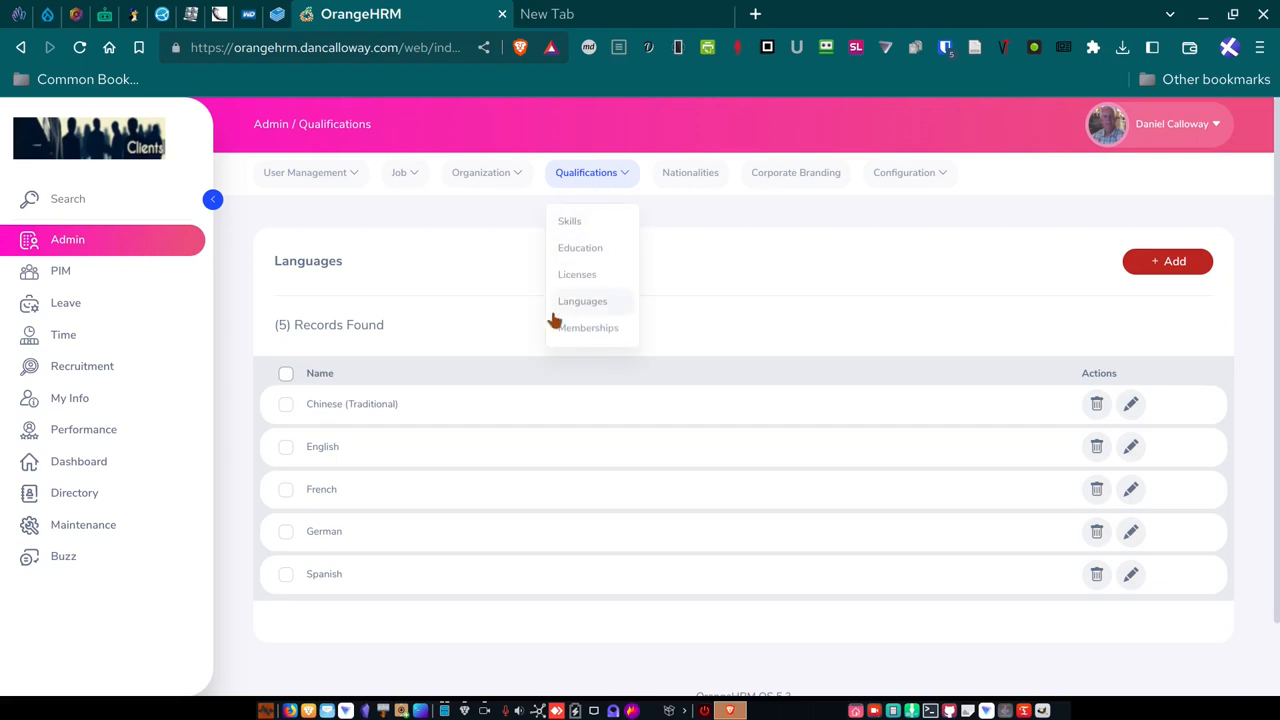
Open Memberships and scroll through the 14 records from ACM to PSF.
left_click(588, 327)
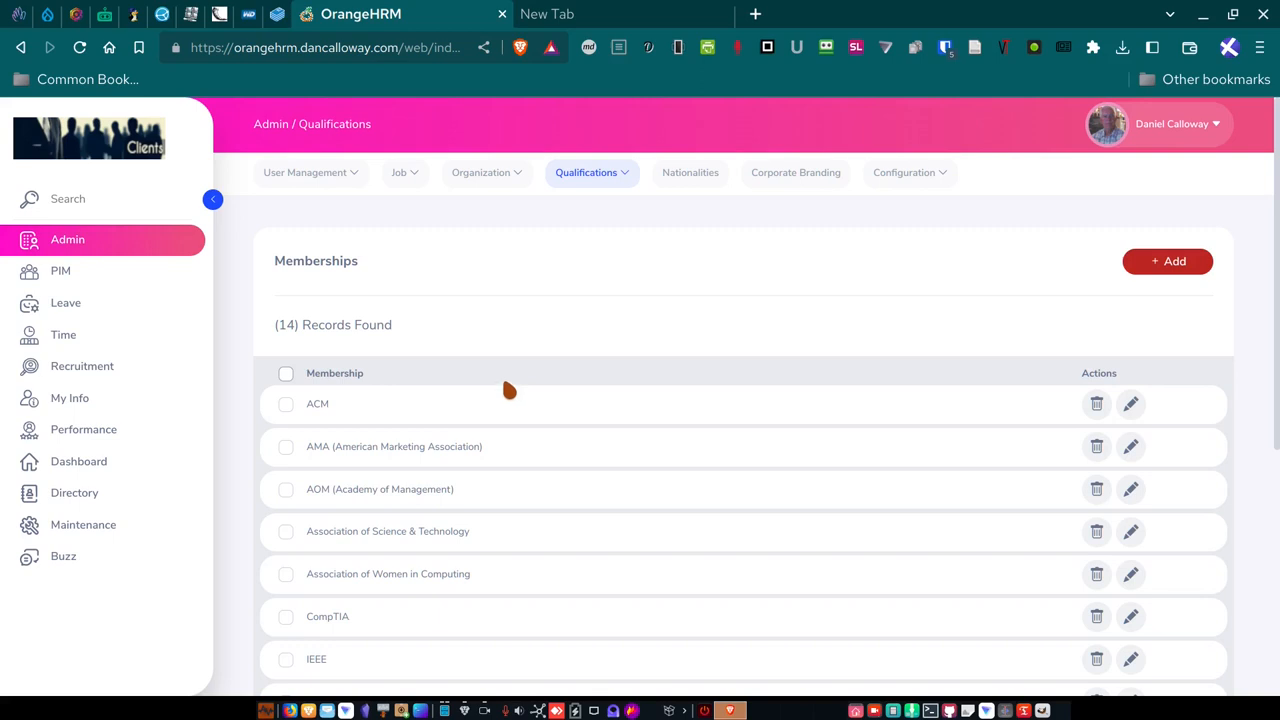
mouse_move(473, 413)
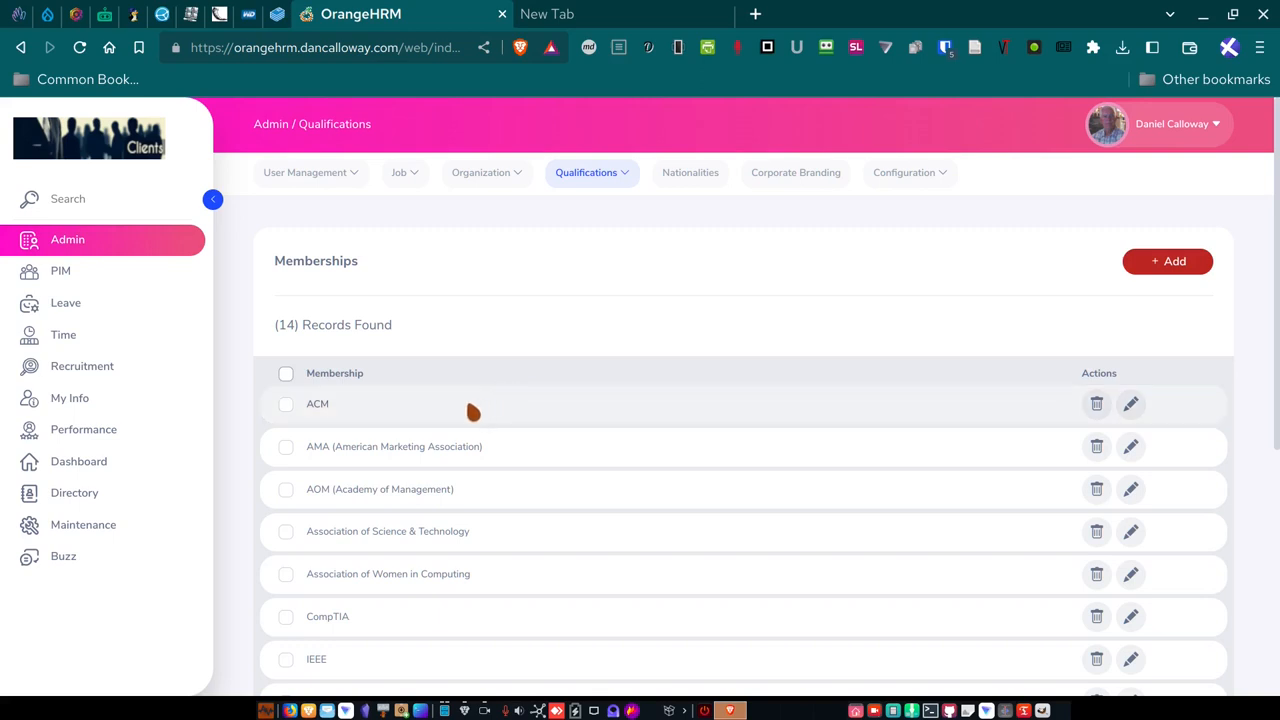
mouse_move(384, 427)
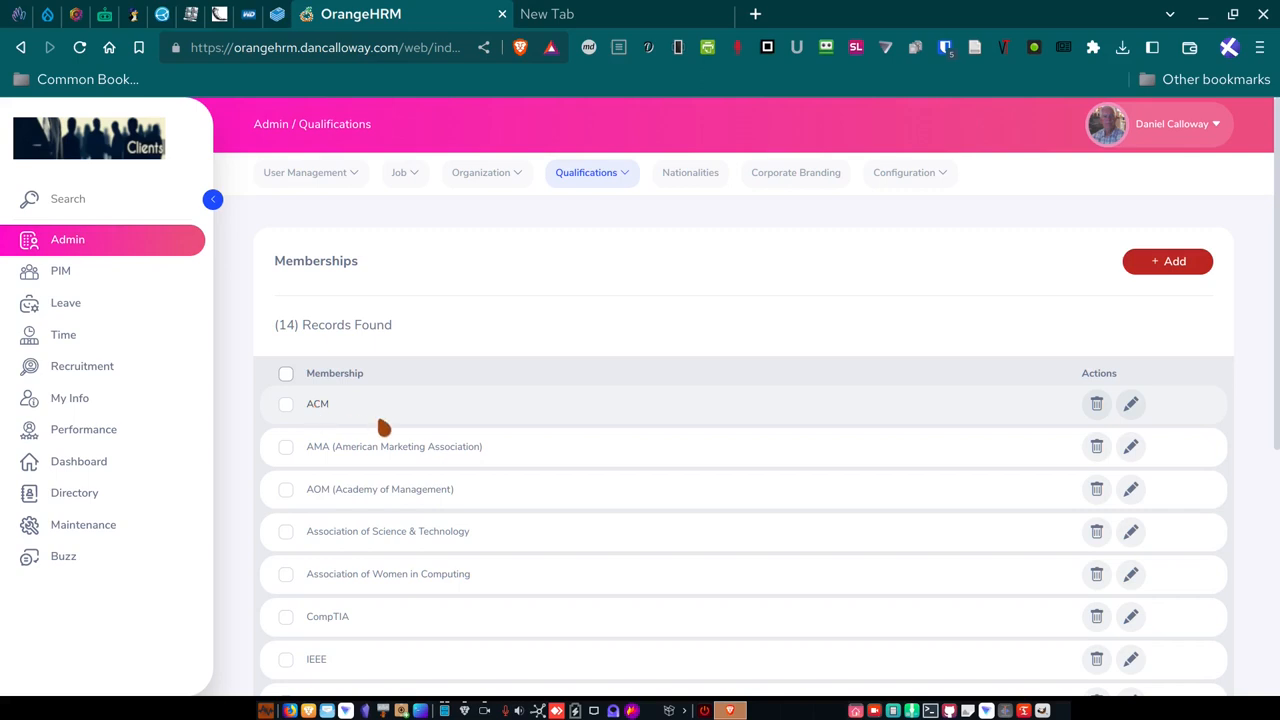
mouse_move(418, 472)
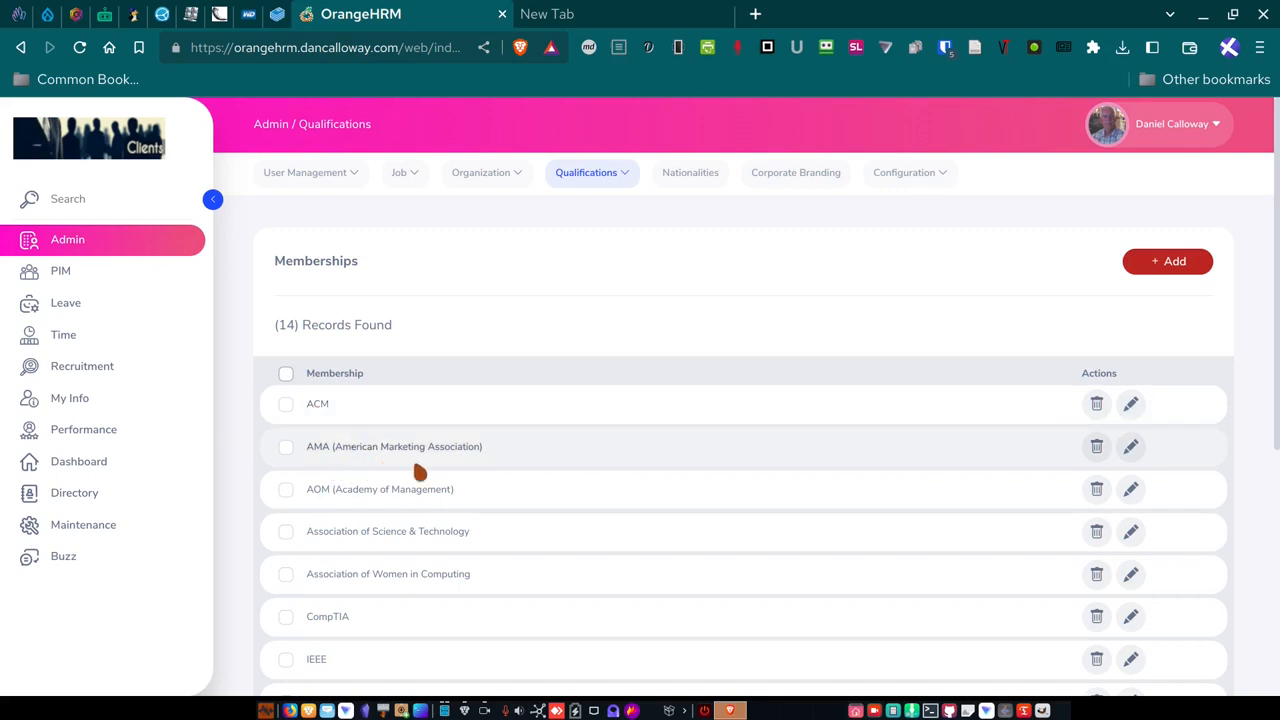
mouse_move(343, 514)
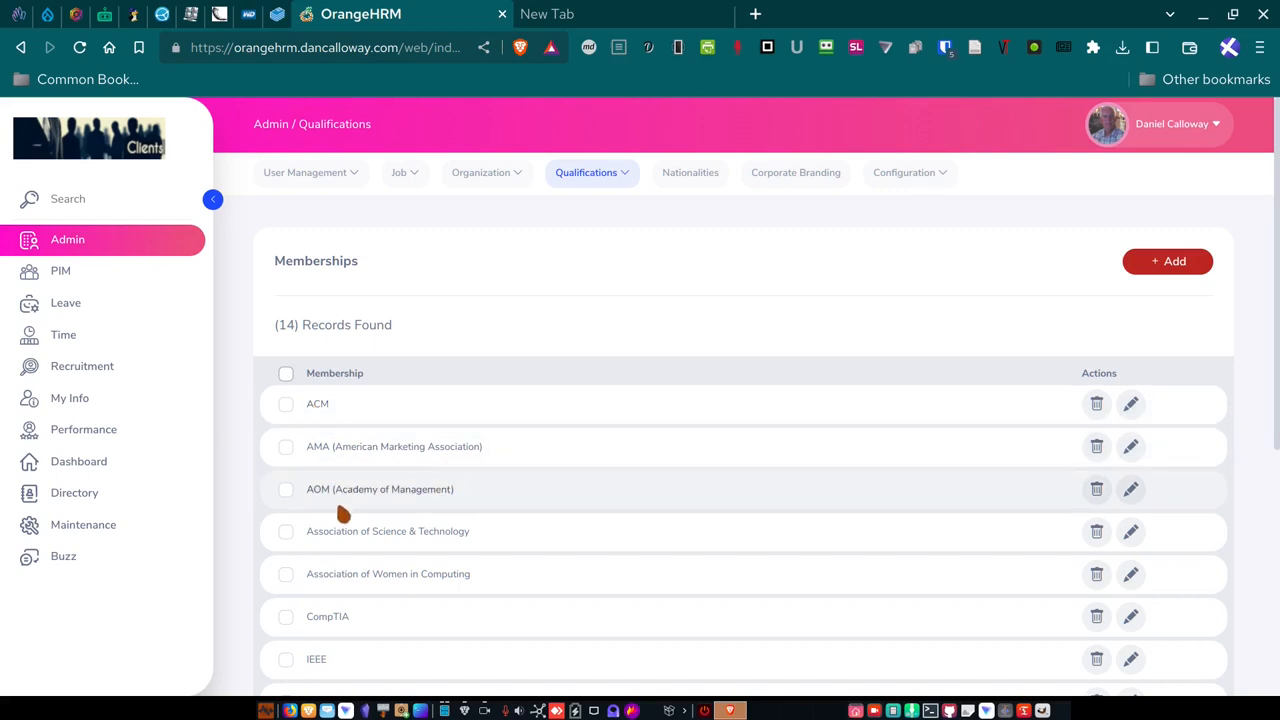
mouse_move(368, 470)
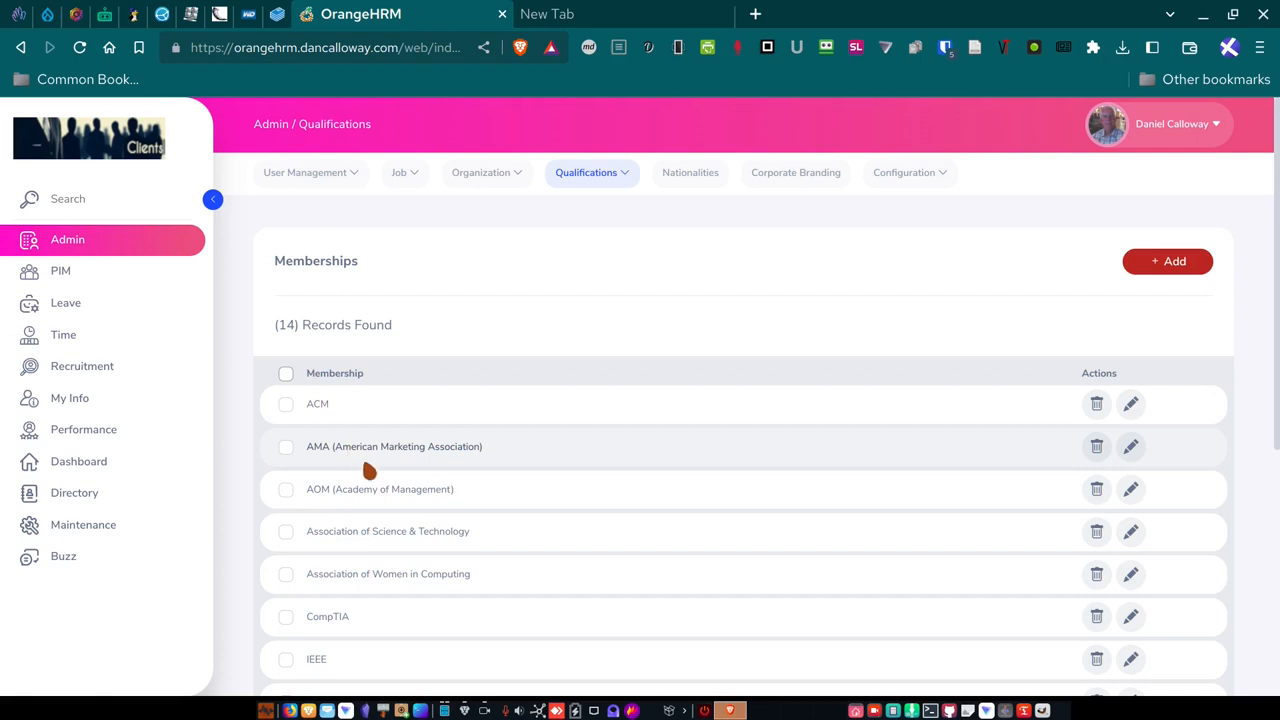
mouse_move(388, 530)
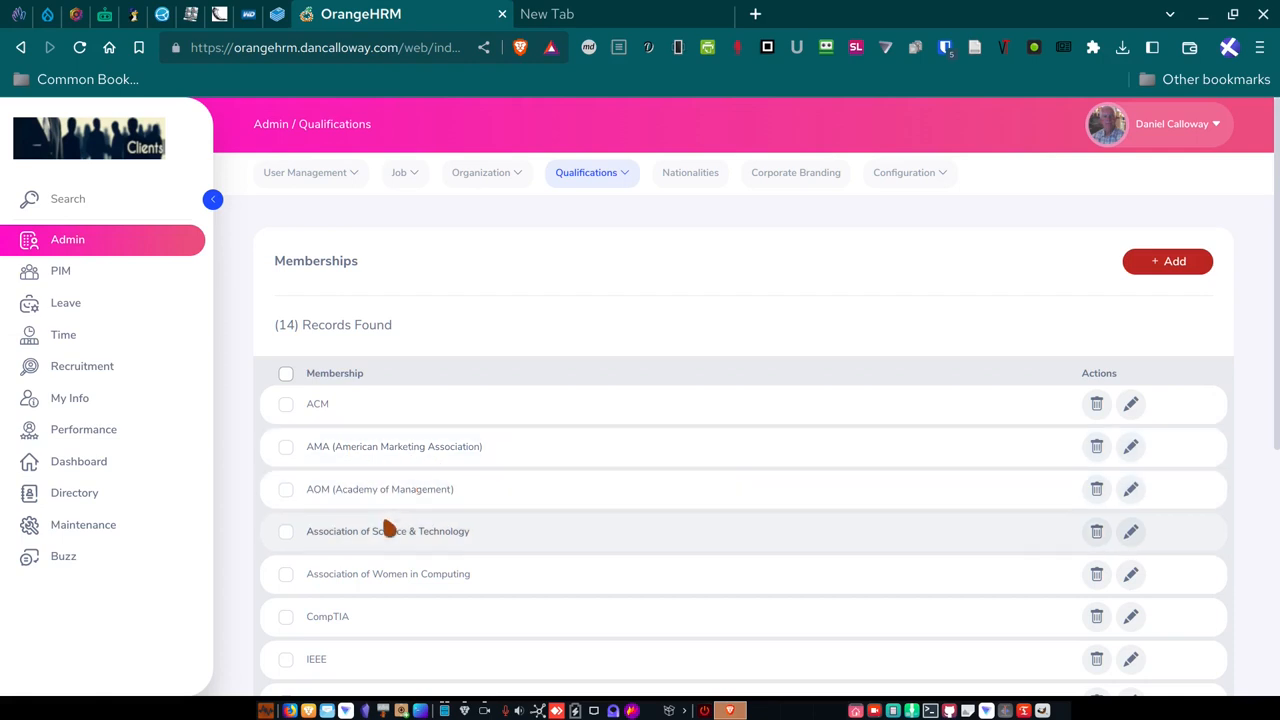
mouse_move(410, 510)
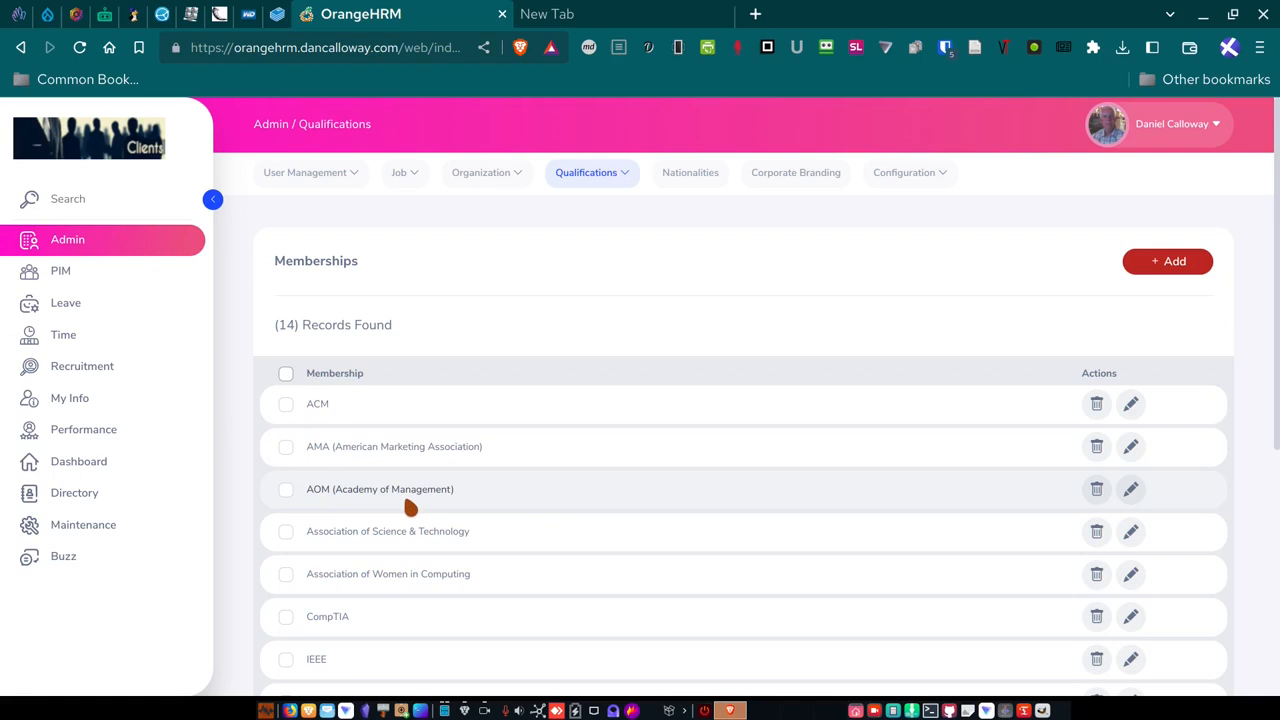
scroll("down", 3)
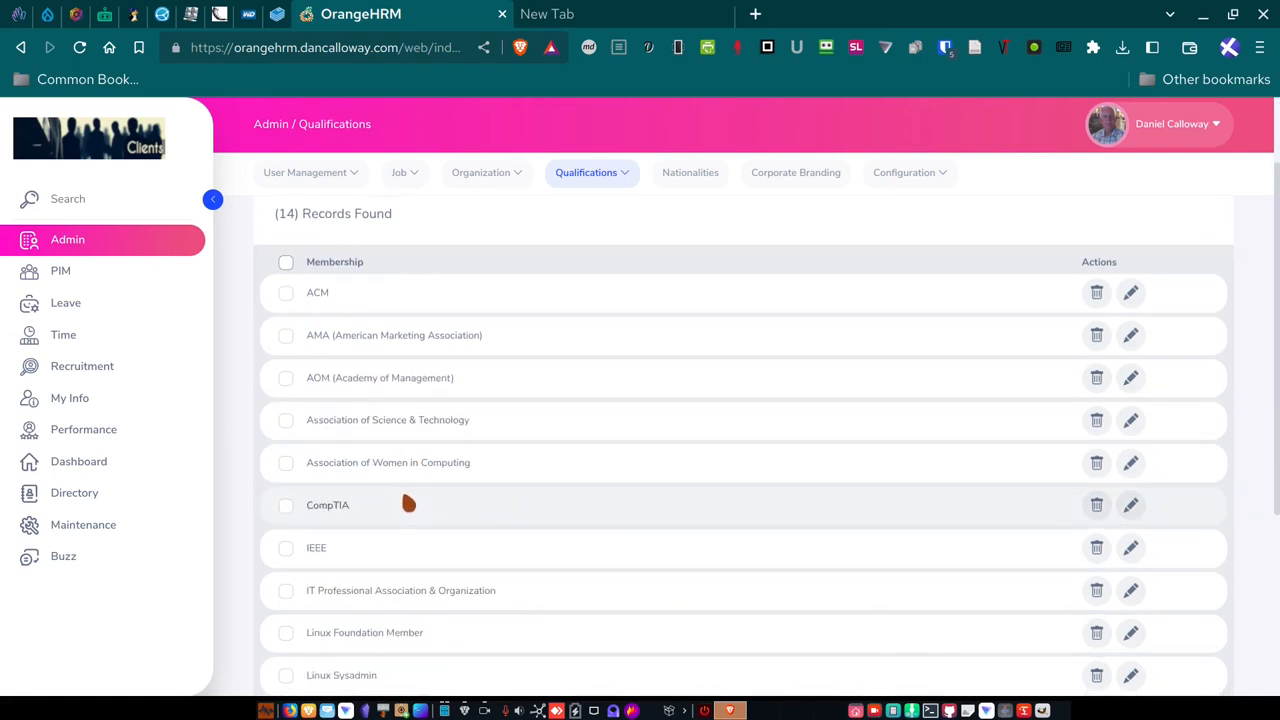
mouse_move(331, 462)
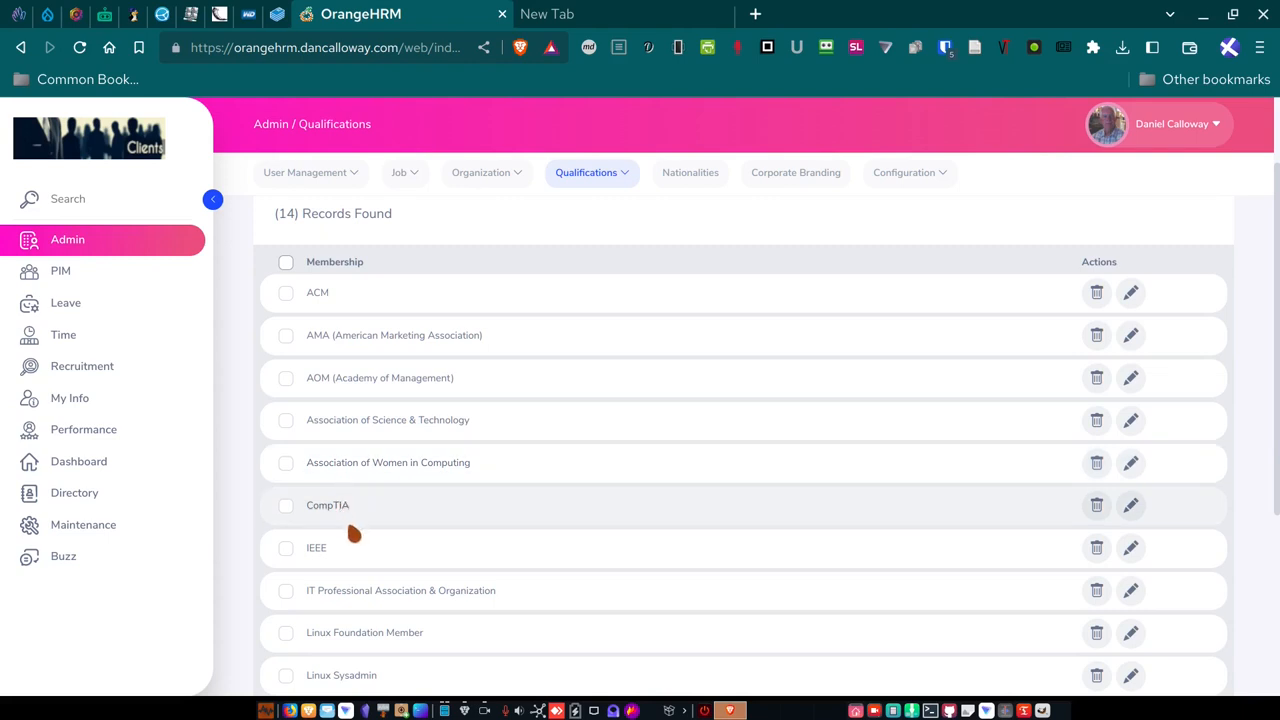
scroll("down", 3)
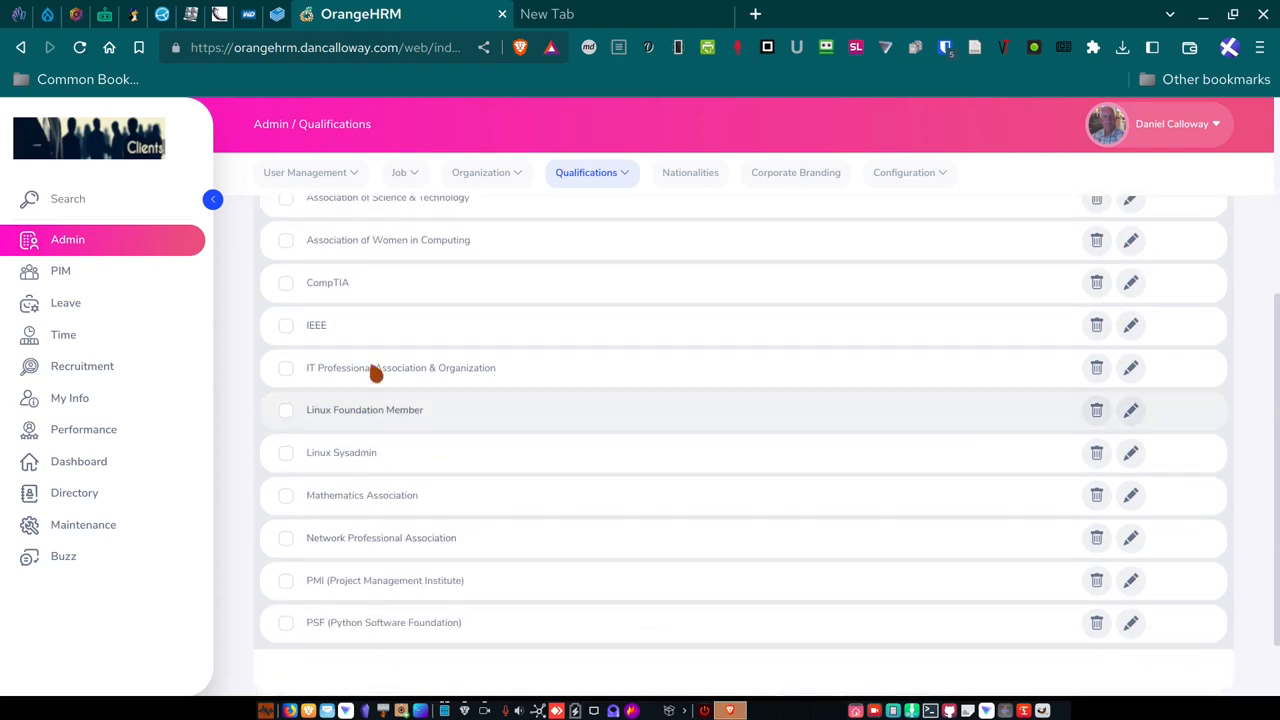
mouse_move(390, 565)
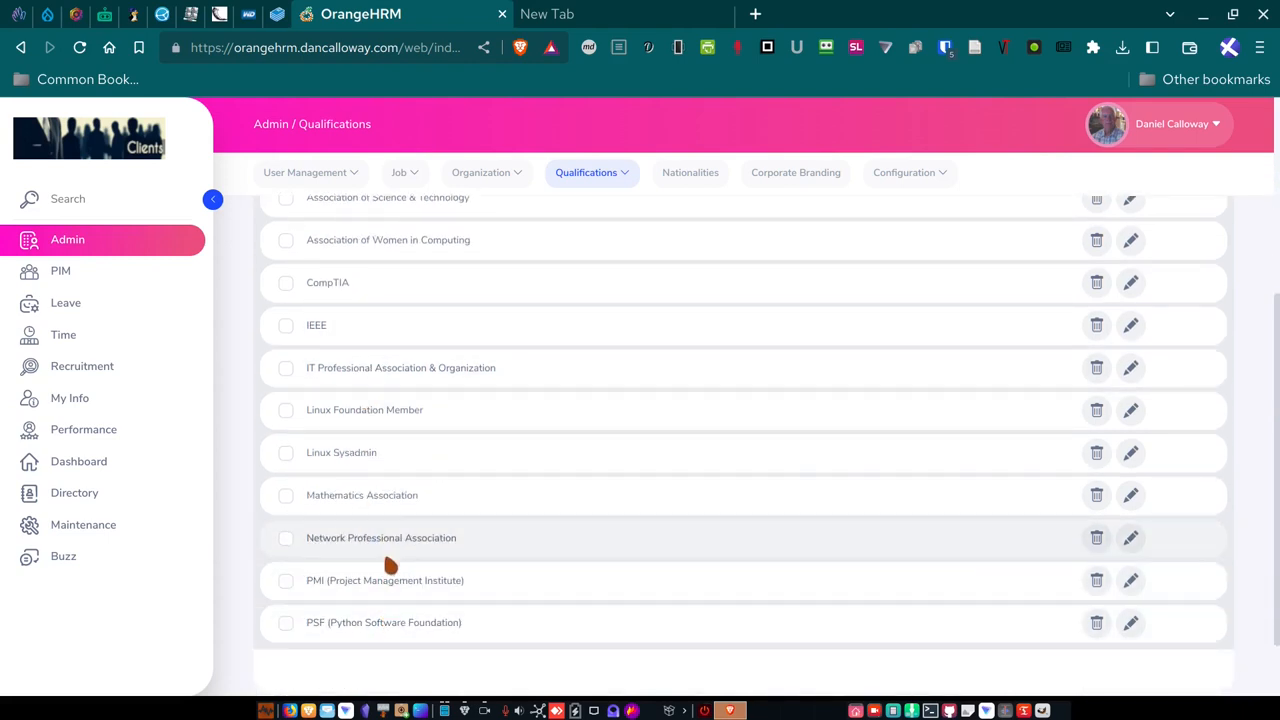
mouse_move(323, 630)
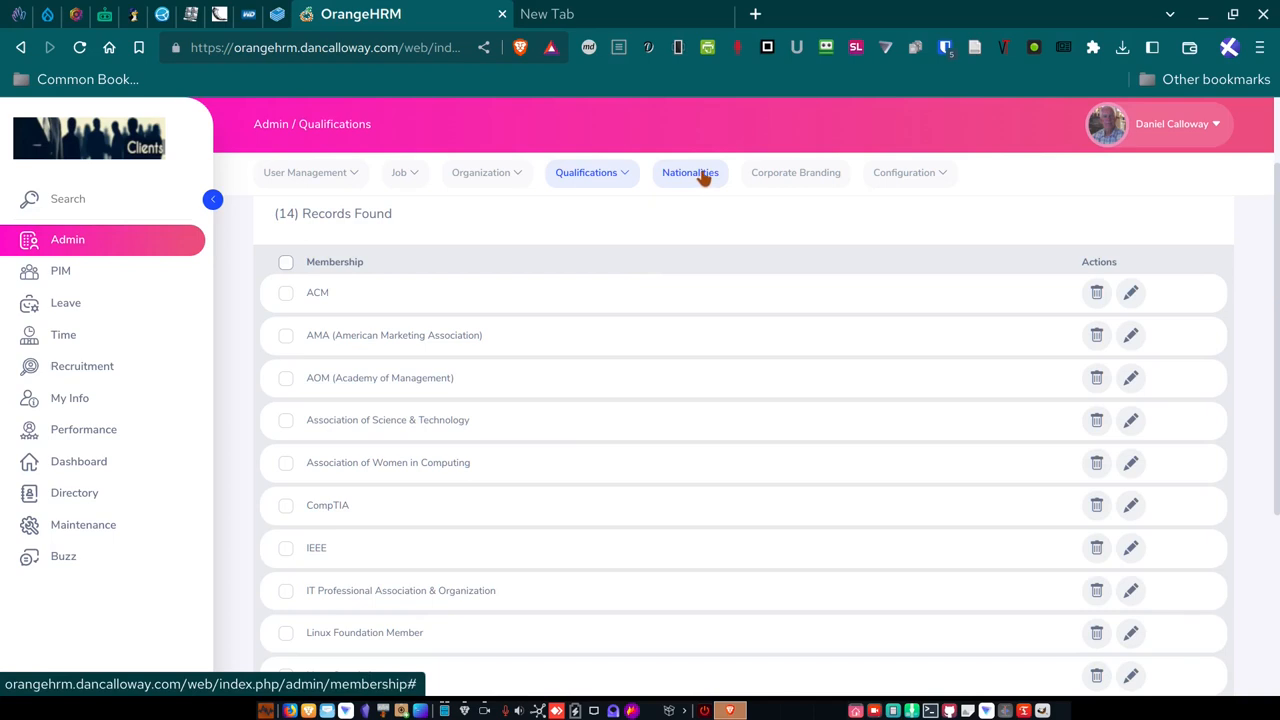
Open the Nationalities list of 193 records starting with Afghan.
left_click(690, 172)
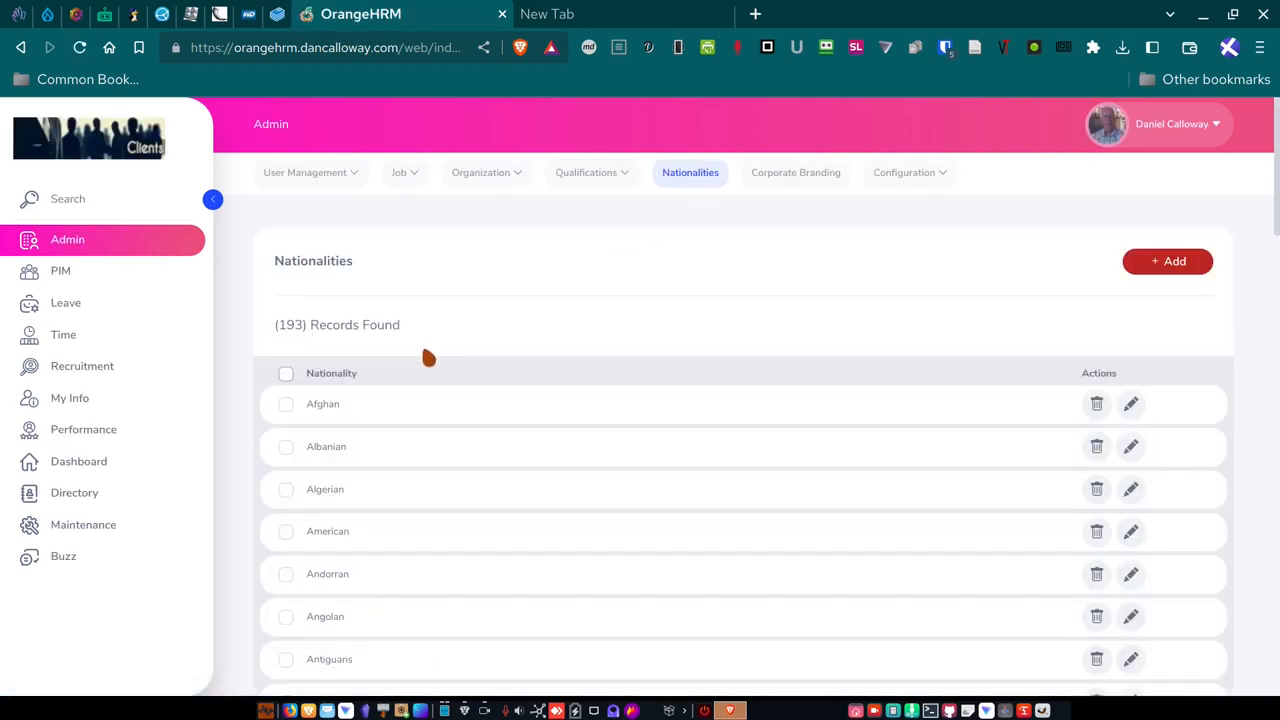
mouse_move(697, 183)
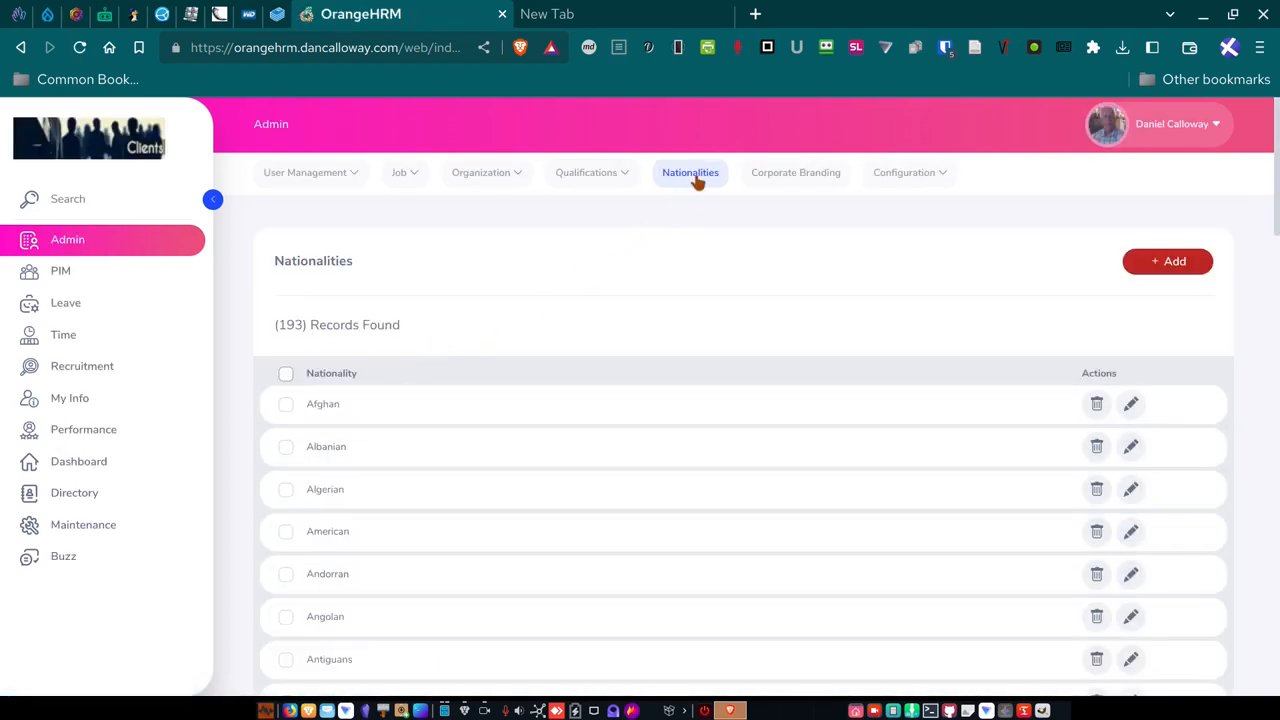
mouse_move(482, 481)
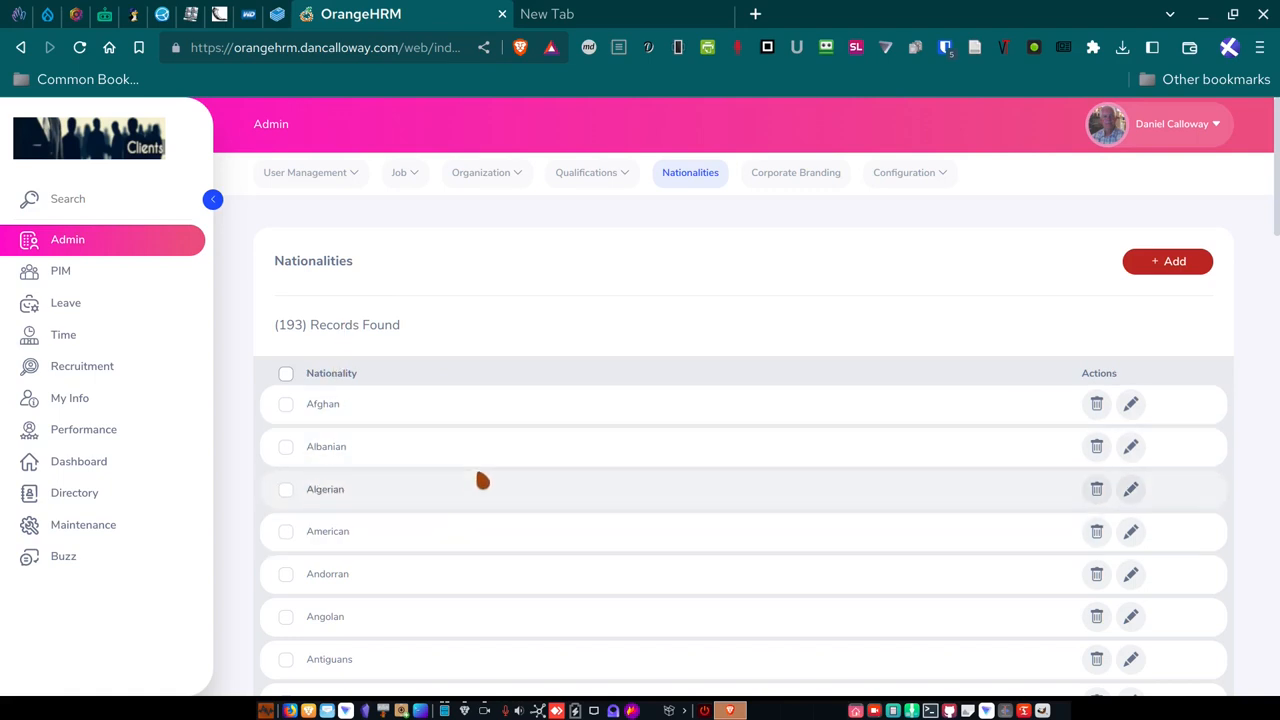
mouse_move(614, 308)
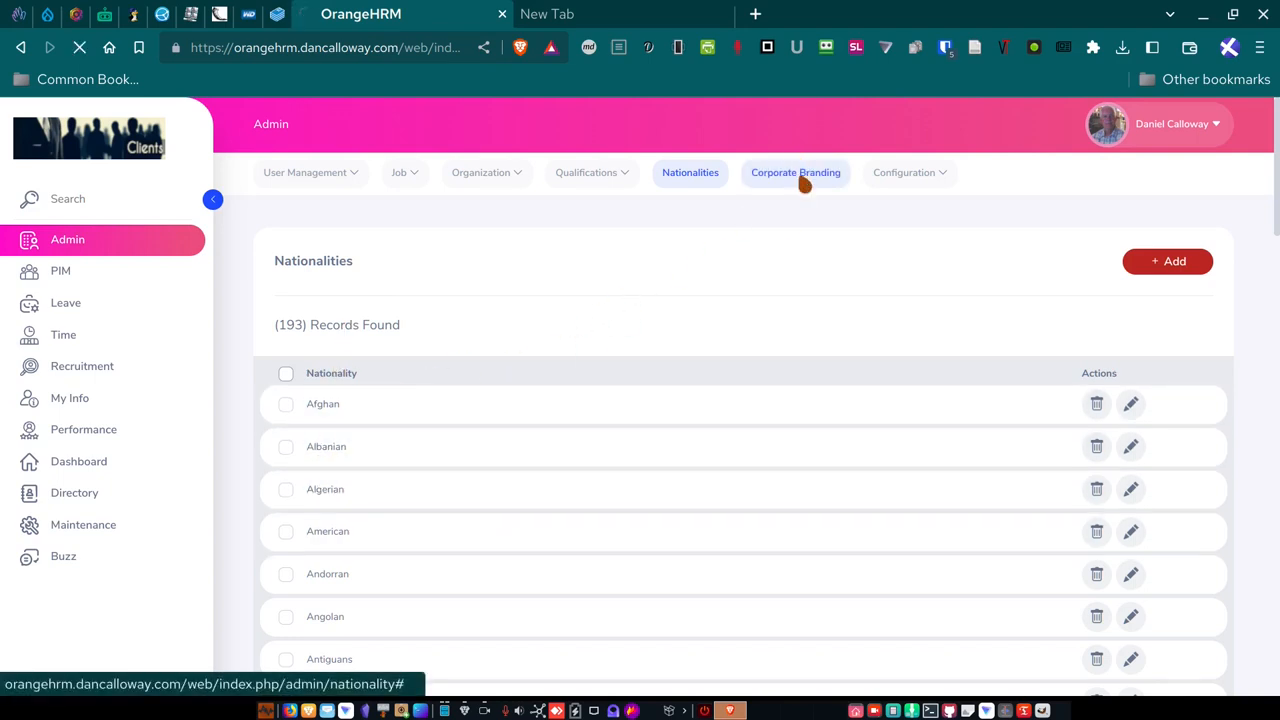
Open Corporate Branding and scroll through the colour, logo and banner settings.
left_click(795, 172)
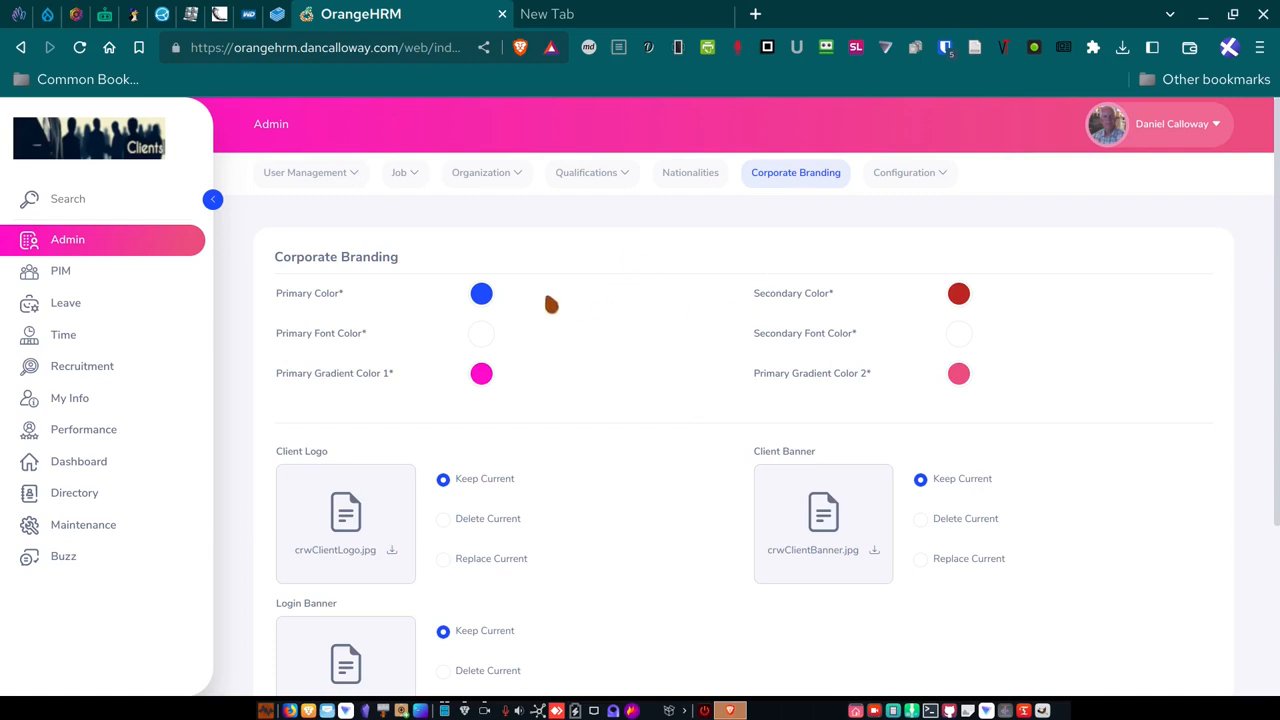
mouse_move(215, 200)
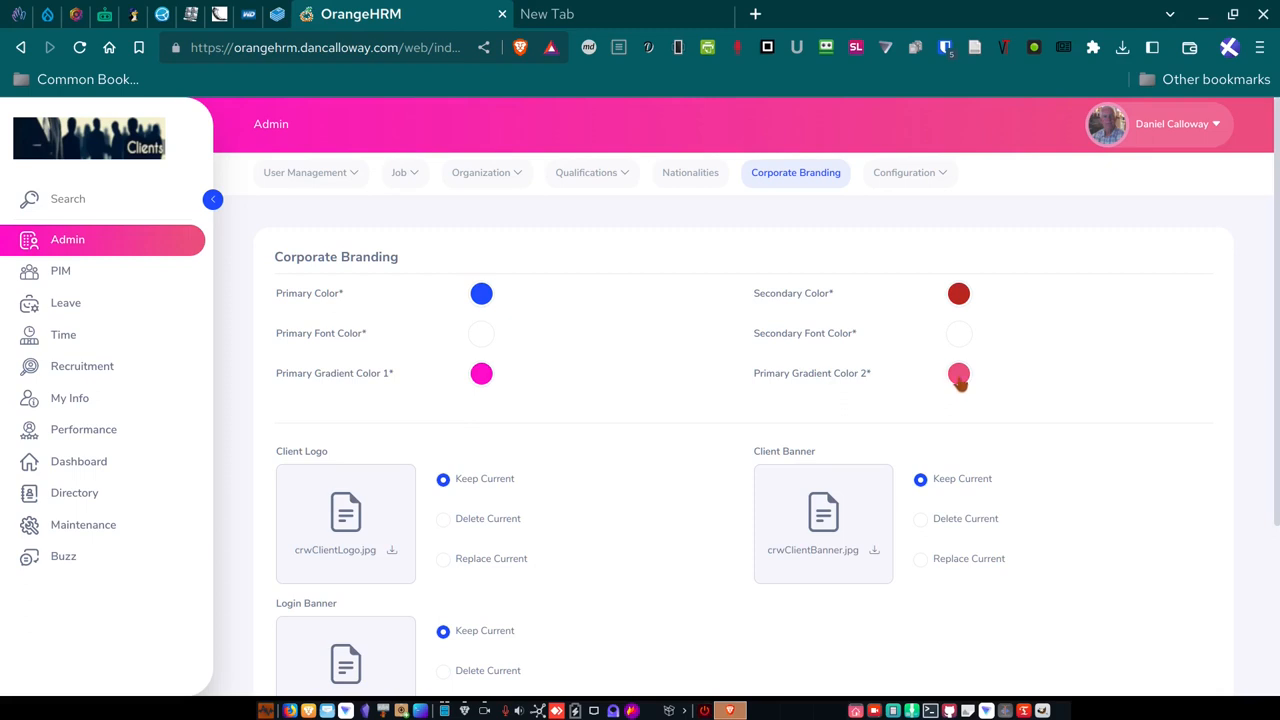
mouse_move(958, 373)
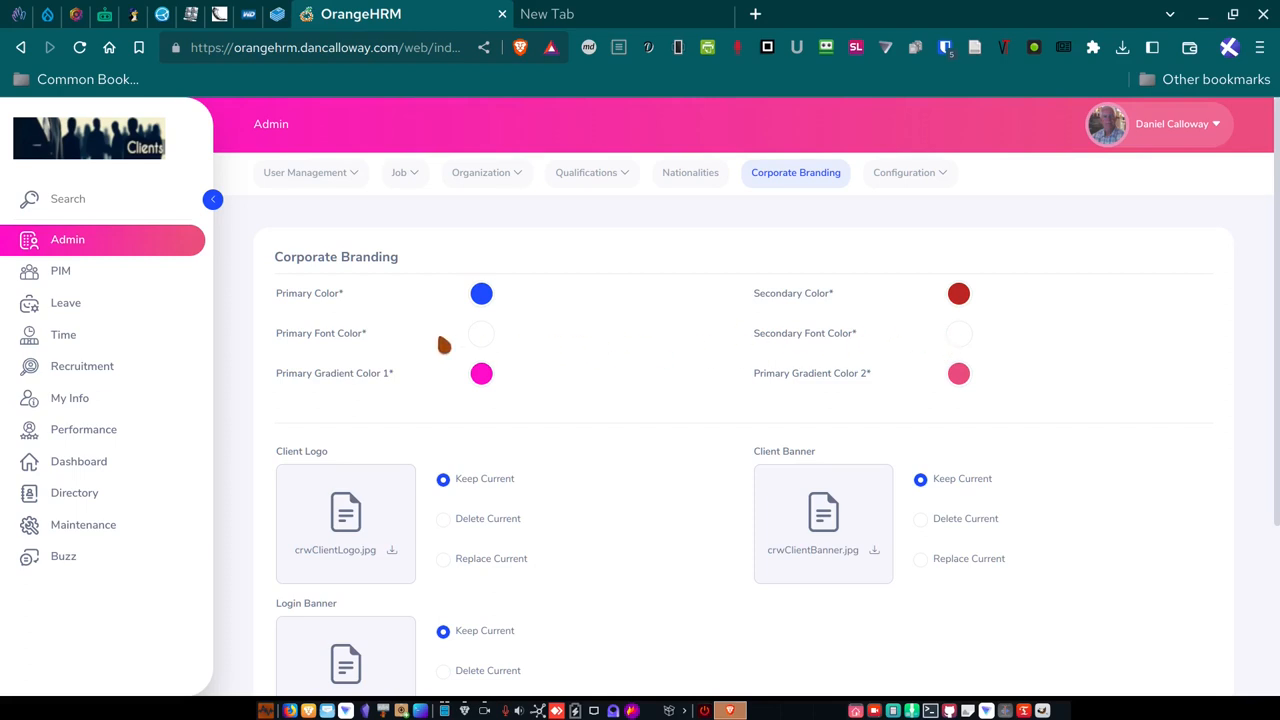
scroll("down", 3)
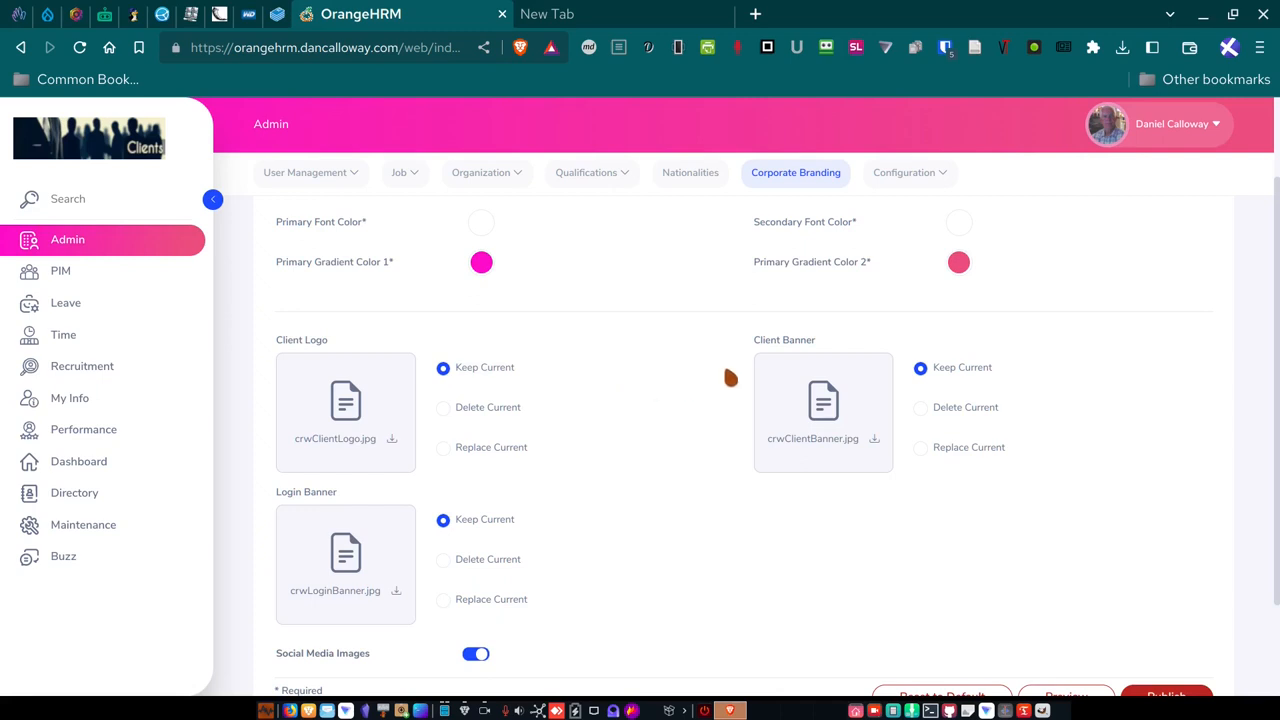
mouse_move(900, 375)
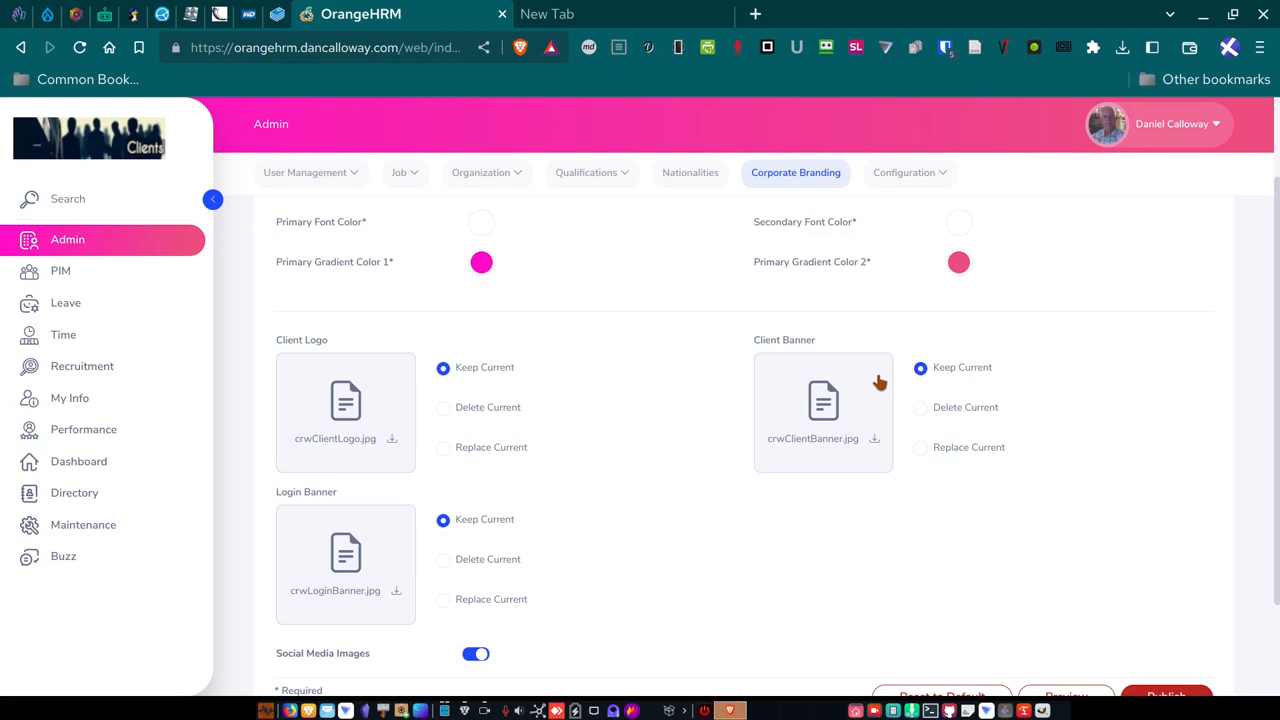
mouse_move(412, 565)
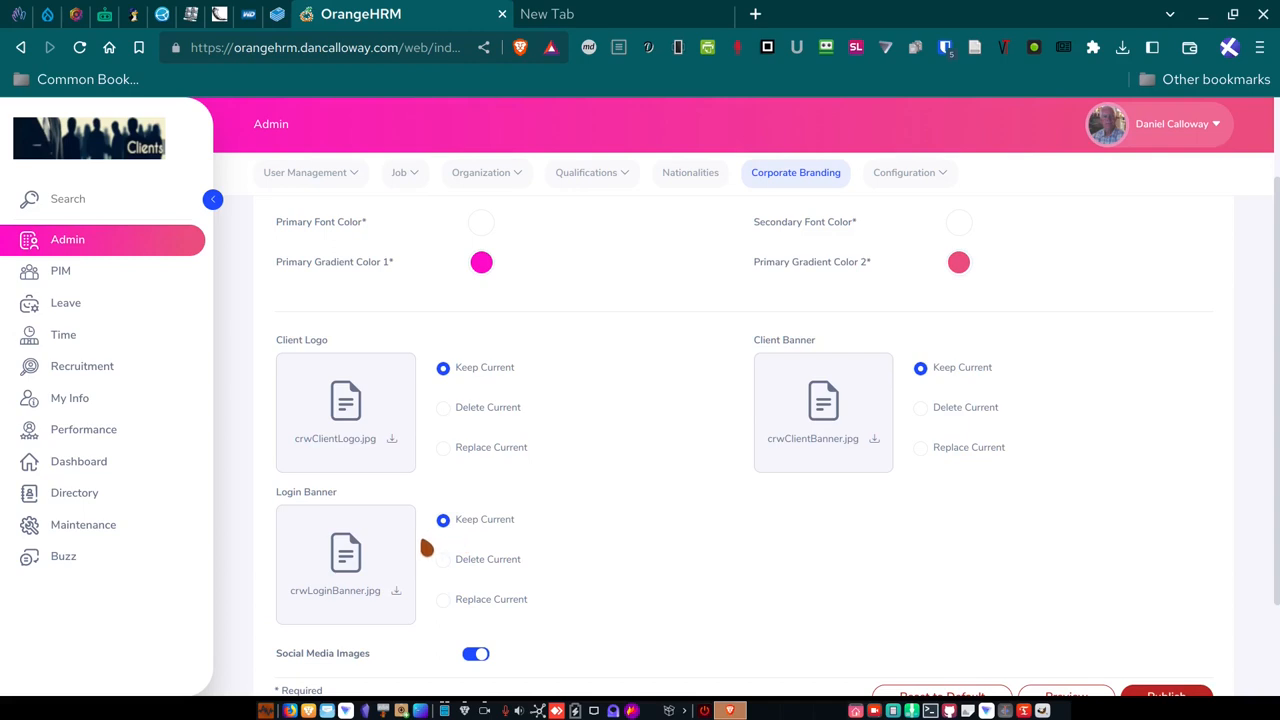
mouse_move(391, 557)
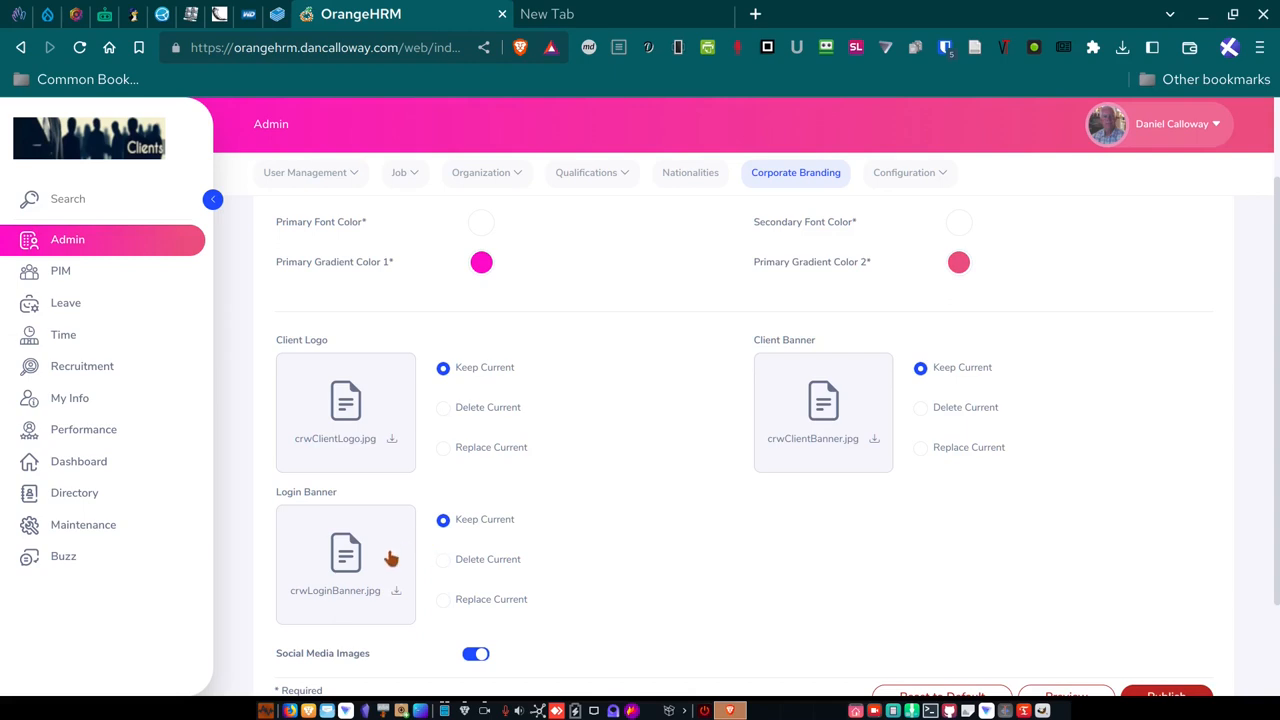
mouse_move(480, 560)
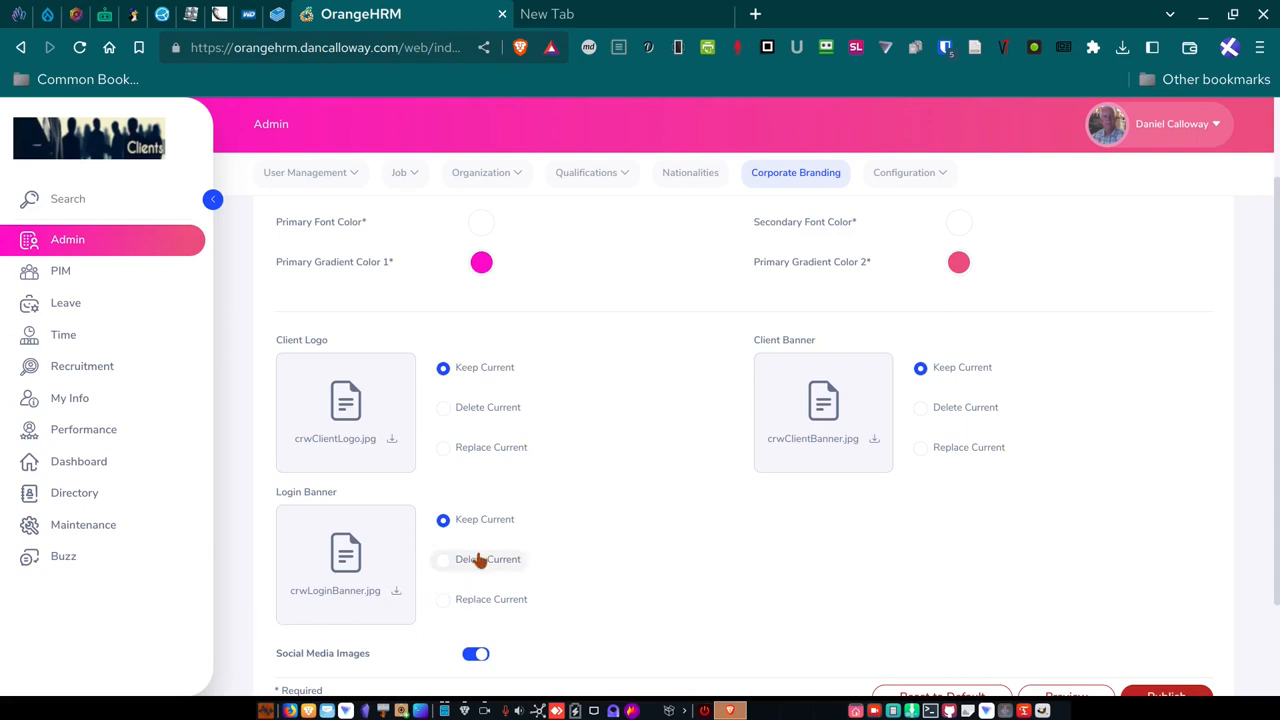
scroll("down", 3)
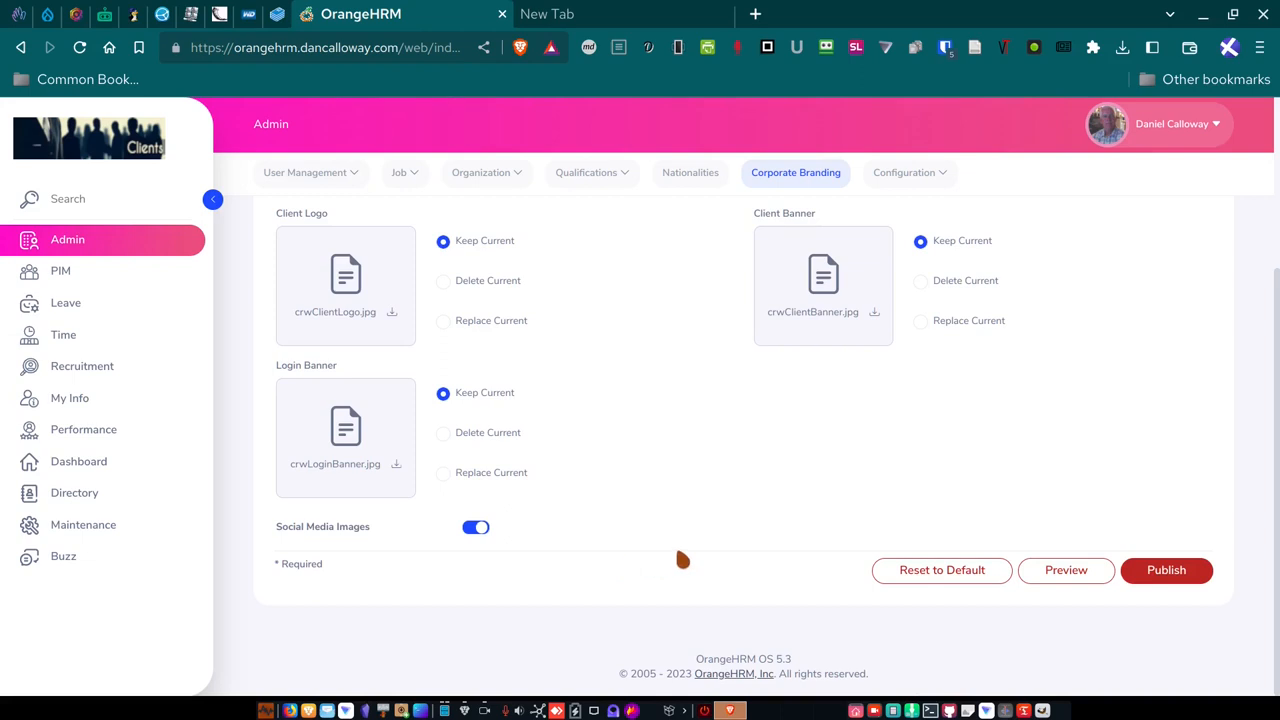
mouse_move(646, 542)
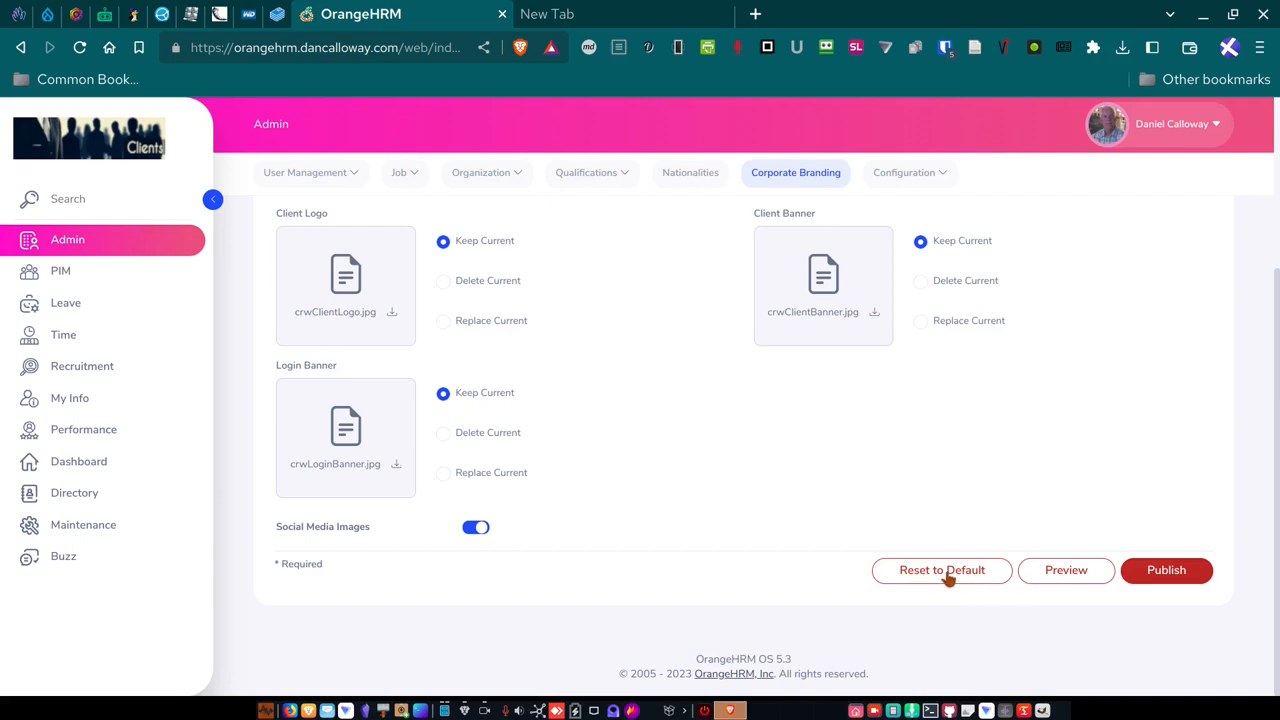
mouse_move(1066, 570)
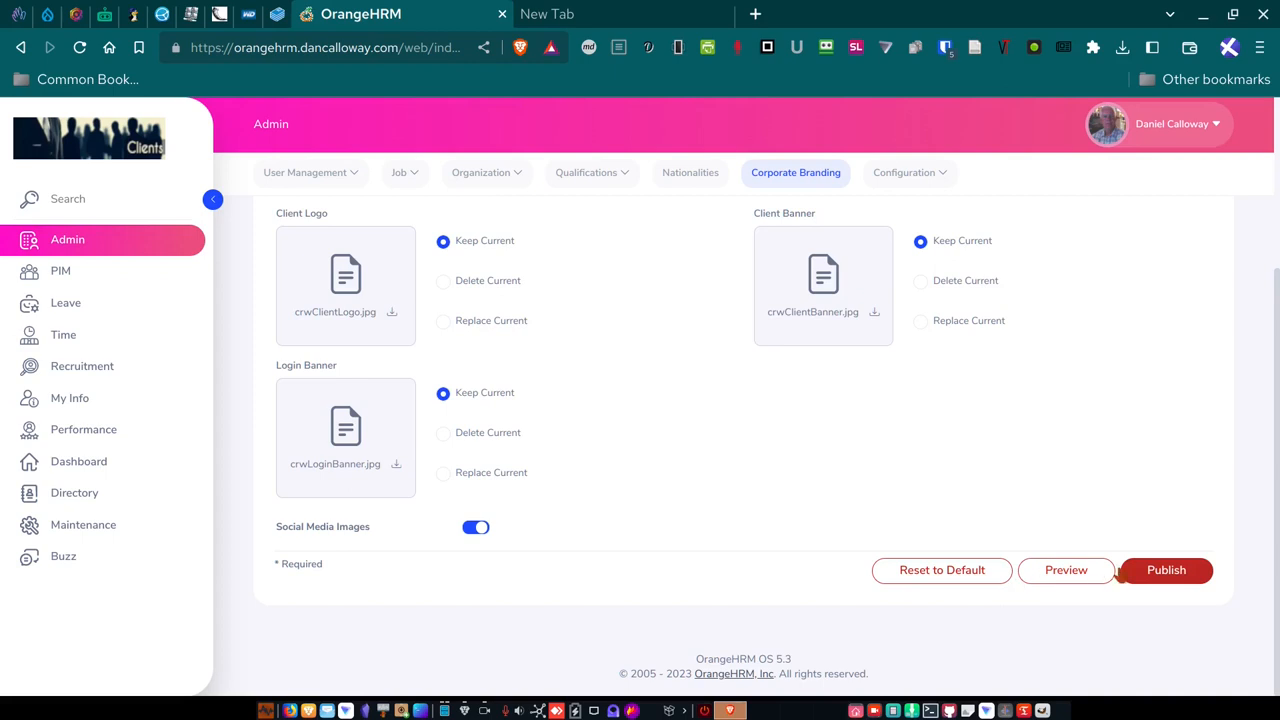
mouse_move(698, 305)
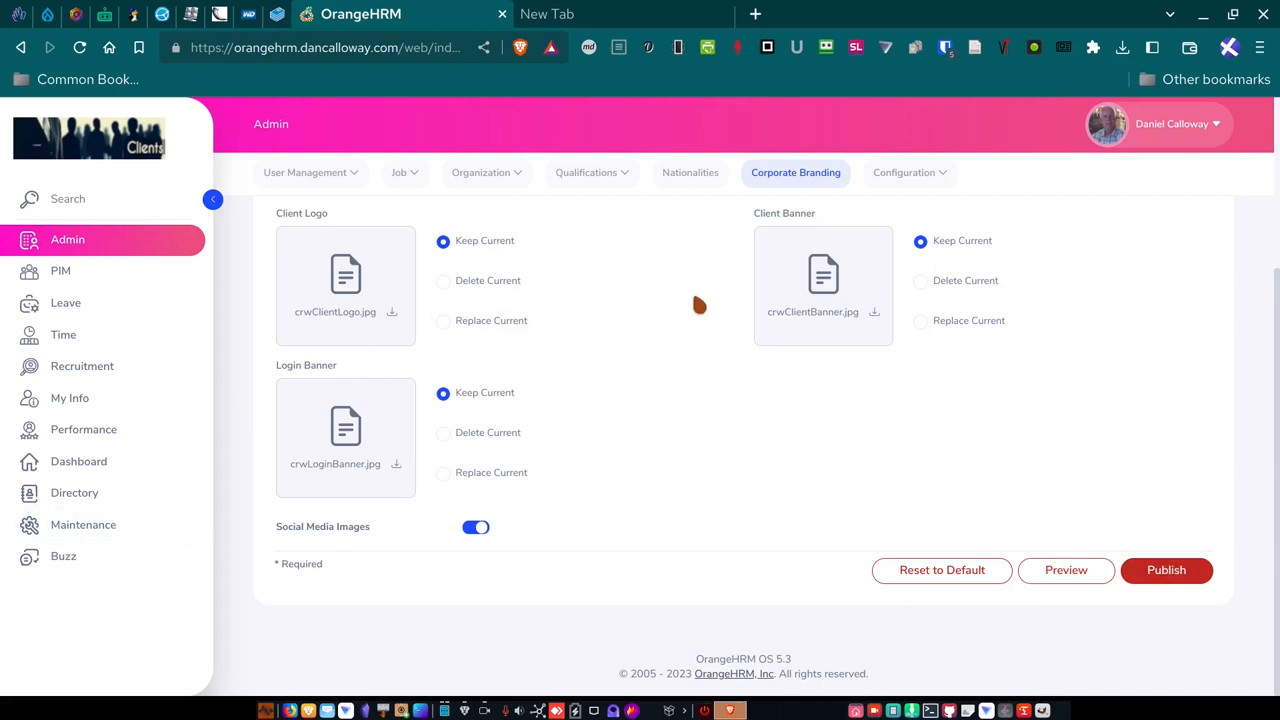
scroll("up", 3)
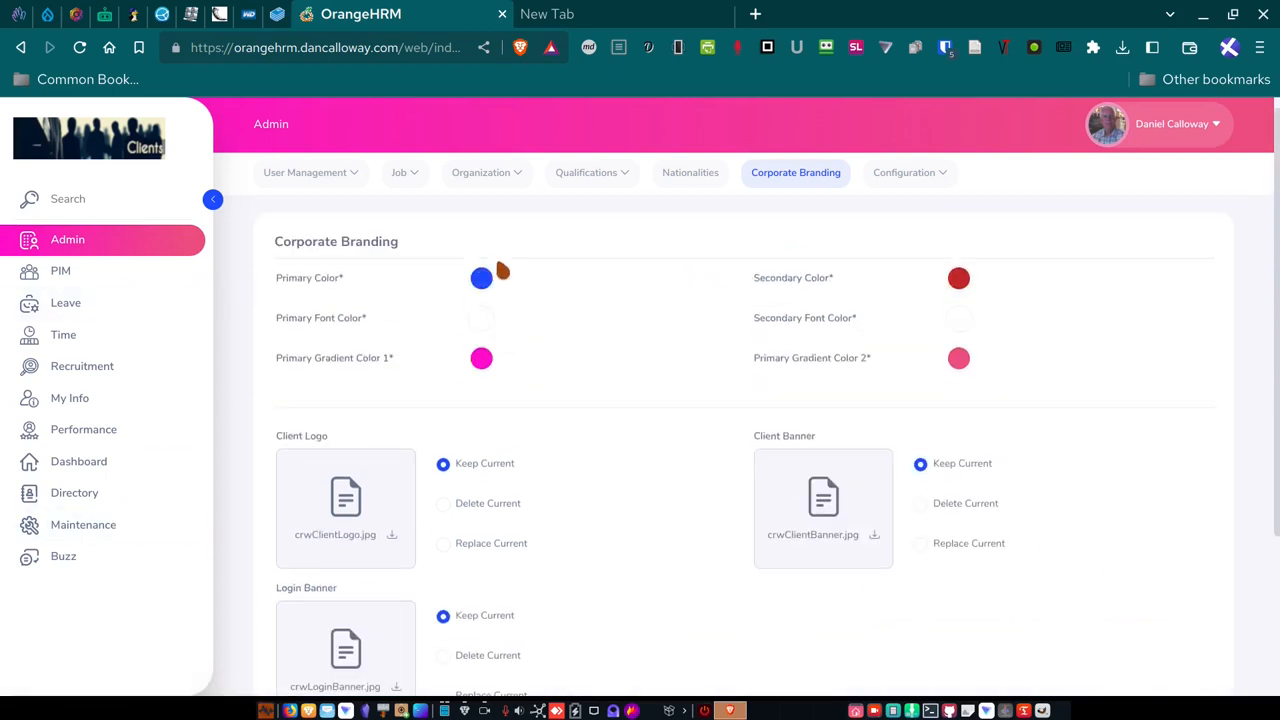
scroll("down", 3)
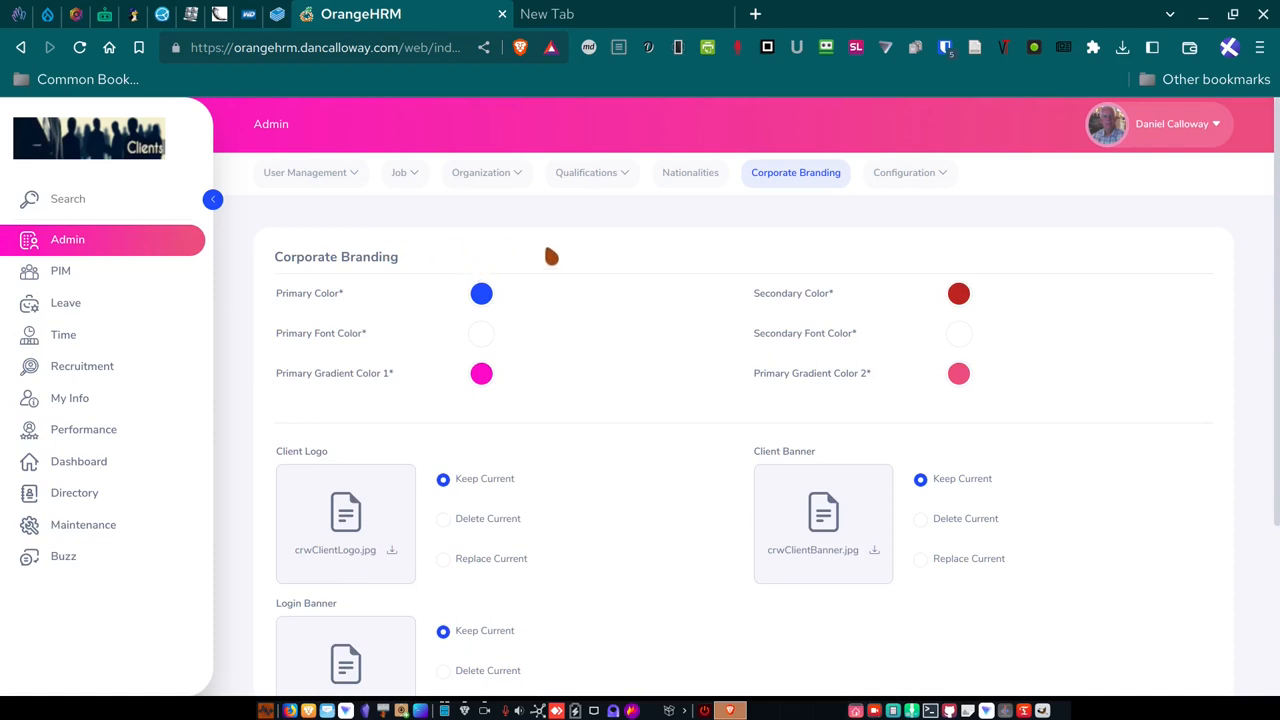
left_click(903, 172)
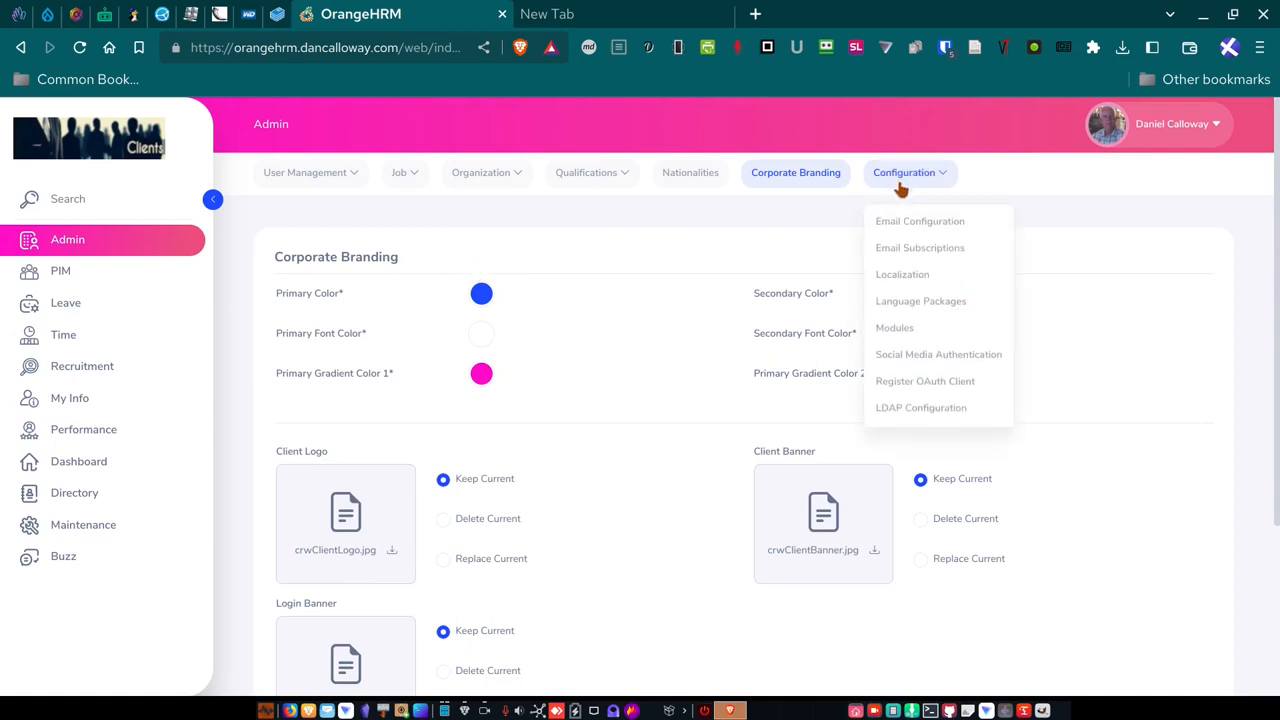
mouse_move(925, 381)
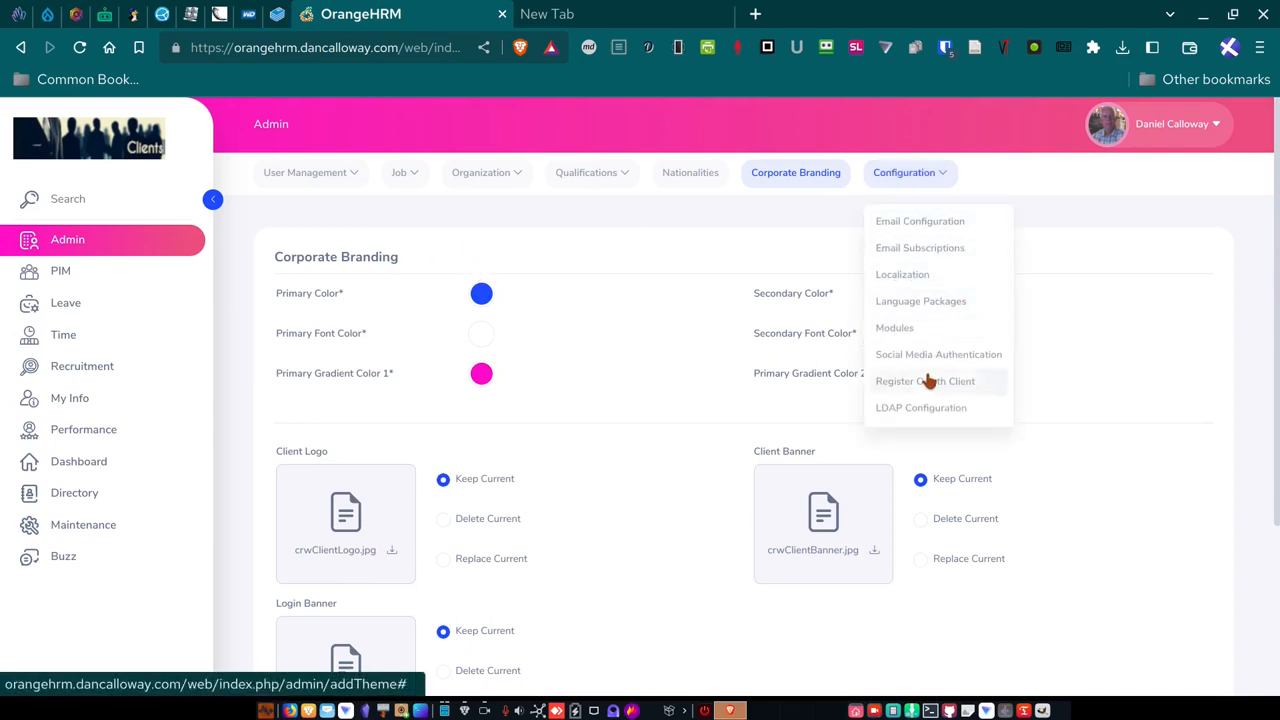
mouse_move(924, 407)
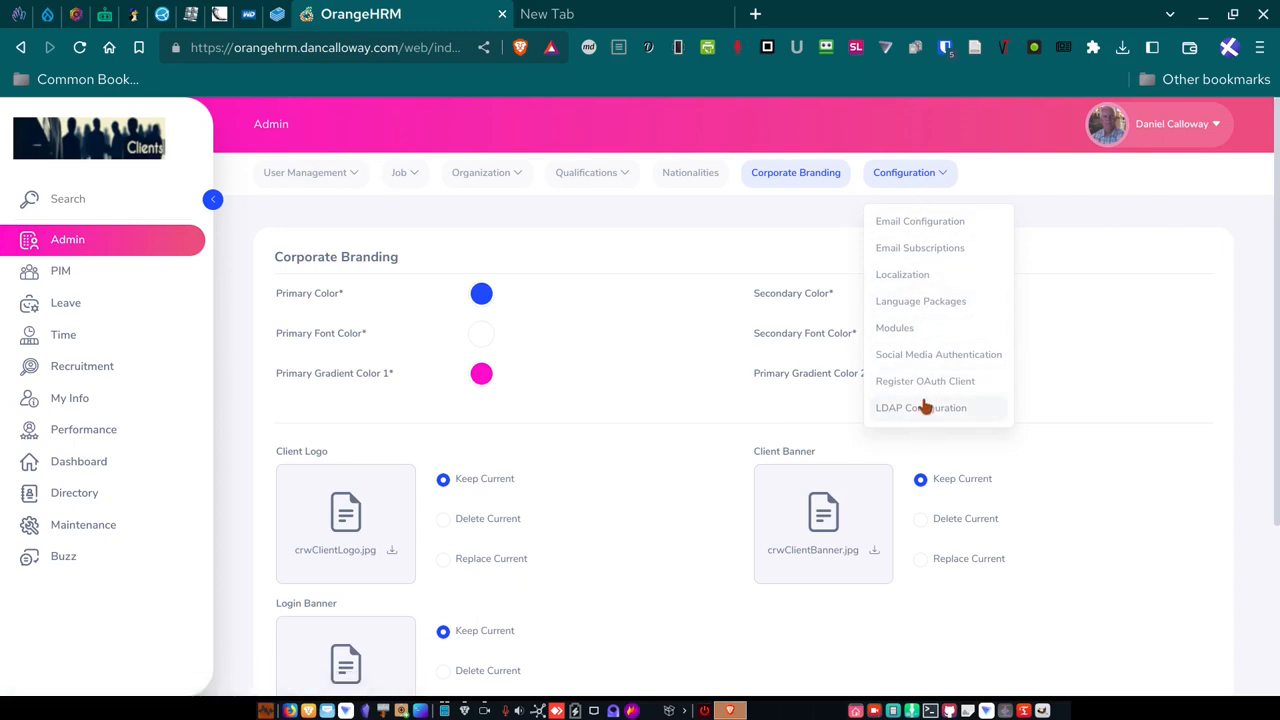
mouse_move(946, 290)
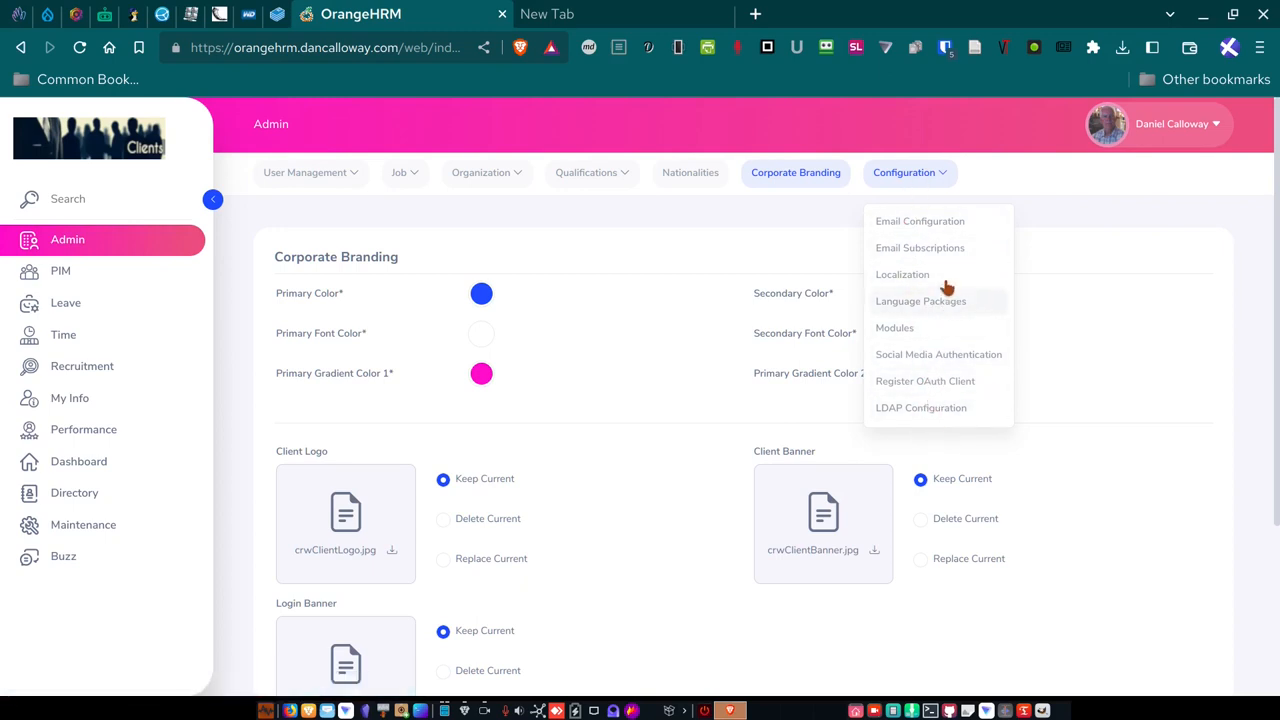
mouse_move(919, 247)
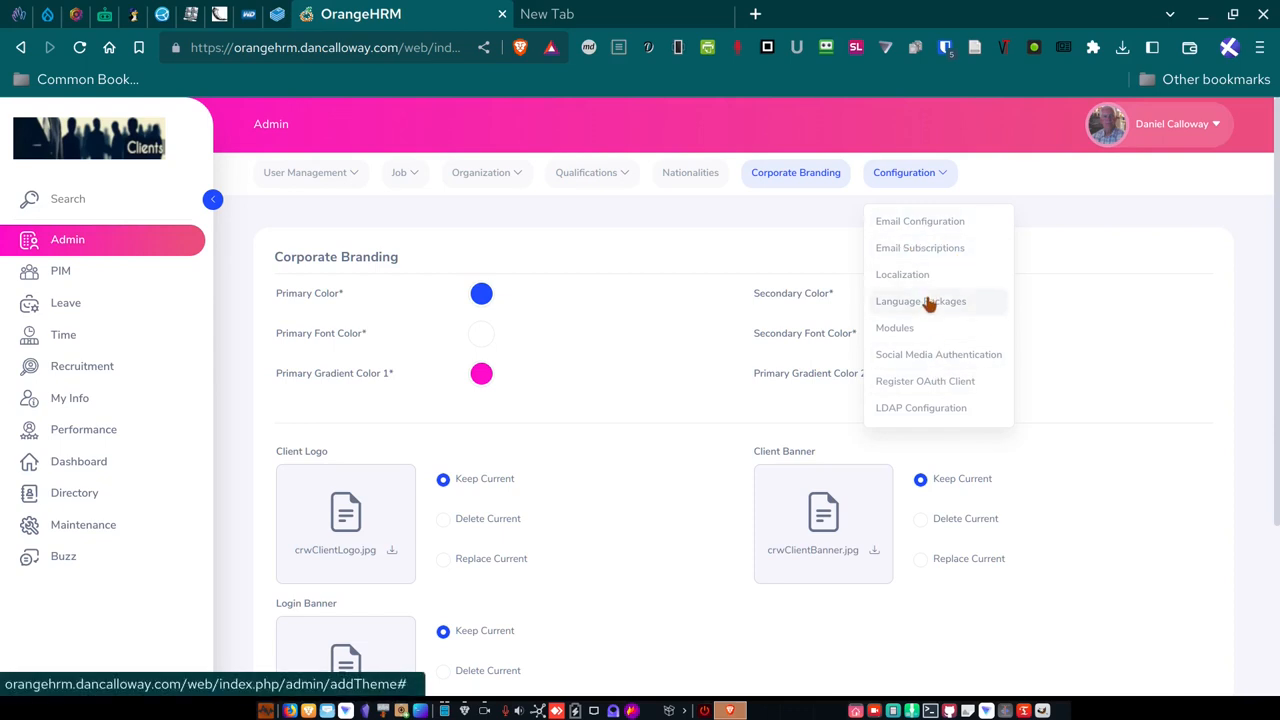
mouse_move(930, 290)
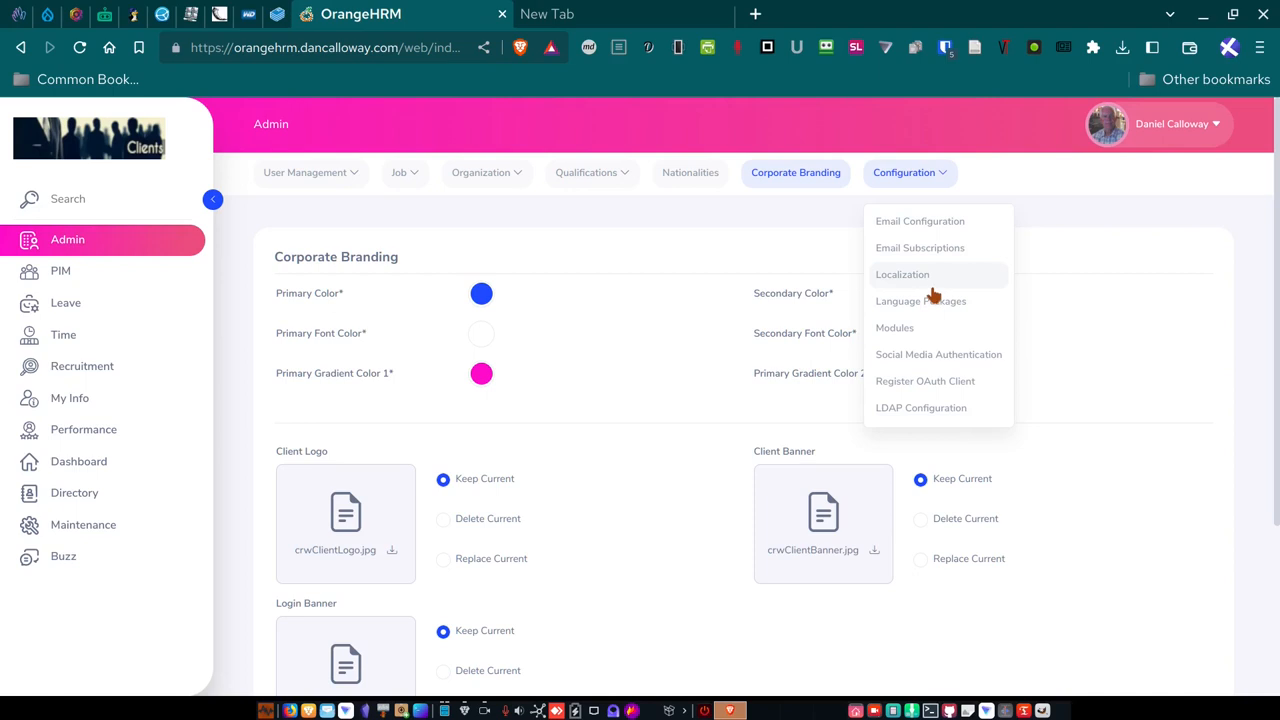
mouse_move(902, 280)
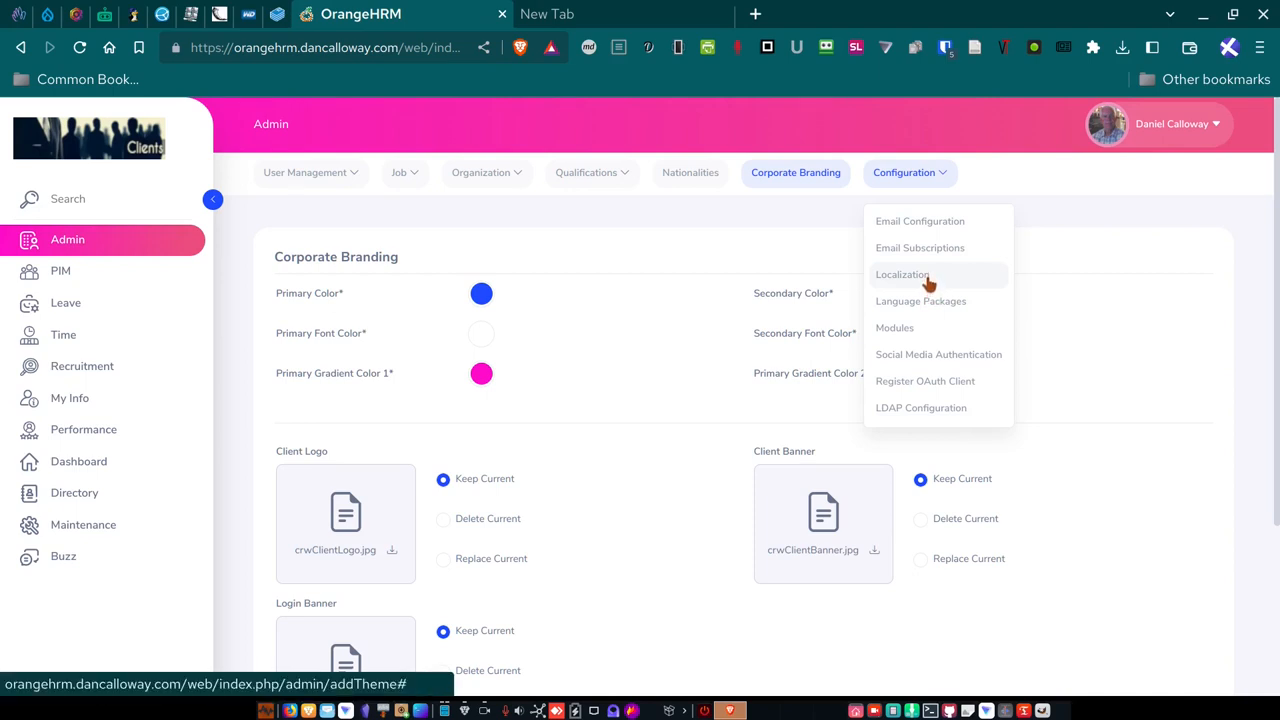
mouse_move(901, 386)
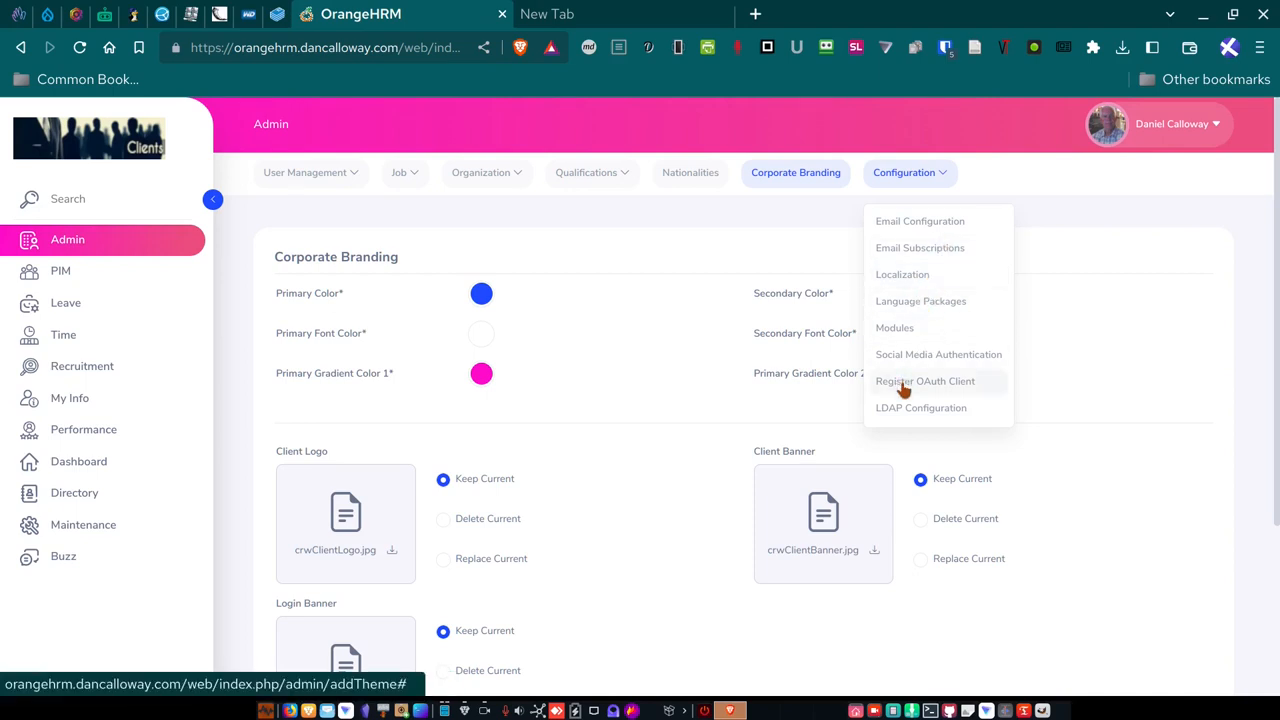
mouse_move(905, 410)
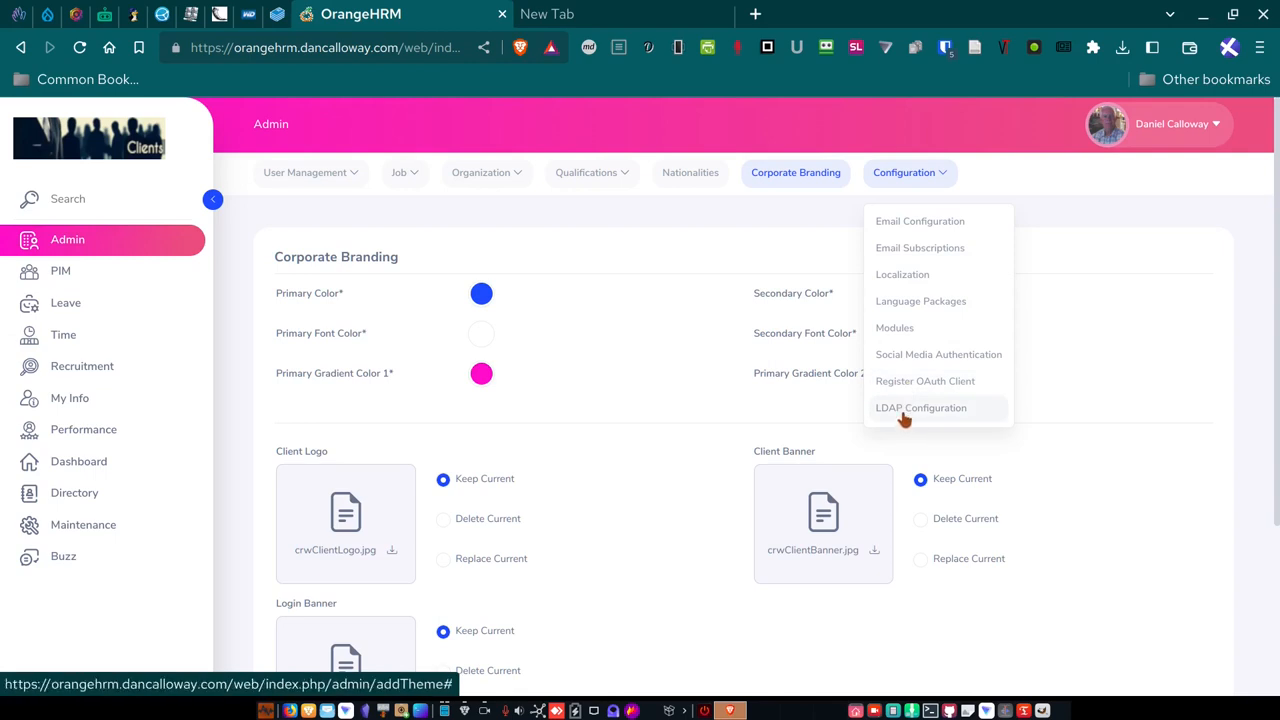
mouse_move(904, 403)
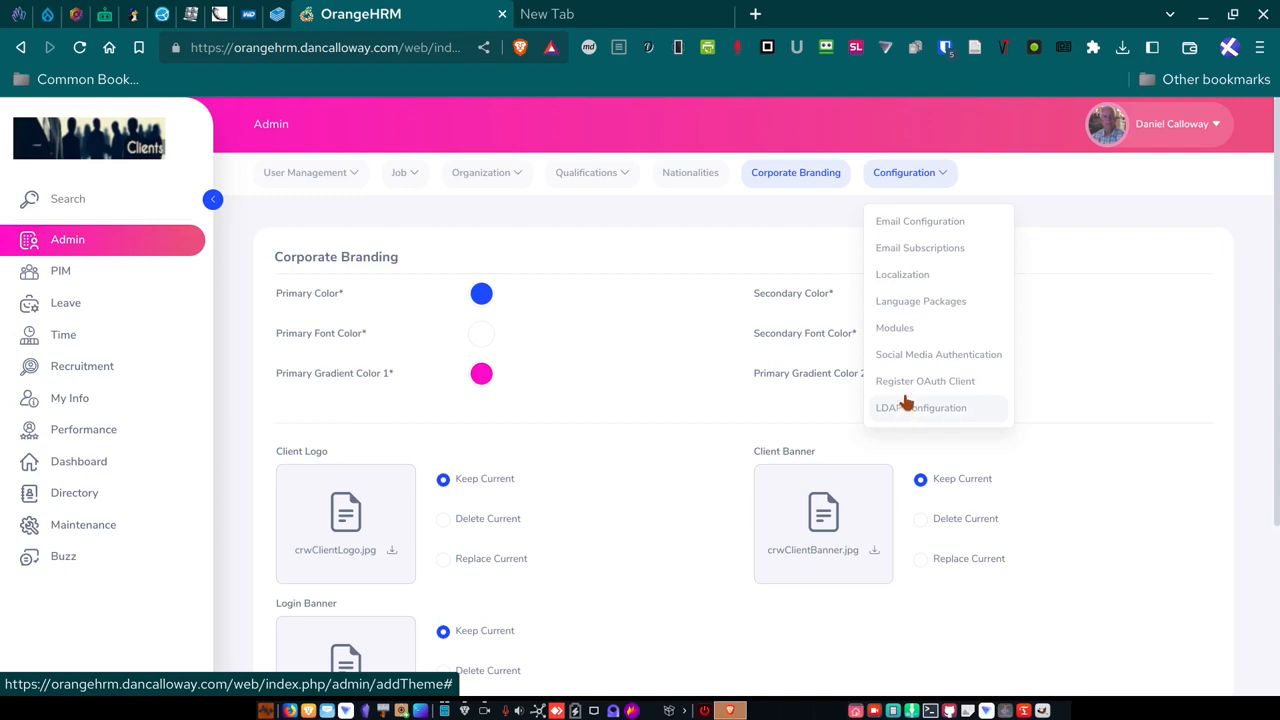
mouse_move(894, 327)
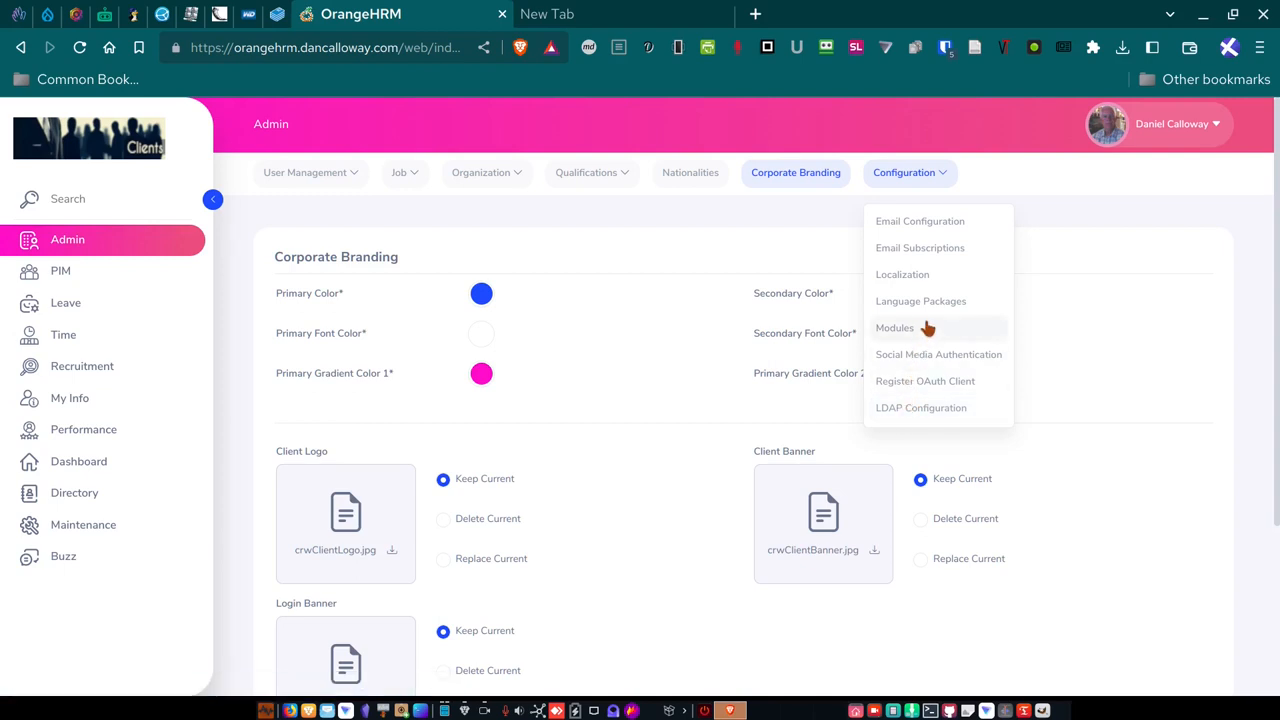
mouse_move(919, 221)
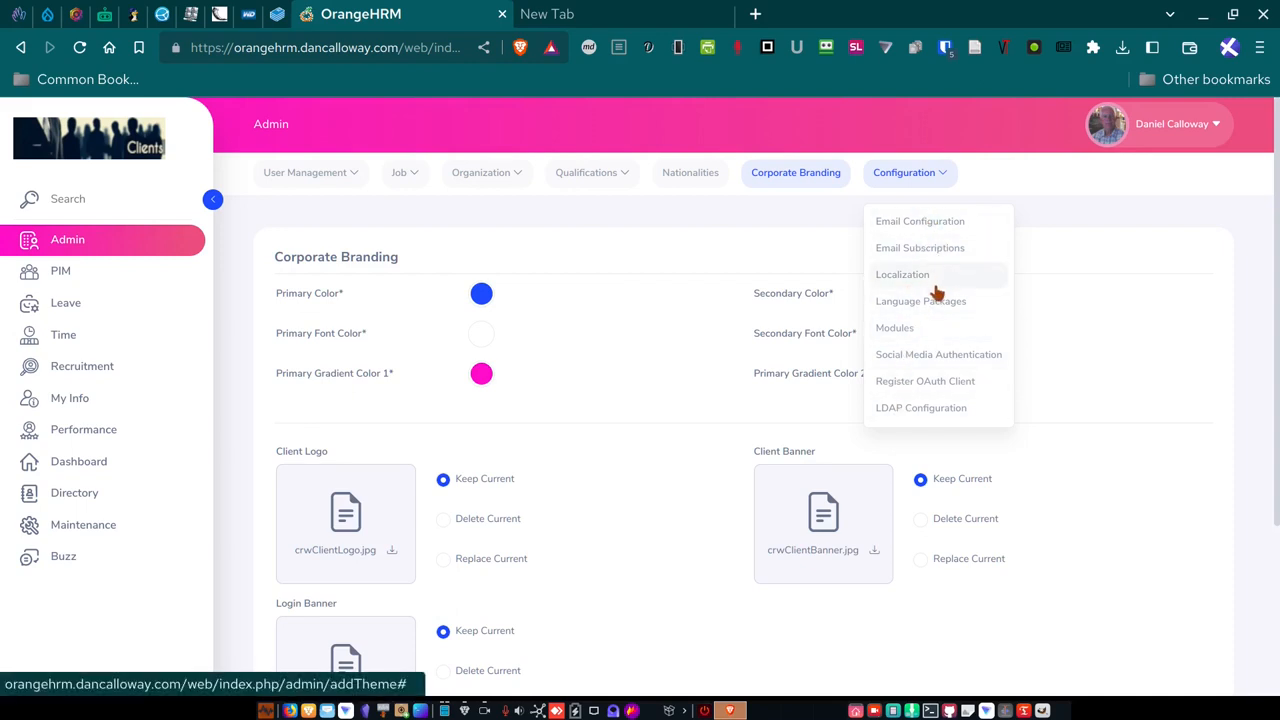
mouse_move(917, 381)
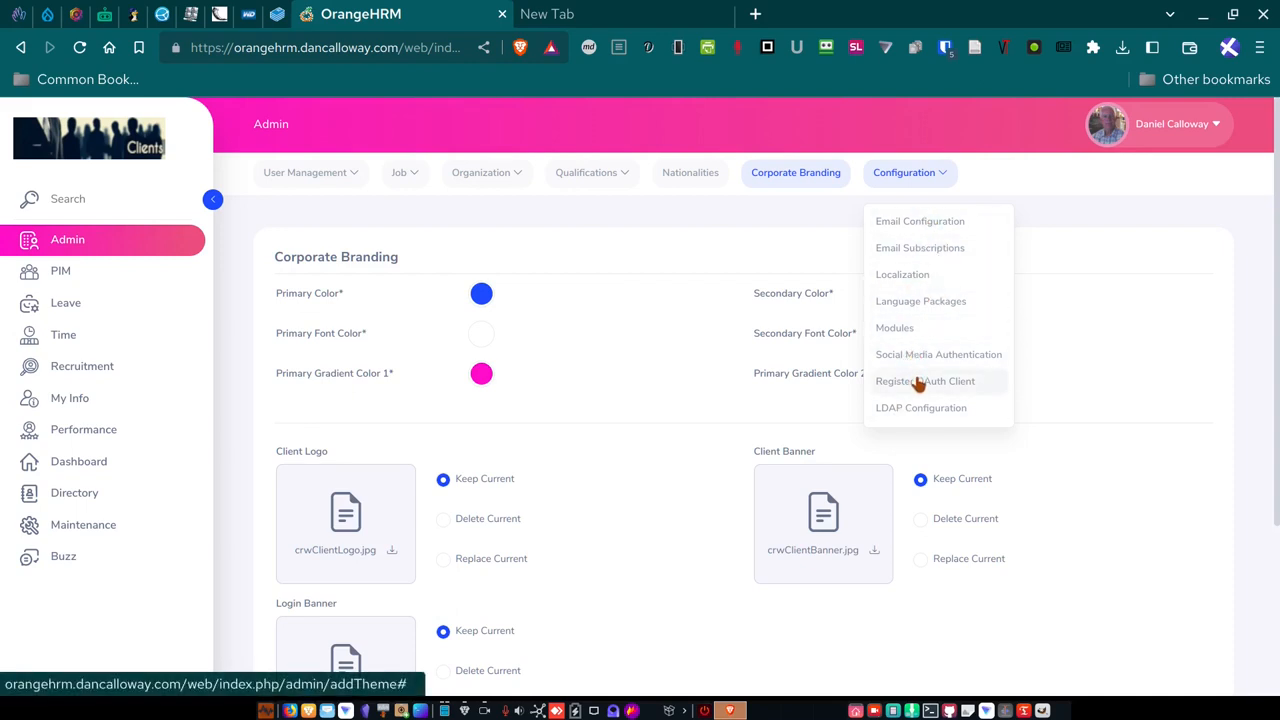
mouse_move(918, 354)
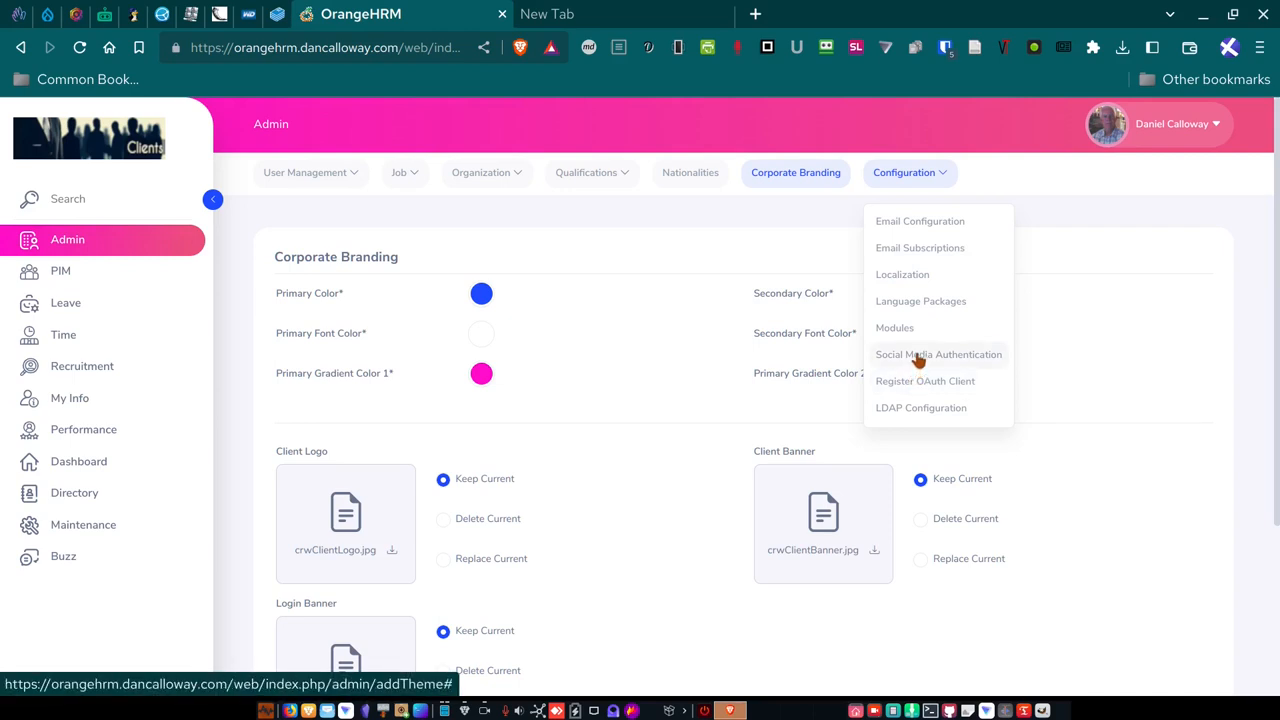
mouse_move(919, 255)
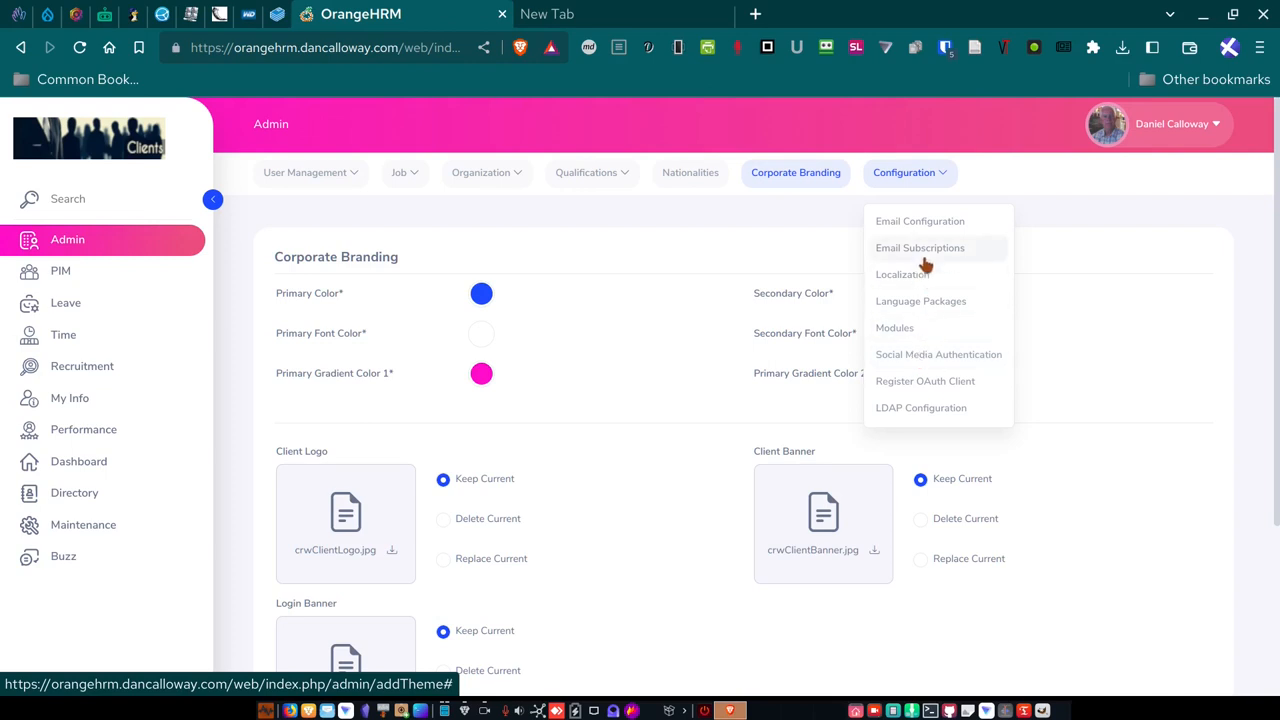
mouse_move(910, 320)
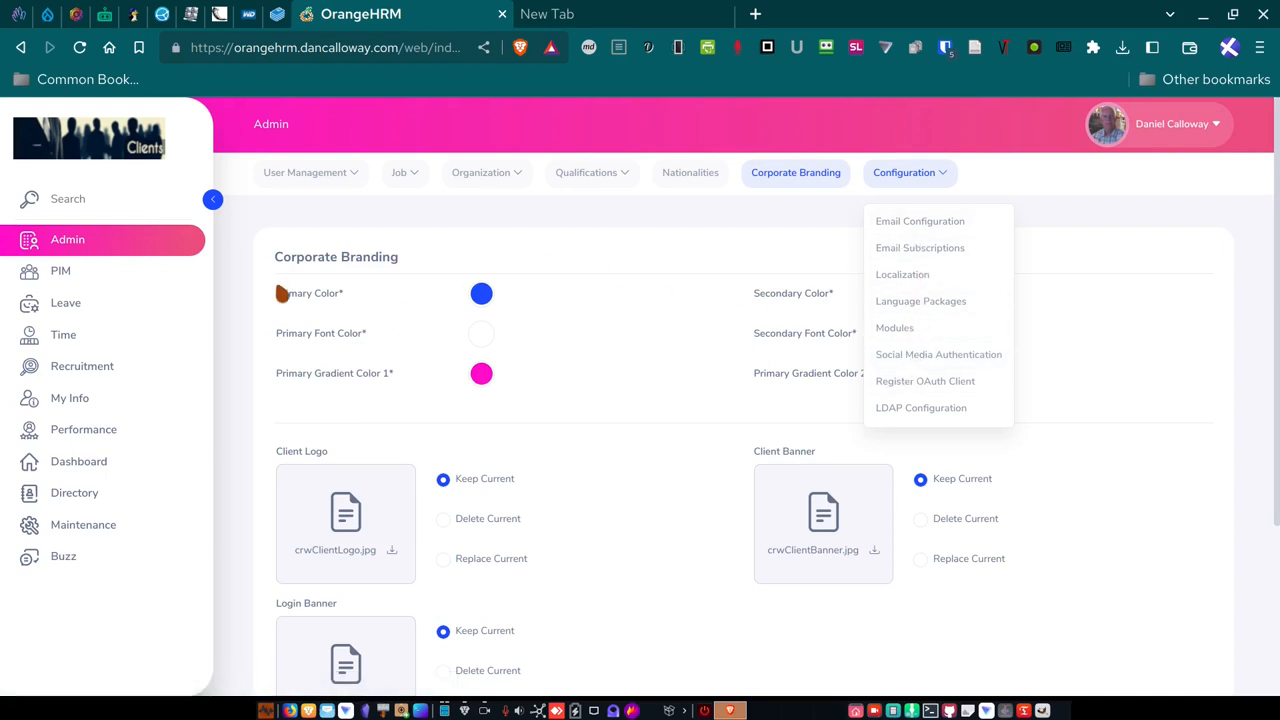
mouse_move(60, 271)
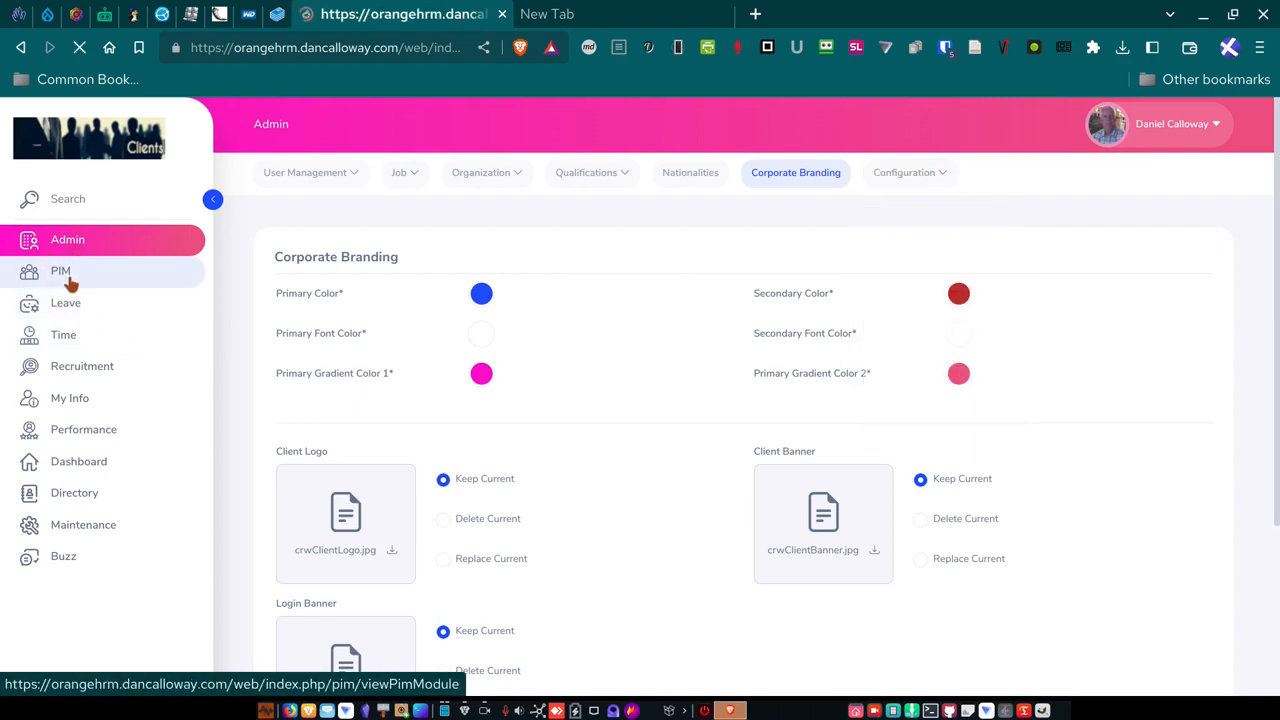
Show PIM's 15-record employee list and list its Configuration pages.
left_click(60, 270)
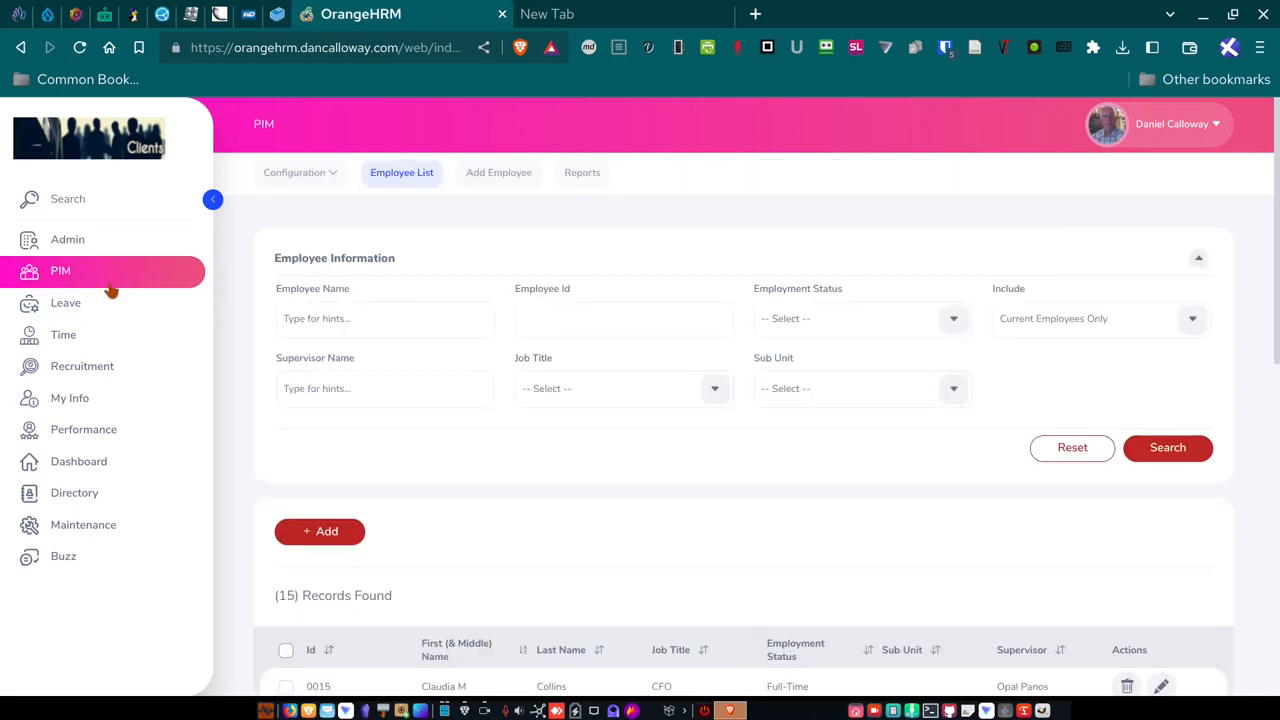
mouse_move(300, 172)
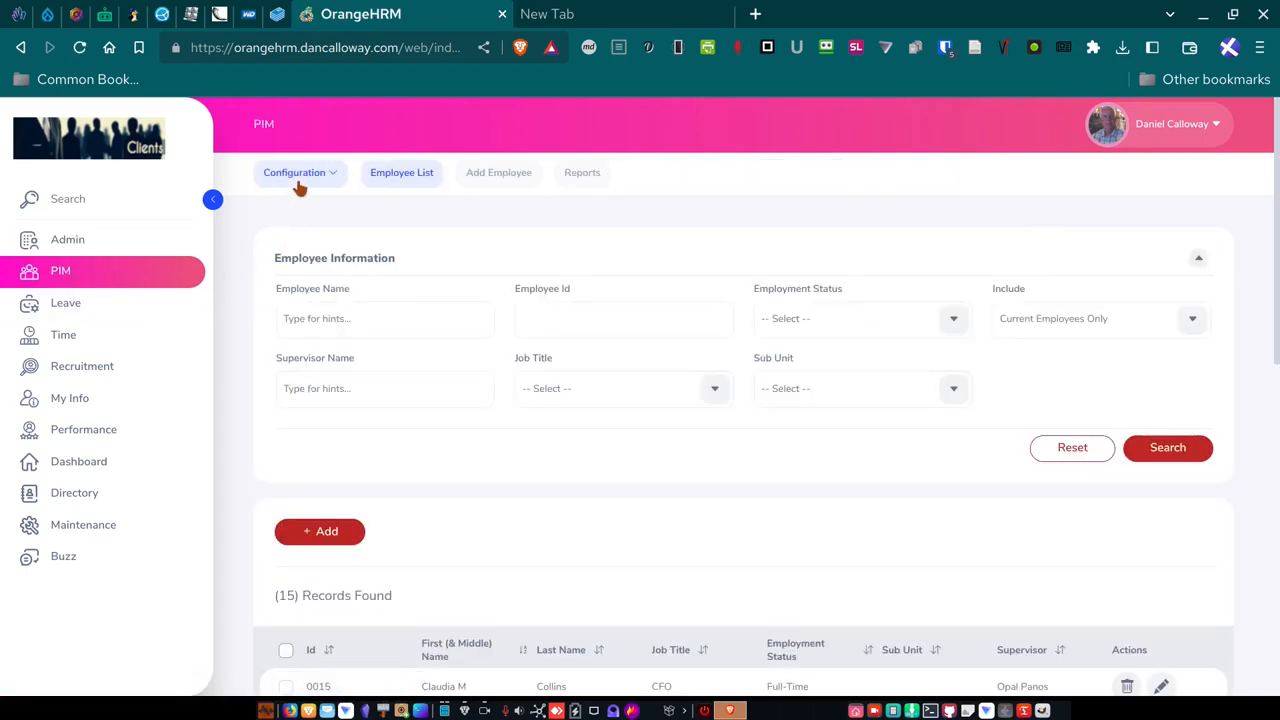
left_click(296, 172)
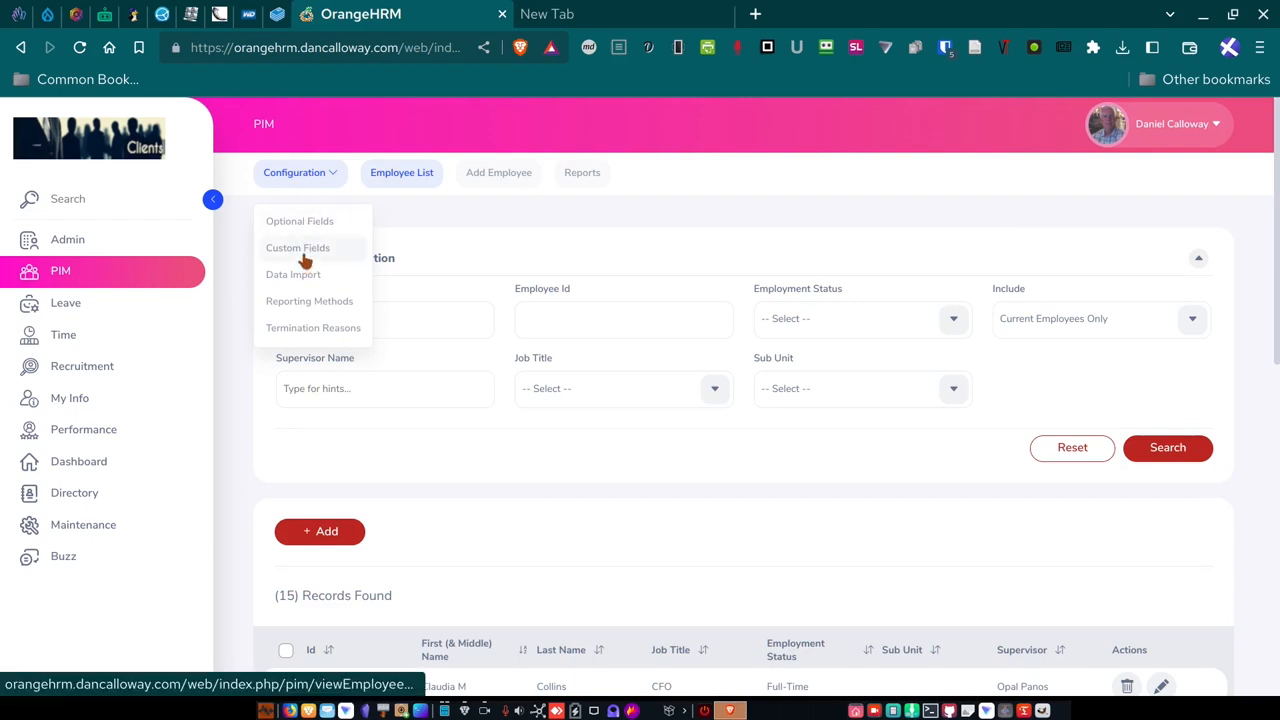
mouse_move(270, 320)
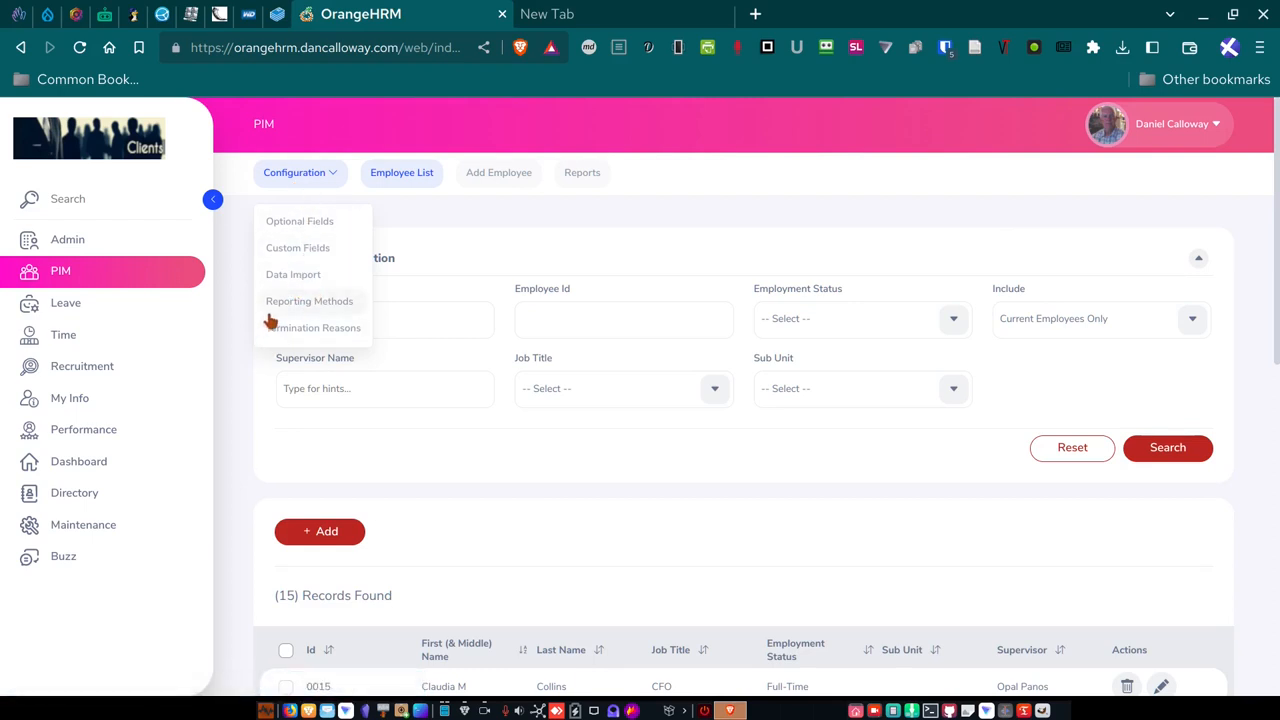
mouse_move(313, 327)
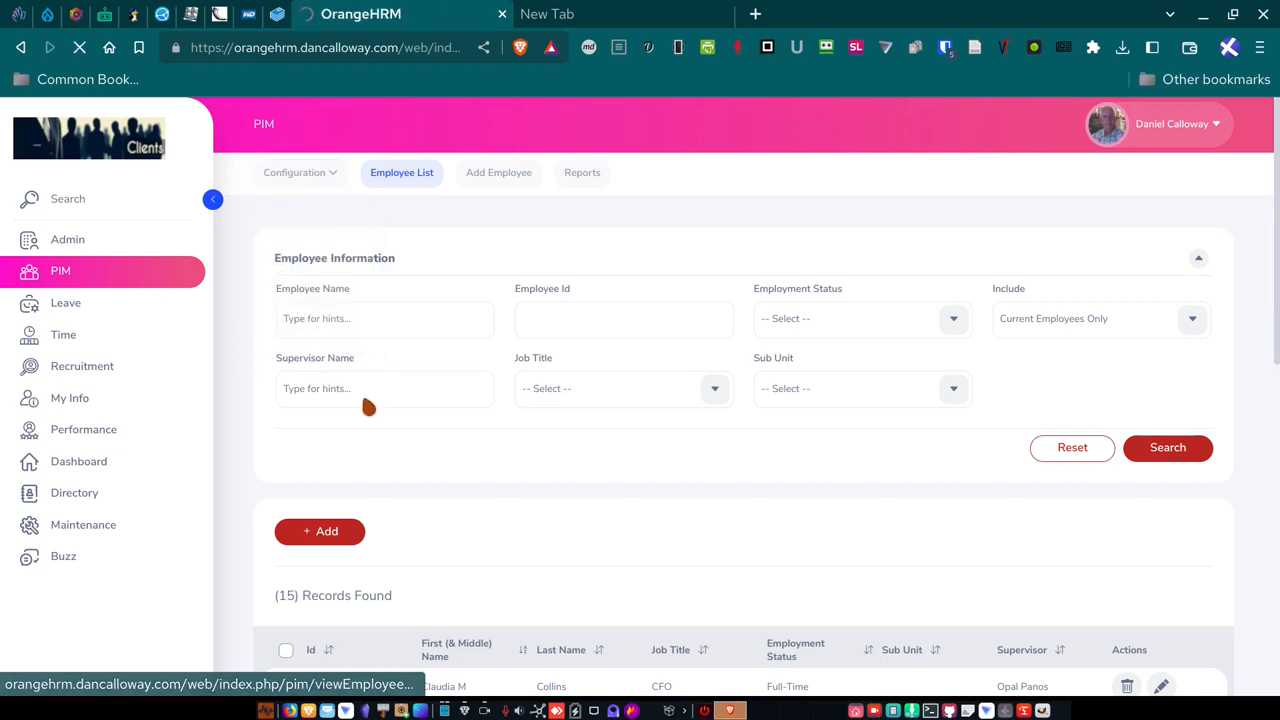
View the Reporting Methods page (Direct, Indirect) and relist the PIM configuration pages.
left_click(294, 172)
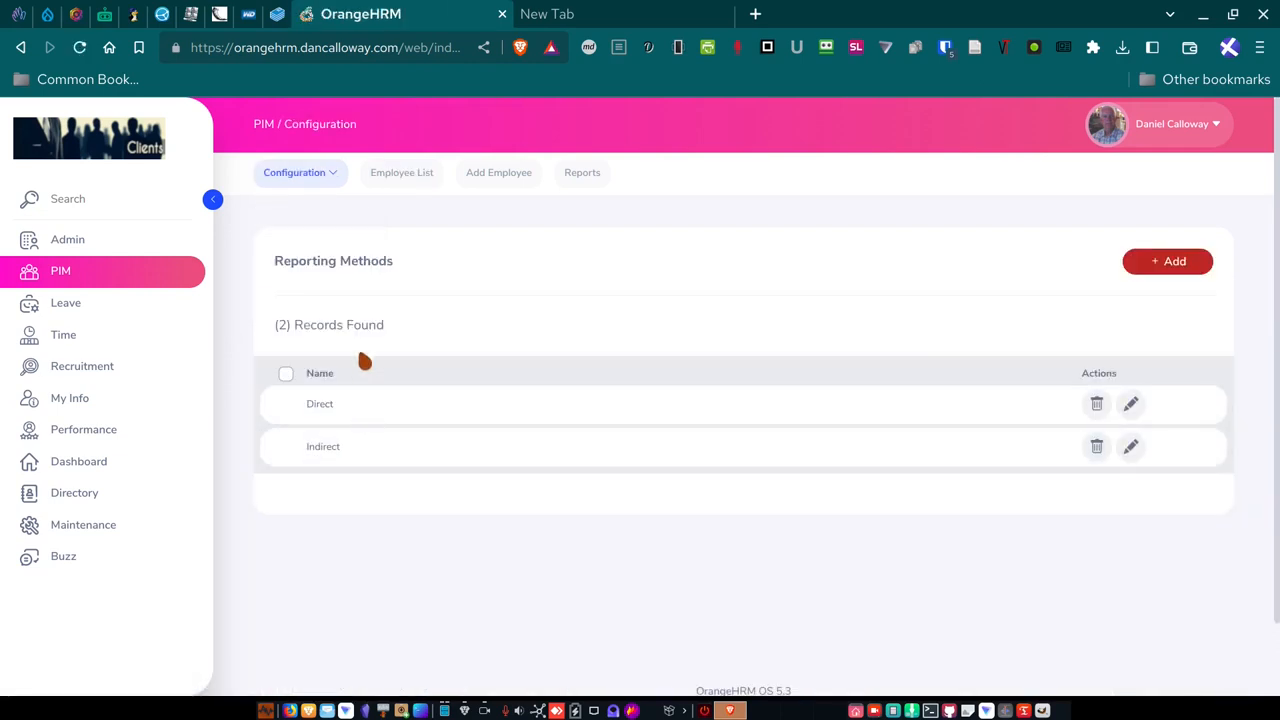
mouse_move(356, 446)
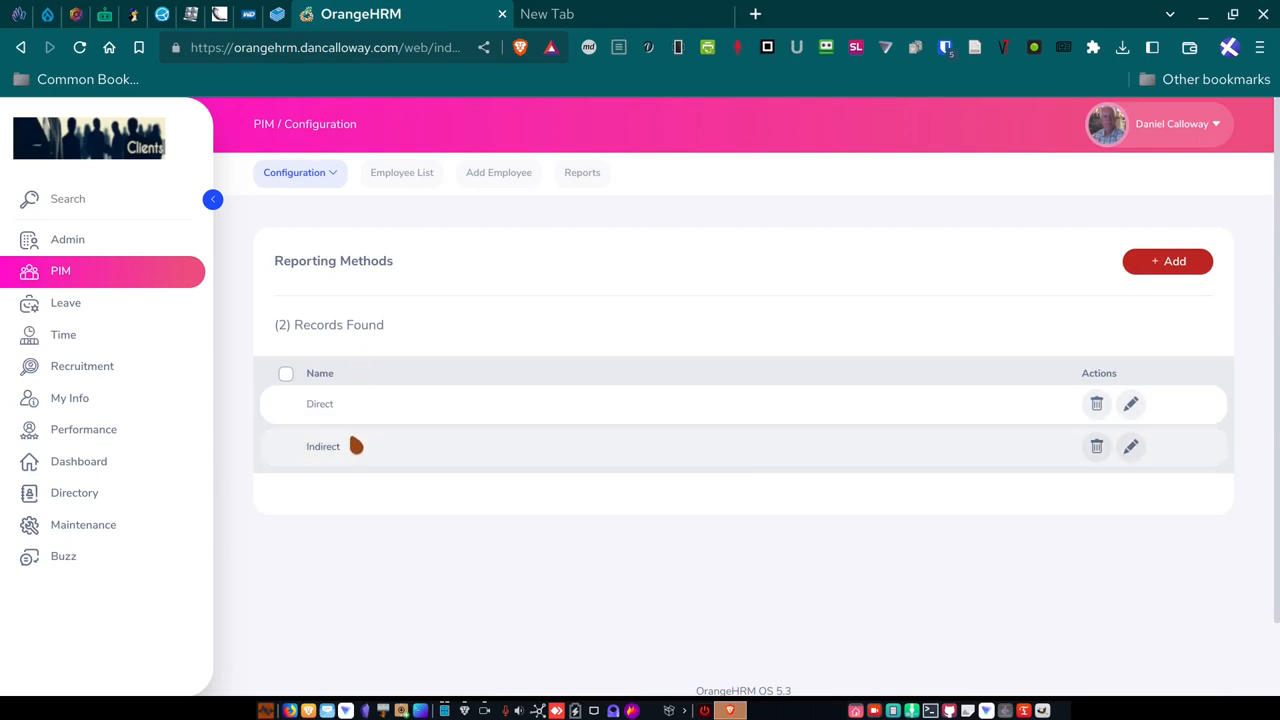
mouse_move(351, 403)
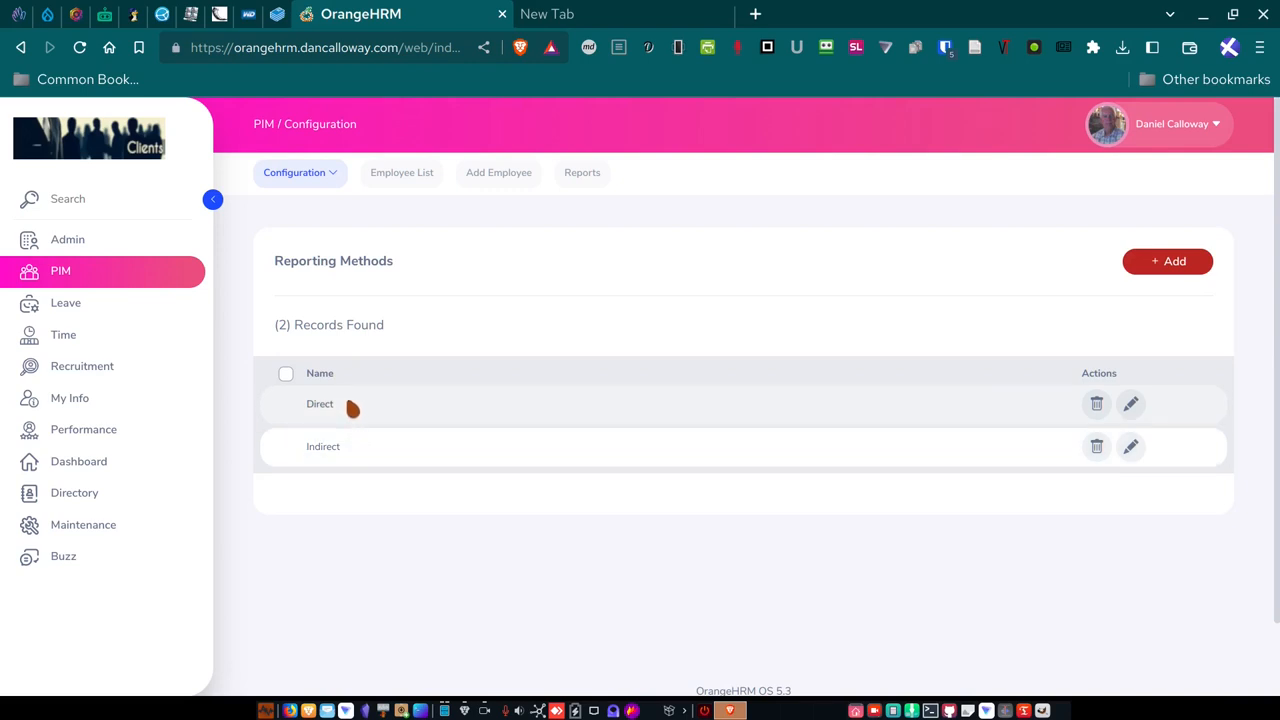
mouse_move(345, 404)
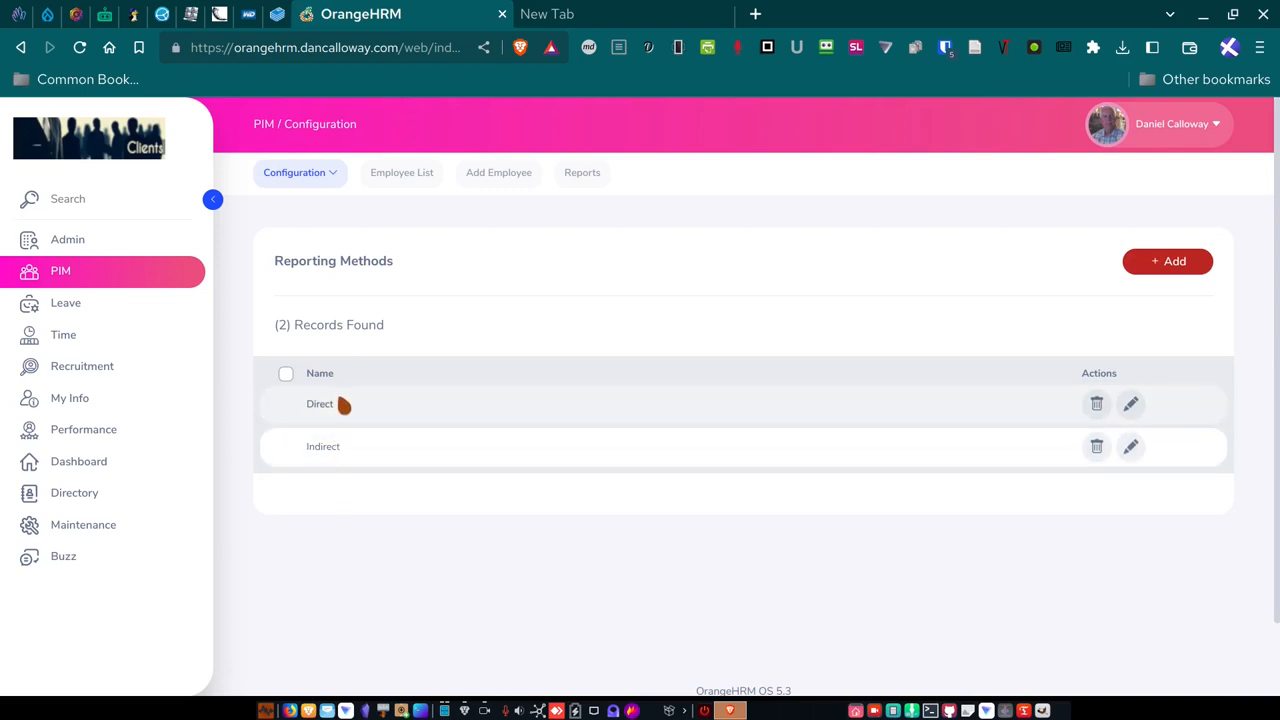
left_click(299, 172)
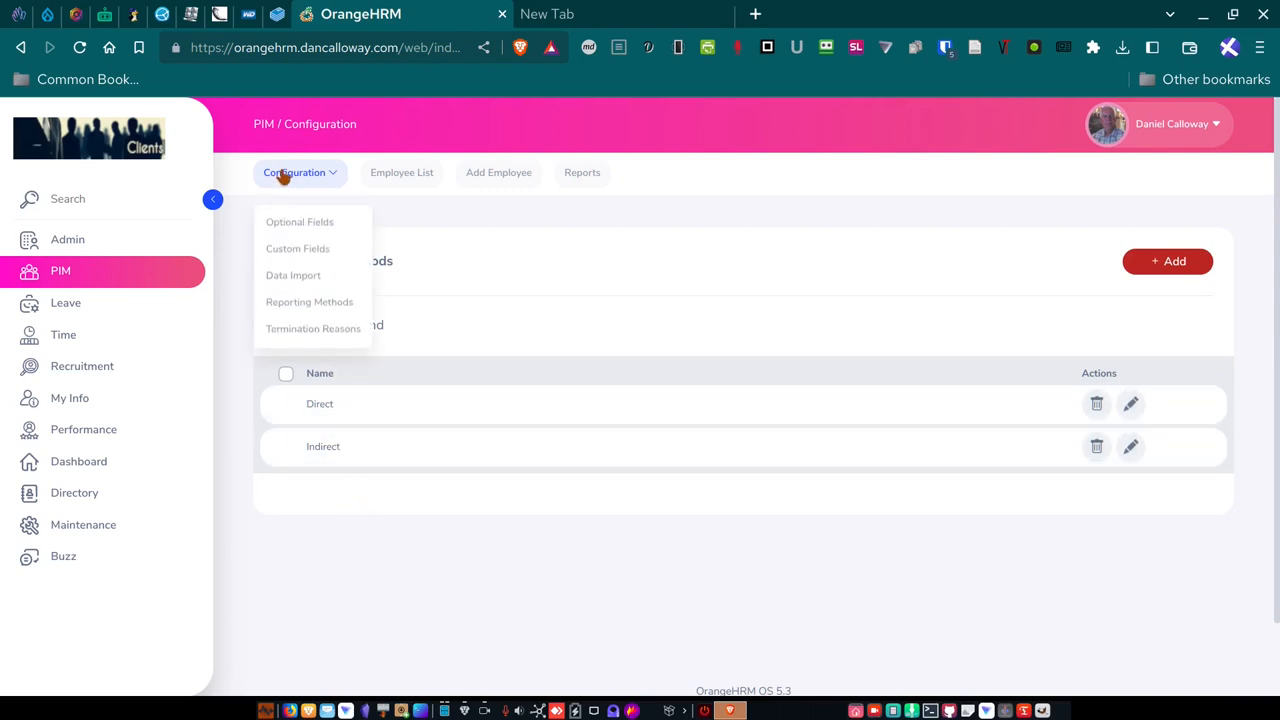
left_click(313, 328)
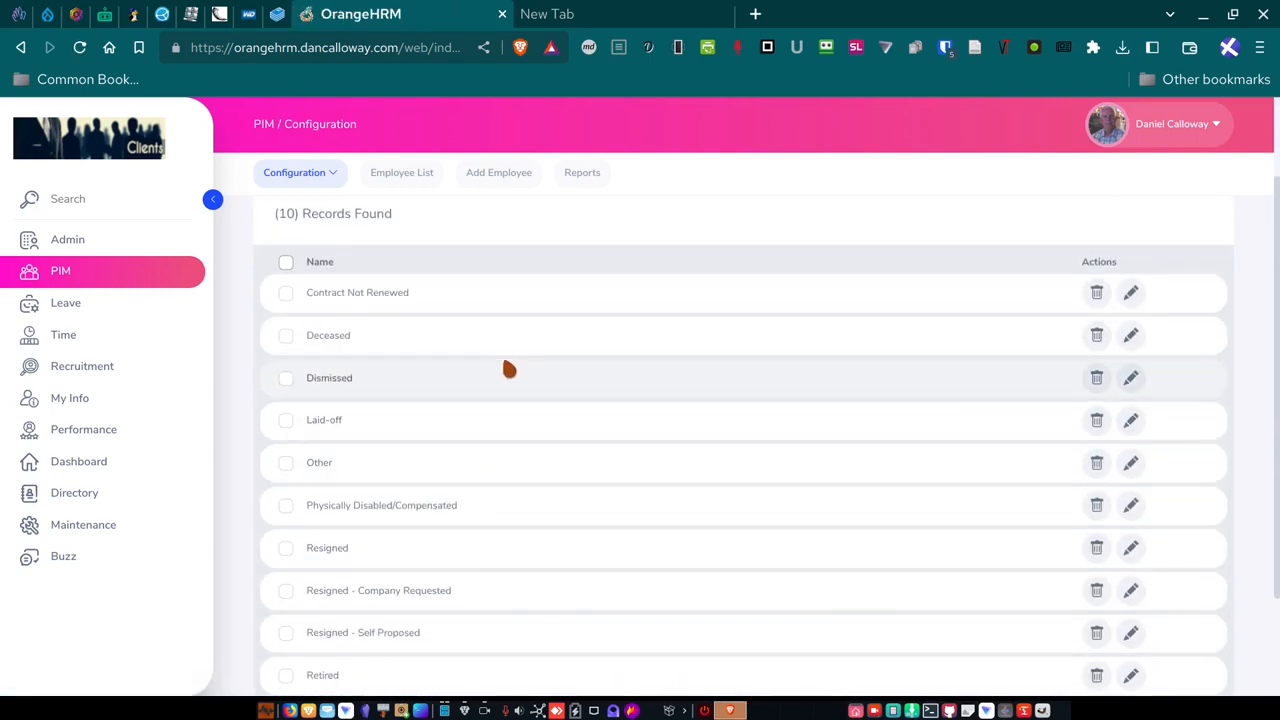
mouse_move(394, 397)
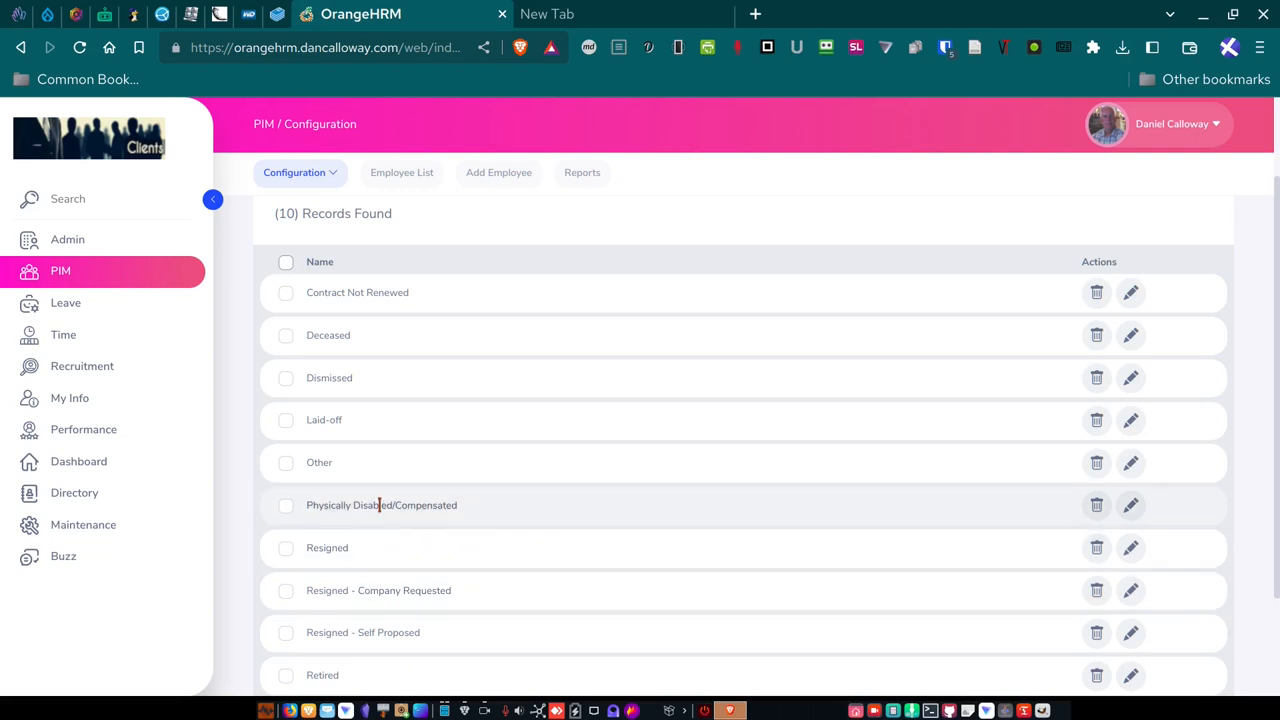
scroll("down", 3)
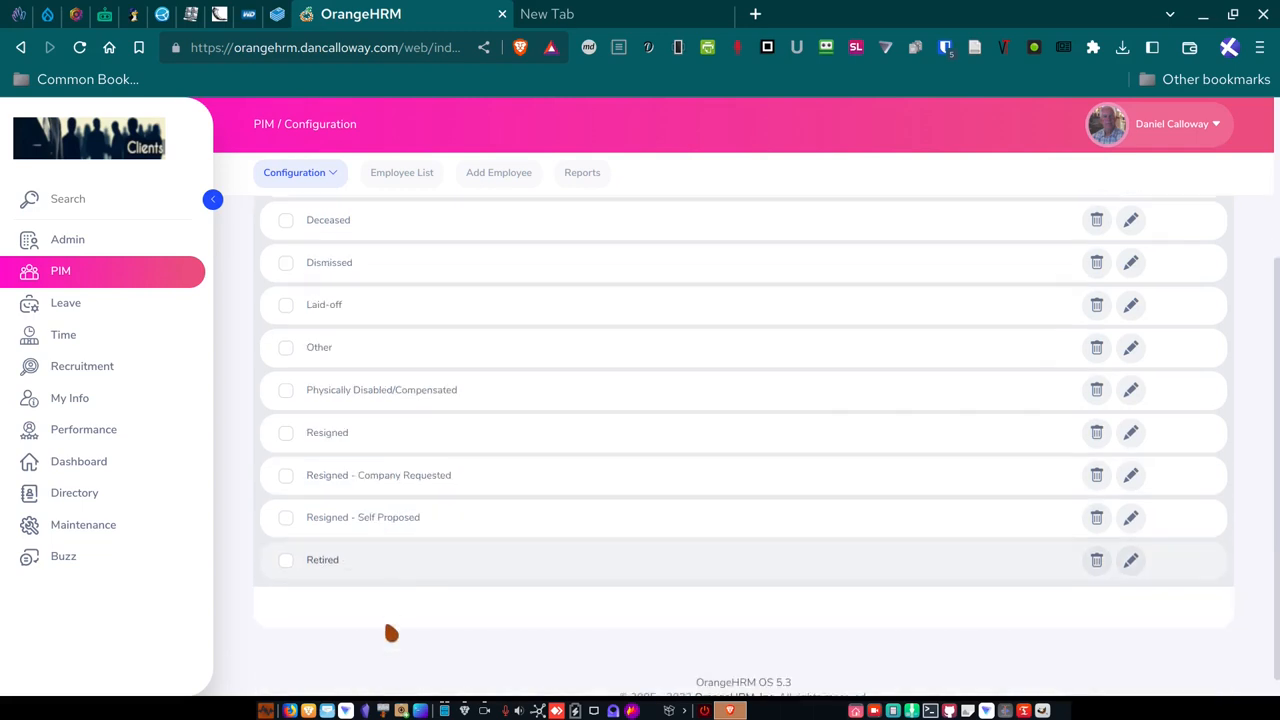
scroll("down", 3)
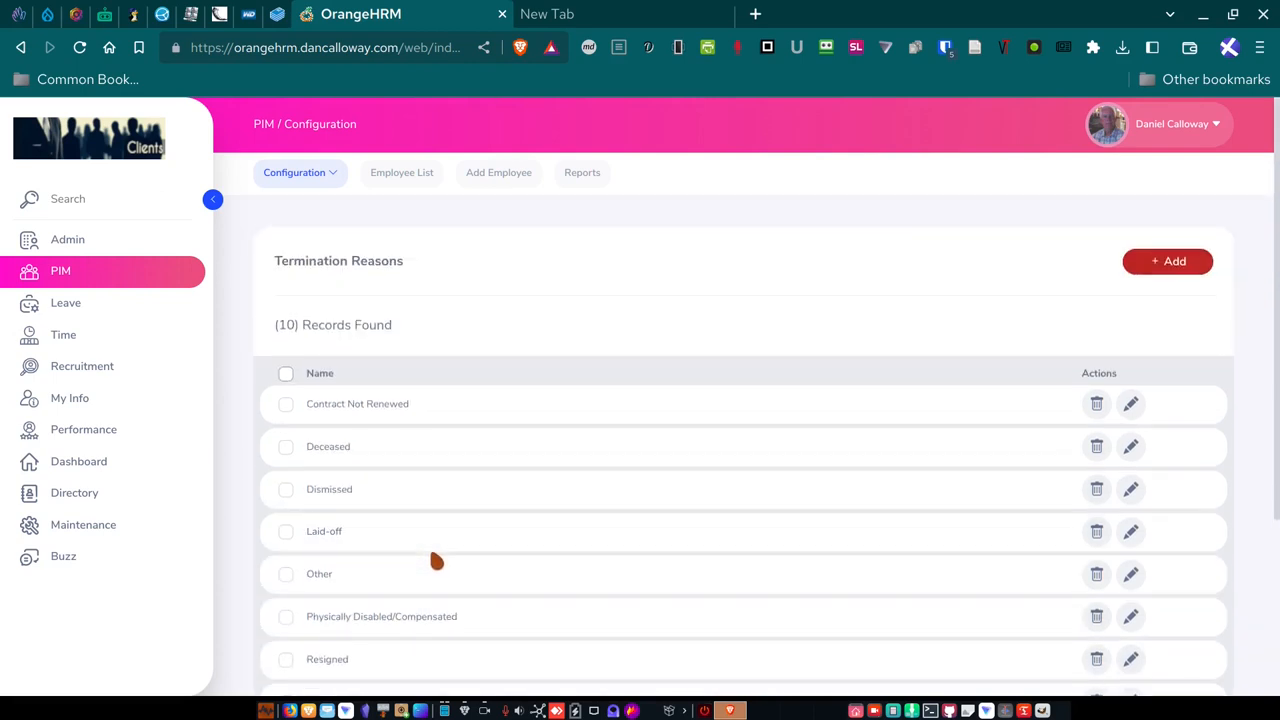
mouse_move(395, 316)
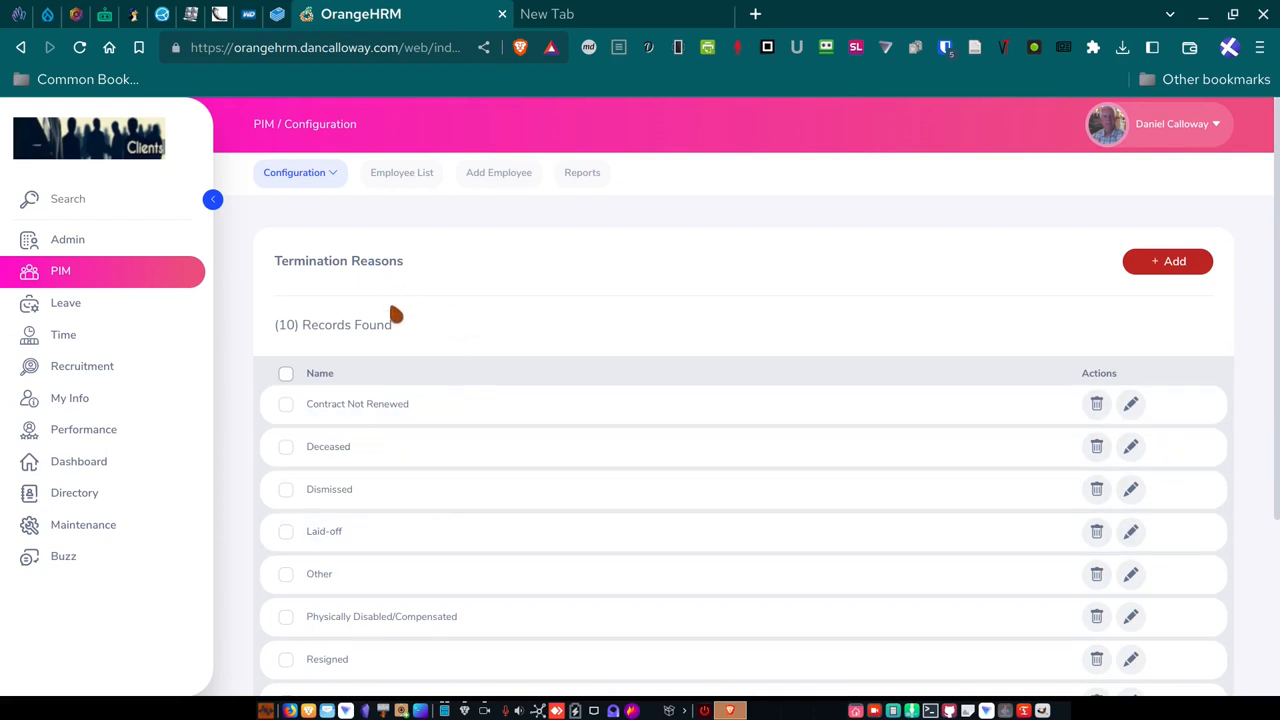
mouse_move(408, 290)
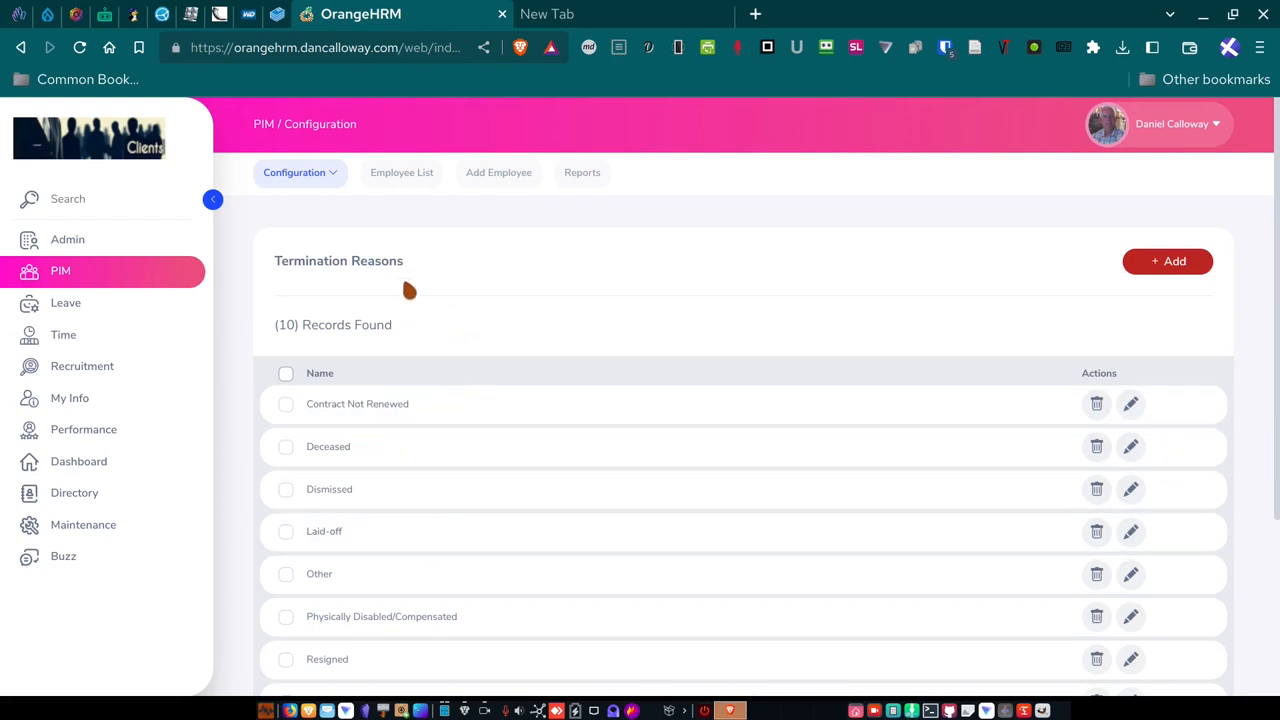
Browse all 15 employee records with their job titles, statuses and supervisors.
left_click(401, 172)
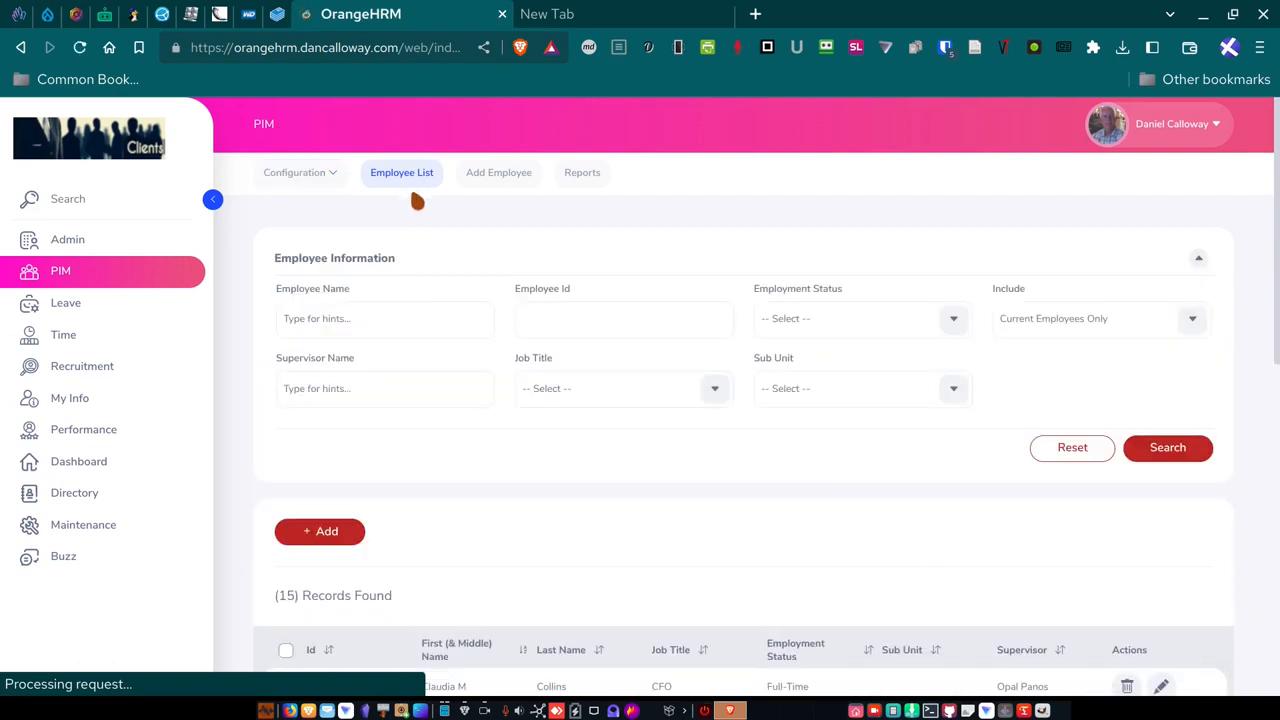
scroll("down", 3)
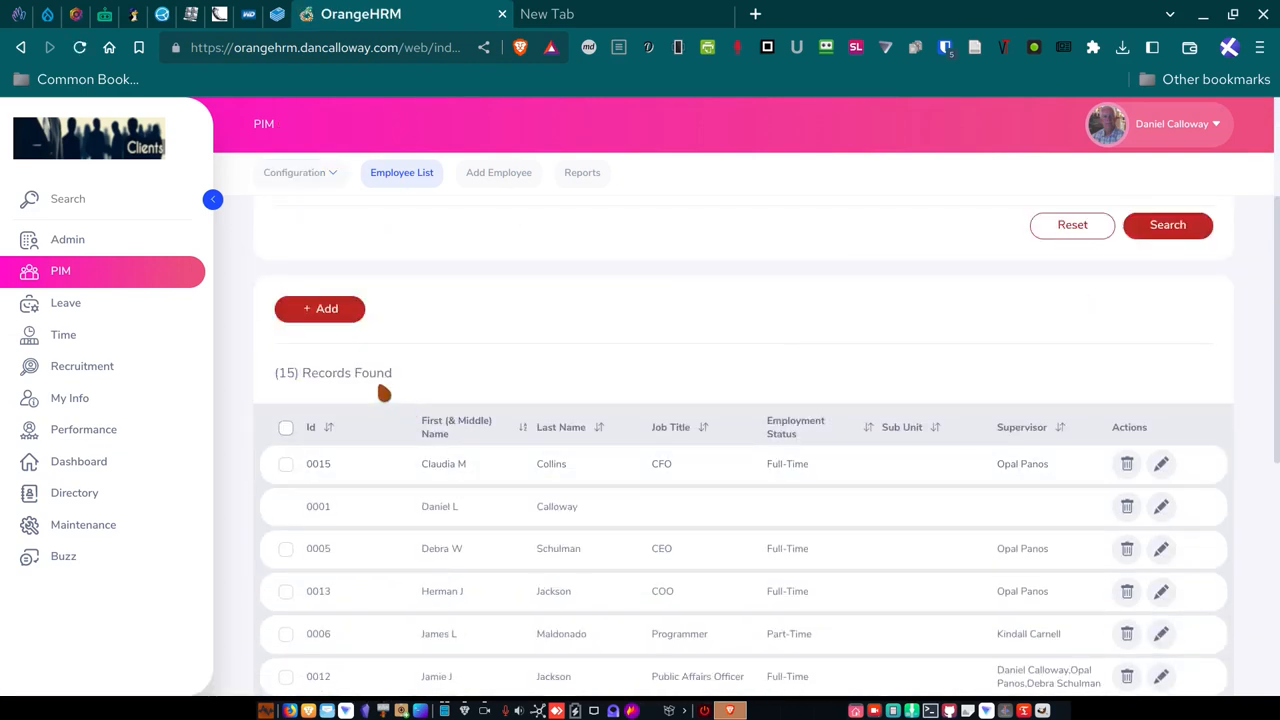
scroll("down", 3)
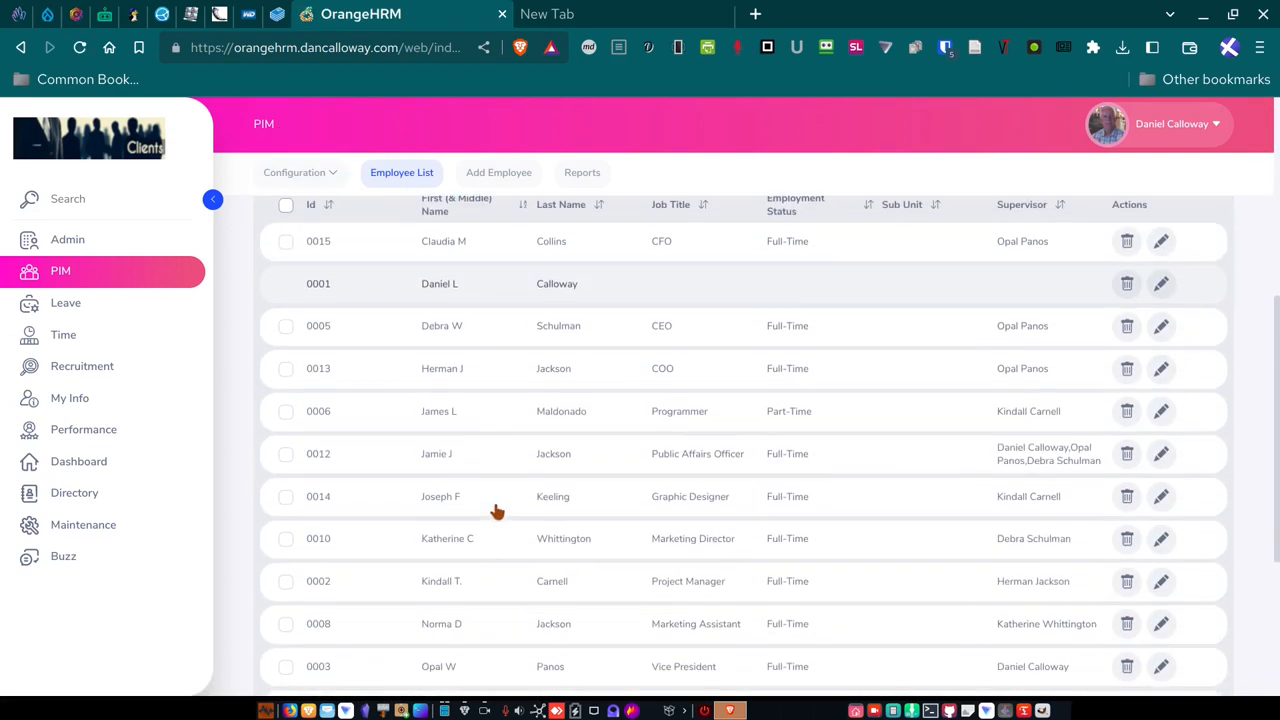
mouse_move(758, 453)
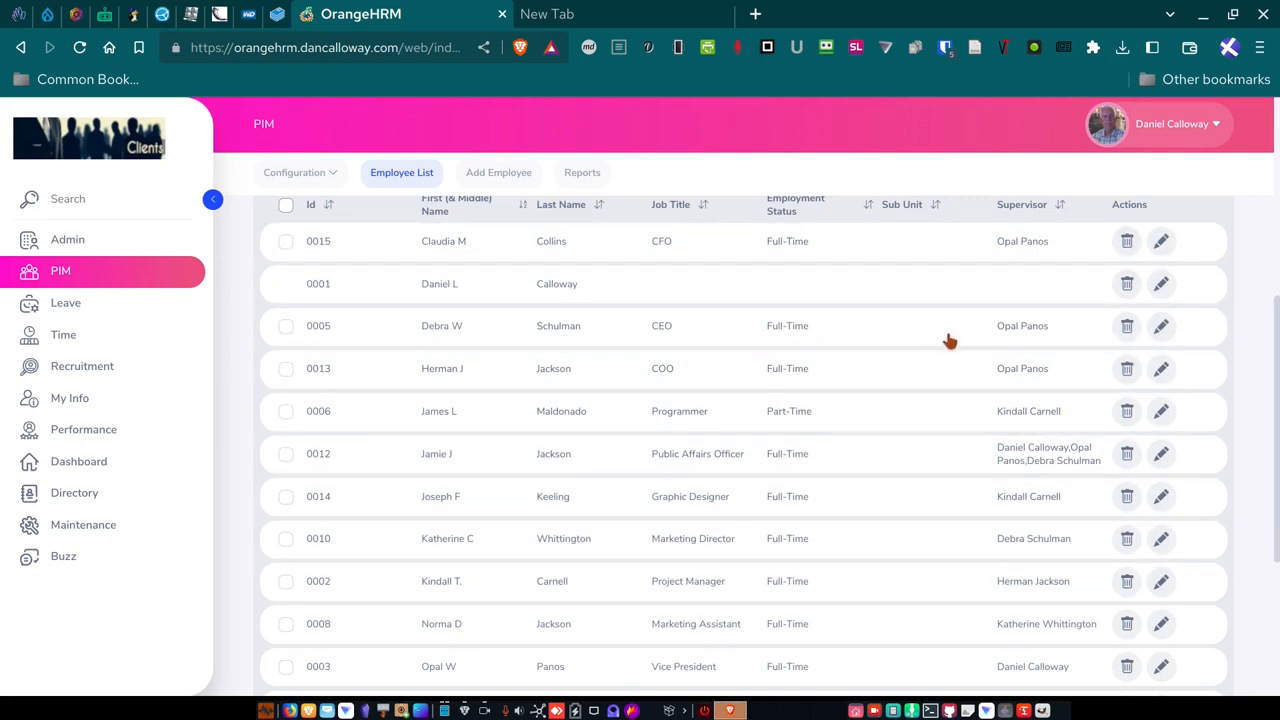
mouse_move(1043, 697)
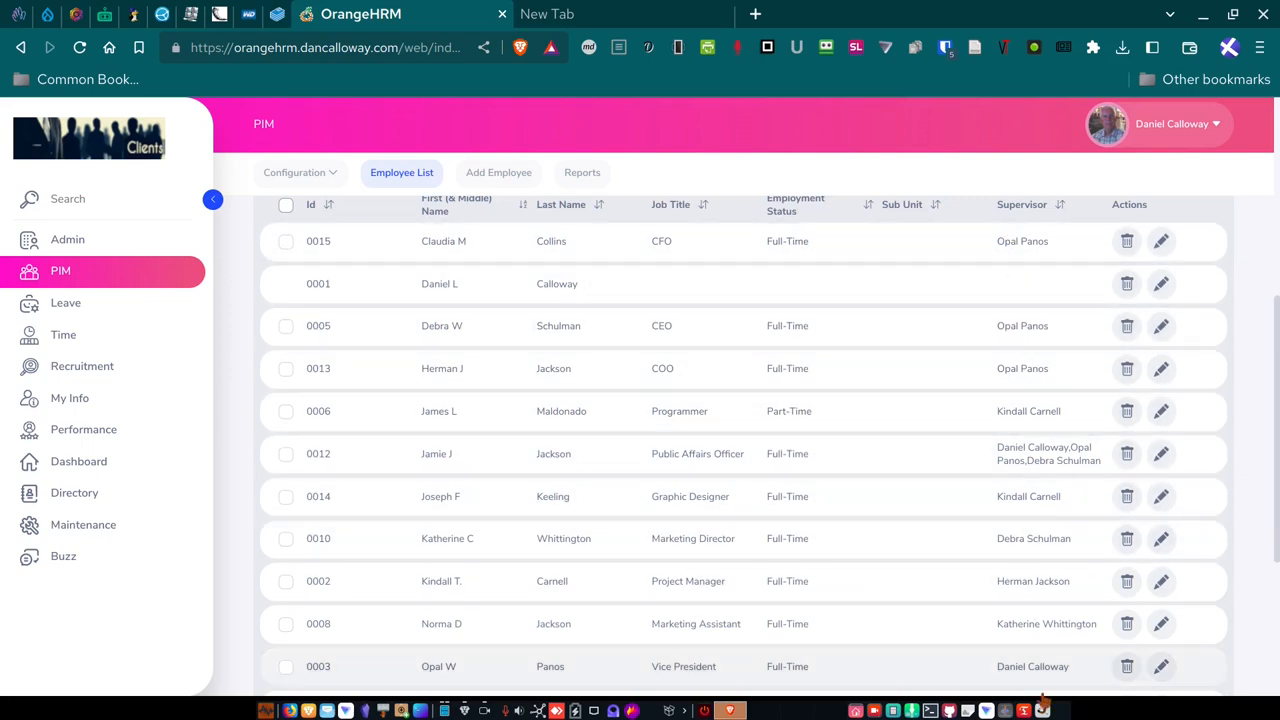
mouse_move(465, 453)
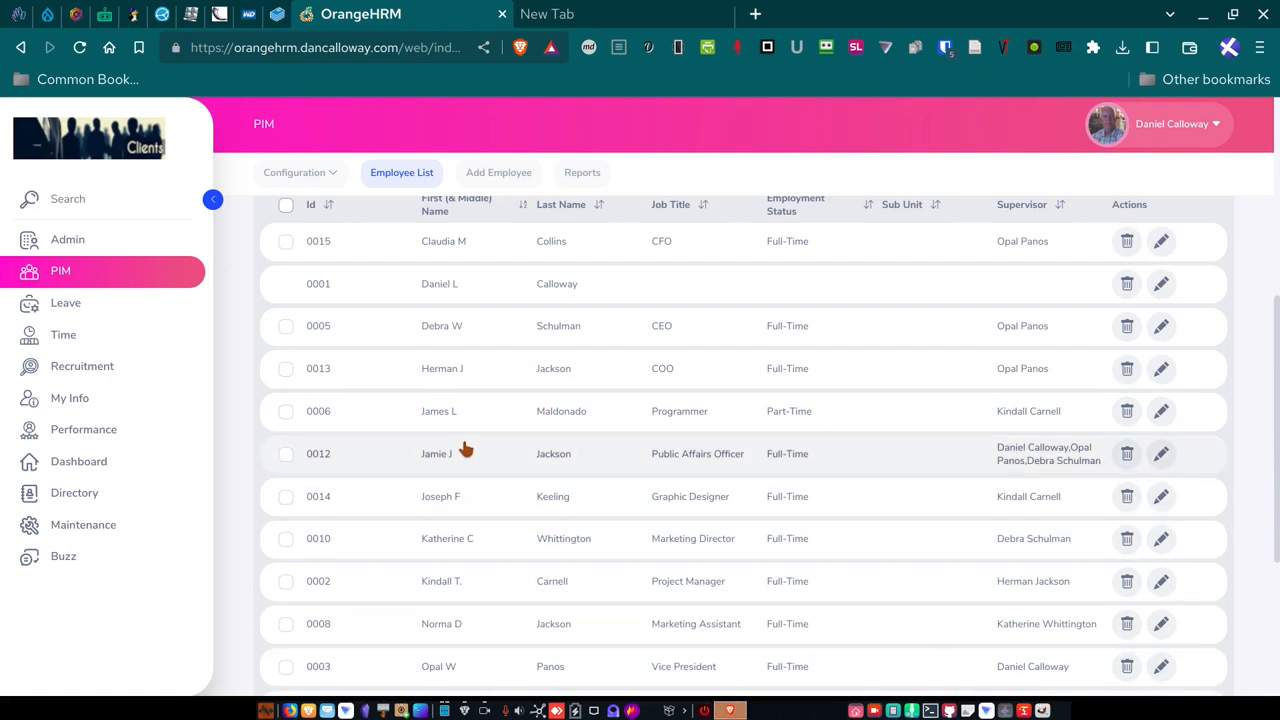
mouse_move(456, 337)
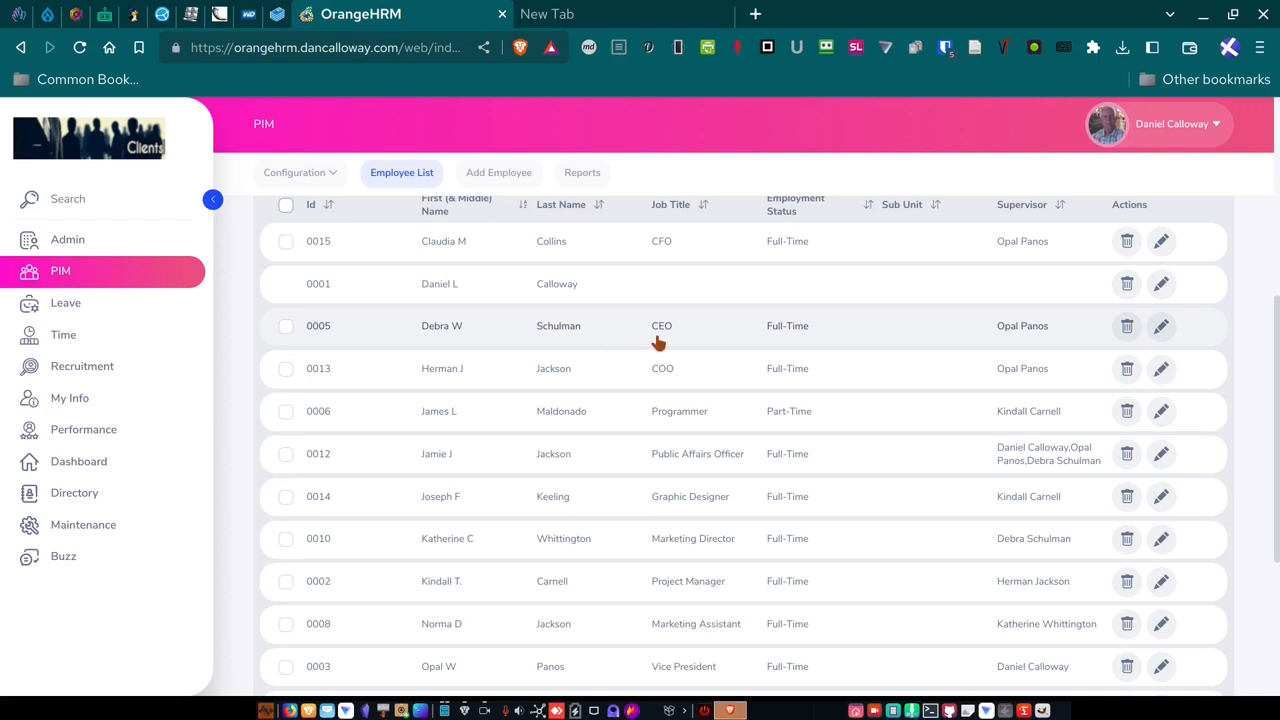
mouse_move(1027, 347)
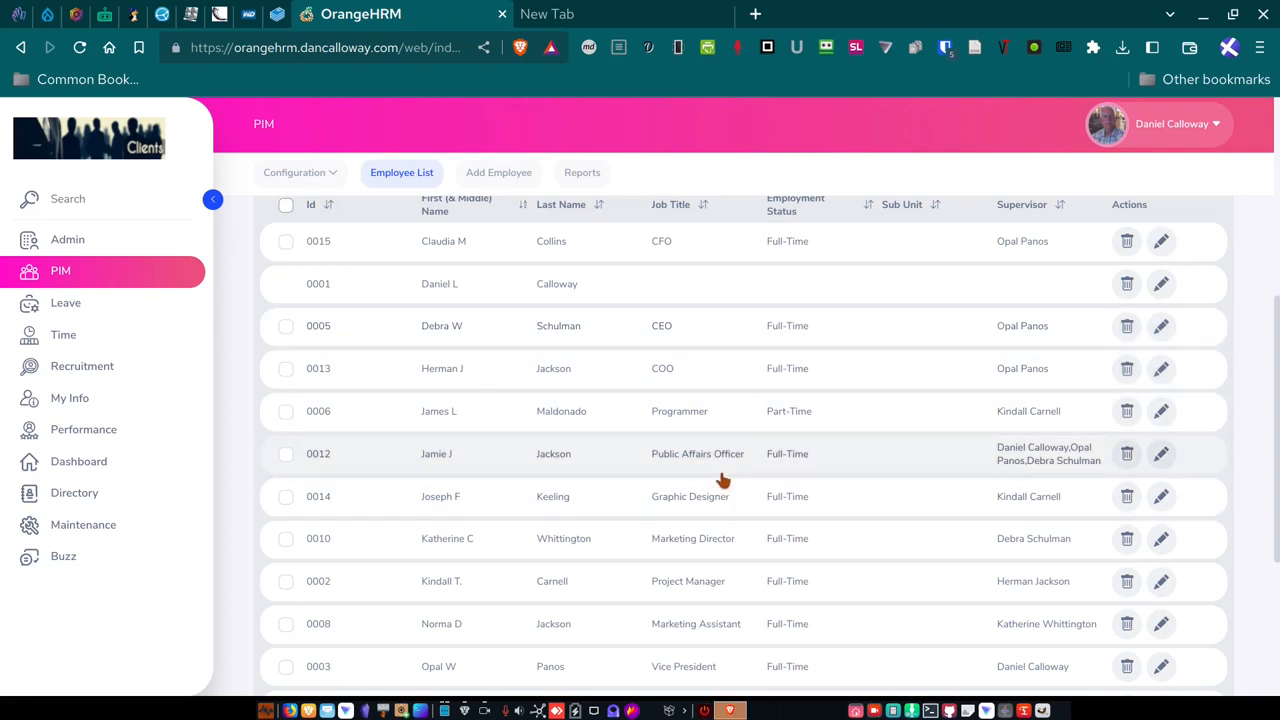
scroll("down", 3)
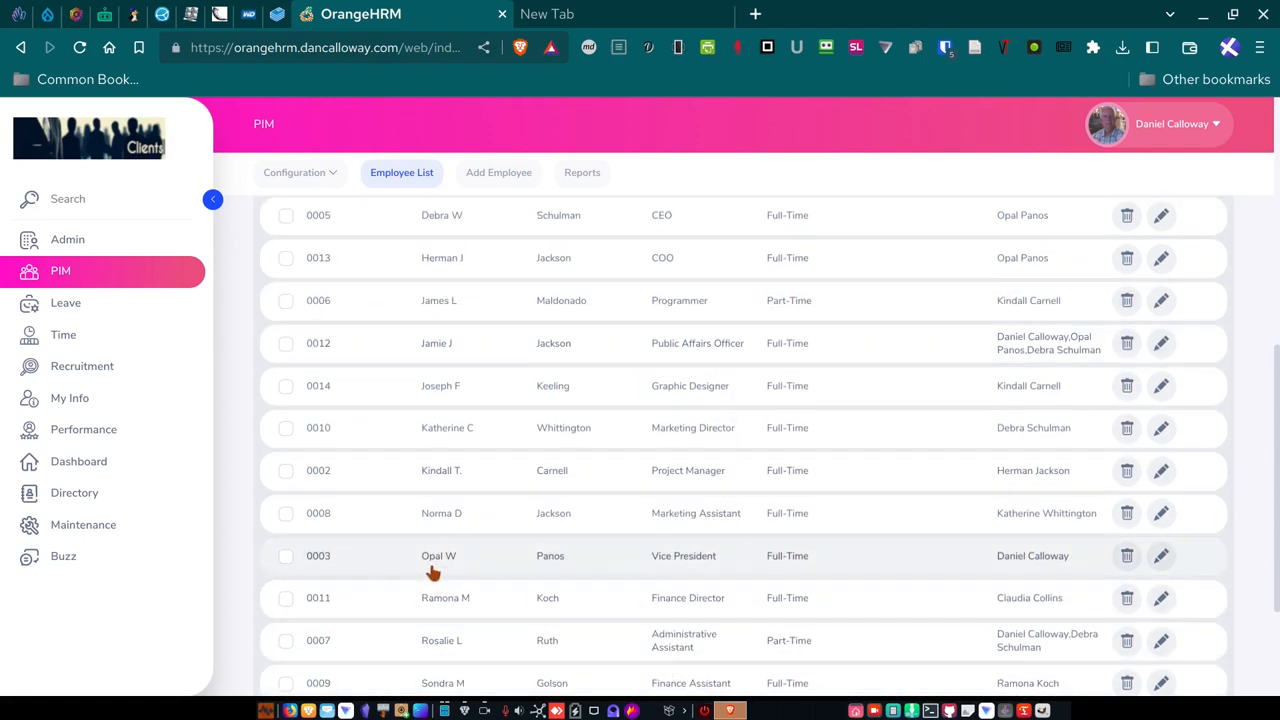
mouse_move(1000, 560)
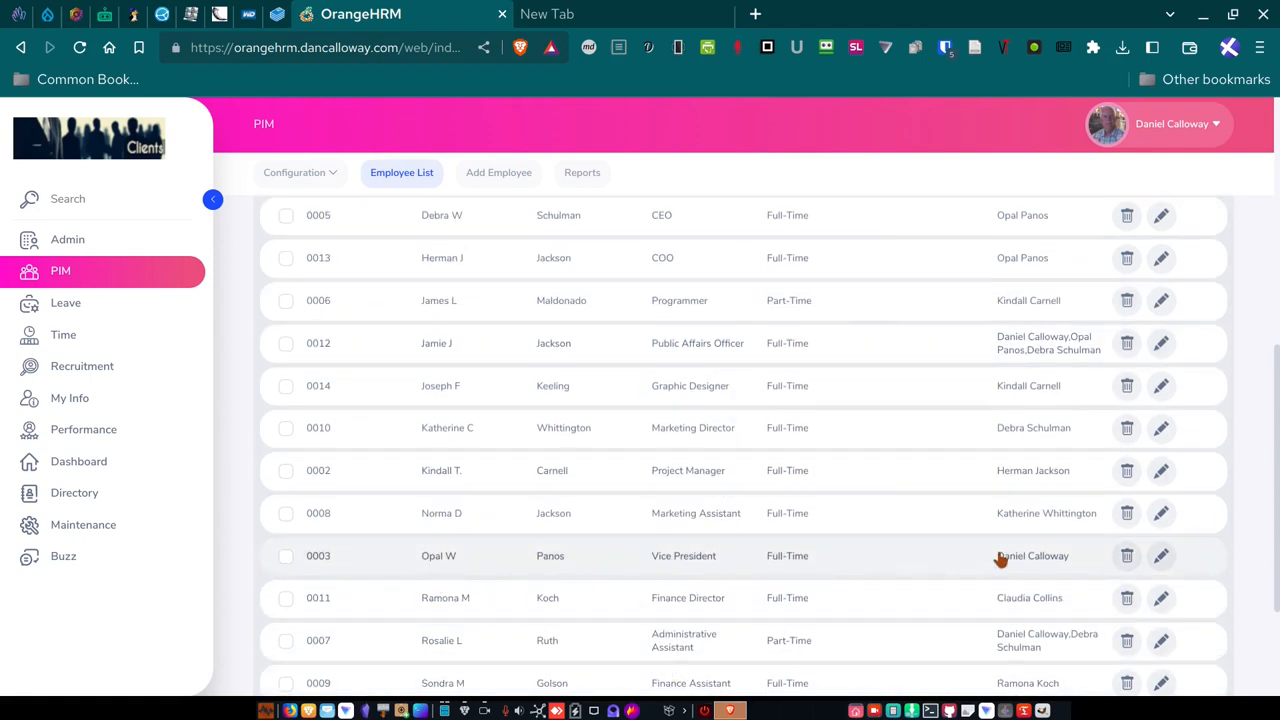
mouse_move(1016, 560)
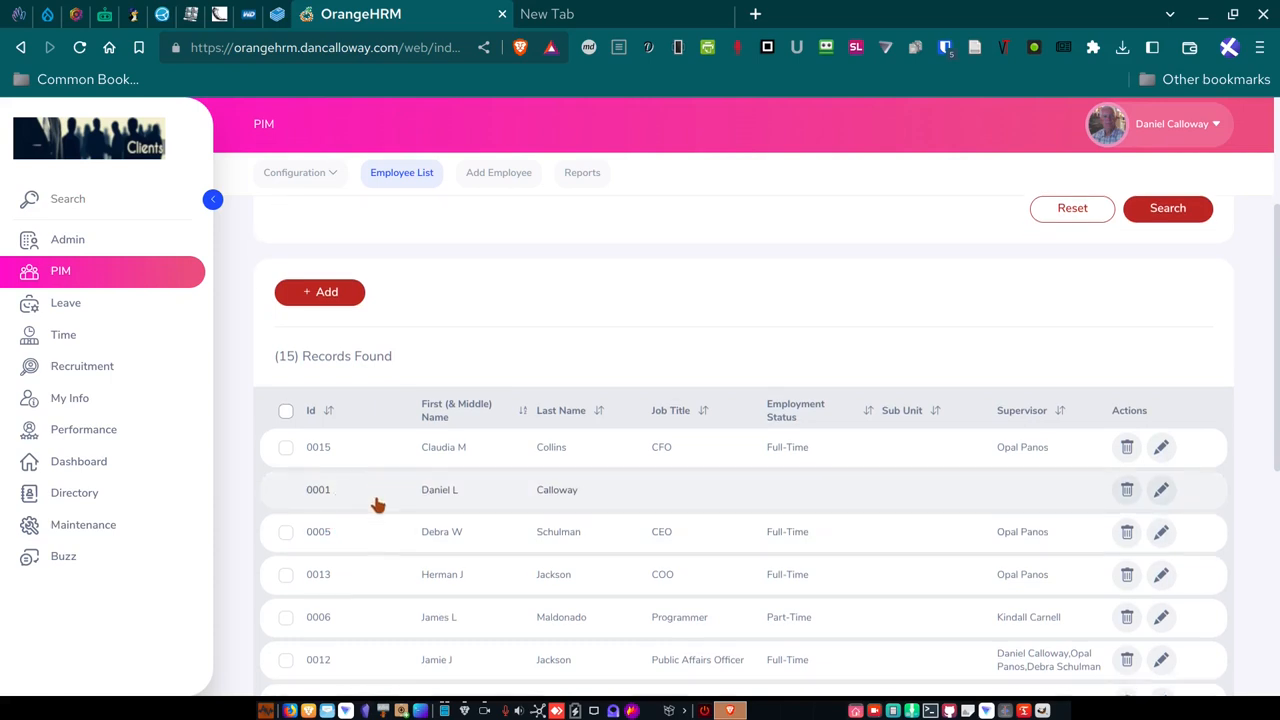
scroll("down", 3)
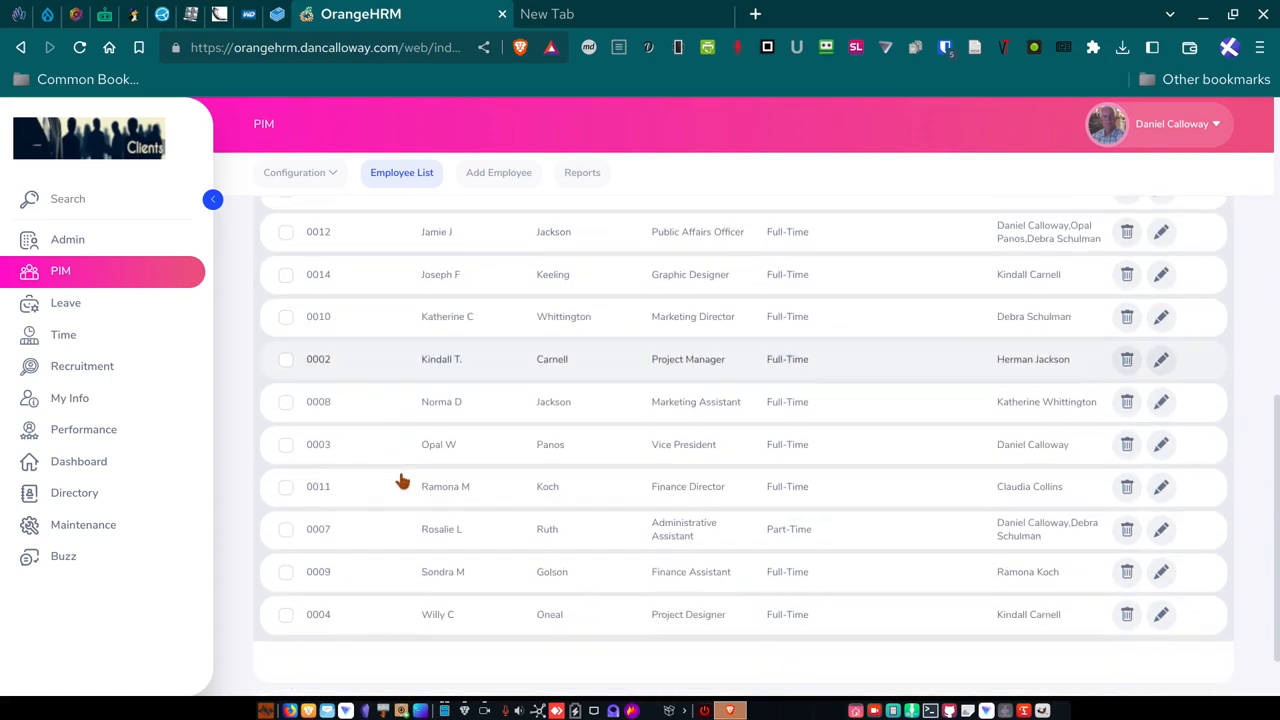
mouse_move(688, 368)
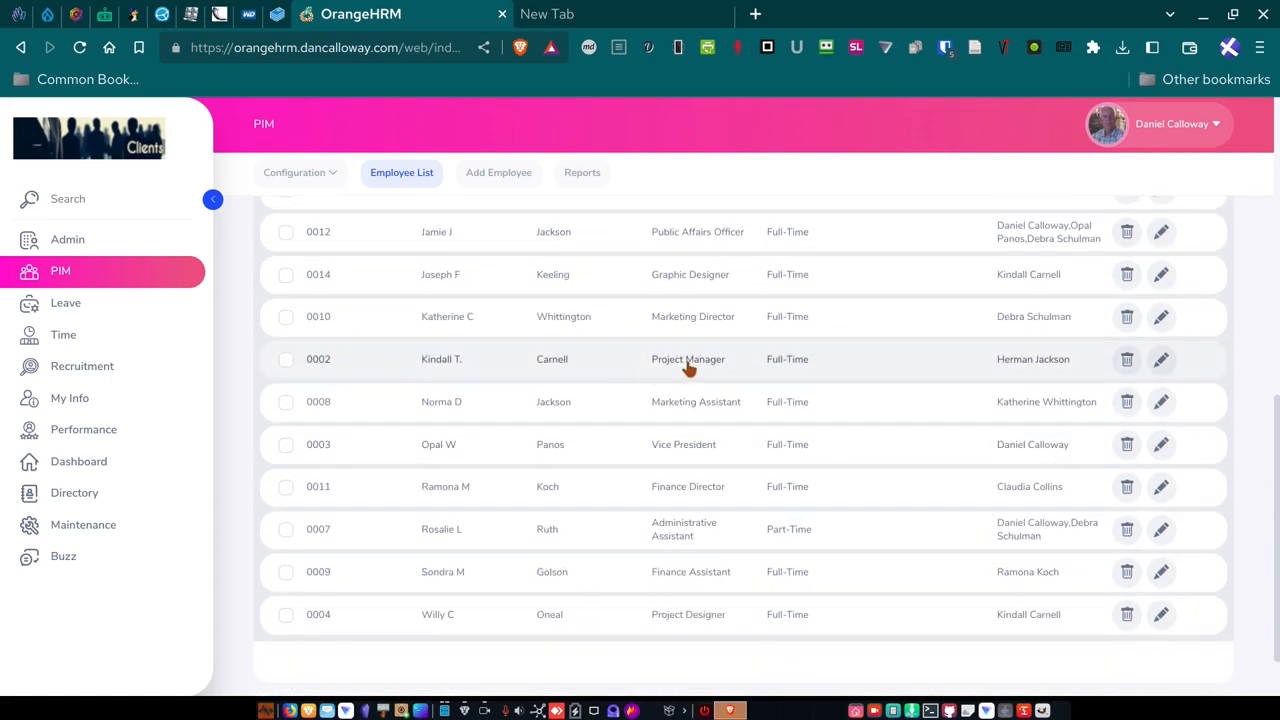
mouse_move(757, 386)
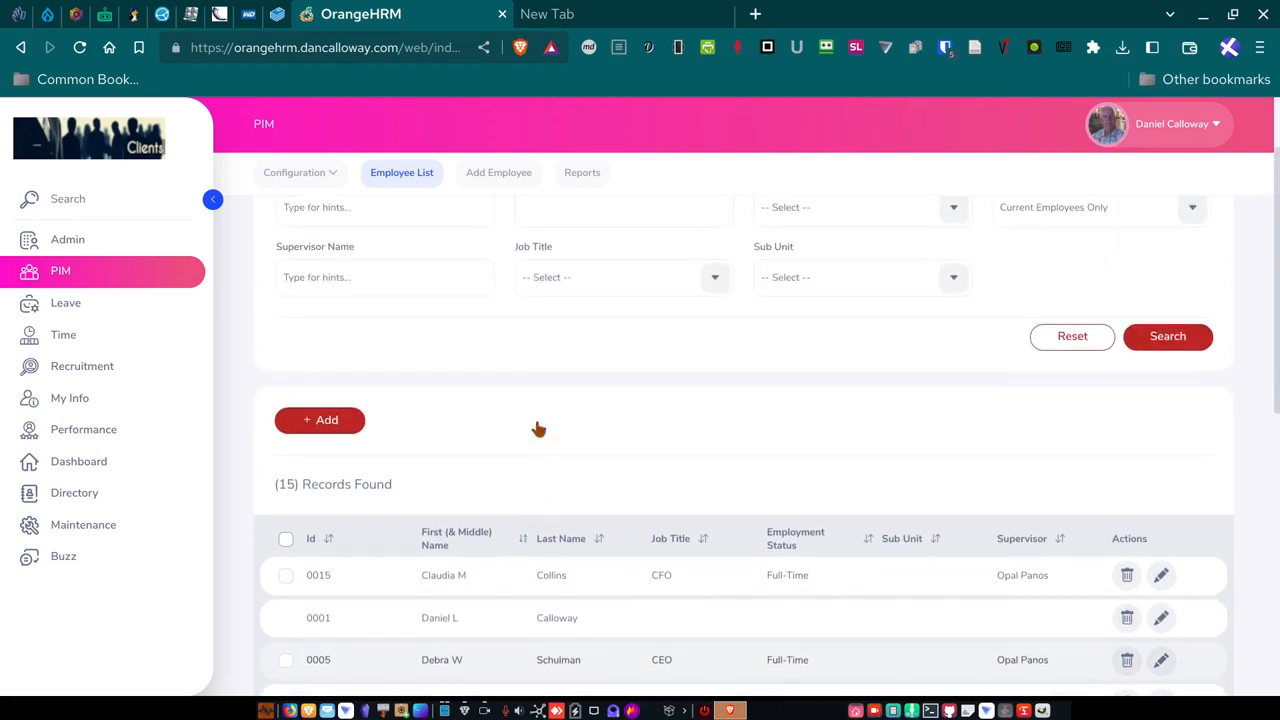
mouse_move(900, 400)
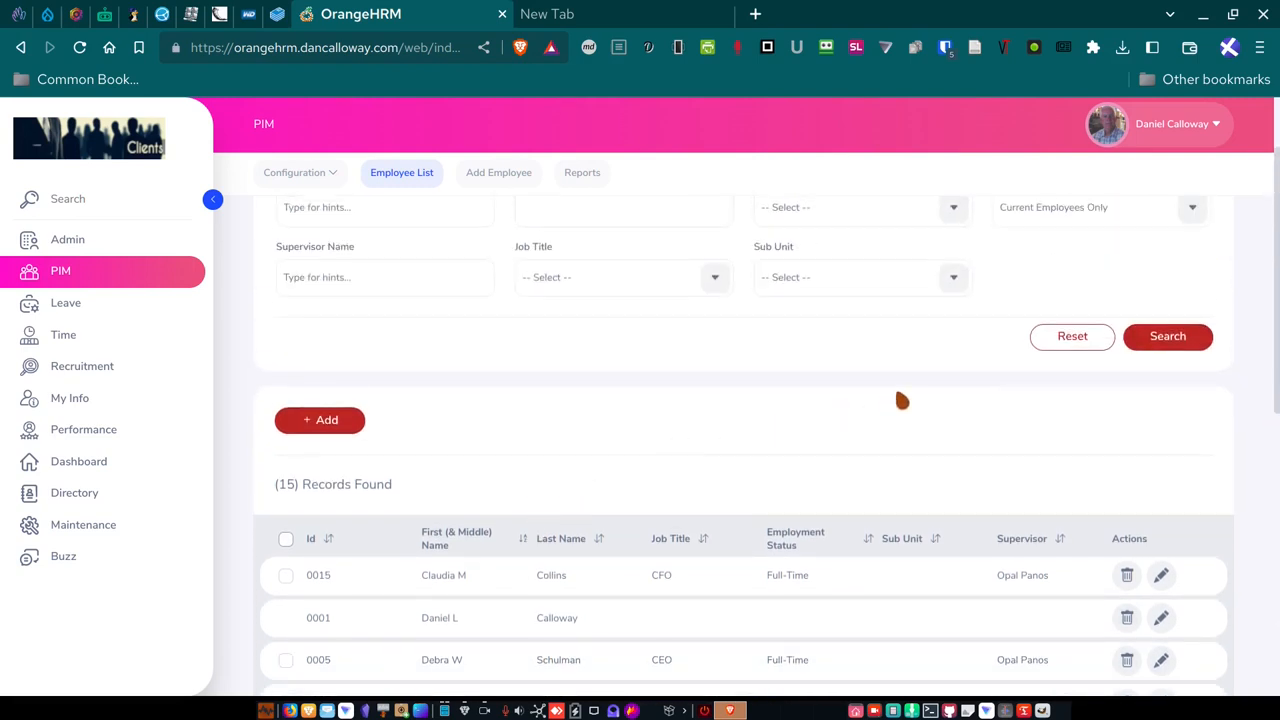
mouse_move(510, 326)
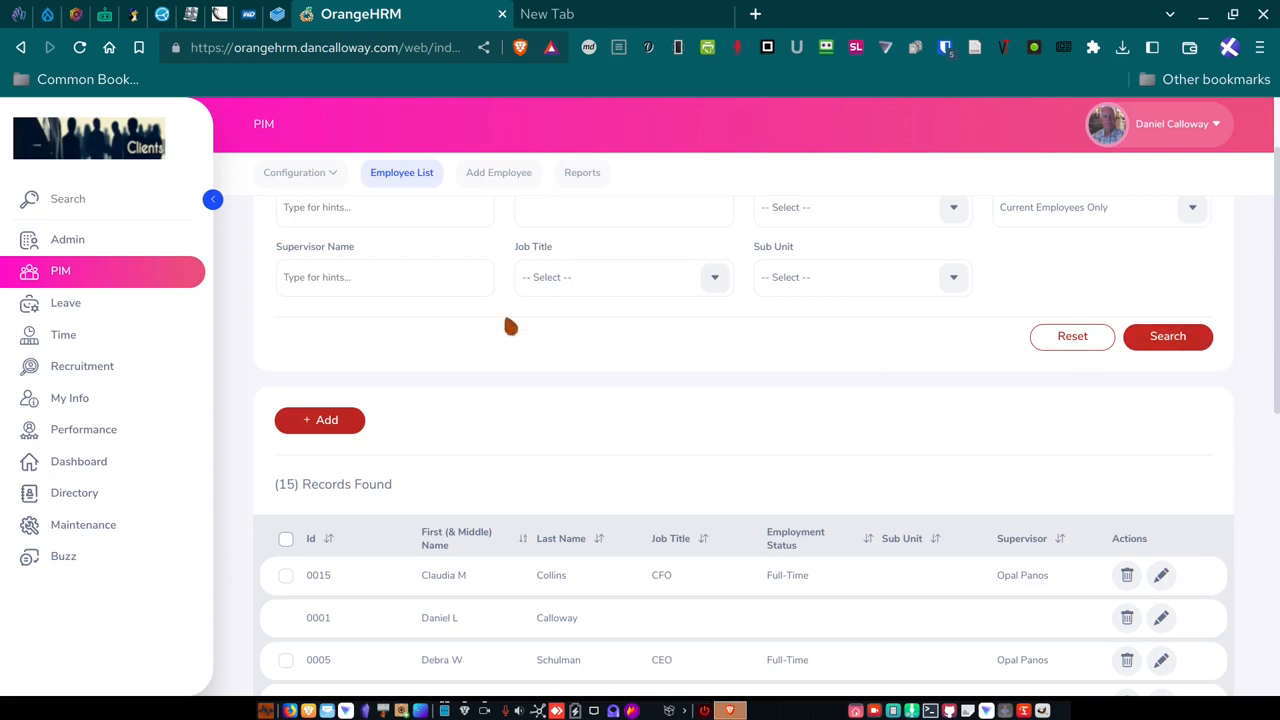
mouse_move(517, 308)
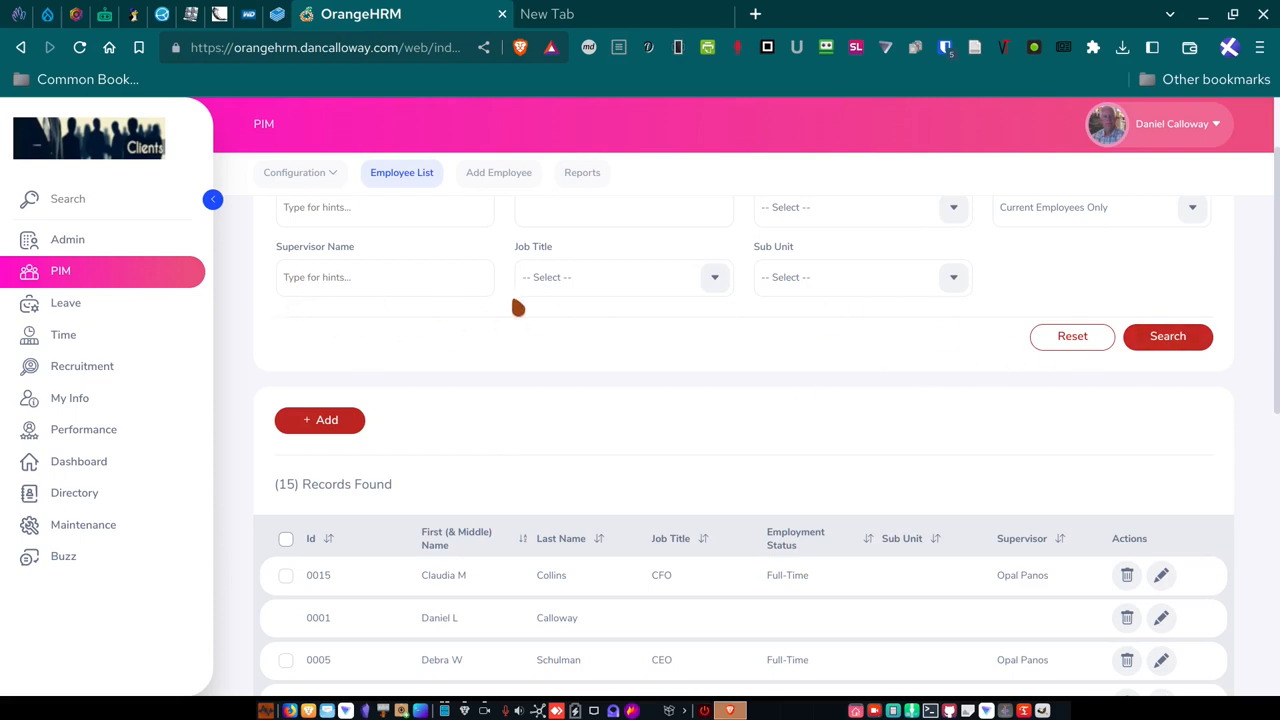
left_click(385, 277)
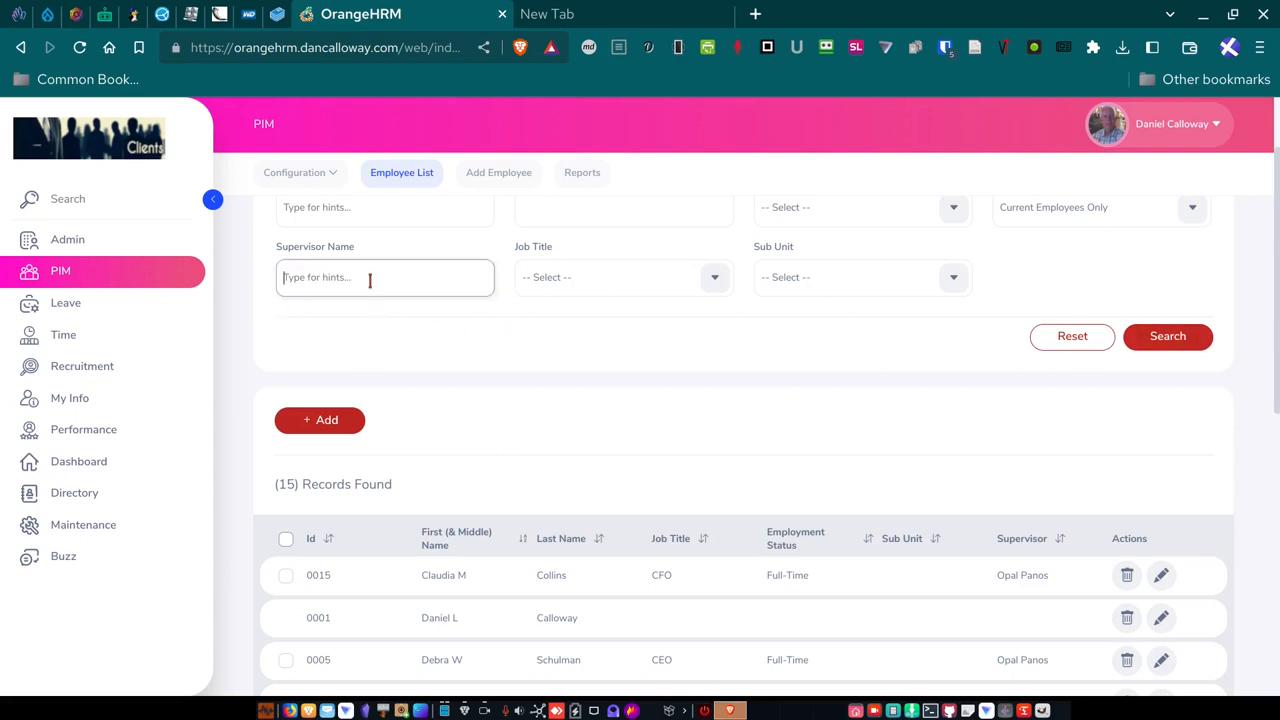
mouse_move(475, 443)
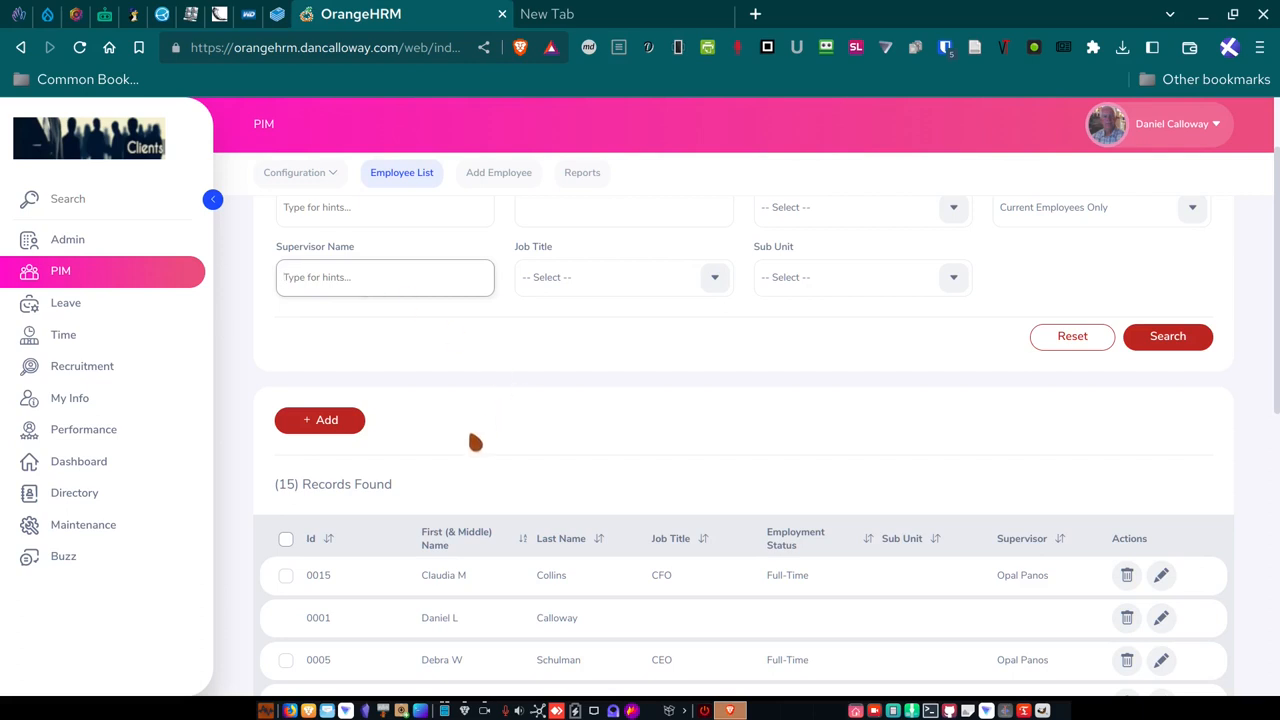
left_click(385, 277)
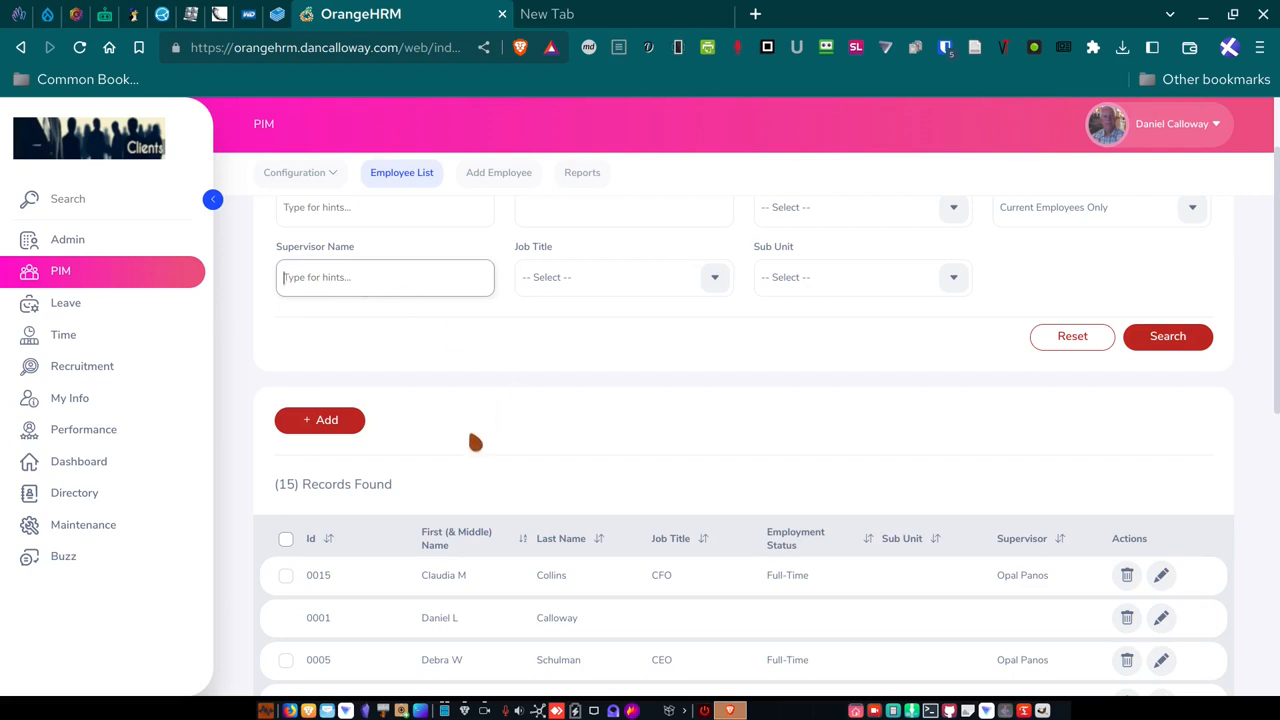
type("Deb")
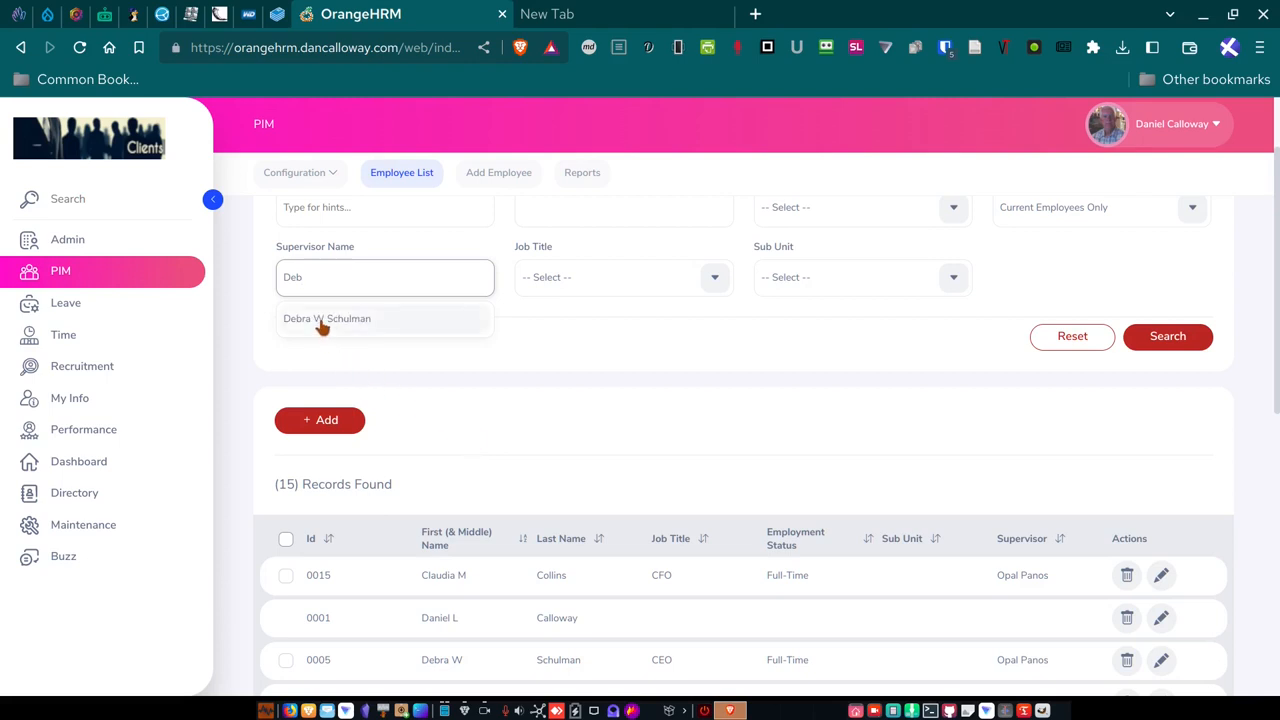
left_click(327, 318)
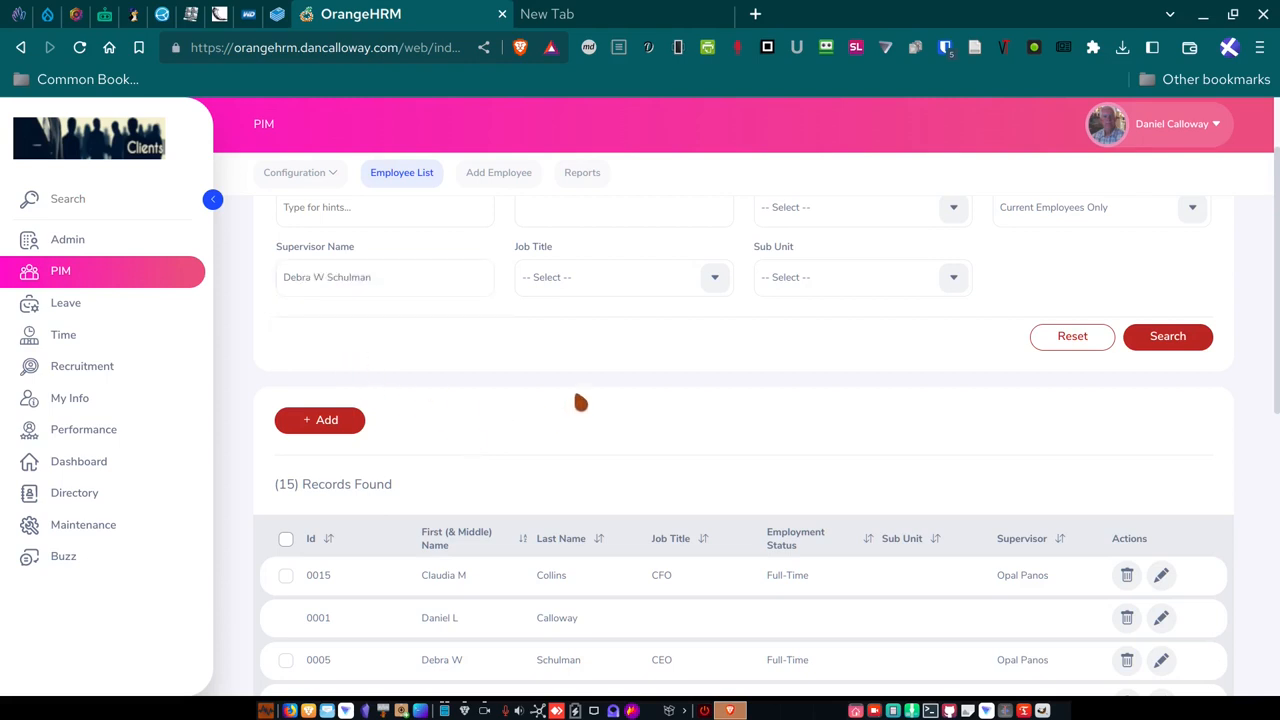
left_click(1167, 336)
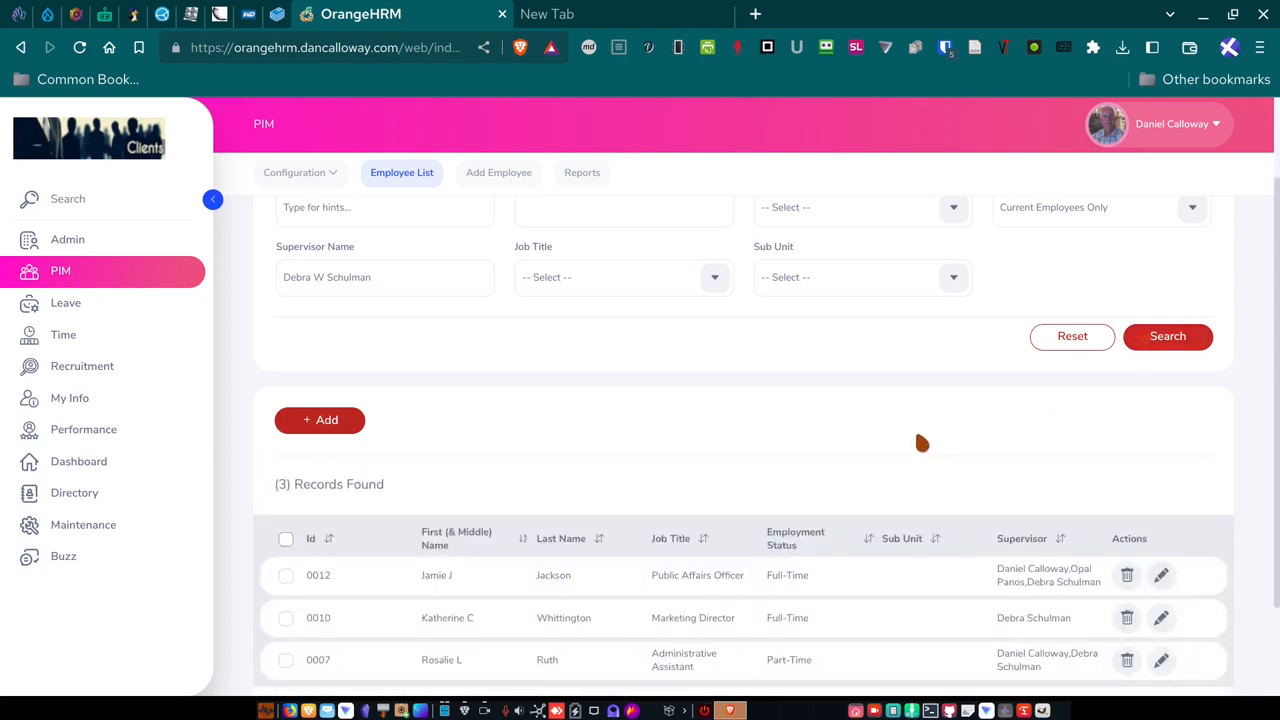
scroll("down", 3)
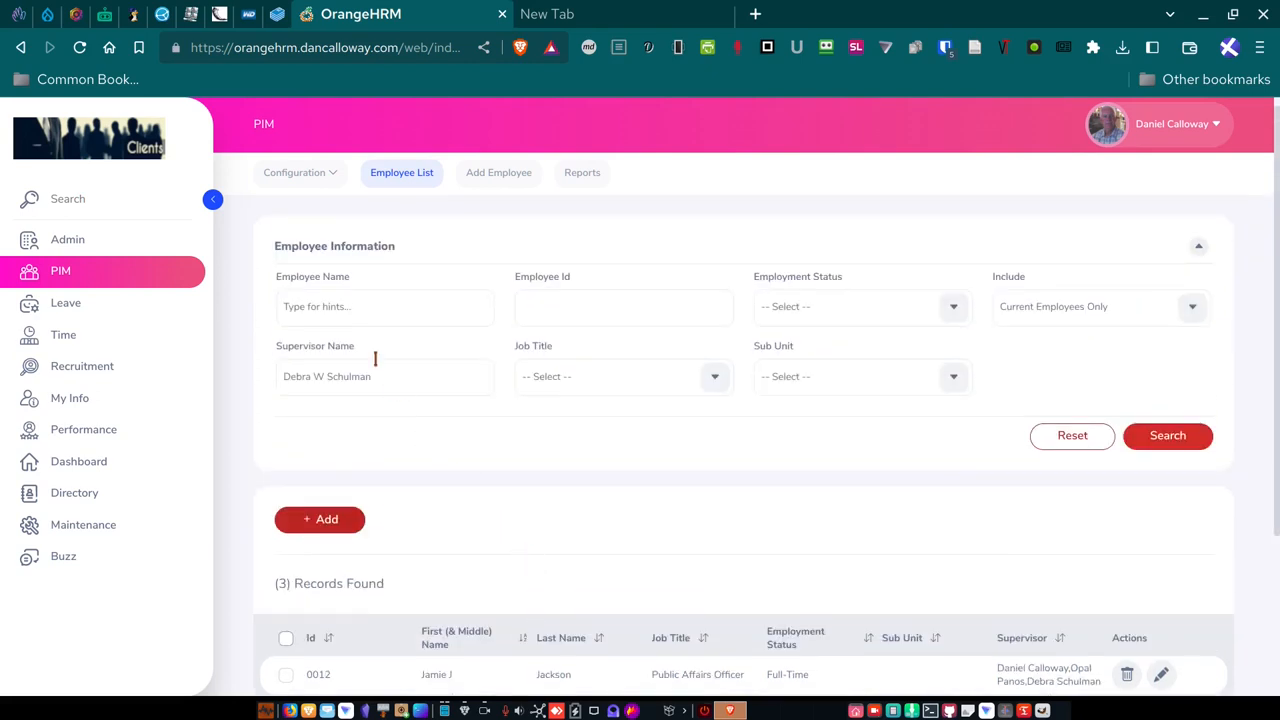
scroll("down", 3)
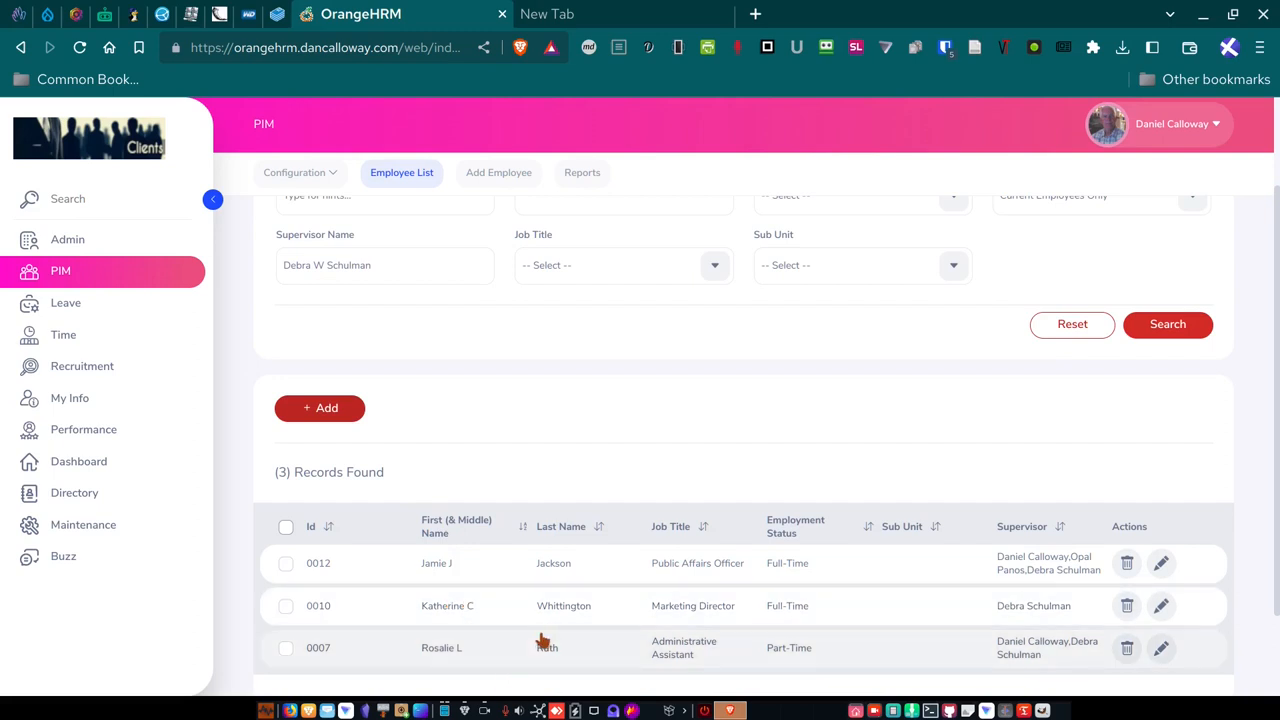
mouse_move(900, 610)
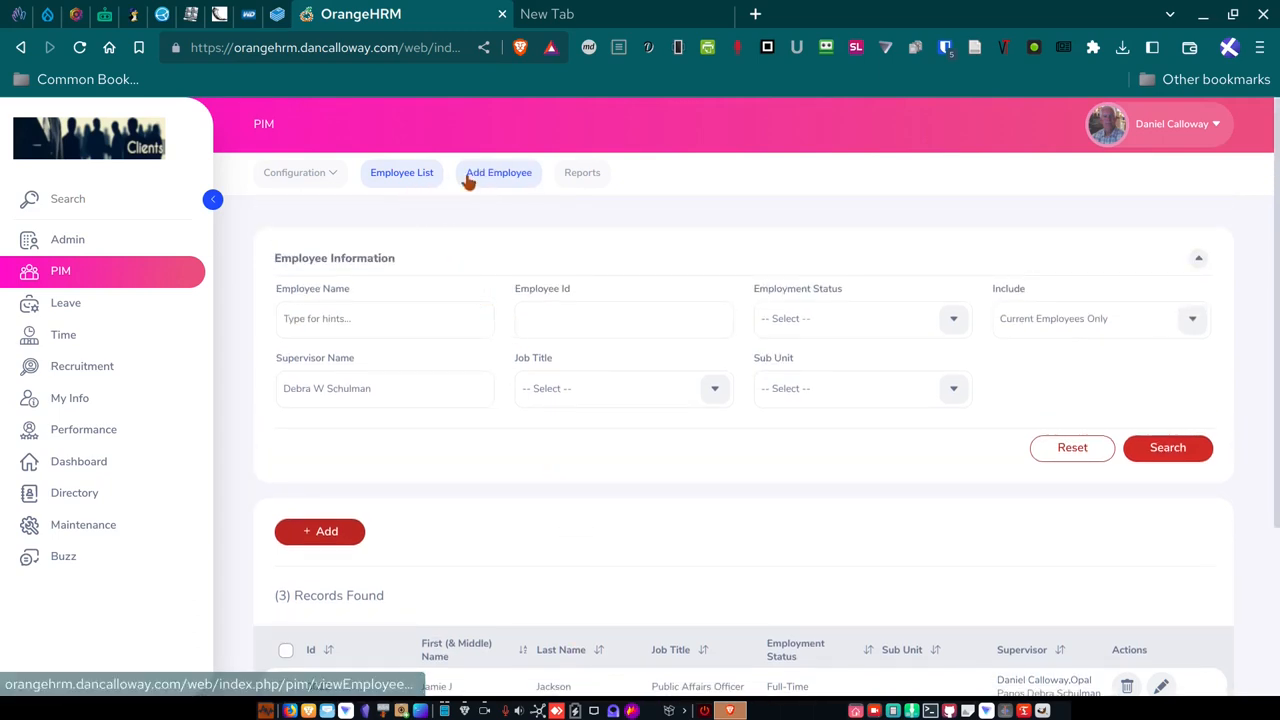
left_click(498, 172)
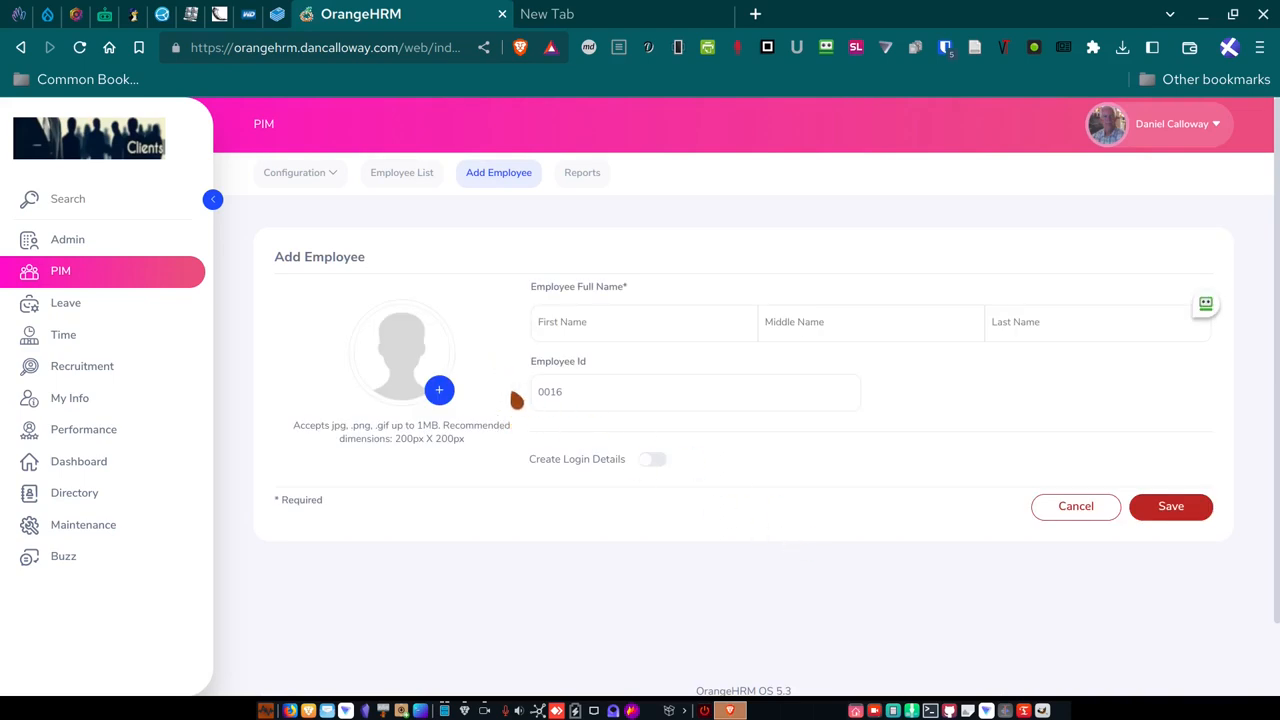
mouse_move(788, 310)
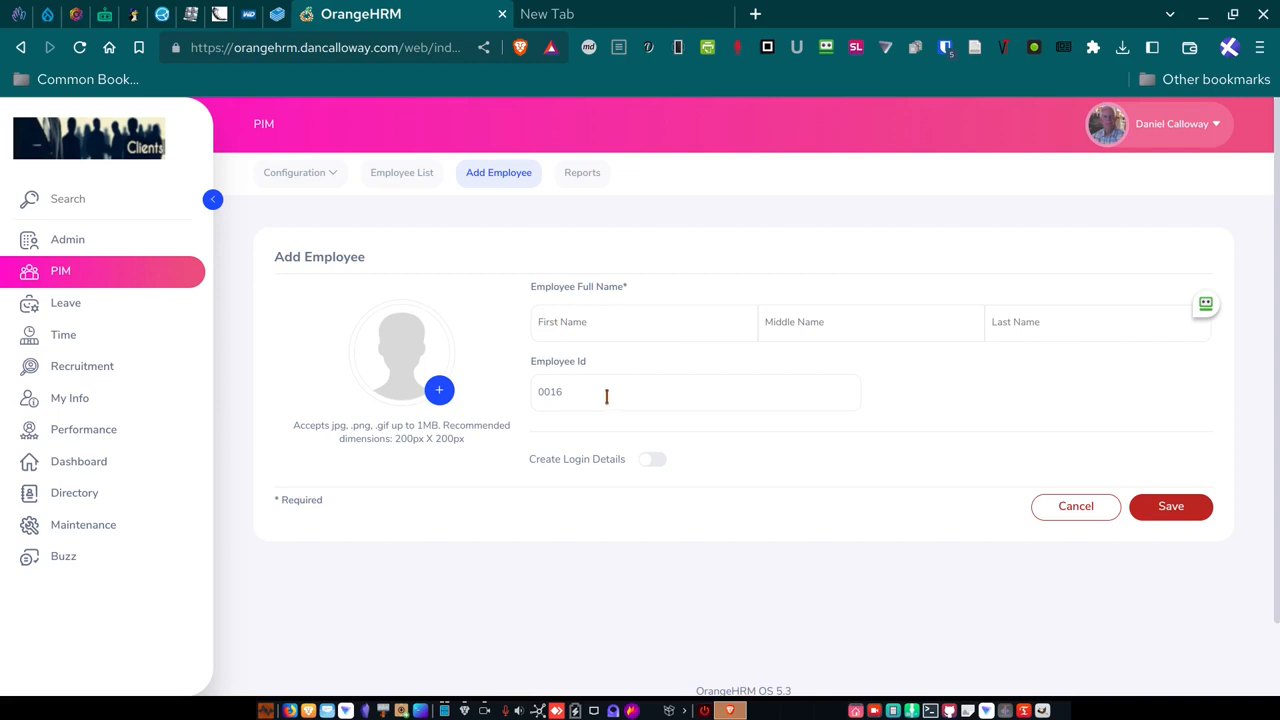
left_click(565, 391)
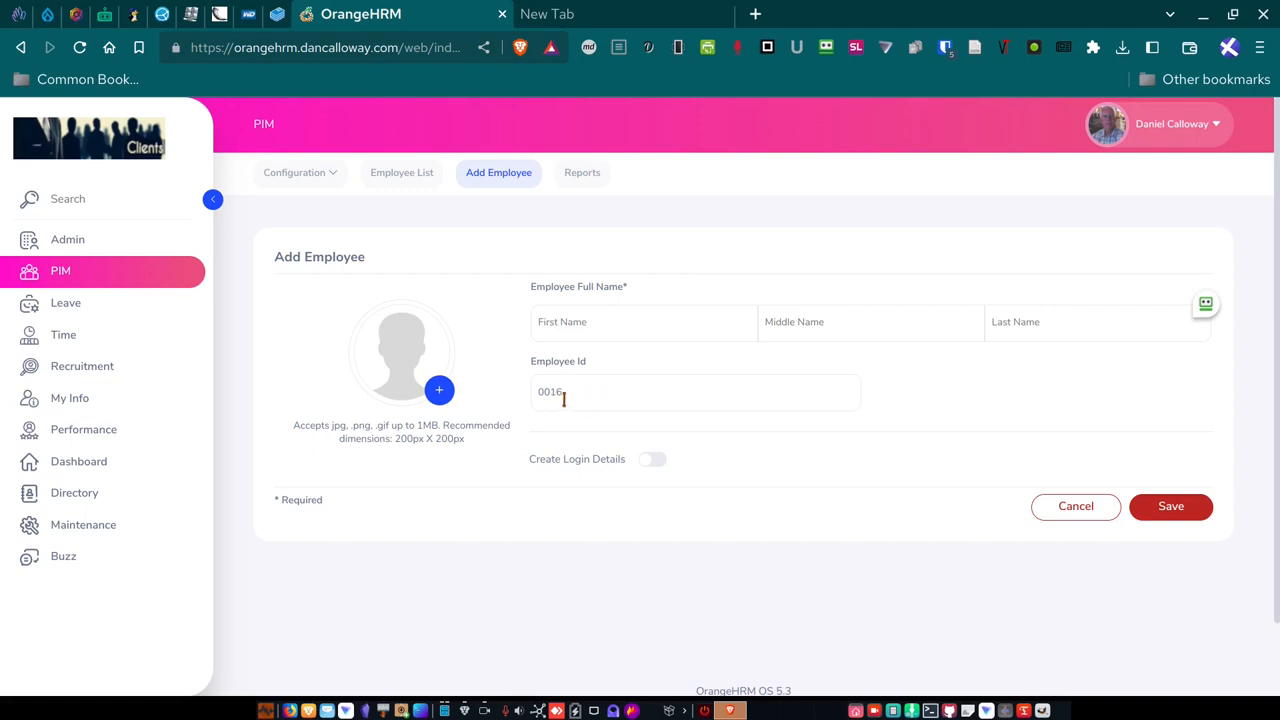
mouse_move(558, 485)
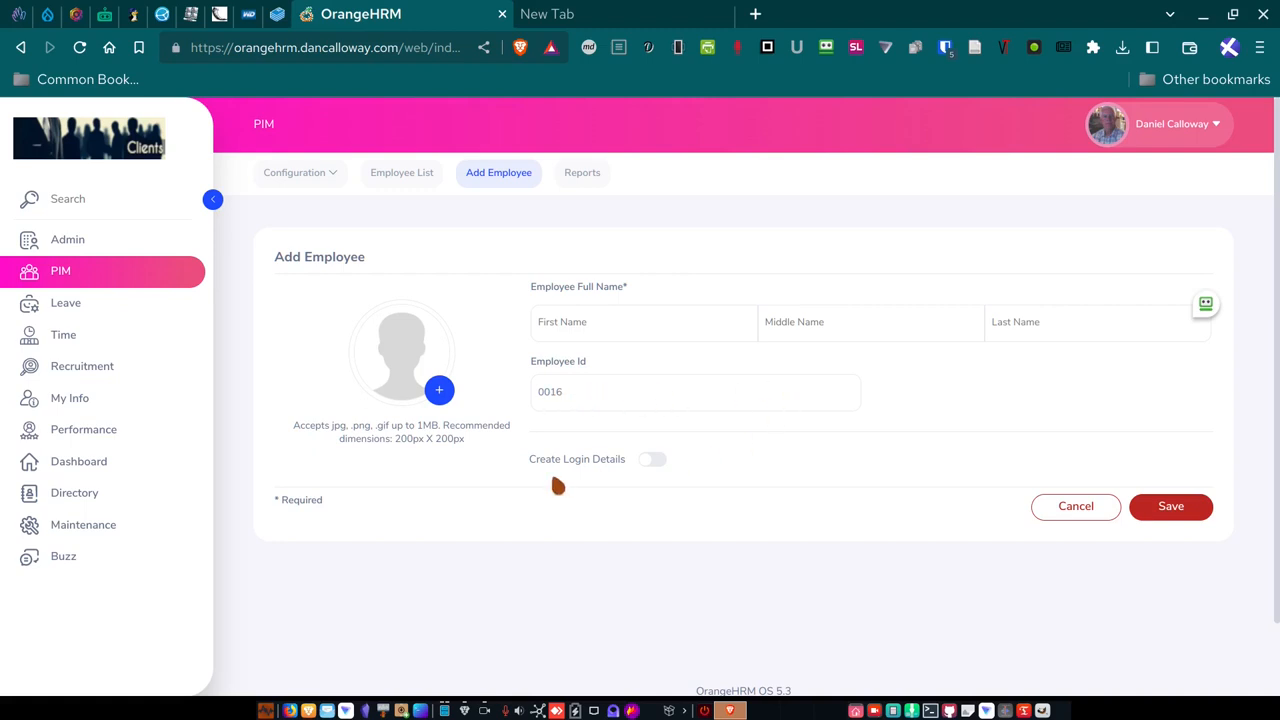
mouse_move(648, 468)
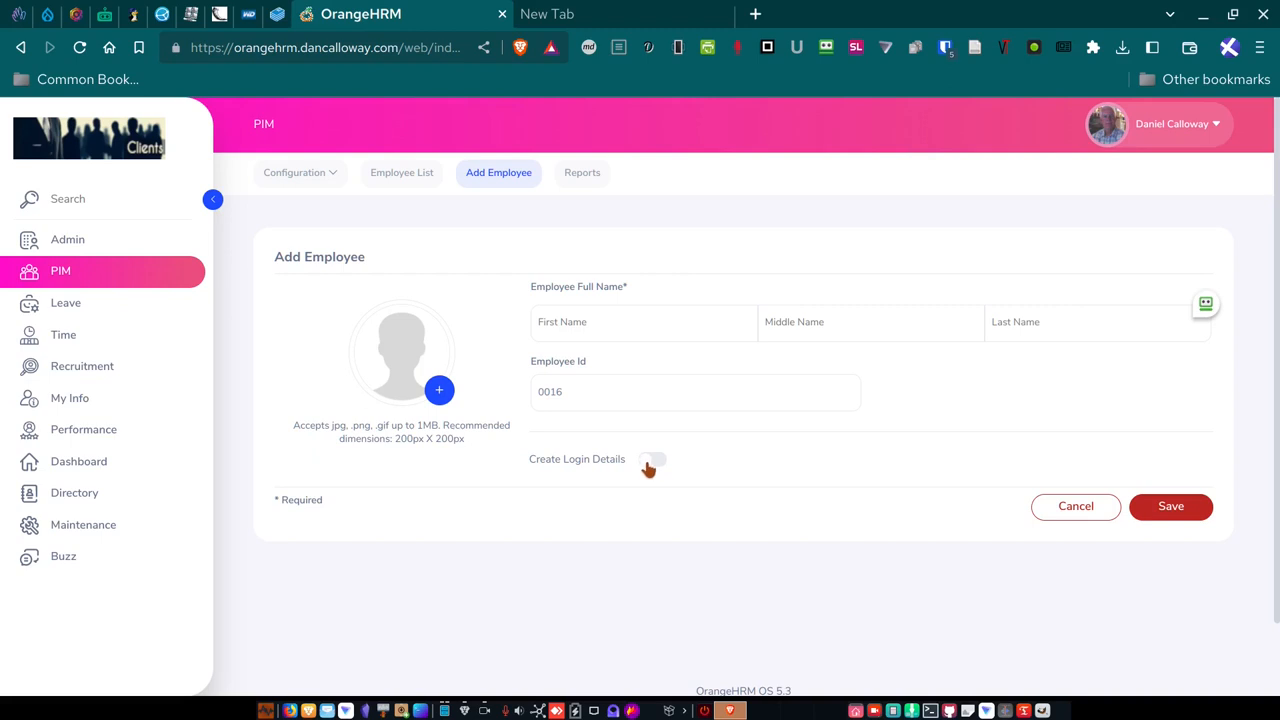
Turn on Create Login Details with status Enabled, then select the empty password field.
left_click(652, 459)
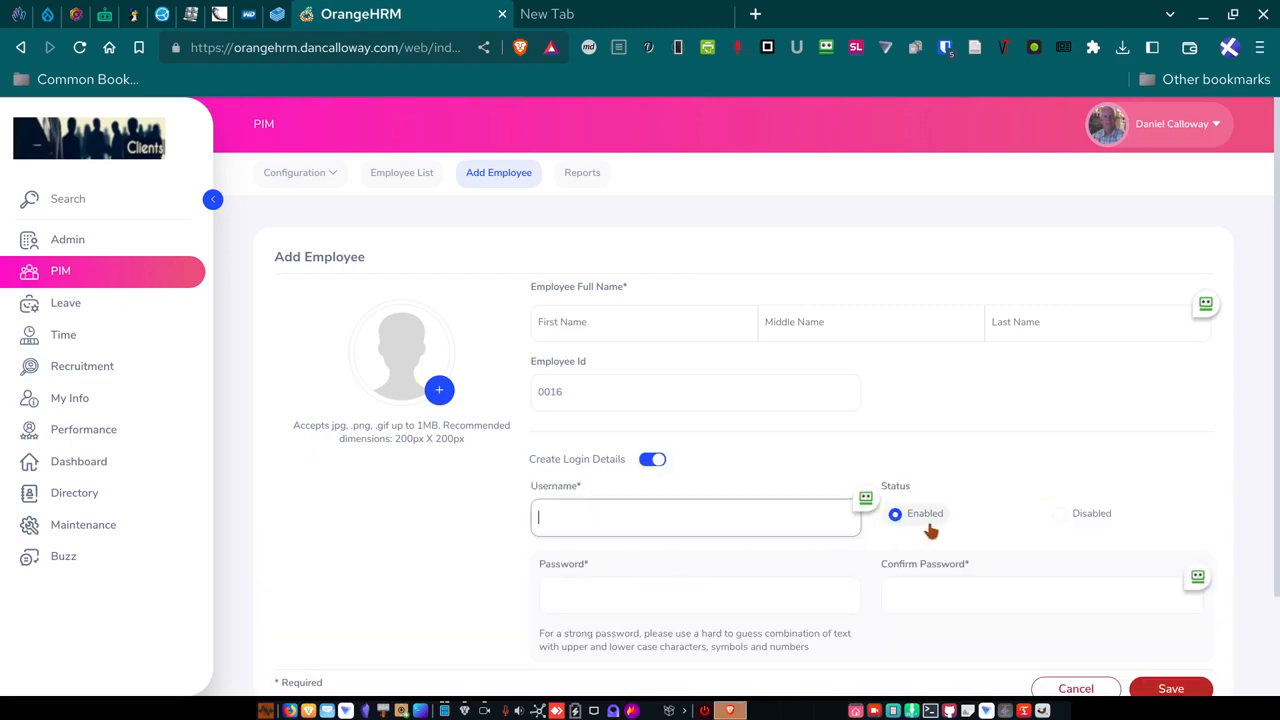
left_click(1059, 513)
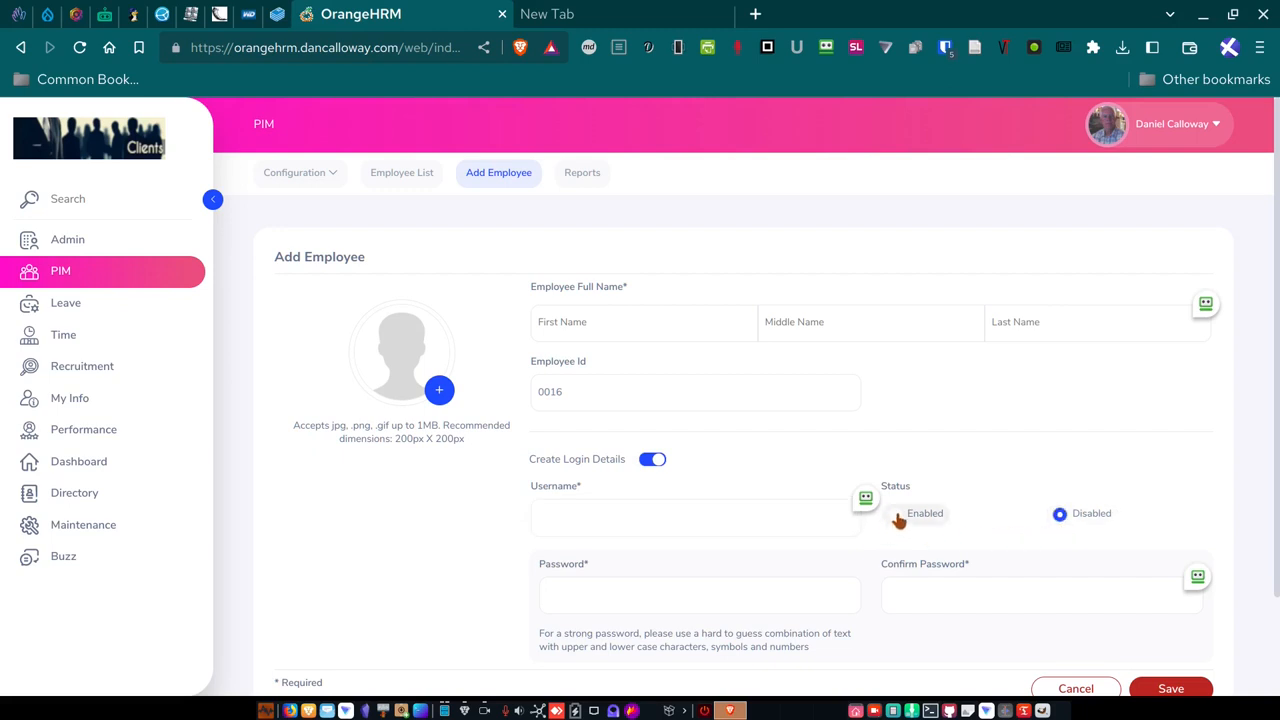
left_click(895, 513)
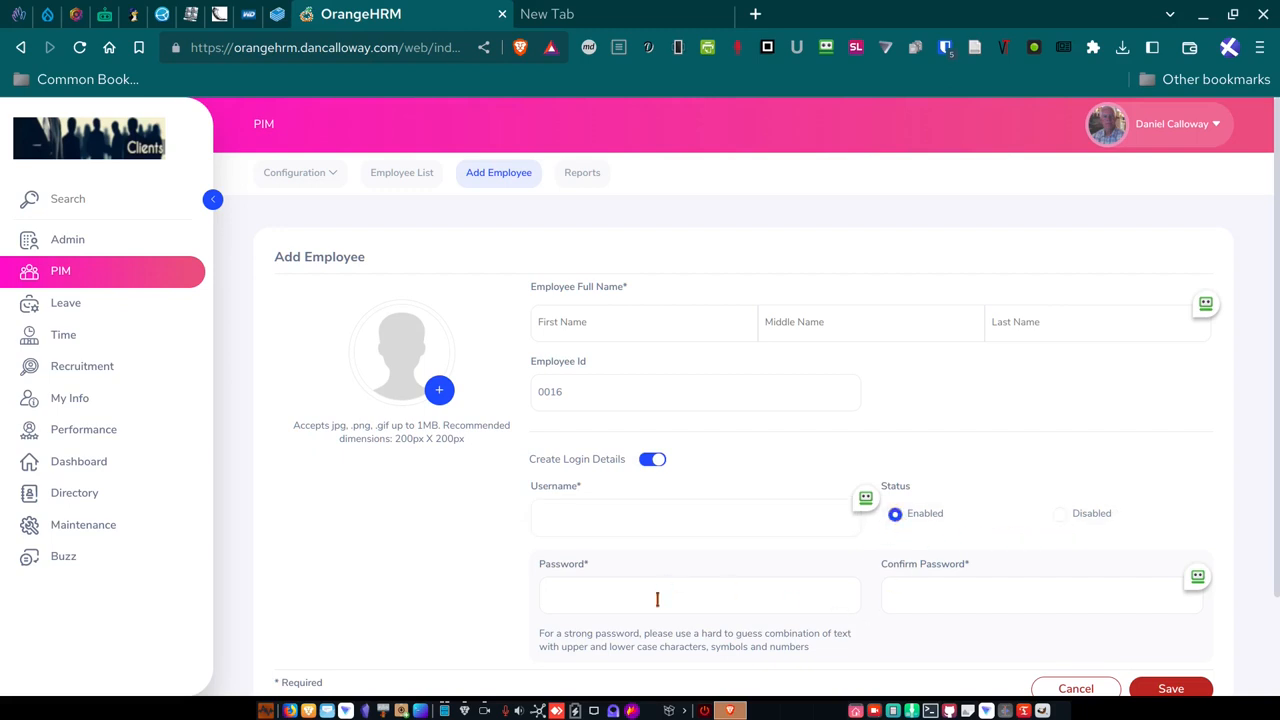
left_click(700, 595)
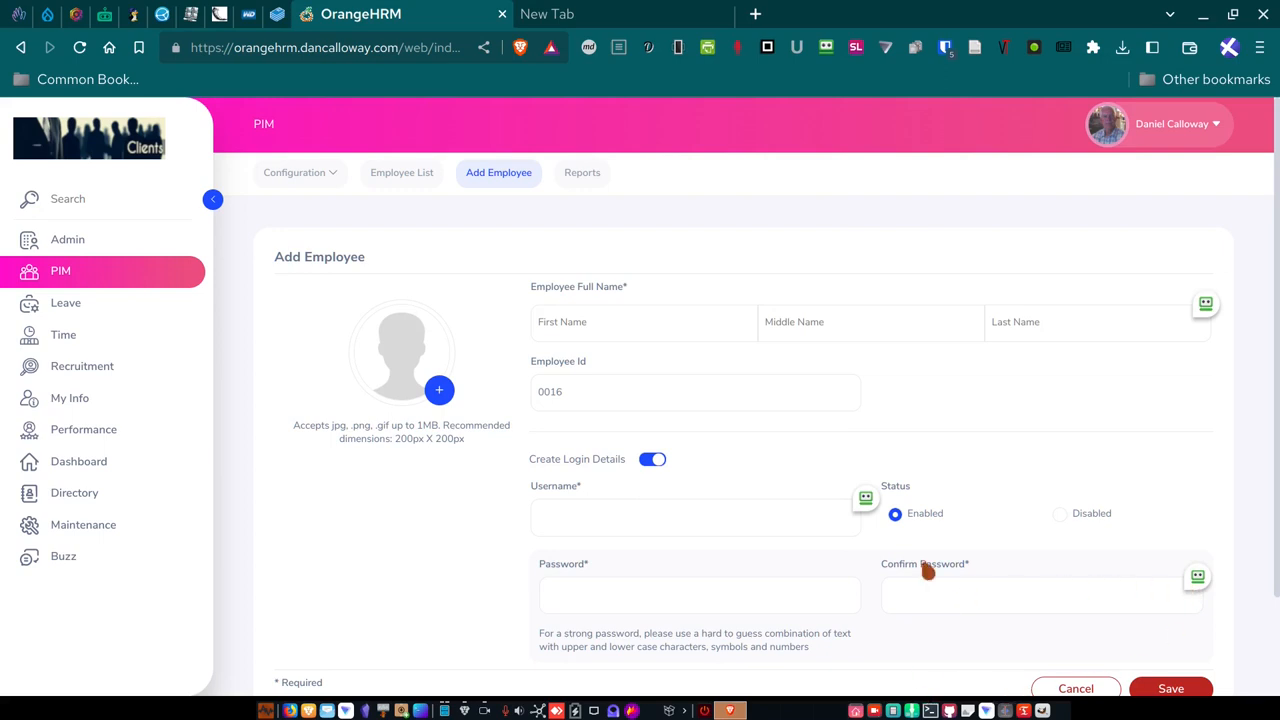
scroll("down", 3)
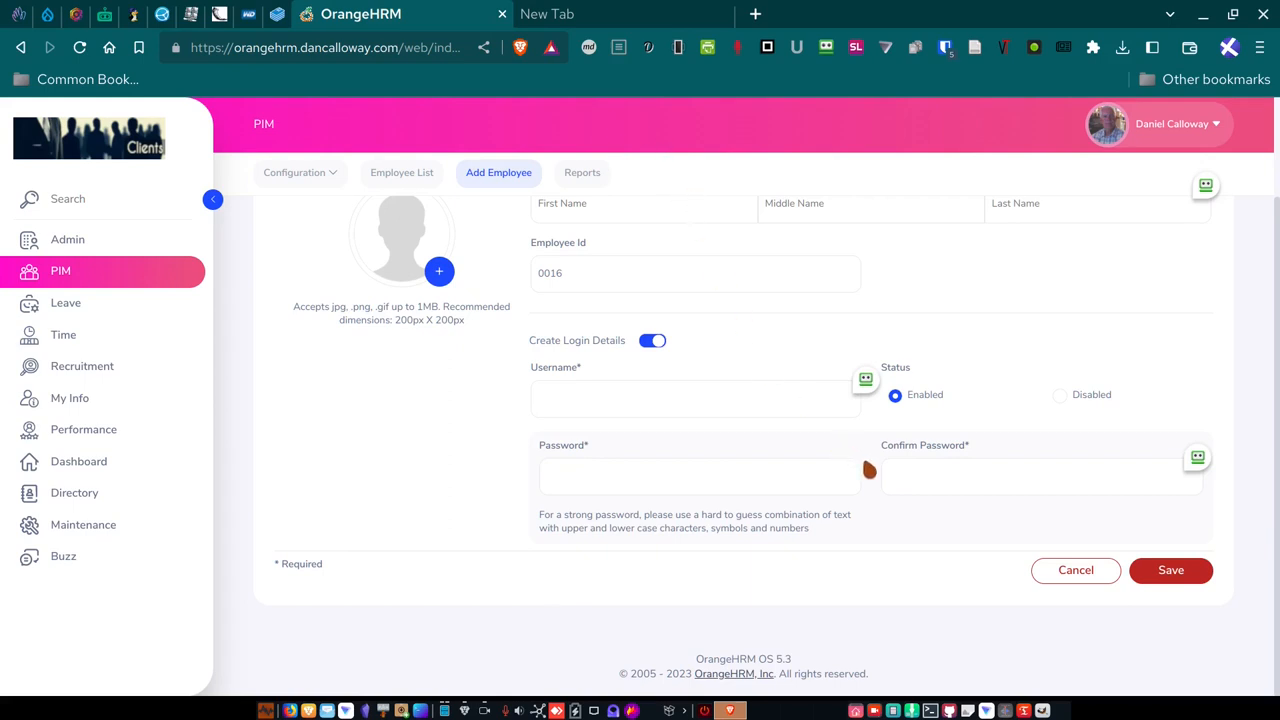
mouse_move(872, 481)
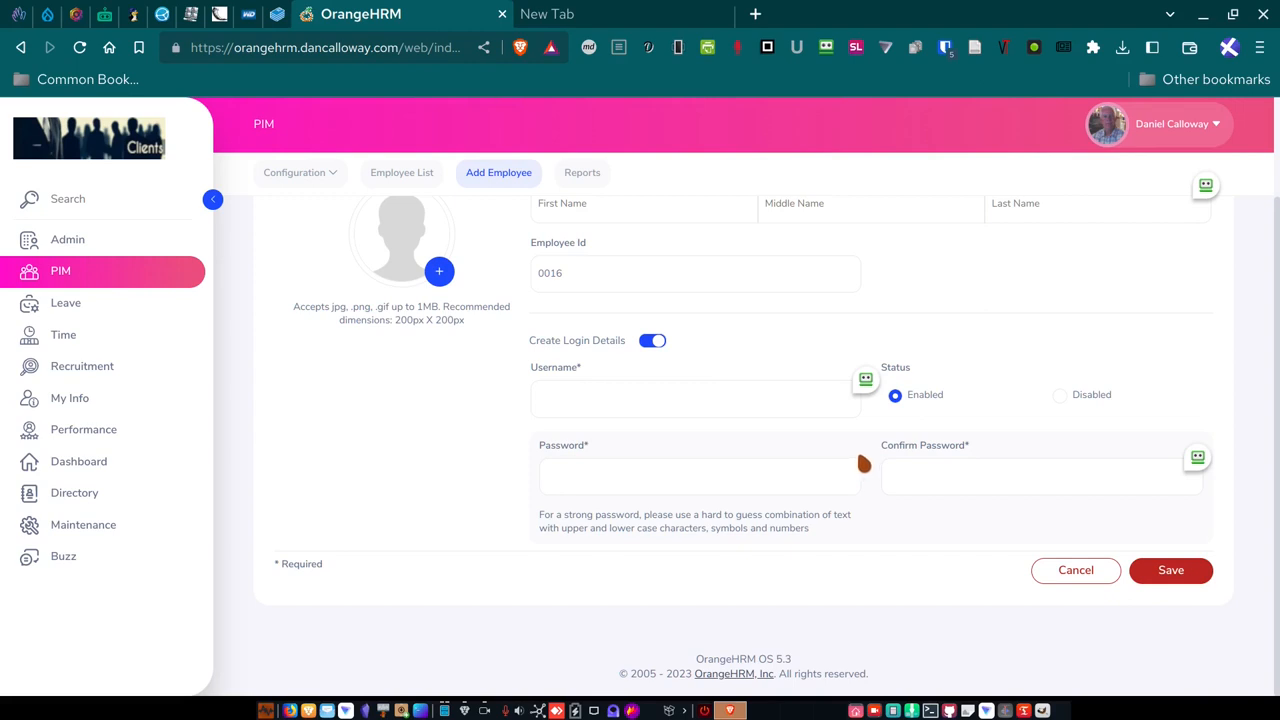
mouse_move(922, 461)
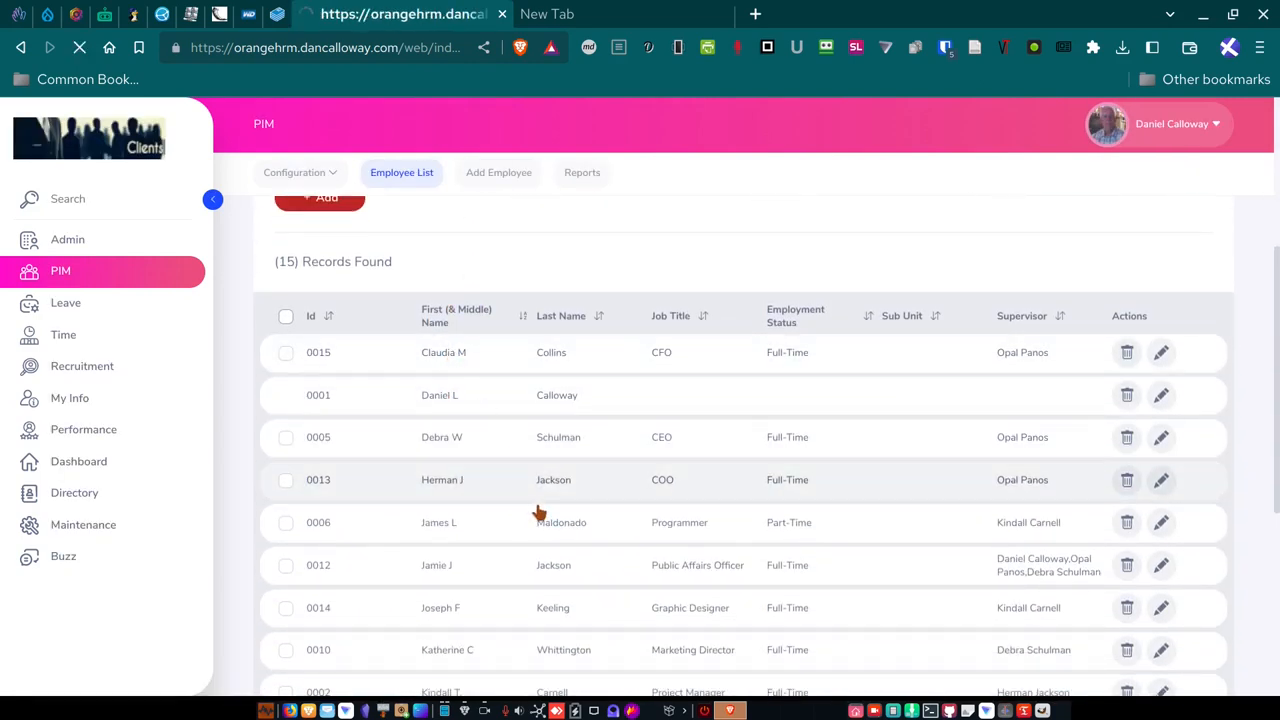
left_click(1160, 352)
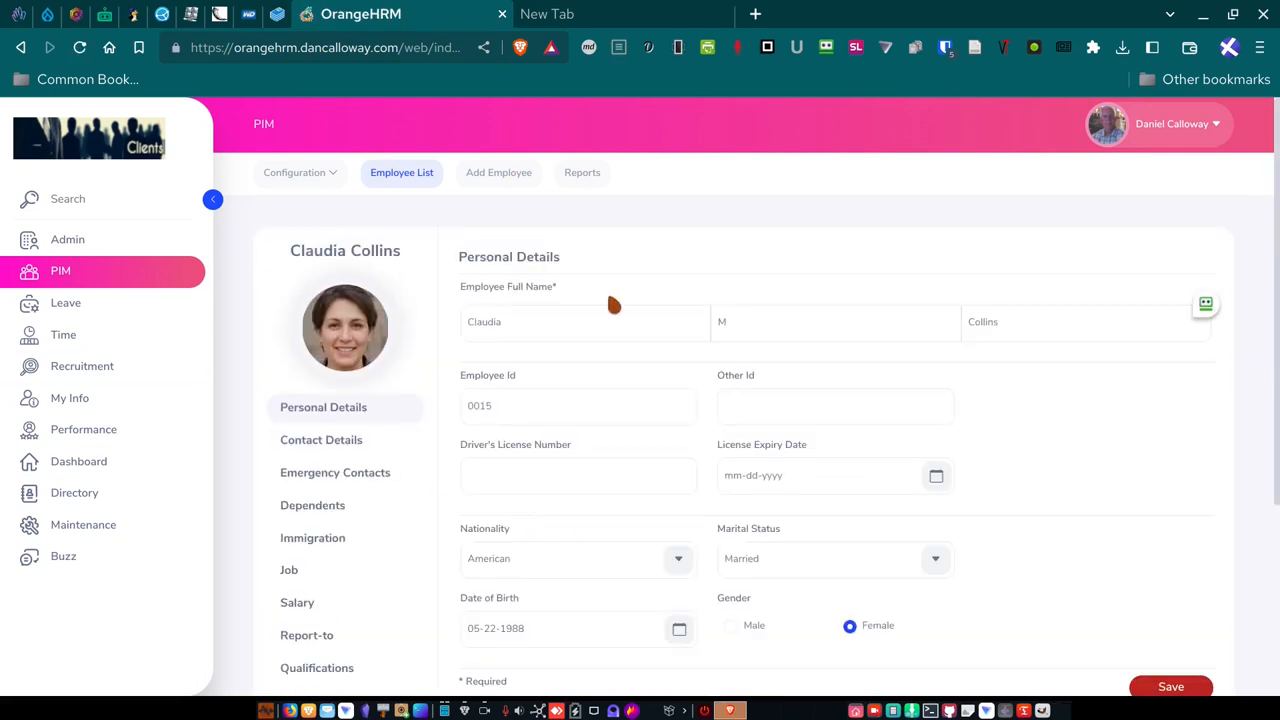
mouse_move(559, 525)
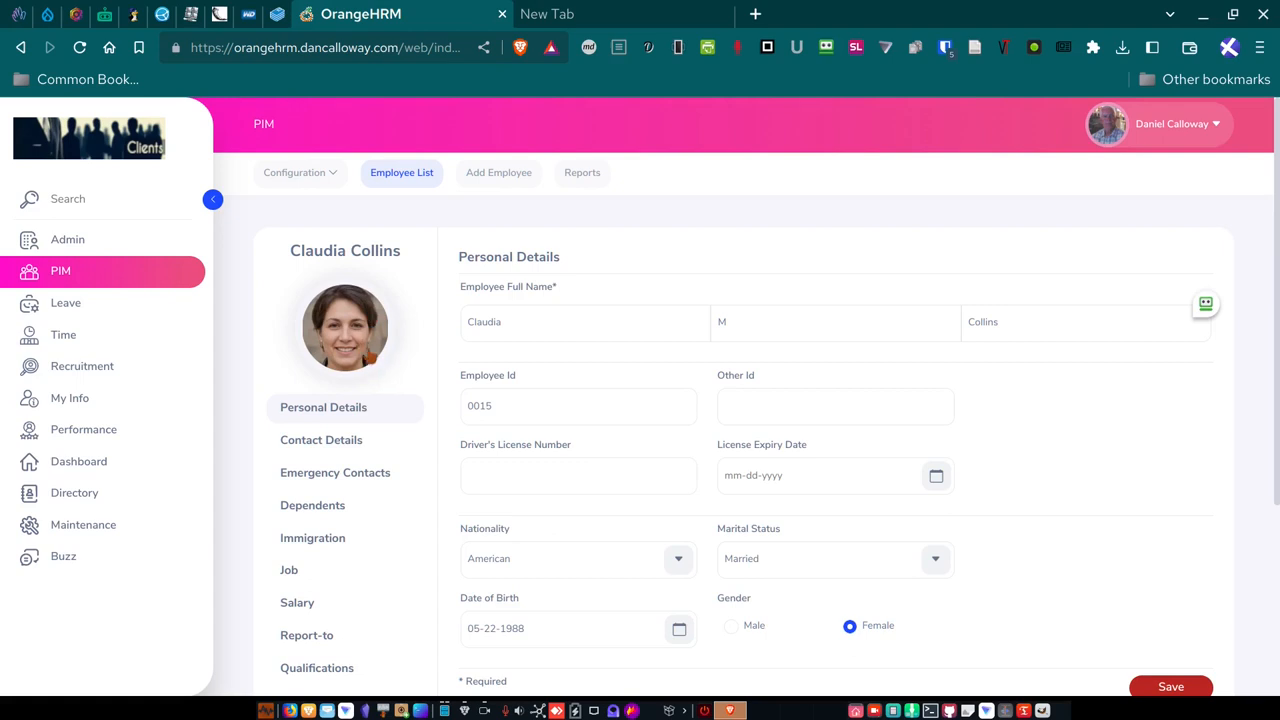
mouse_move(370, 358)
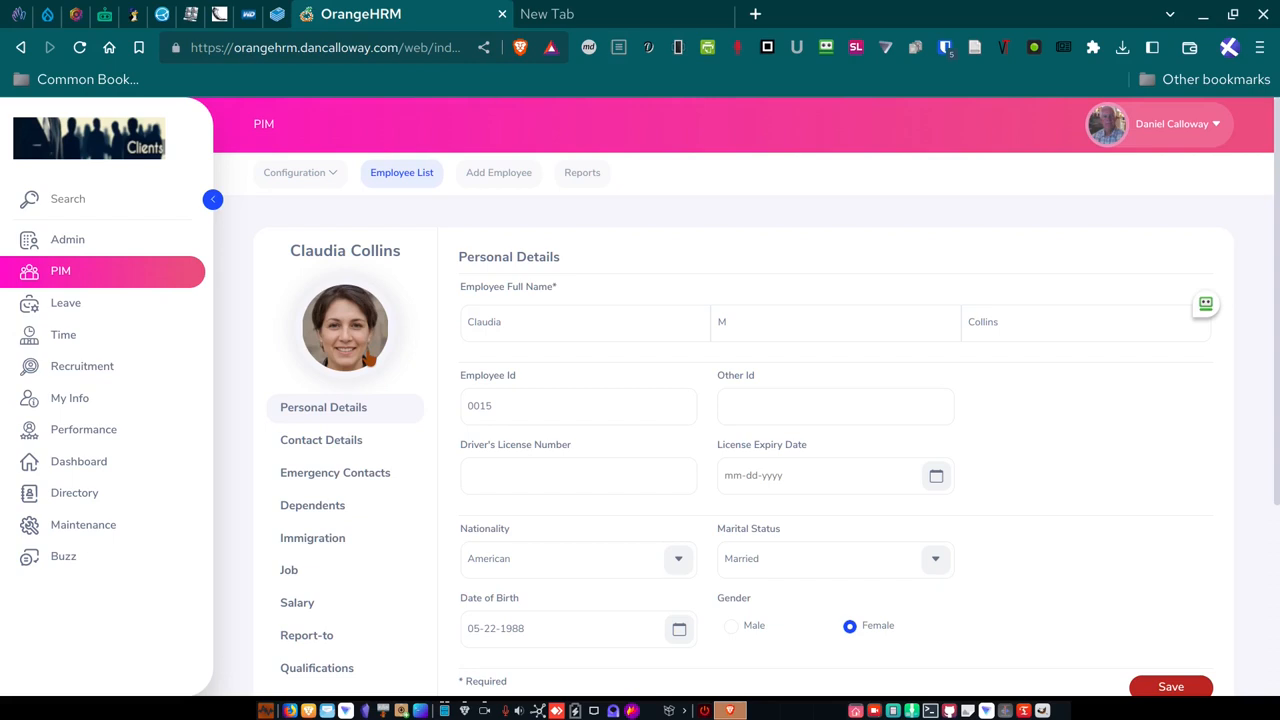
mouse_move(371, 360)
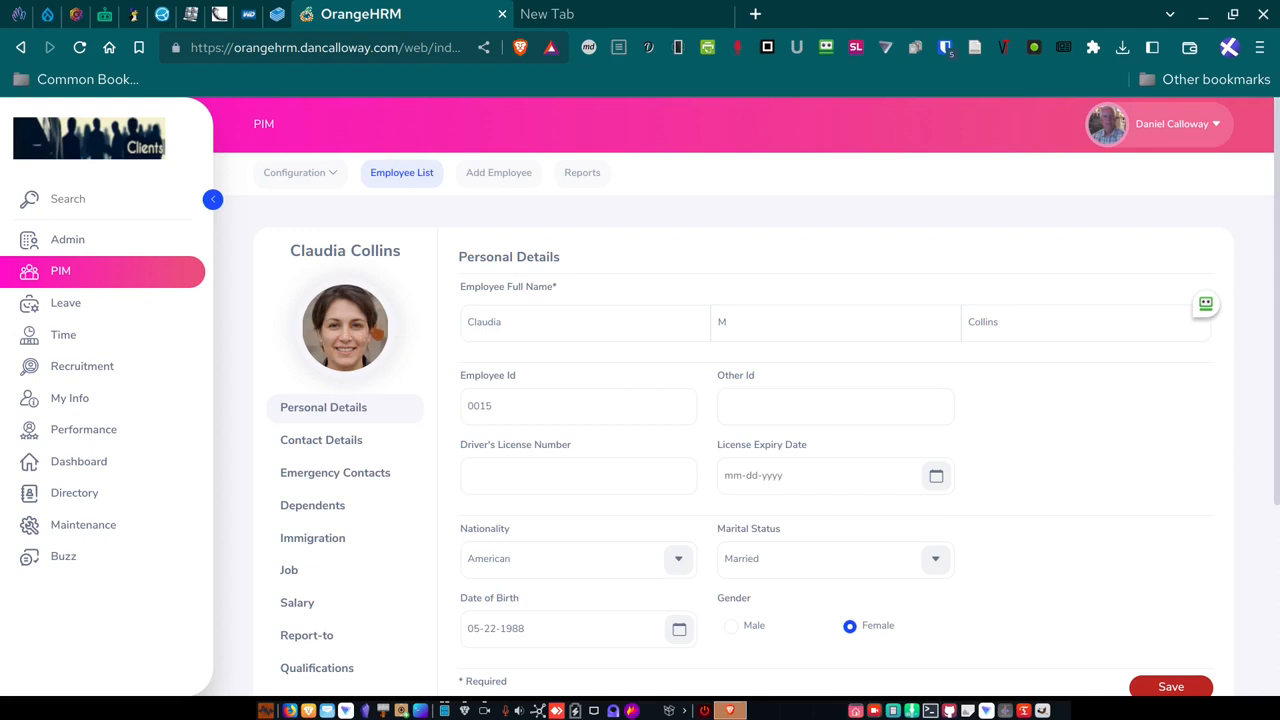
mouse_move(463, 427)
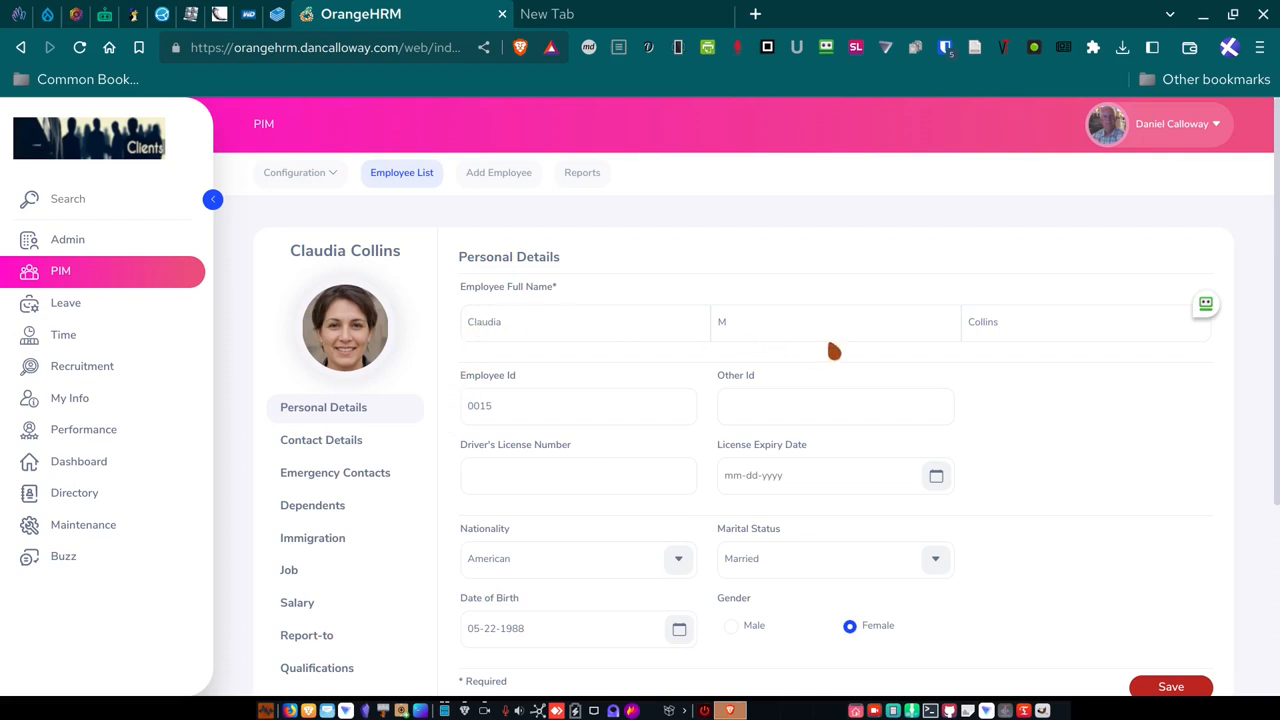
left_click(578, 405)
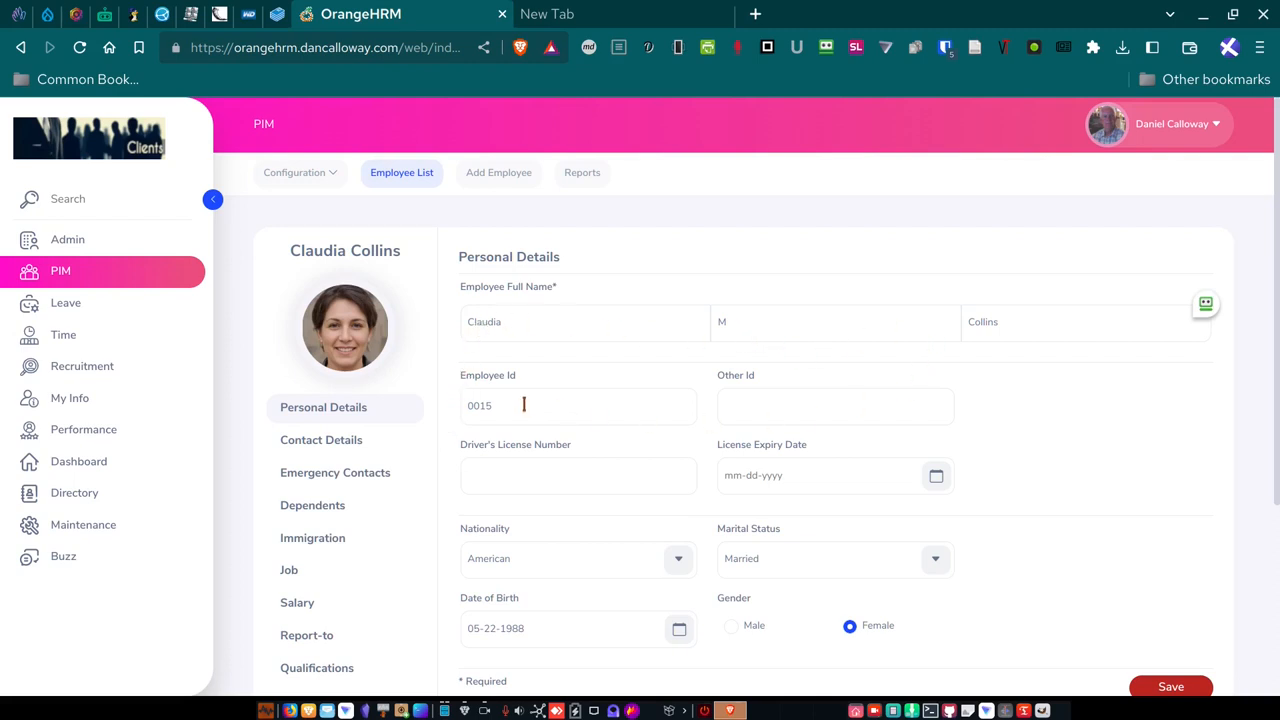
scroll("down", 3)
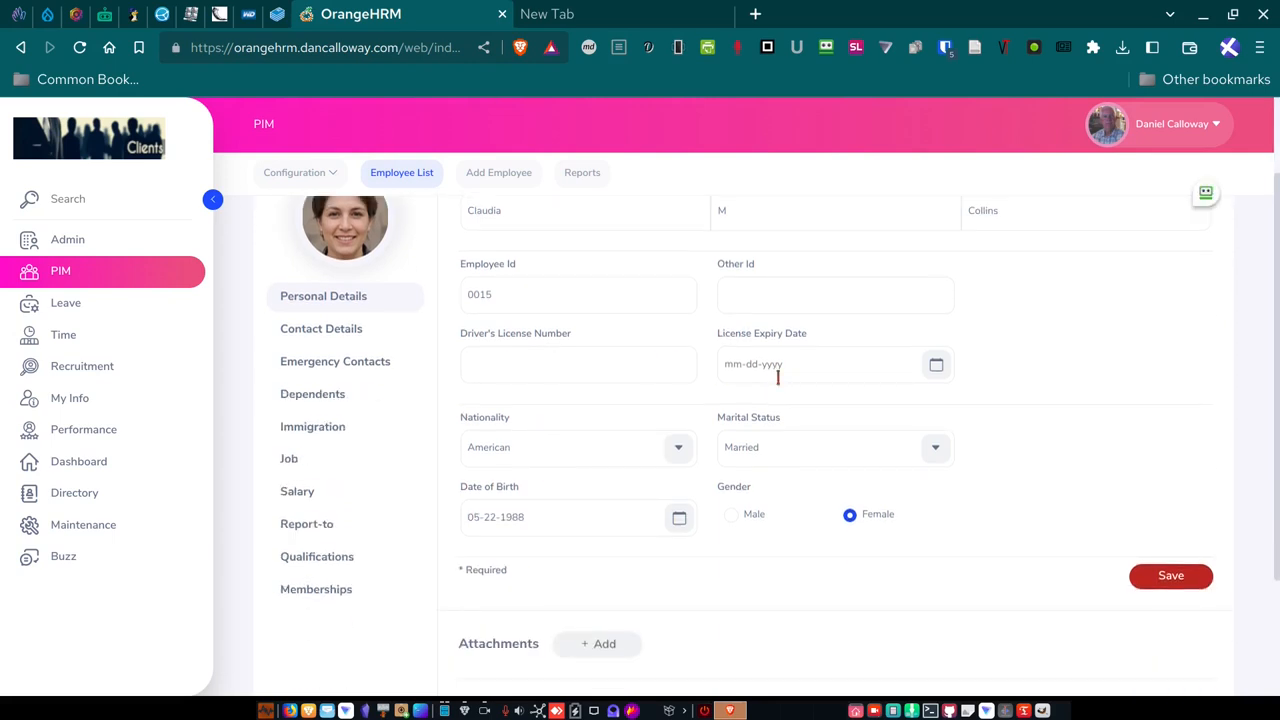
mouse_move(588, 454)
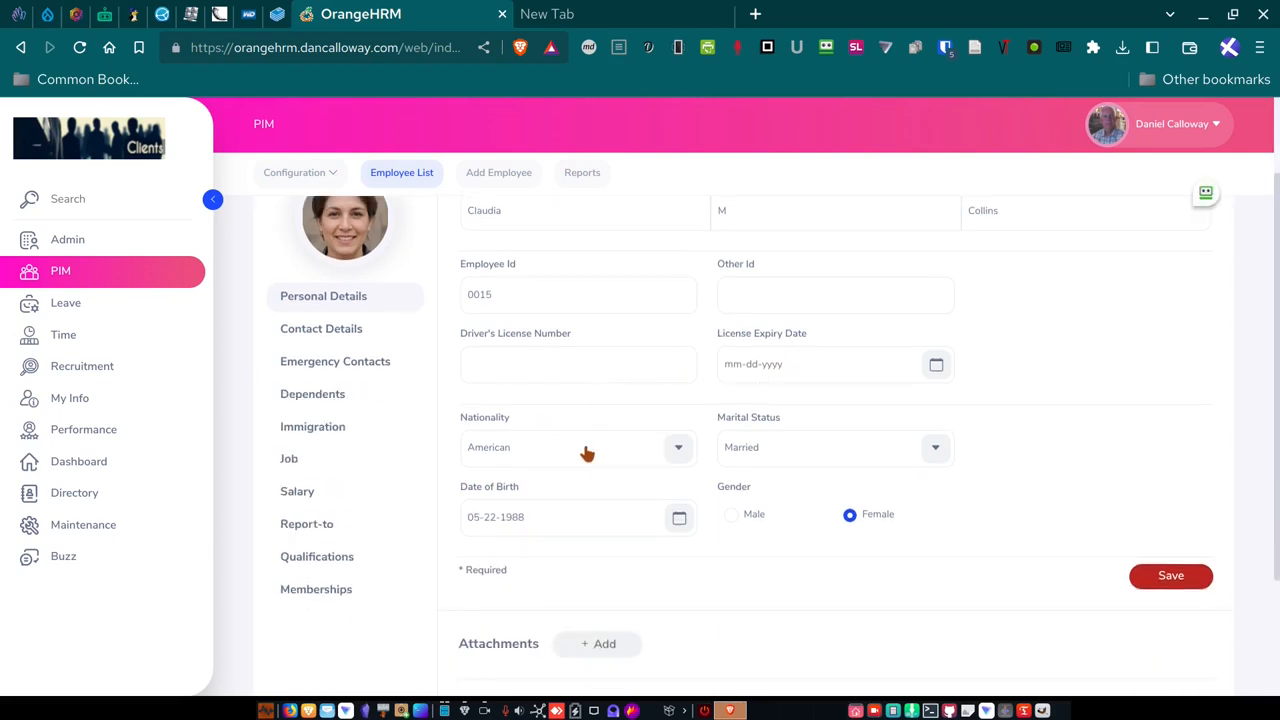
mouse_move(691, 471)
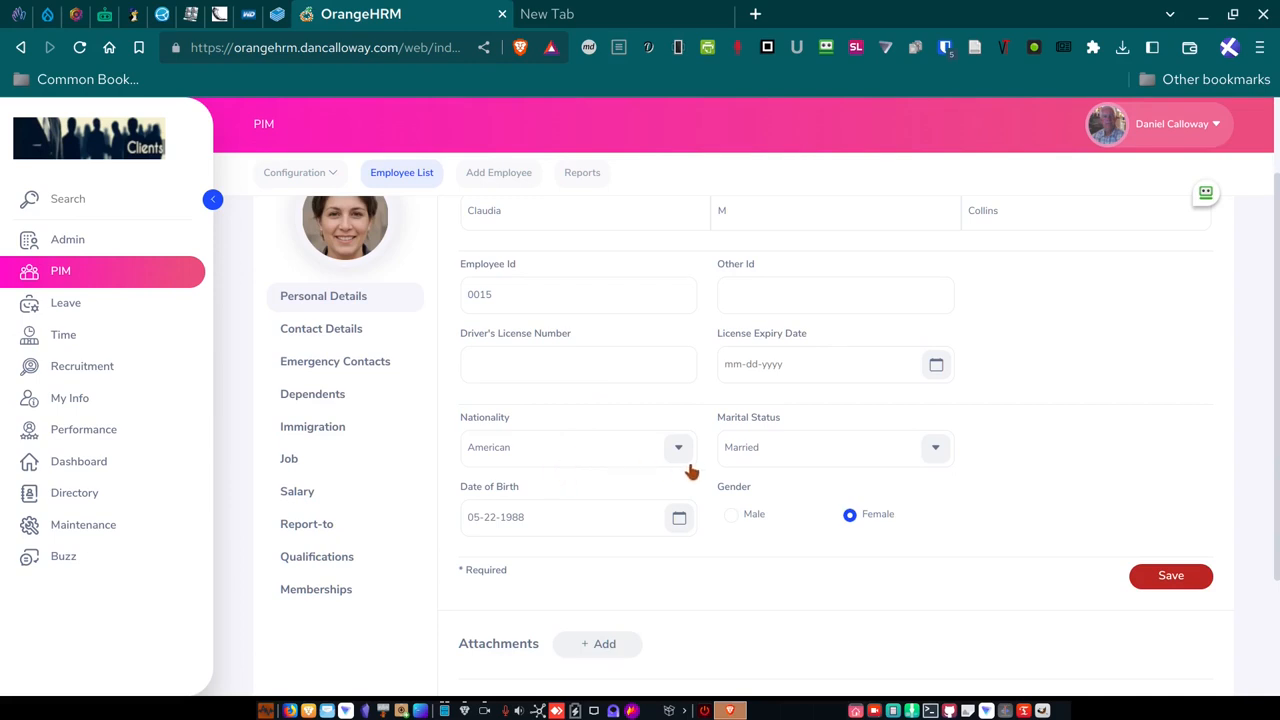
mouse_move(905, 466)
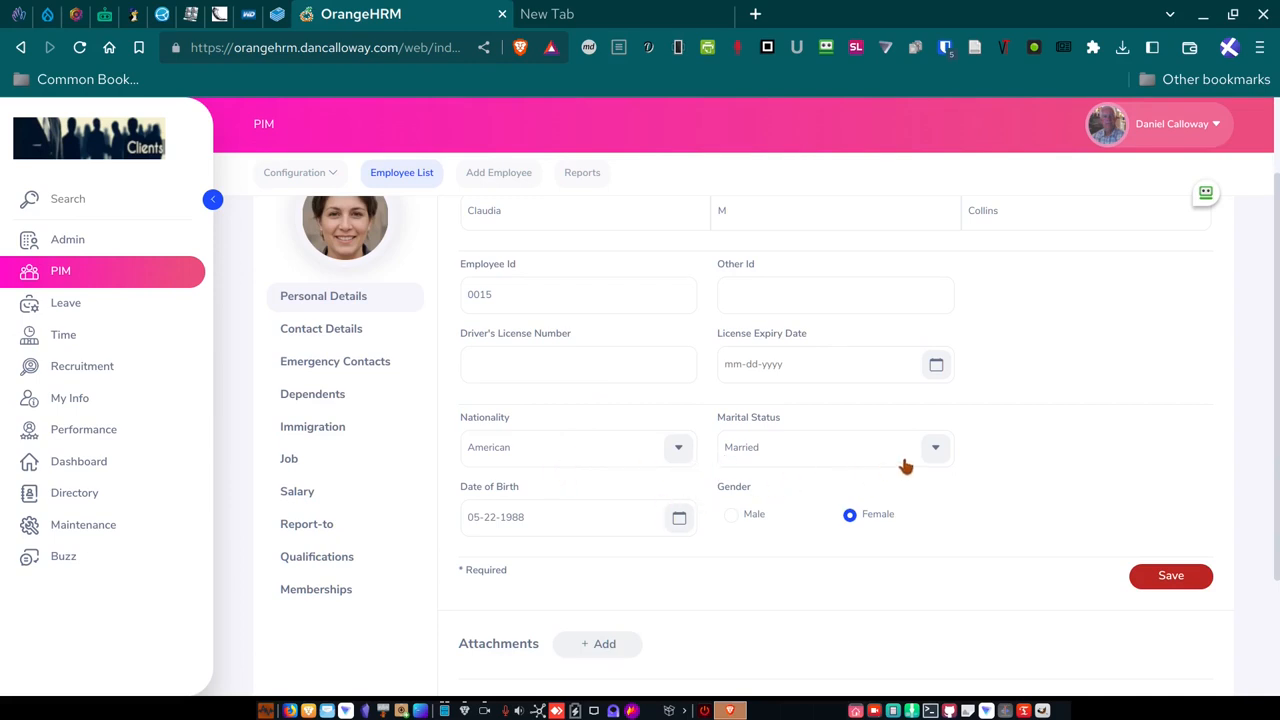
left_click(834, 447)
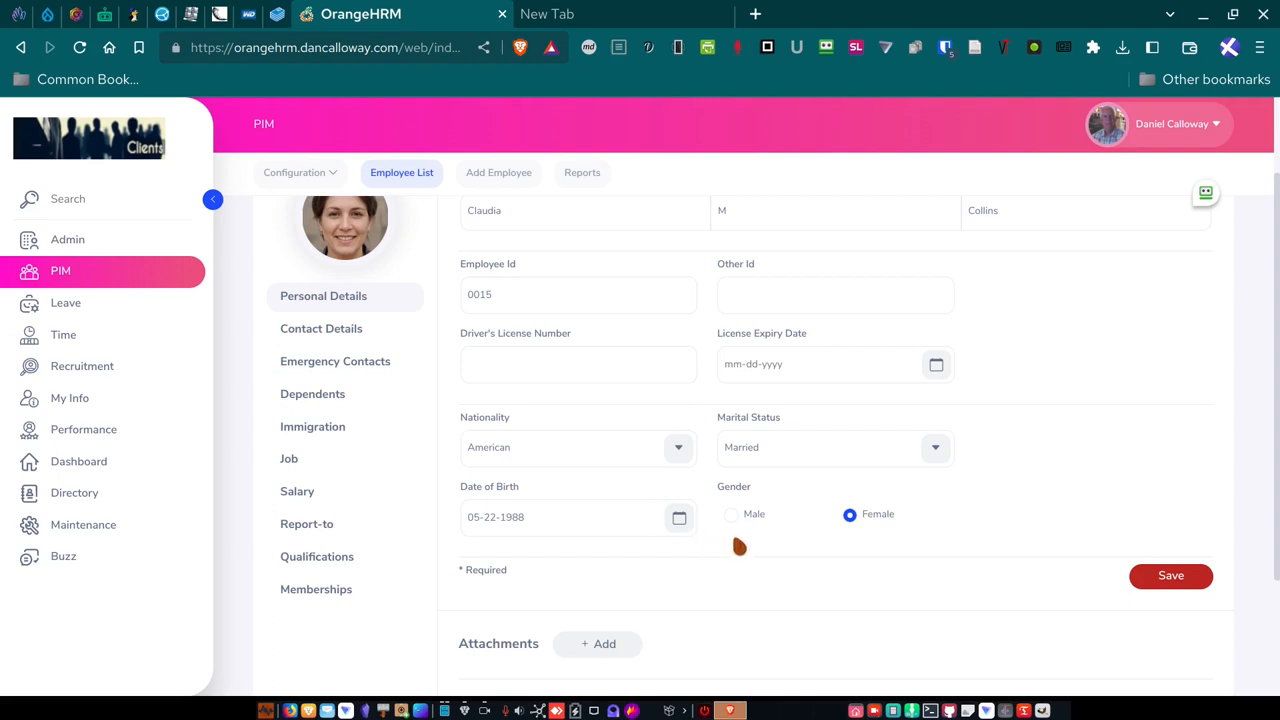
mouse_move(540, 462)
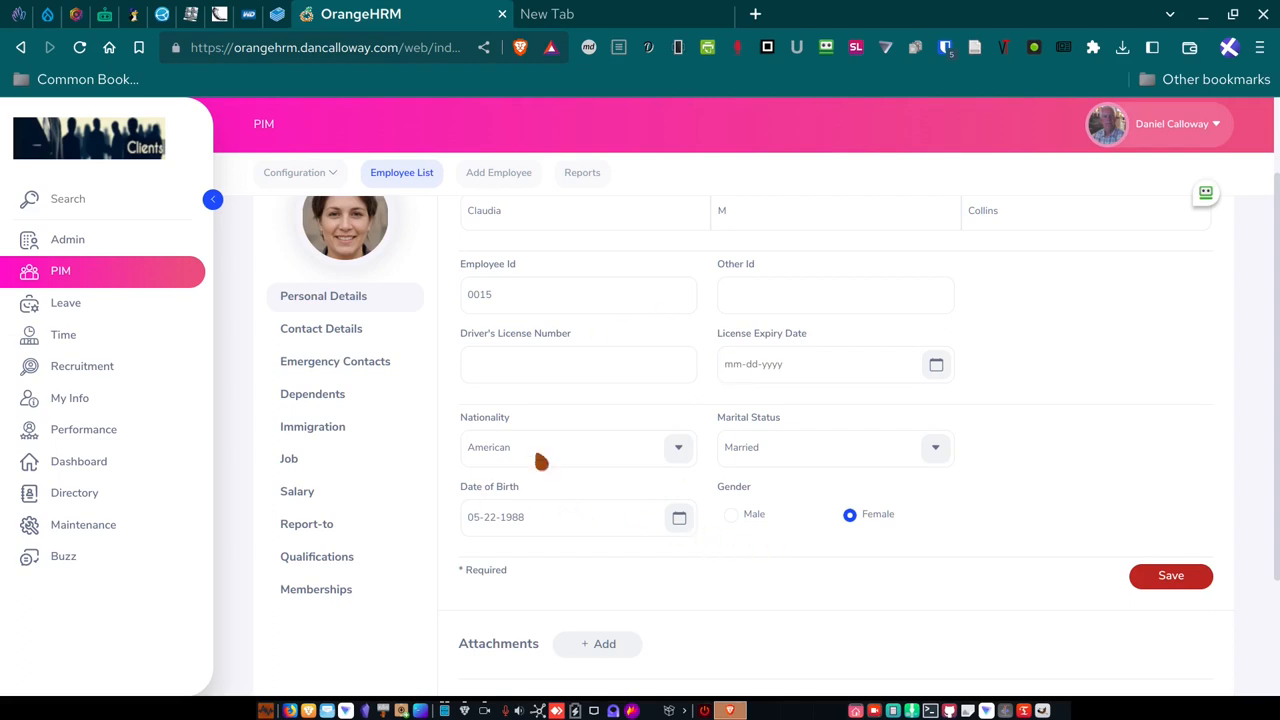
mouse_move(652, 338)
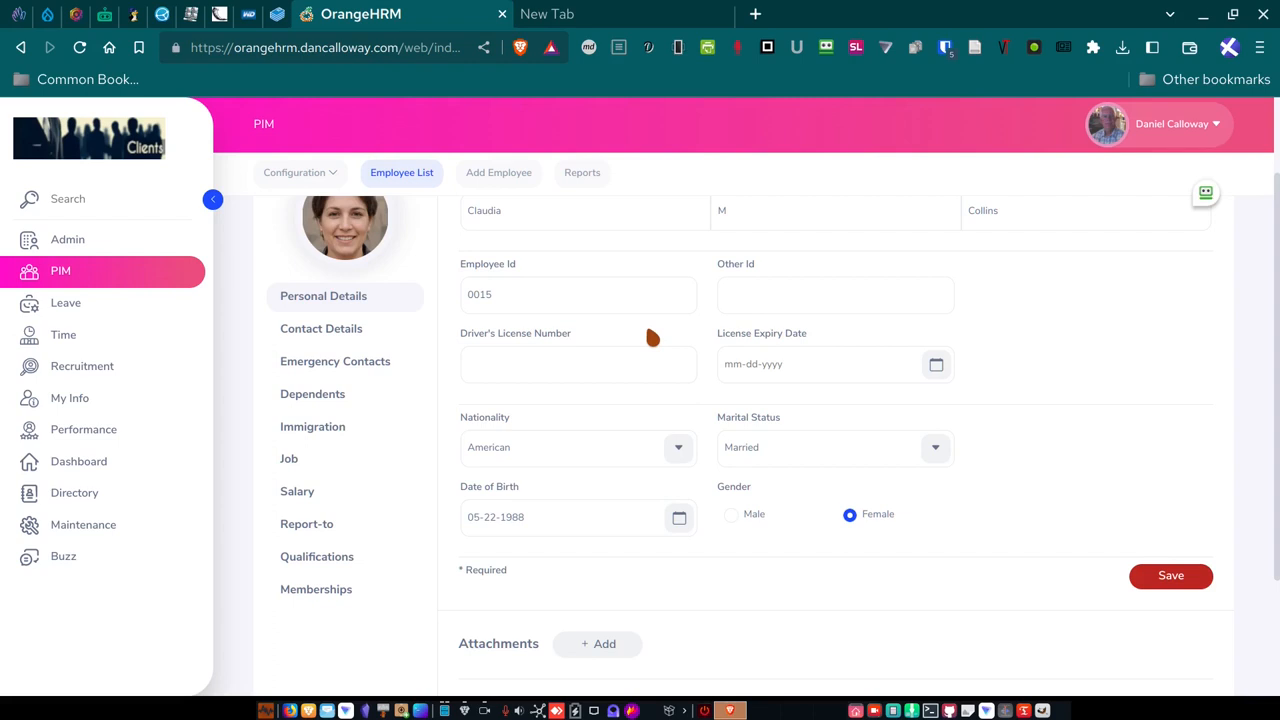
left_click(560, 517)
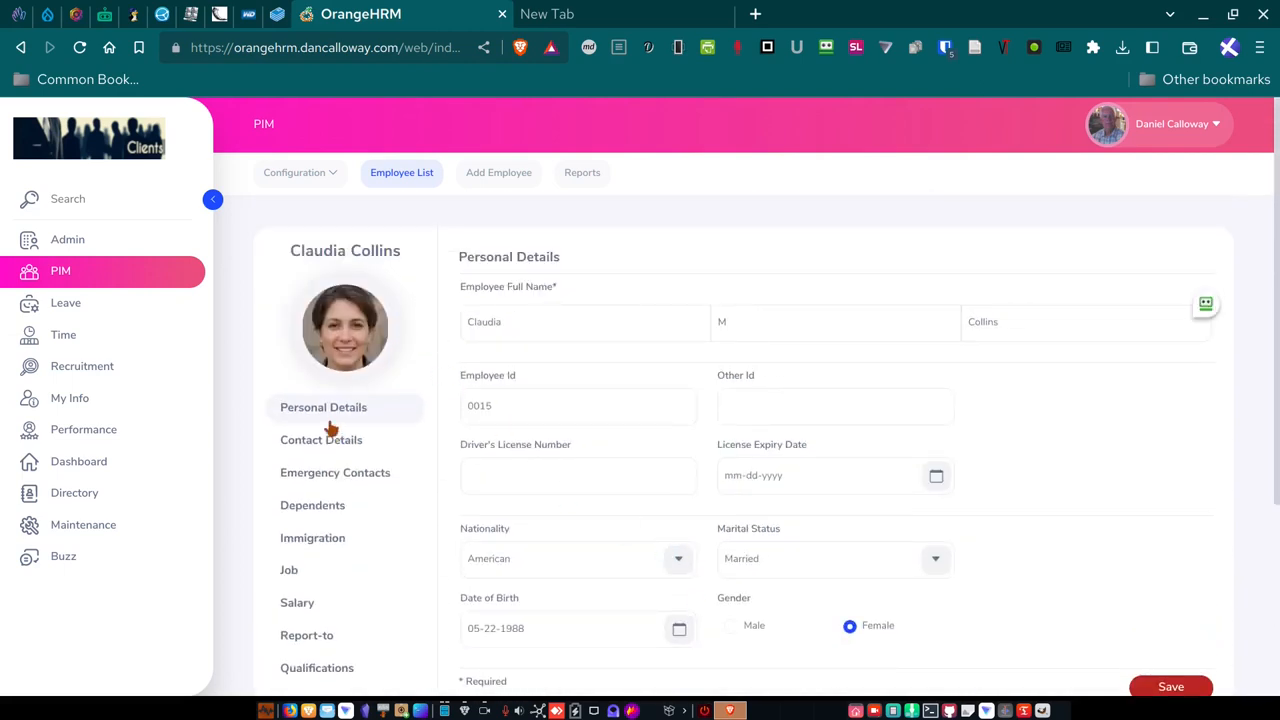
left_click(321, 440)
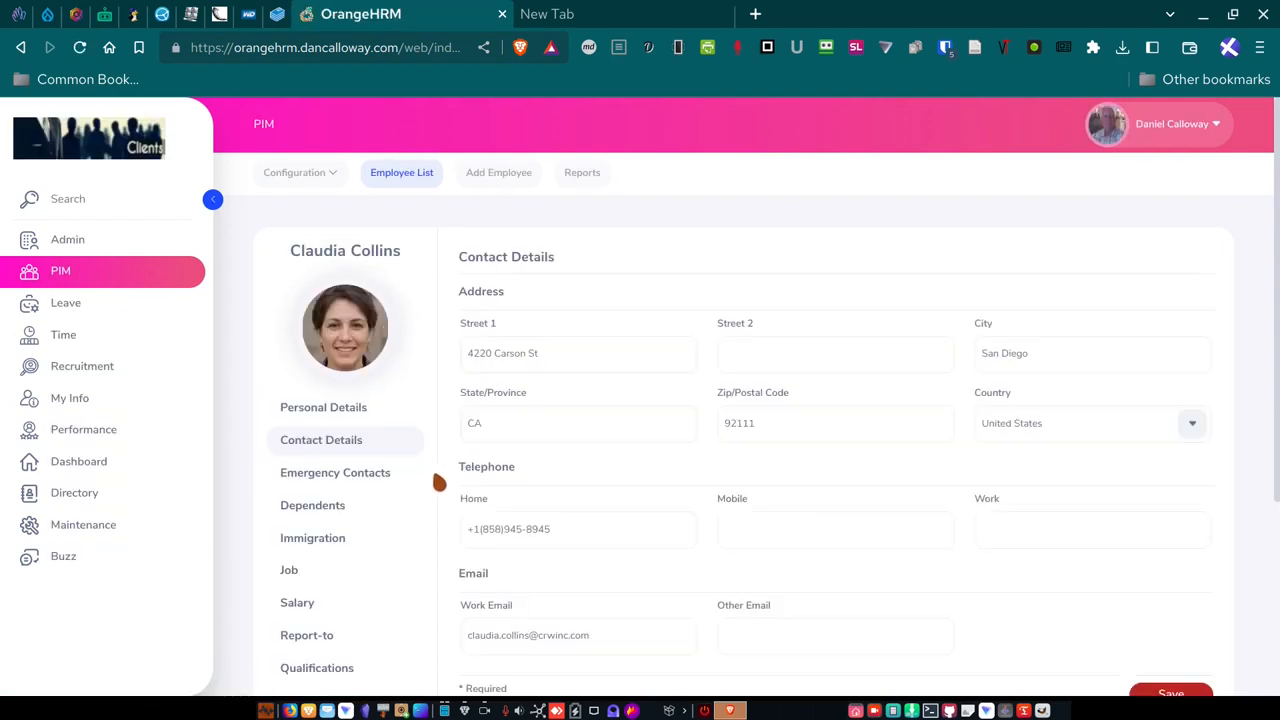
left_click(578, 353)
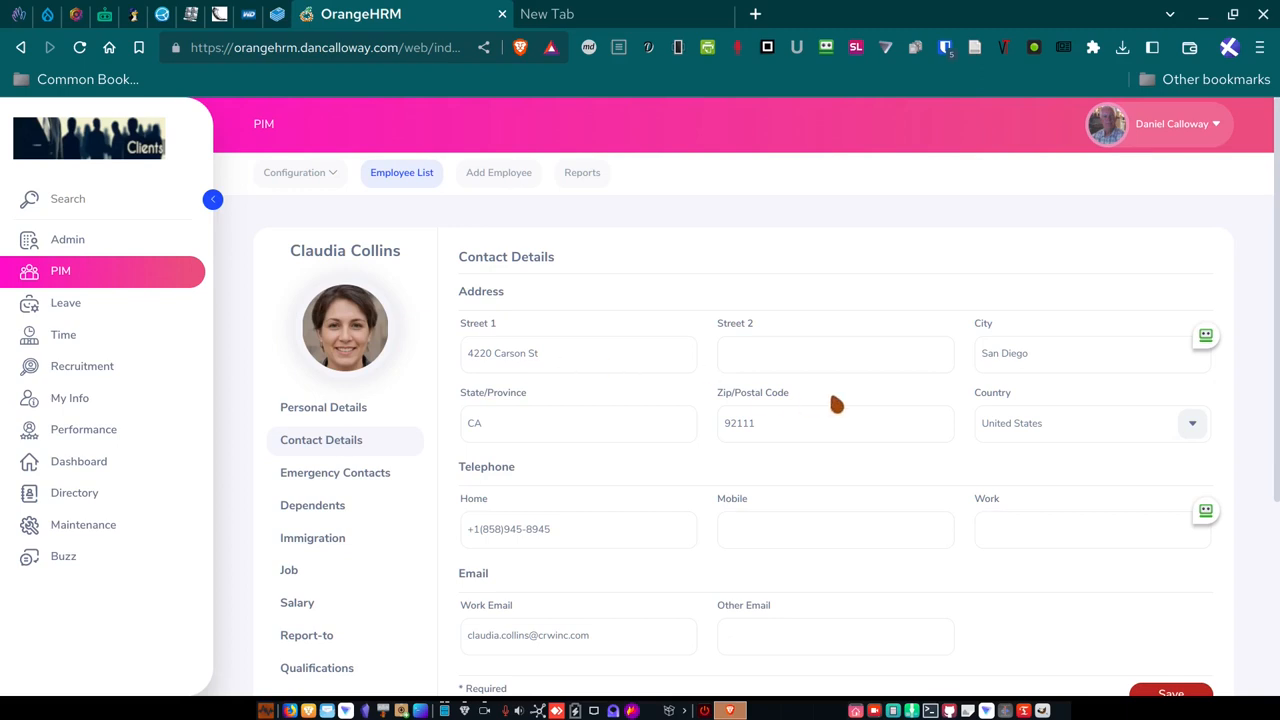
mouse_move(683, 457)
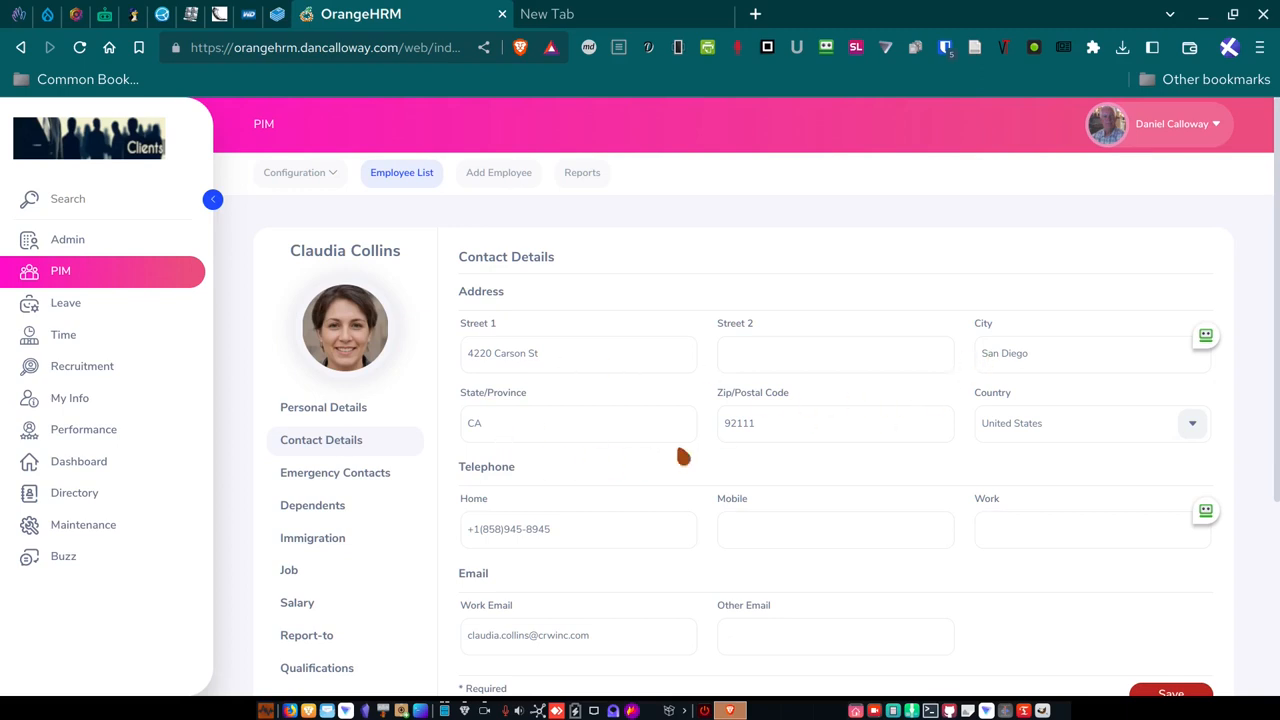
mouse_move(767, 457)
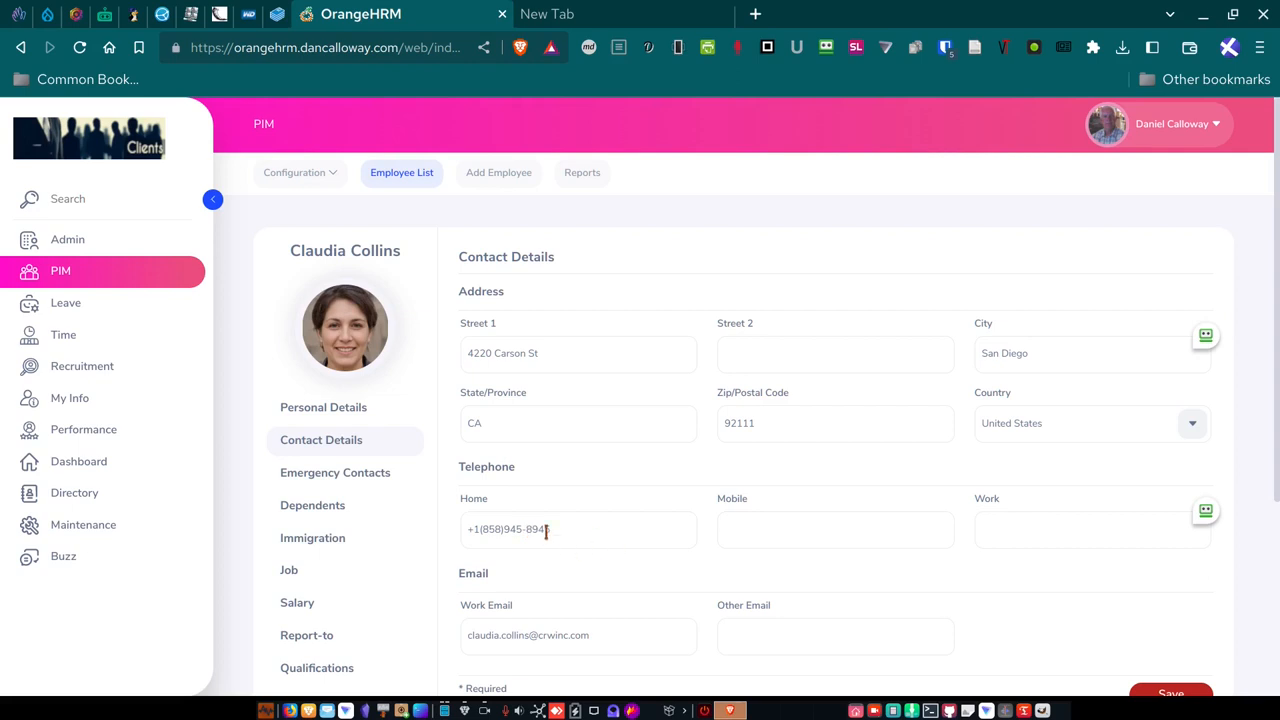
type("5")
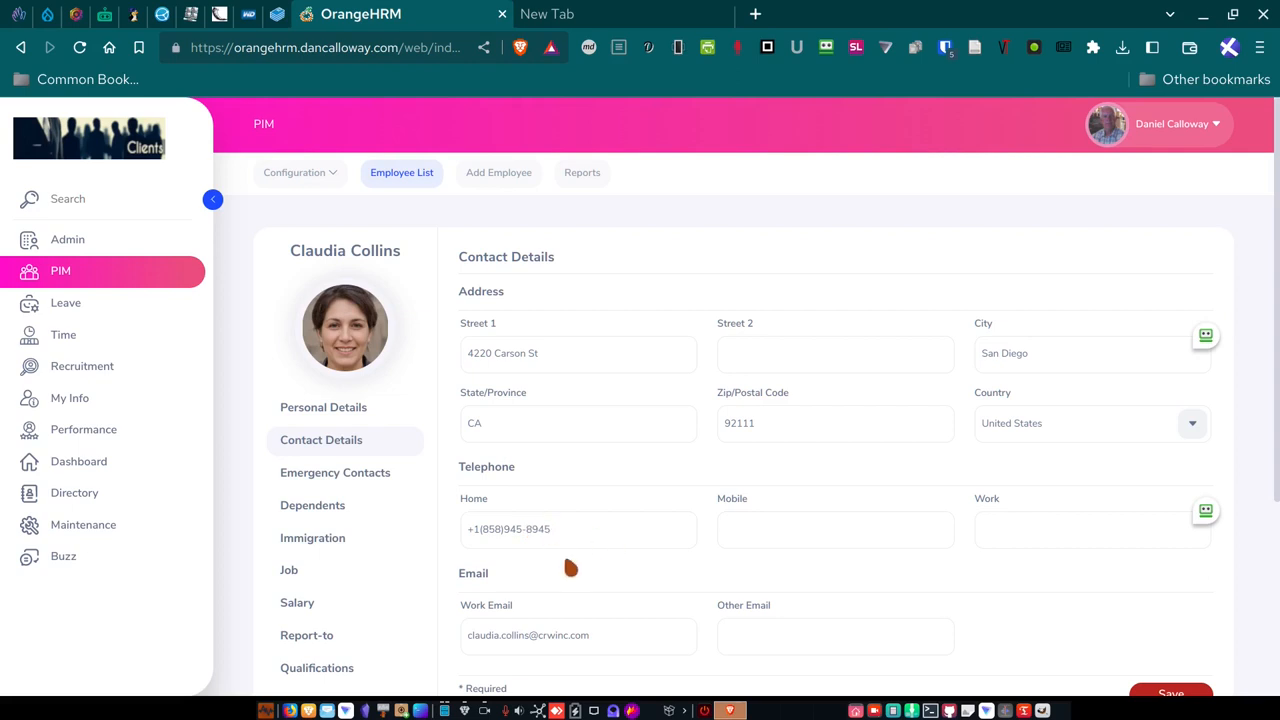
scroll("down", 3)
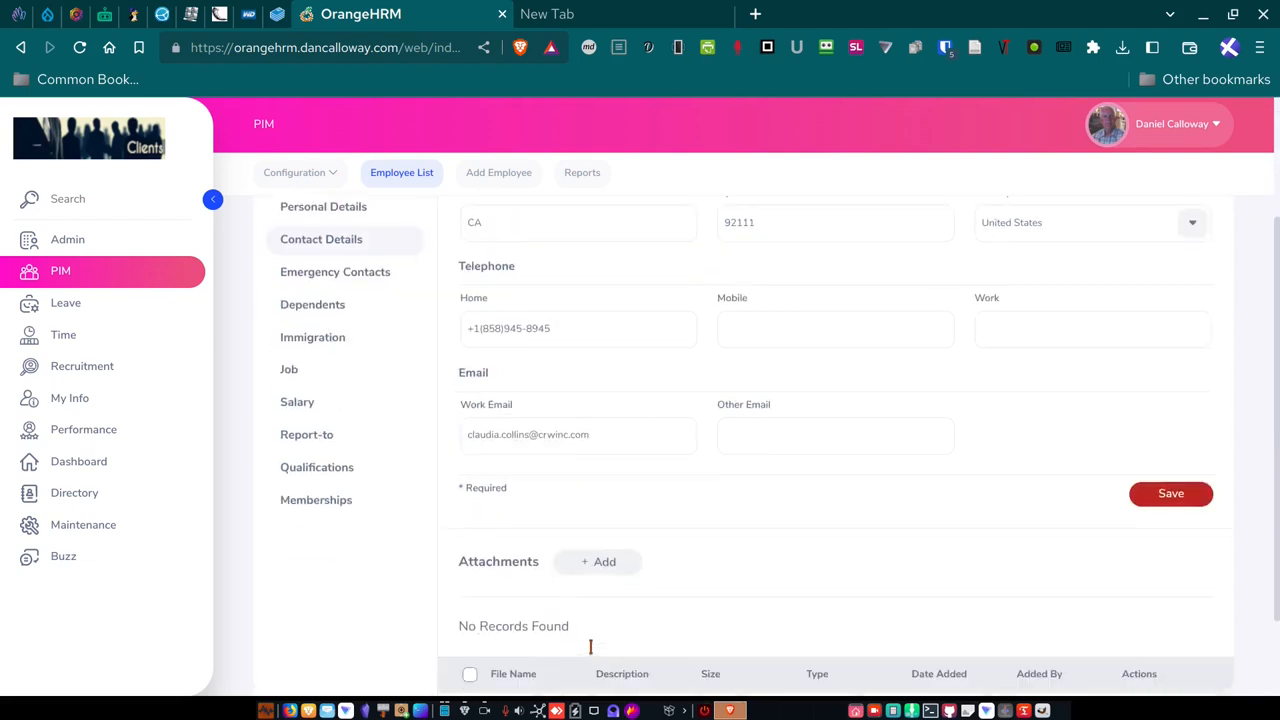
scroll("down", 3)
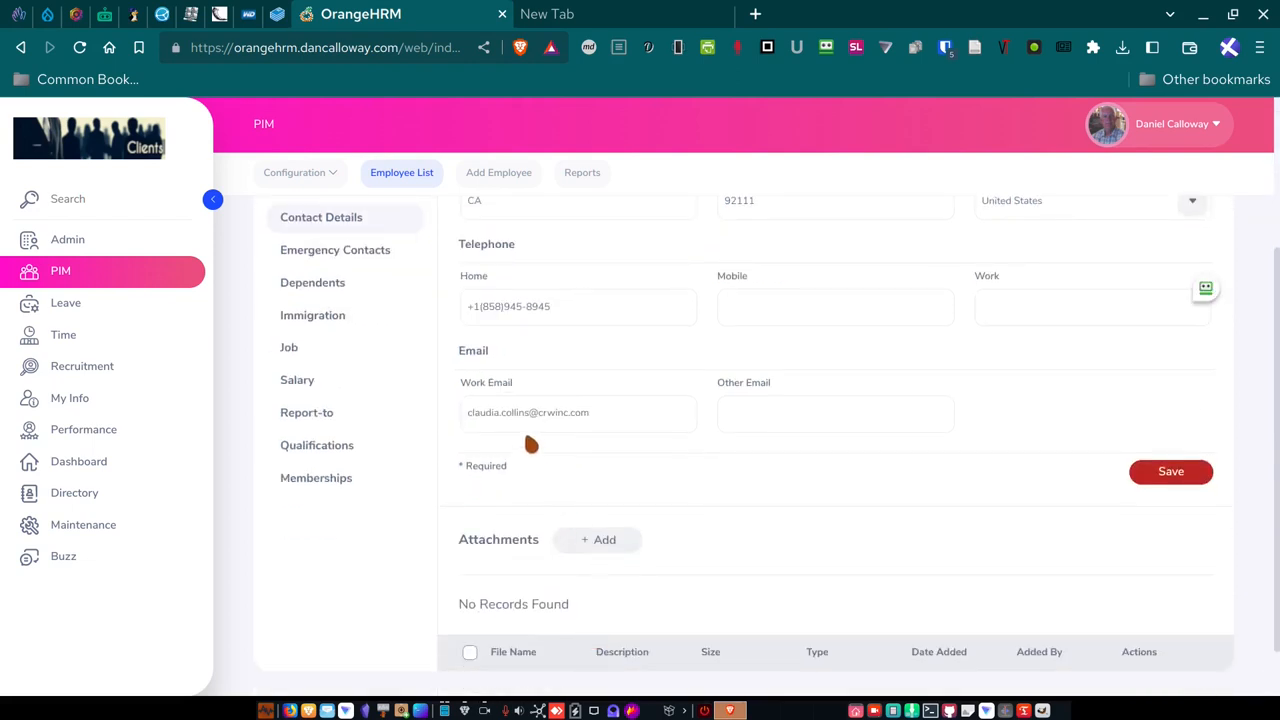
left_click(527, 412)
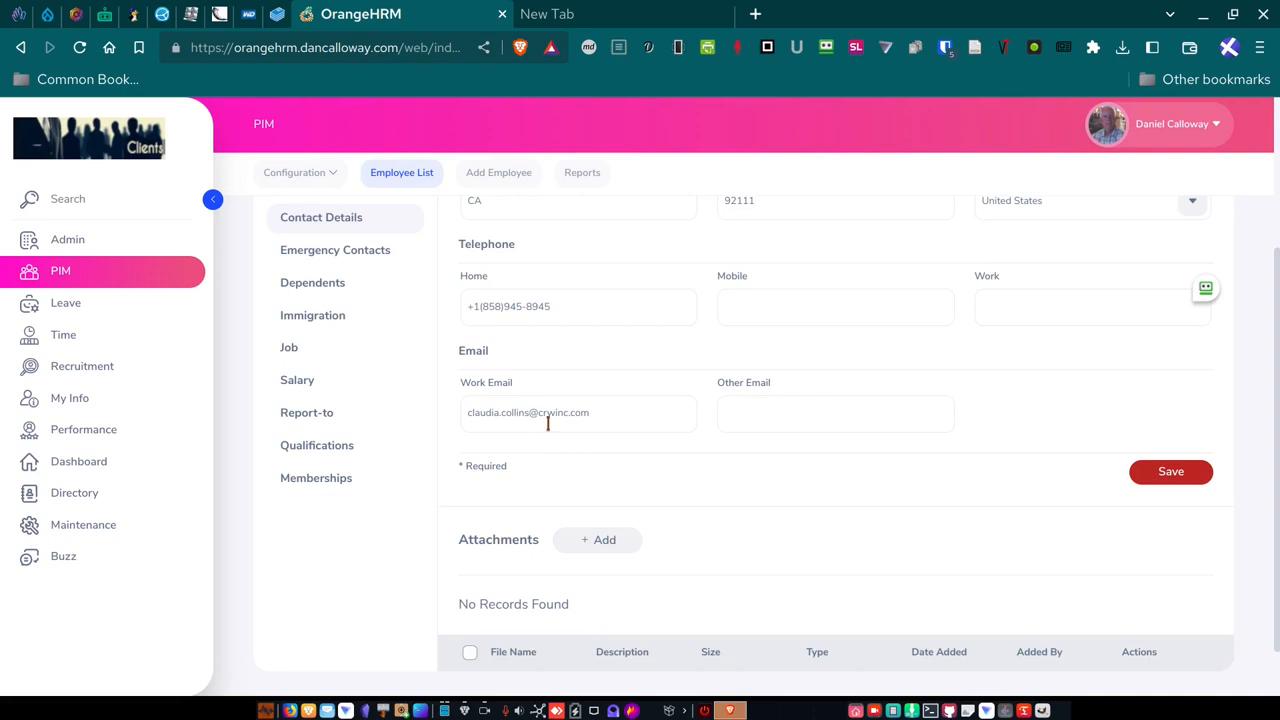
mouse_move(698, 485)
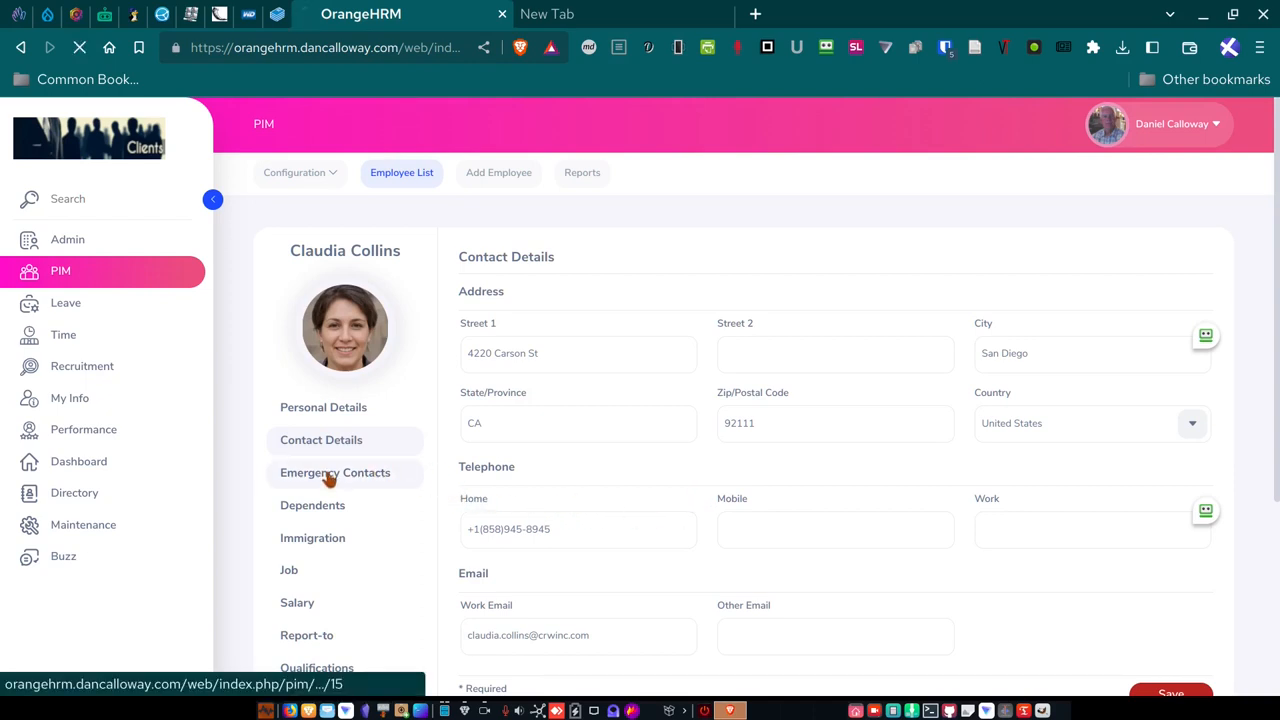
Check Claudia's emergency contacts (one), dependents (none), then empty immigration records.
left_click(335, 472)
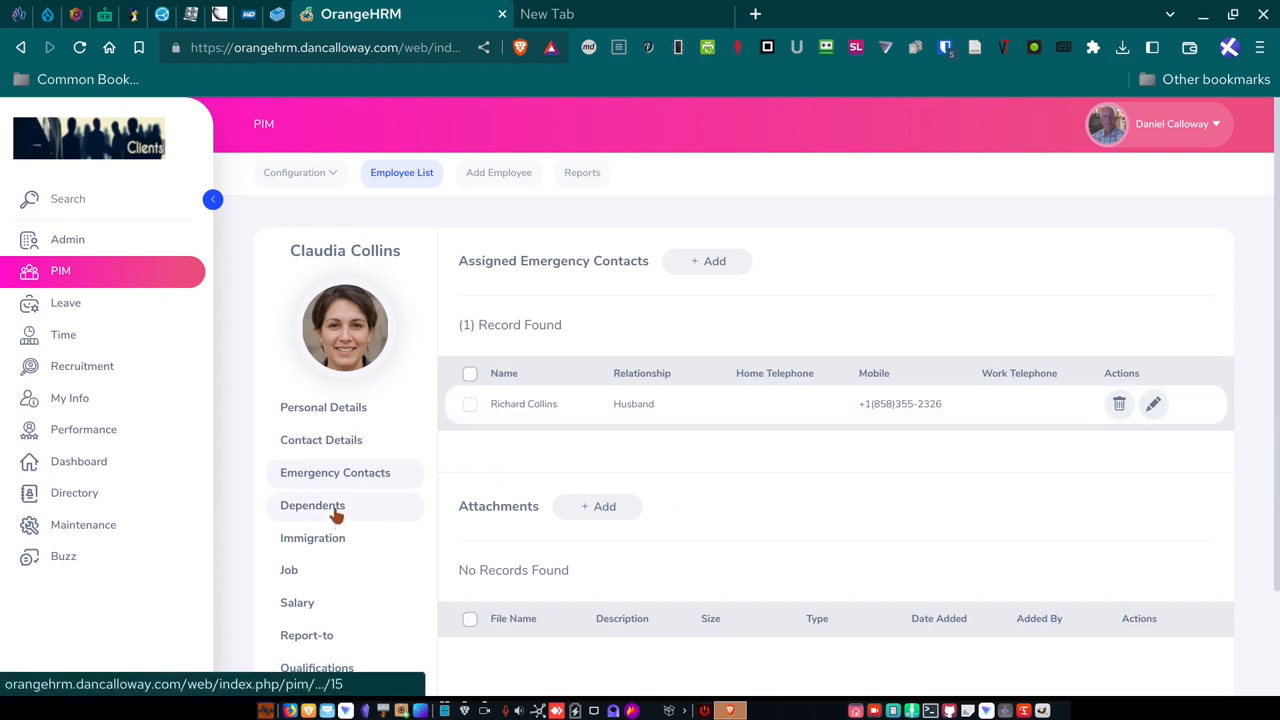
mouse_move(316, 515)
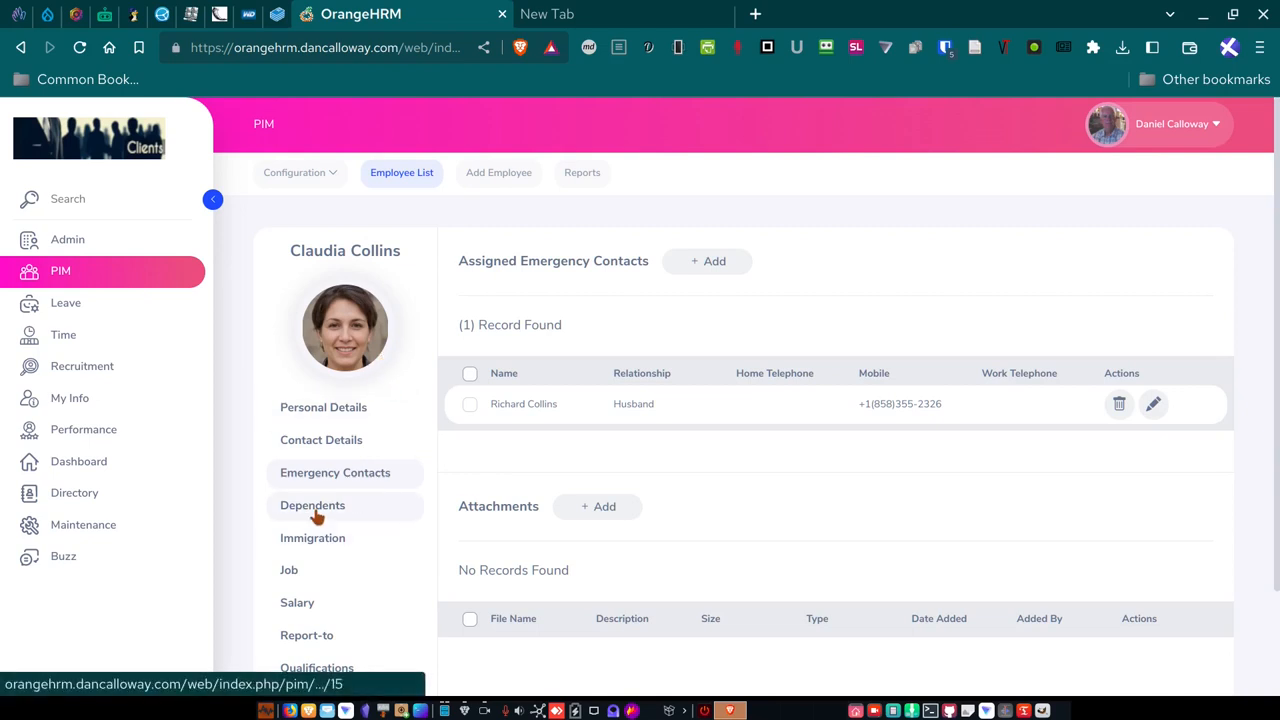
left_click(312, 505)
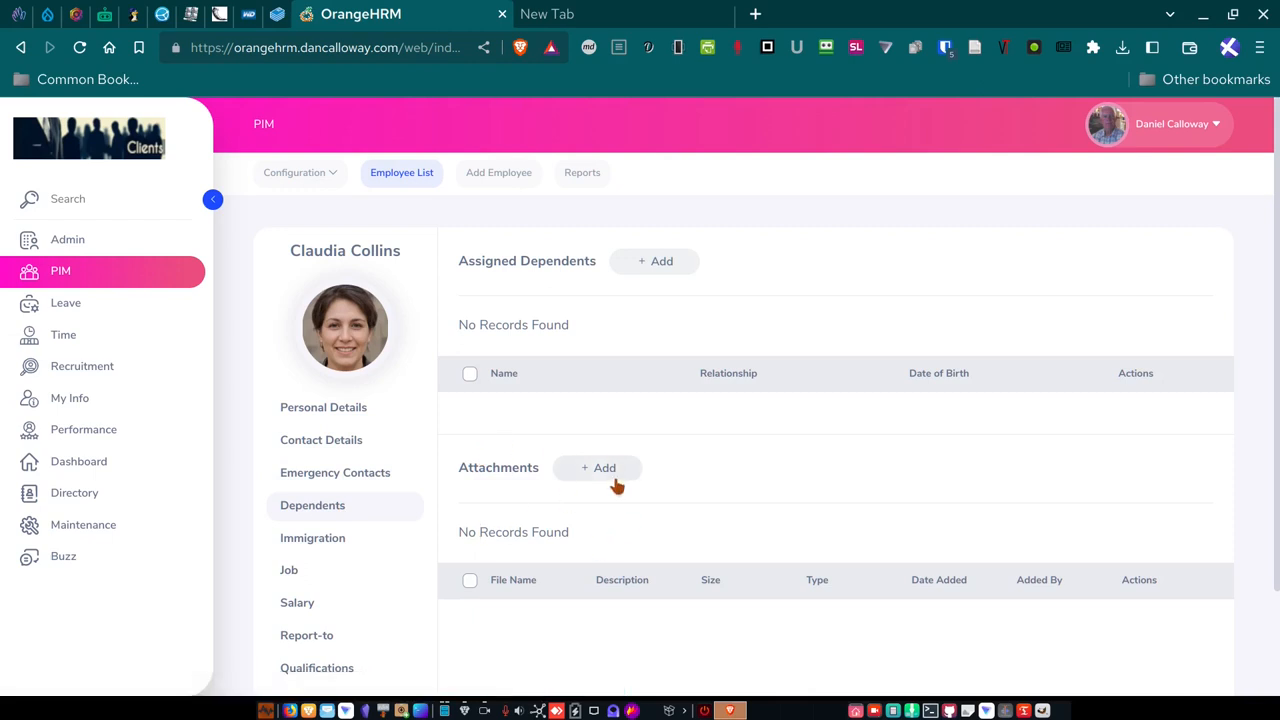
mouse_move(601, 483)
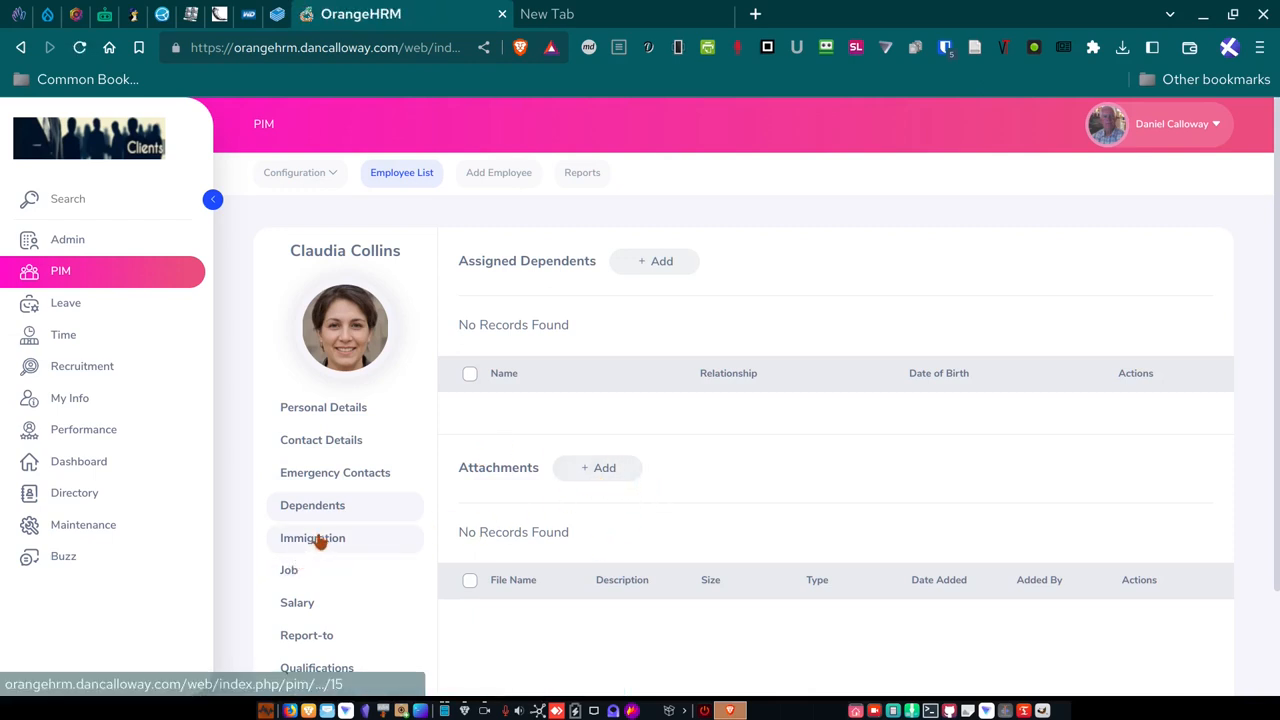
left_click(312, 538)
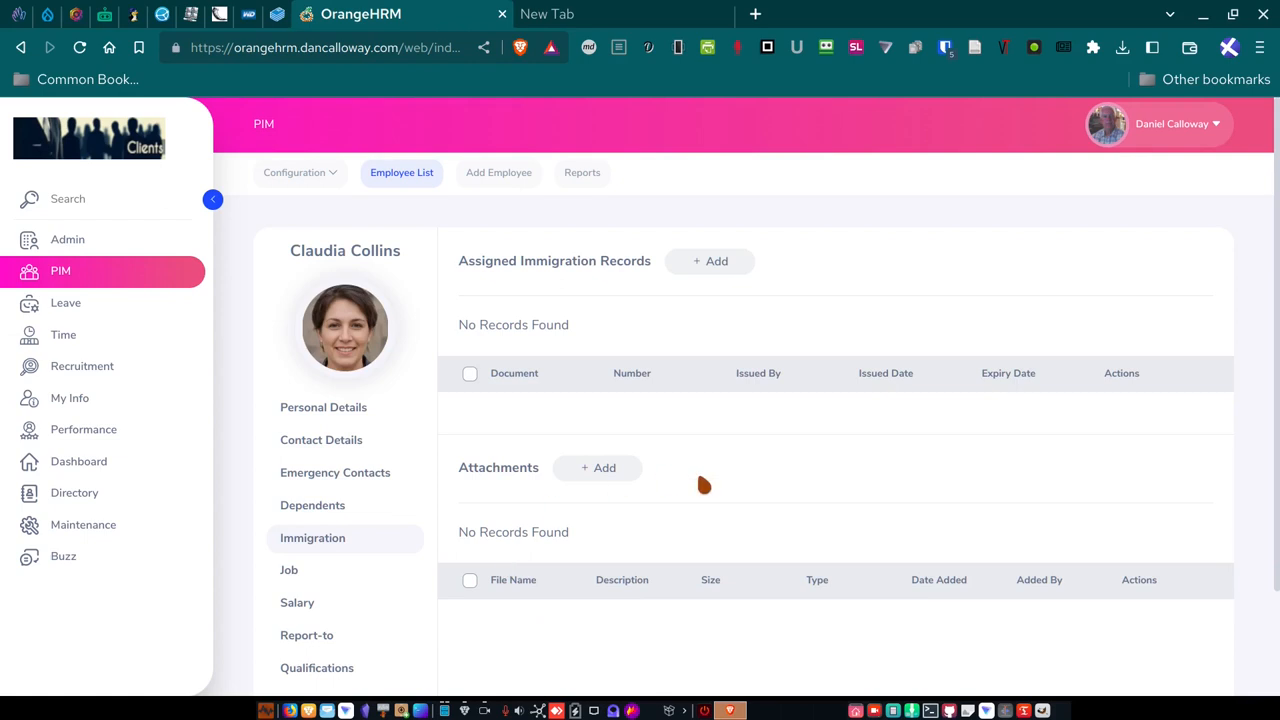
mouse_move(289, 570)
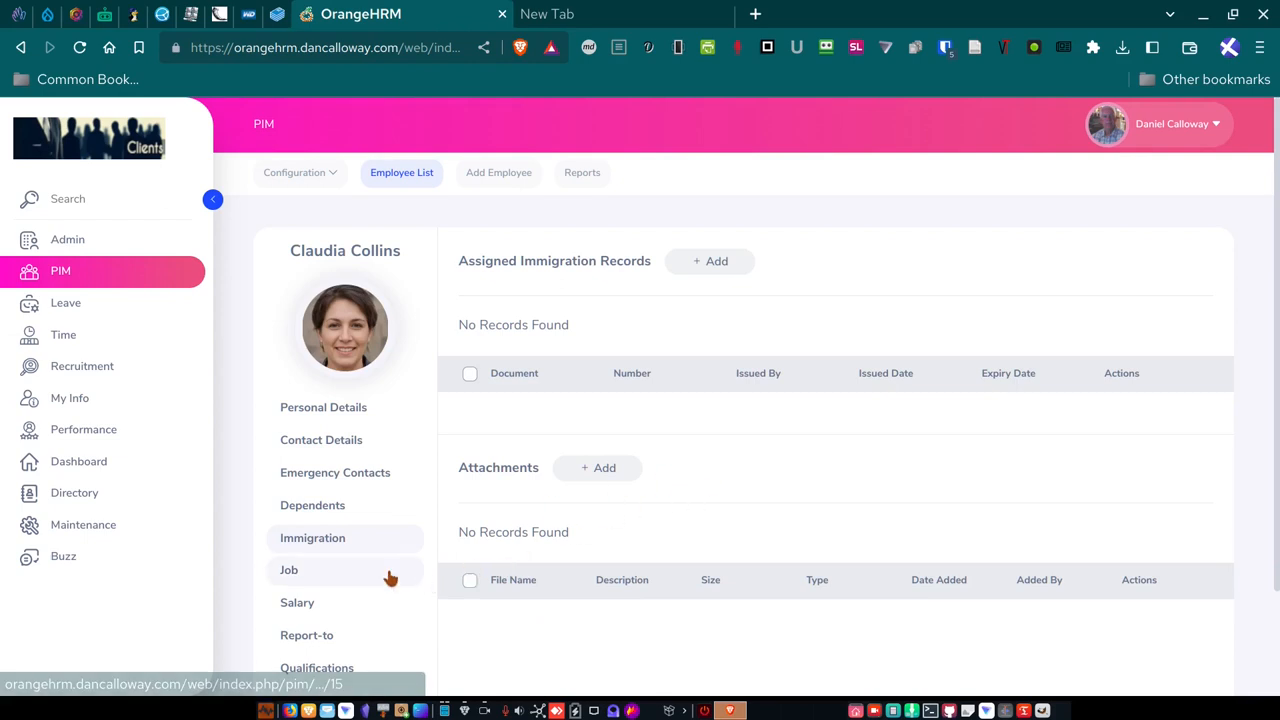
Review Claudia's job: CFO, Officials and Managers, West Coast US, Full-Time, joined 02-08-2023.
left_click(289, 570)
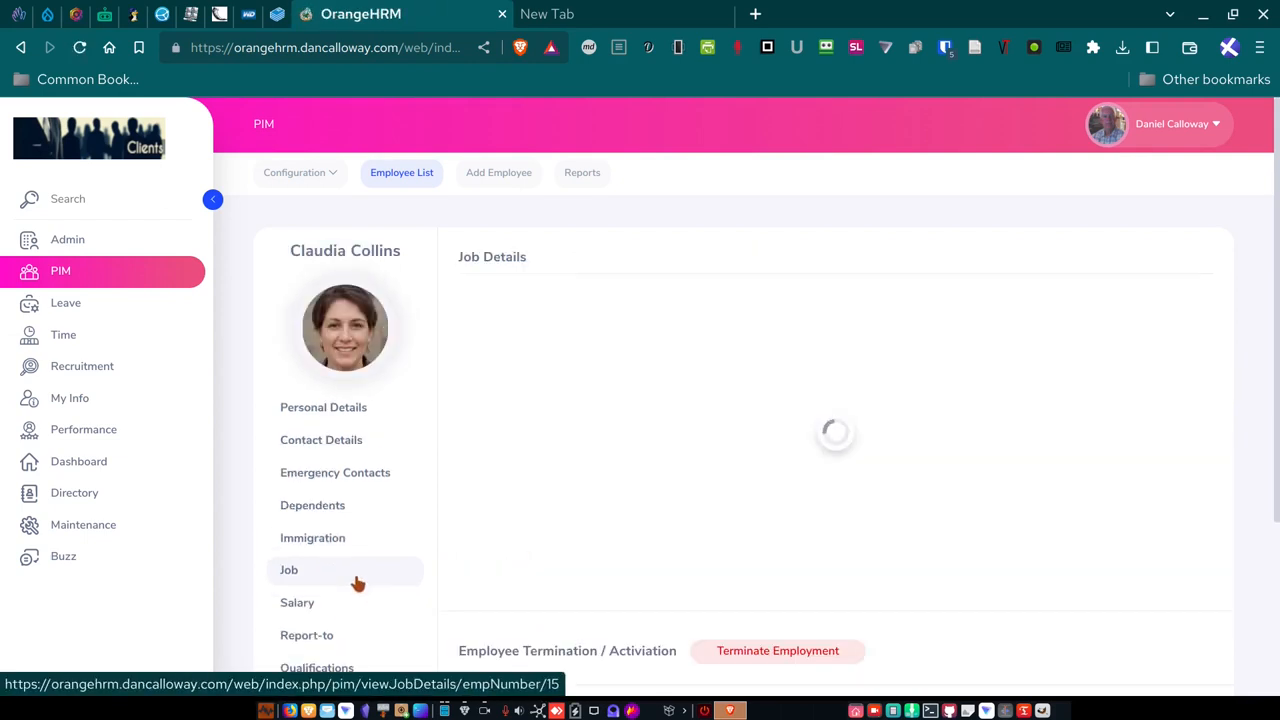
left_click(289, 570)
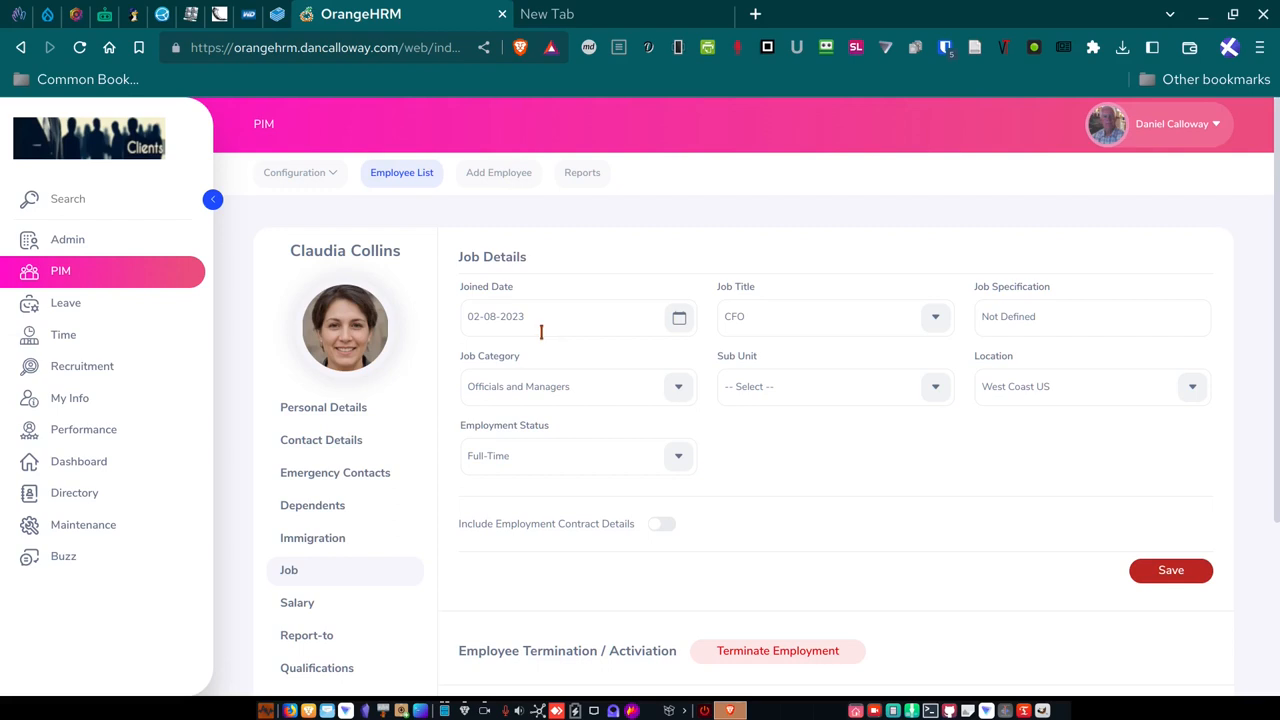
mouse_move(555, 403)
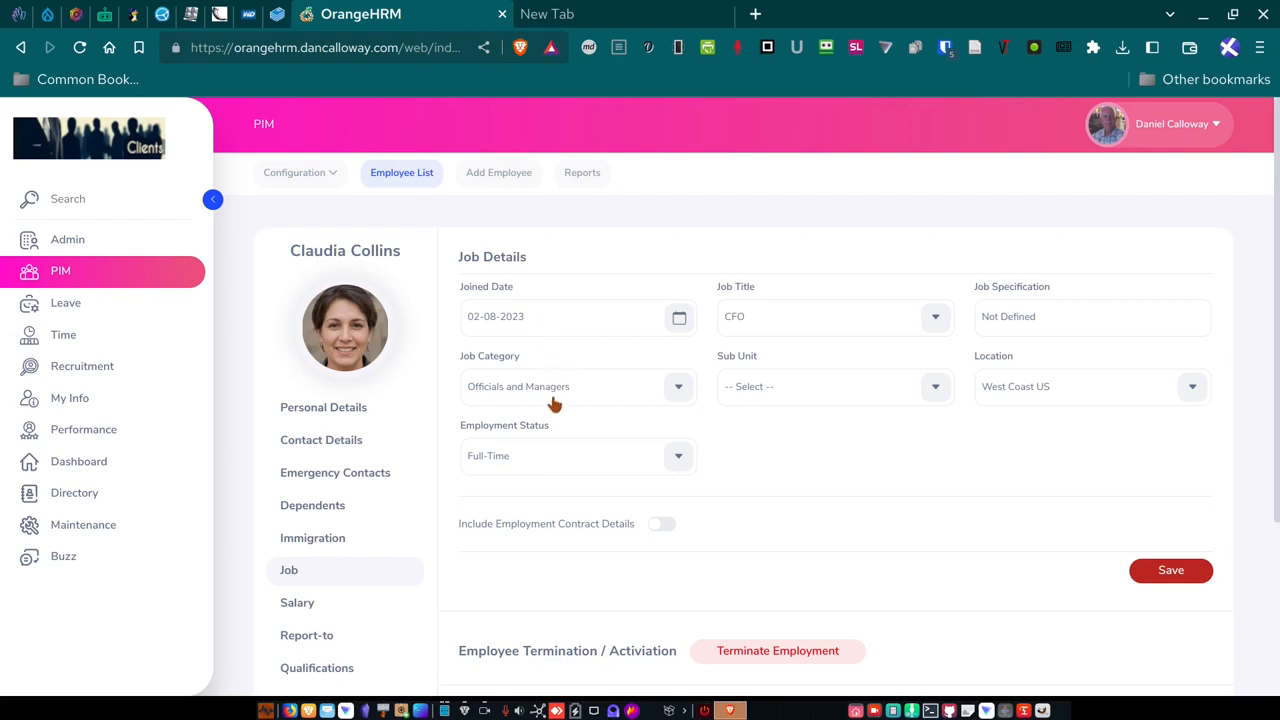
mouse_move(601, 438)
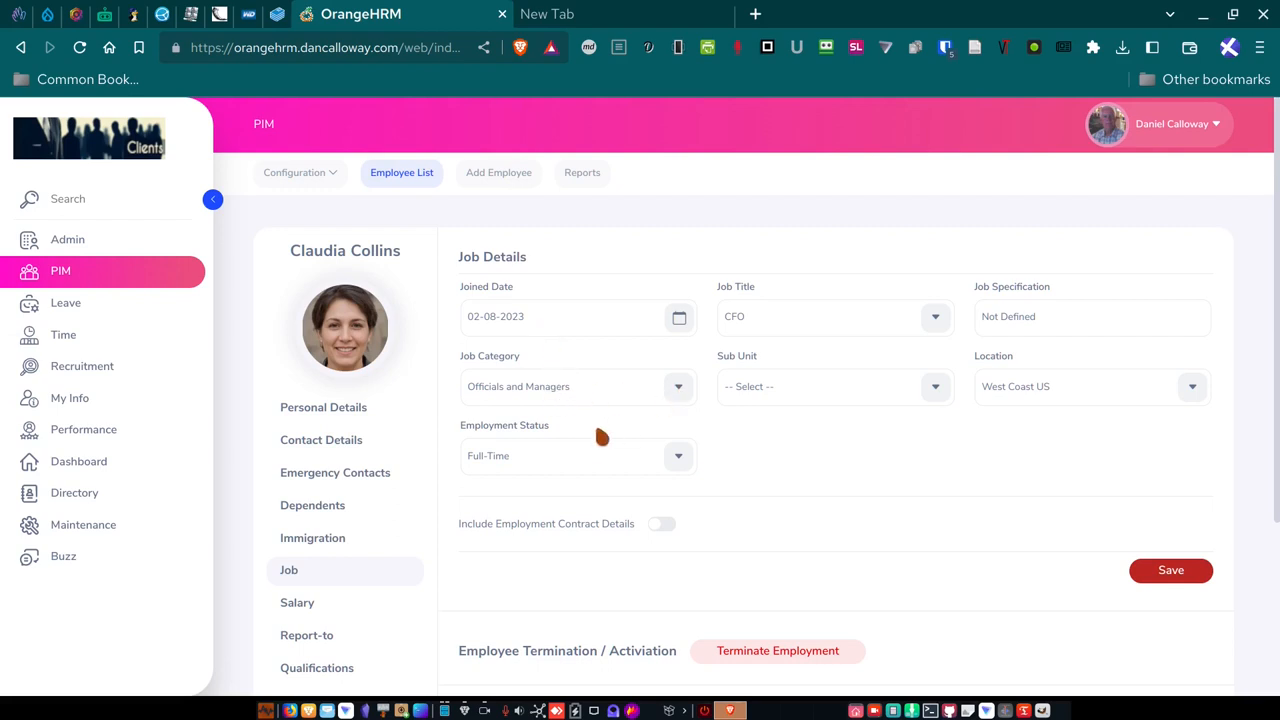
mouse_move(575, 470)
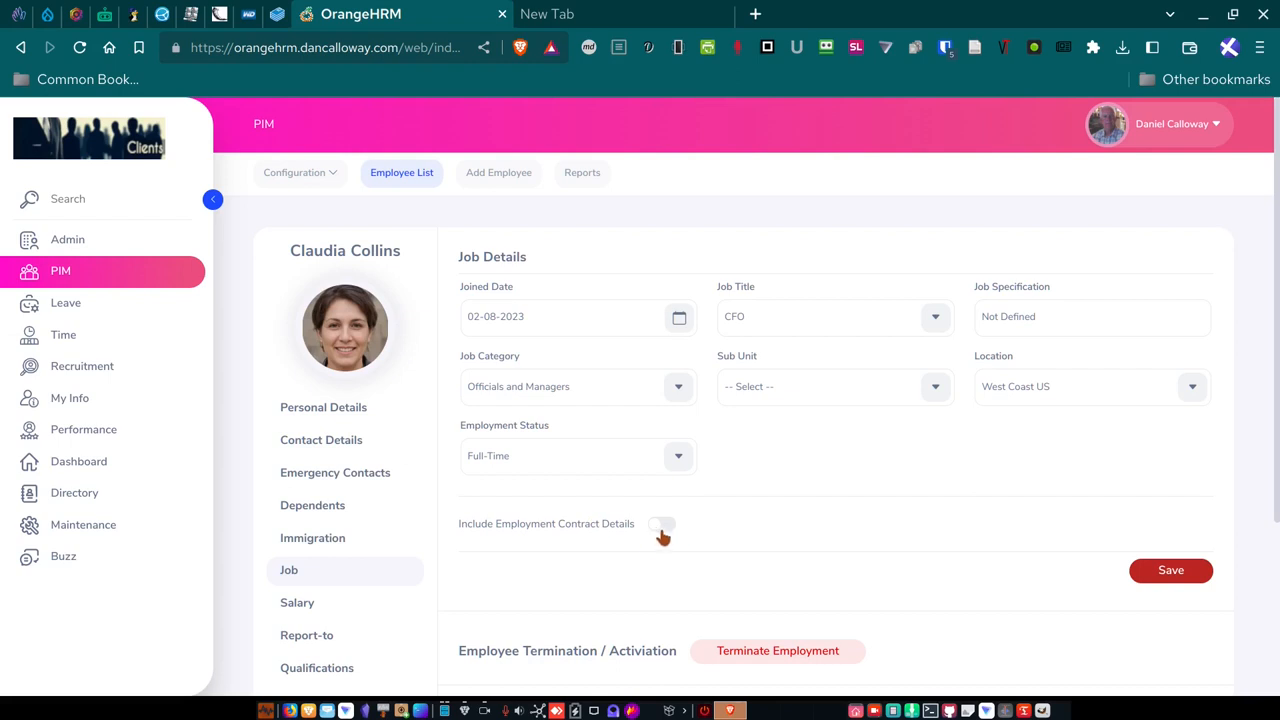
Review Claudia's salary: 35000 Annual Bonus and PG1 at 125000 monthly.
left_click(297, 602)
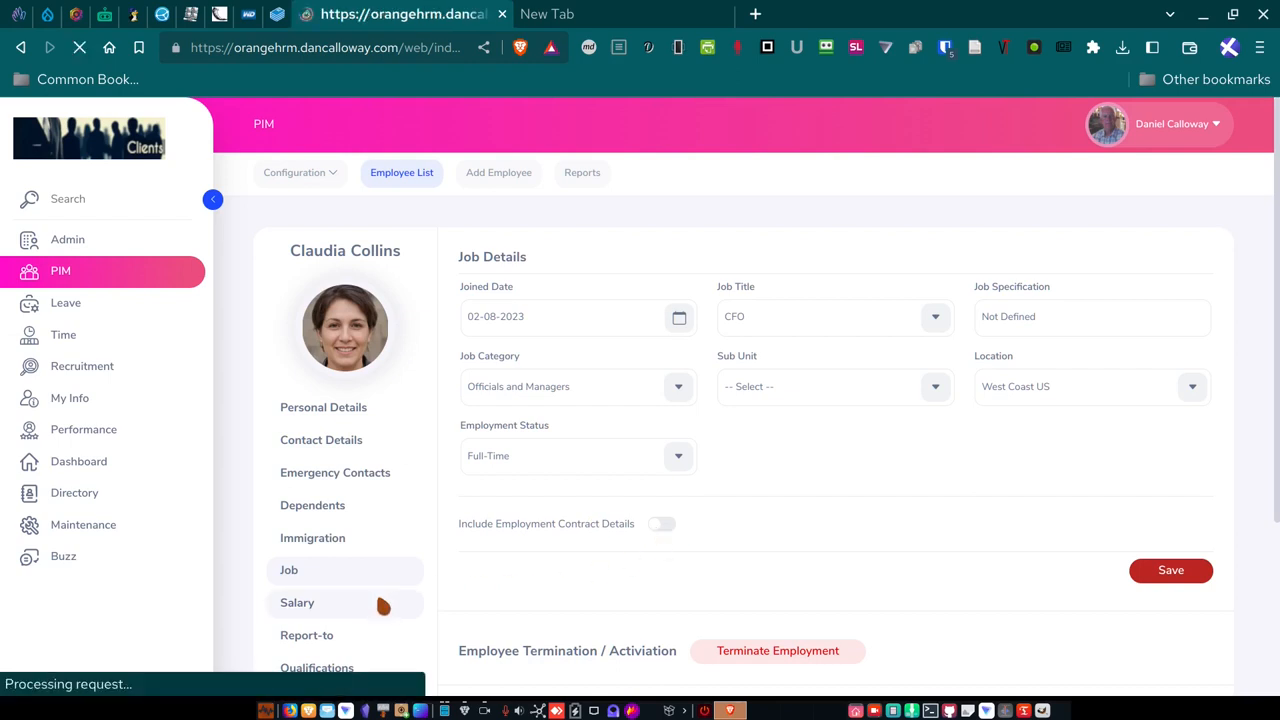
left_click(297, 602)
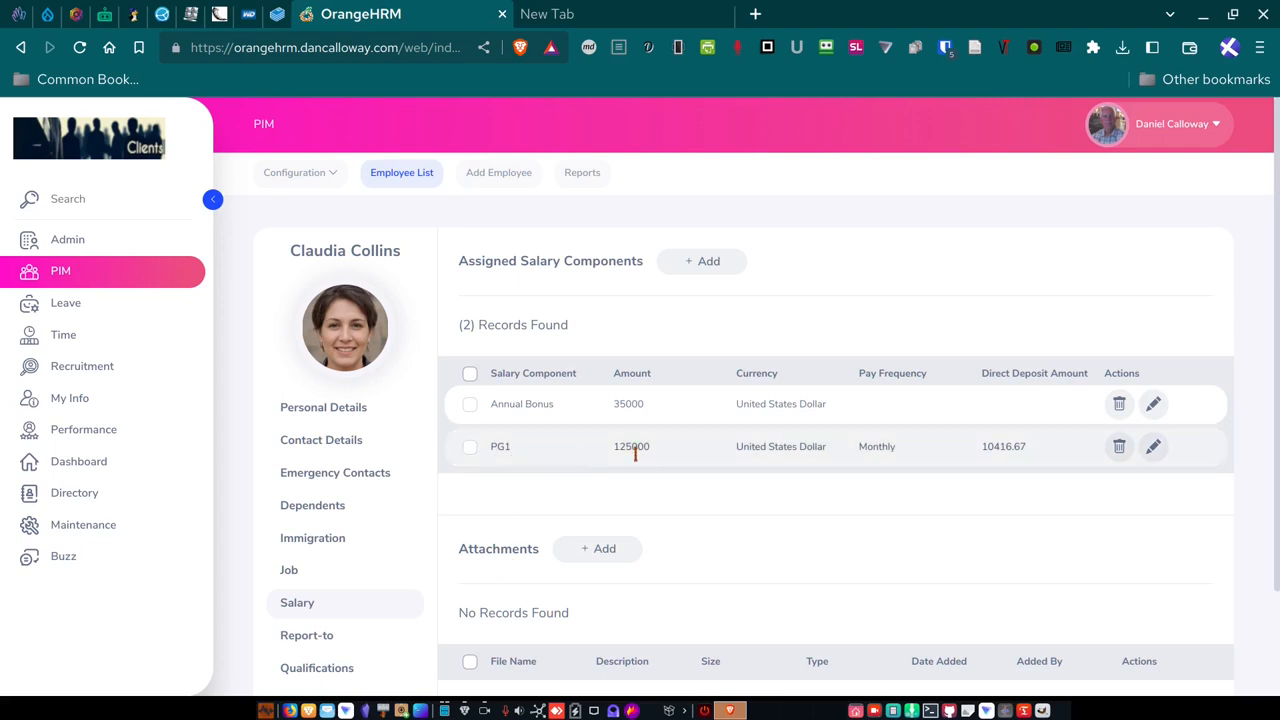
mouse_move(640, 462)
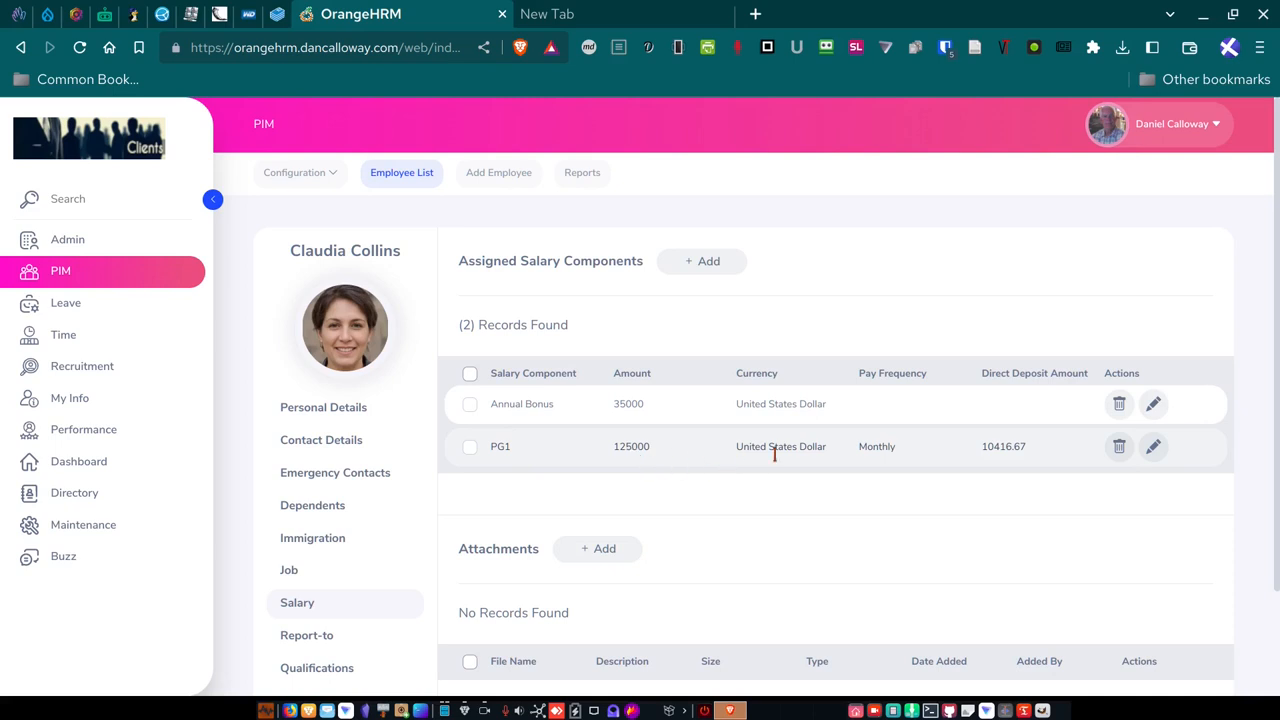
mouse_move(935, 461)
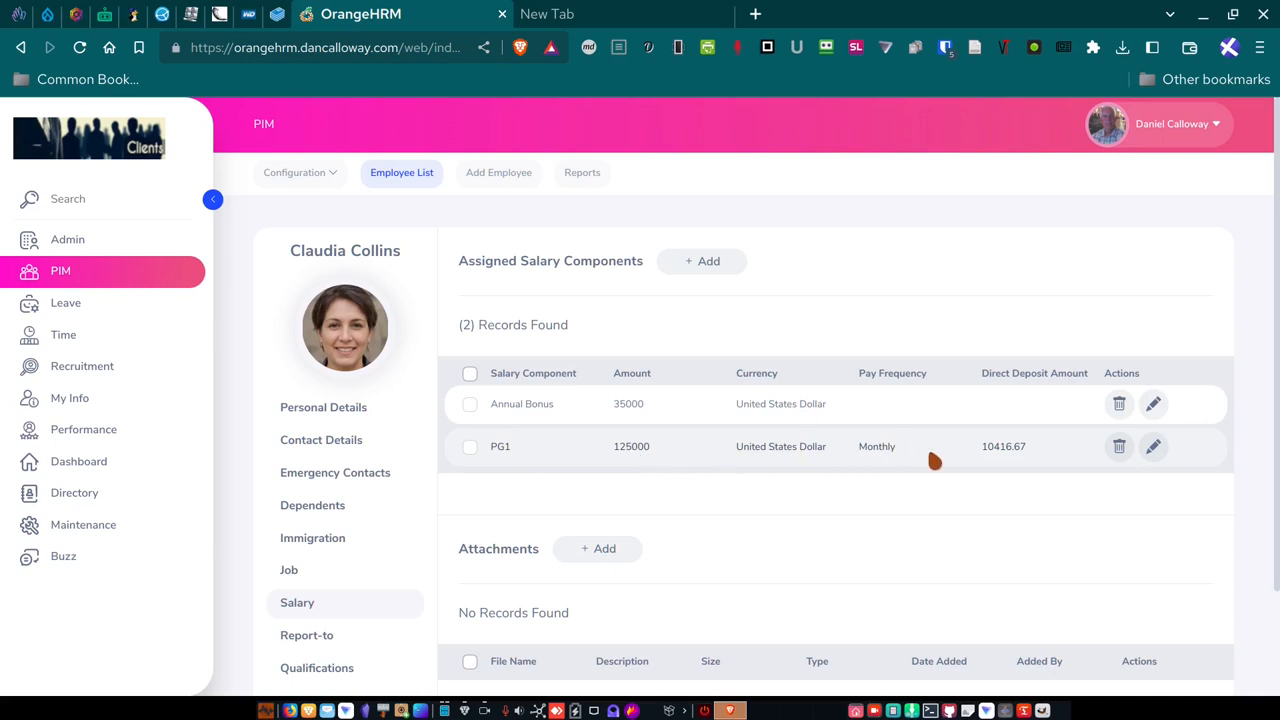
mouse_move(1018, 462)
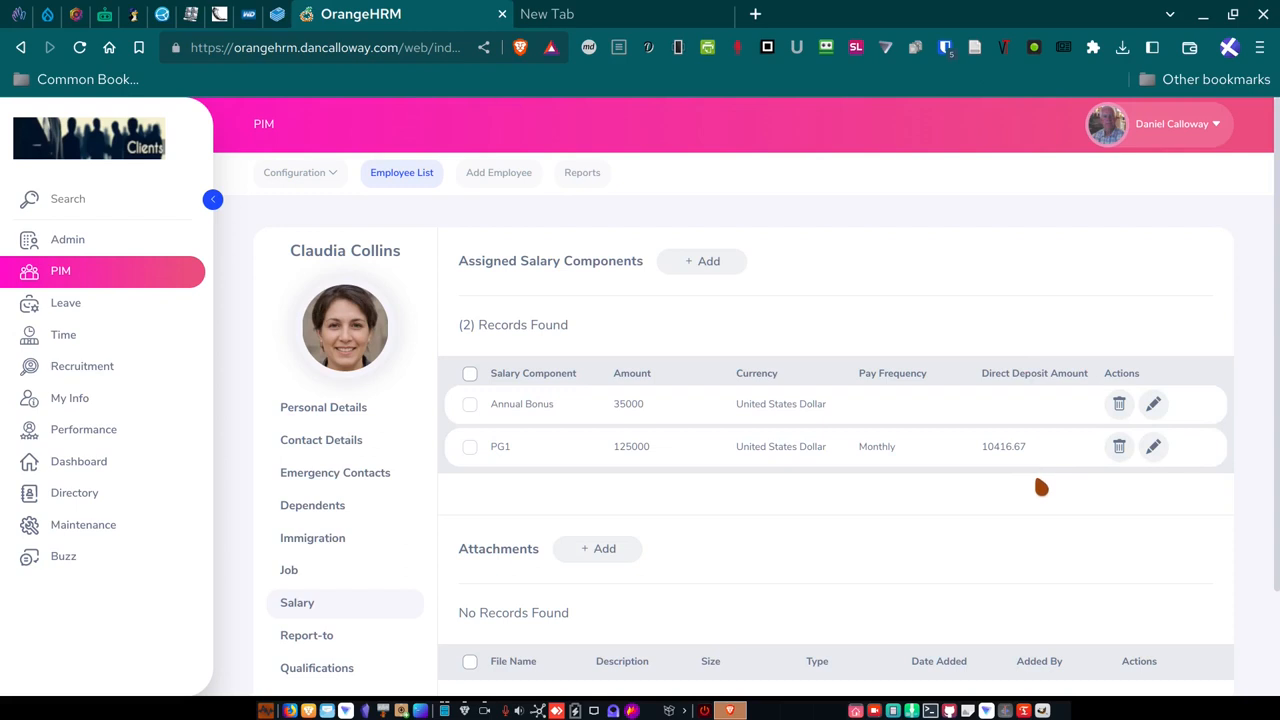
mouse_move(588, 420)
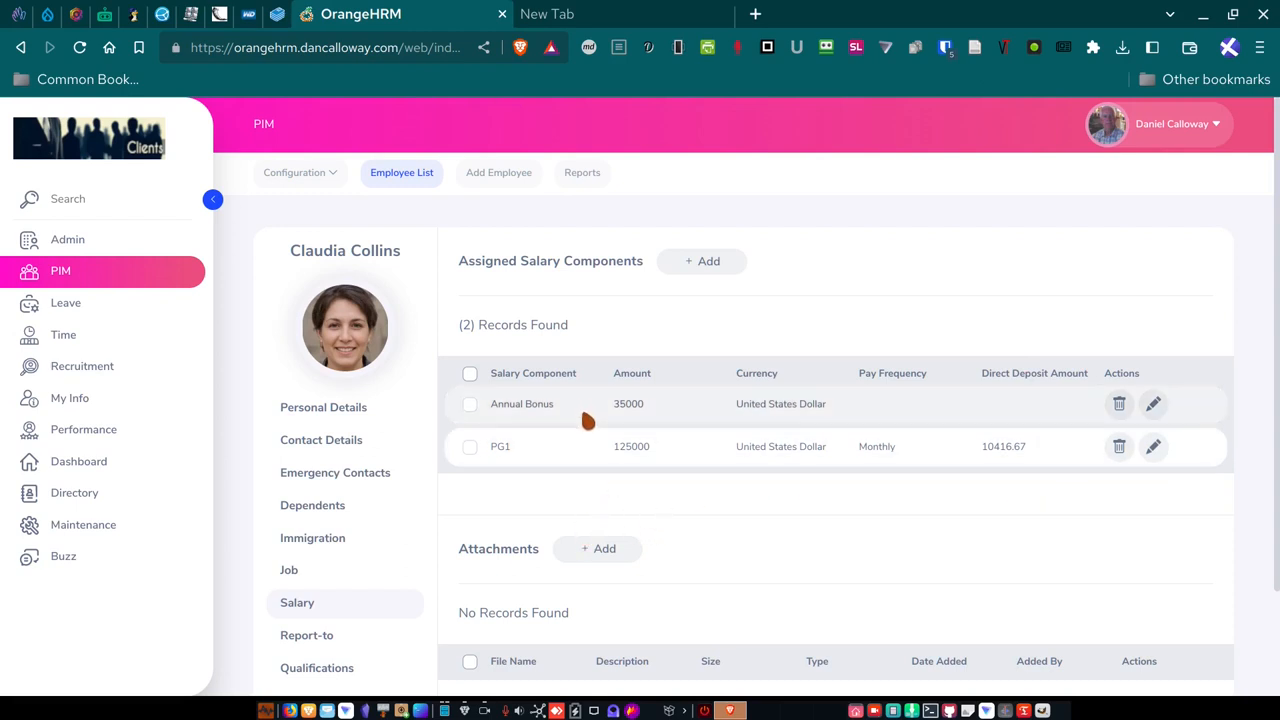
mouse_move(925, 410)
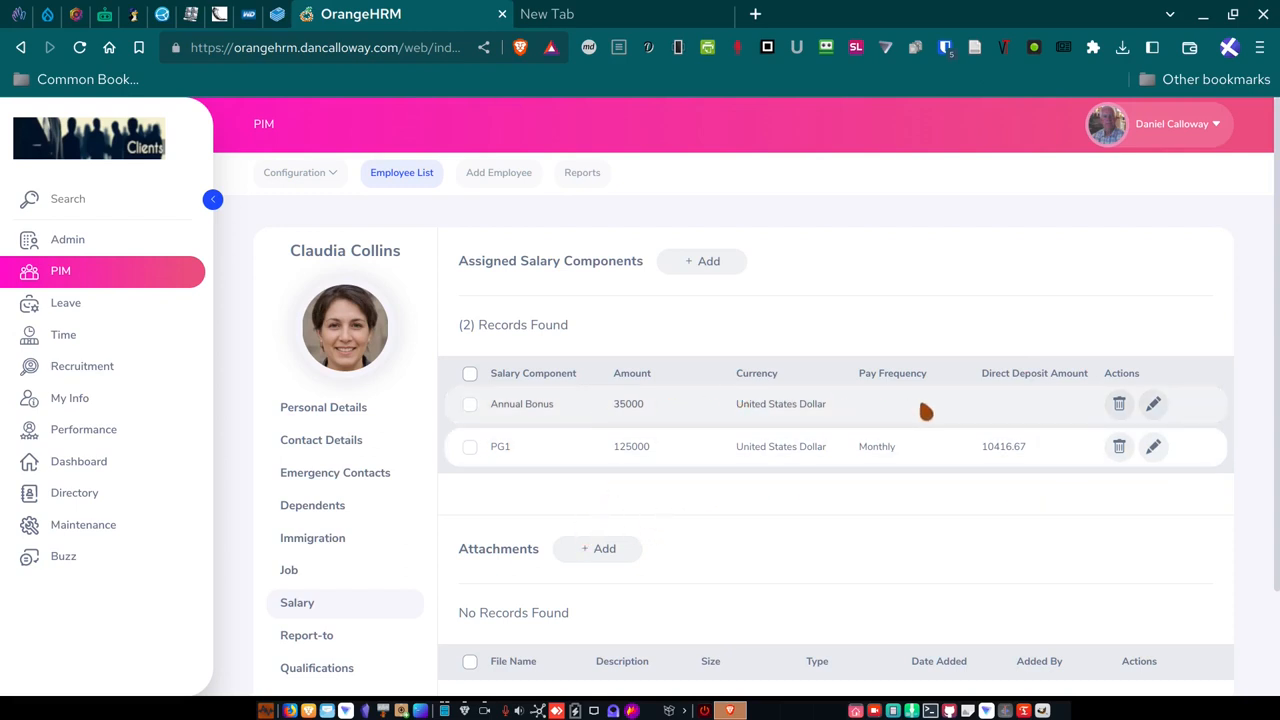
mouse_move(933, 446)
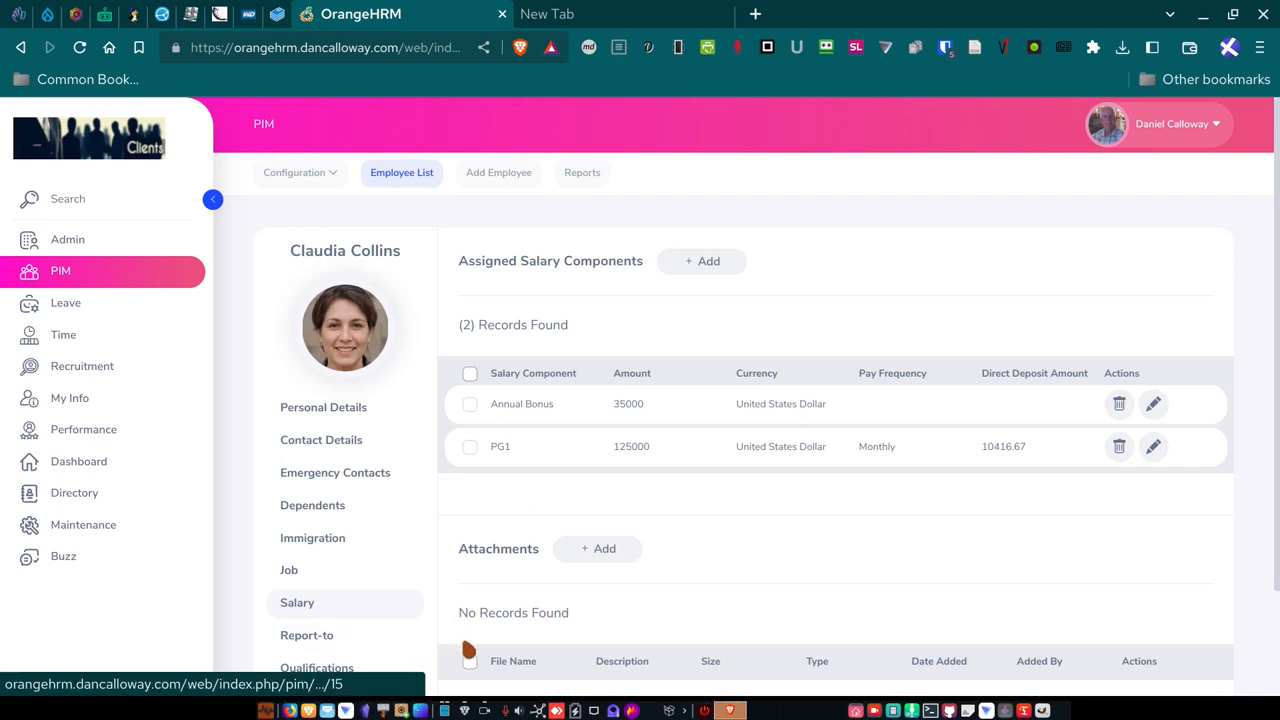
scroll("down", 3)
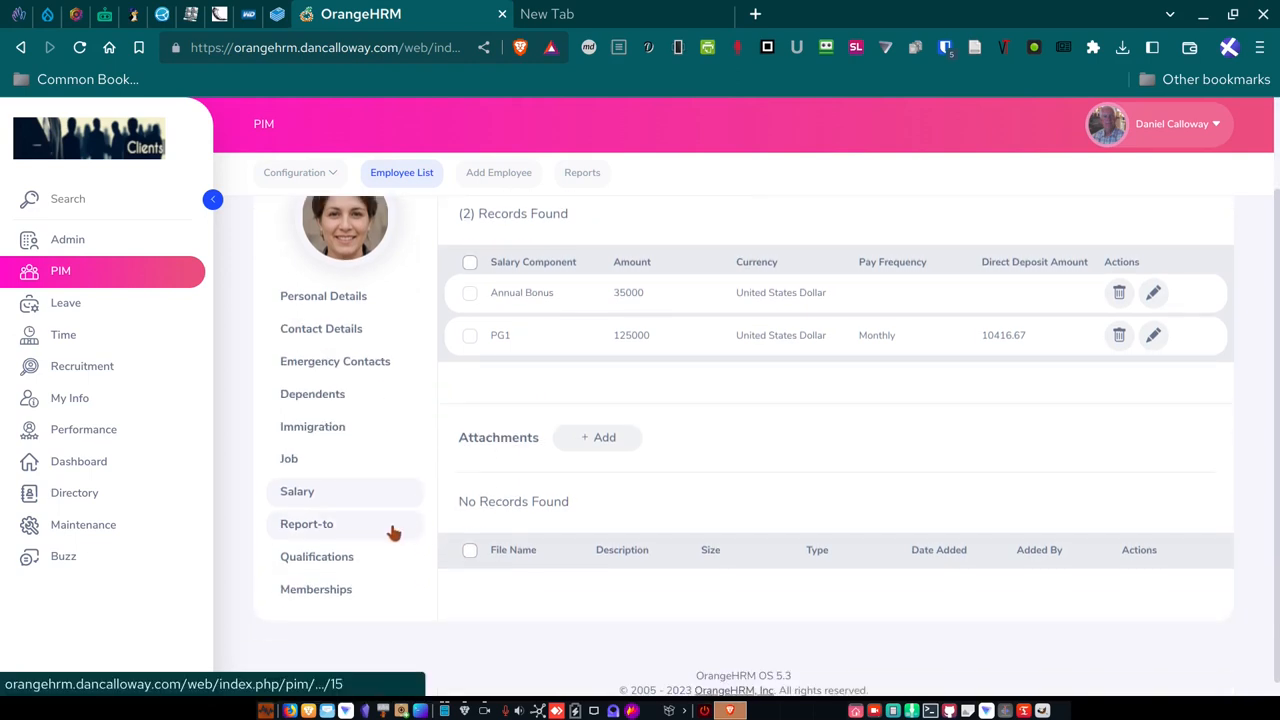
left_click(306, 524)
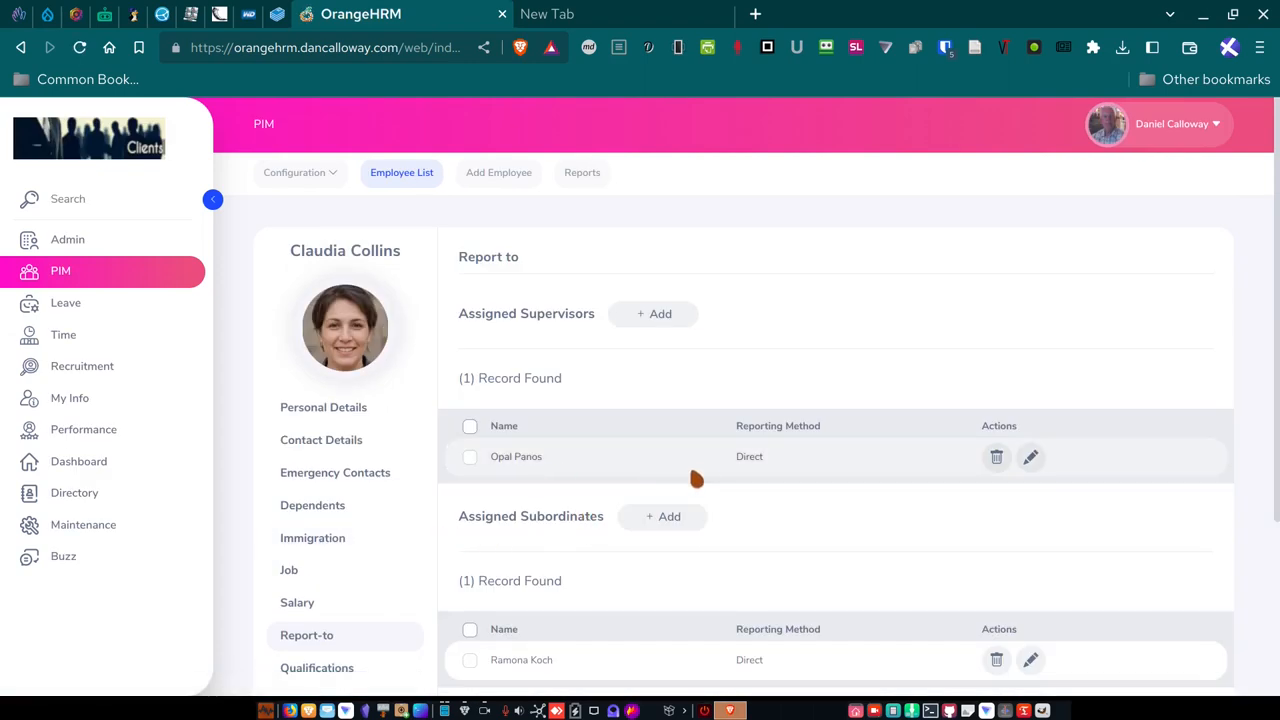
mouse_move(768, 457)
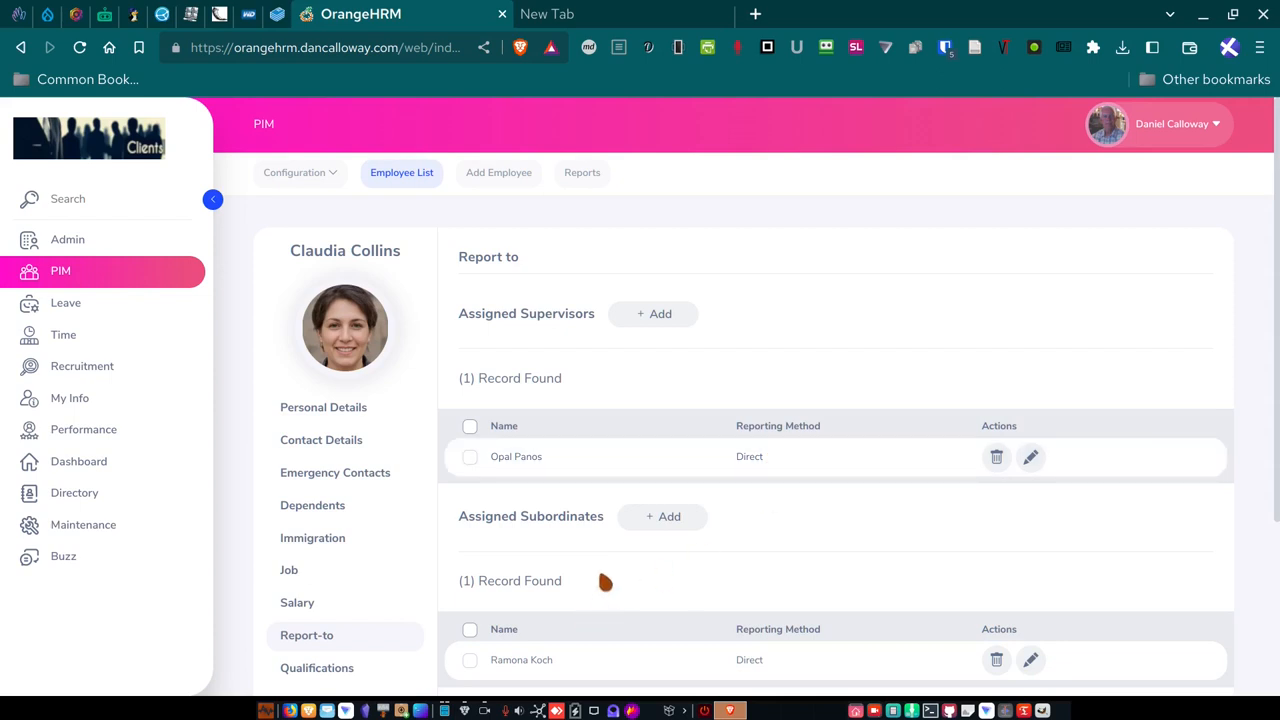
scroll("down", 3)
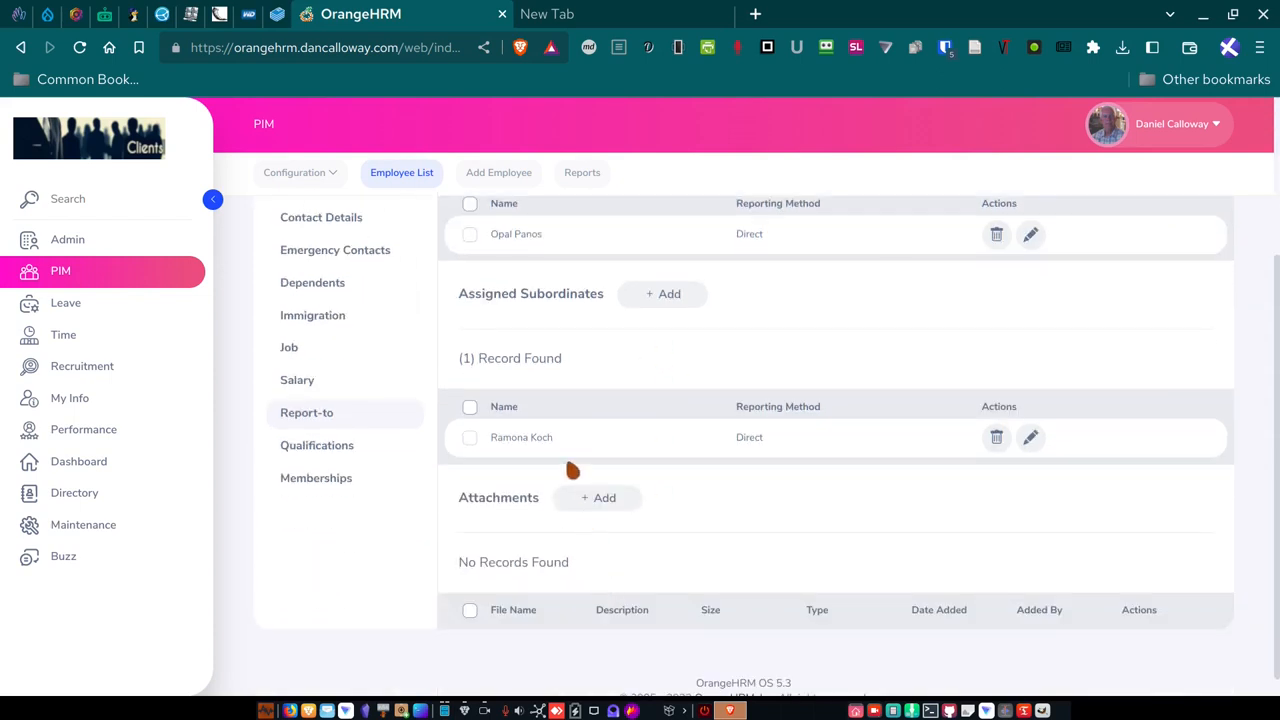
mouse_move(530, 455)
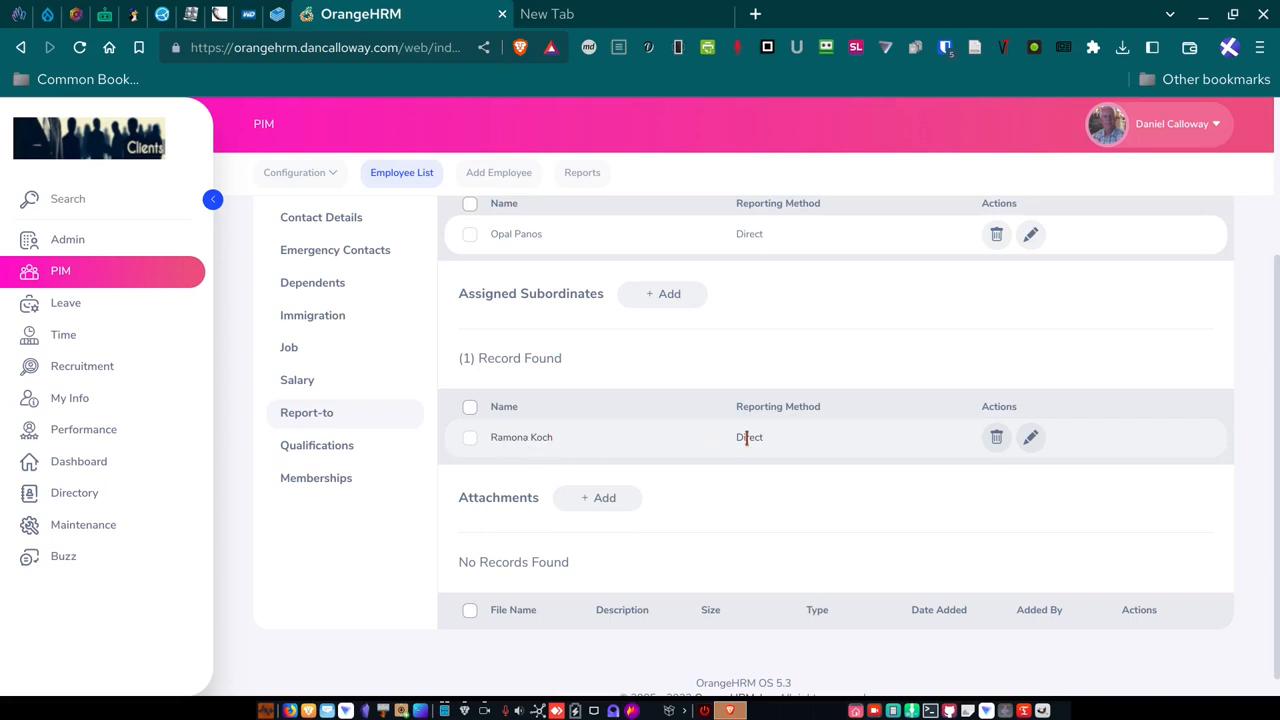
mouse_move(768, 451)
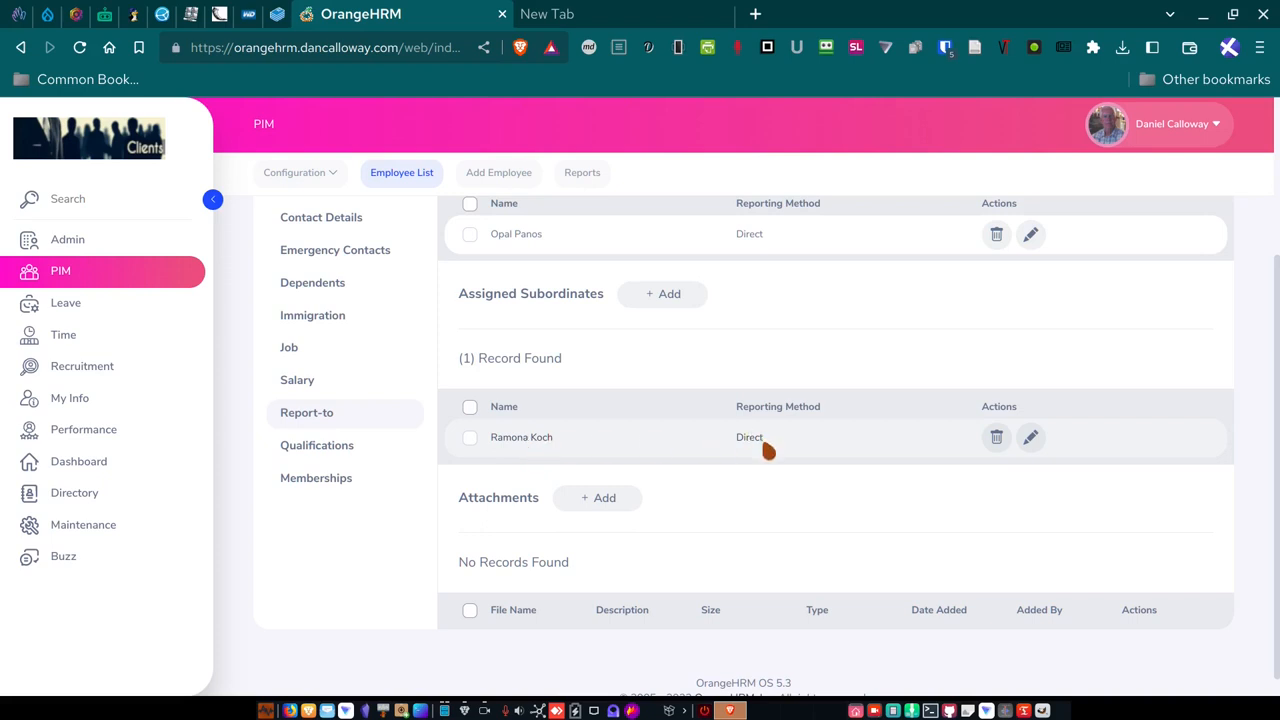
scroll("up", 3)
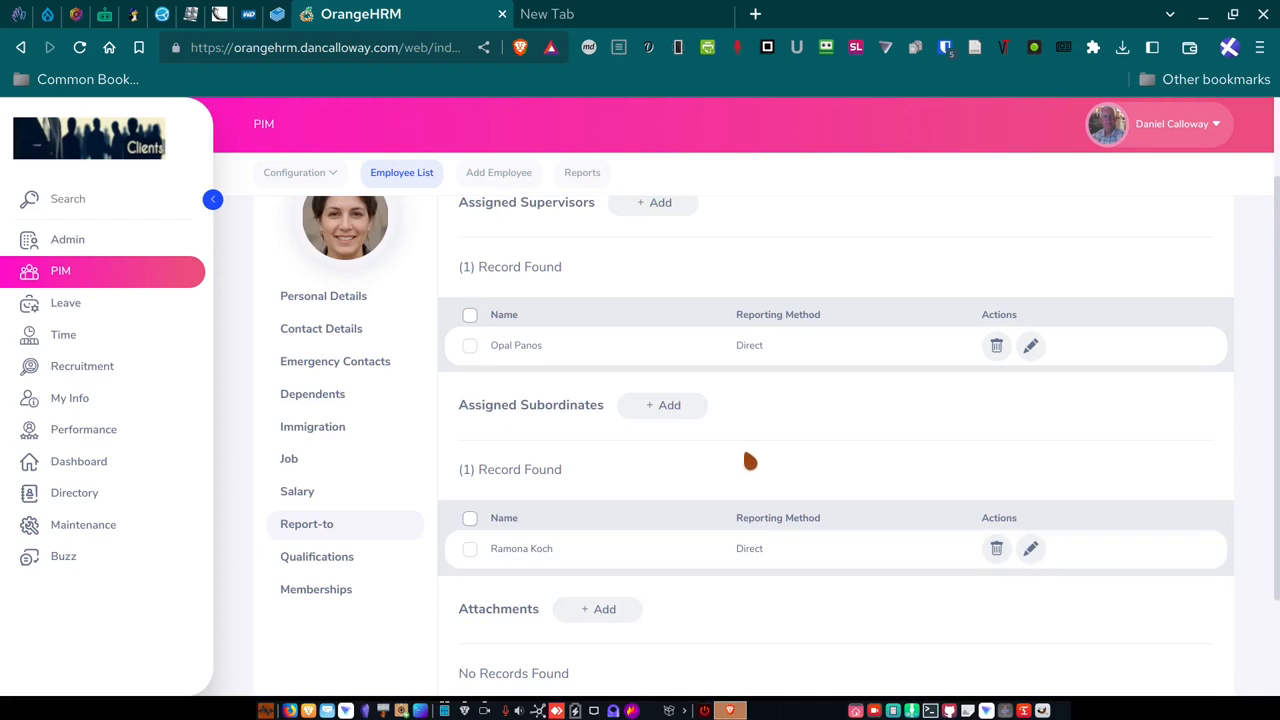
scroll("down", 3)
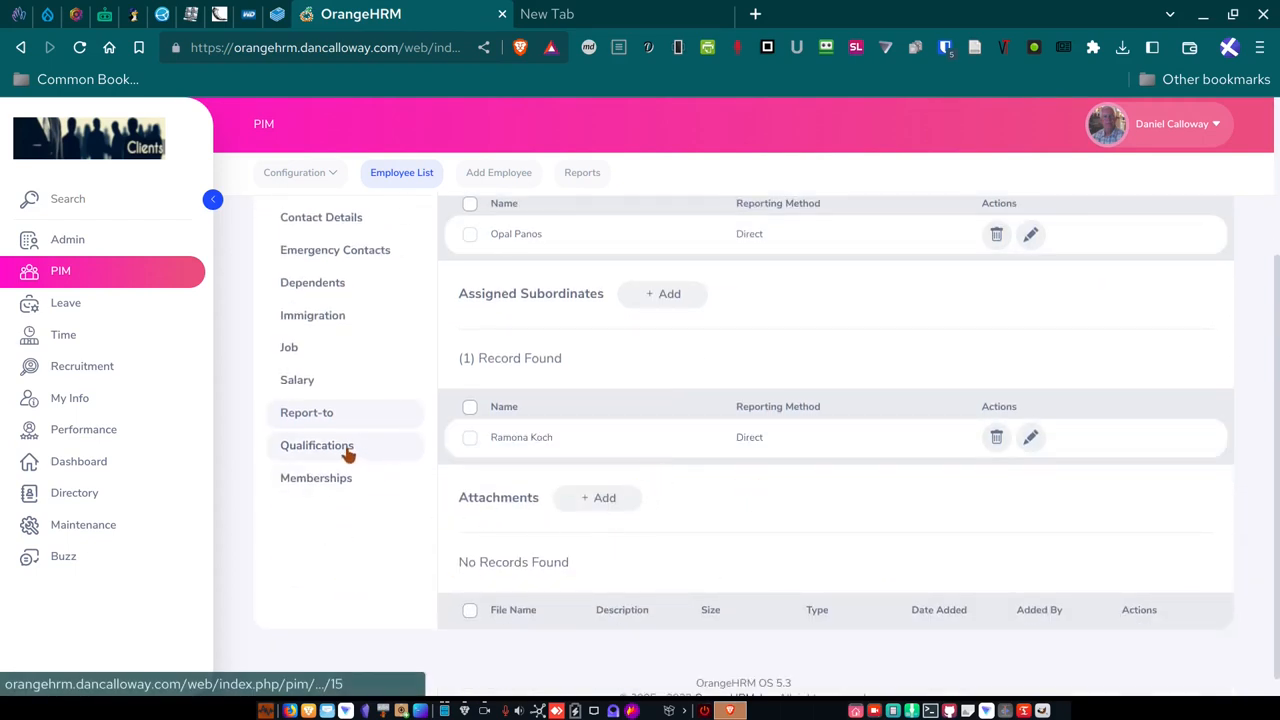
left_click(317, 445)
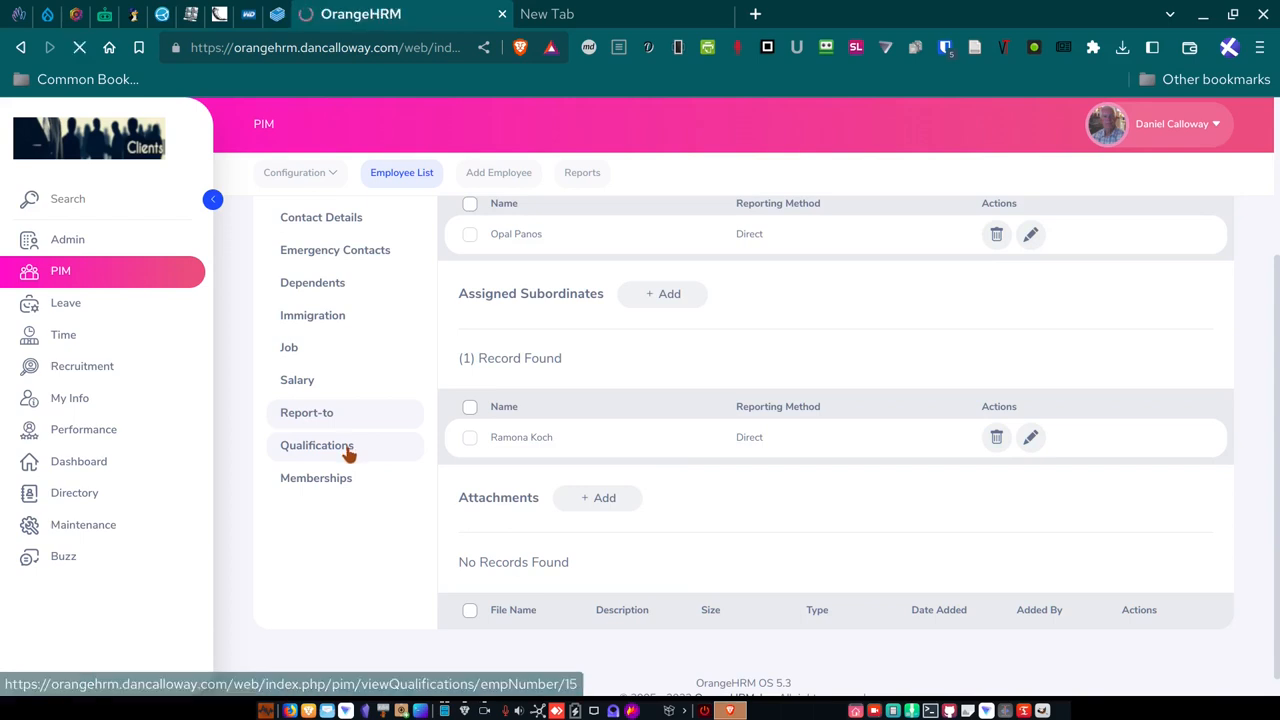
left_click(317, 445)
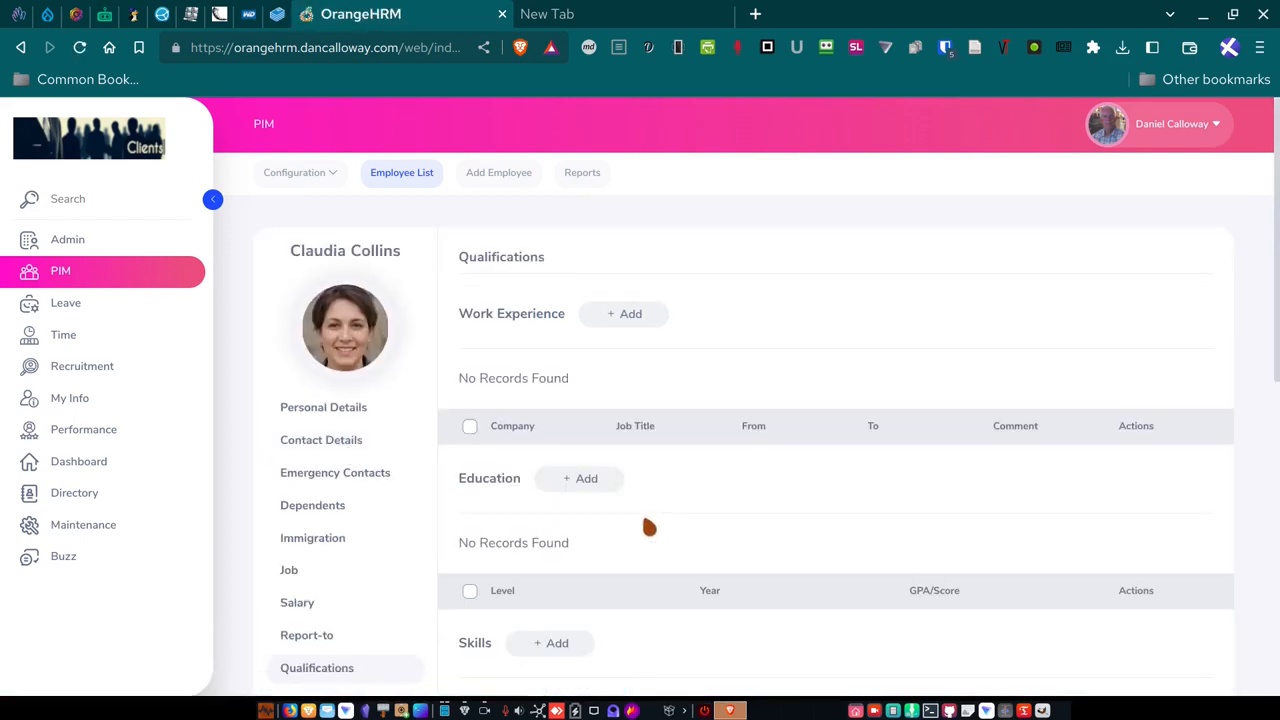
mouse_move(593, 521)
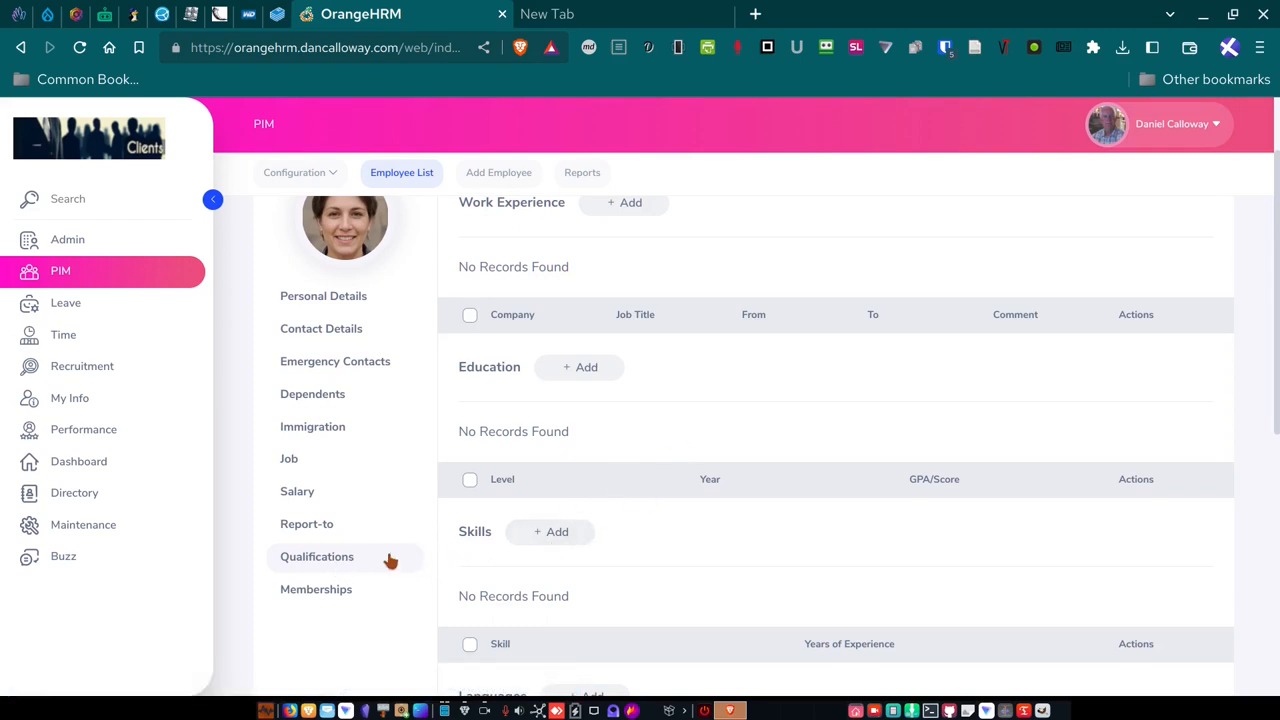
left_click(317, 556)
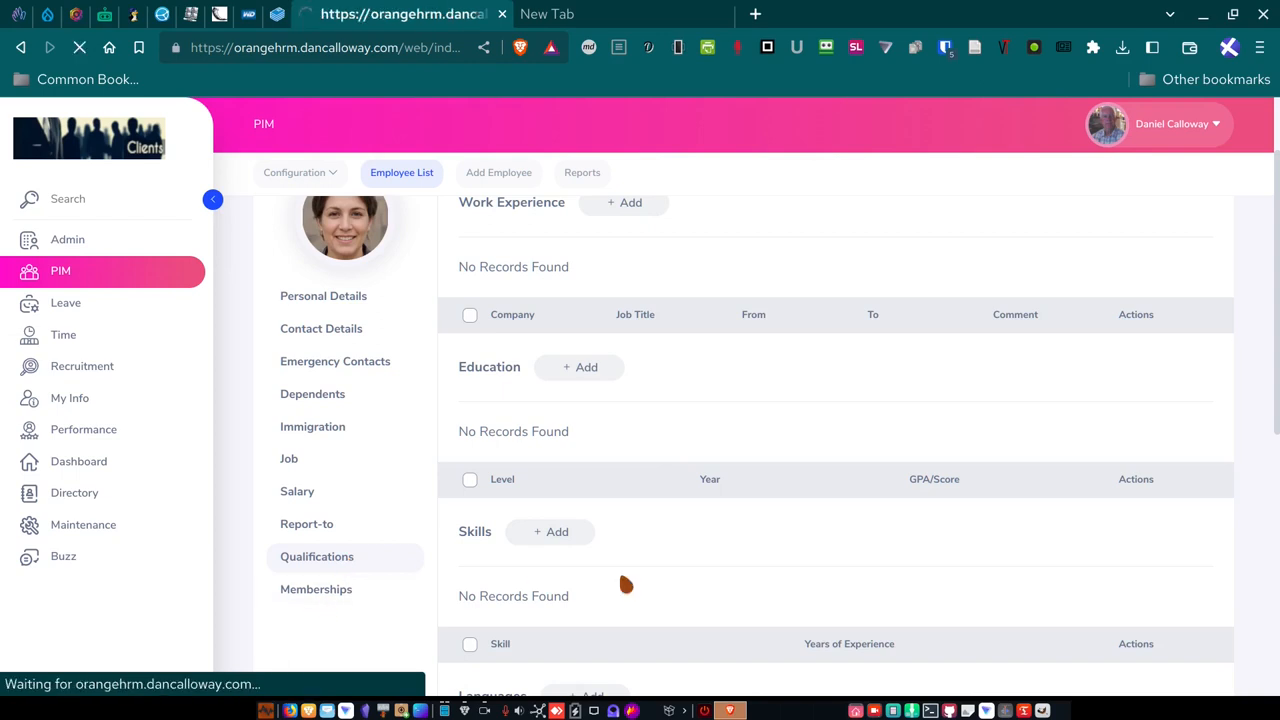
left_click(316, 589)
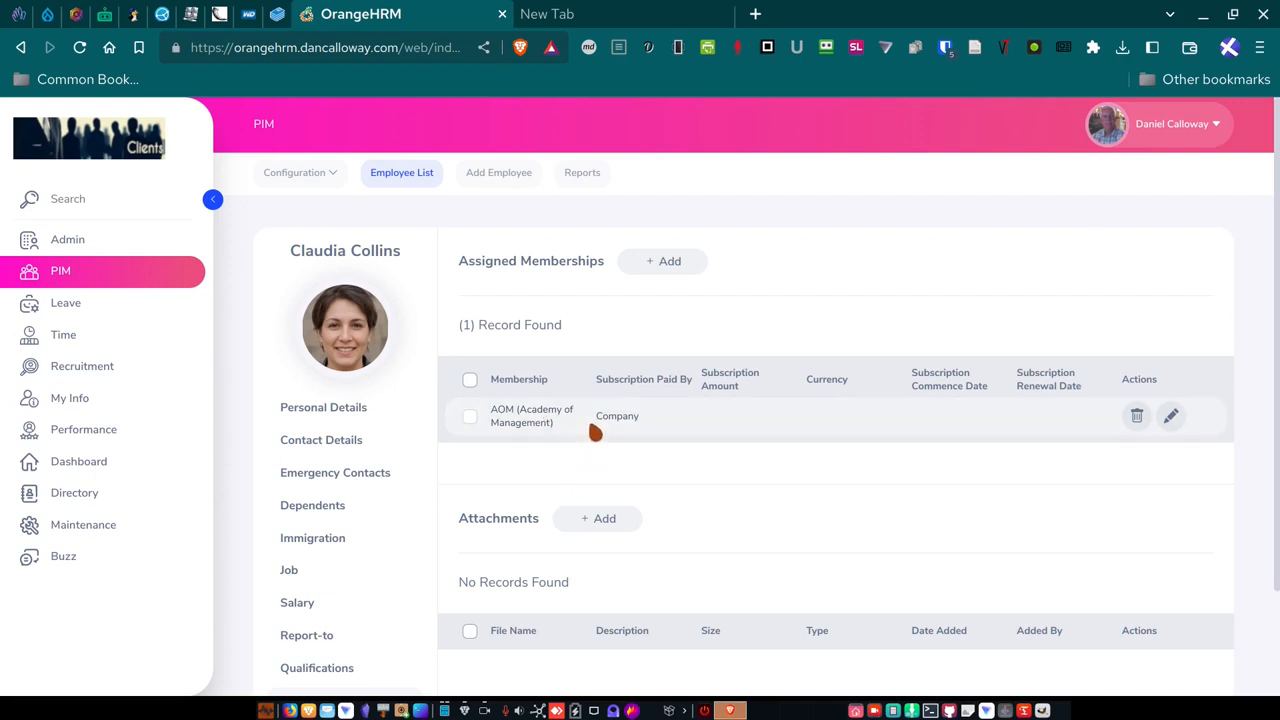
mouse_move(639, 479)
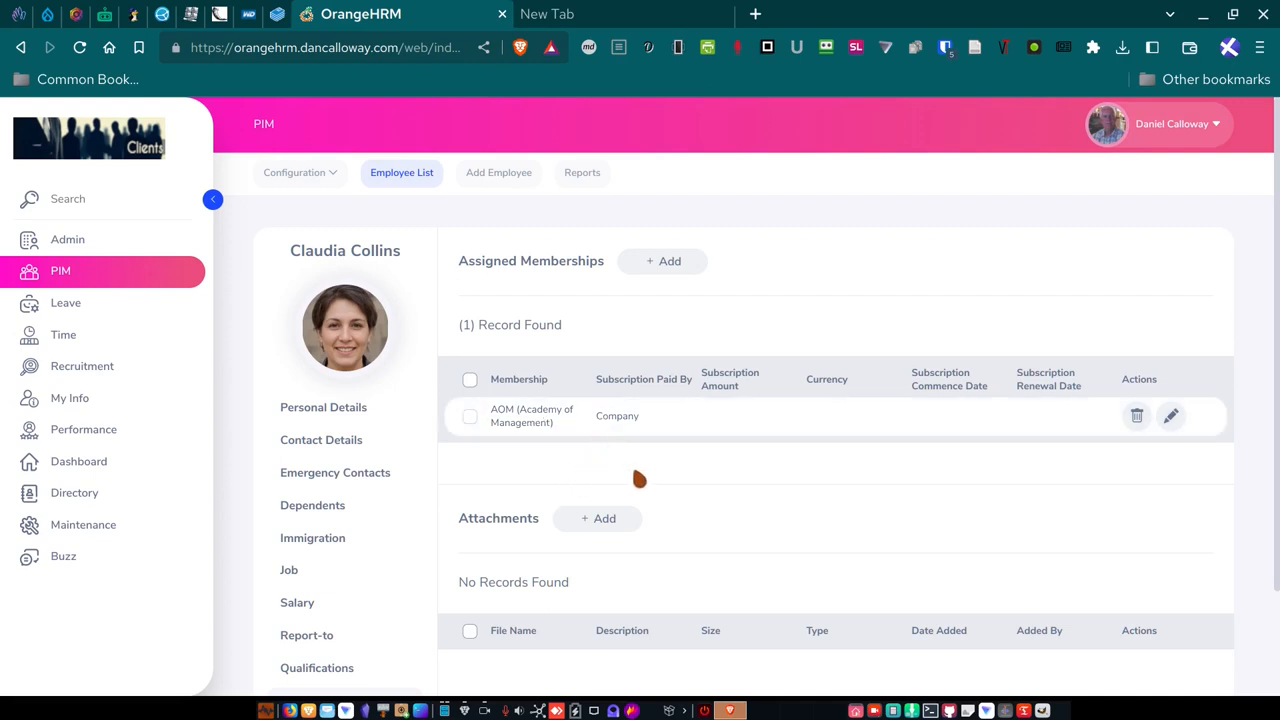
mouse_move(665, 475)
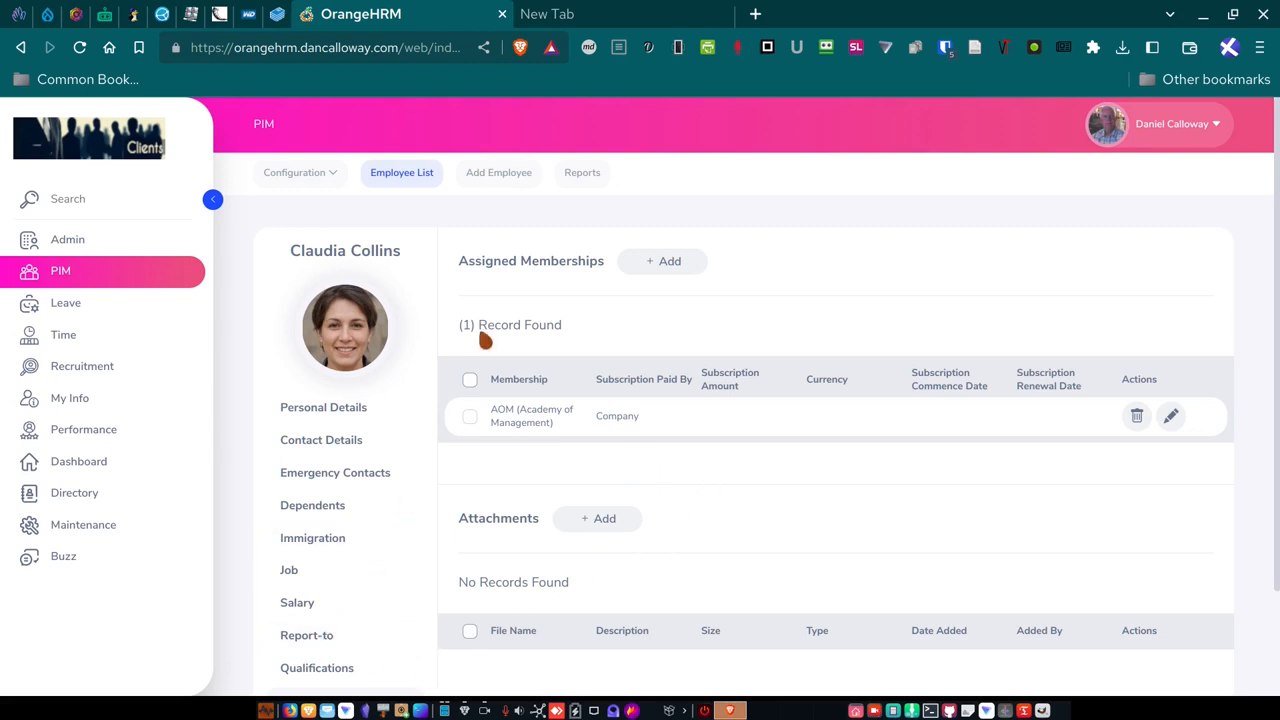
left_click(498, 172)
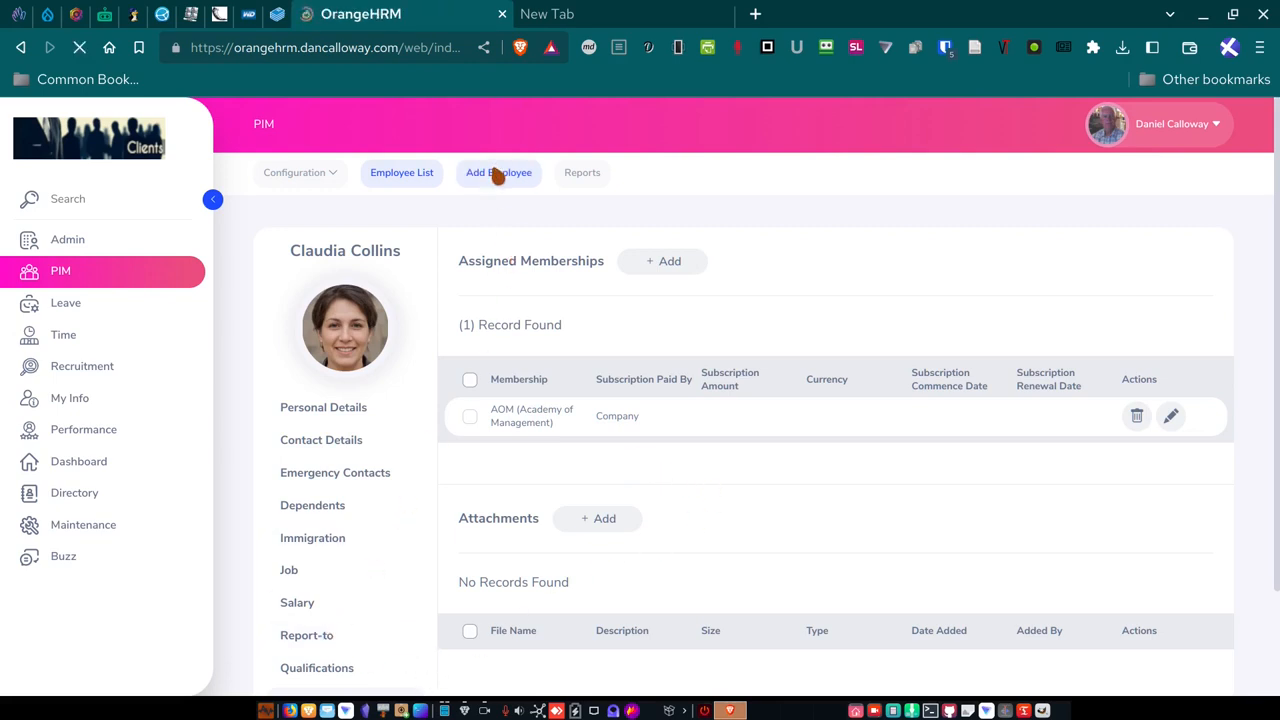
Go from Add Employee to the PIM Reports list containing PIM Sample Report.
left_click(498, 172)
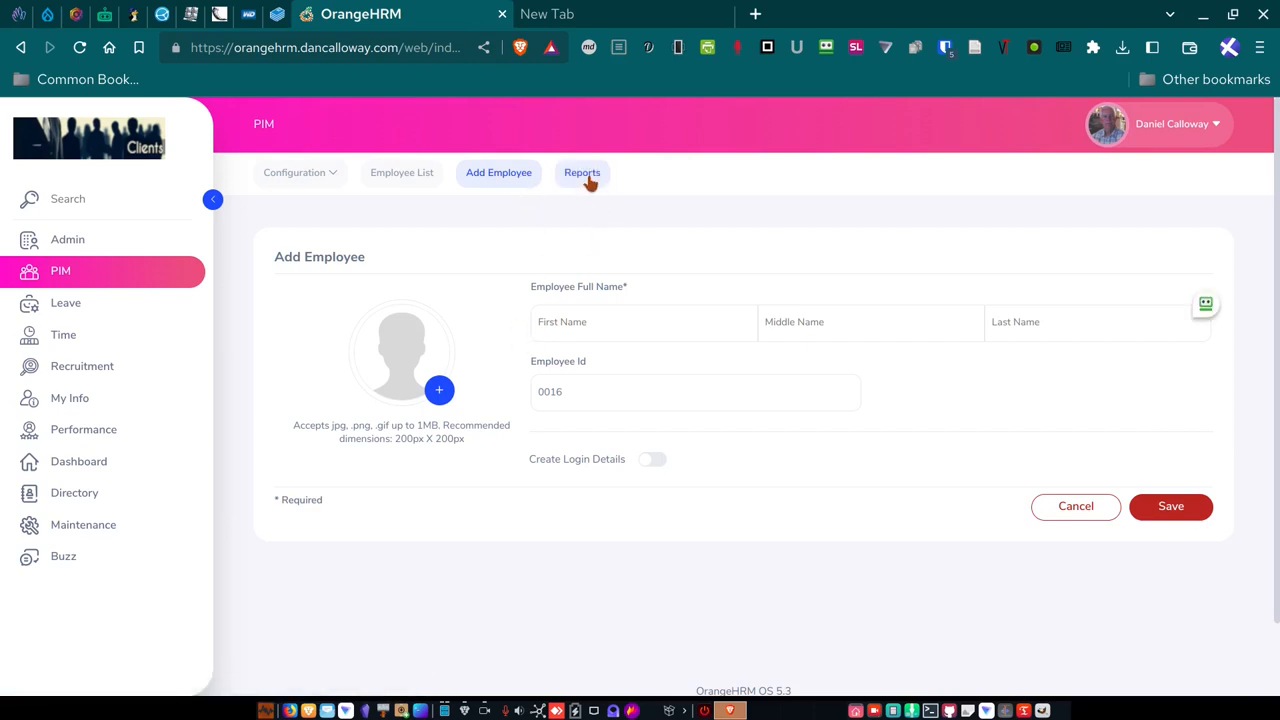
left_click(582, 172)
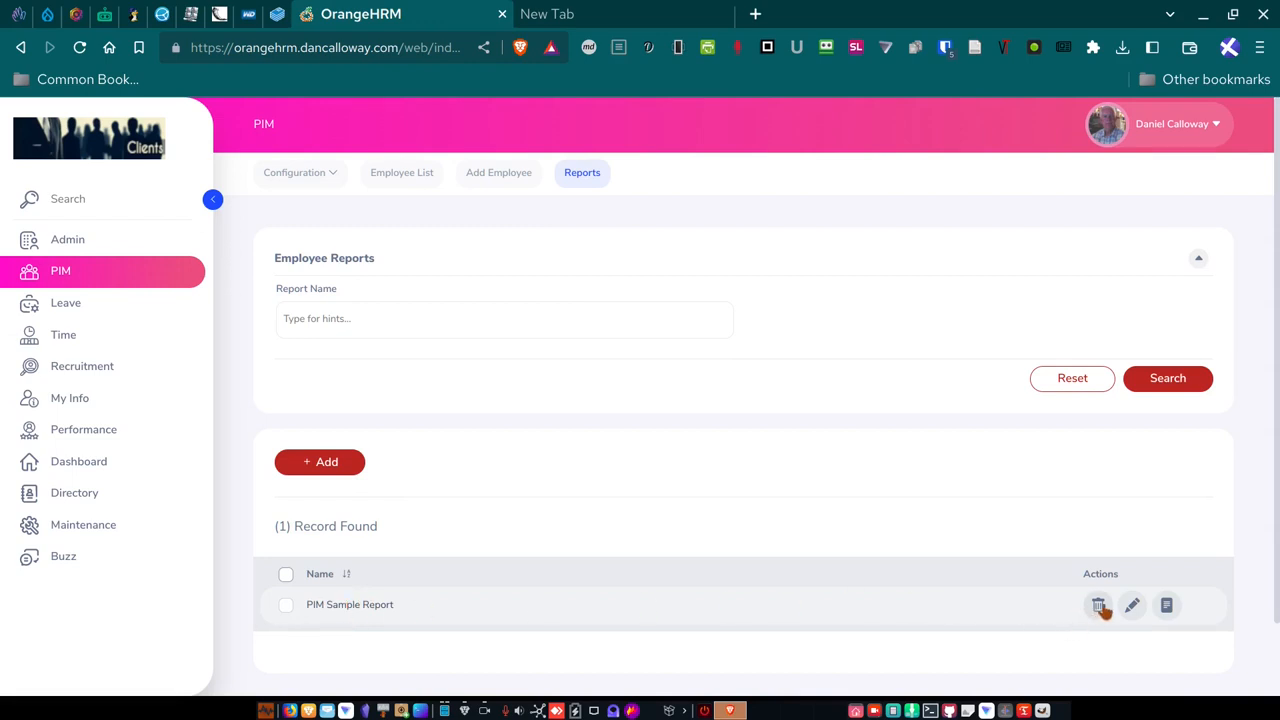
mouse_move(1166, 605)
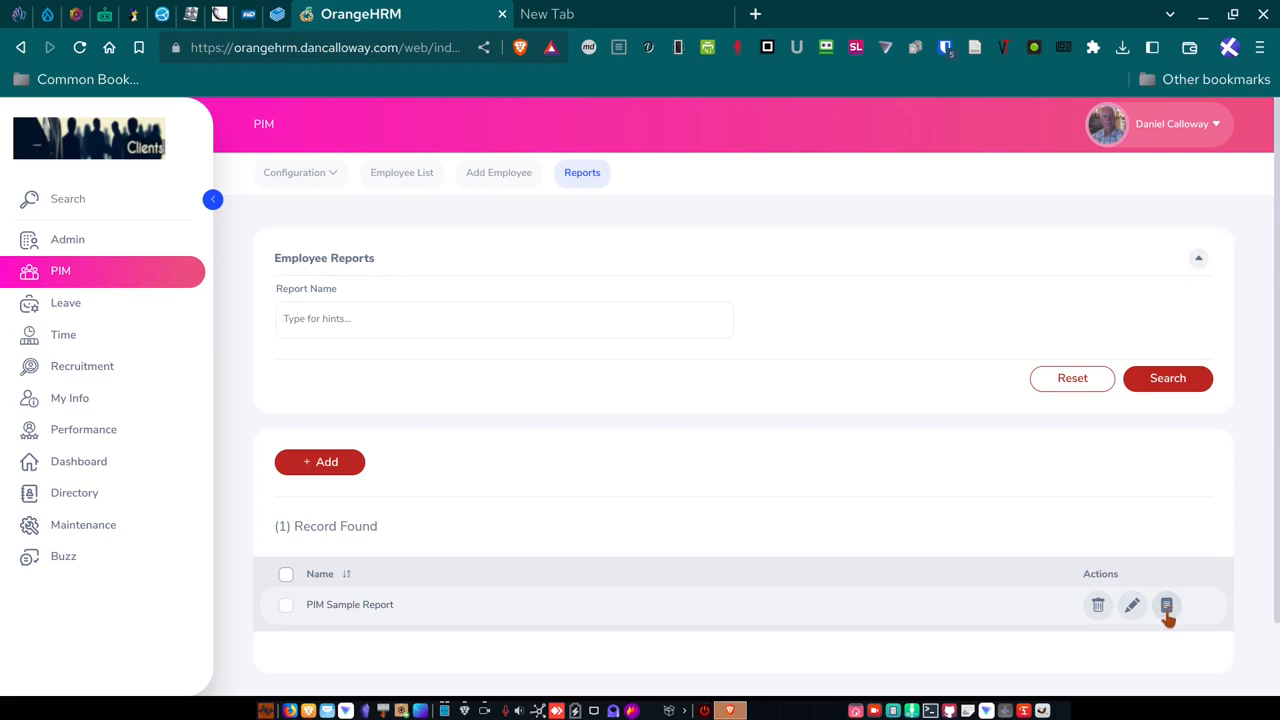
mouse_move(1160, 628)
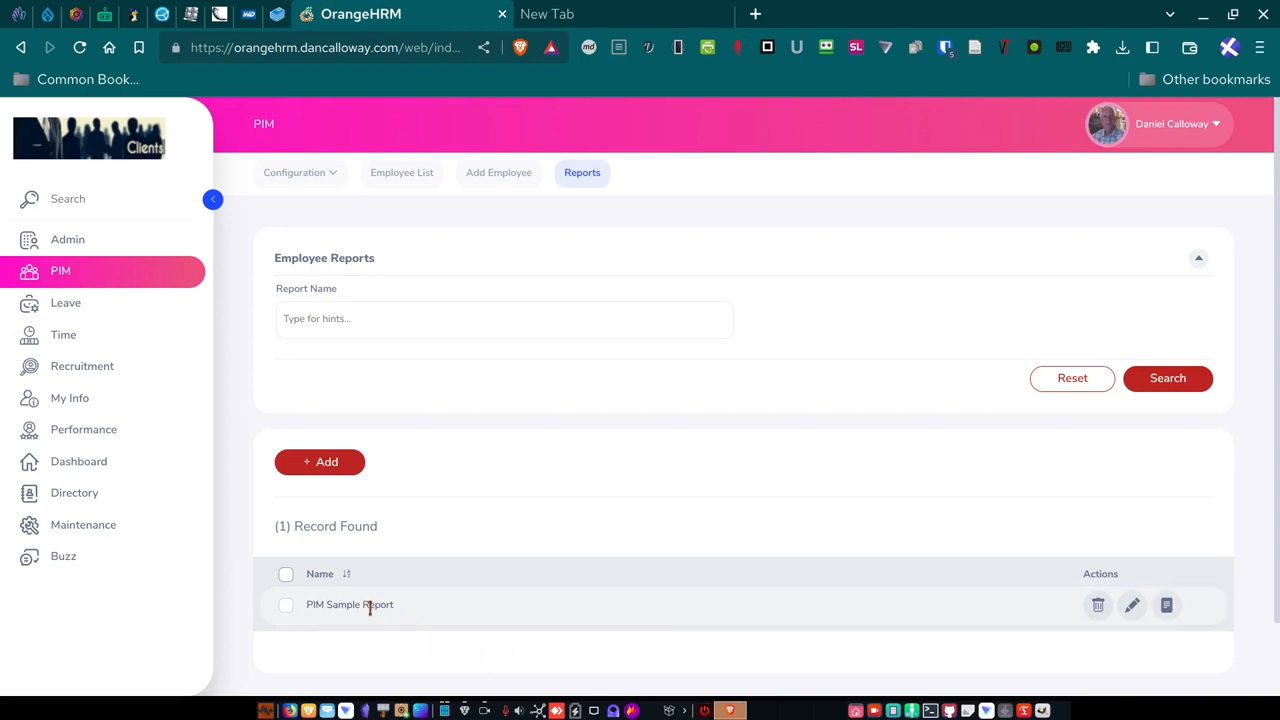
mouse_move(364, 621)
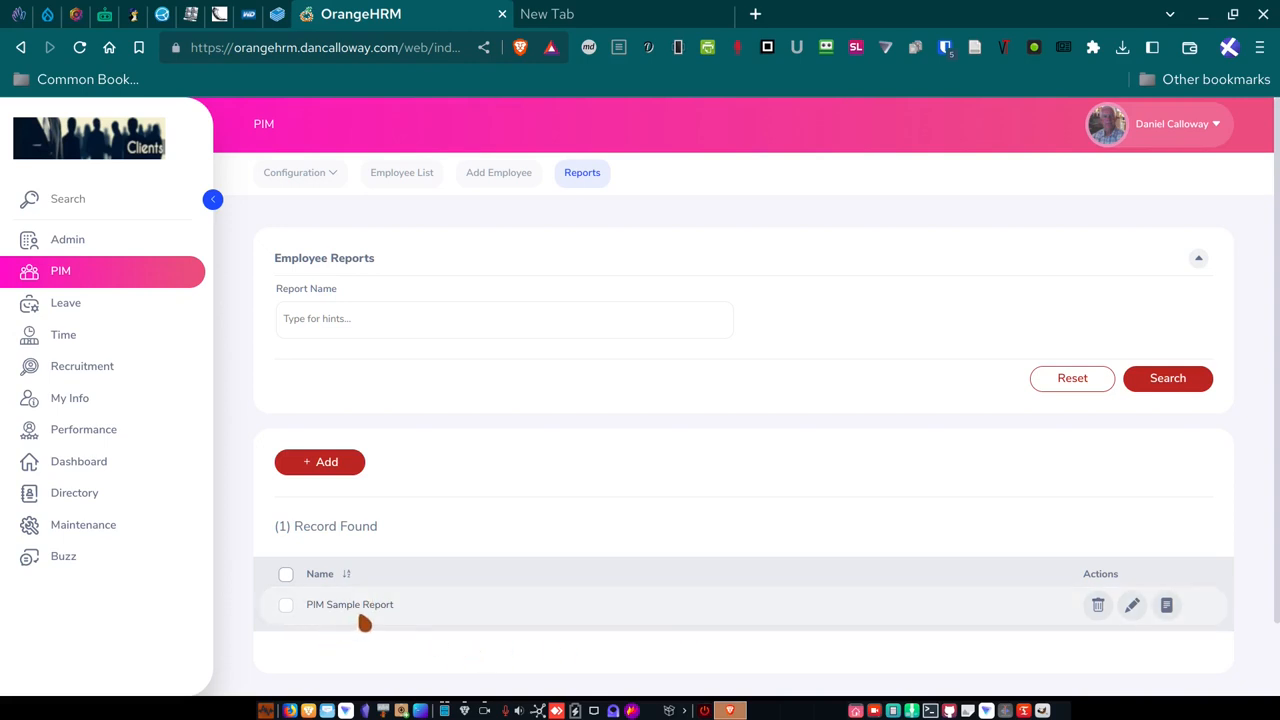
mouse_move(476, 560)
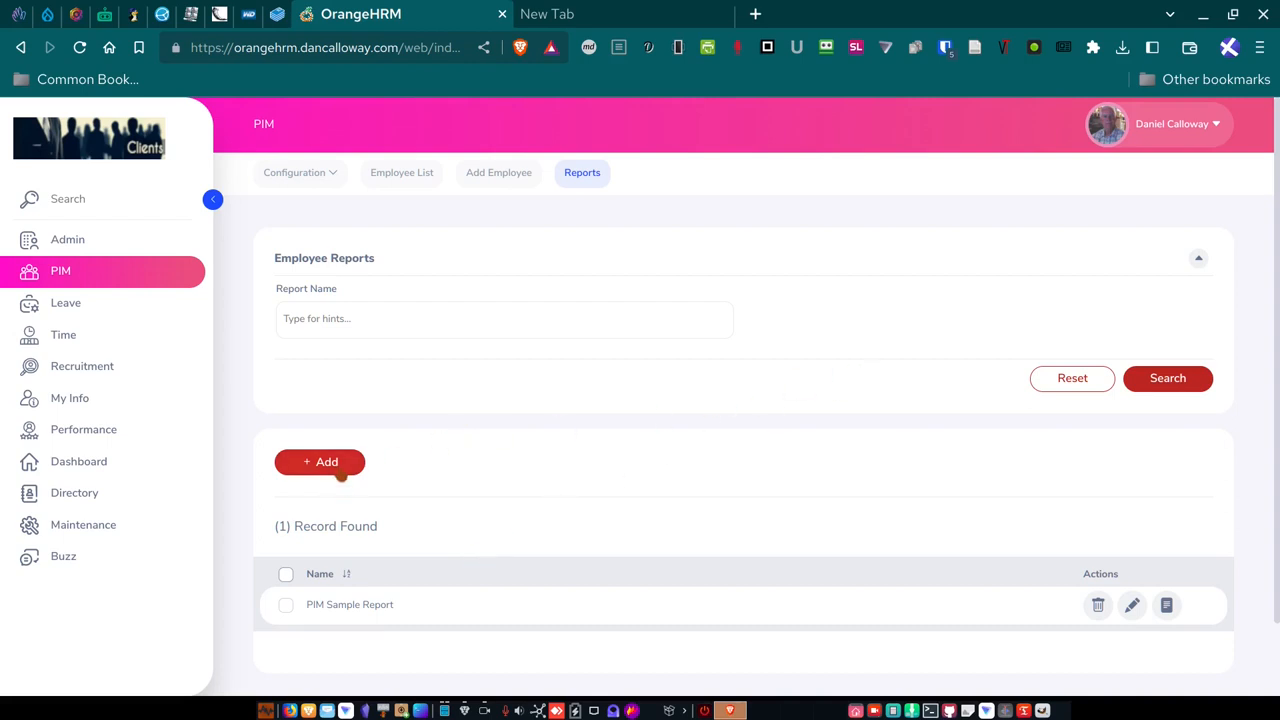
Start a new employee report and browse the Selection Criteria options without choosing one.
left_click(319, 461)
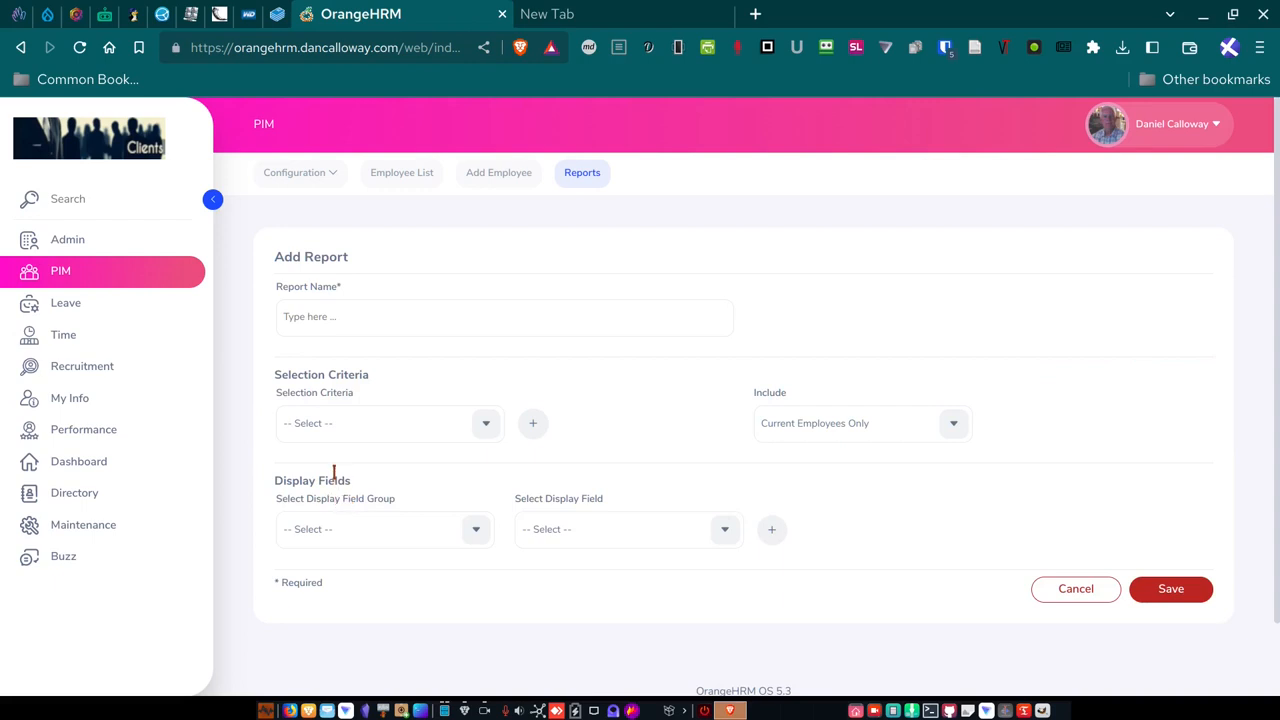
mouse_move(617, 362)
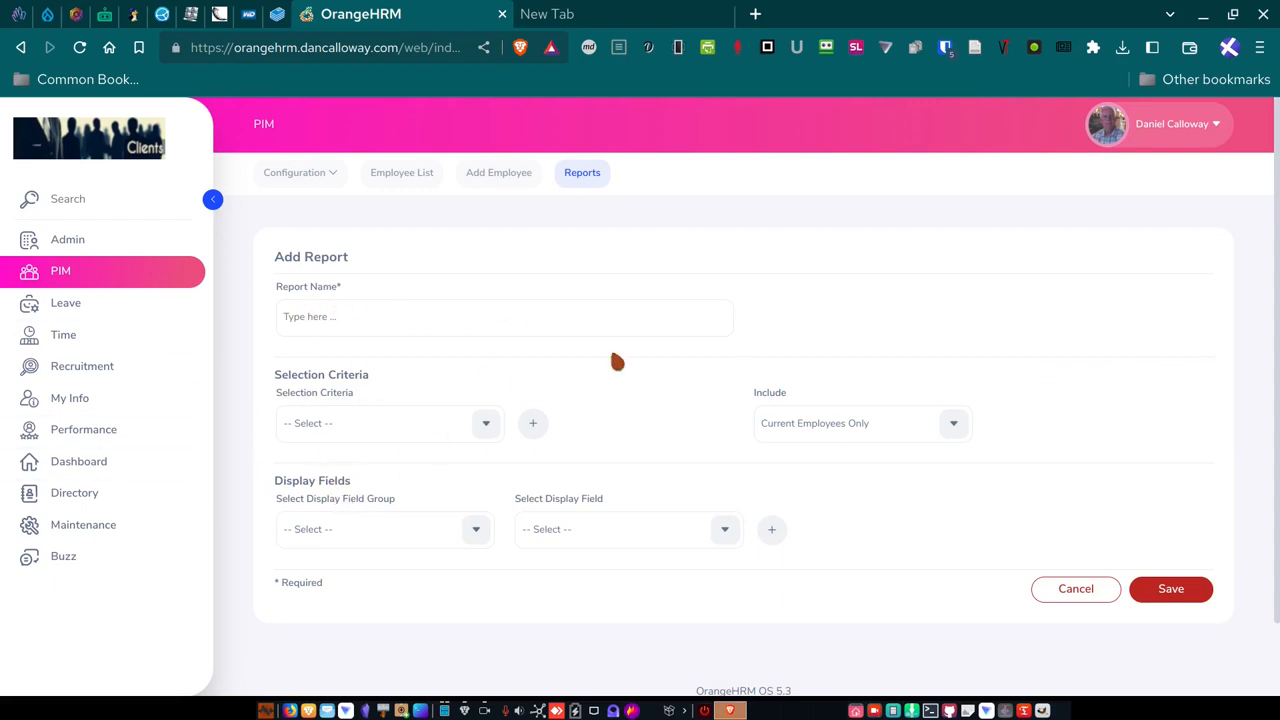
mouse_move(357, 505)
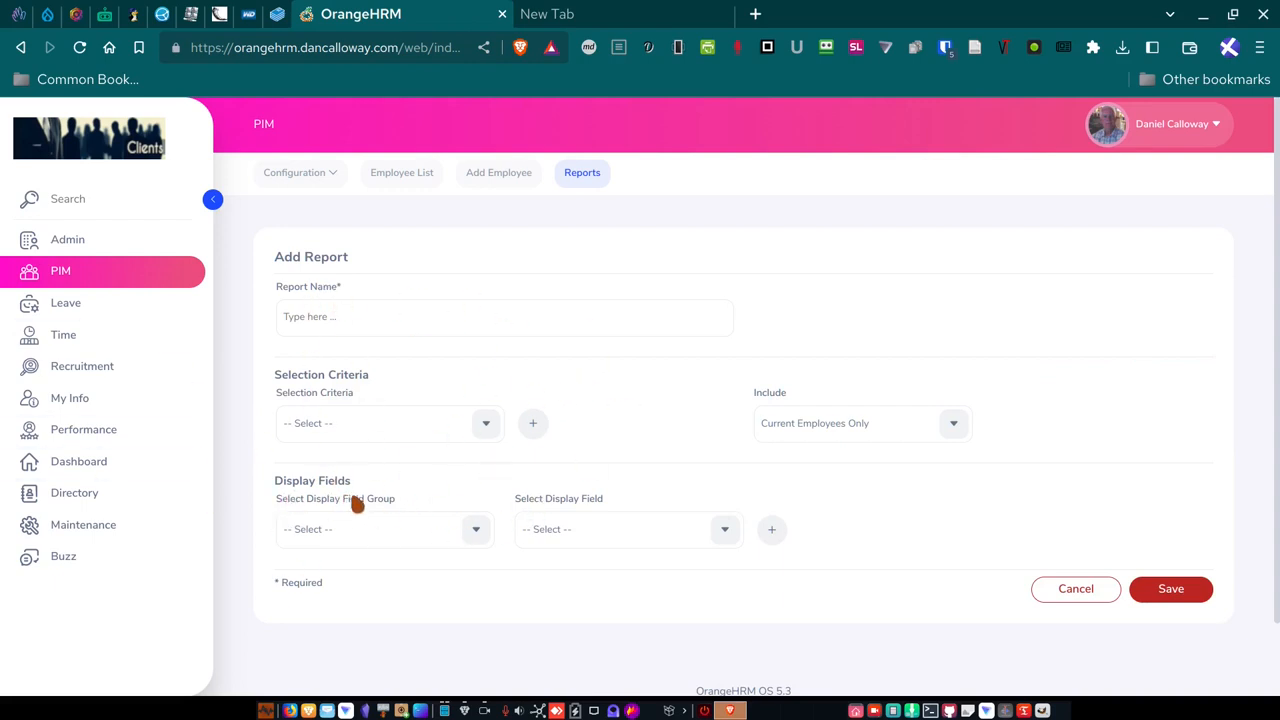
mouse_move(293, 418)
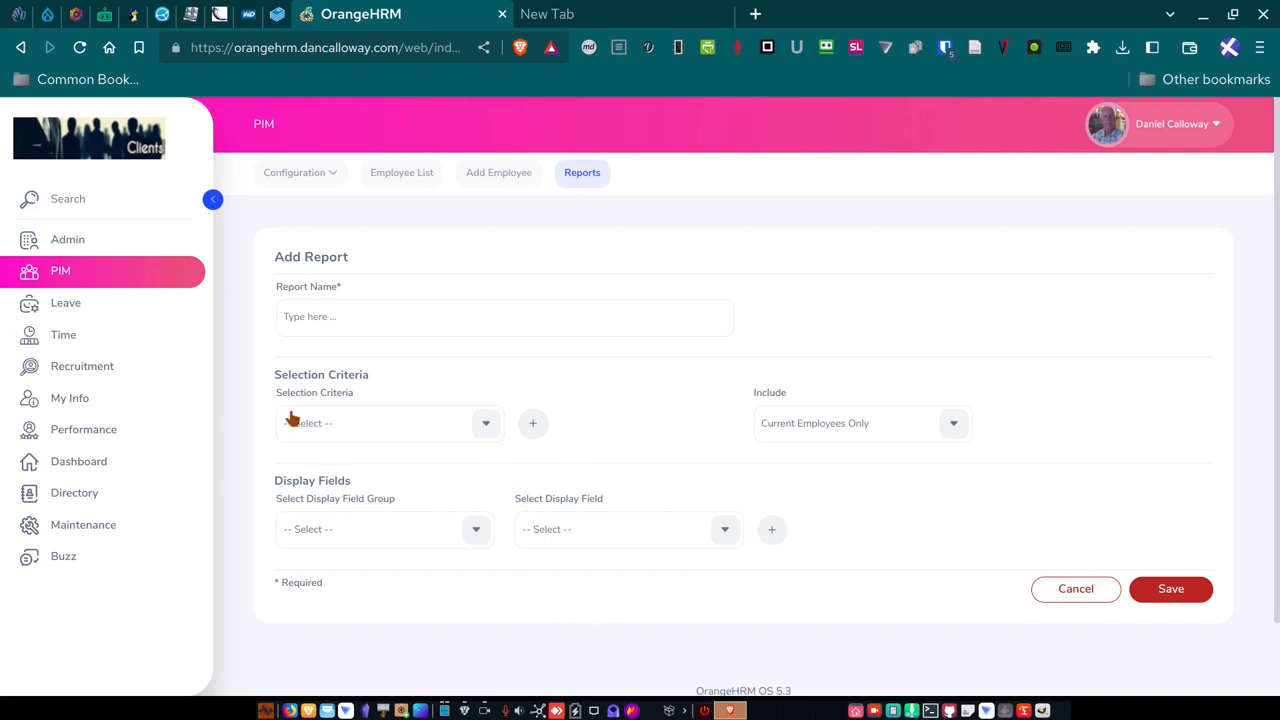
left_click(388, 423)
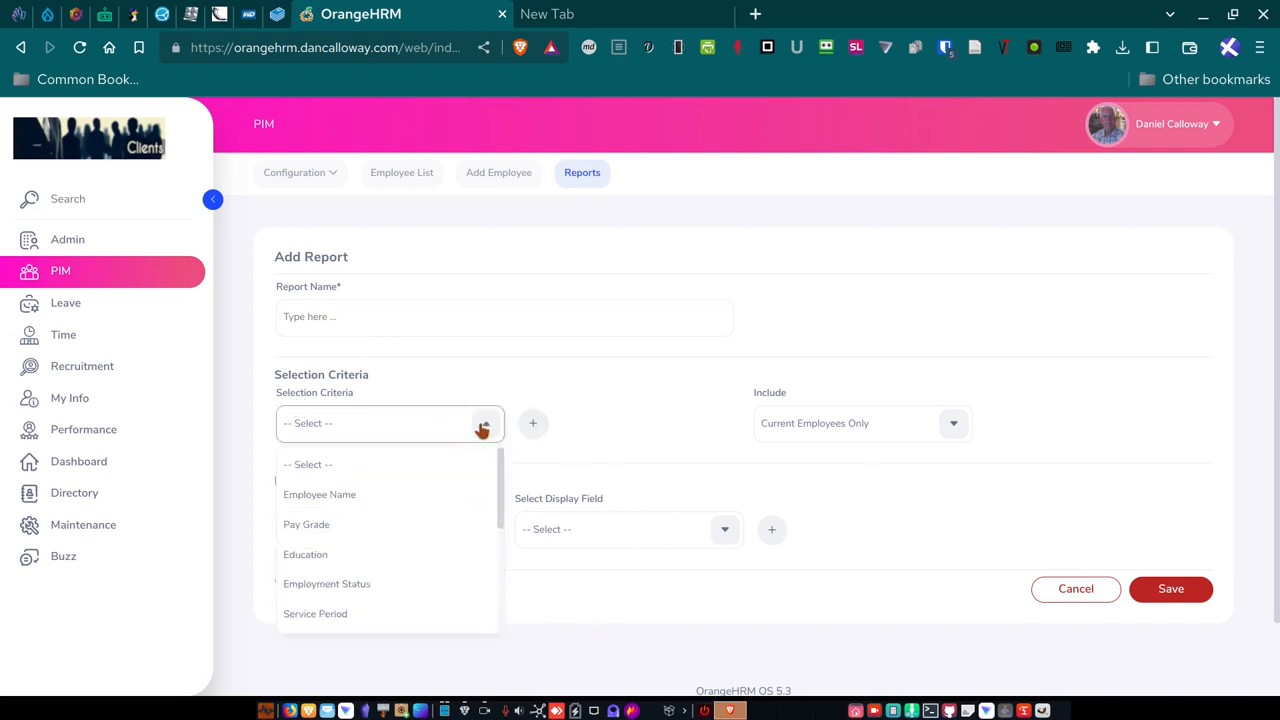
mouse_move(333, 530)
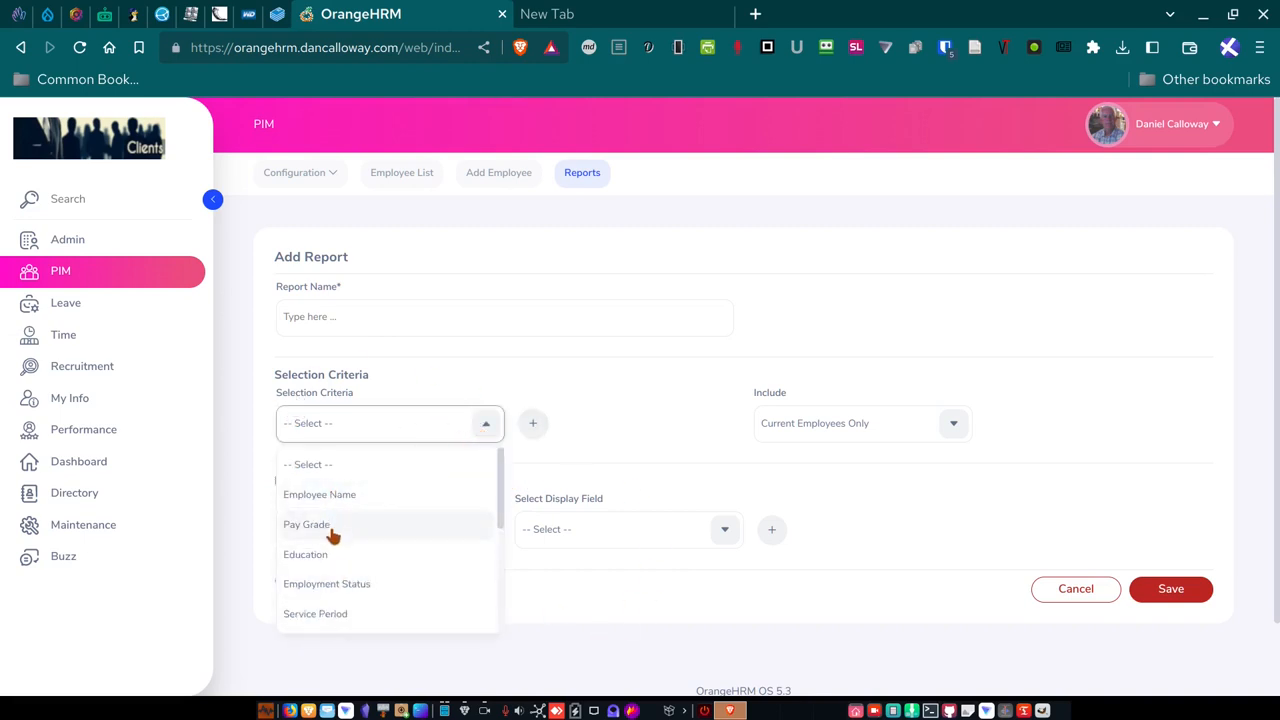
mouse_move(329, 560)
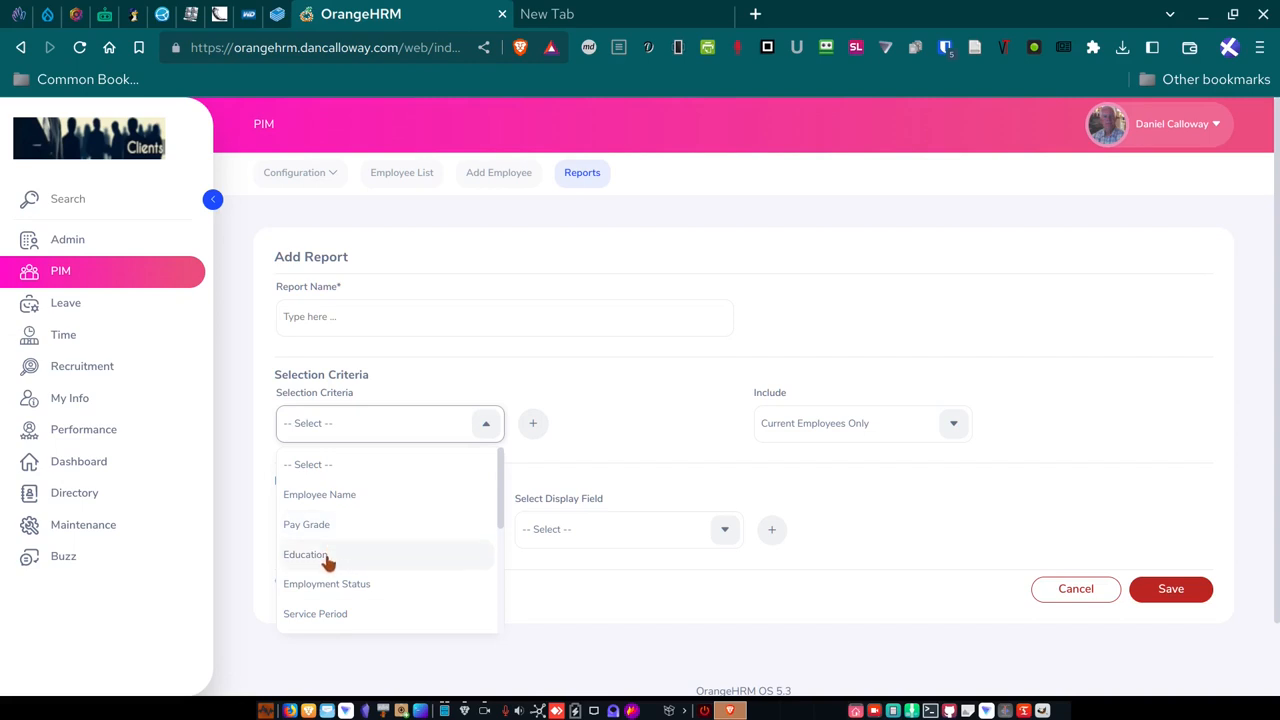
mouse_move(328, 613)
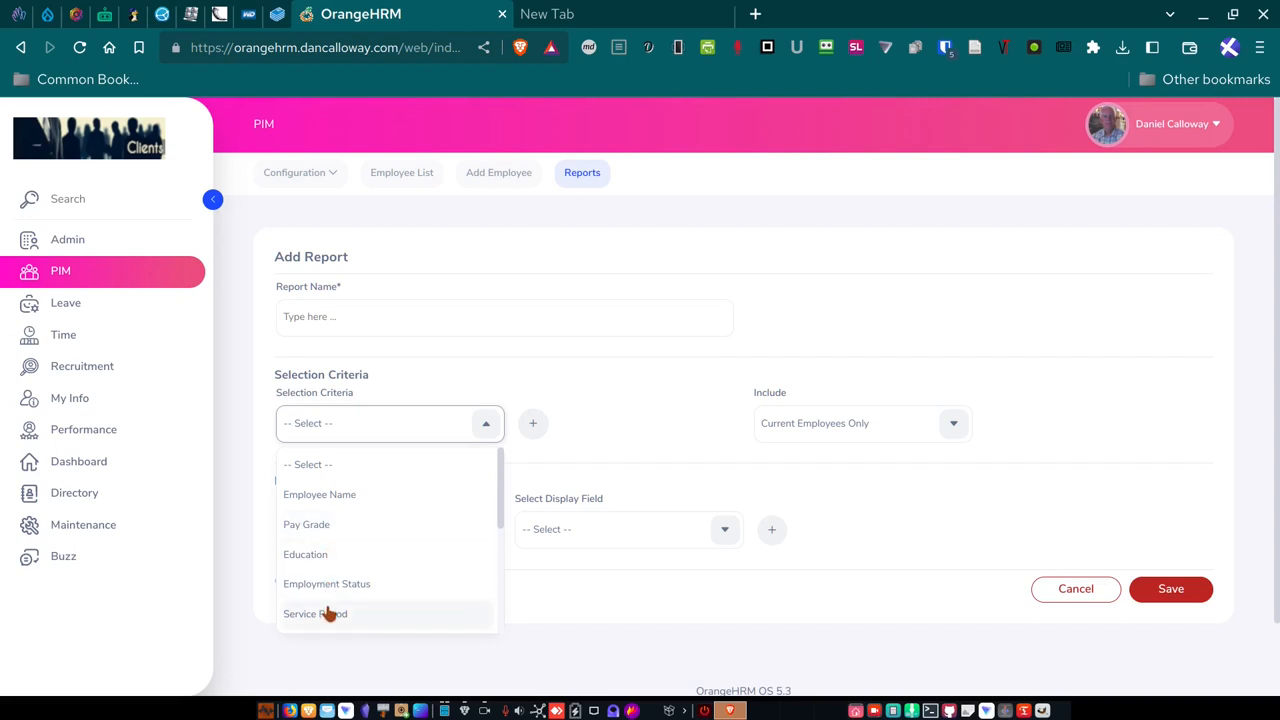
scroll("down", 3)
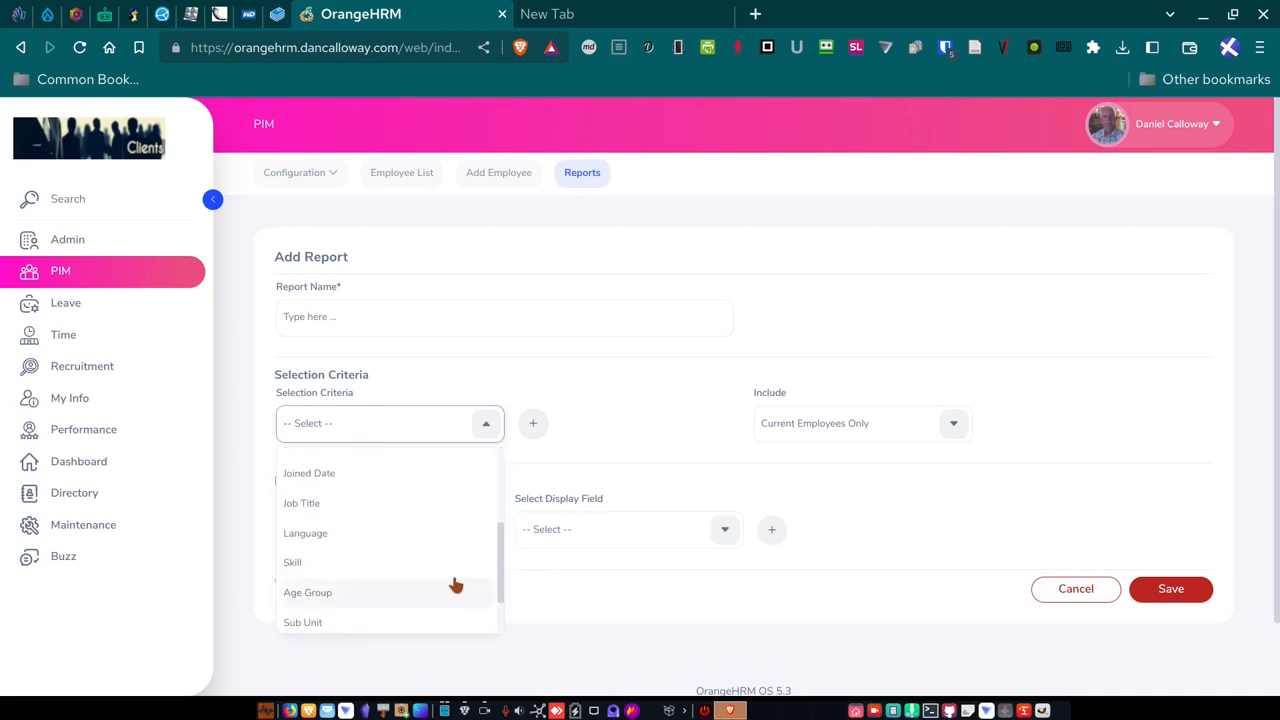
mouse_move(340, 575)
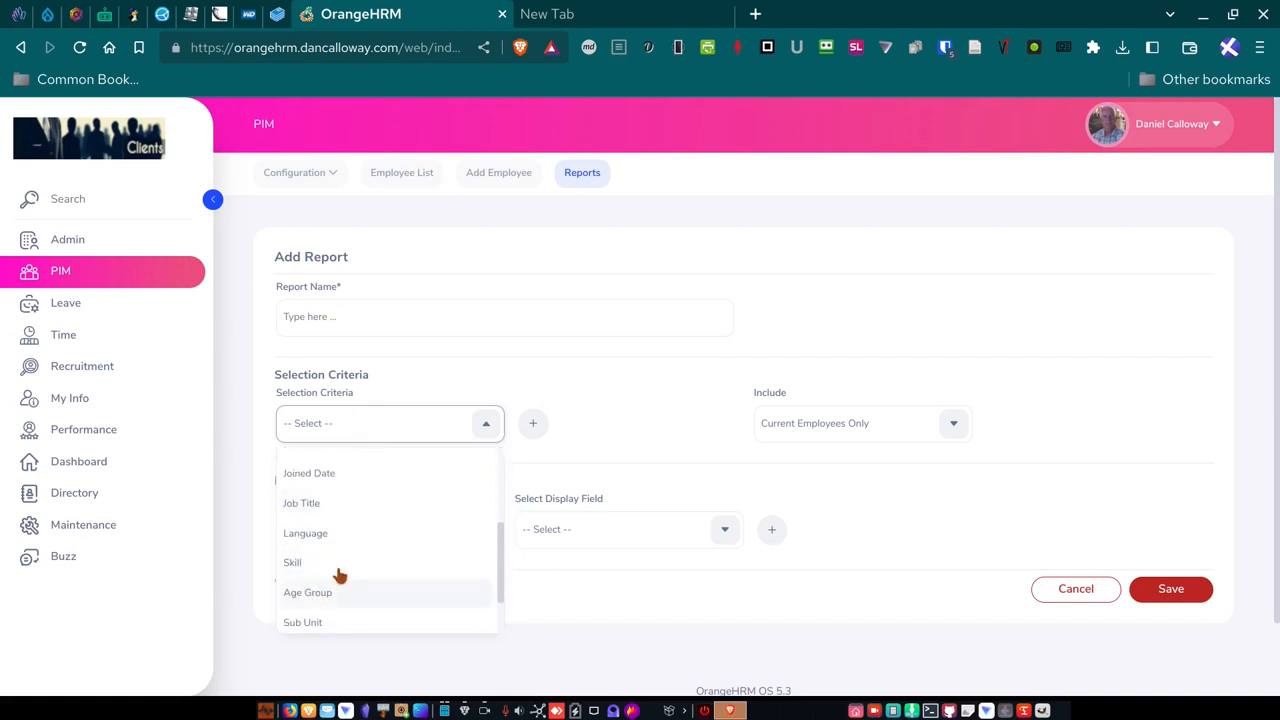
mouse_move(497, 655)
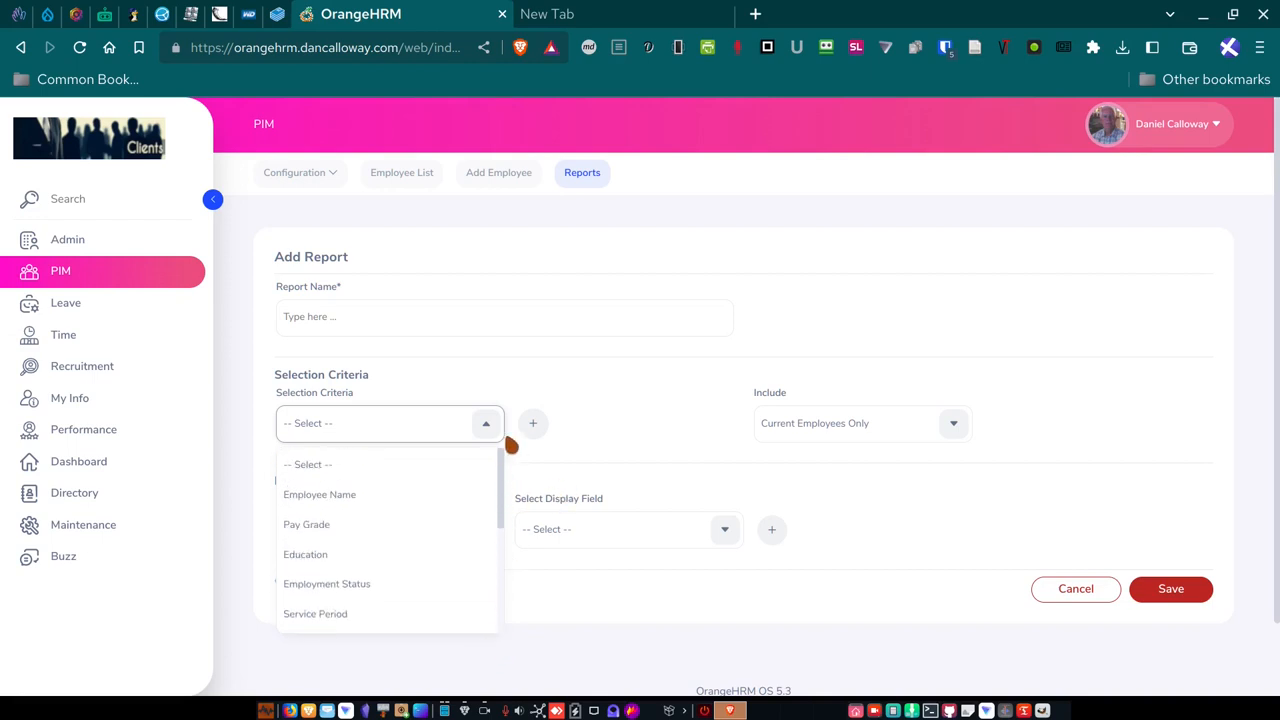
mouse_move(200, 368)
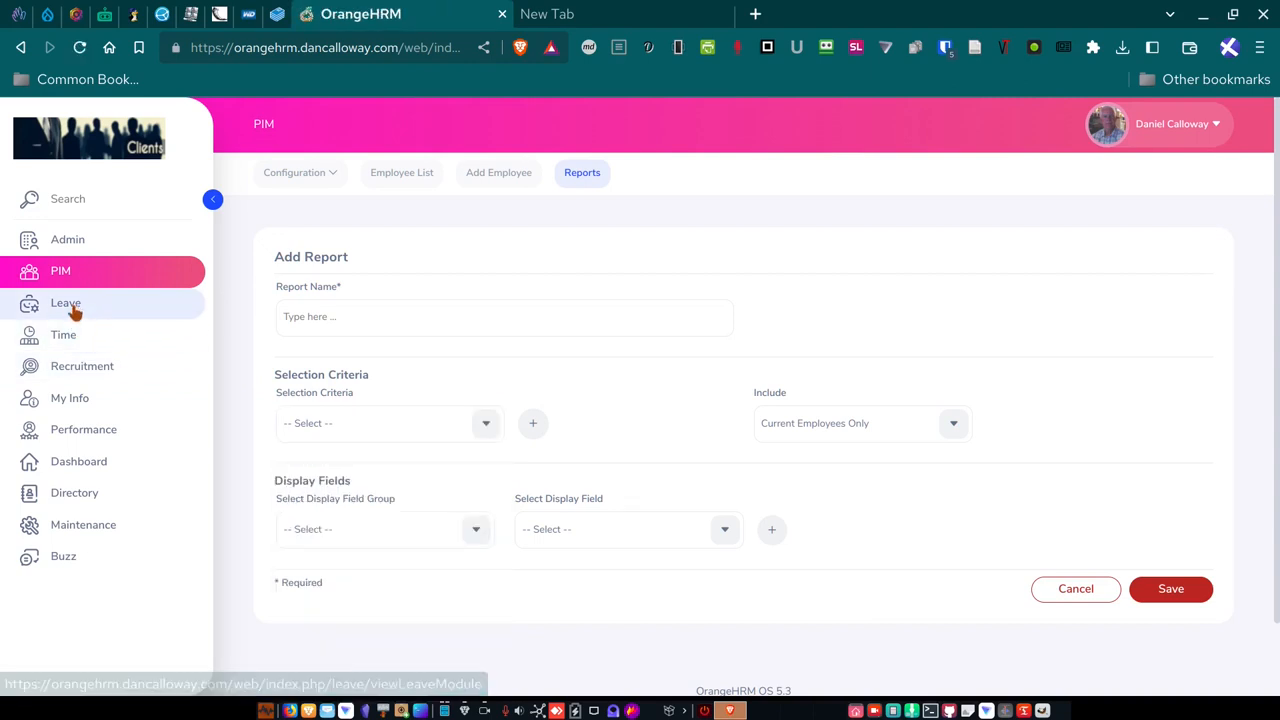
Switch to the Leave module and choose Entitlements > Add Entitlements.
left_click(65, 302)
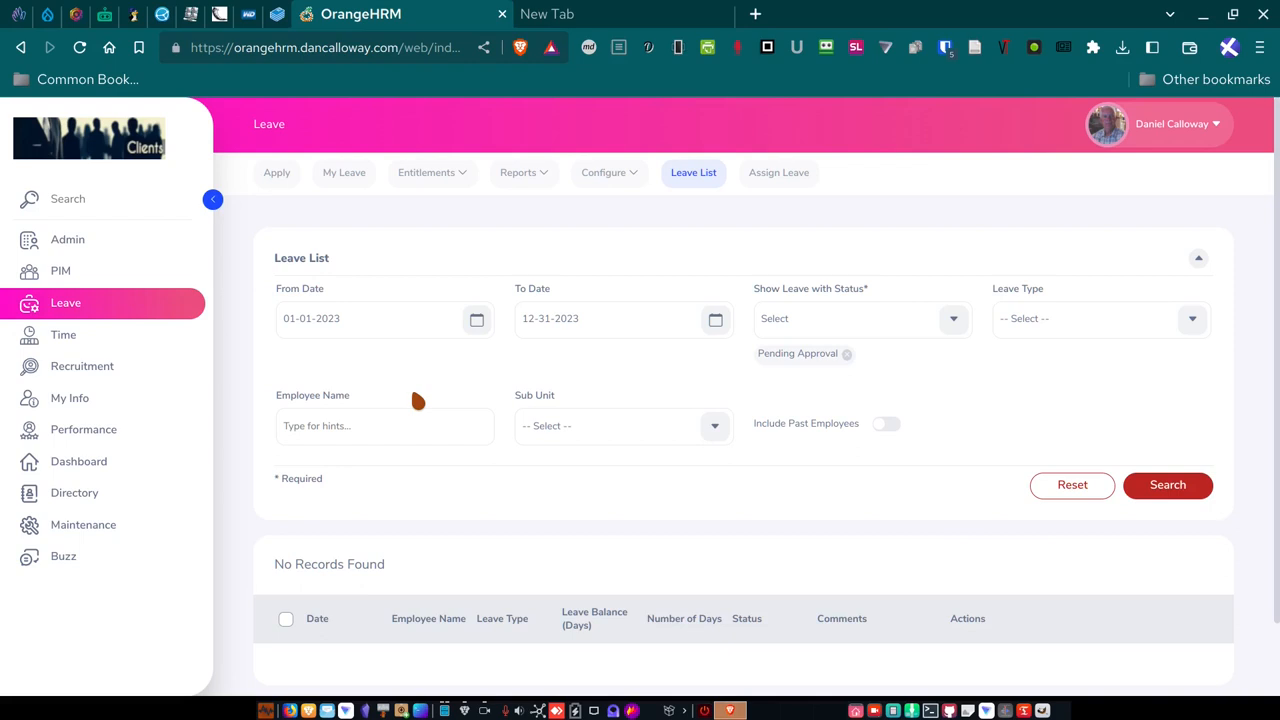
mouse_move(414, 409)
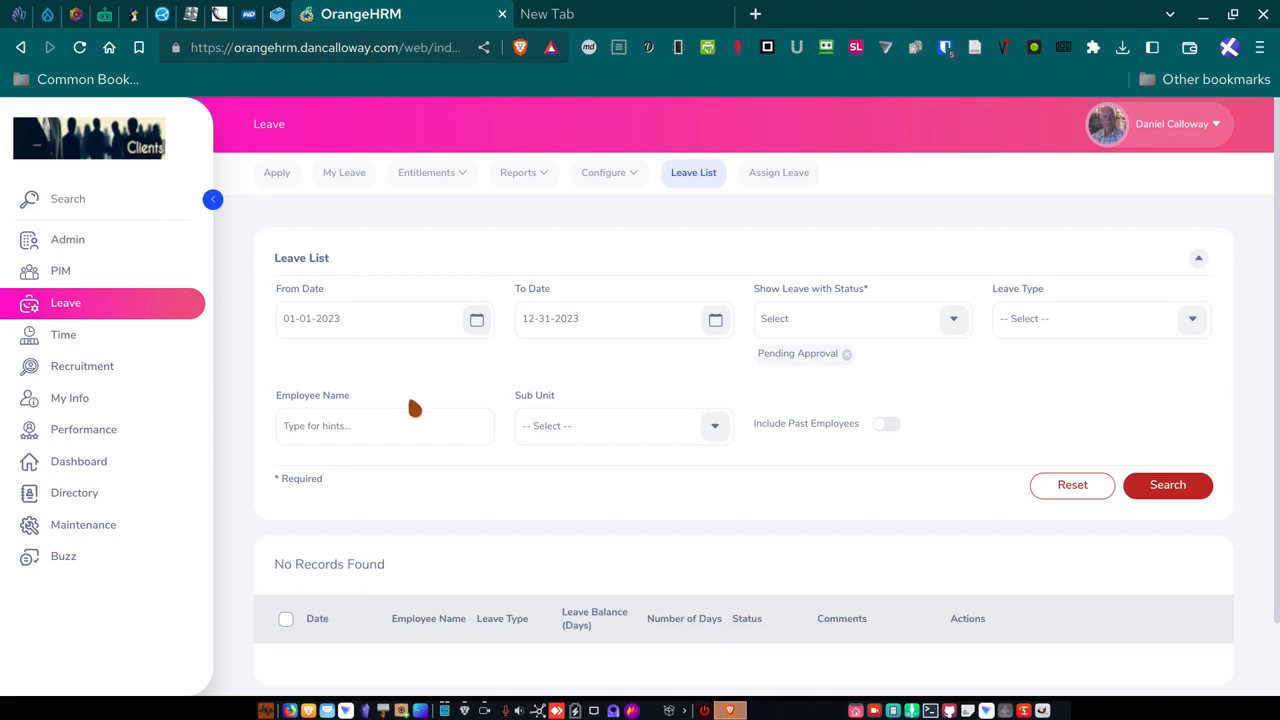
mouse_move(278, 197)
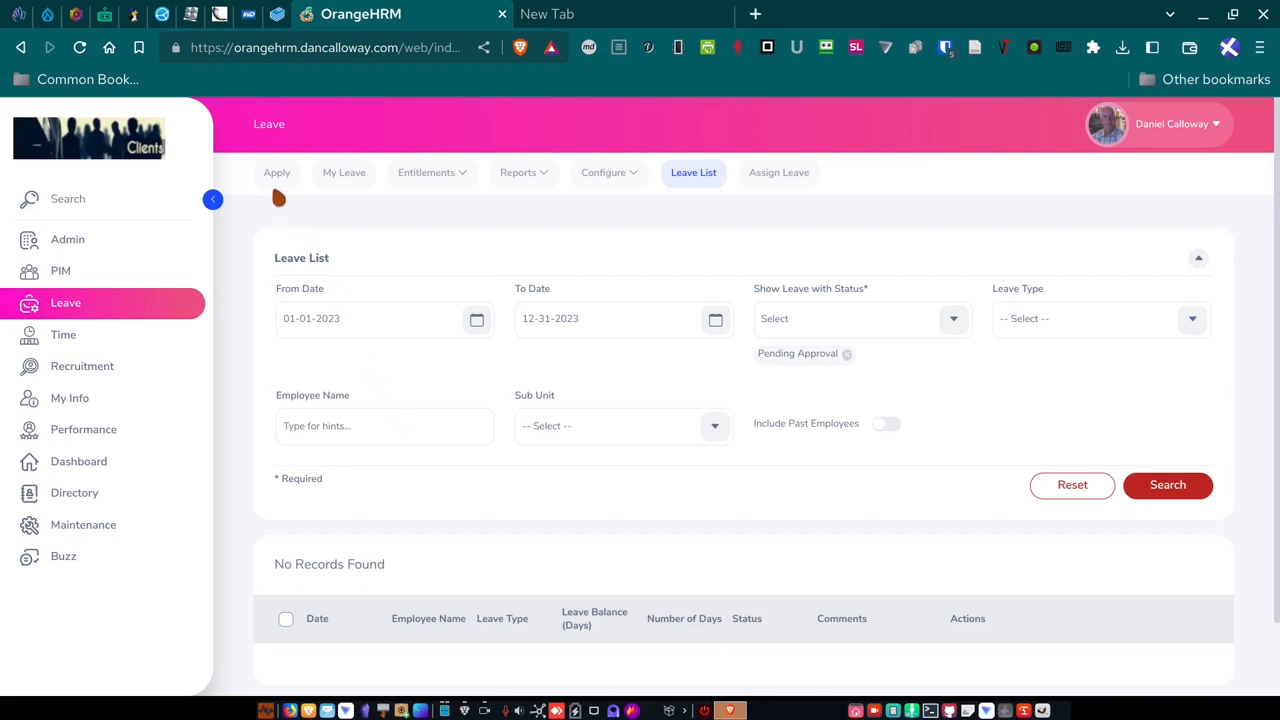
mouse_move(427, 172)
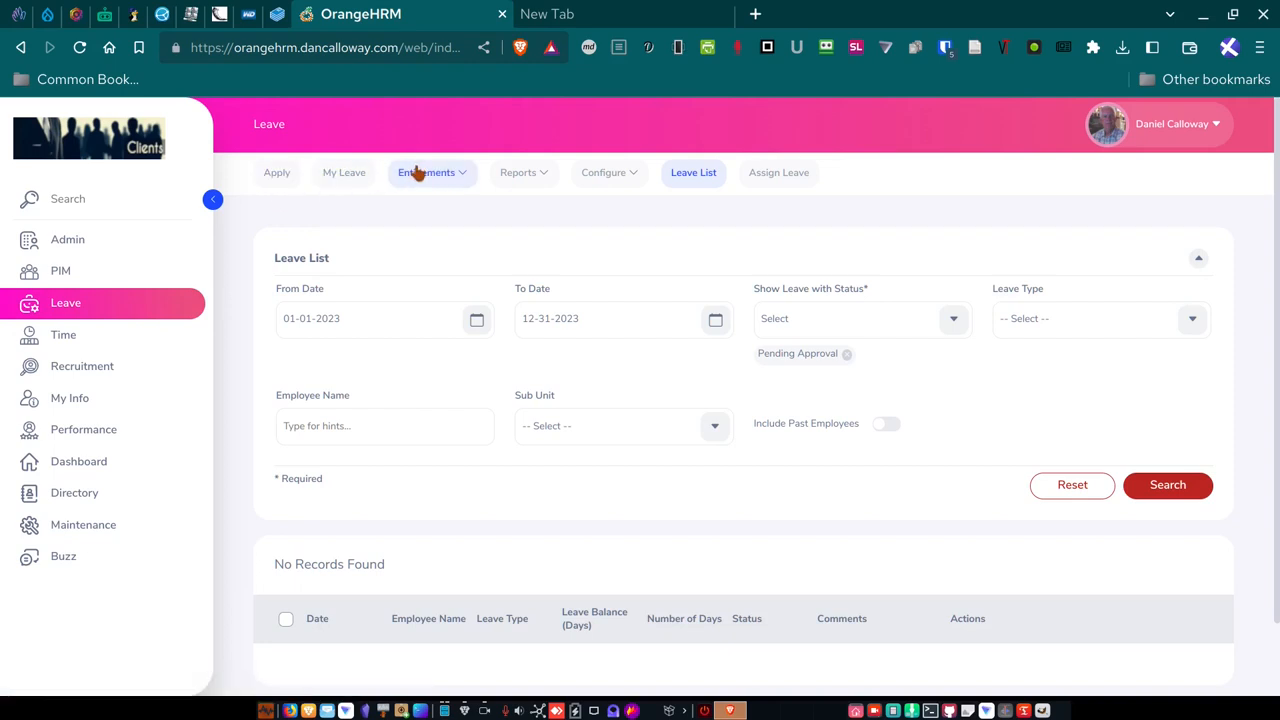
left_click(427, 172)
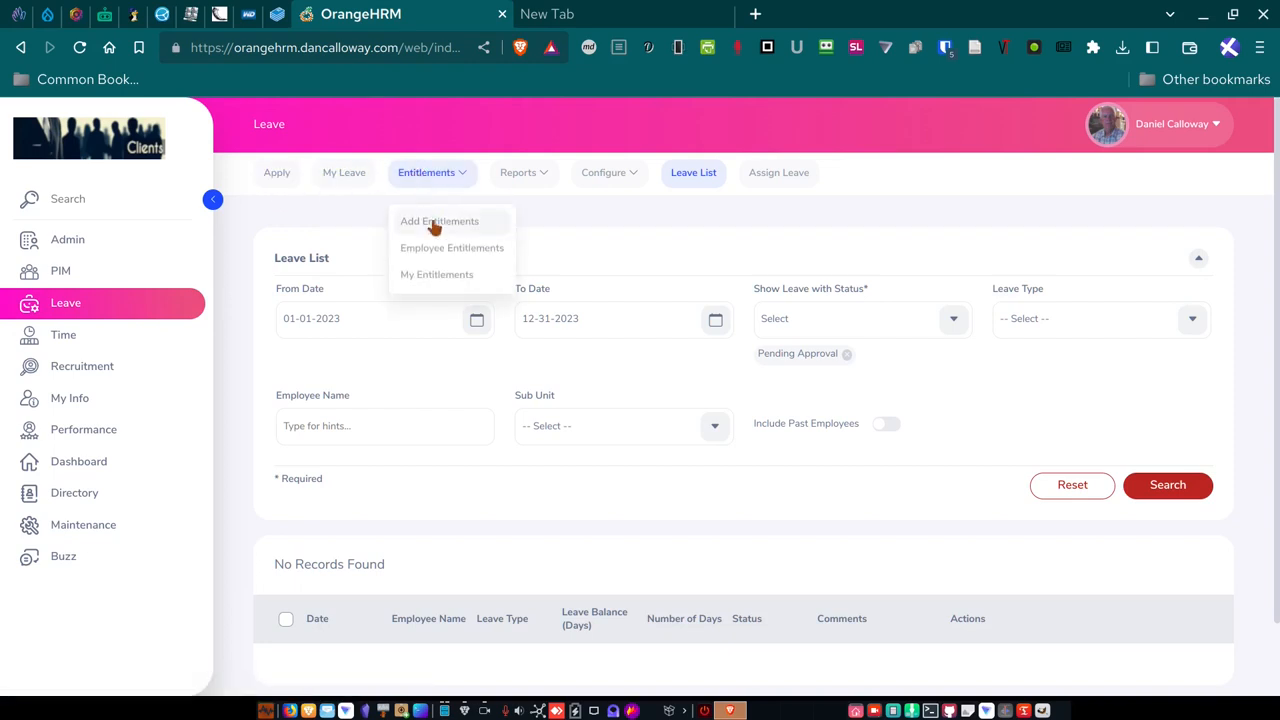
left_click(438, 221)
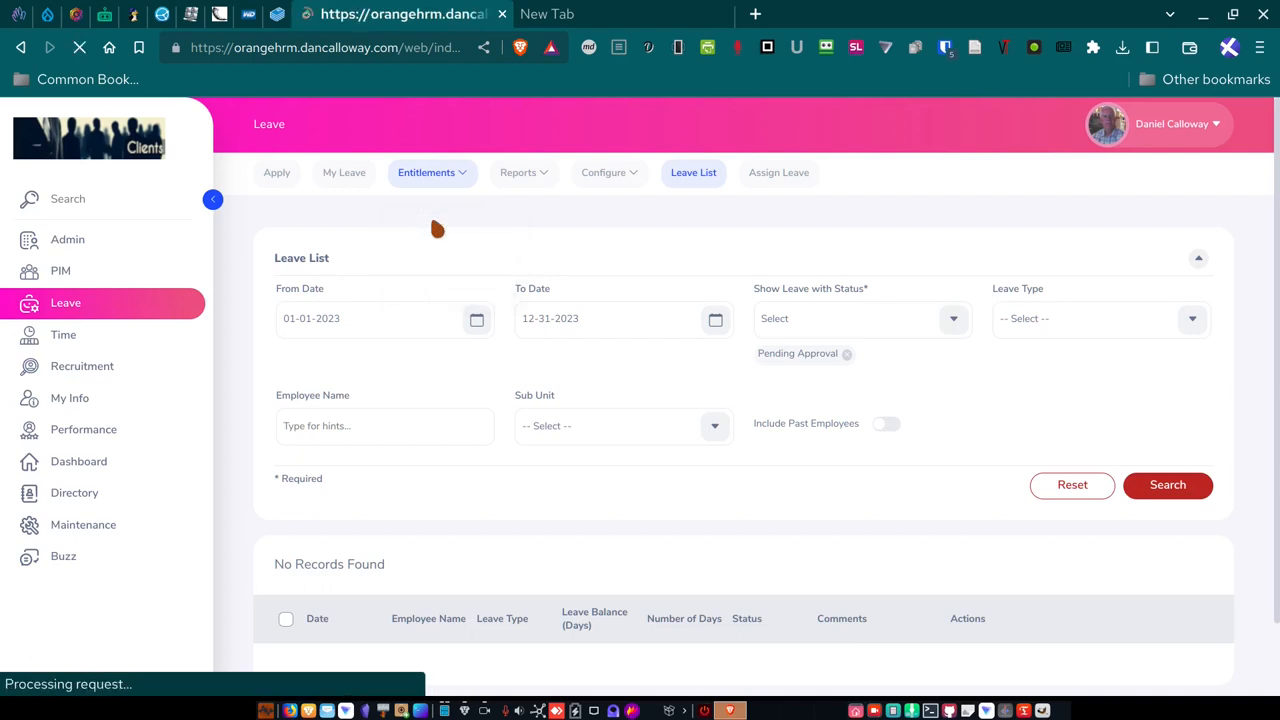
left_click(426, 172)
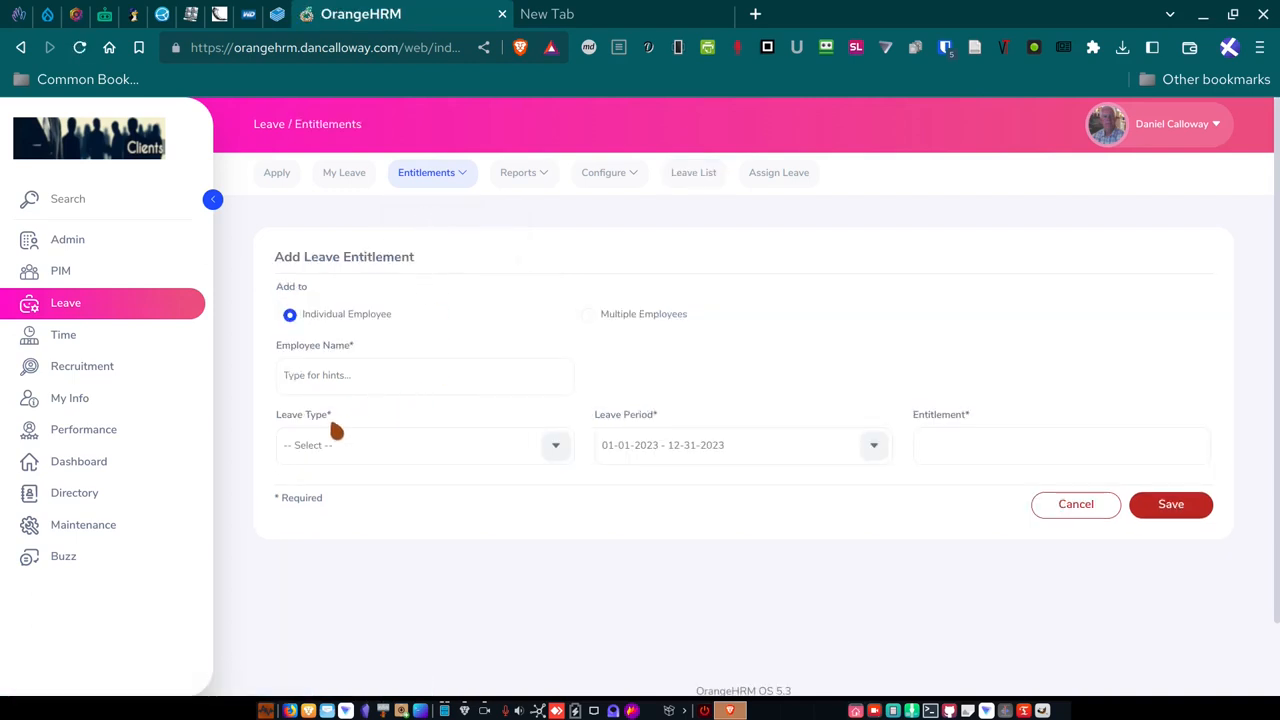
mouse_move(313, 440)
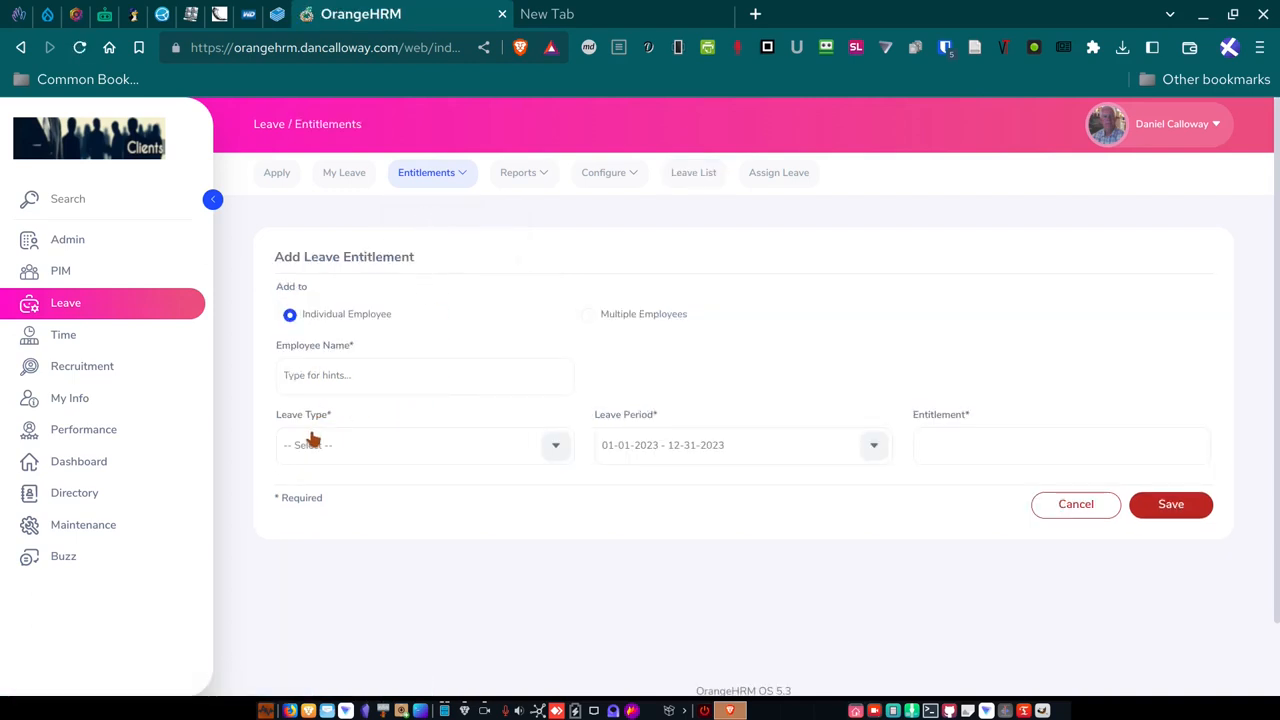
left_click(424, 445)
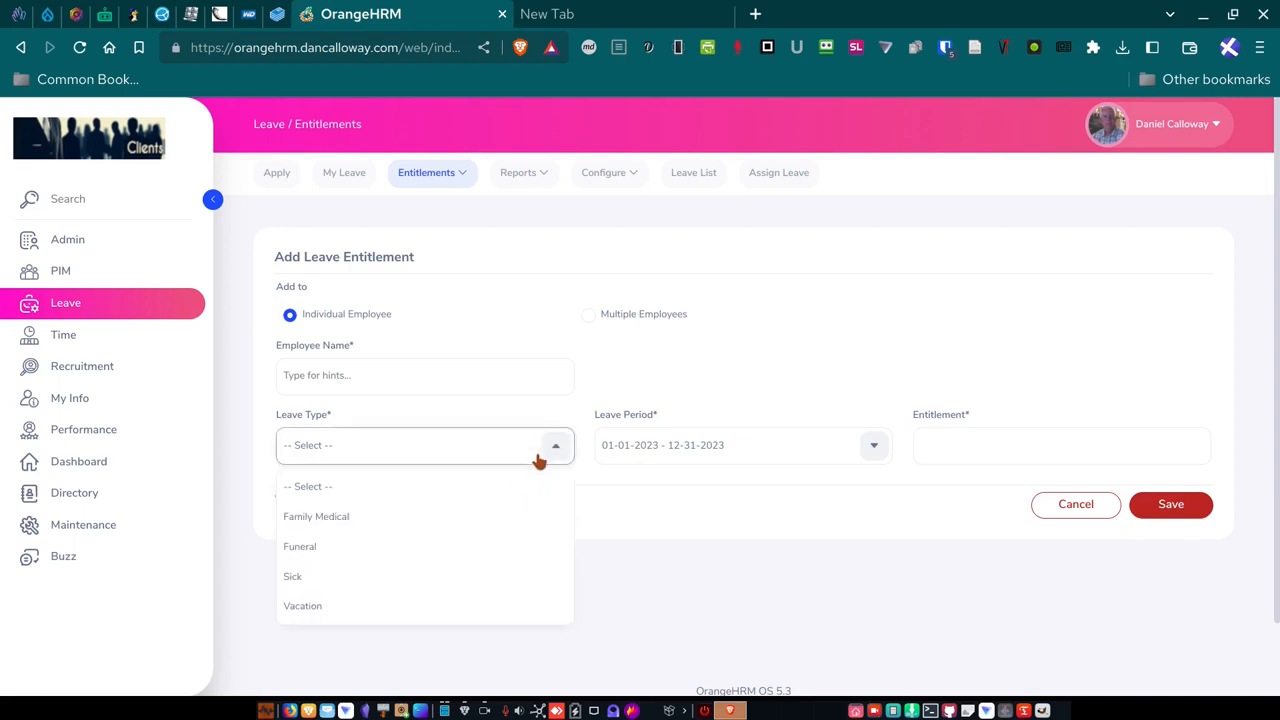
mouse_move(408, 547)
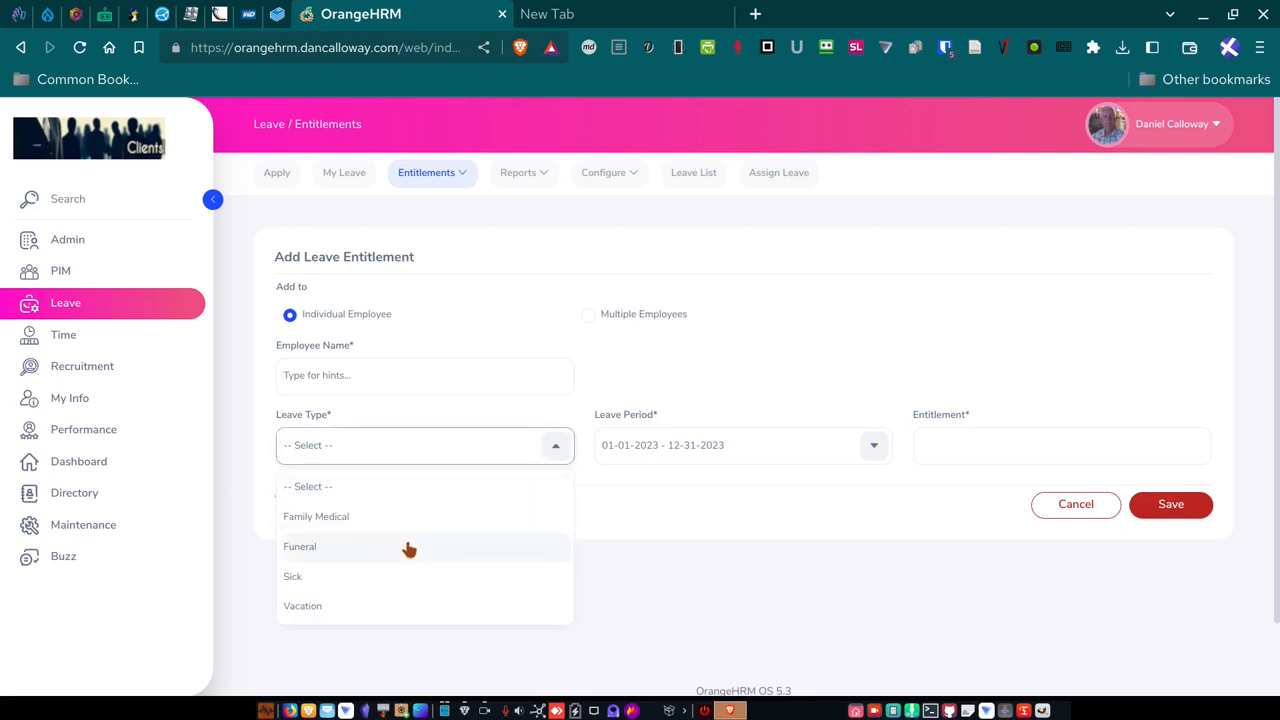
mouse_move(408, 599)
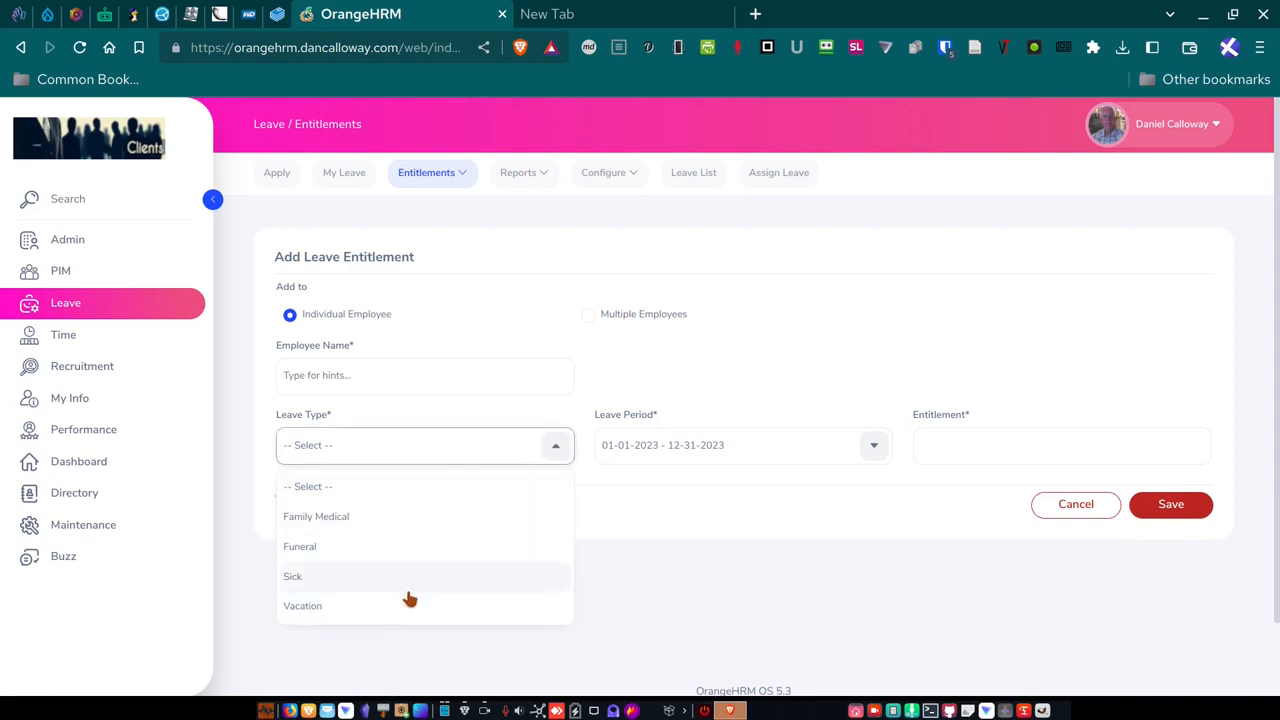
mouse_move(355, 517)
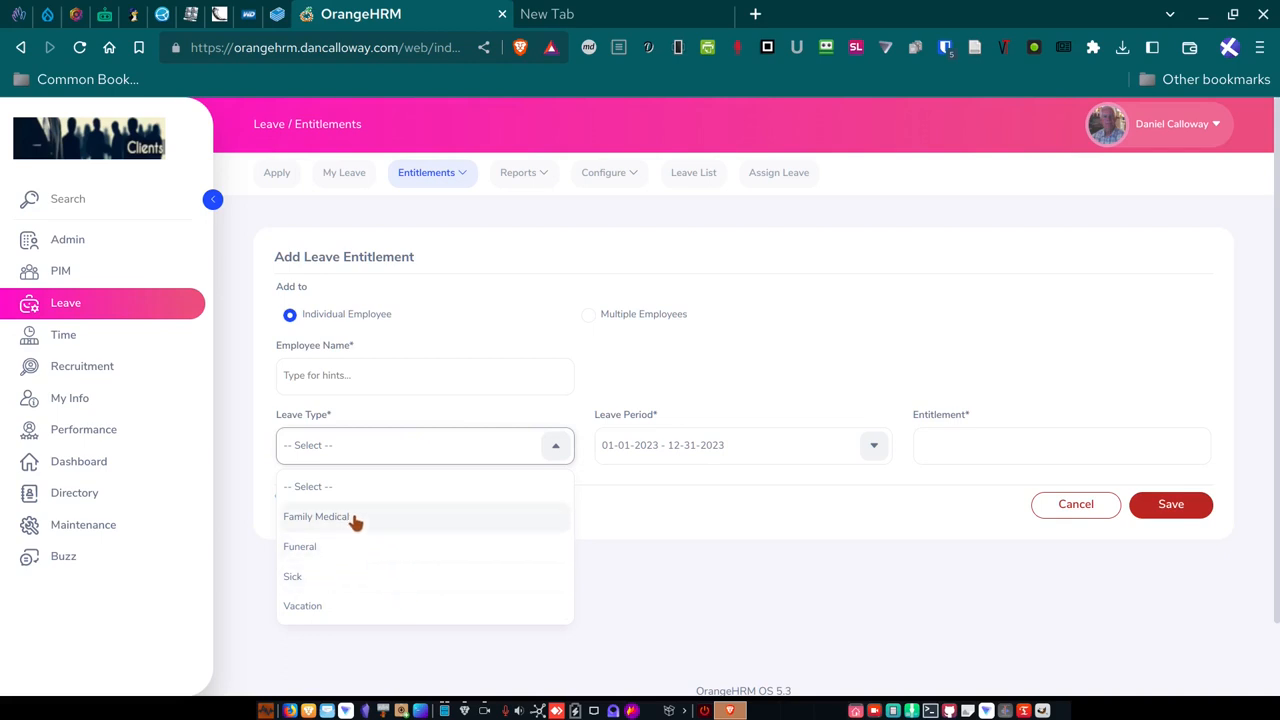
mouse_move(360, 546)
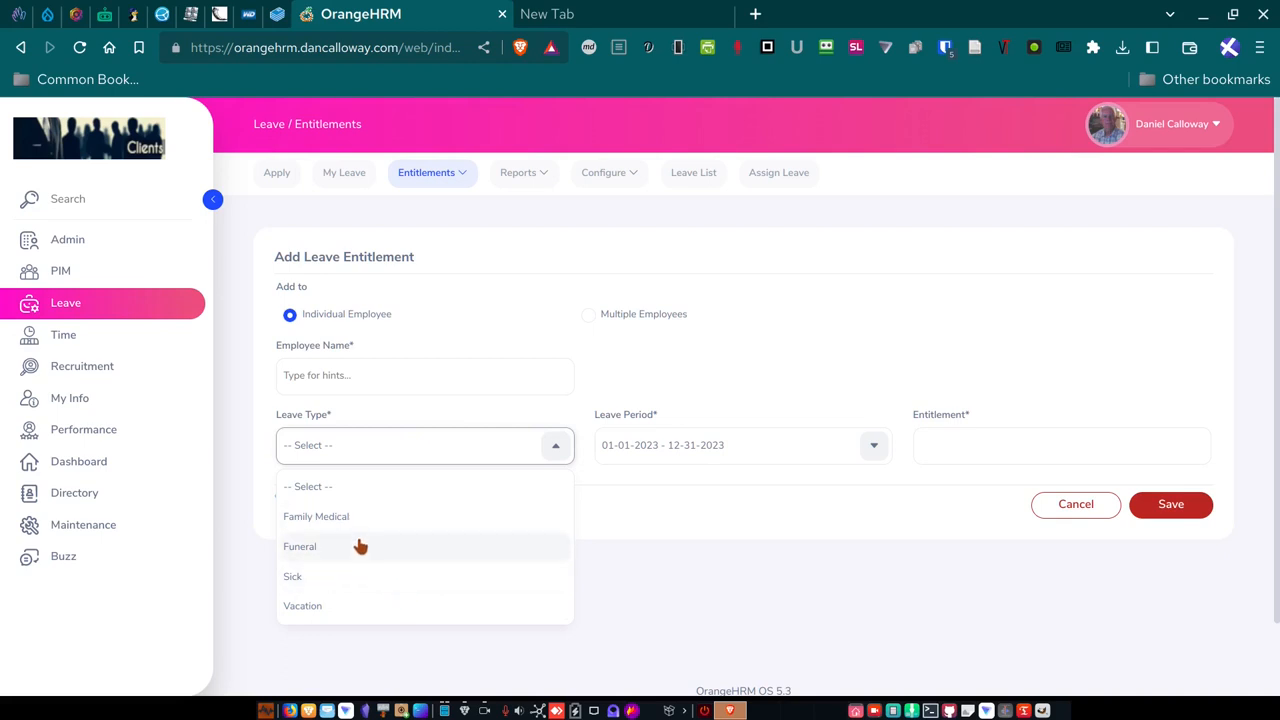
mouse_move(328, 610)
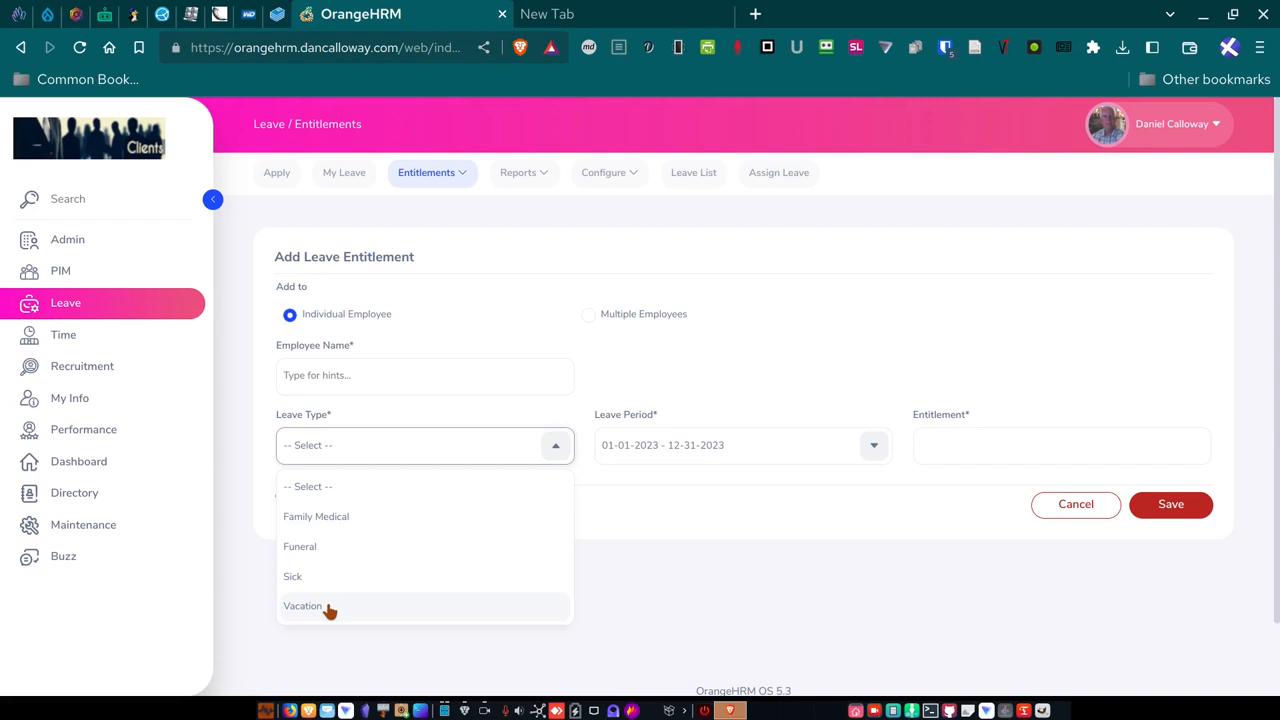
mouse_move(343, 521)
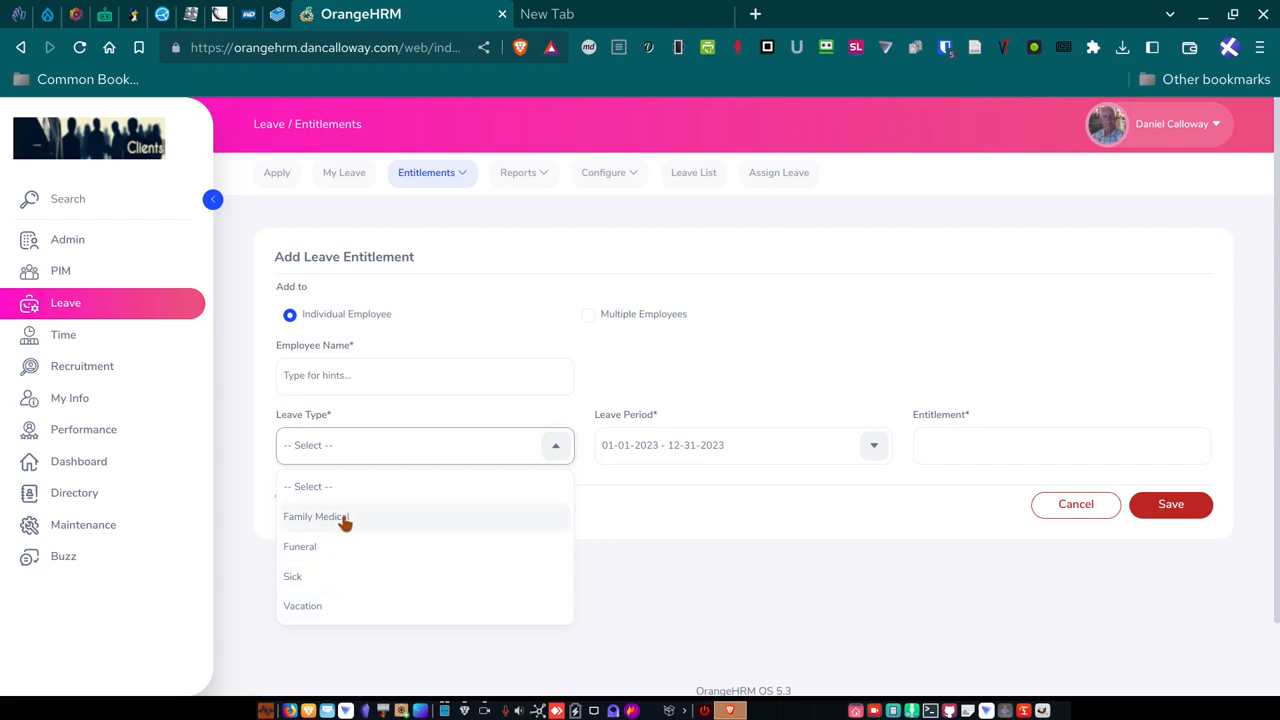
mouse_move(351, 522)
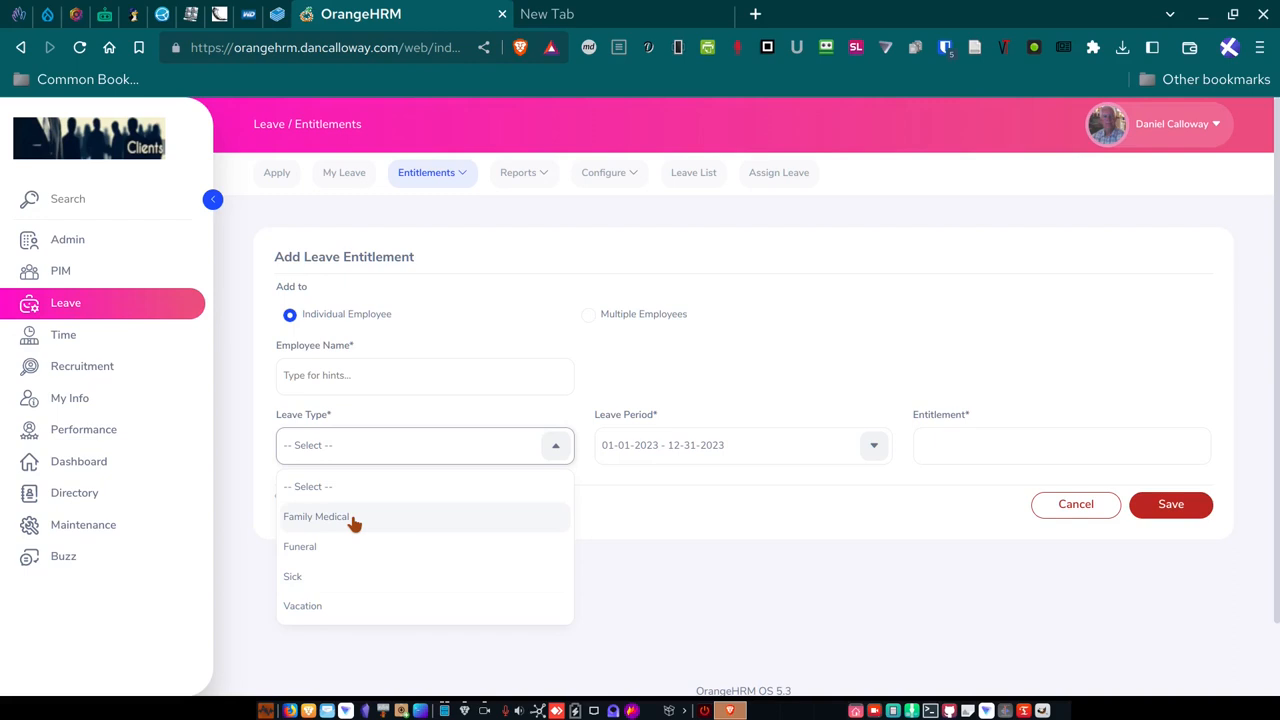
mouse_move(340, 551)
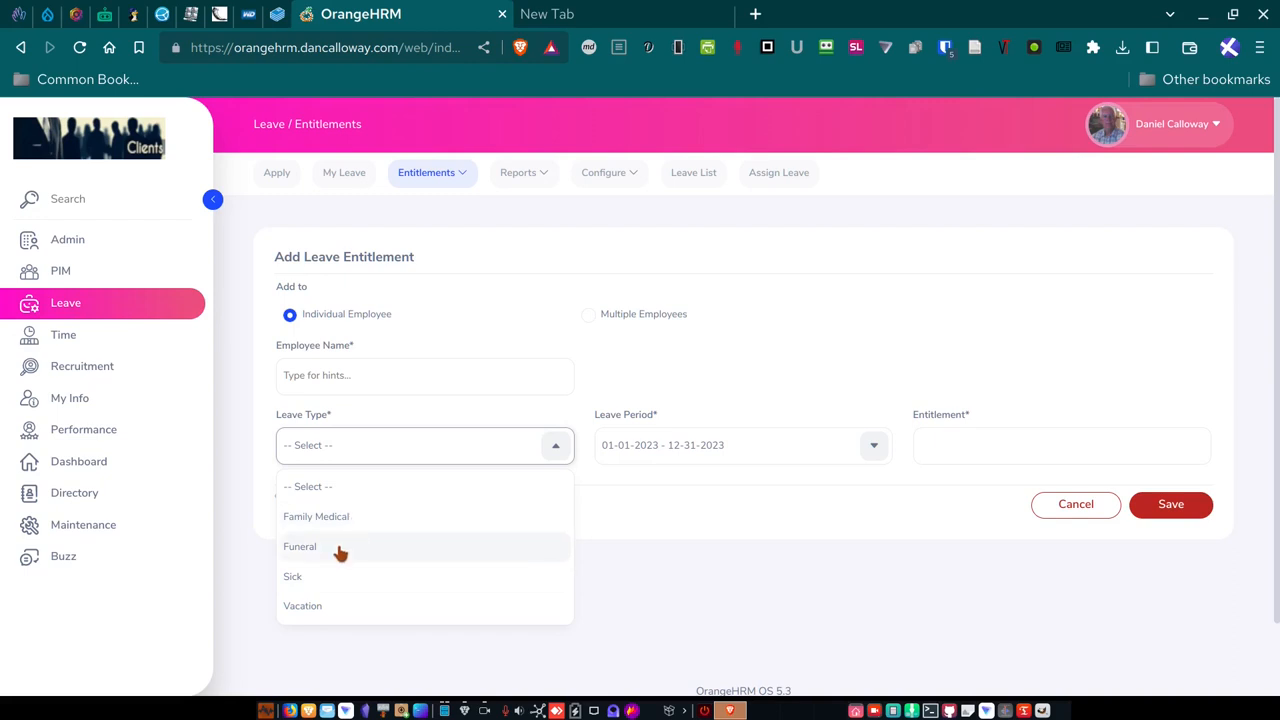
mouse_move(343, 585)
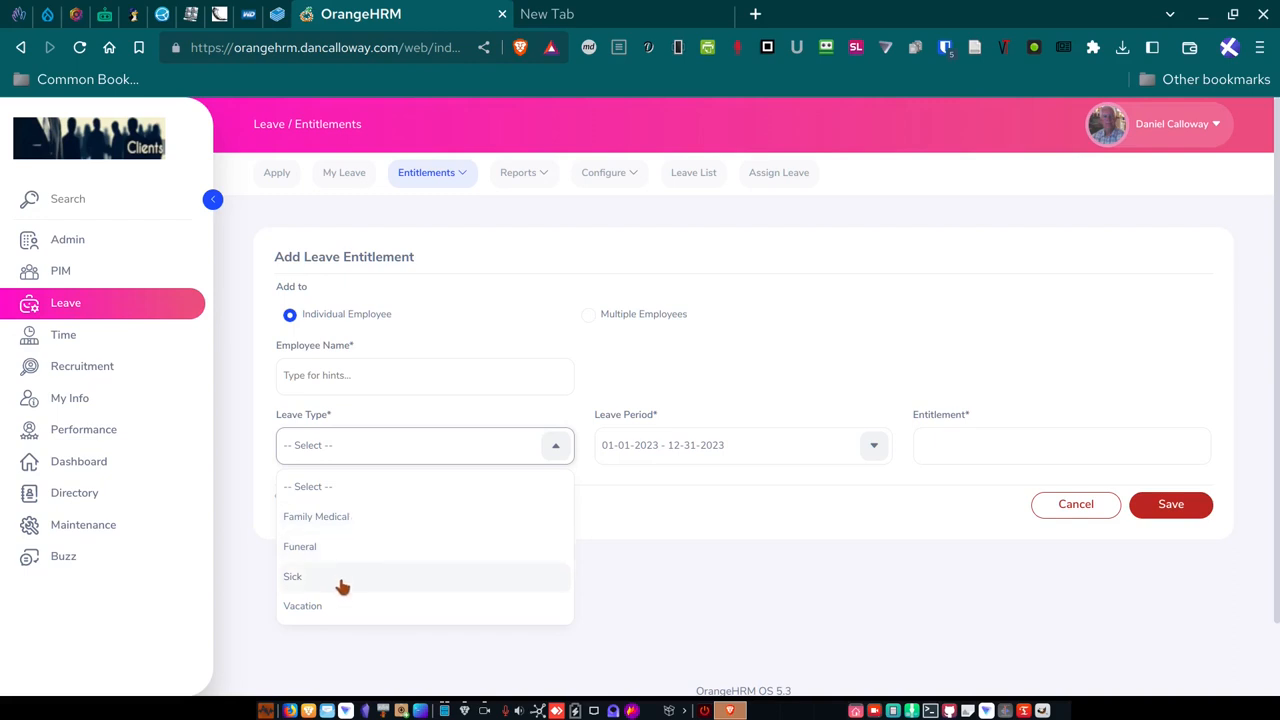
mouse_move(345, 586)
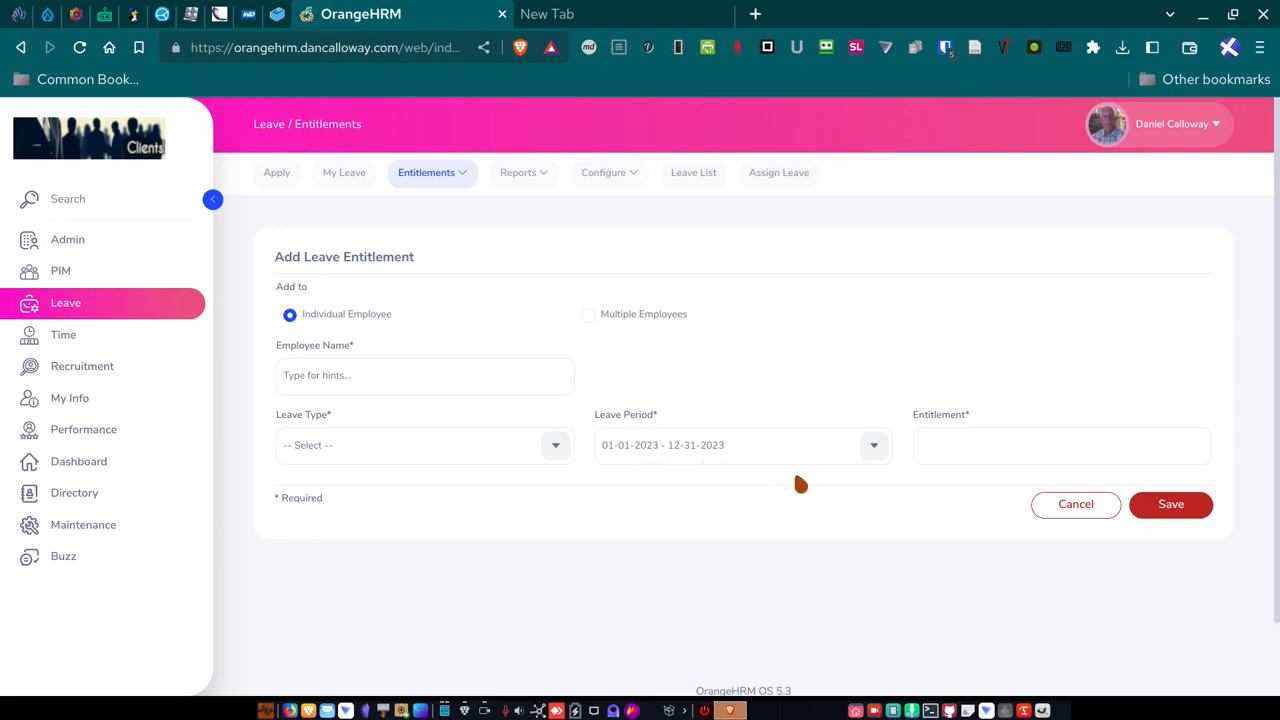
mouse_move(367, 405)
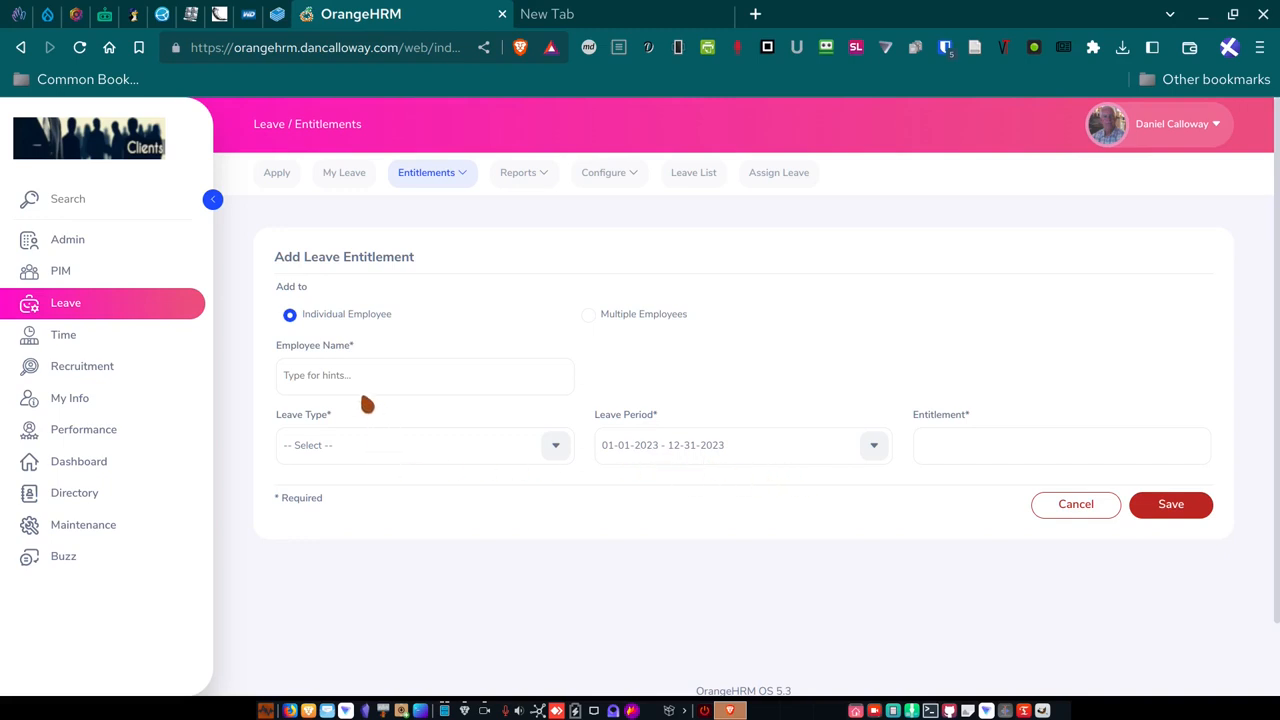
left_click(367, 375)
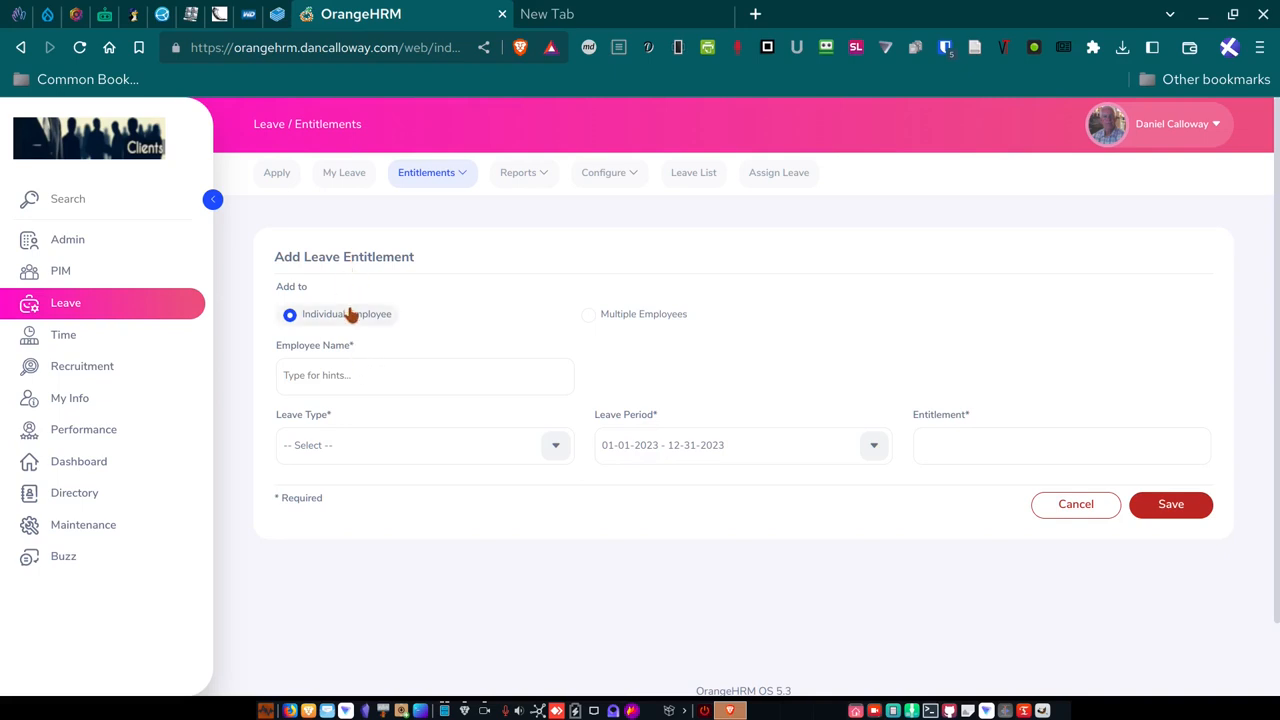
mouse_move(582, 323)
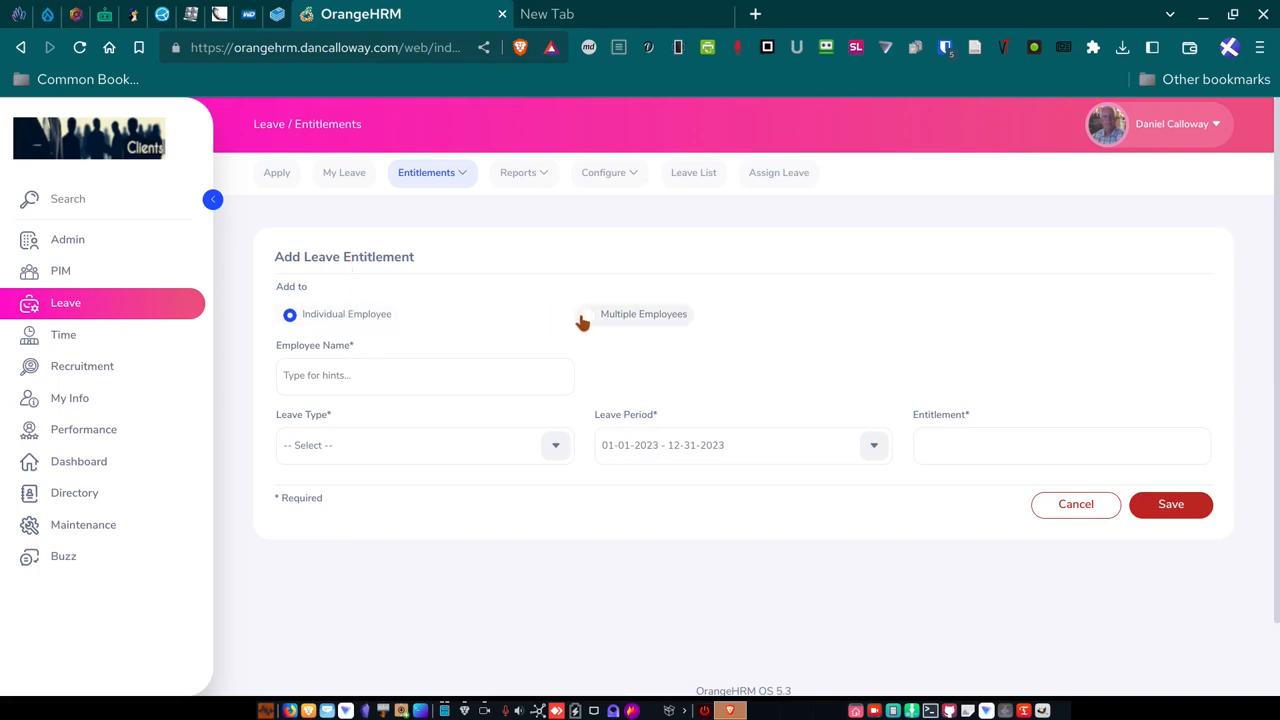
Target multiple employees at West Coast US with the Funeral leave type.
left_click(588, 314)
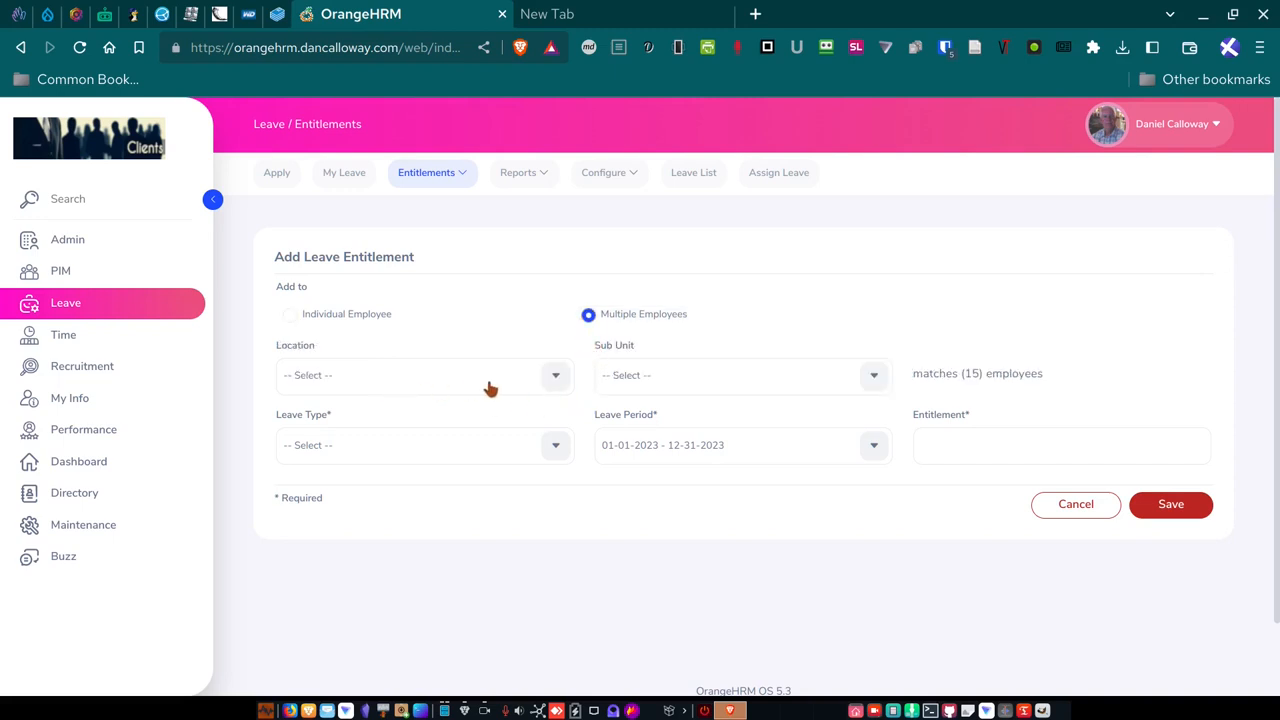
left_click(424, 375)
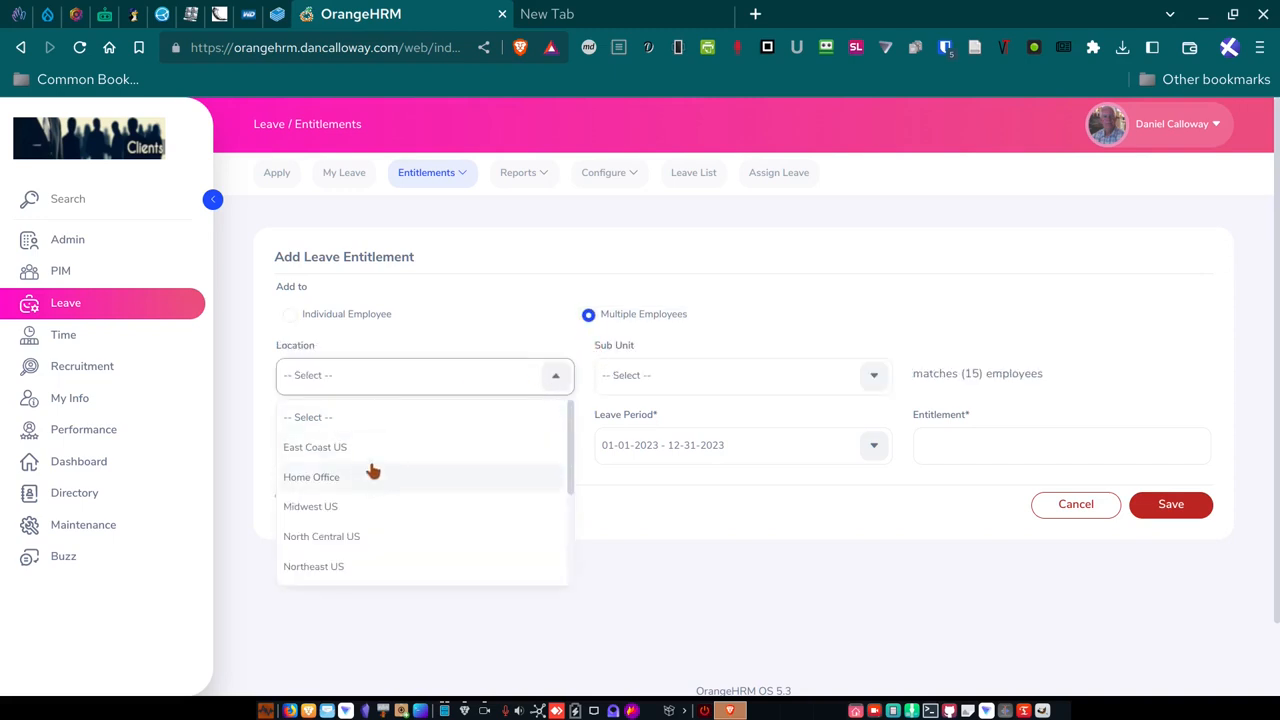
scroll("down", 3)
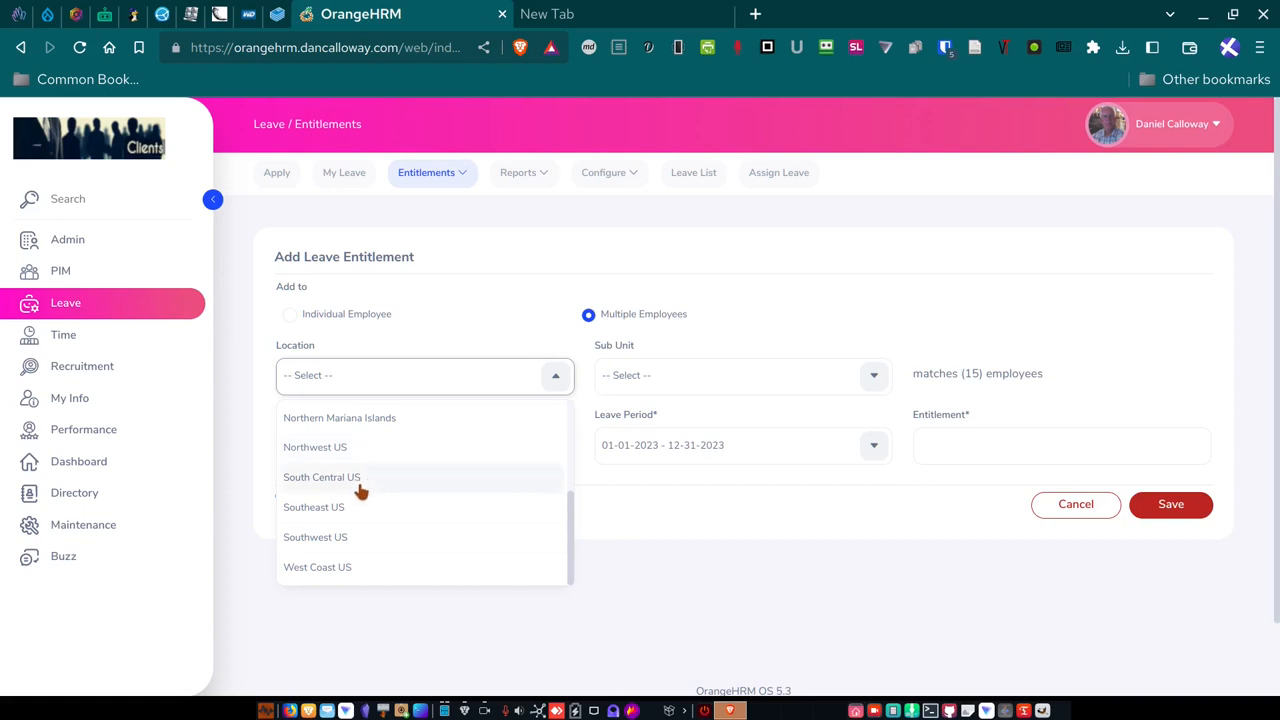
mouse_move(347, 507)
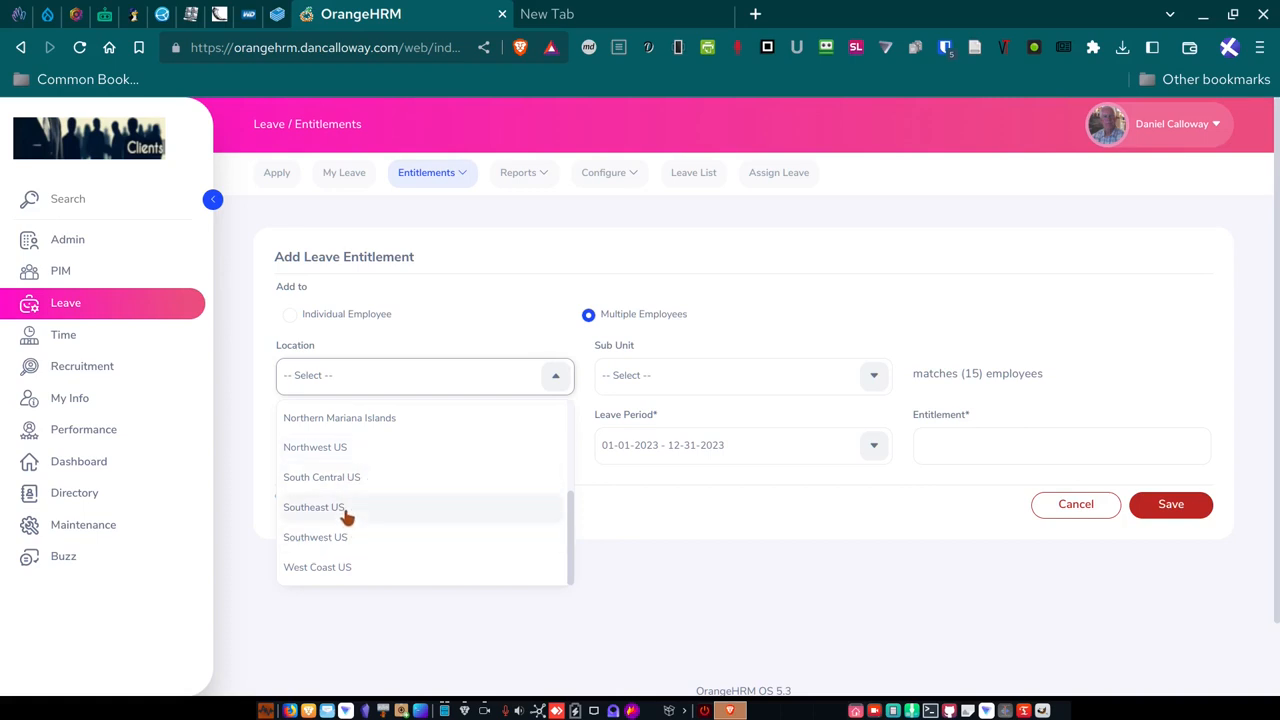
left_click(317, 567)
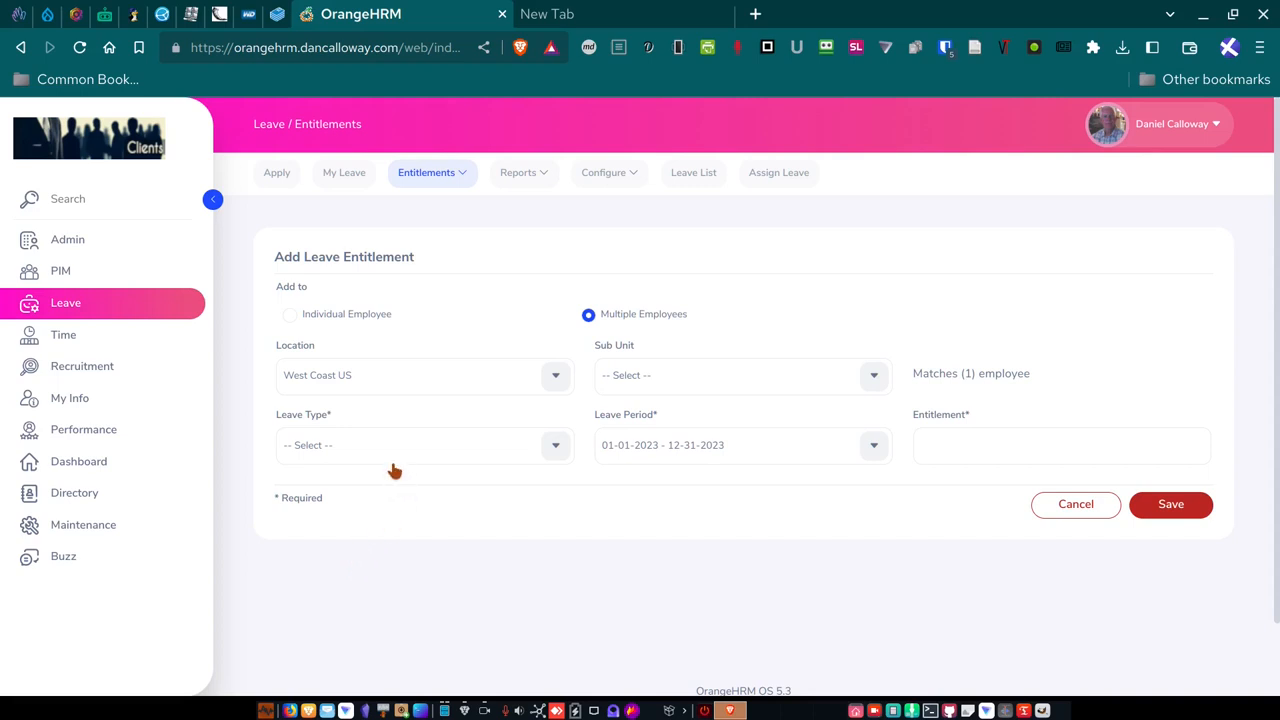
mouse_move(862, 384)
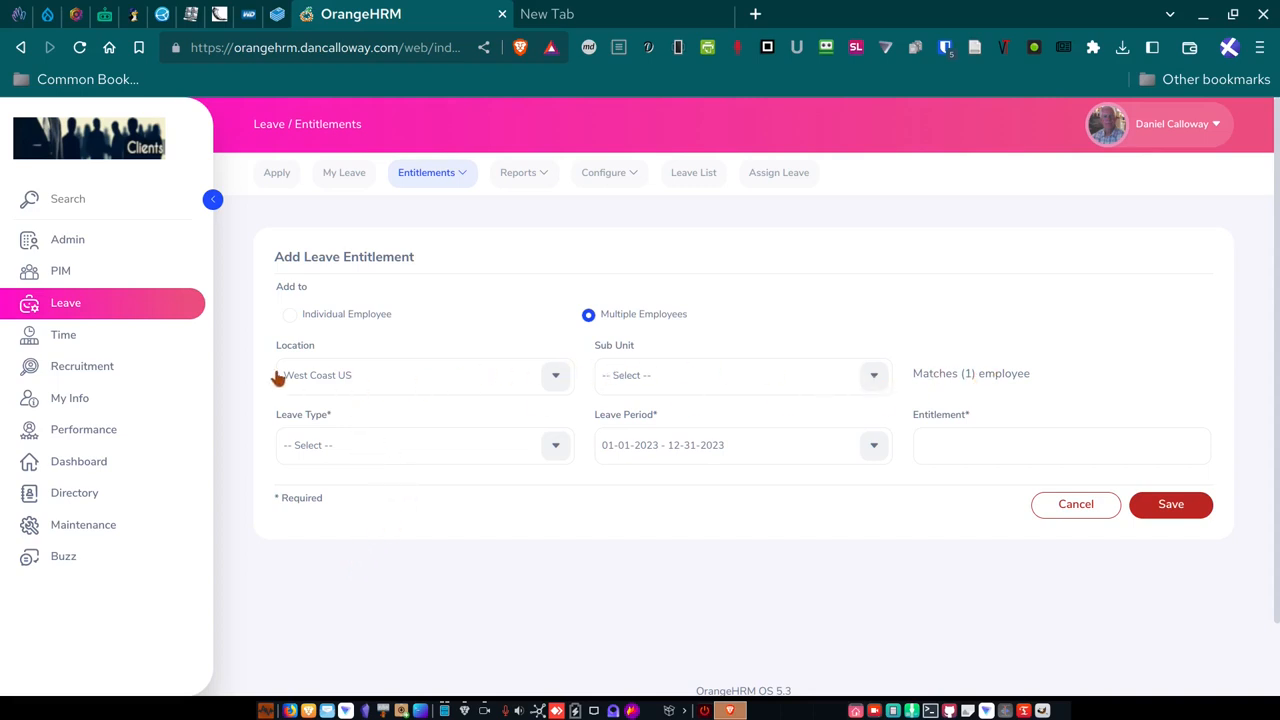
mouse_move(525, 477)
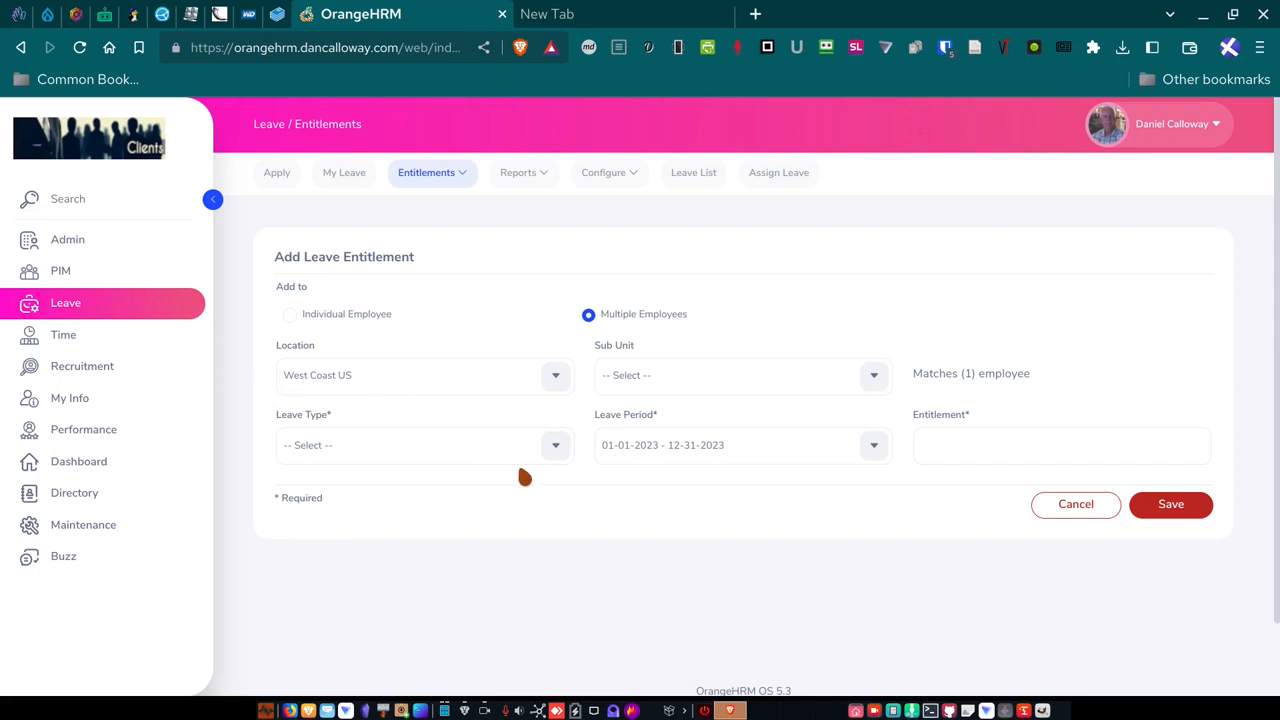
left_click(424, 445)
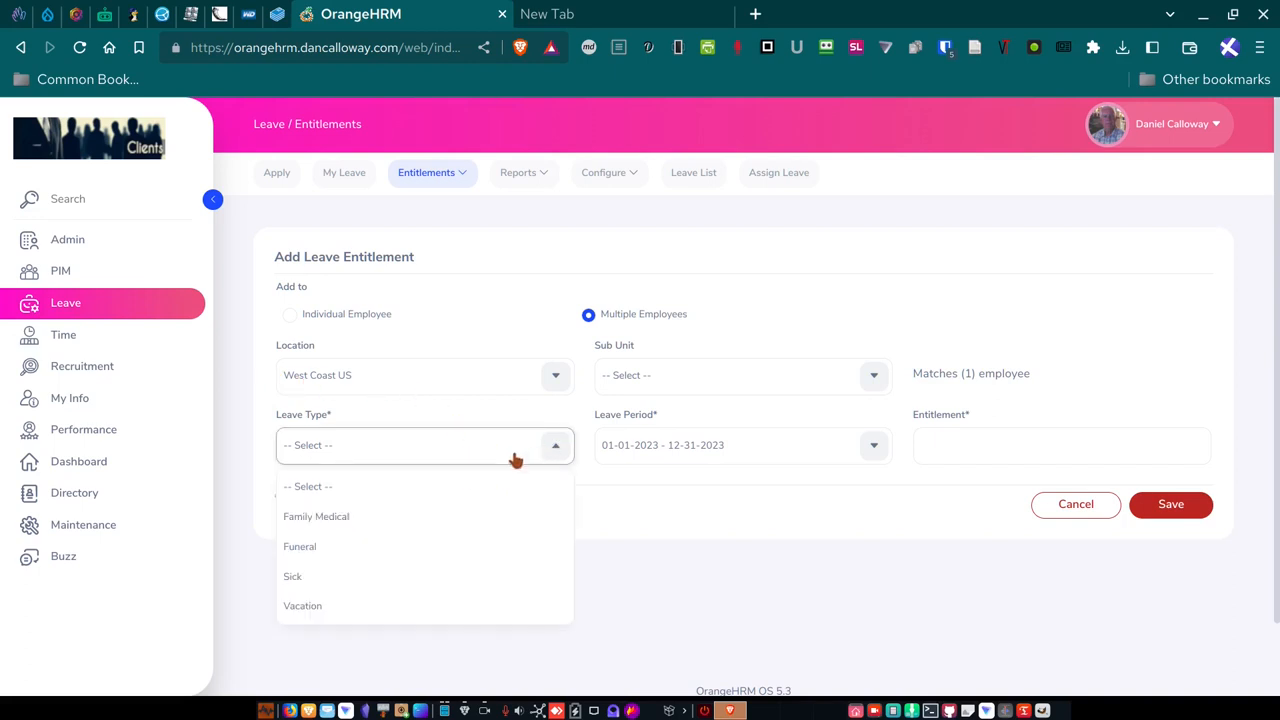
mouse_move(451, 546)
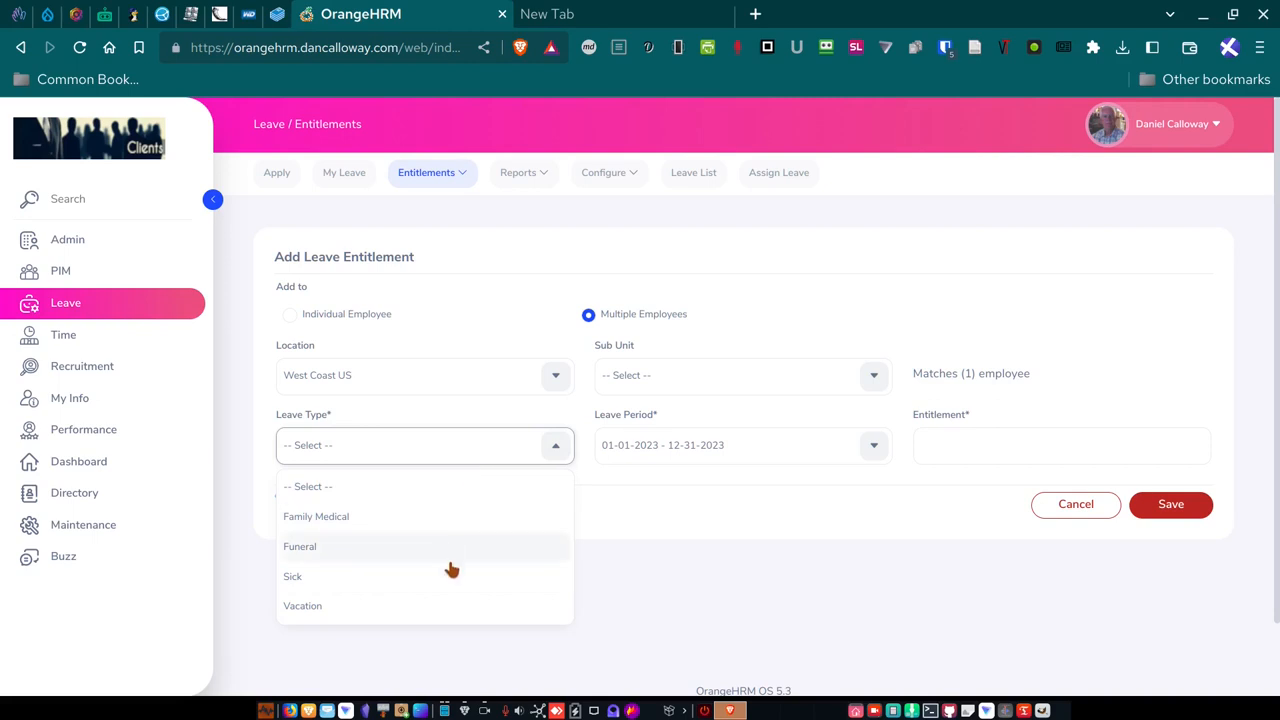
left_click(300, 546)
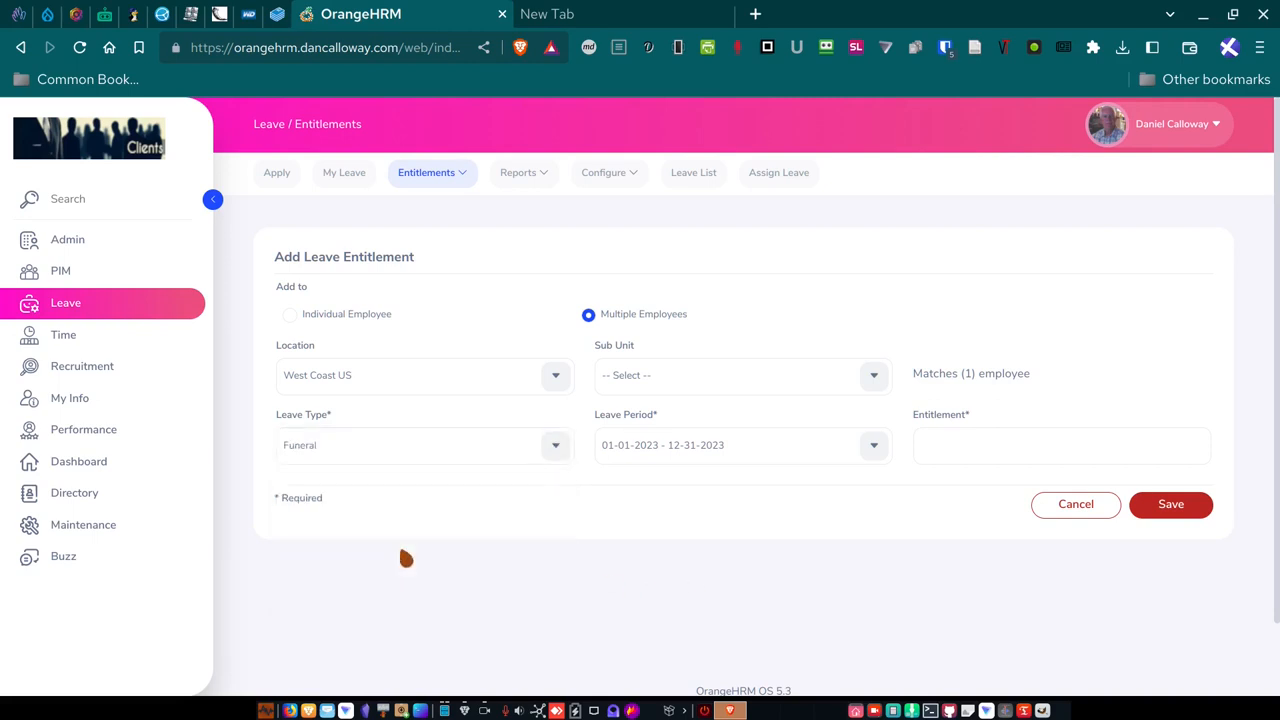
mouse_move(618, 510)
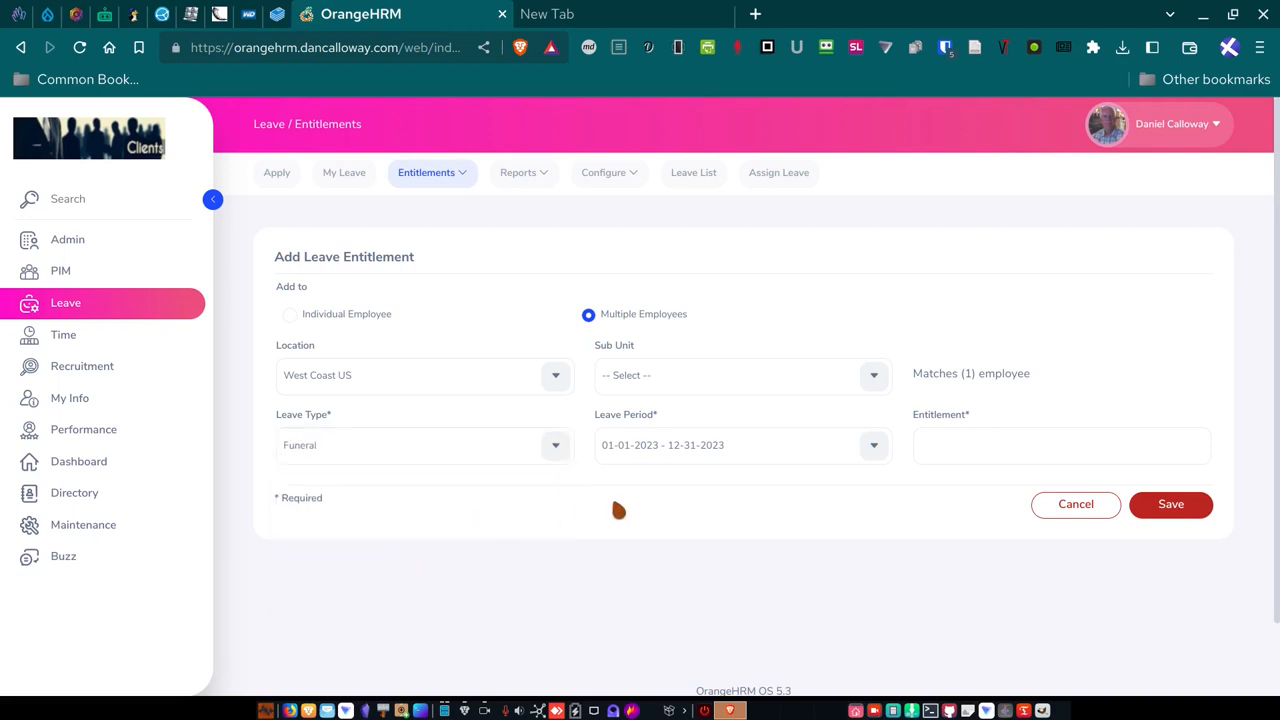
mouse_move(906, 530)
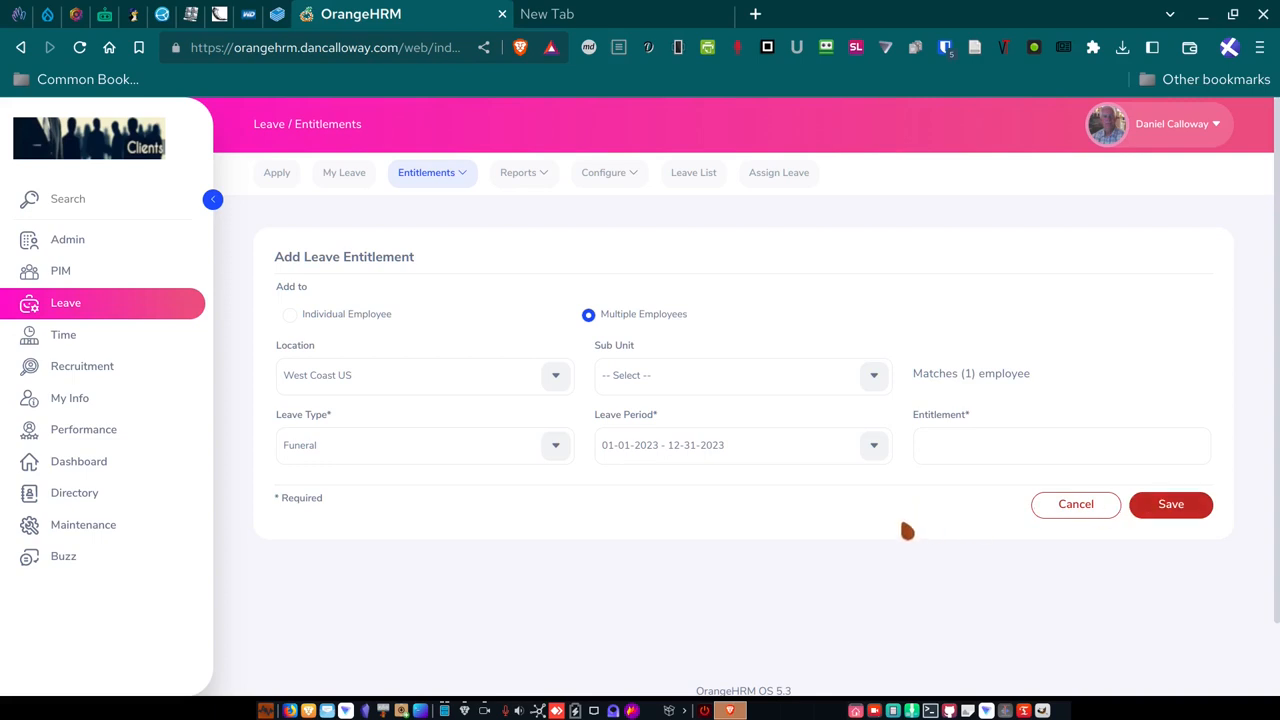
mouse_move(430, 545)
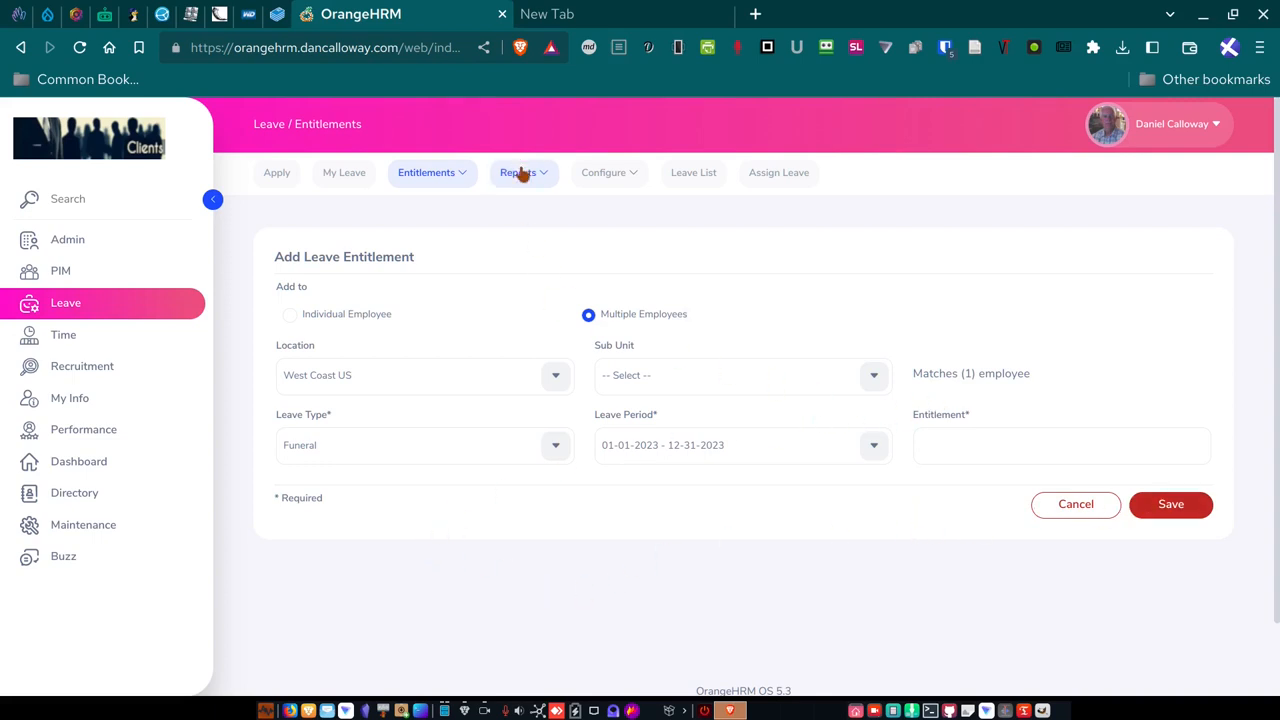
Show the empty 2023 My Leave list, then browse the Reports and Configure menus.
left_click(344, 172)
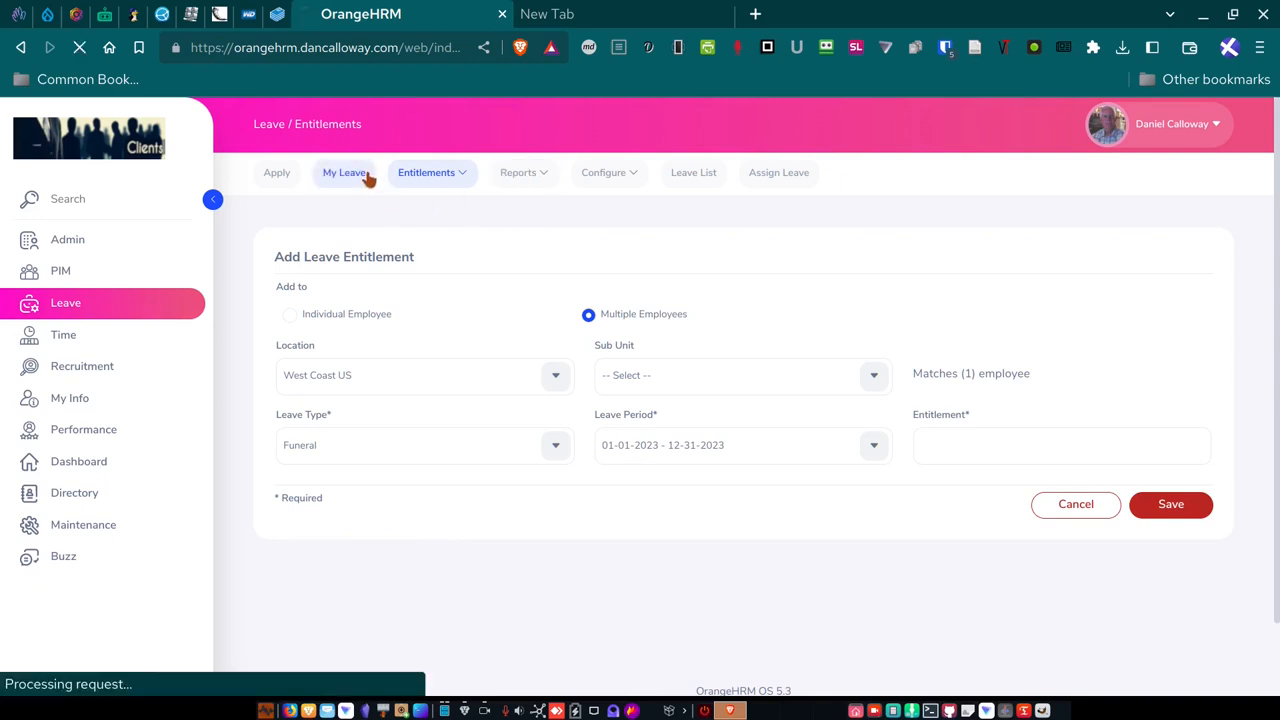
left_click(344, 172)
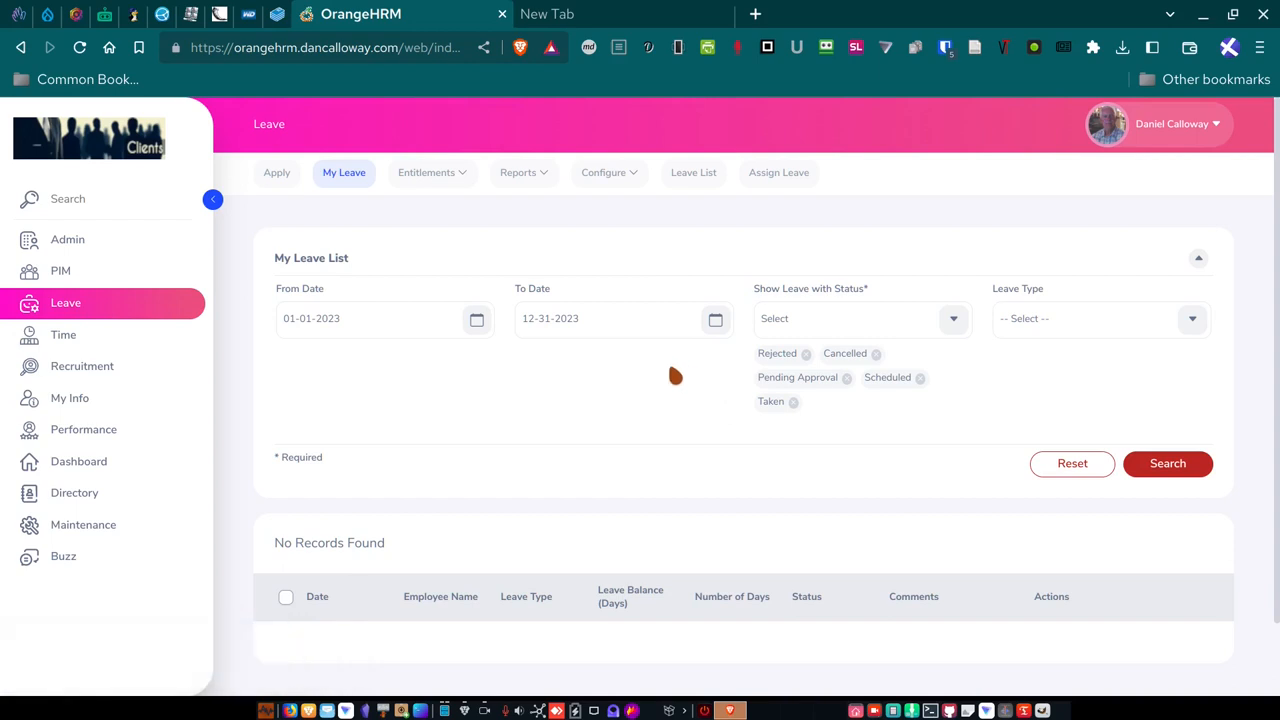
mouse_move(578, 518)
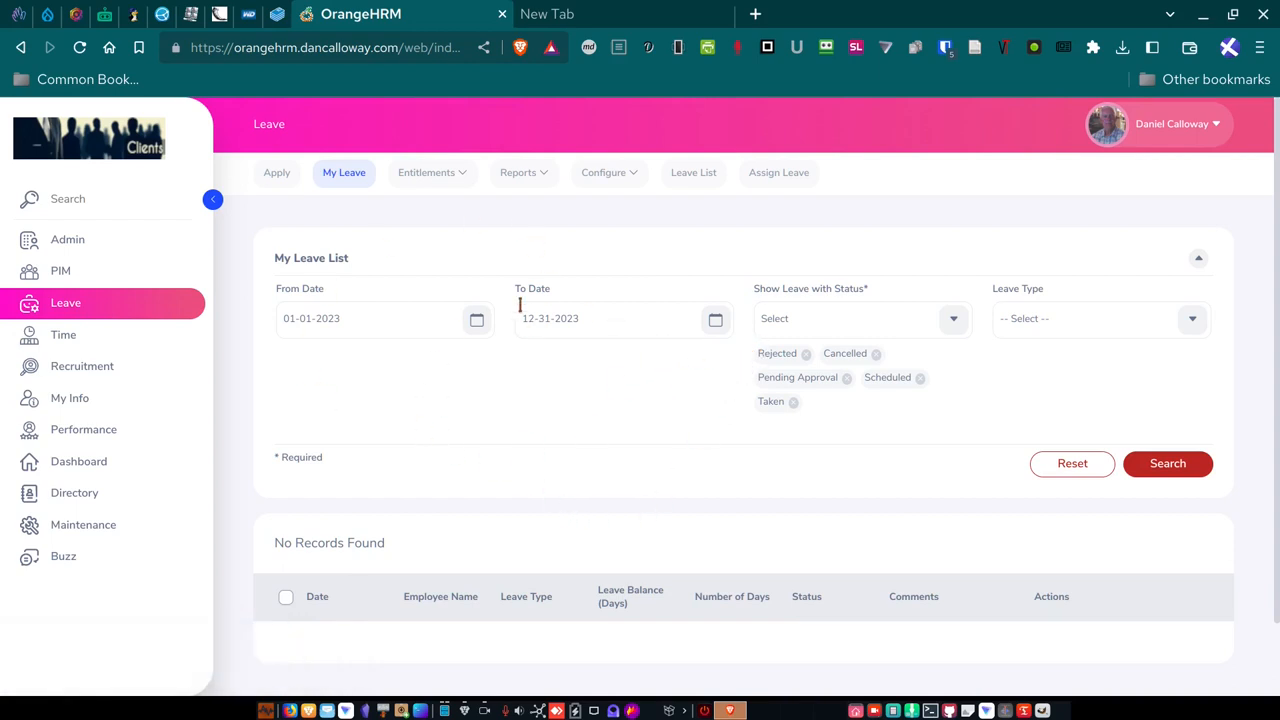
mouse_move(518, 172)
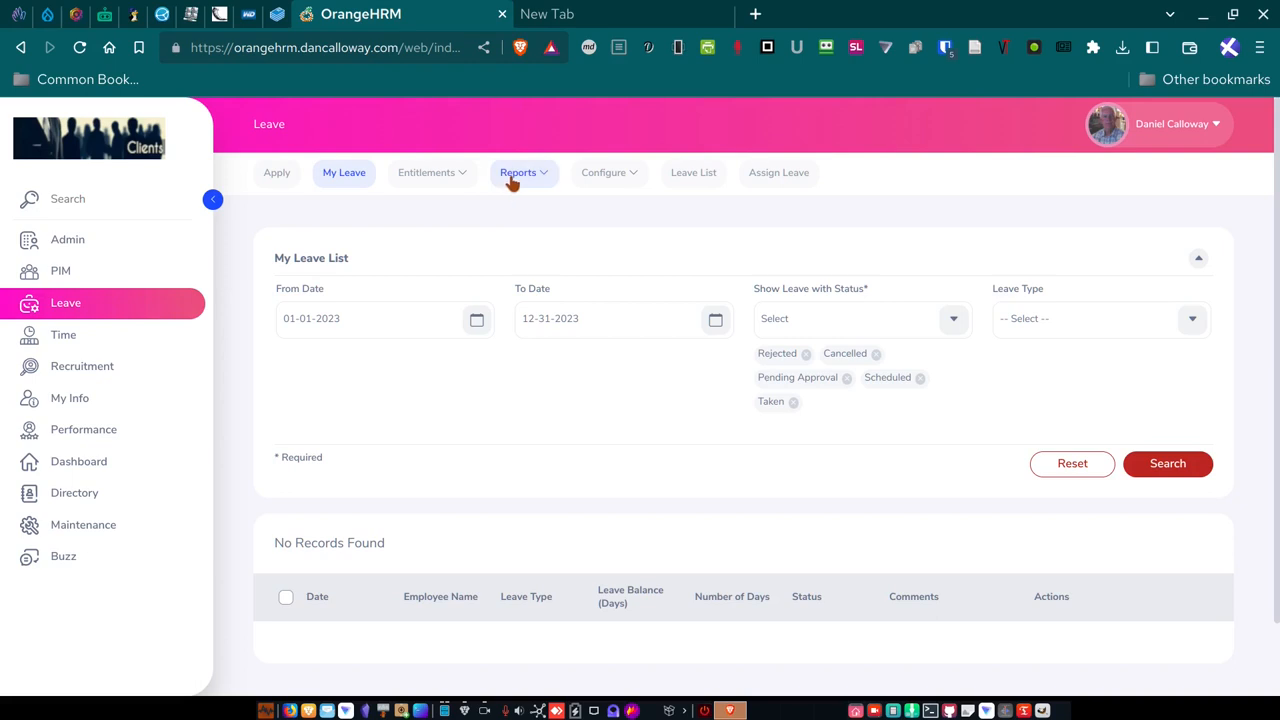
left_click(518, 172)
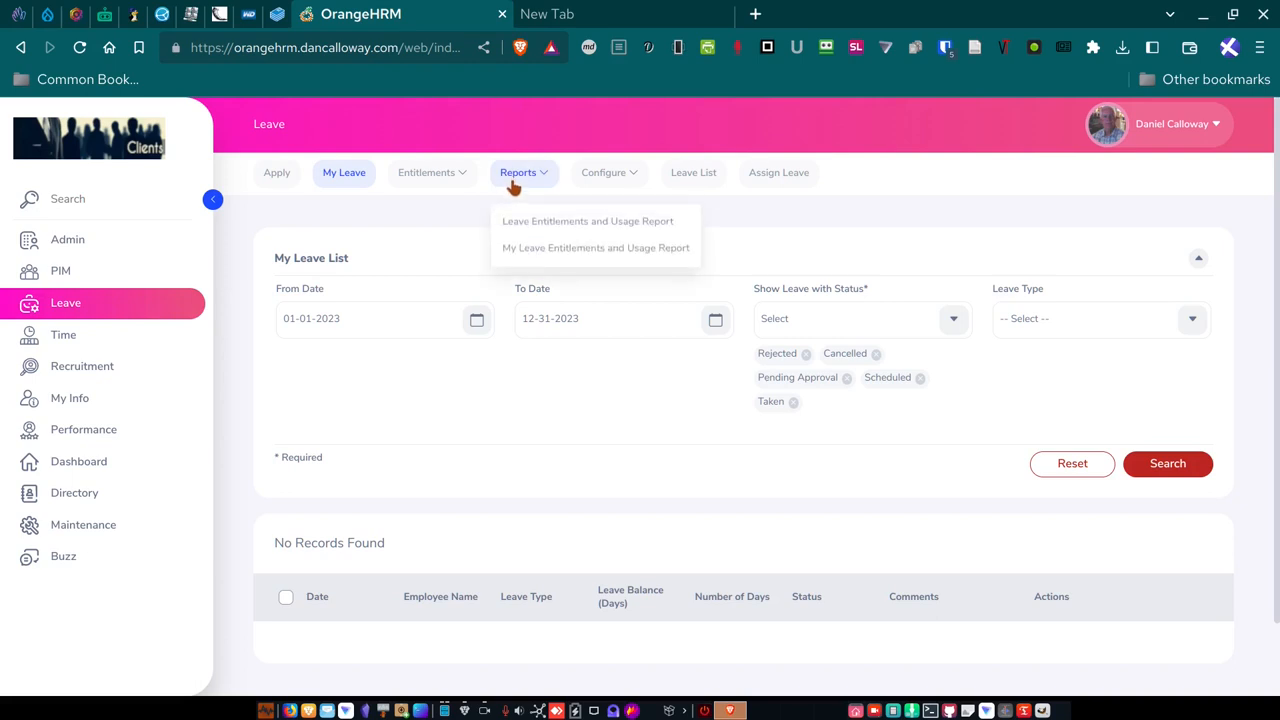
mouse_move(555, 231)
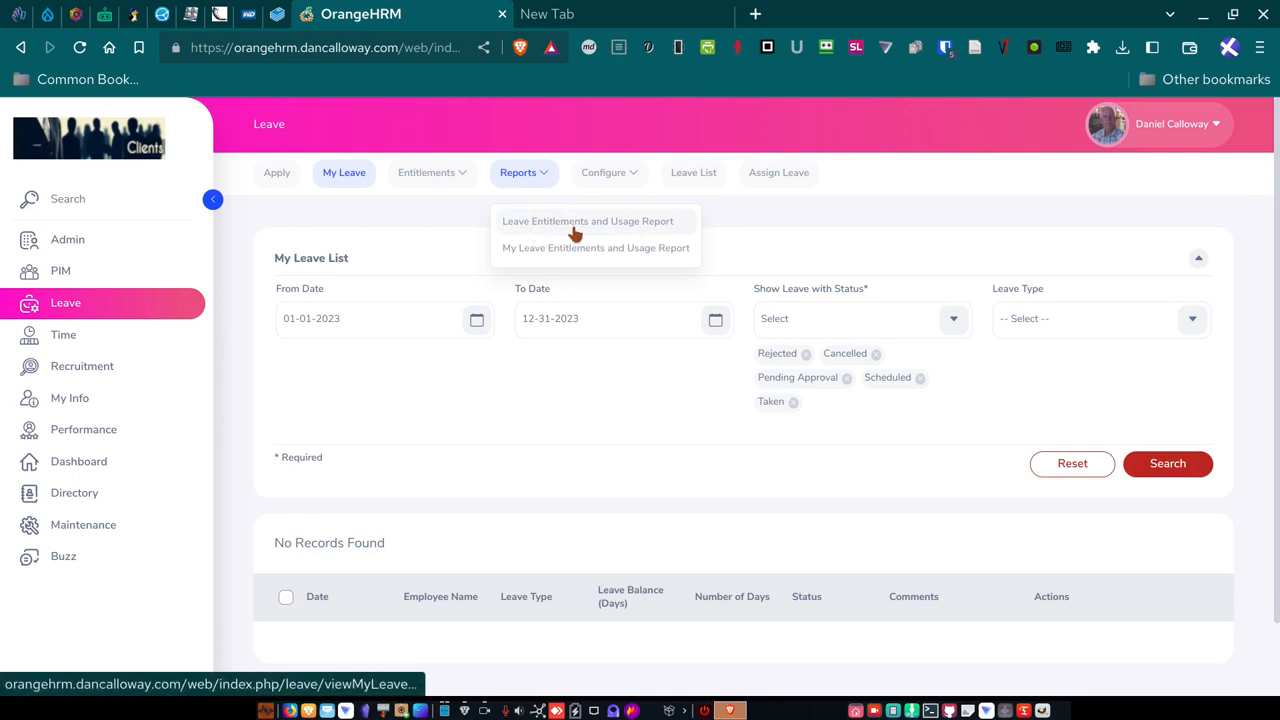
mouse_move(521, 263)
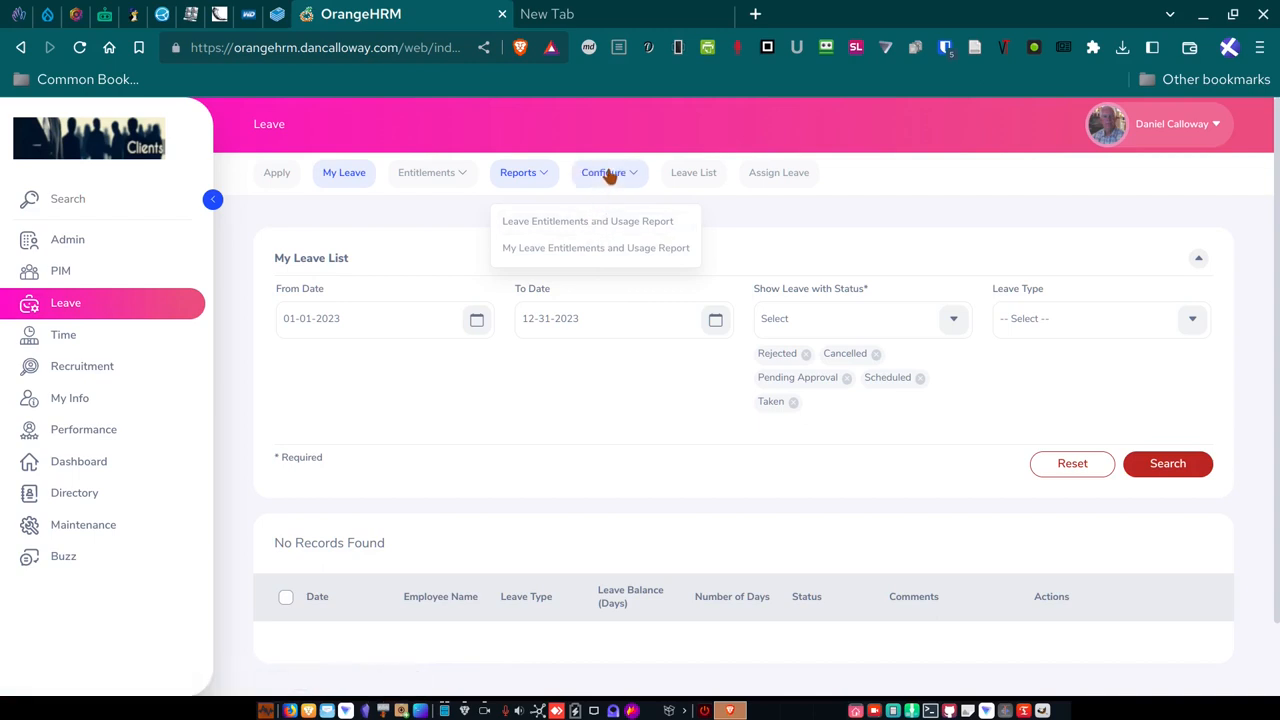
left_click(603, 172)
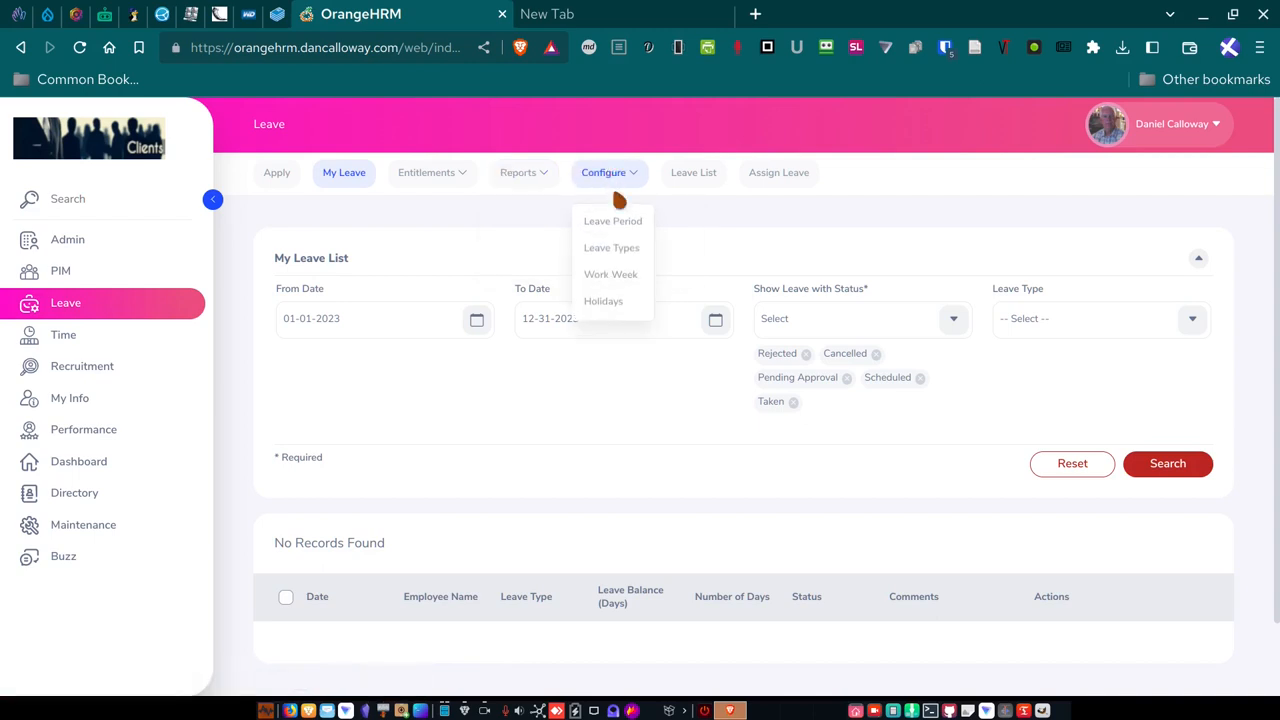
mouse_move(610, 274)
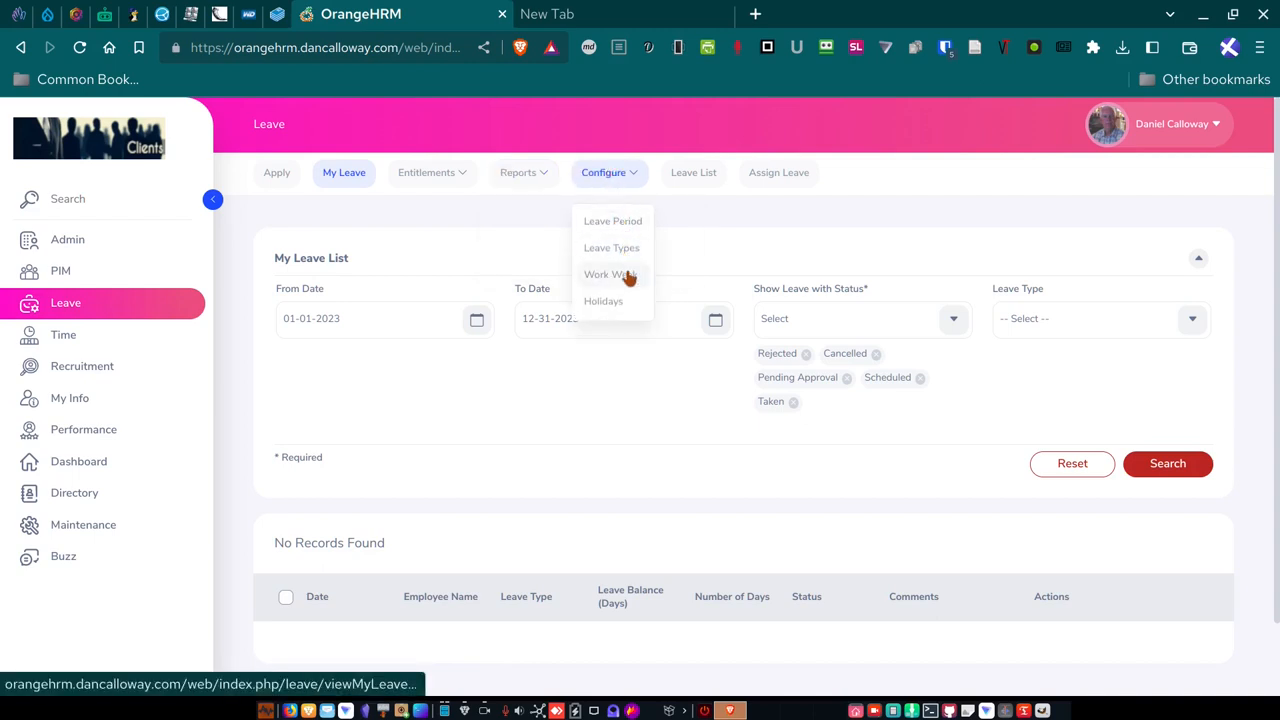
Review the Work Week: Monday–Friday full days, weekend non-working.
left_click(611, 247)
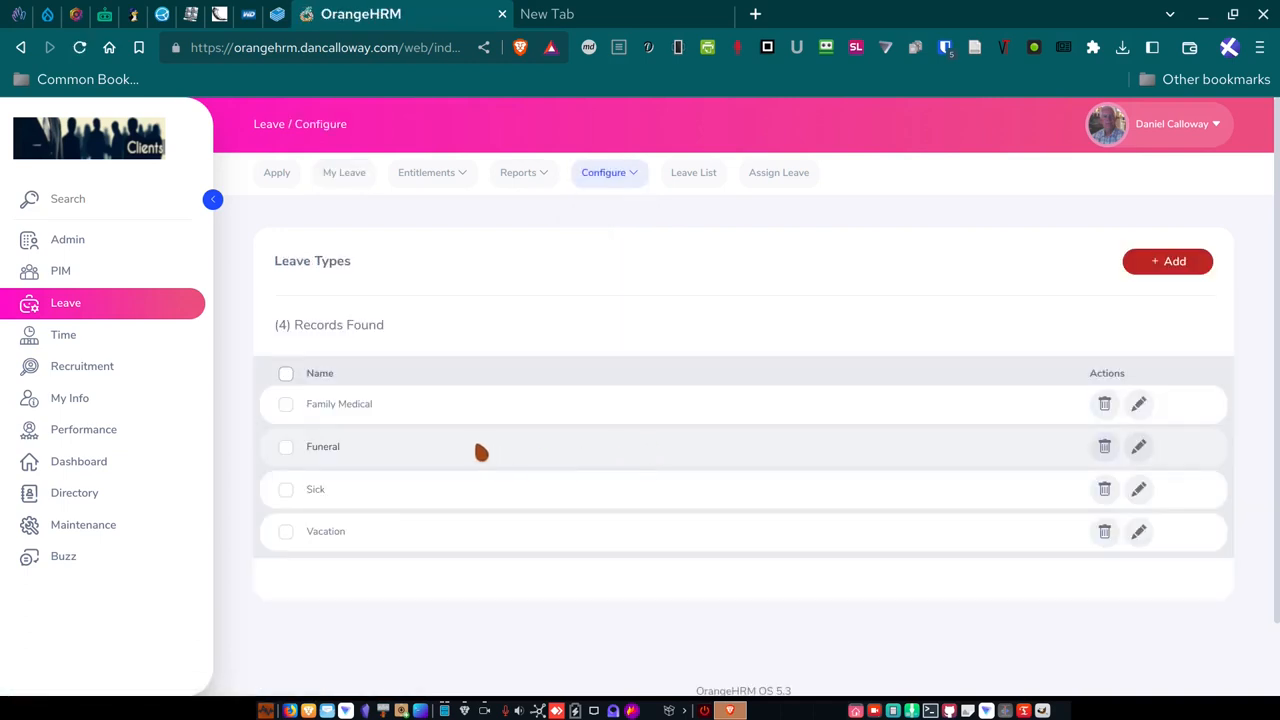
mouse_move(584, 183)
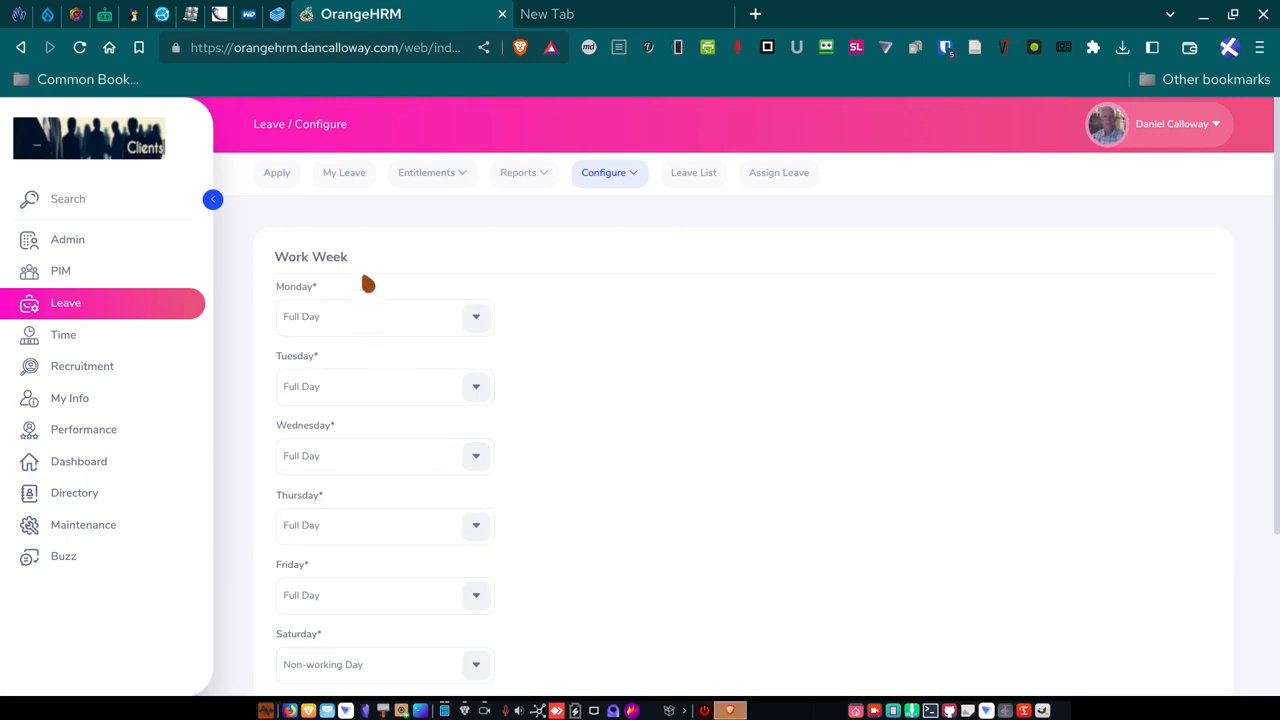
scroll("down", 3)
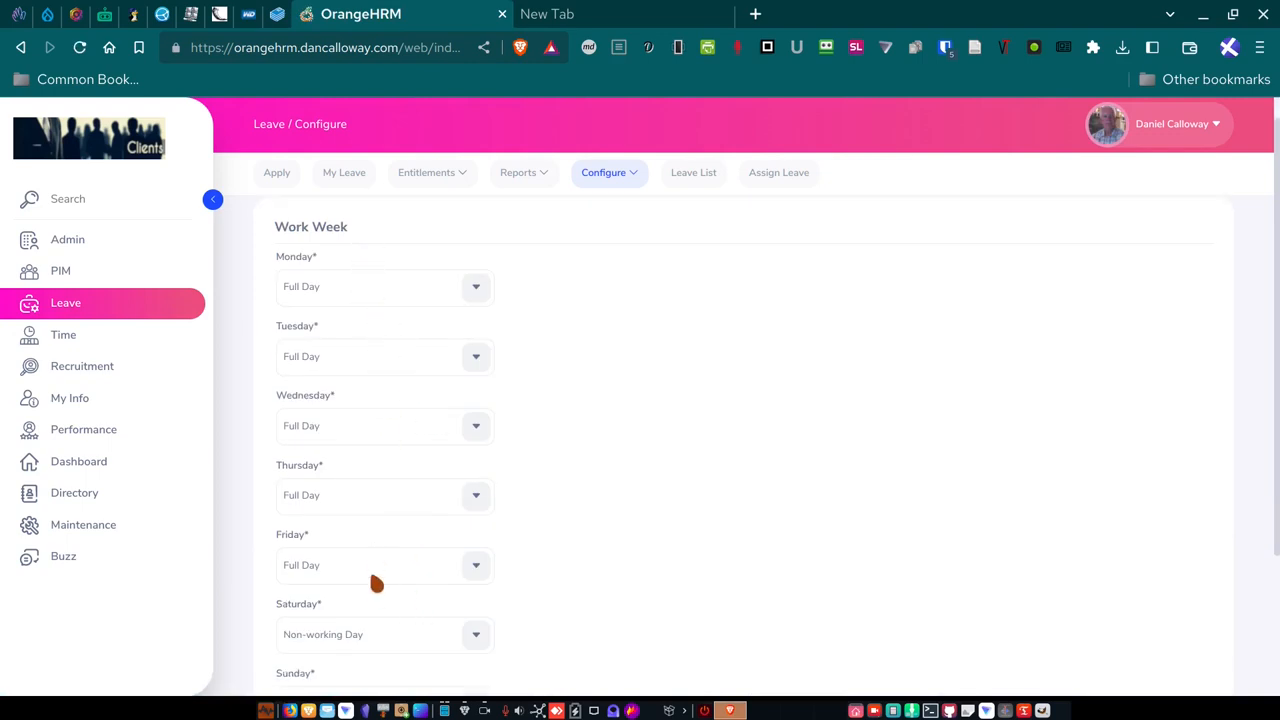
scroll("down", 3)
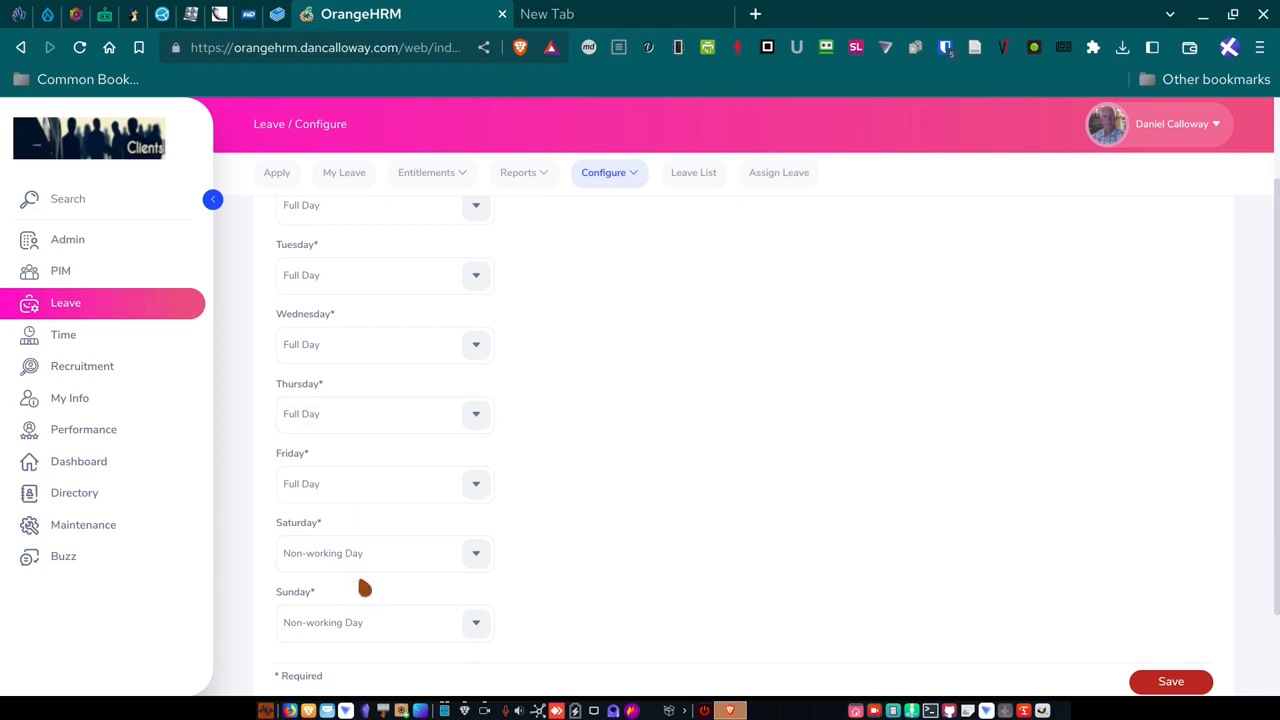
mouse_move(498, 380)
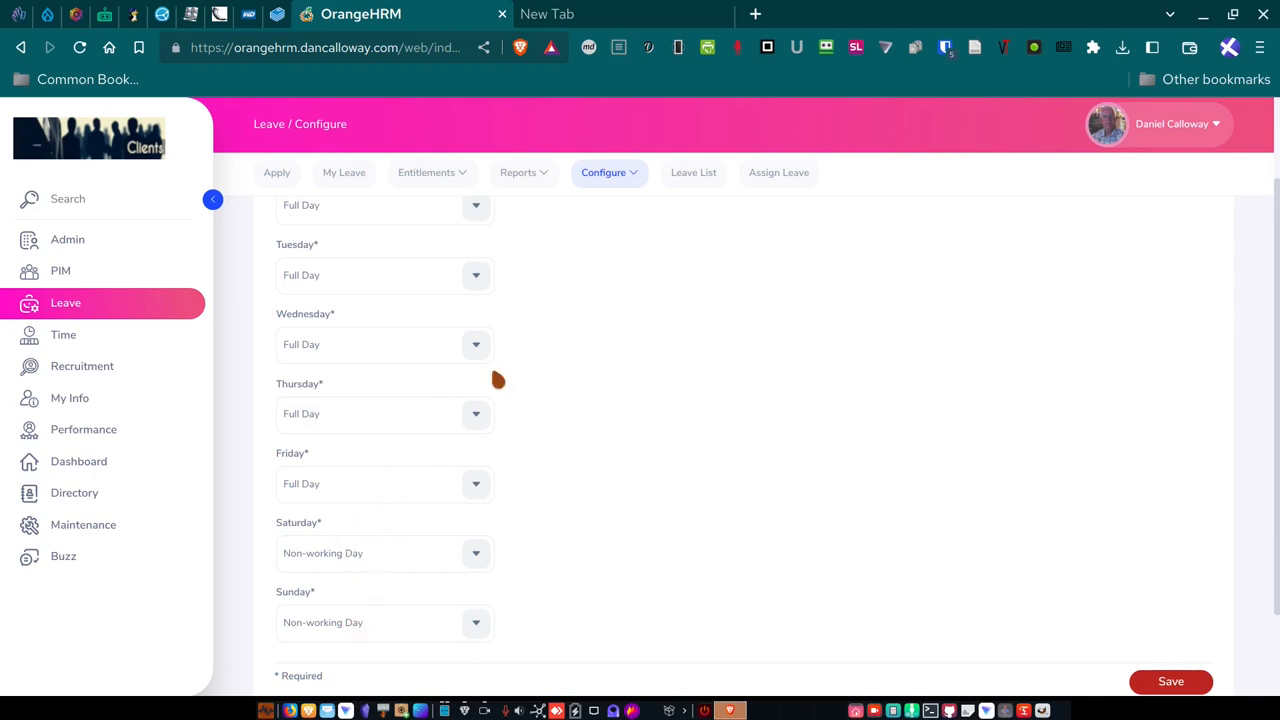
left_click(603, 172)
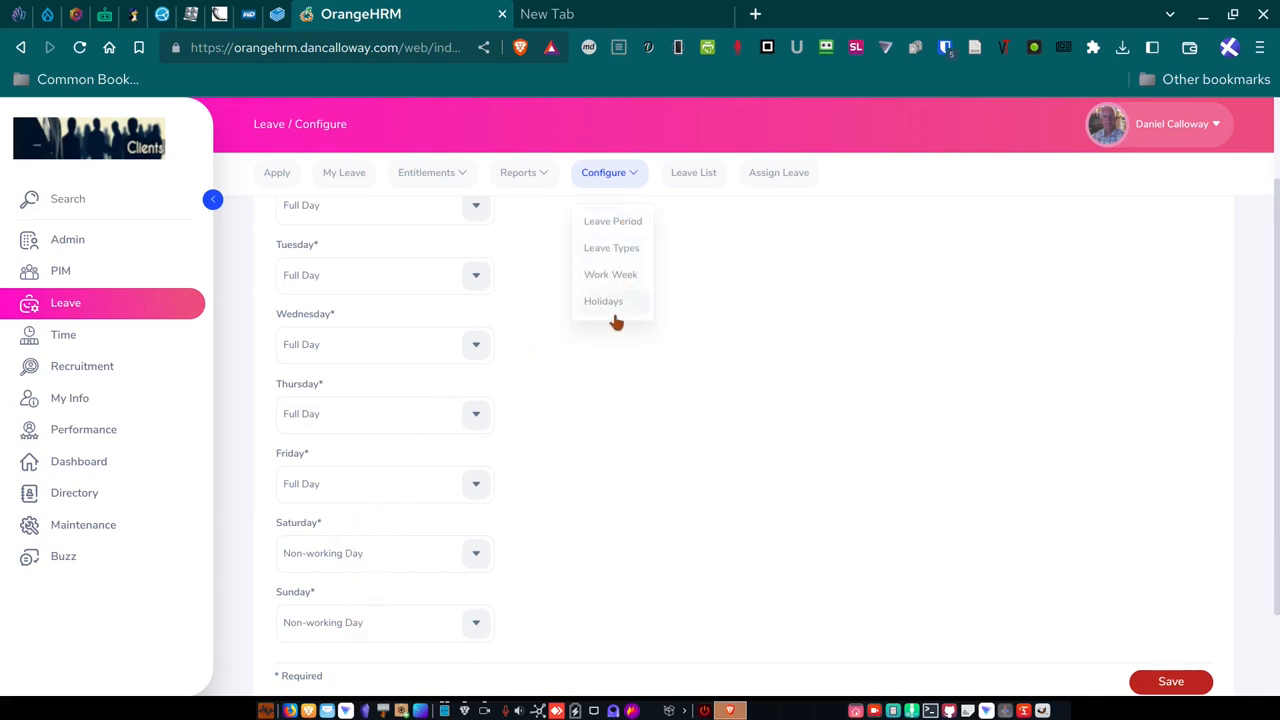
Browse the nine 2023 holidays, from New Years Day to Christmas Day.
left_click(603, 301)
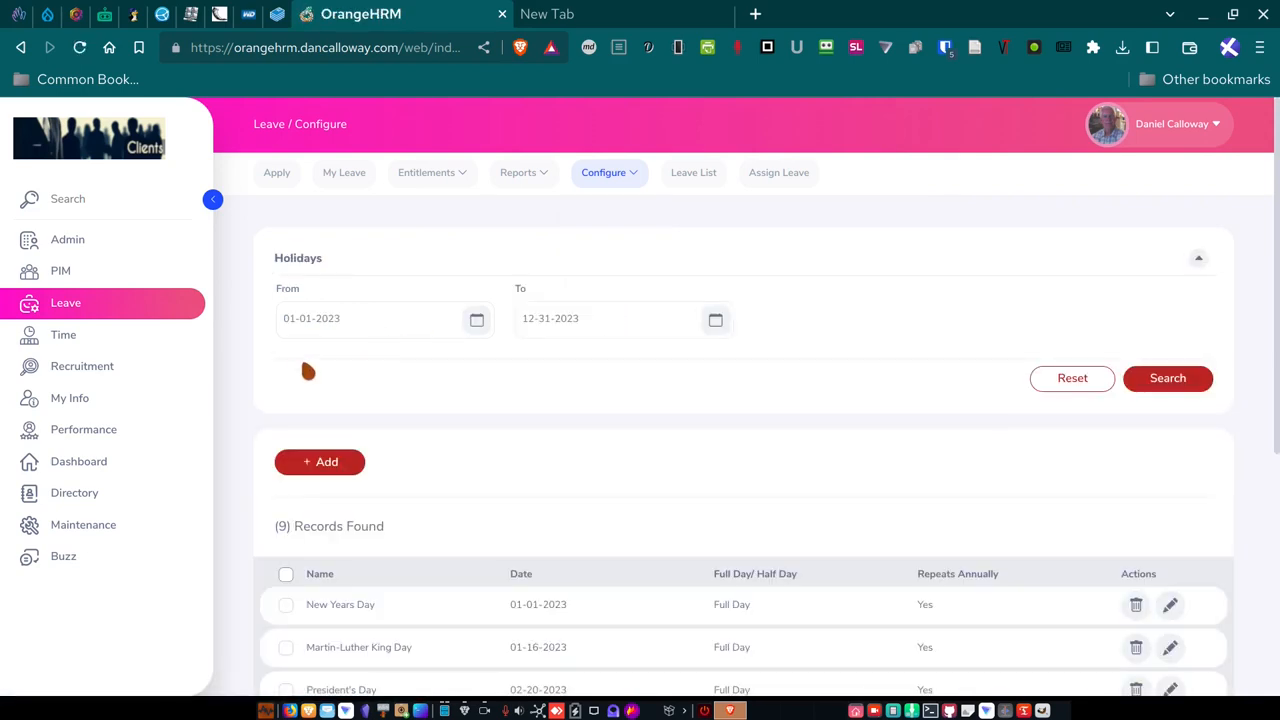
scroll("down", 3)
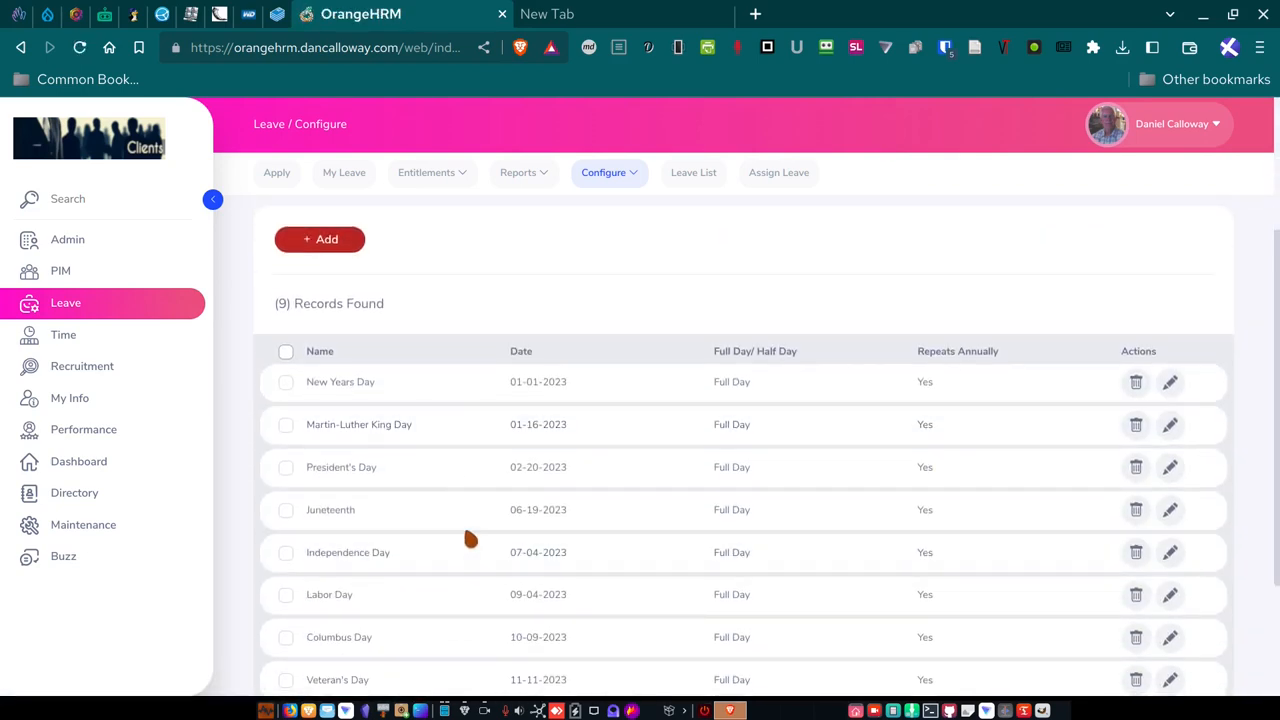
scroll("down", 3)
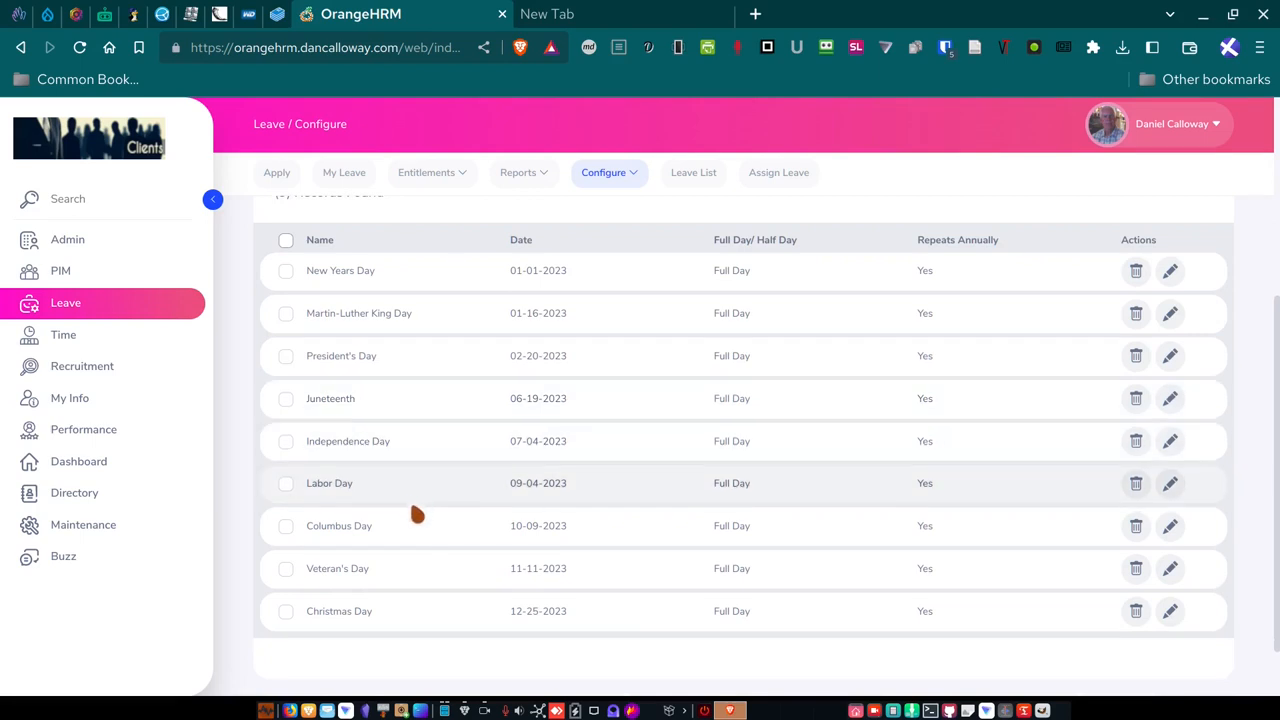
mouse_move(408, 578)
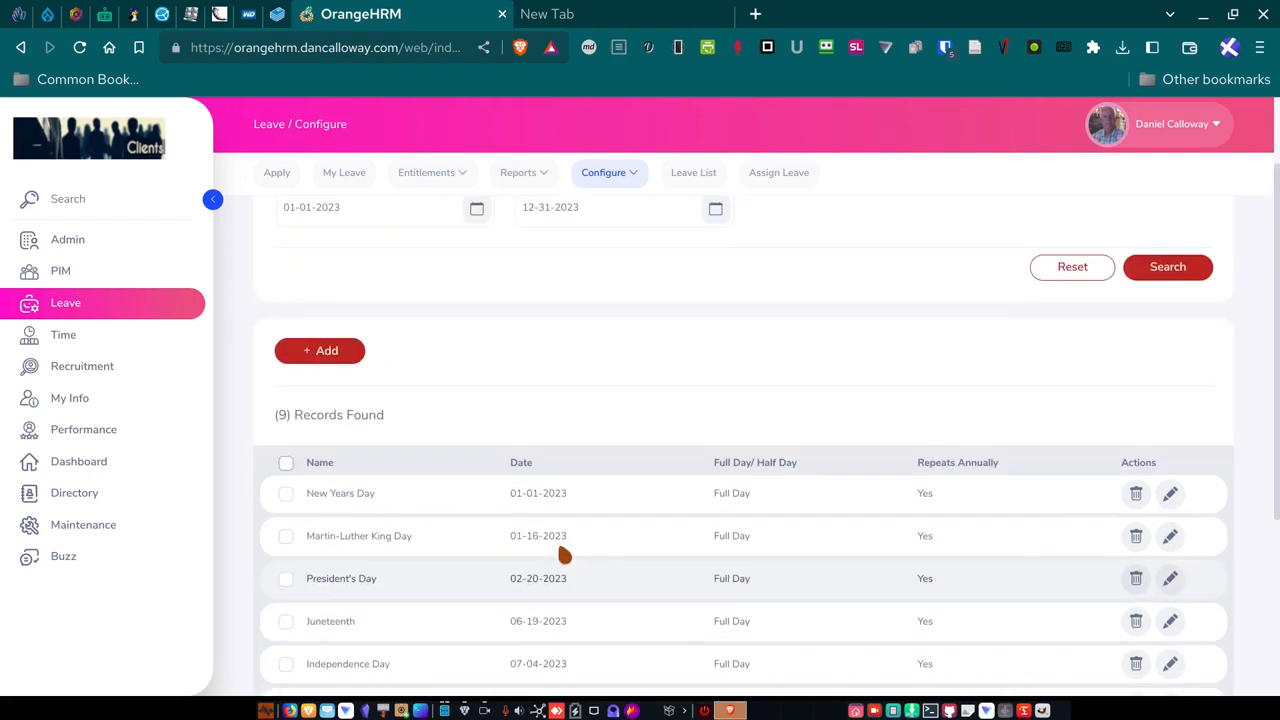
mouse_move(727, 558)
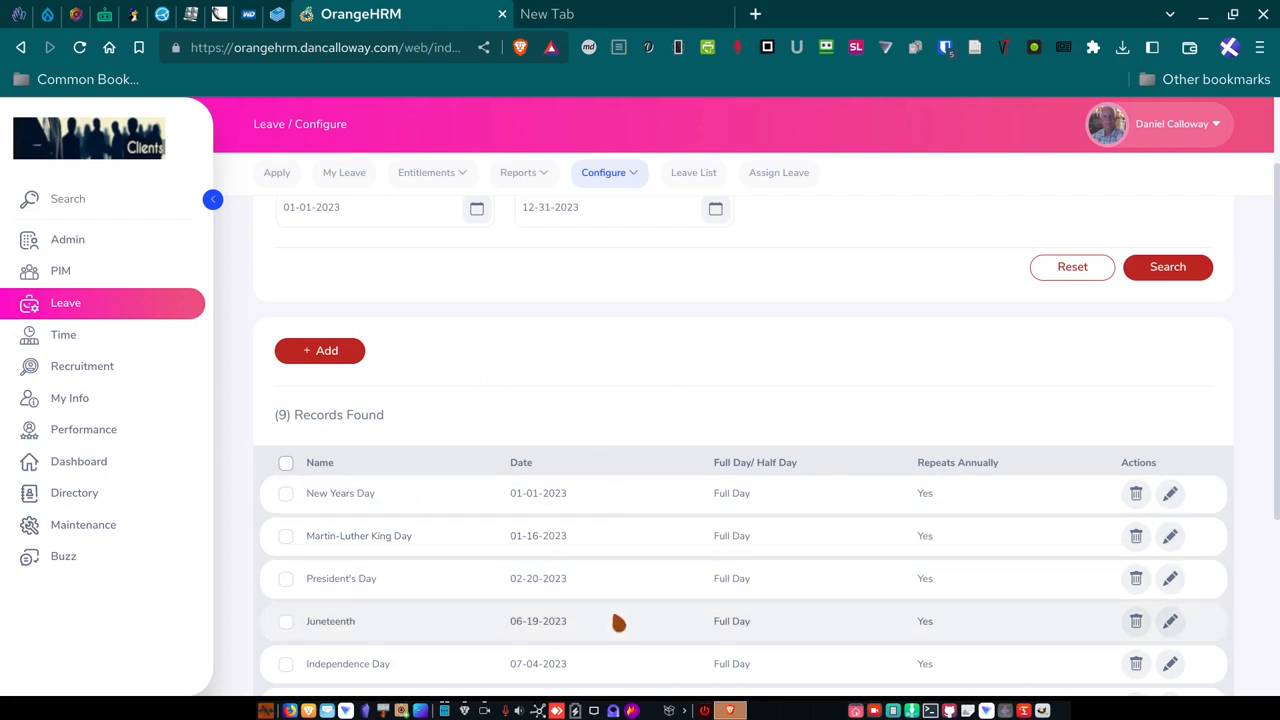
mouse_move(621, 621)
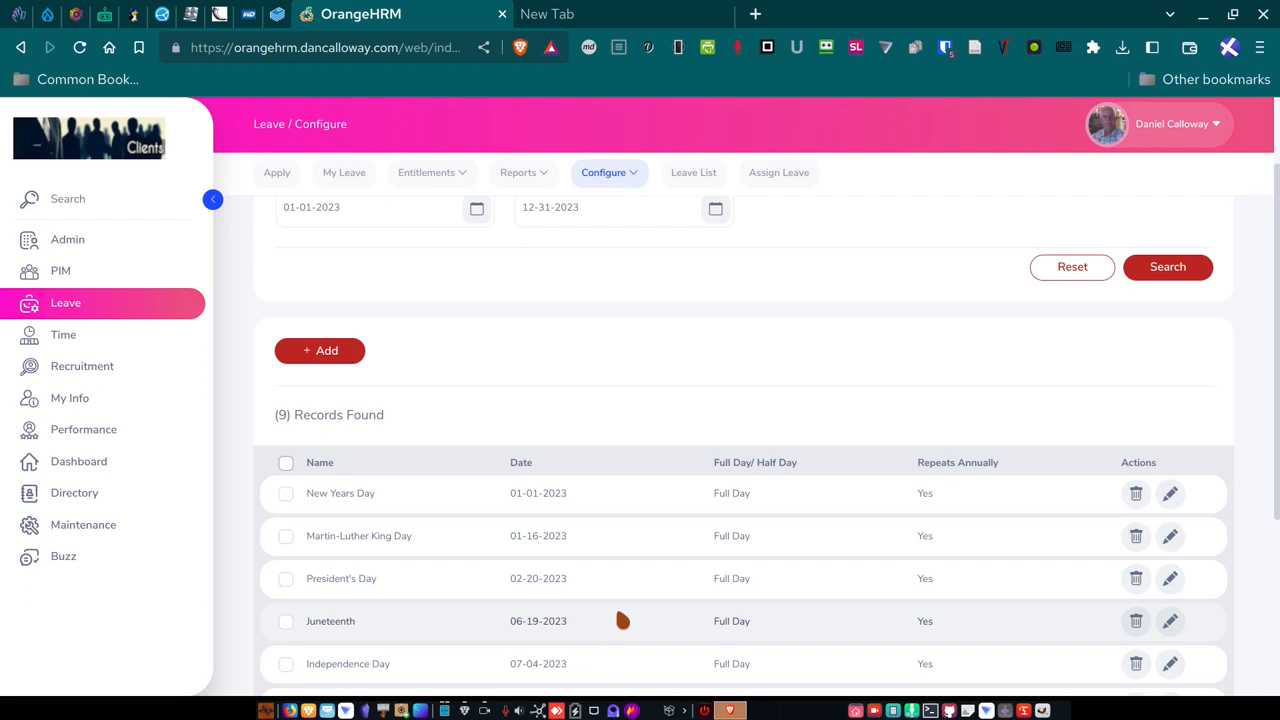
mouse_move(624, 607)
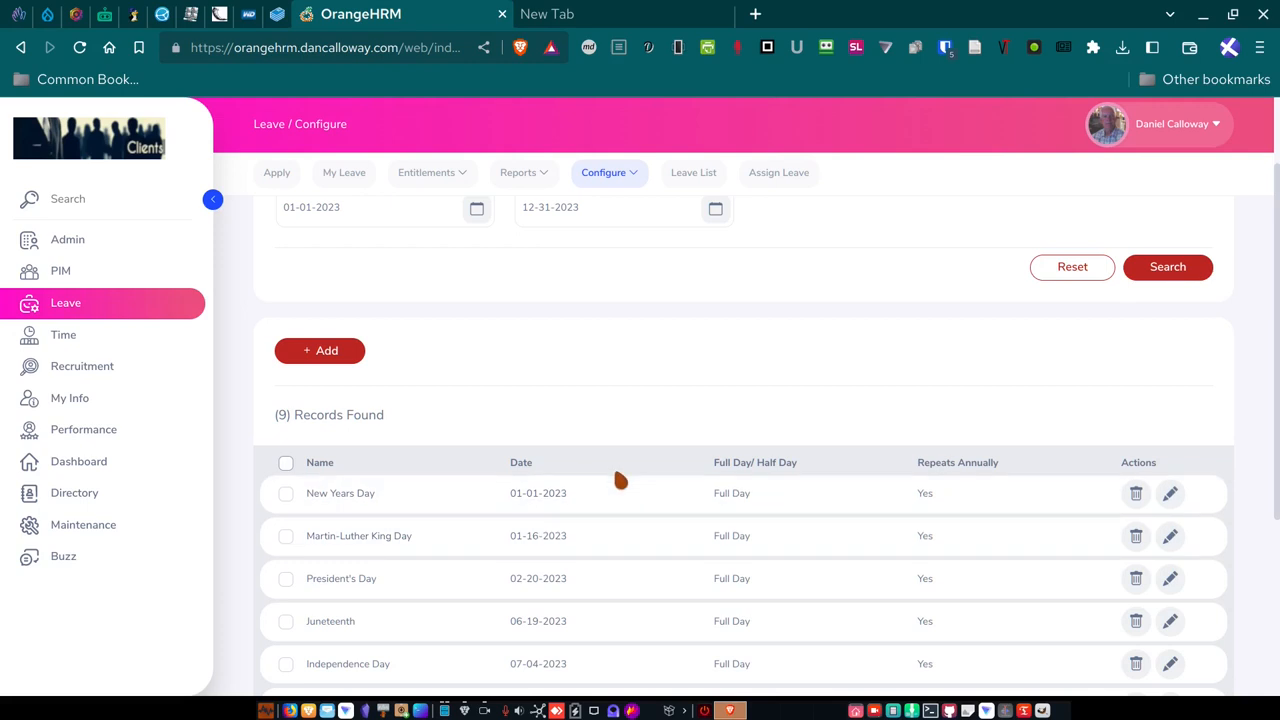
mouse_move(709, 308)
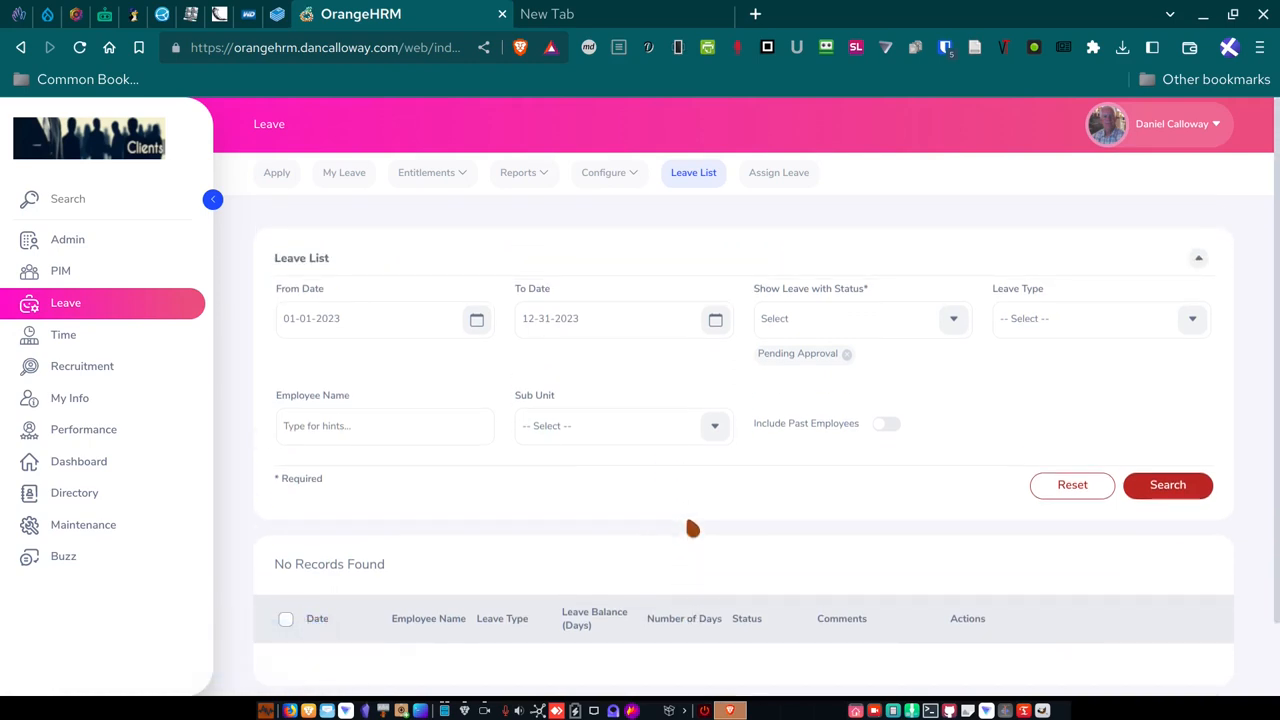
mouse_move(779, 172)
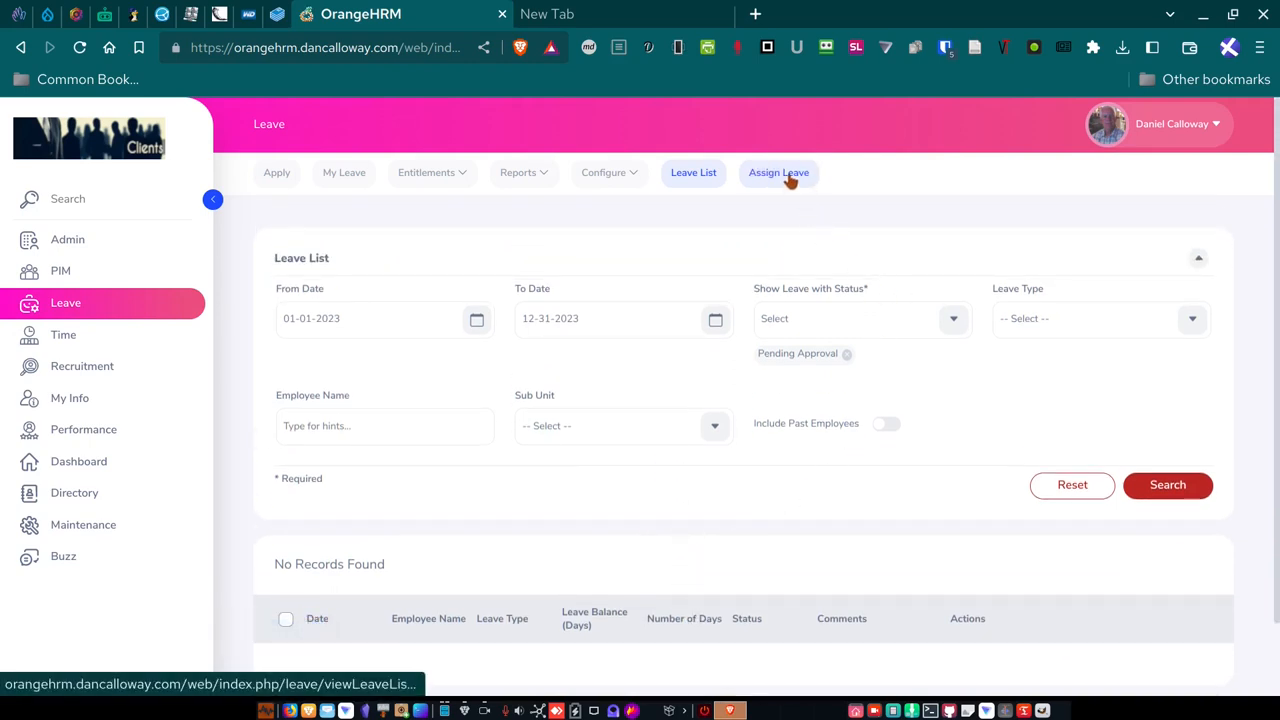
Select Vacation as the leave type on Assign Leave, showing a 0.00-day balance.
left_click(778, 172)
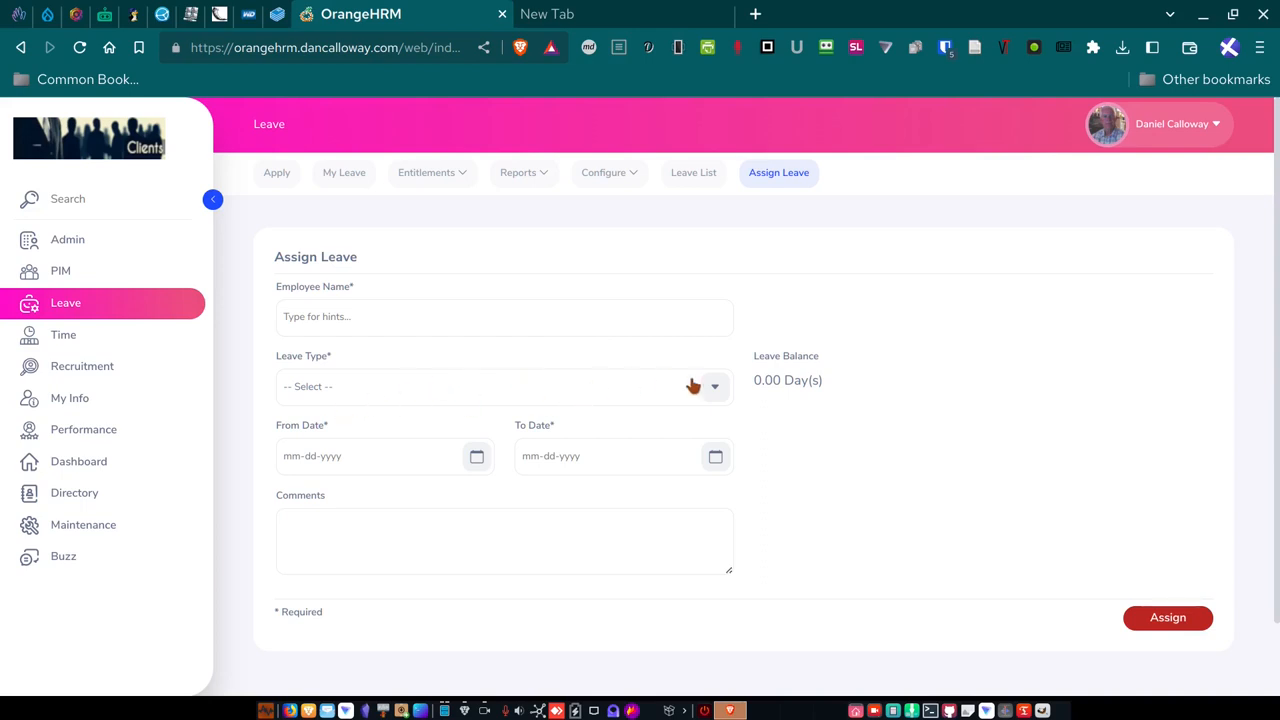
left_click(504, 386)
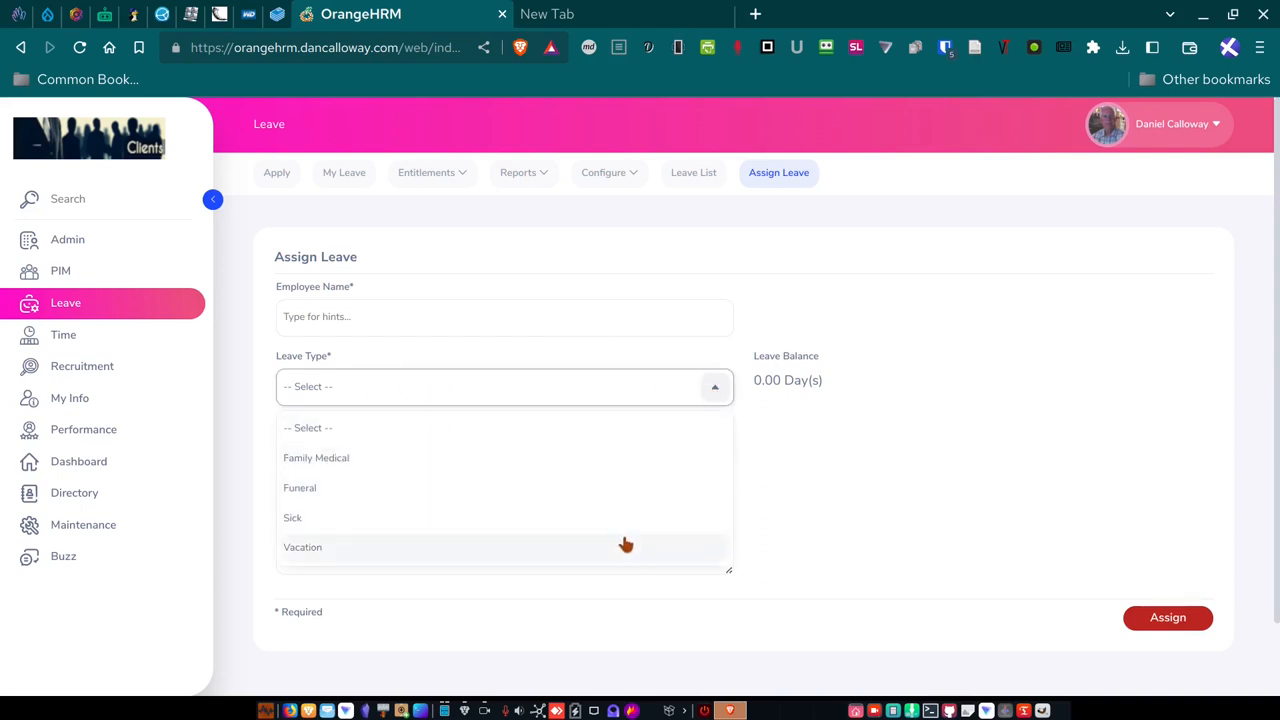
left_click(302, 547)
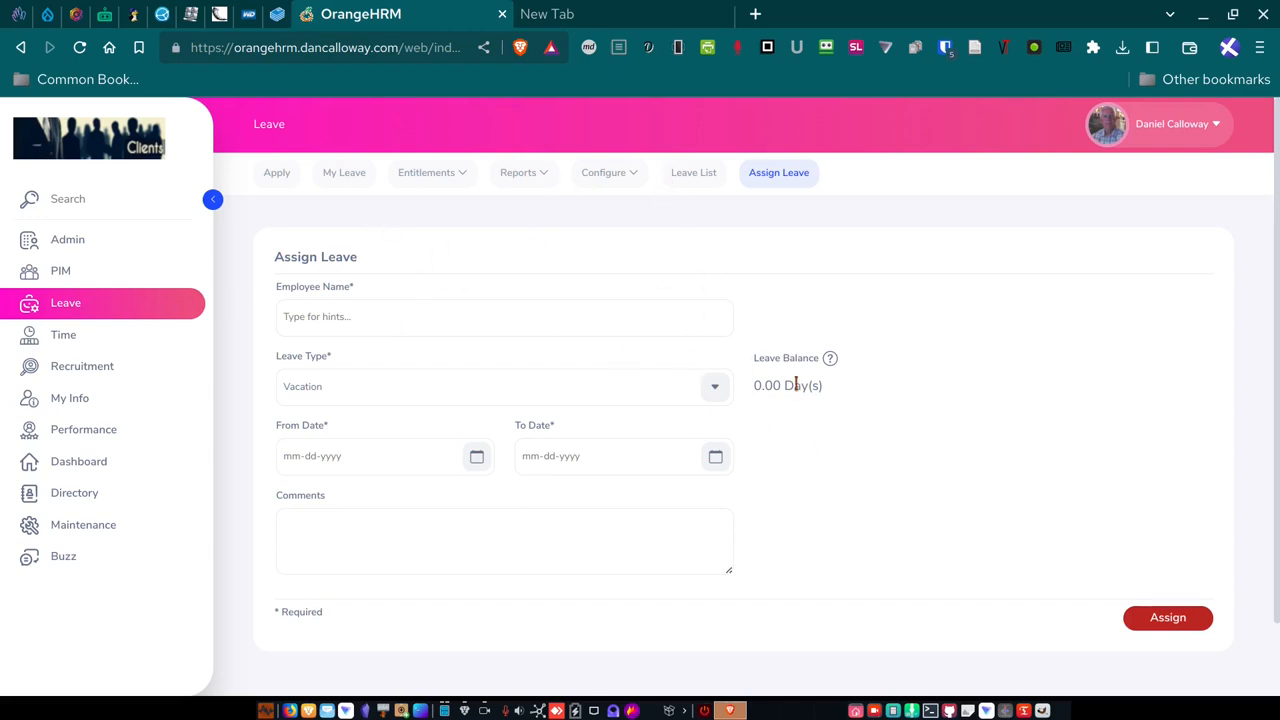
mouse_move(730, 416)
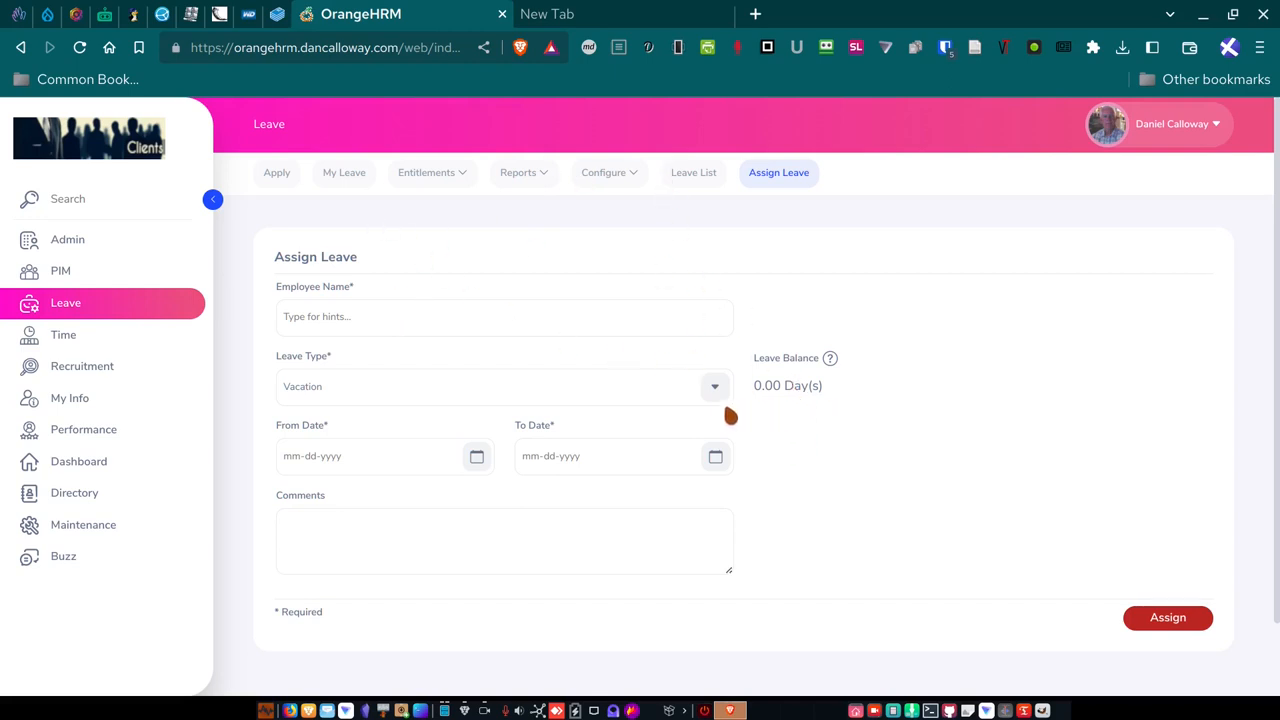
mouse_move(165, 349)
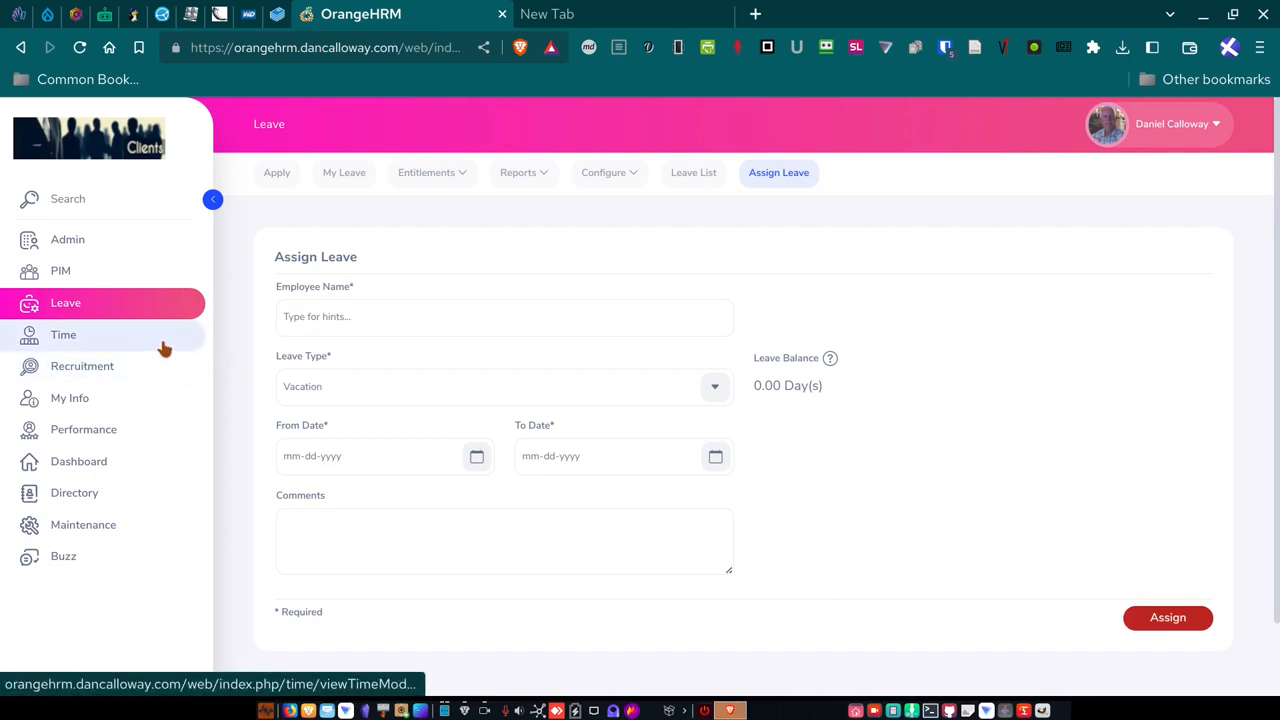
Open the Time module's Define Timesheet Period page, with Monday as first day of the week.
left_click(63, 334)
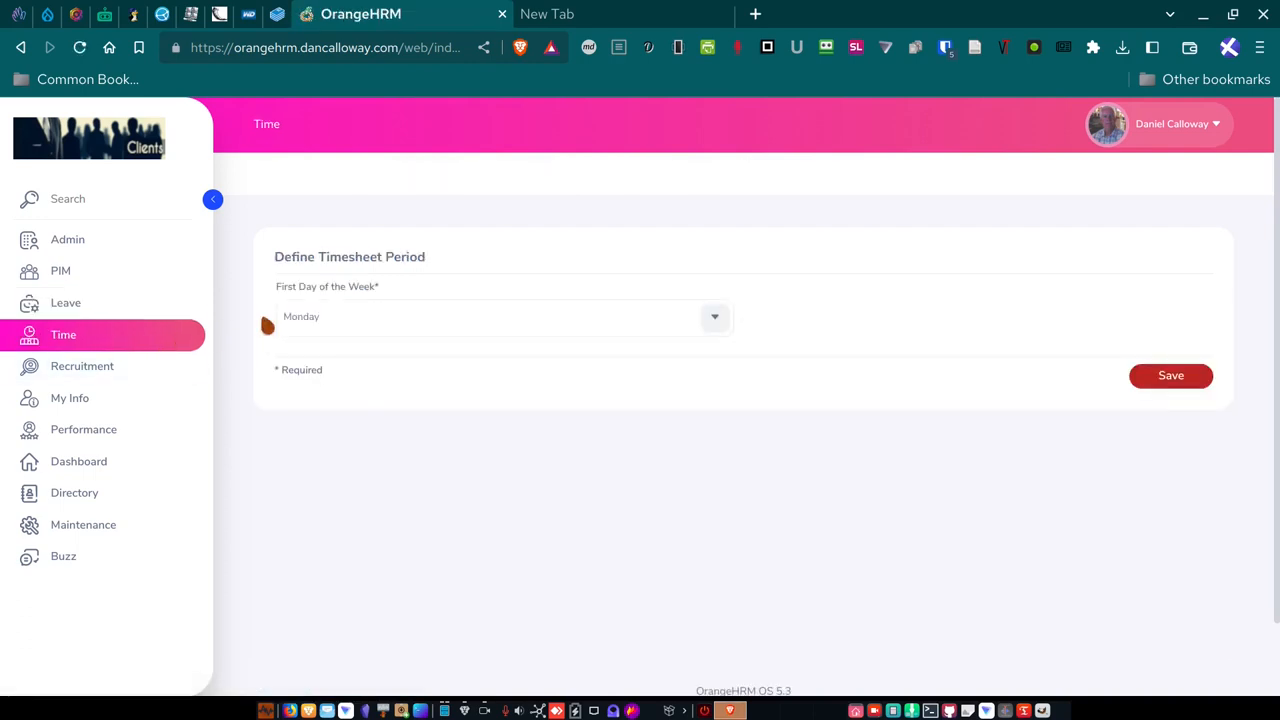
mouse_move(343, 302)
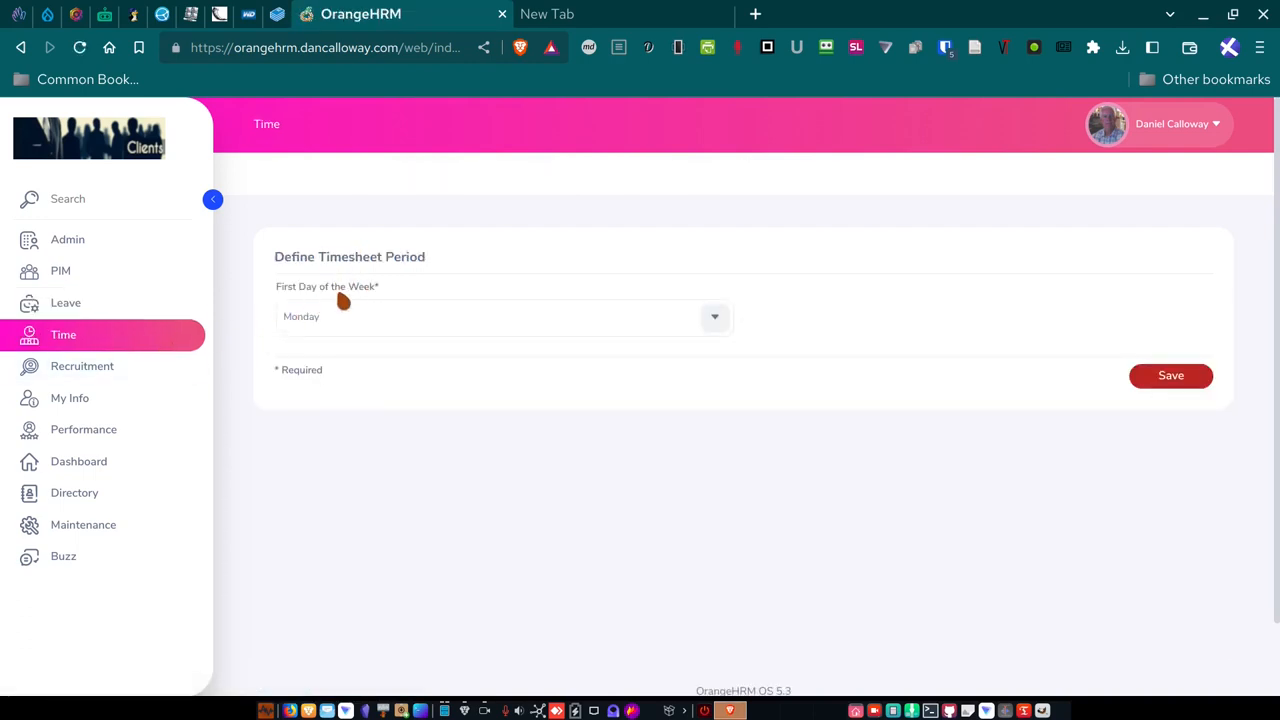
mouse_move(327, 332)
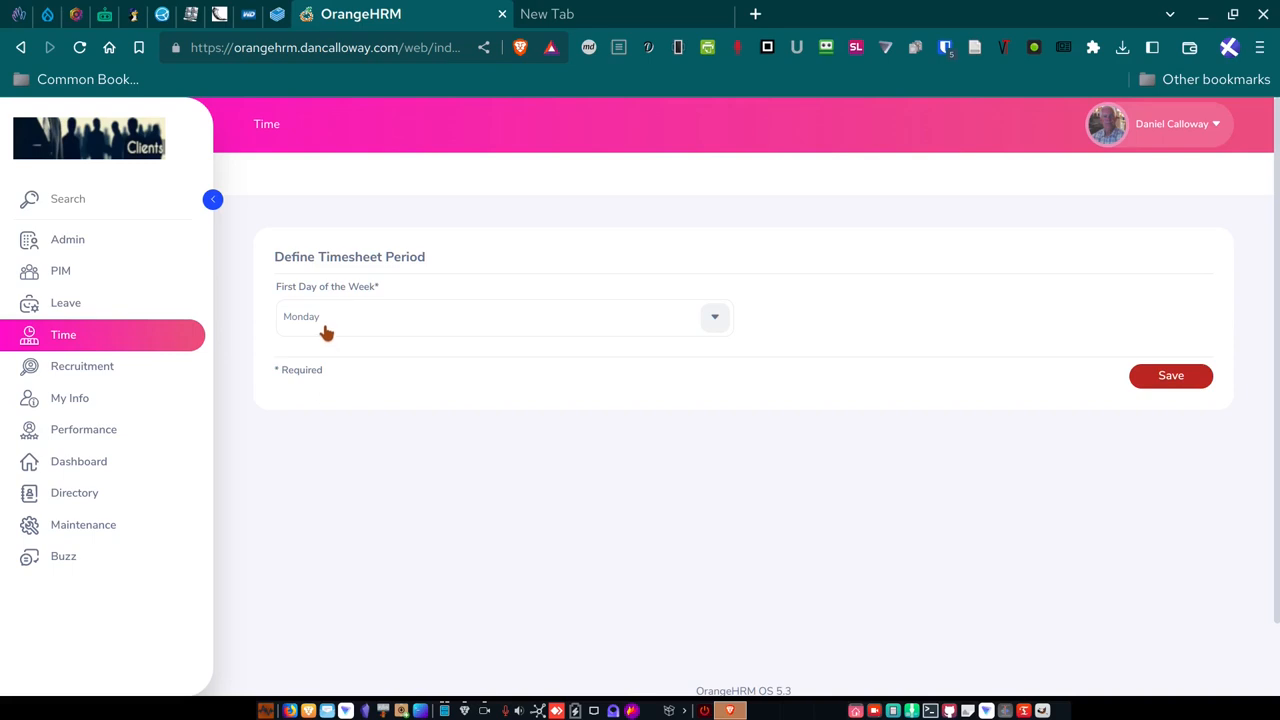
mouse_move(370, 318)
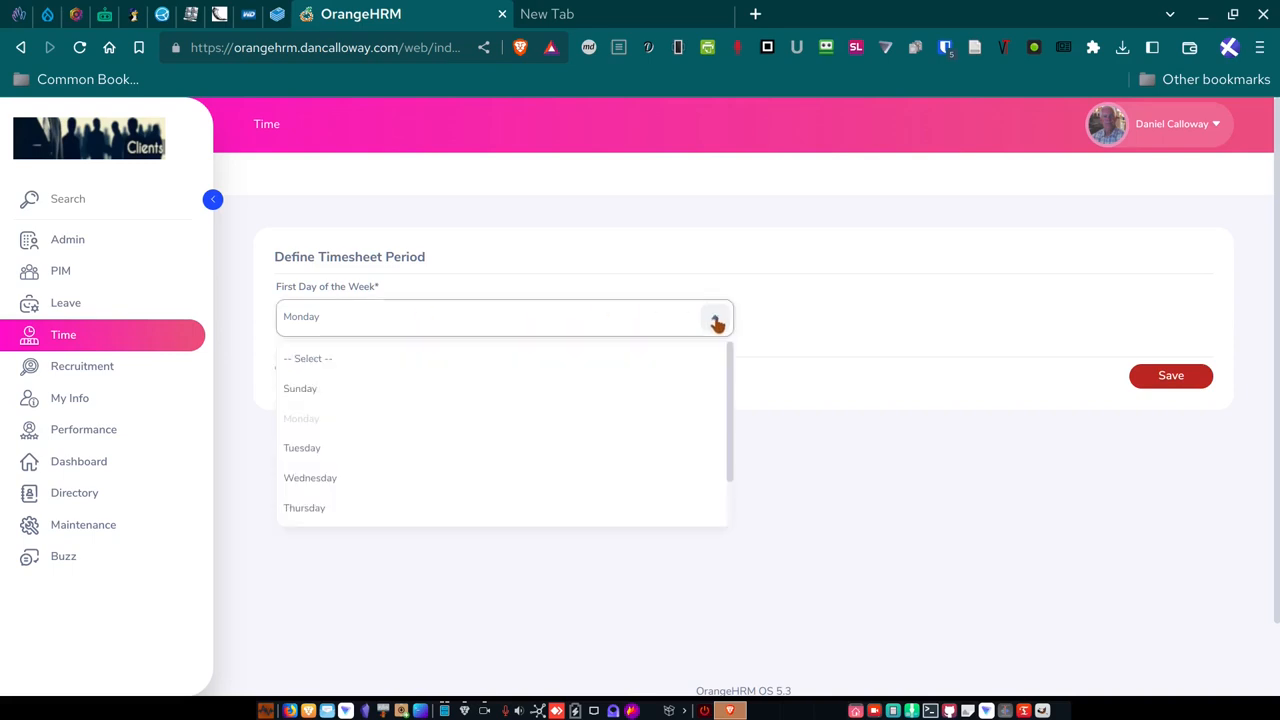
mouse_move(522, 447)
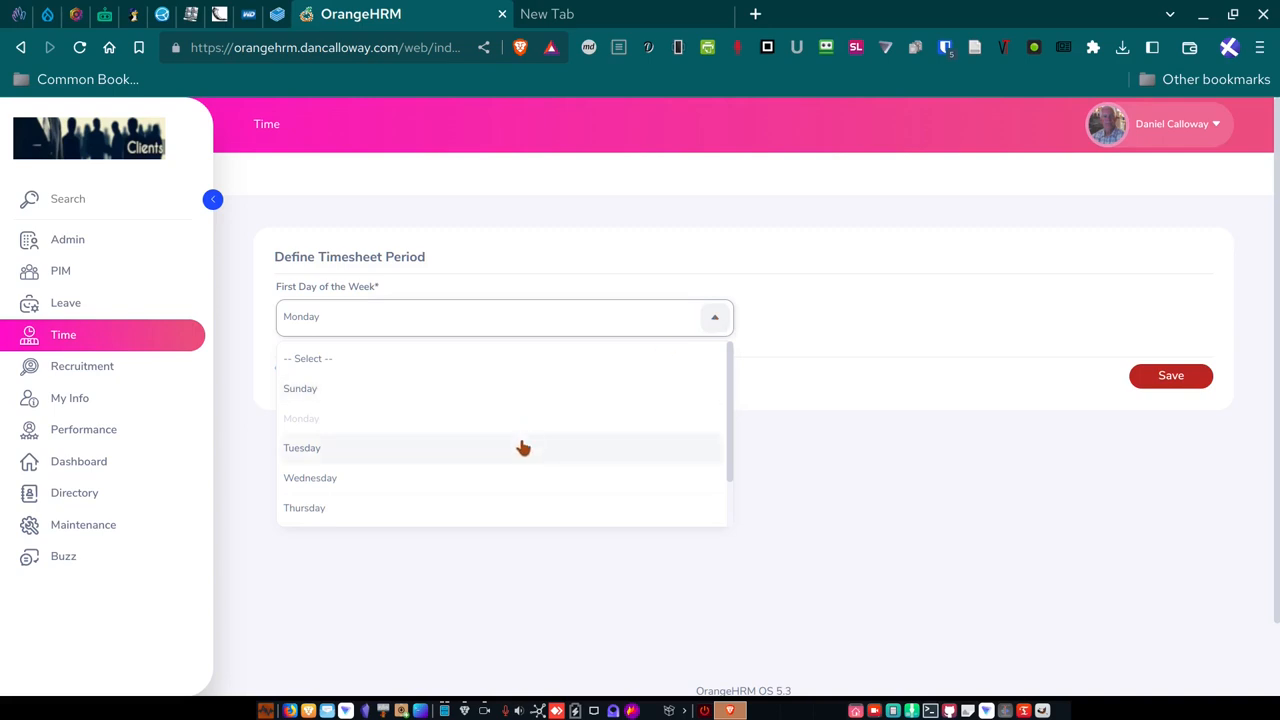
mouse_move(473, 504)
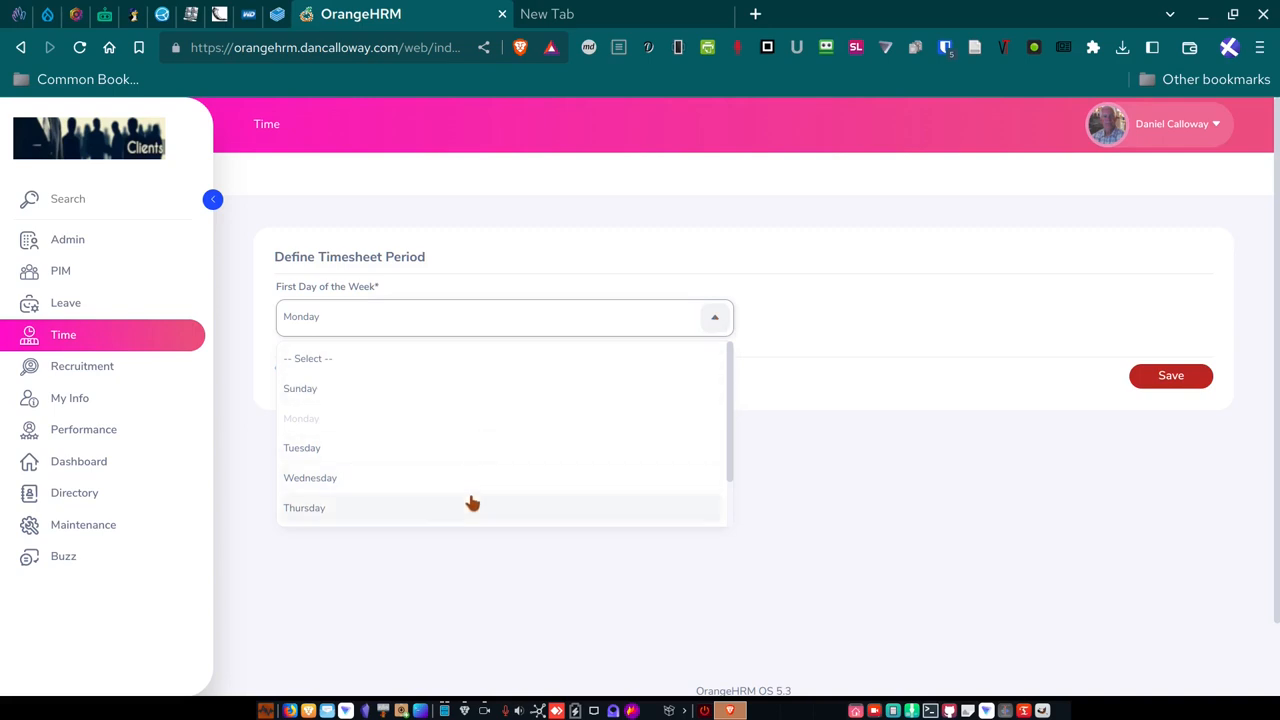
scroll("down", 3)
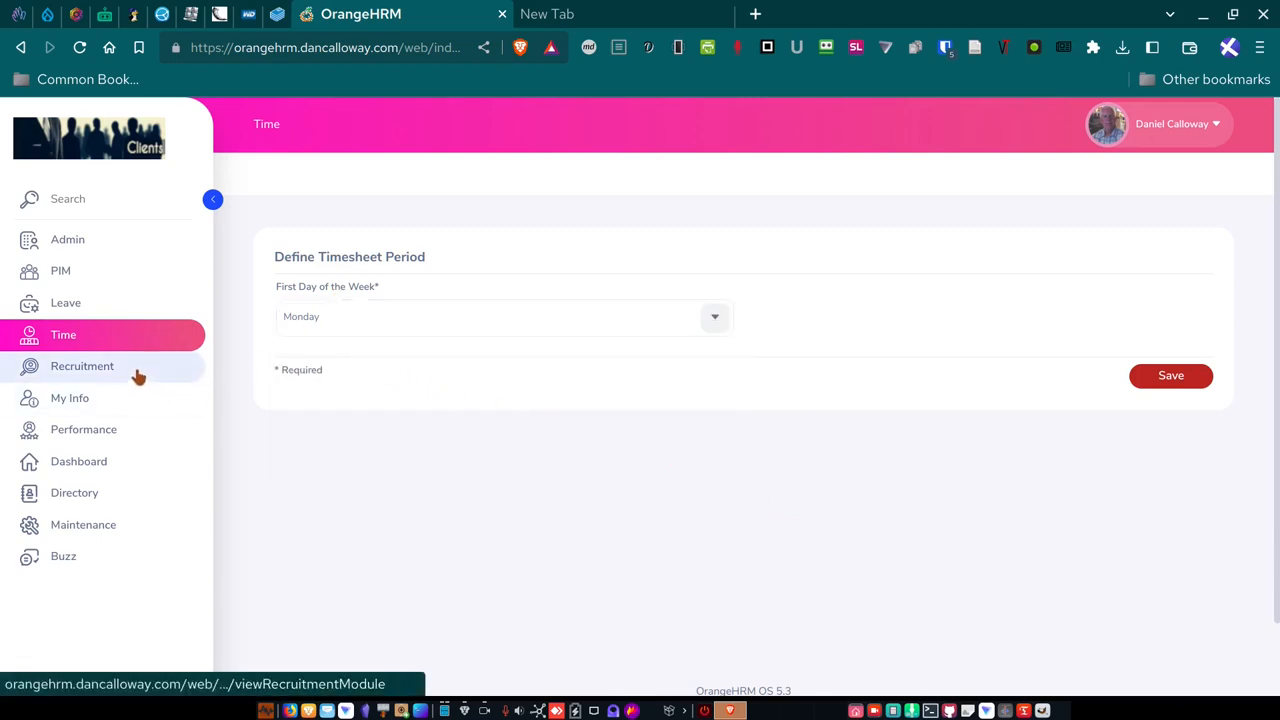
Open Recruitment Vacancies, showing no records, and browse the Job Title dropdown without filtering.
left_click(82, 366)
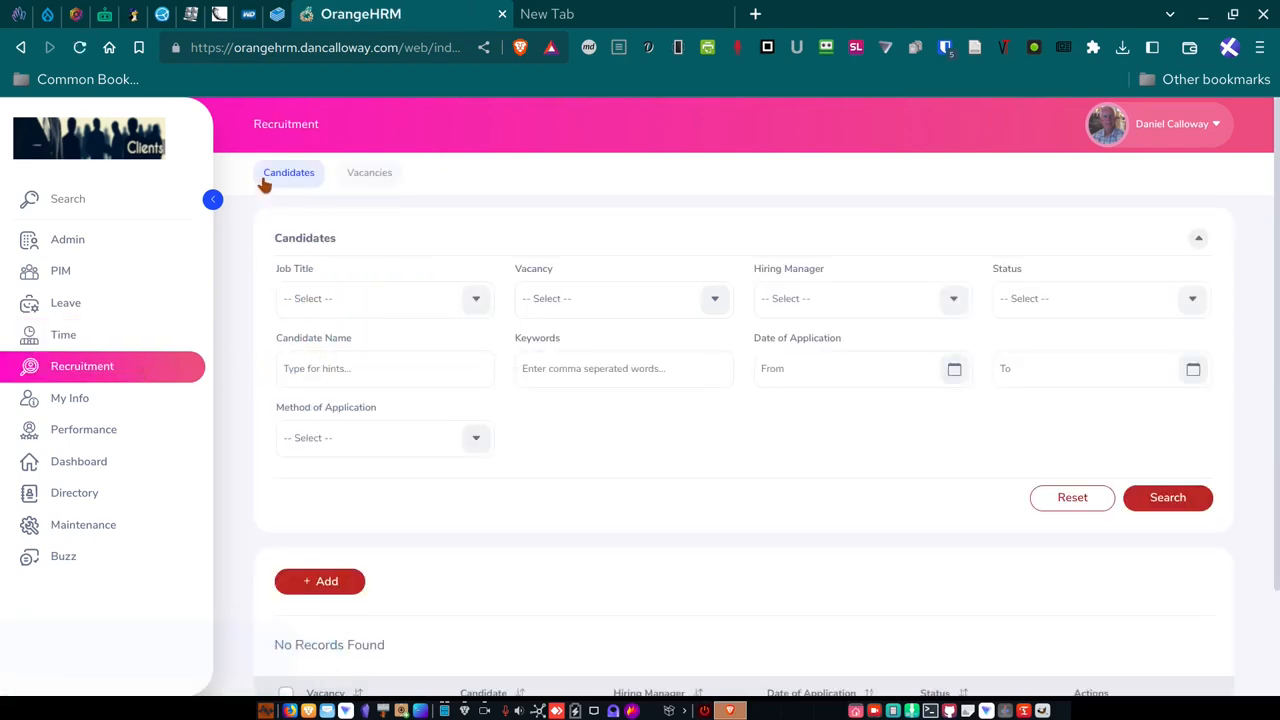
mouse_move(321, 267)
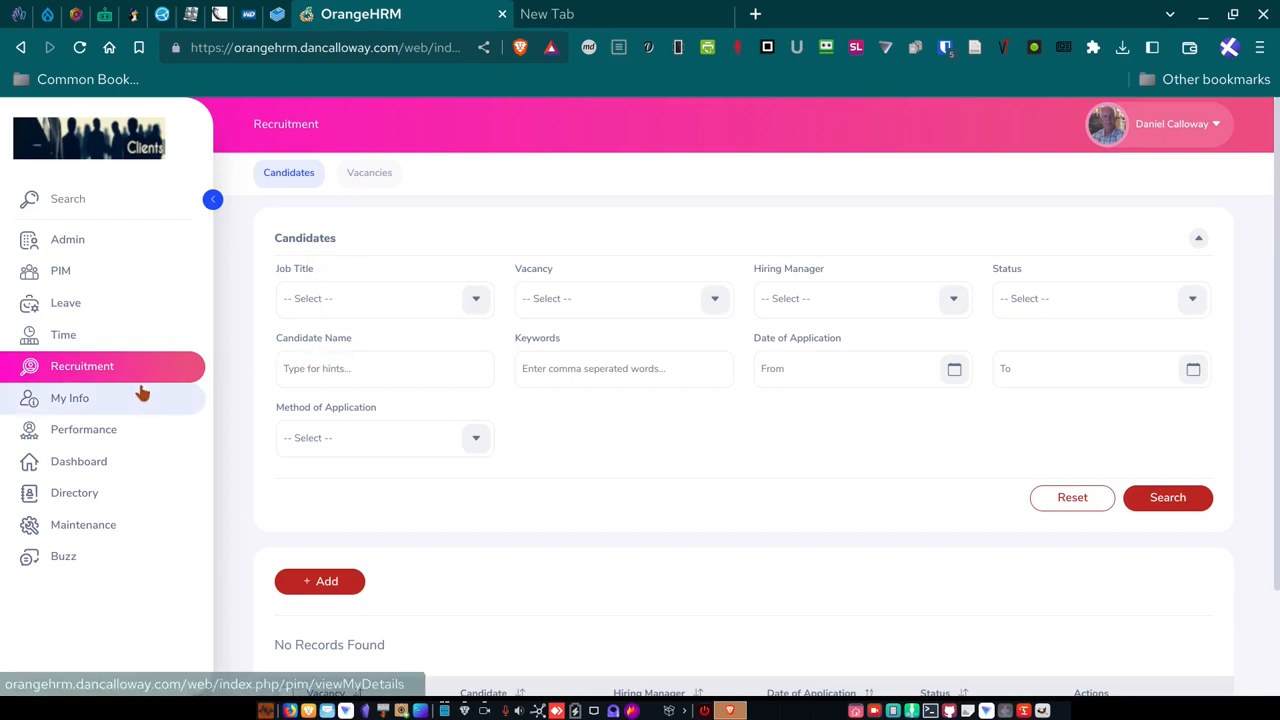
left_click(369, 172)
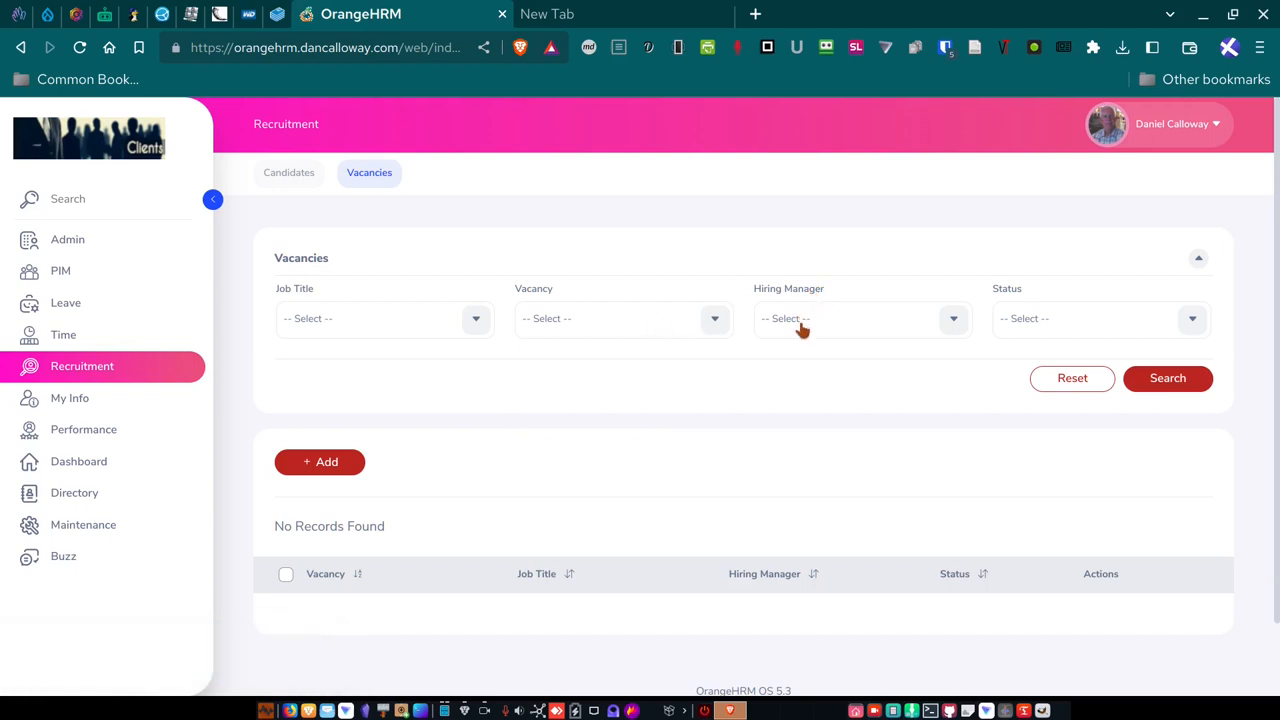
mouse_move(590, 357)
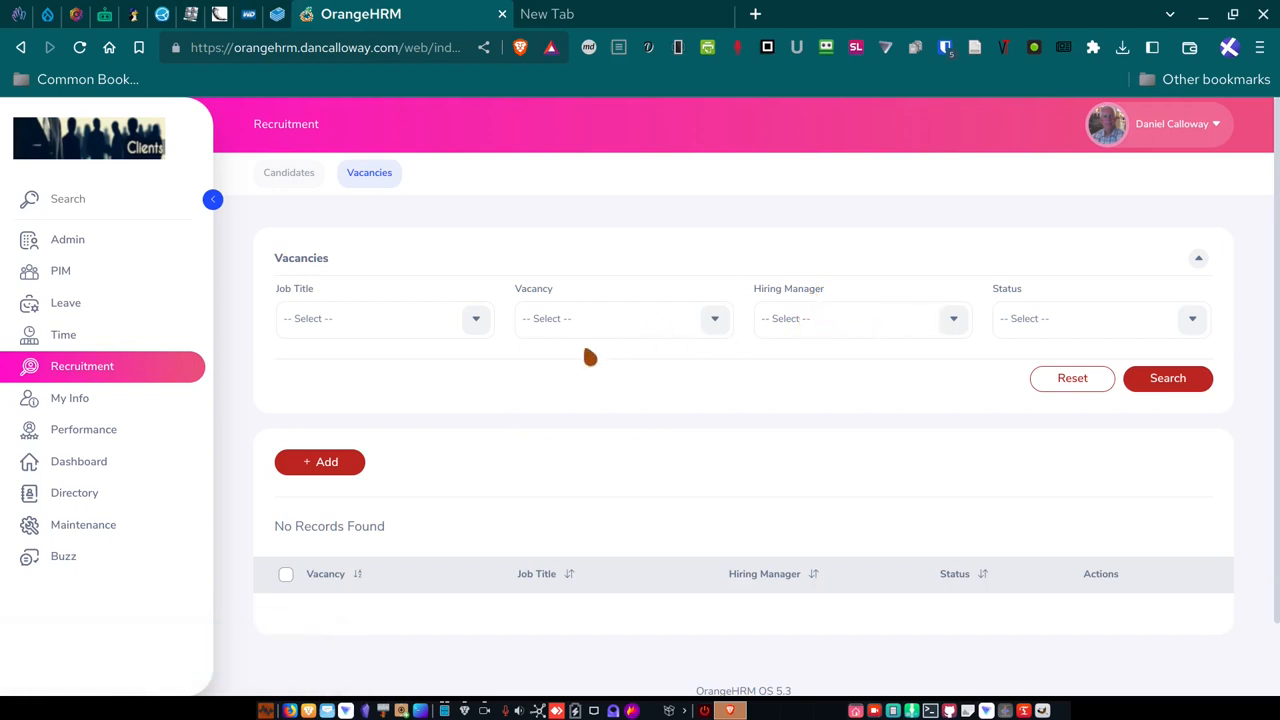
mouse_move(473, 343)
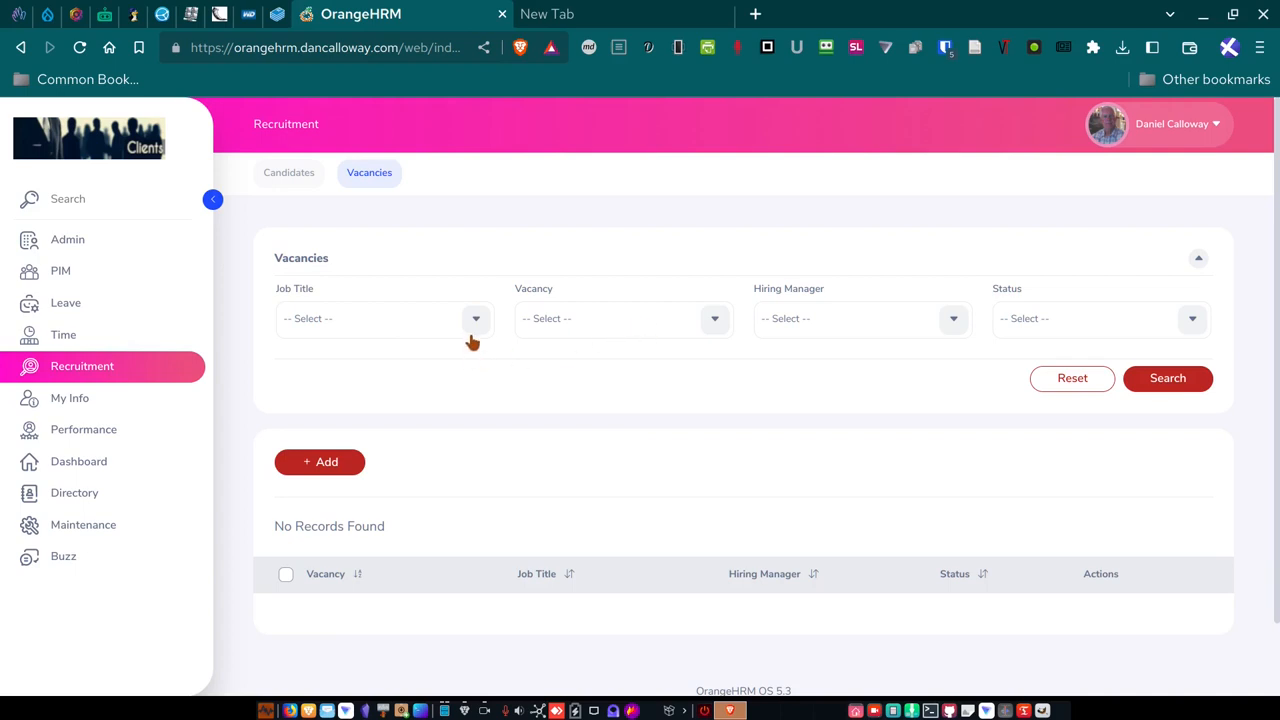
left_click(383, 318)
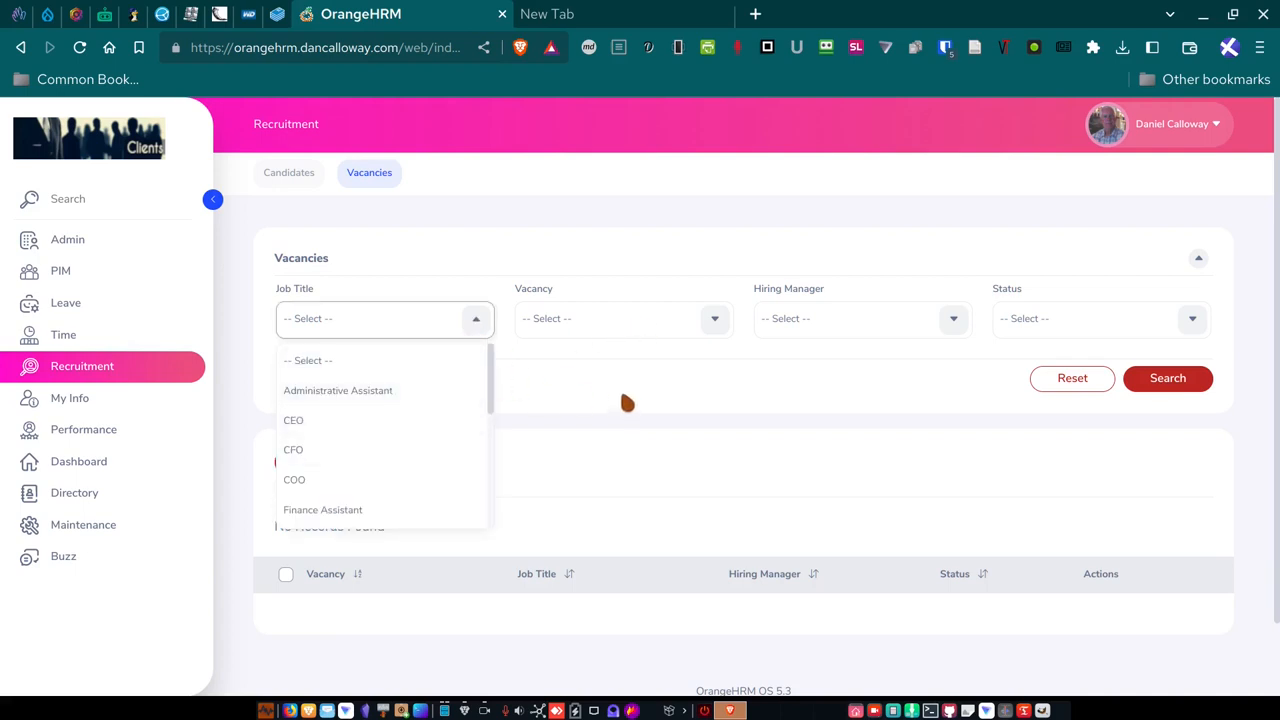
mouse_move(409, 491)
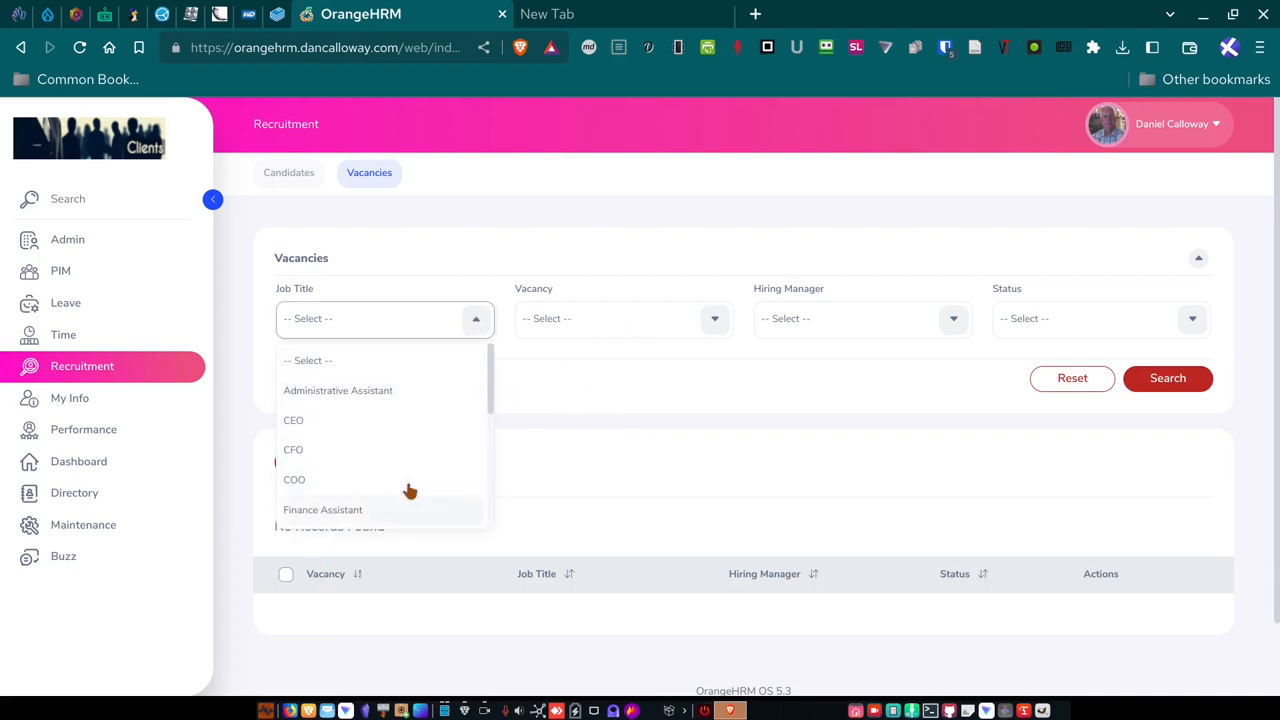
scroll("down", 3)
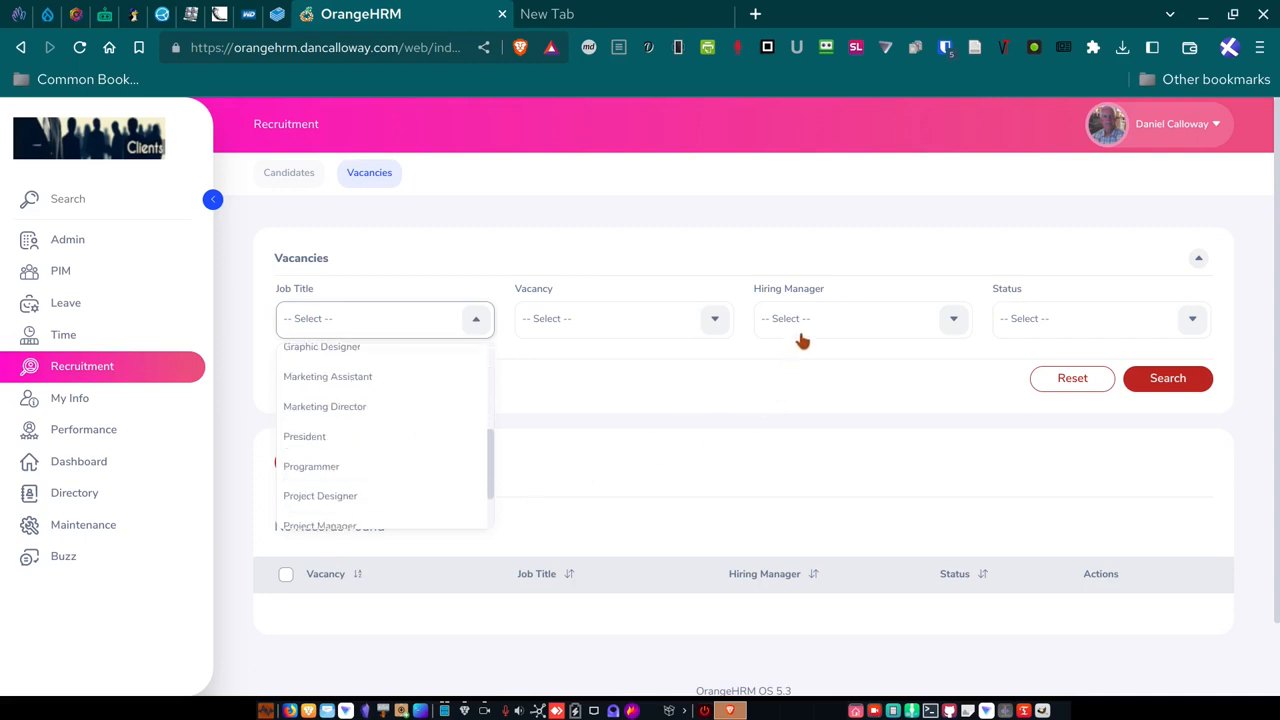
mouse_move(742, 372)
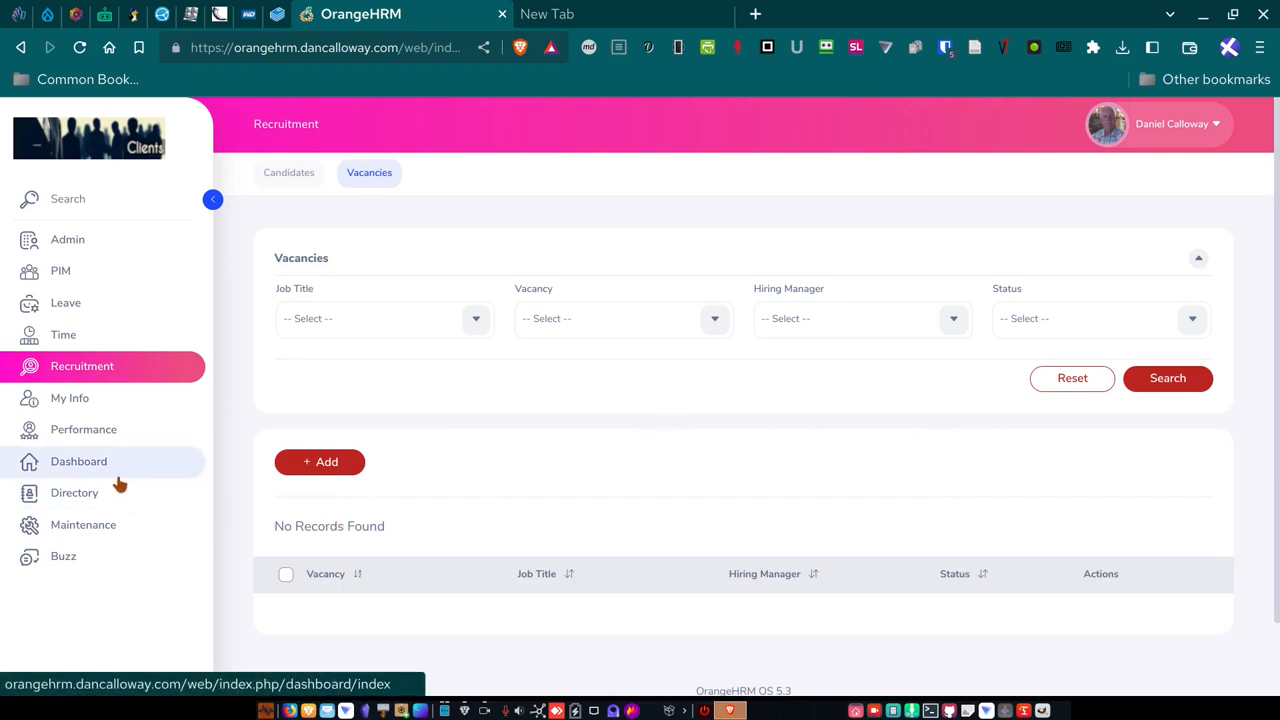
mouse_move(115, 472)
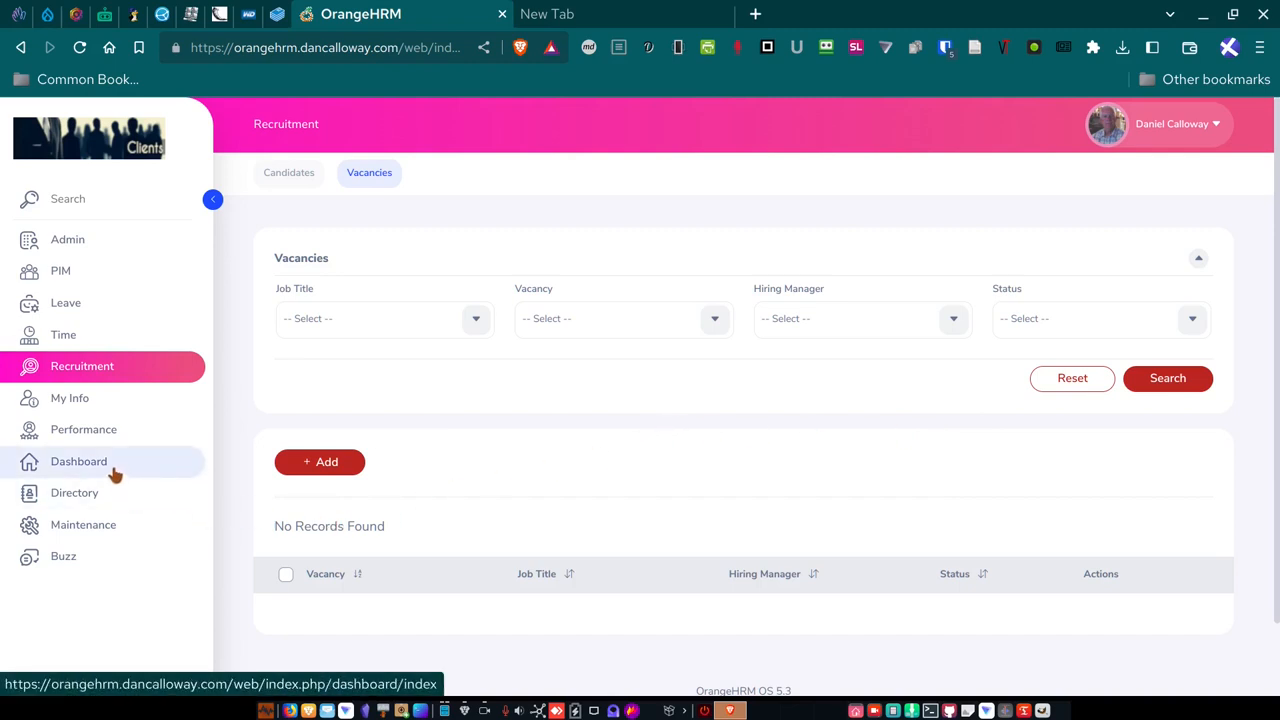
left_click(70, 398)
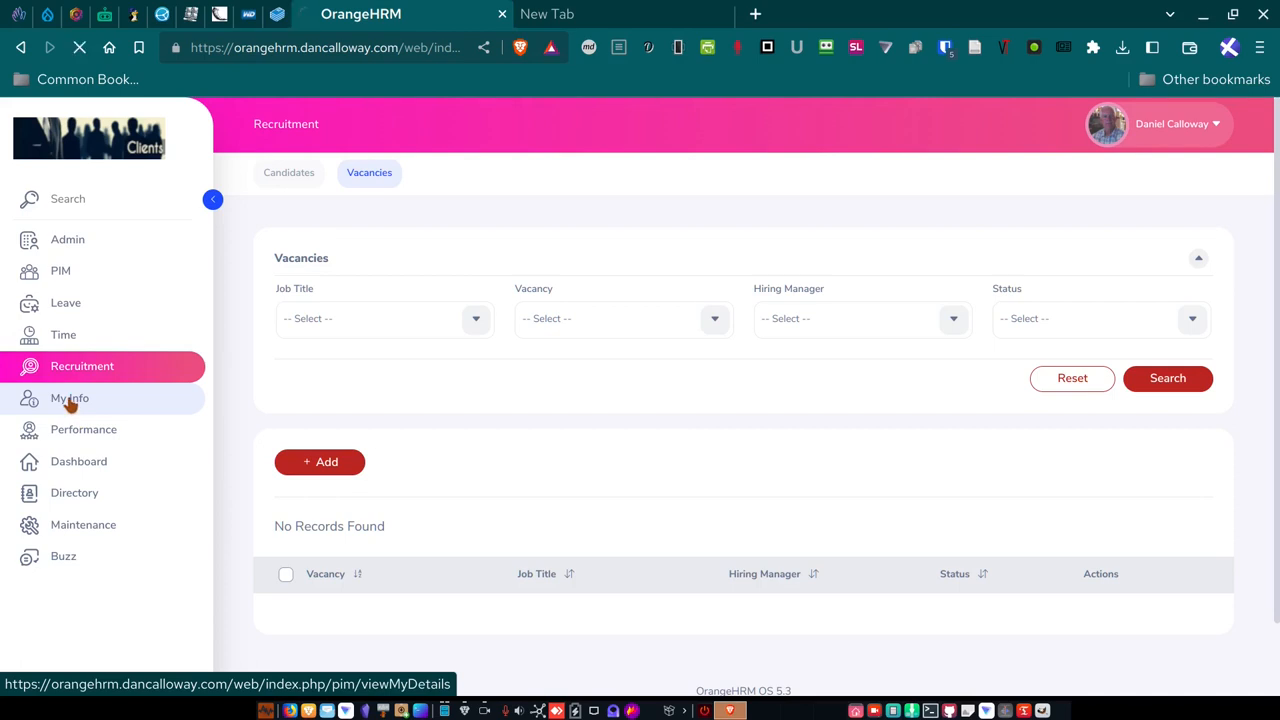
Go from My Info to Performance Manage Reviews, showing no 2023 review records.
left_click(70, 398)
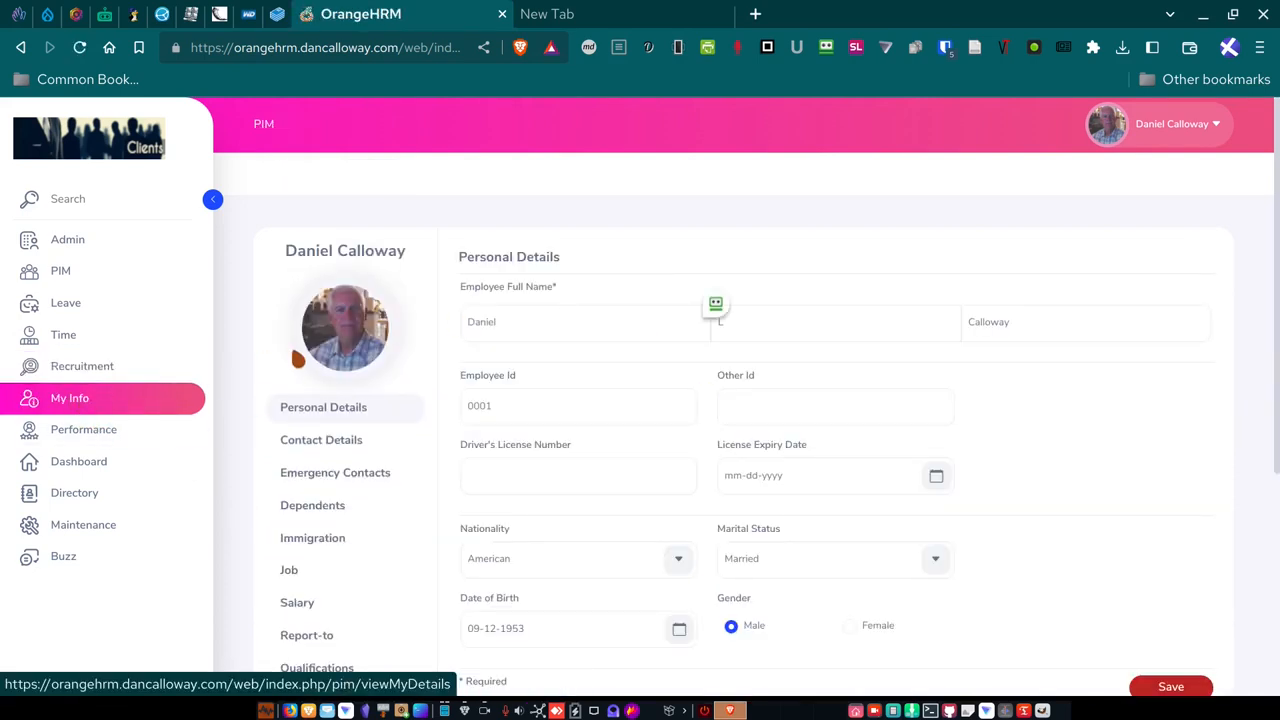
left_click(83, 429)
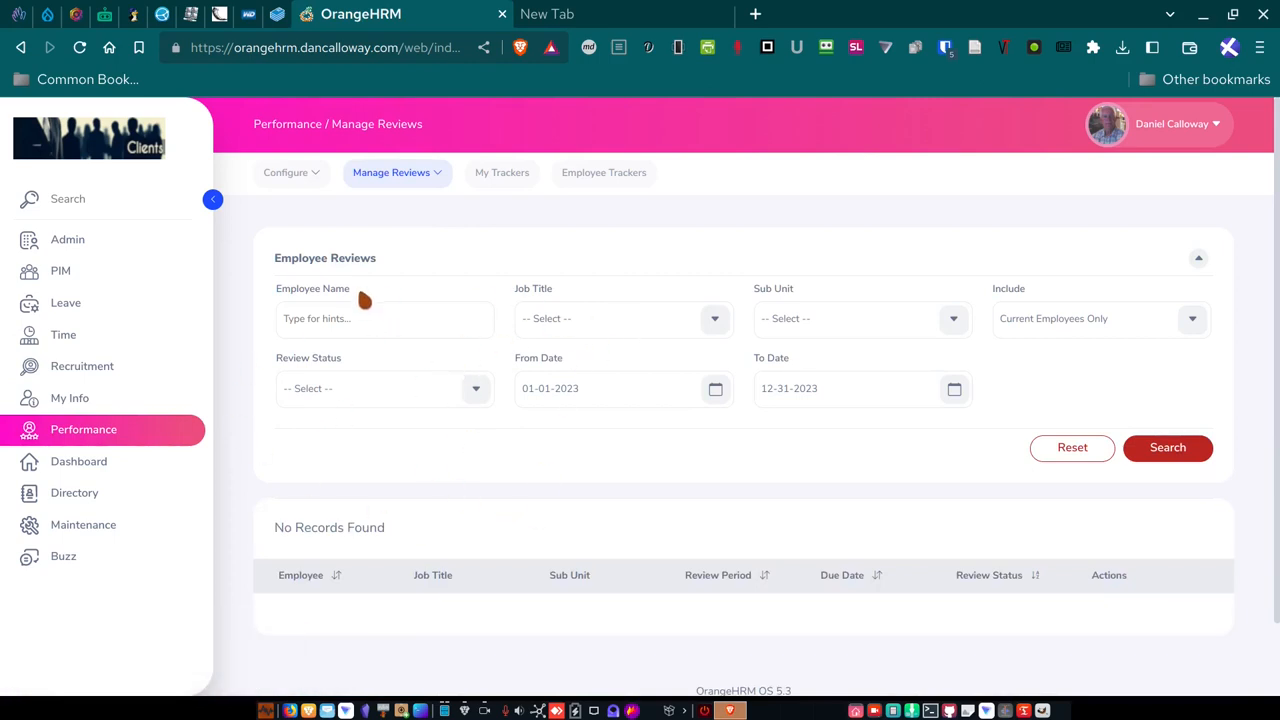
mouse_move(365, 301)
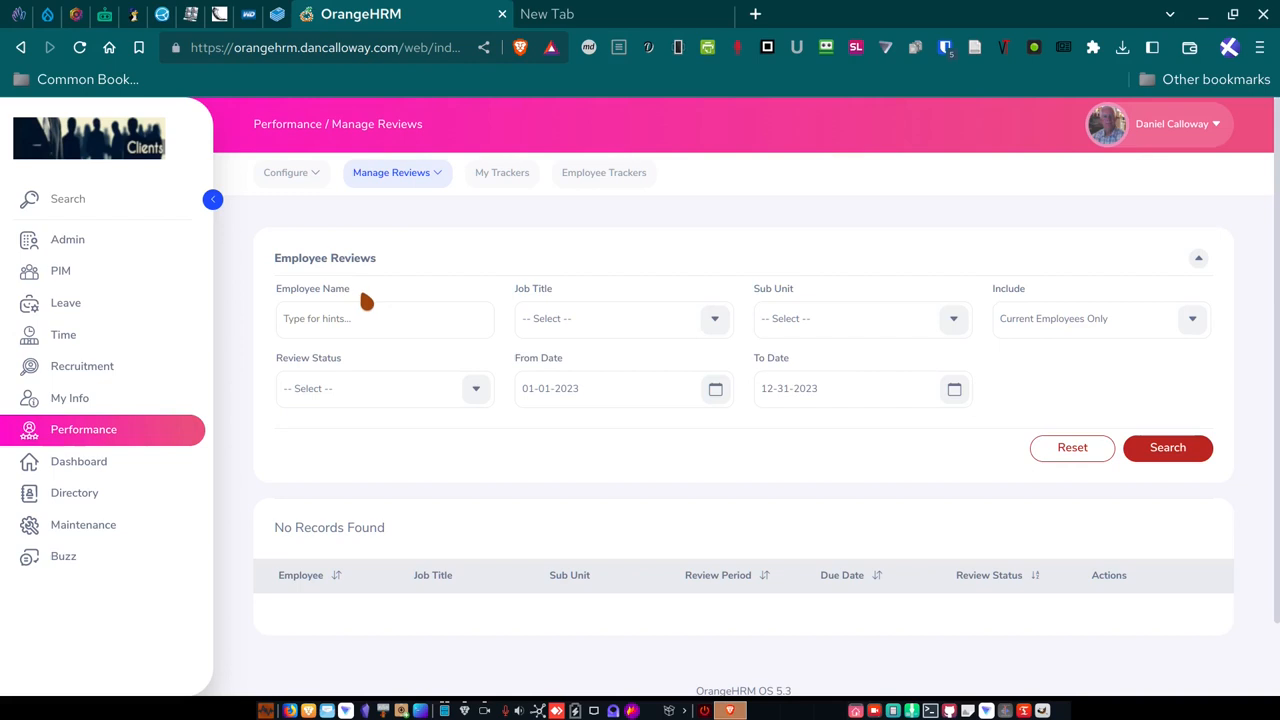
mouse_move(74, 492)
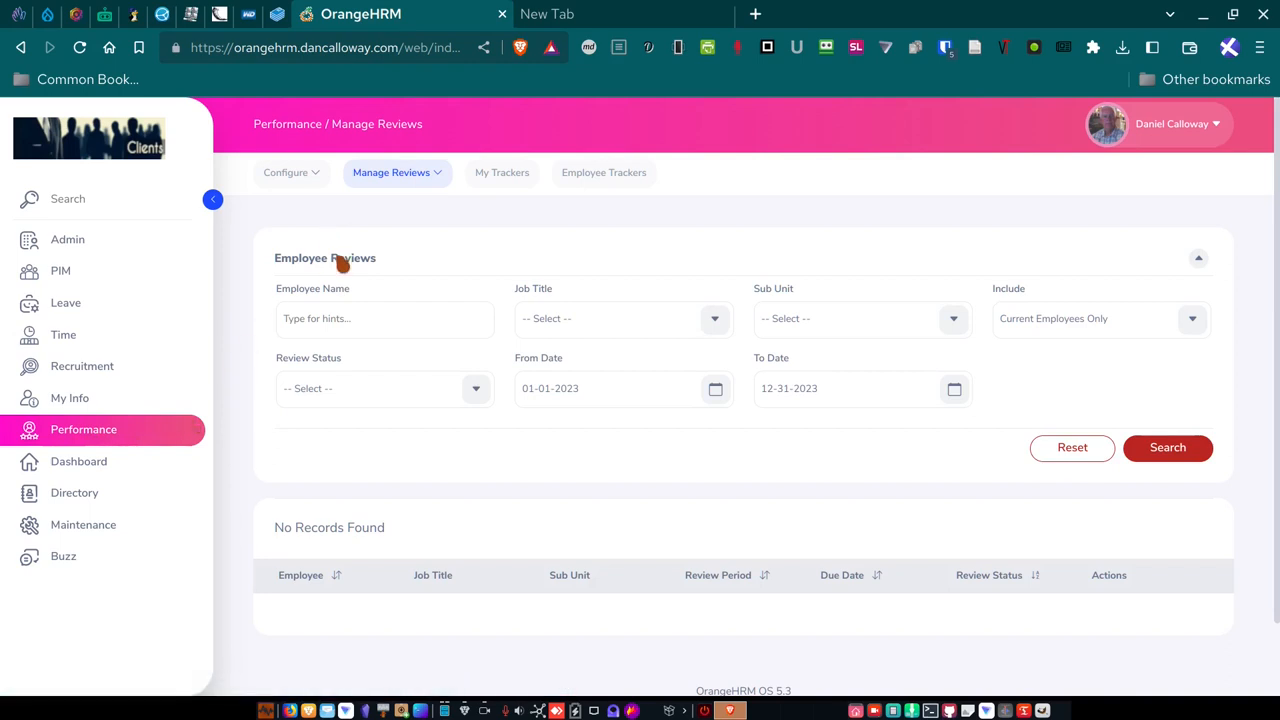
mouse_move(83, 461)
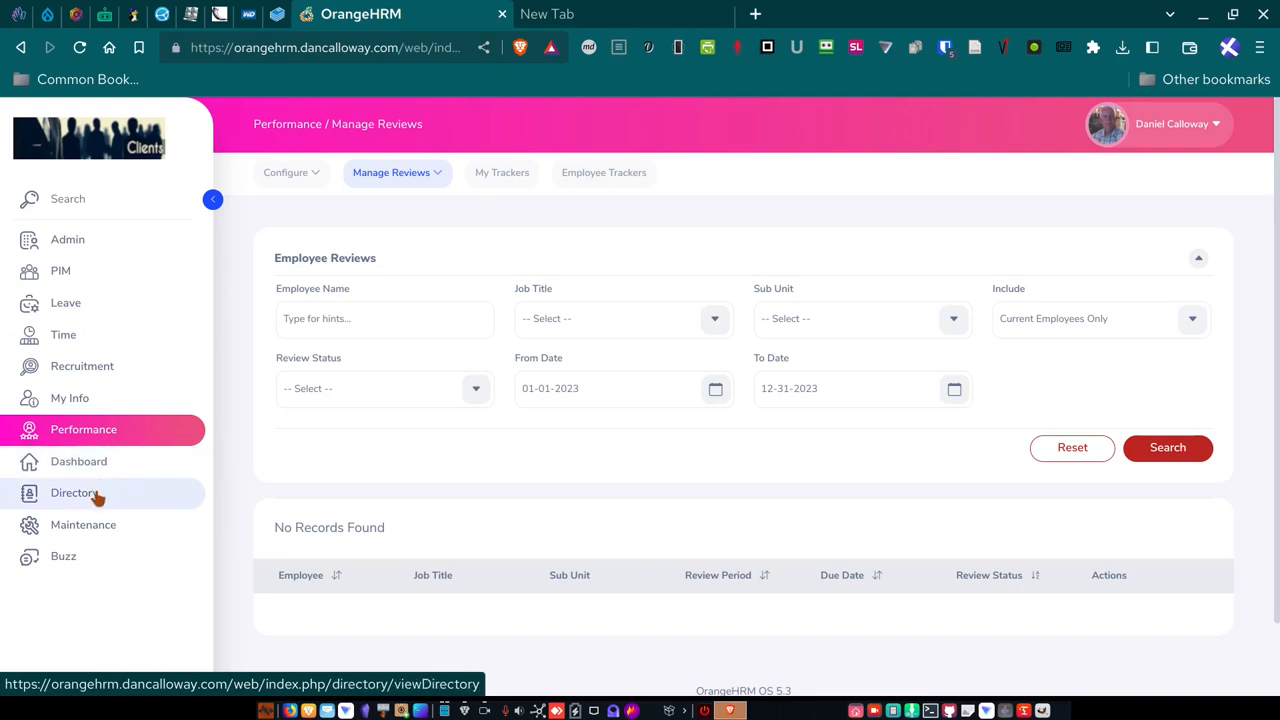
Open the Directory and scroll through the 15 employee cards to the Marketing Director's details.
left_click(74, 492)
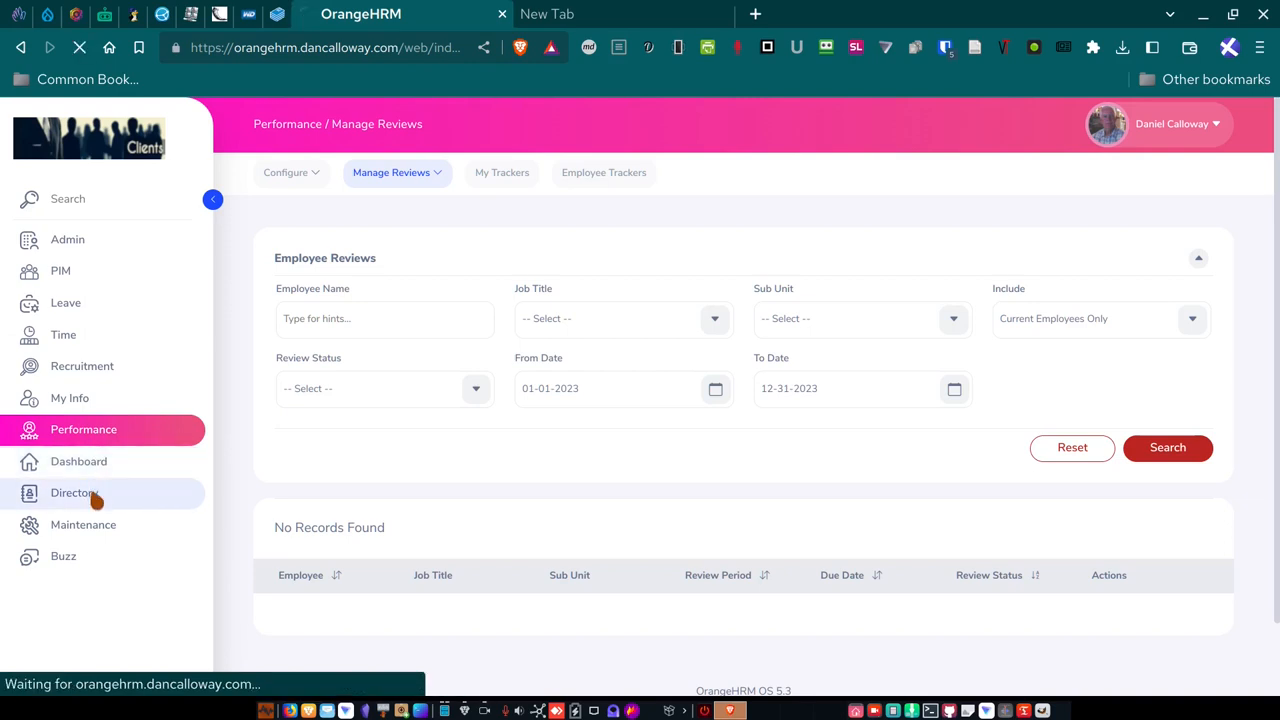
left_click(74, 492)
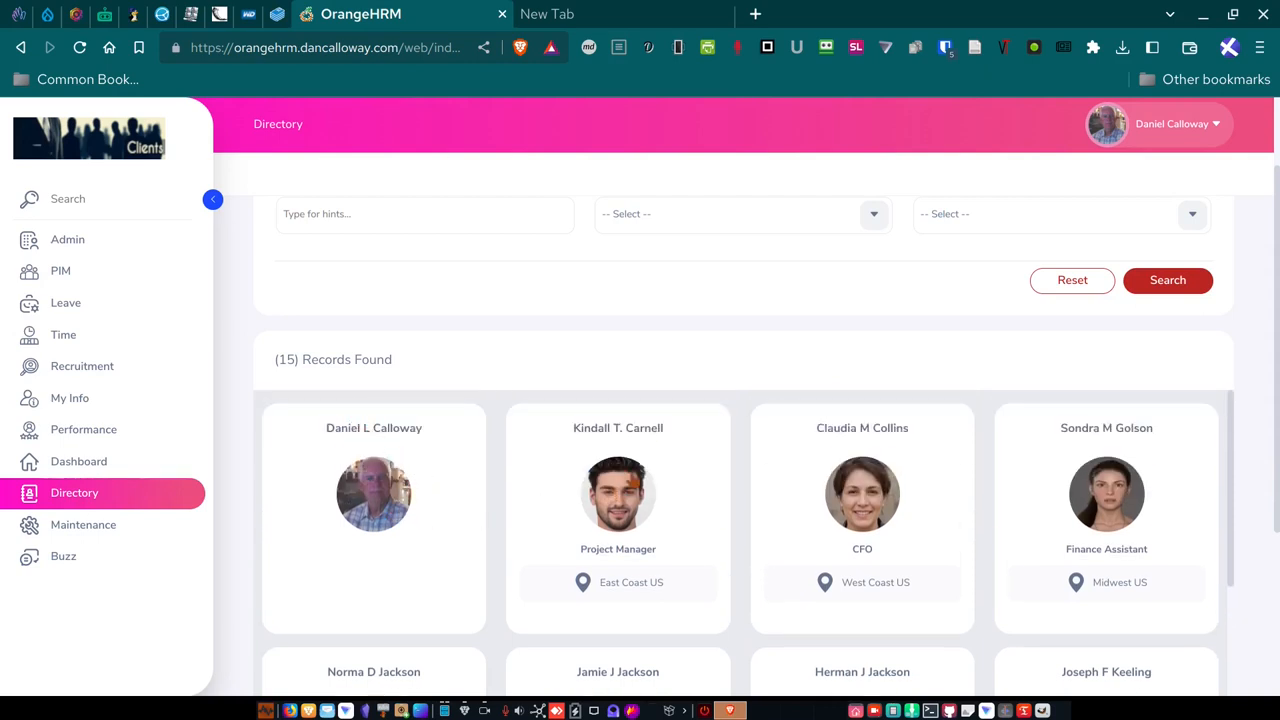
mouse_move(977, 436)
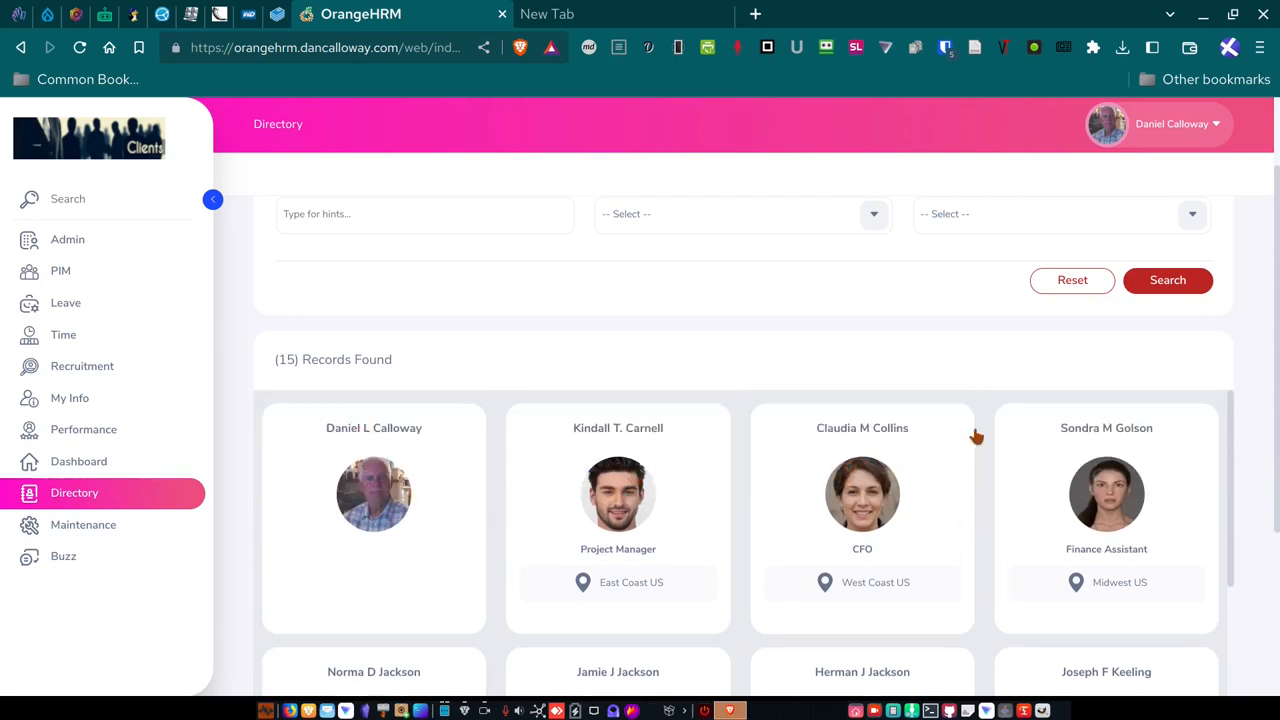
scroll("down", 3)
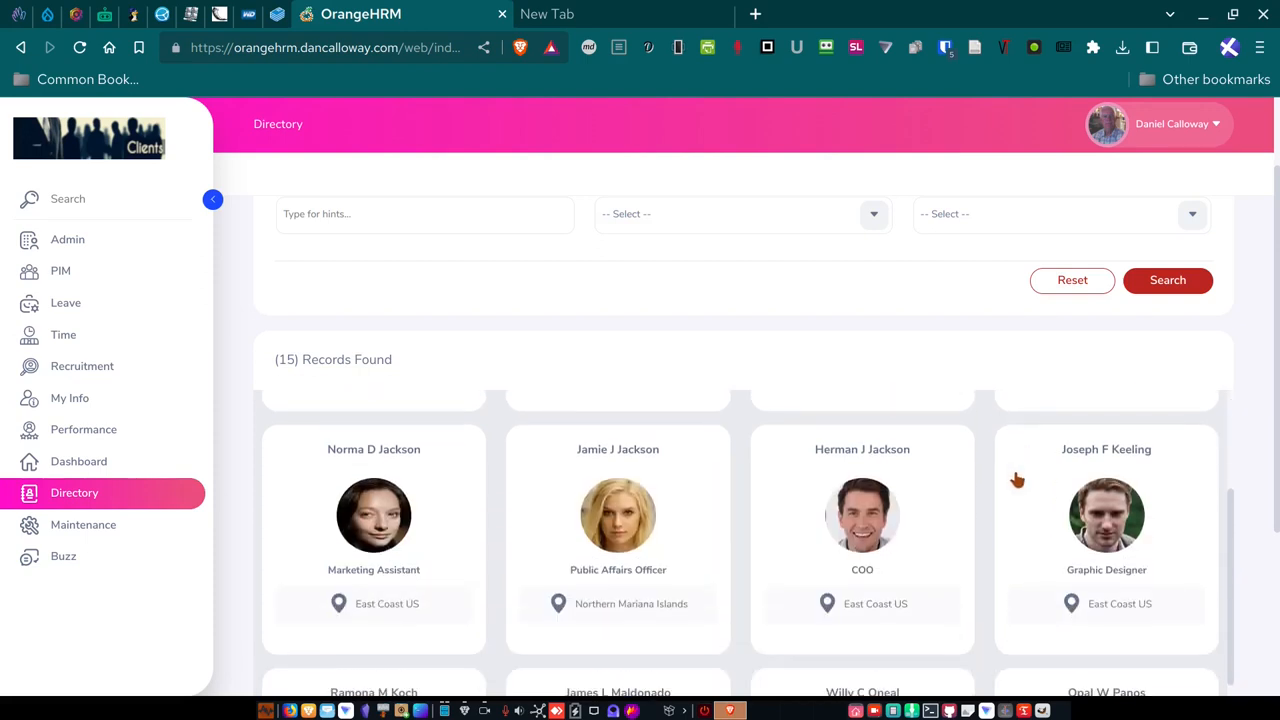
mouse_move(416, 569)
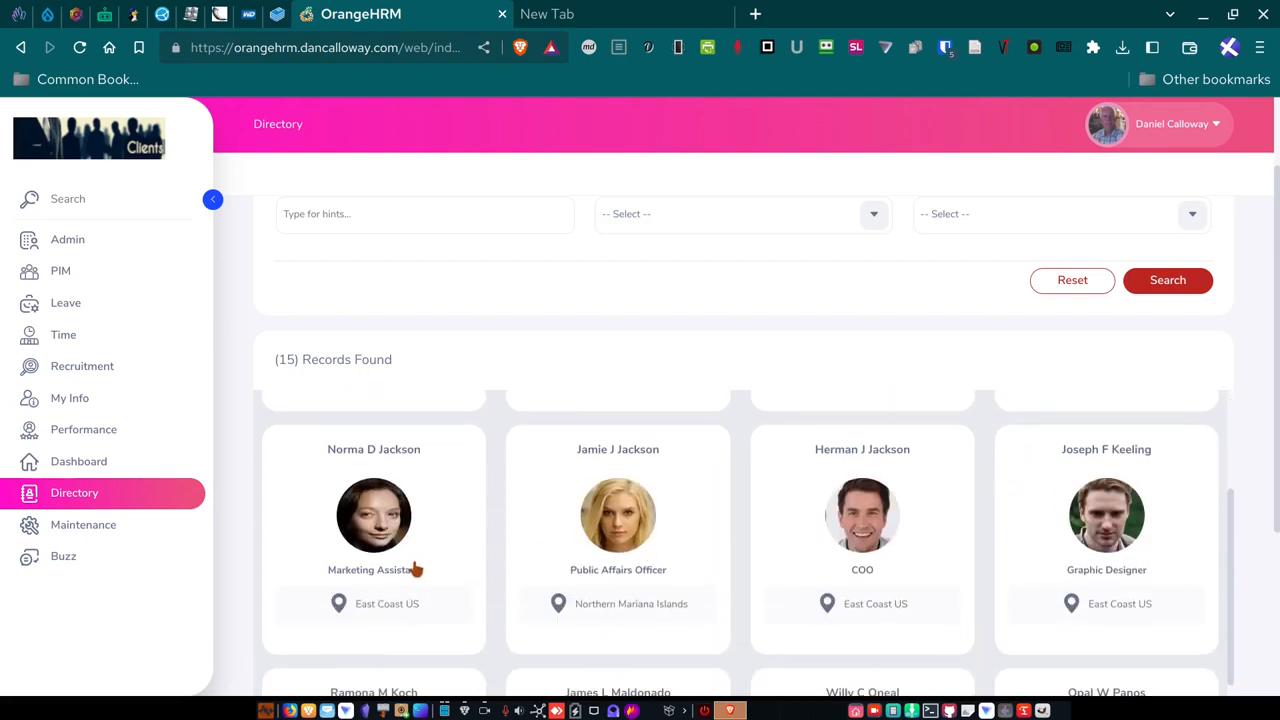
scroll("down", 3)
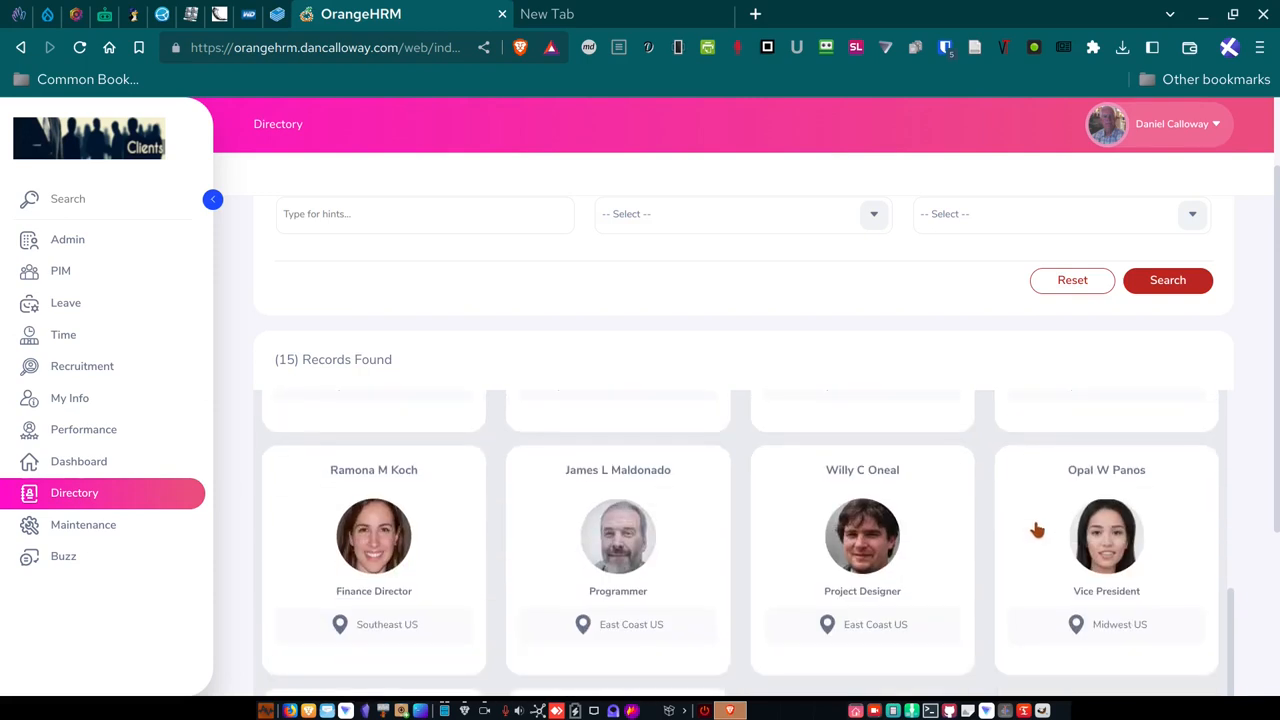
scroll("down", 3)
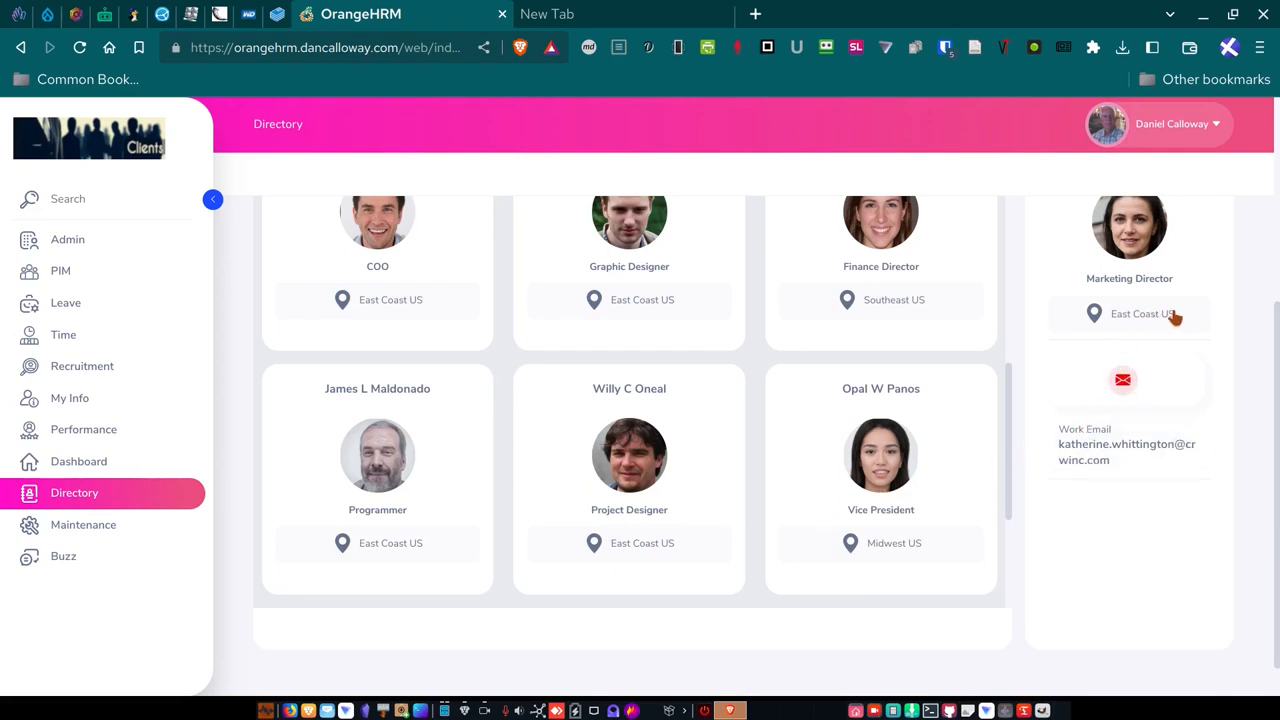
mouse_move(1095, 280)
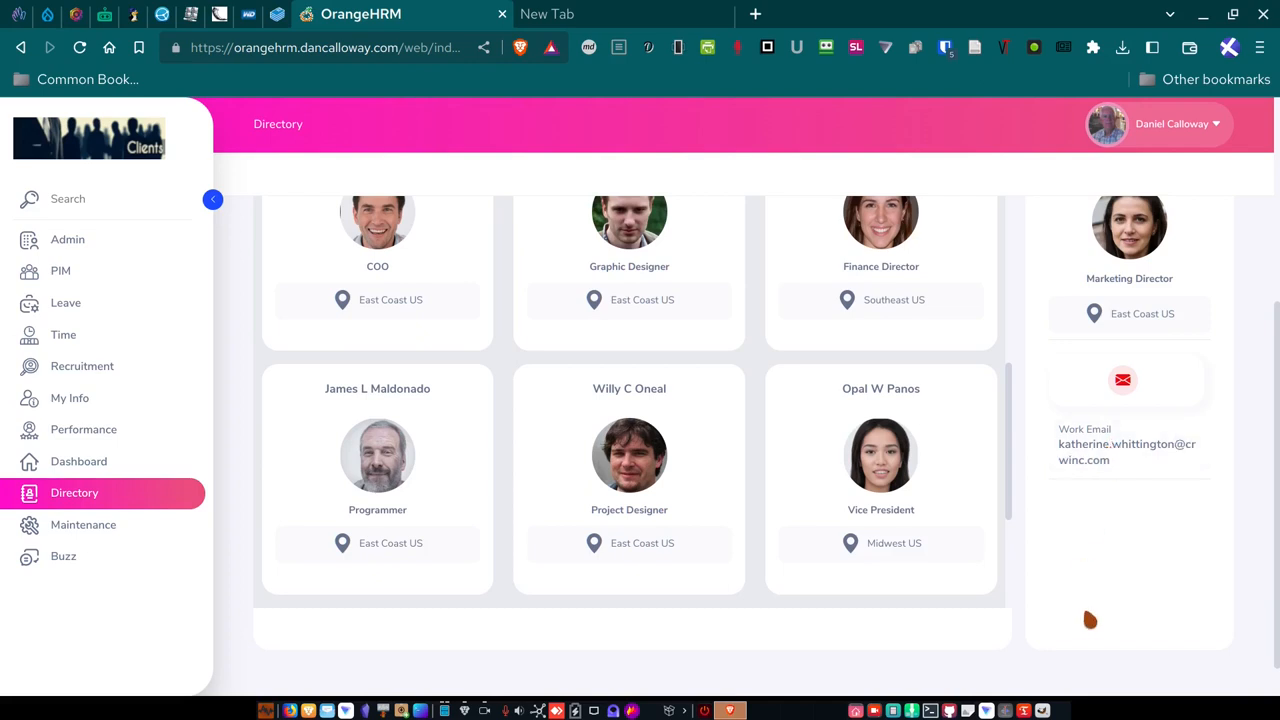
mouse_move(95, 530)
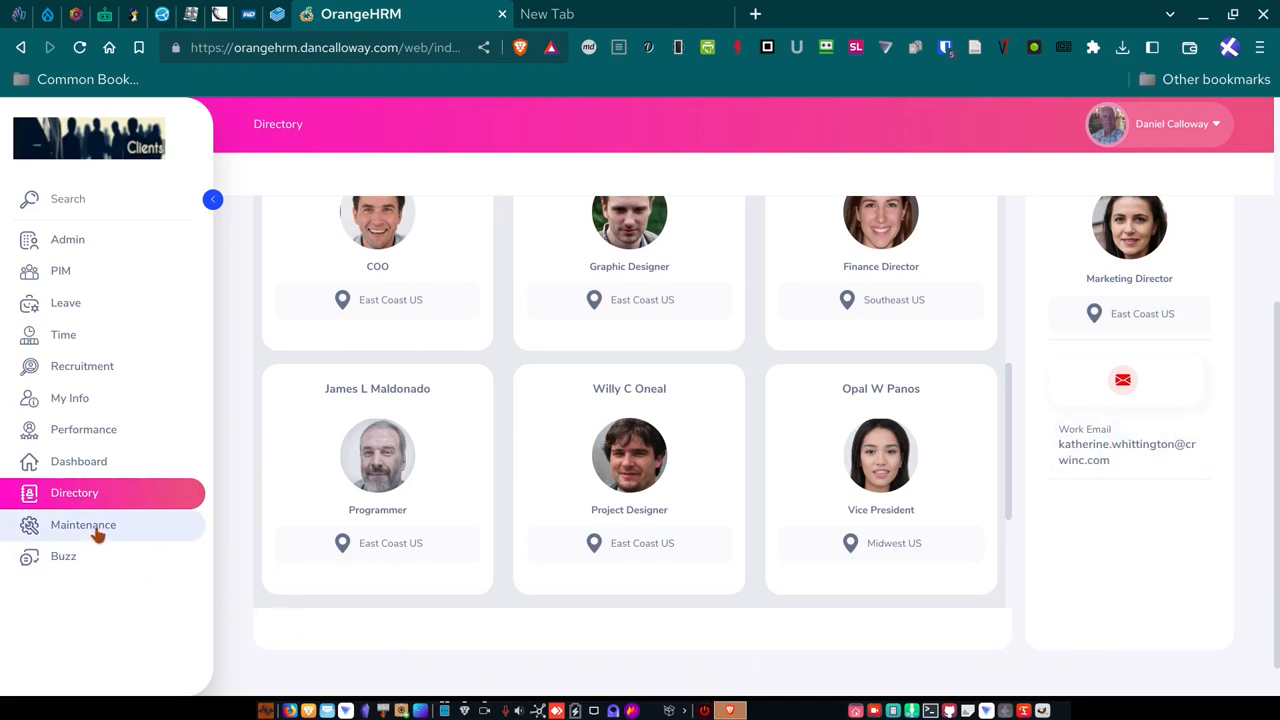
Open Maintenance and cancel the Administrator Access prompt, returning to the Dashboard.
left_click(83, 525)
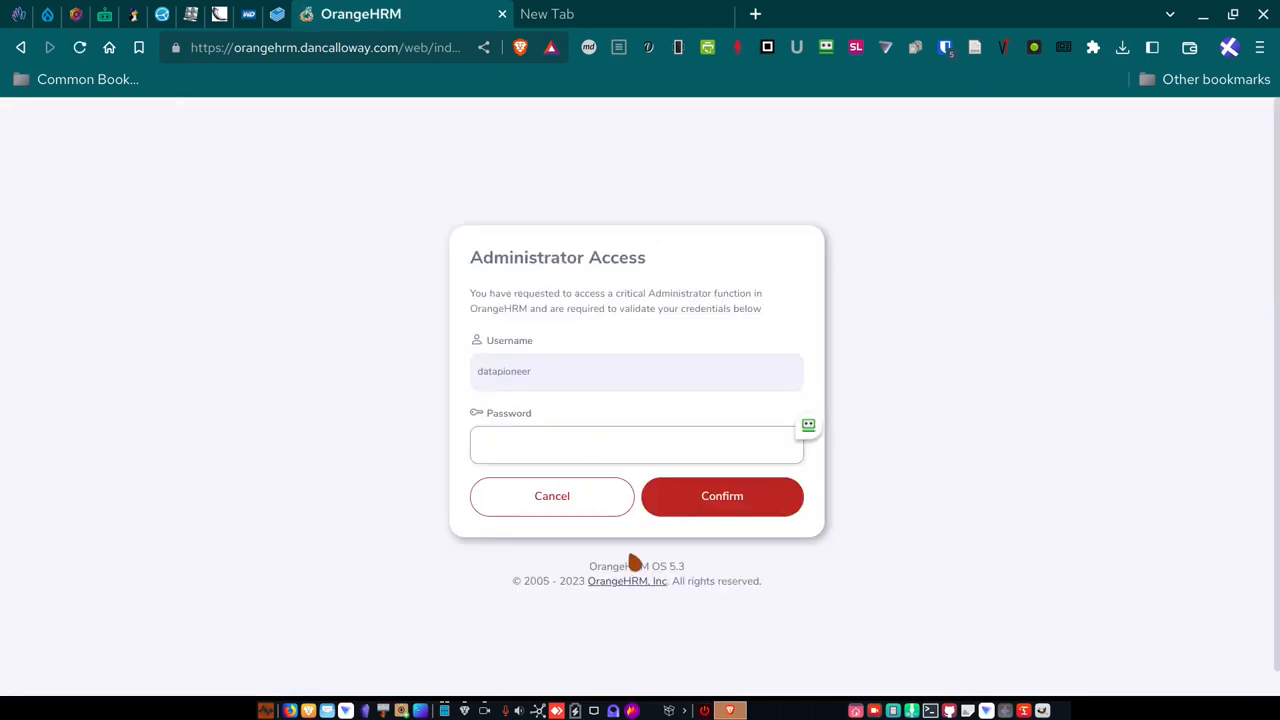
left_click(636, 444)
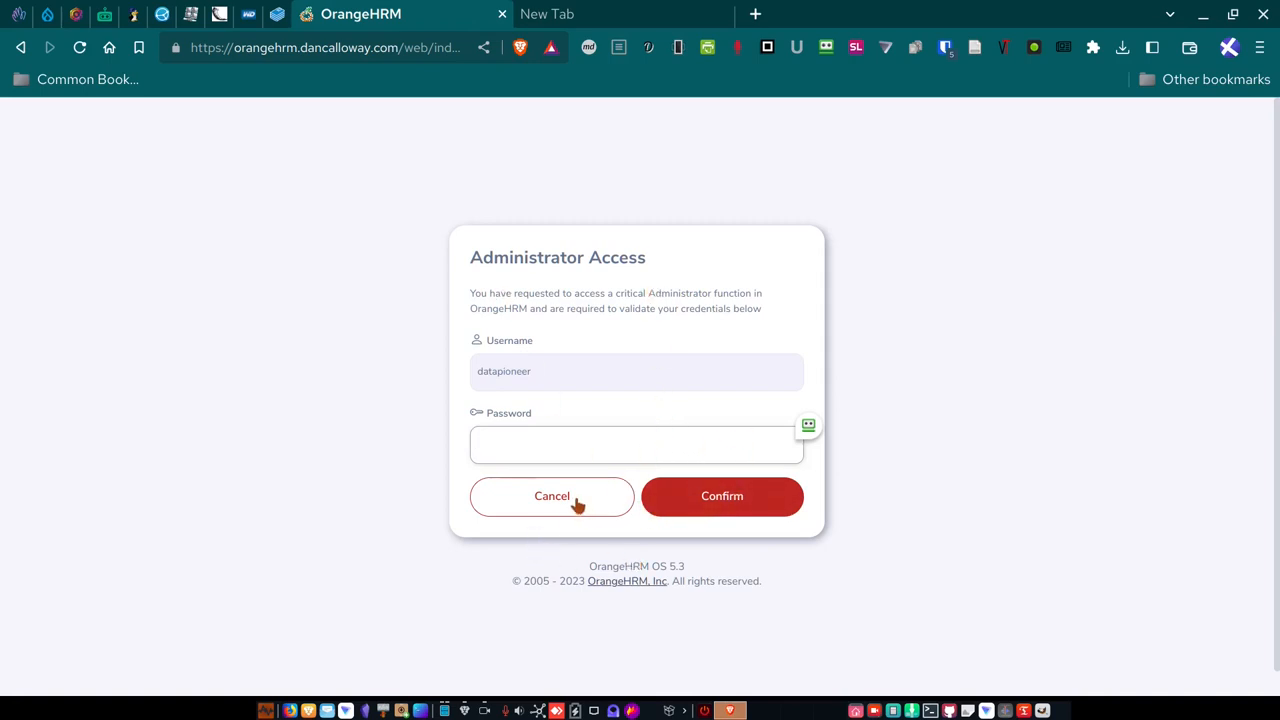
left_click(552, 496)
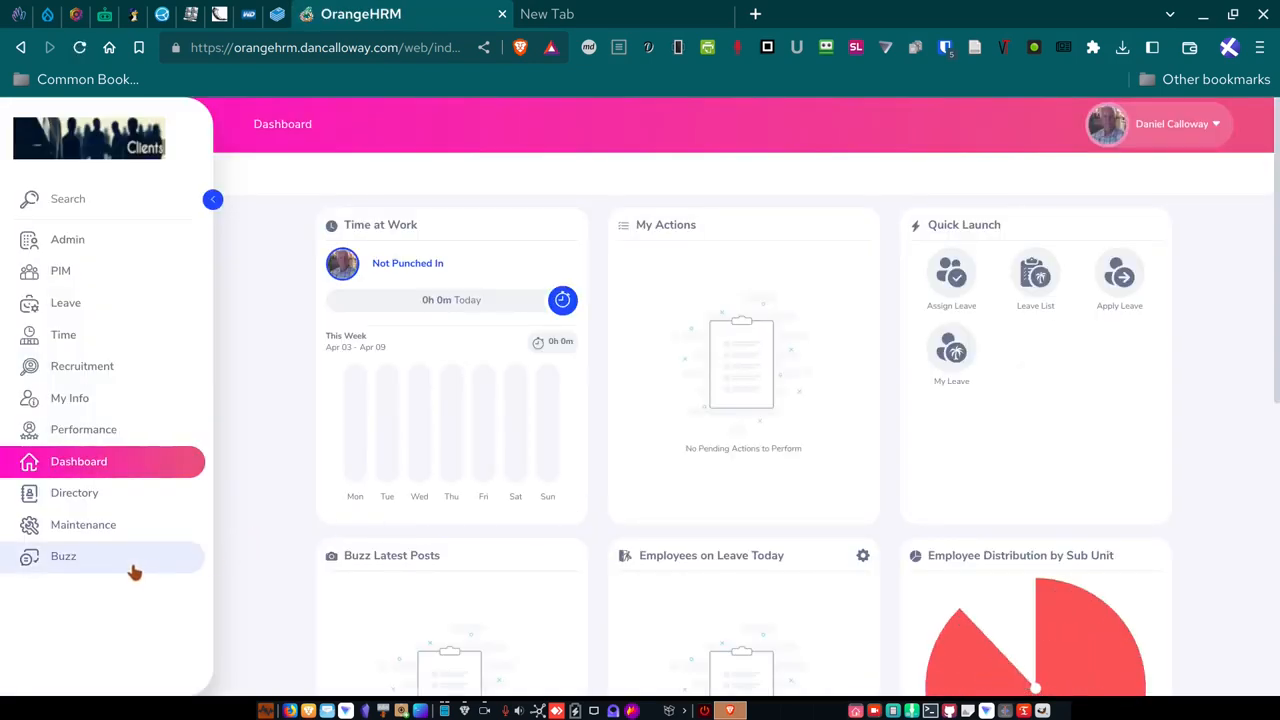
mouse_move(63, 556)
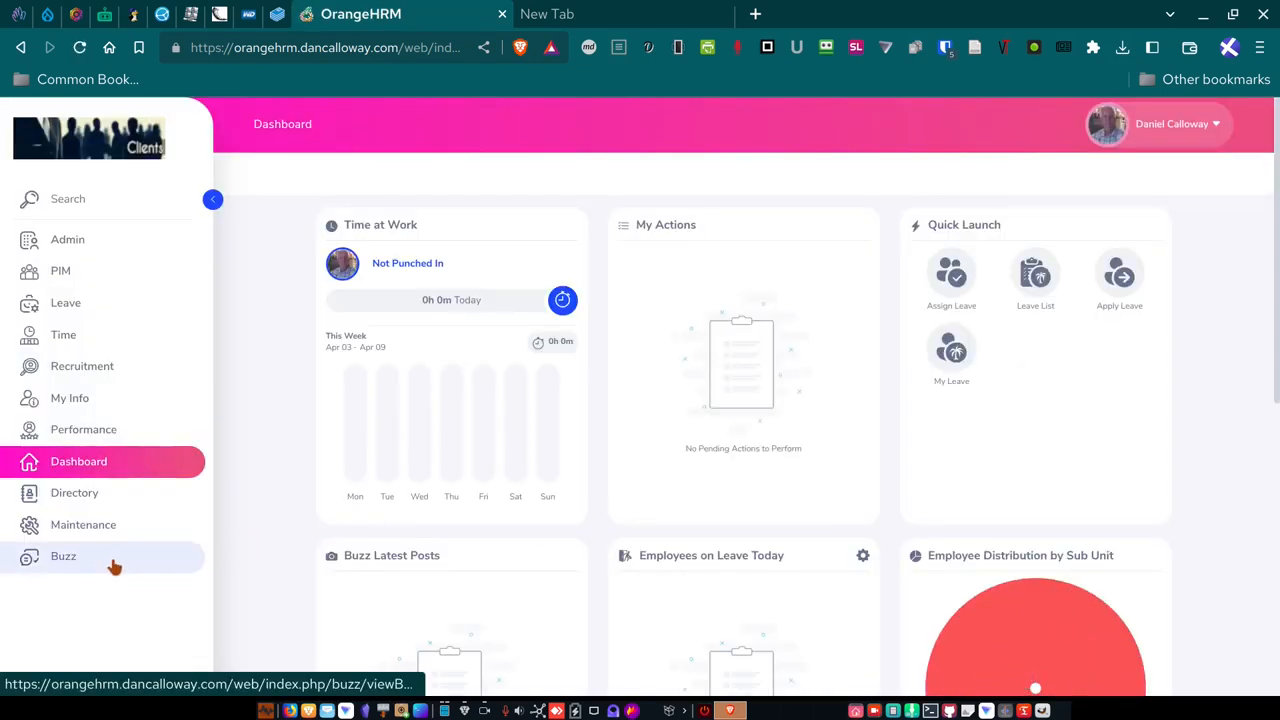
Open the Buzz newsfeed, showing no posts and two upcoming work anniversaries.
left_click(63, 556)
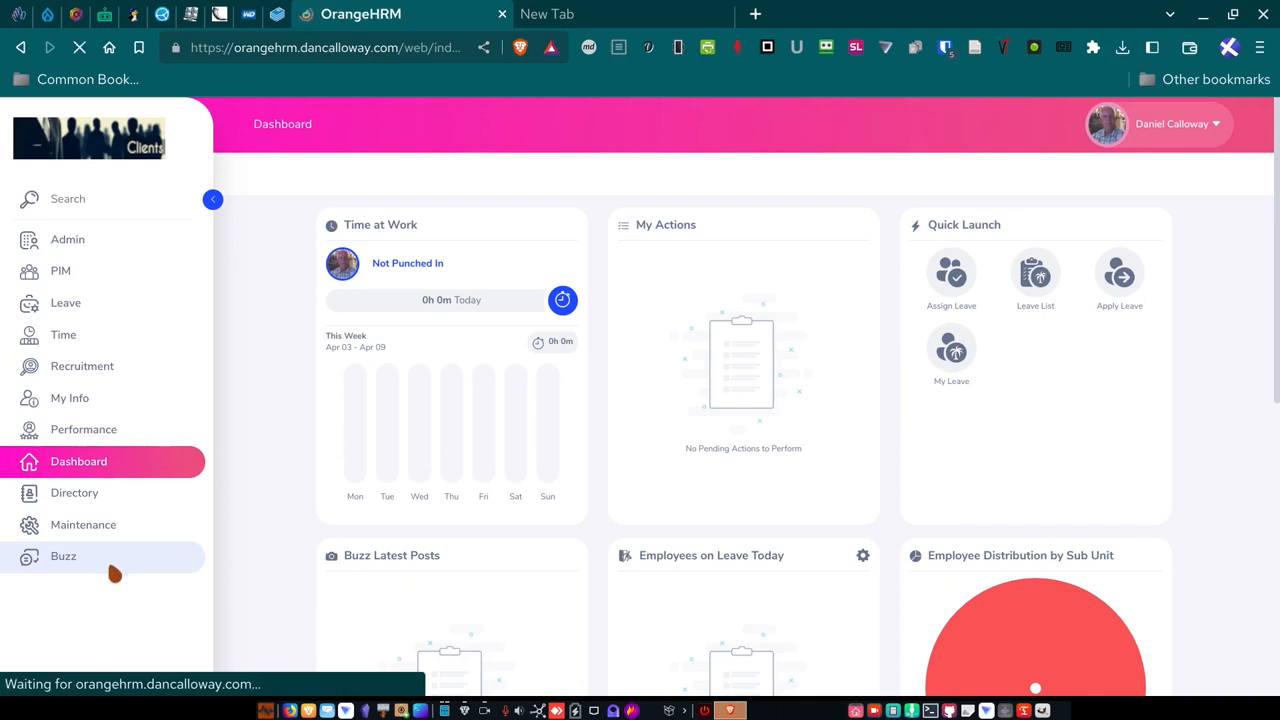
left_click(63, 556)
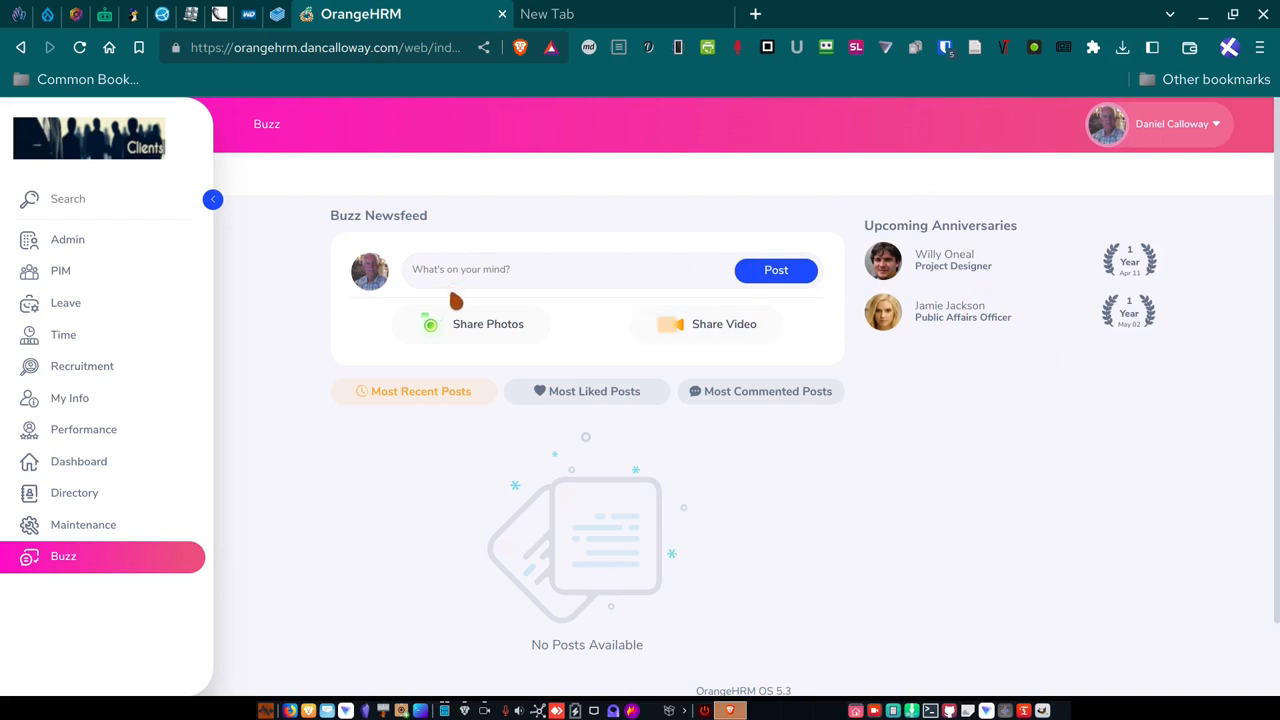
mouse_move(710, 572)
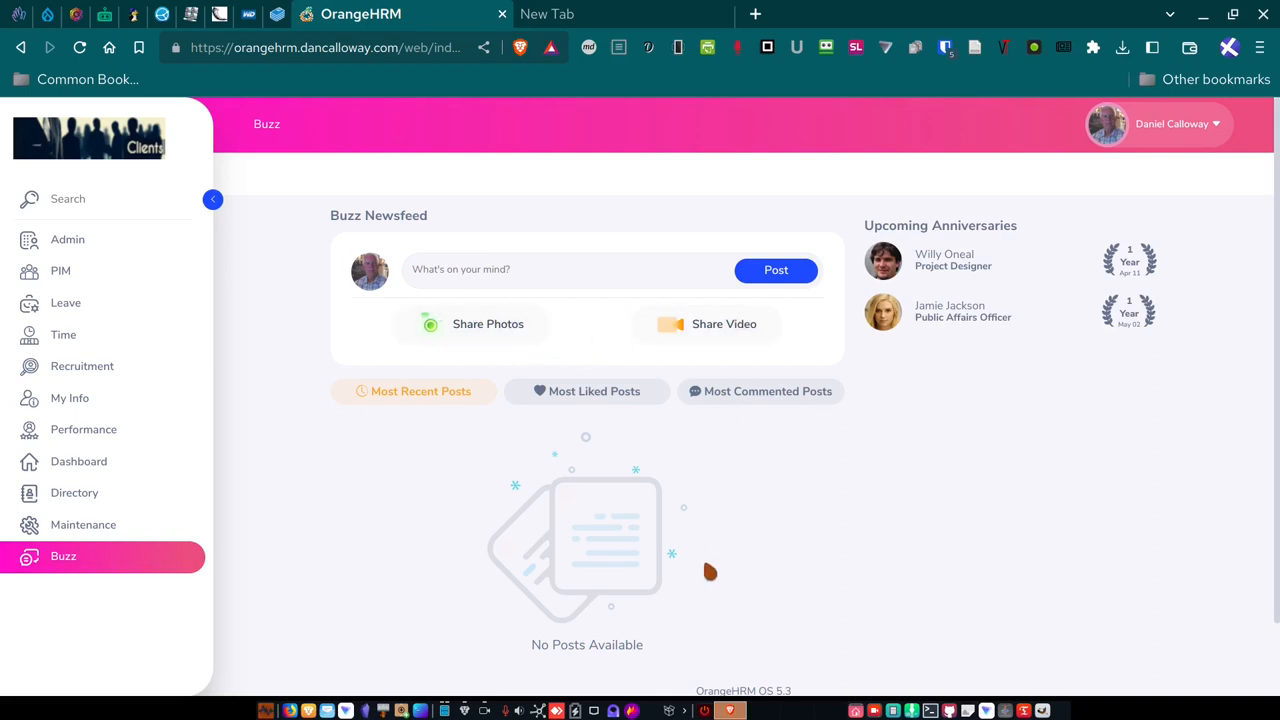
mouse_move(468, 543)
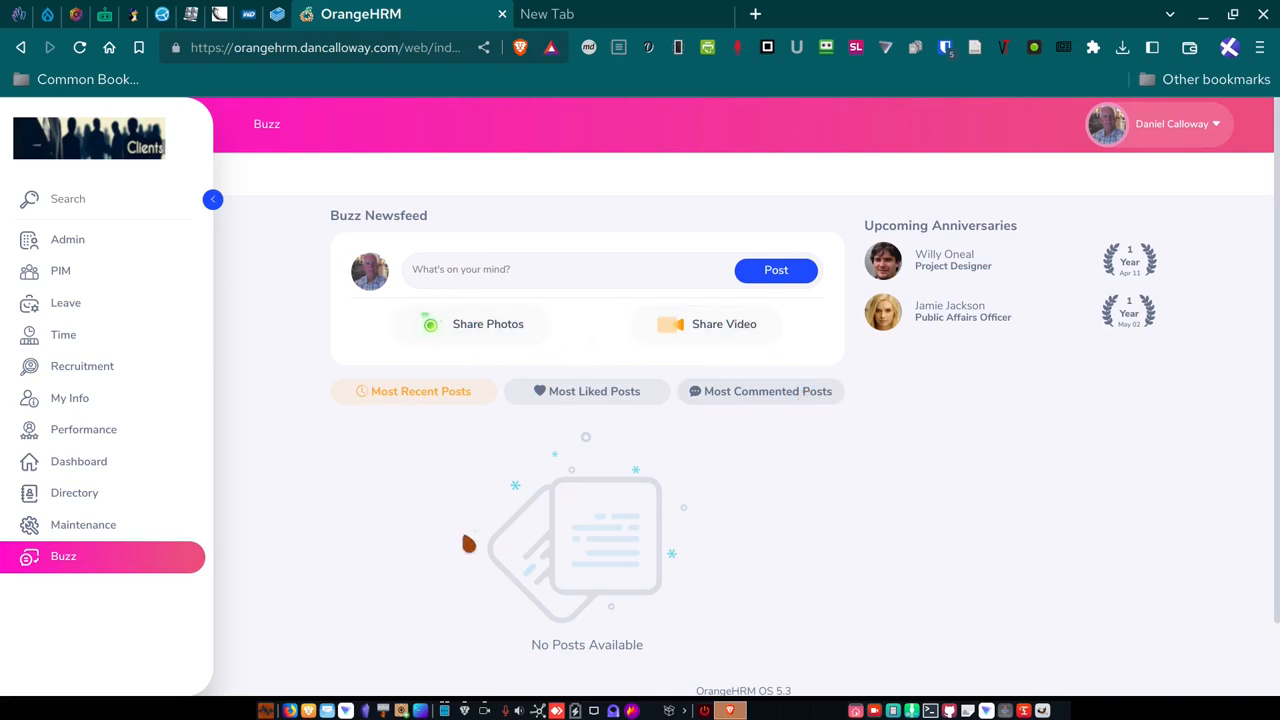
mouse_move(210, 487)
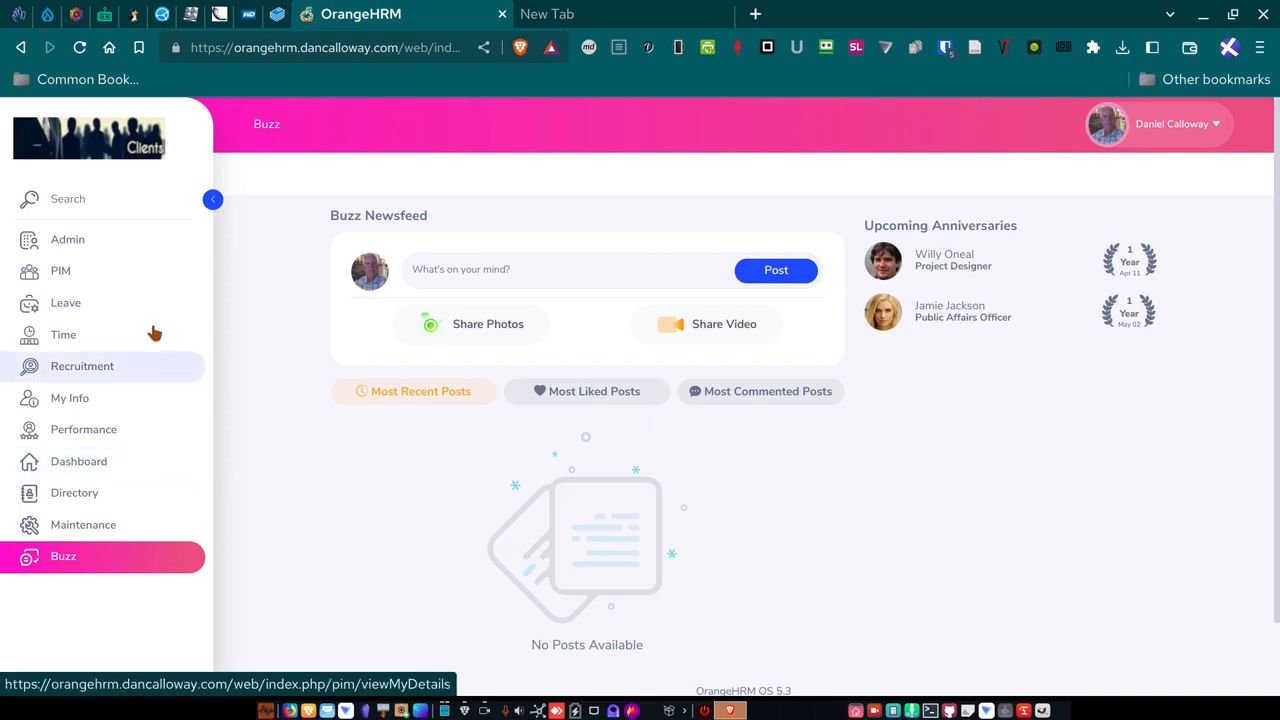
left_click(60, 271)
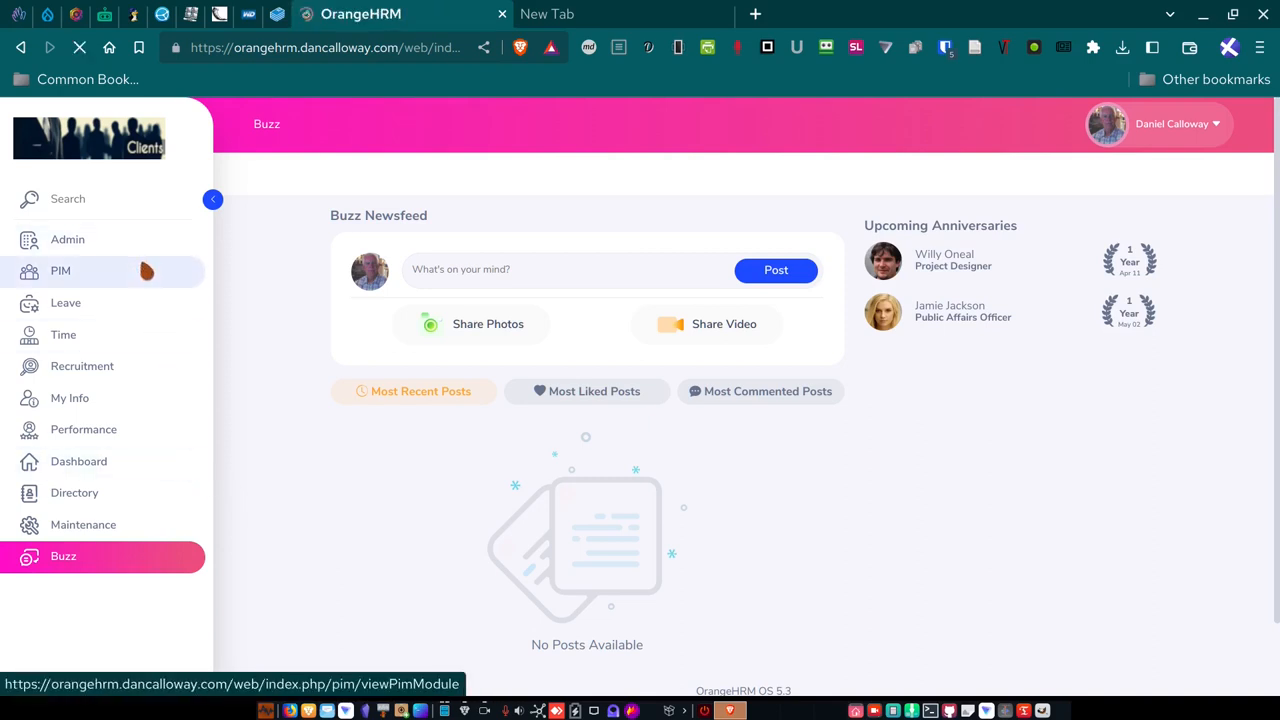
View Admin User Management's 15 system users and open the profile account menu.
left_click(67, 239)
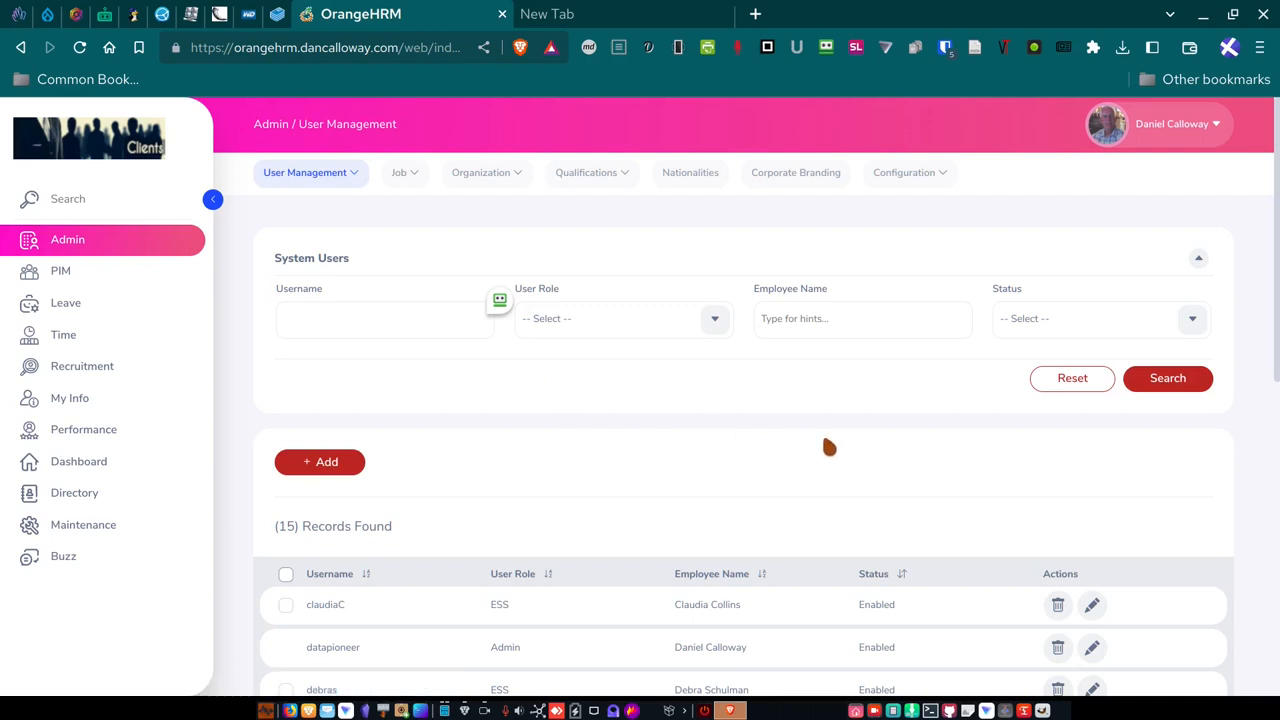
mouse_move(463, 306)
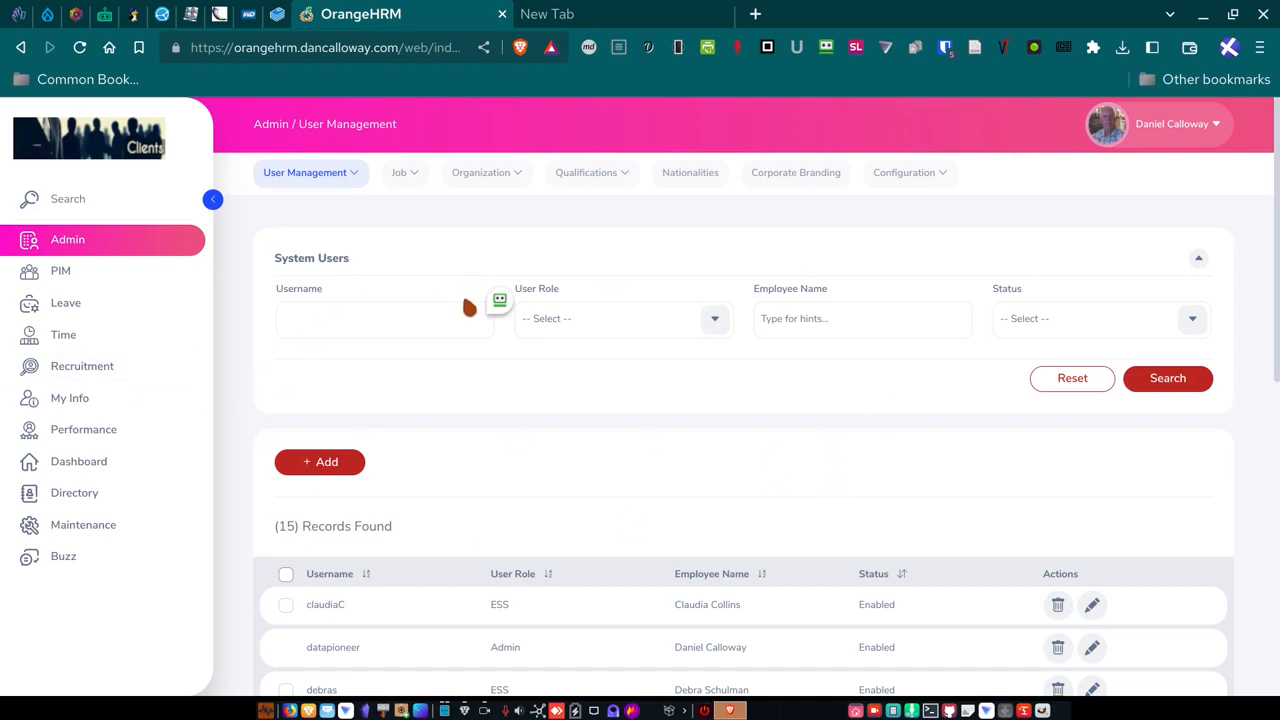
mouse_move(1025, 223)
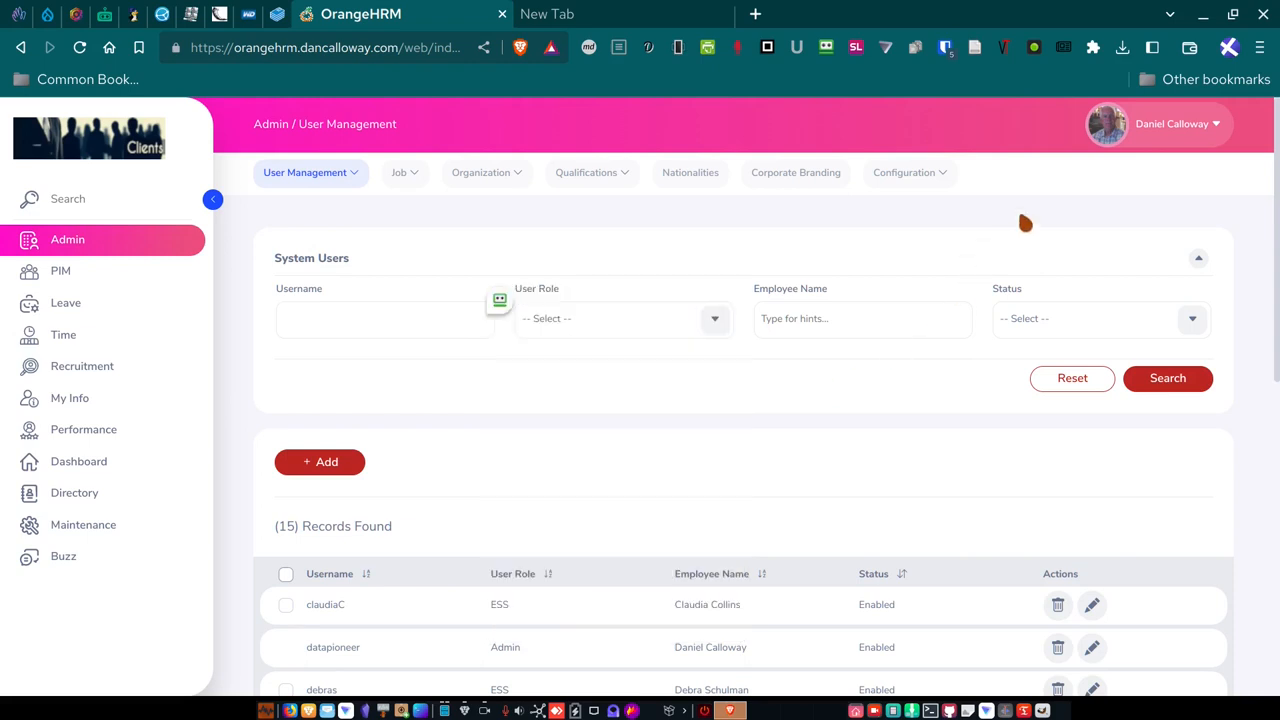
left_click(1177, 123)
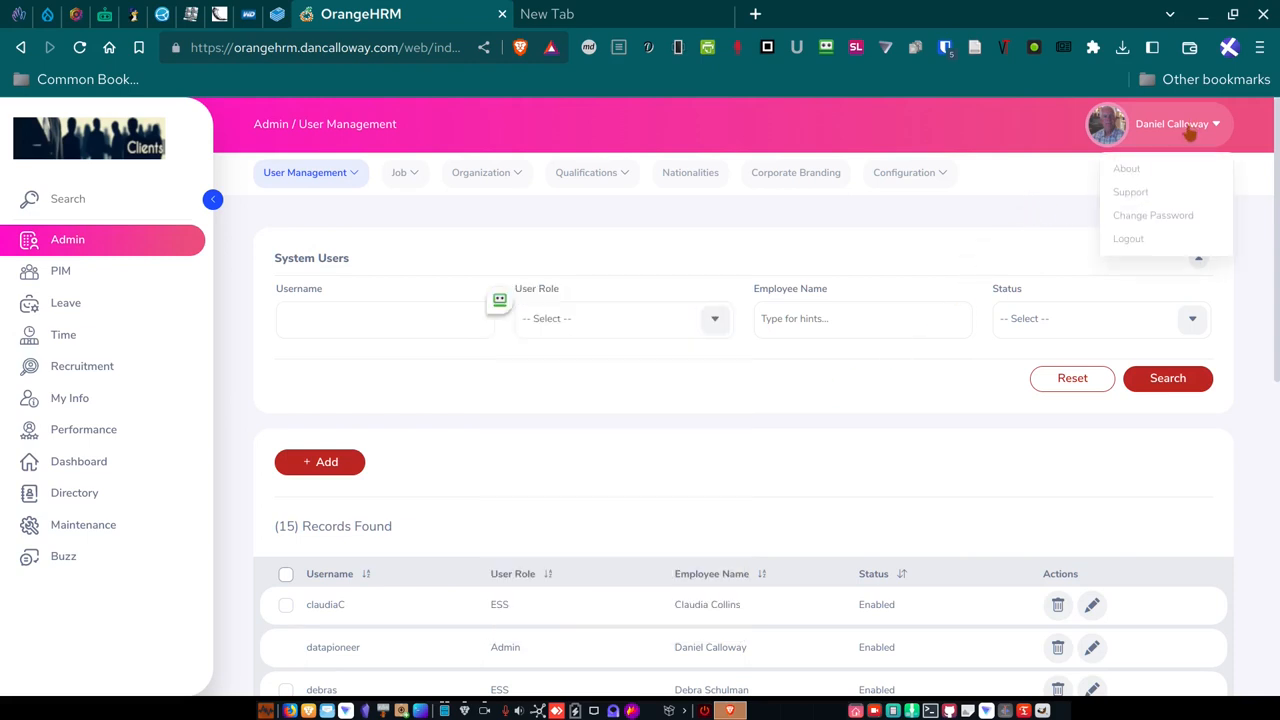
left_click(1128, 238)
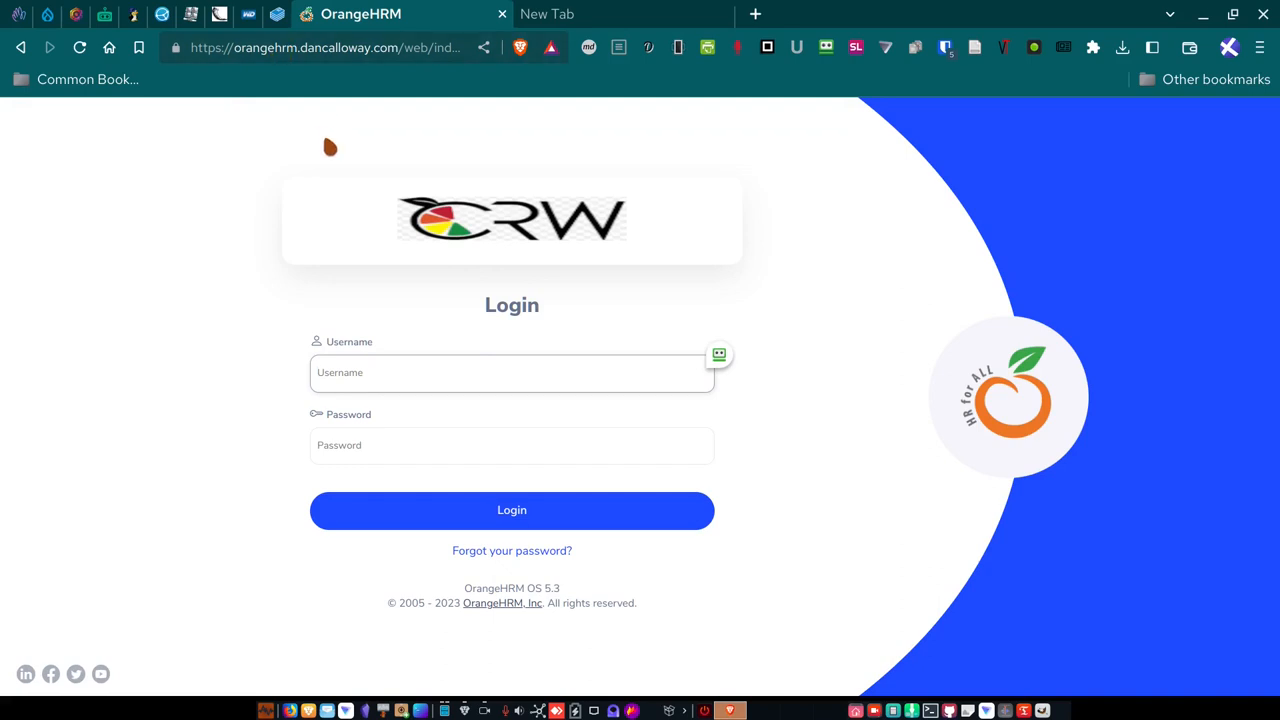
left_click(477, 372)
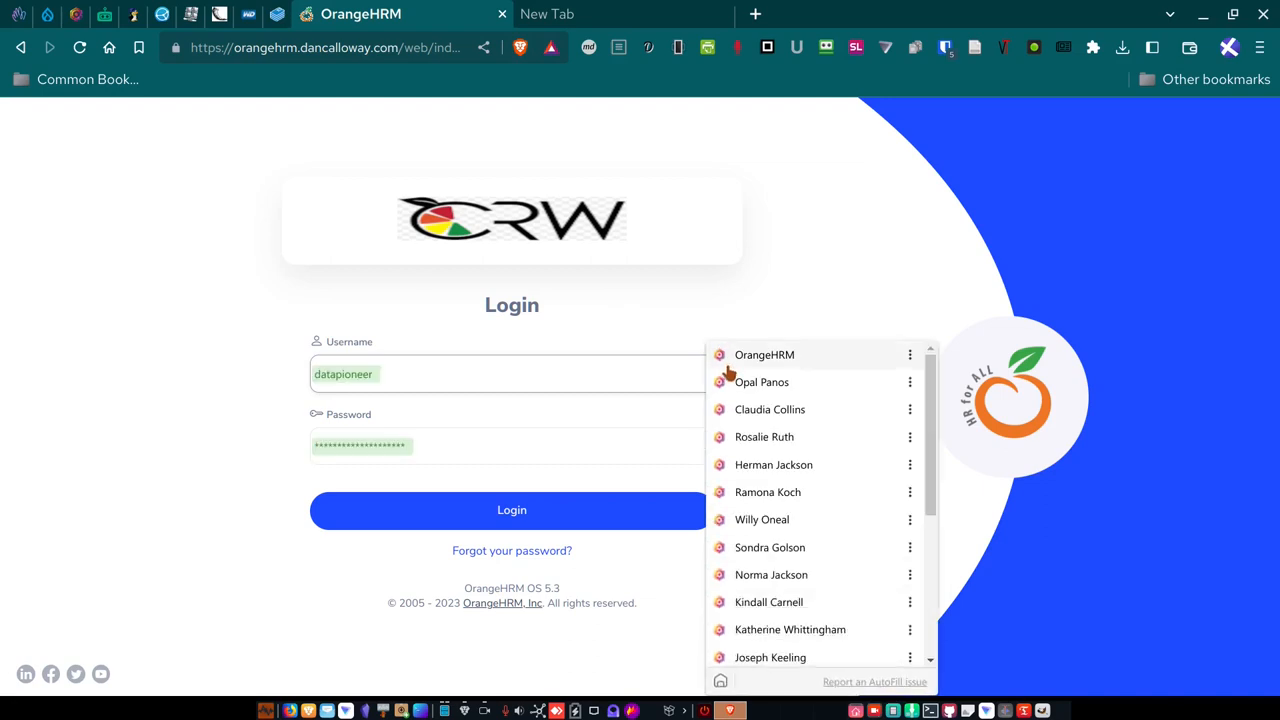
left_click(762, 382)
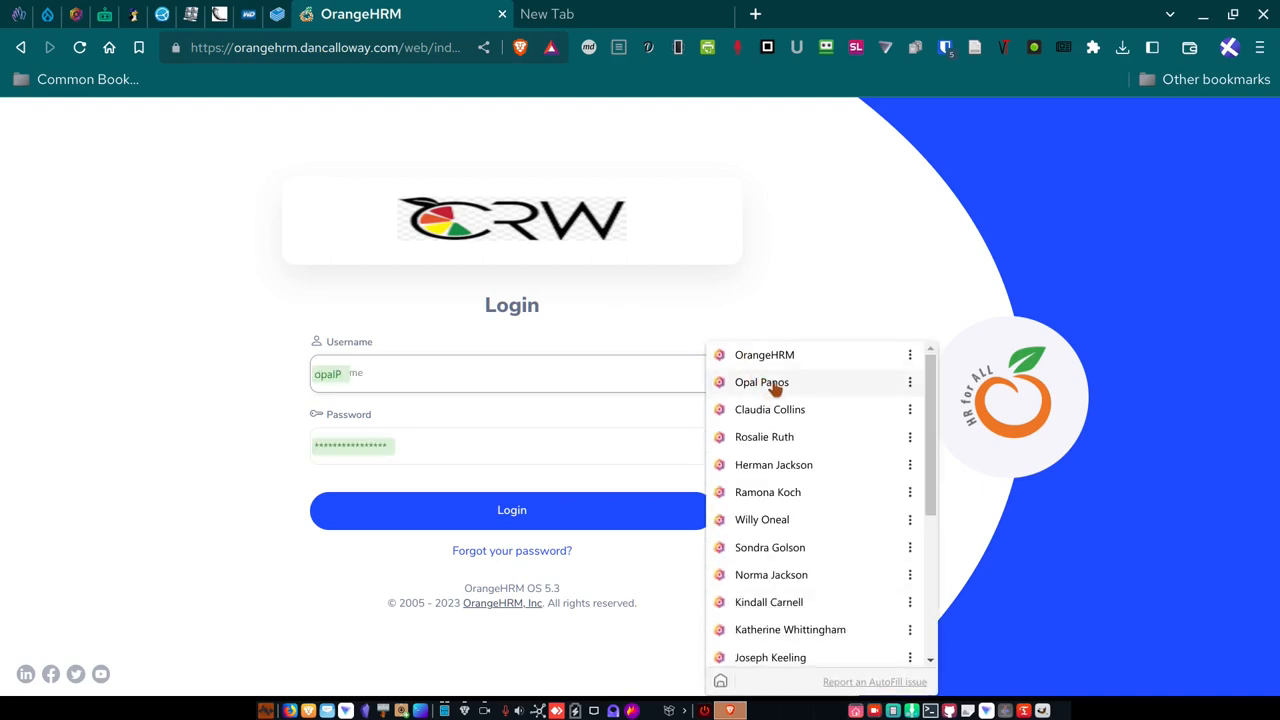
mouse_move(778, 388)
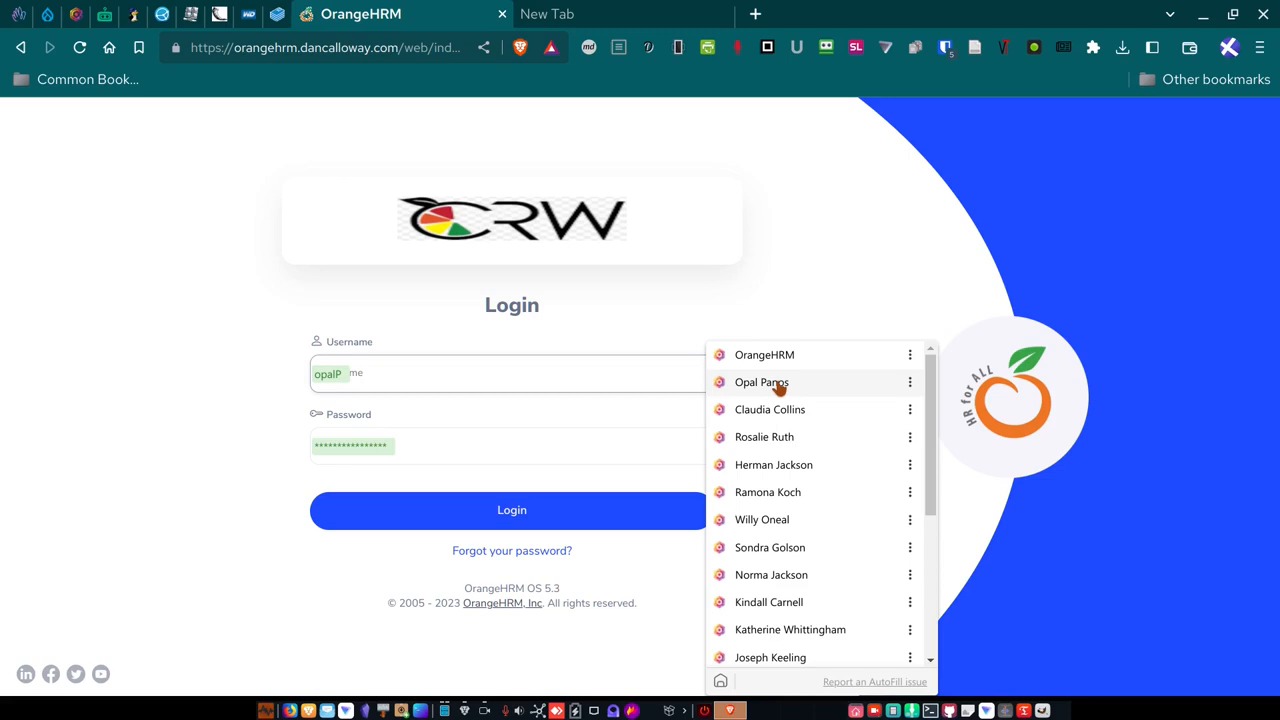
left_click(761, 382)
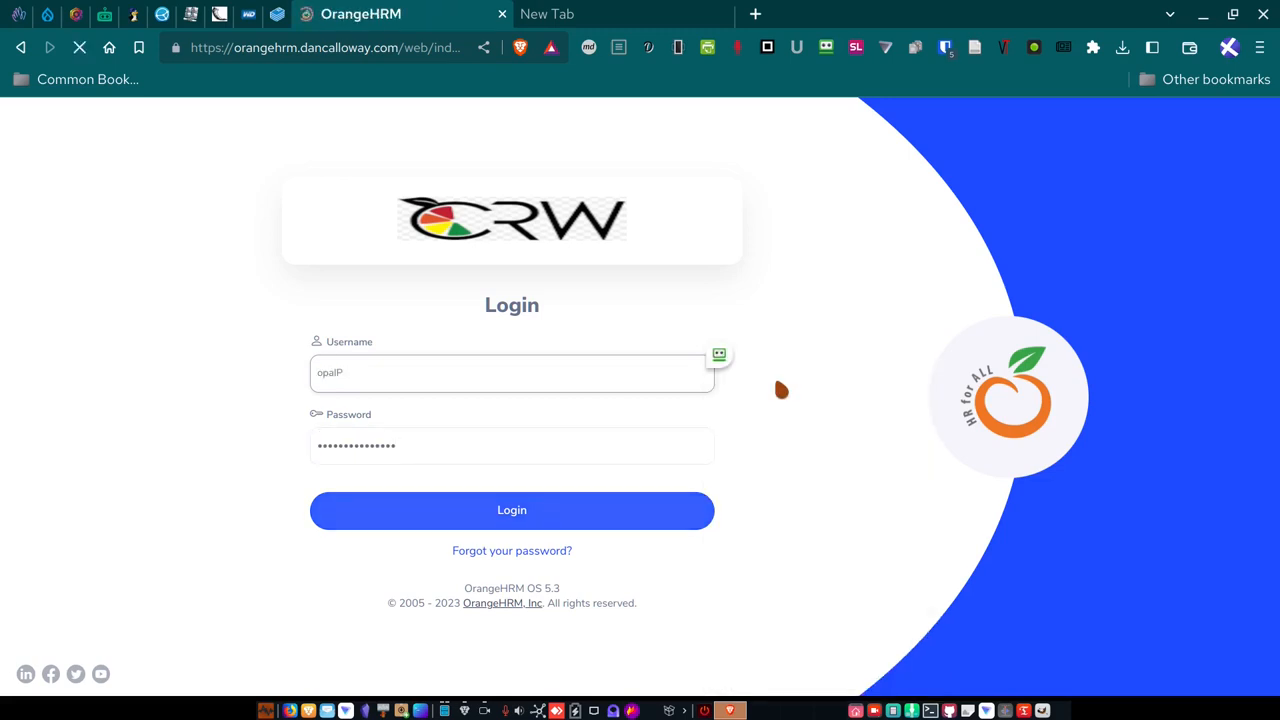
left_click(511, 510)
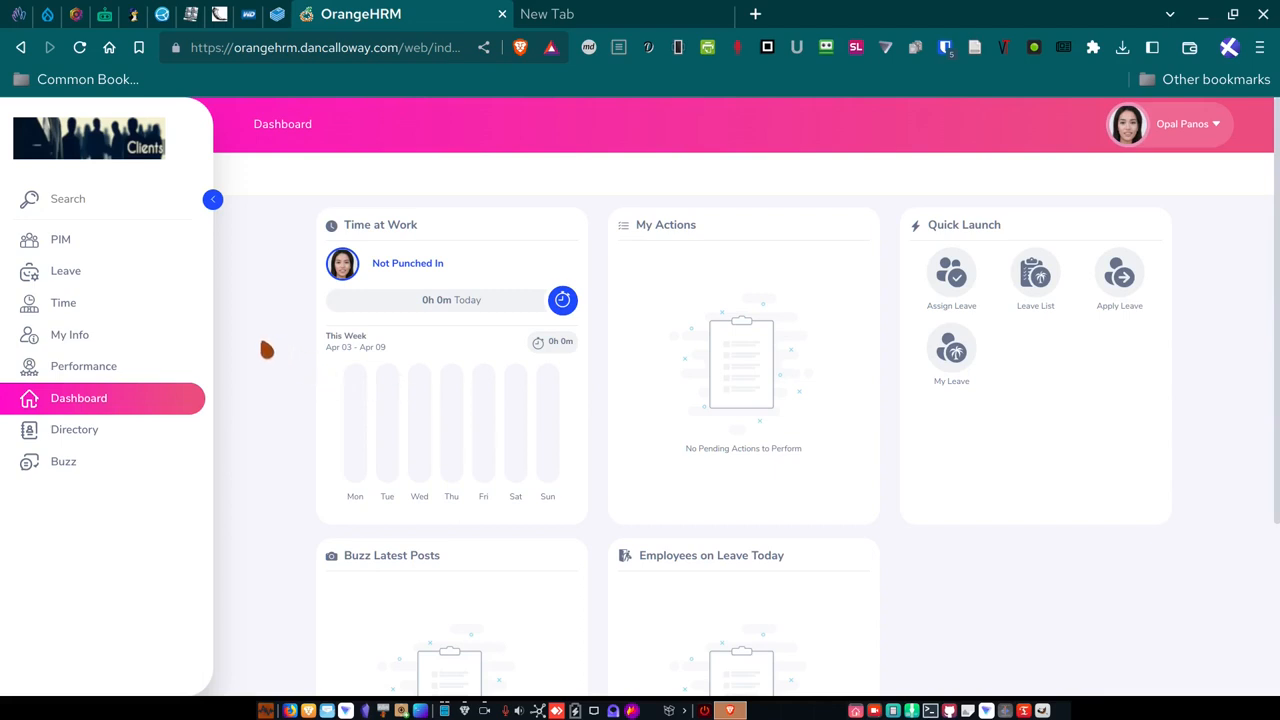
mouse_move(243, 343)
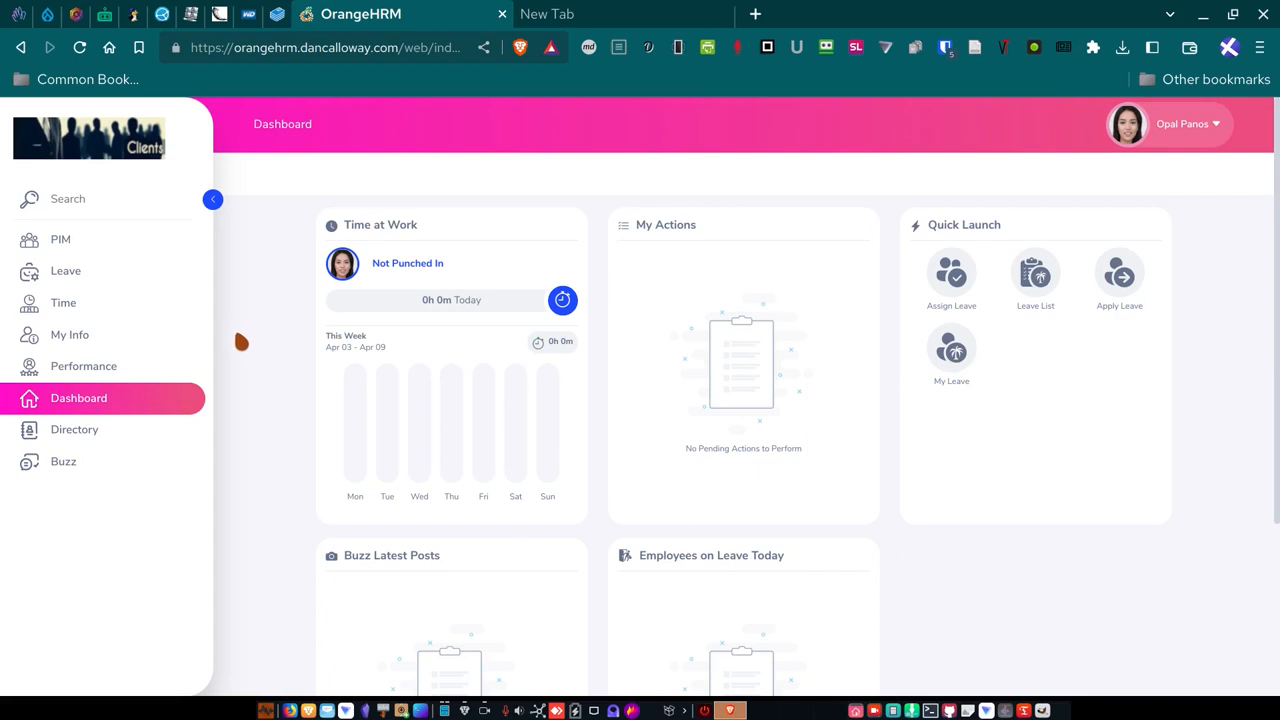
mouse_move(220, 339)
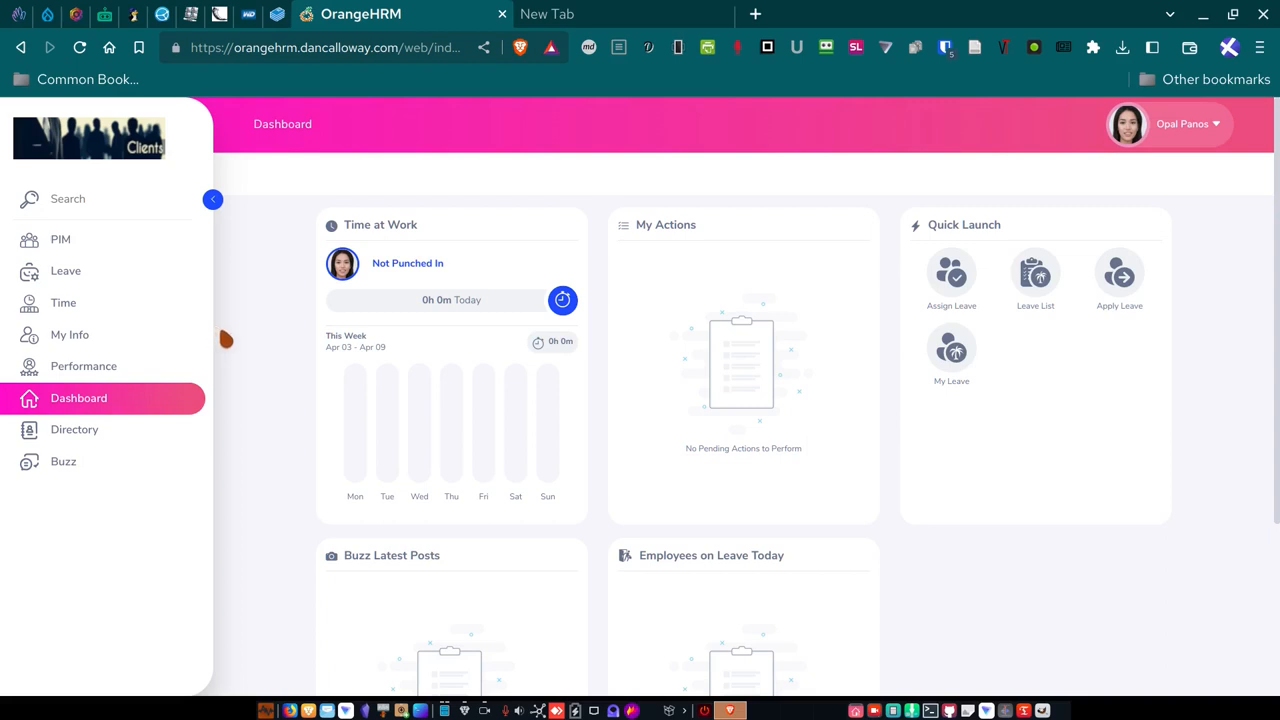
mouse_move(383, 517)
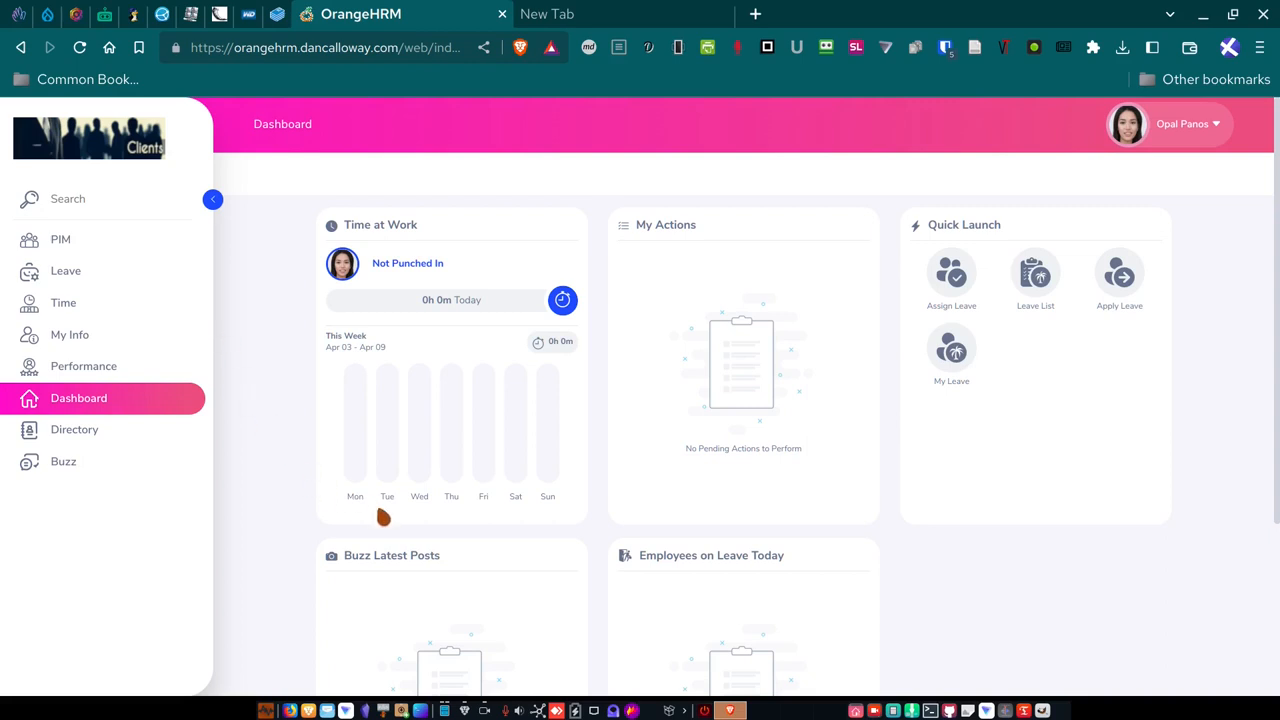
mouse_move(145, 420)
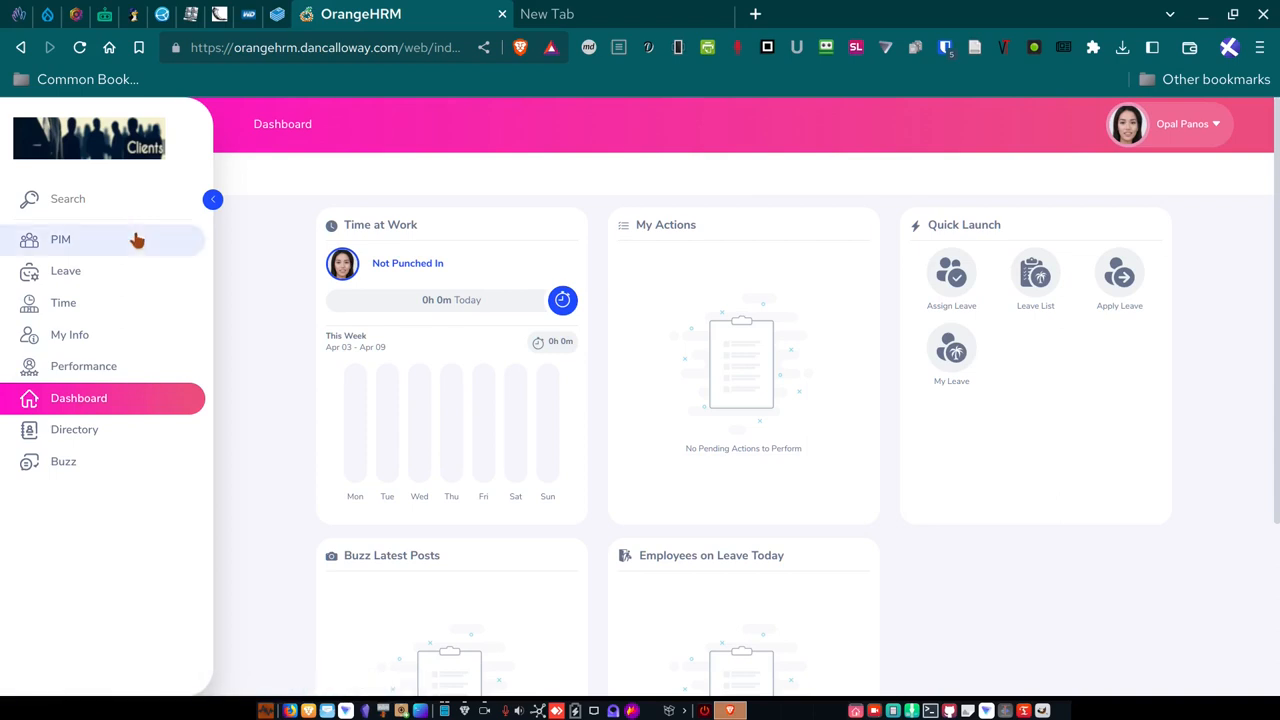
mouse_move(143, 461)
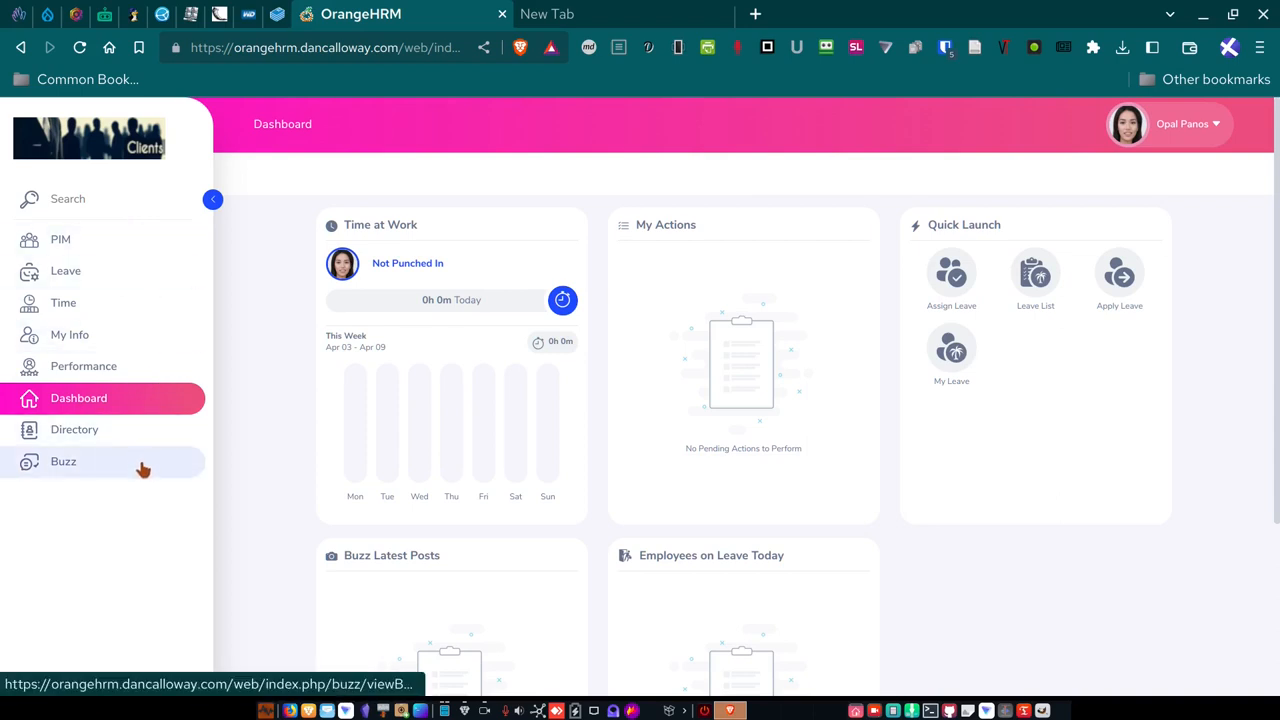
mouse_move(146, 466)
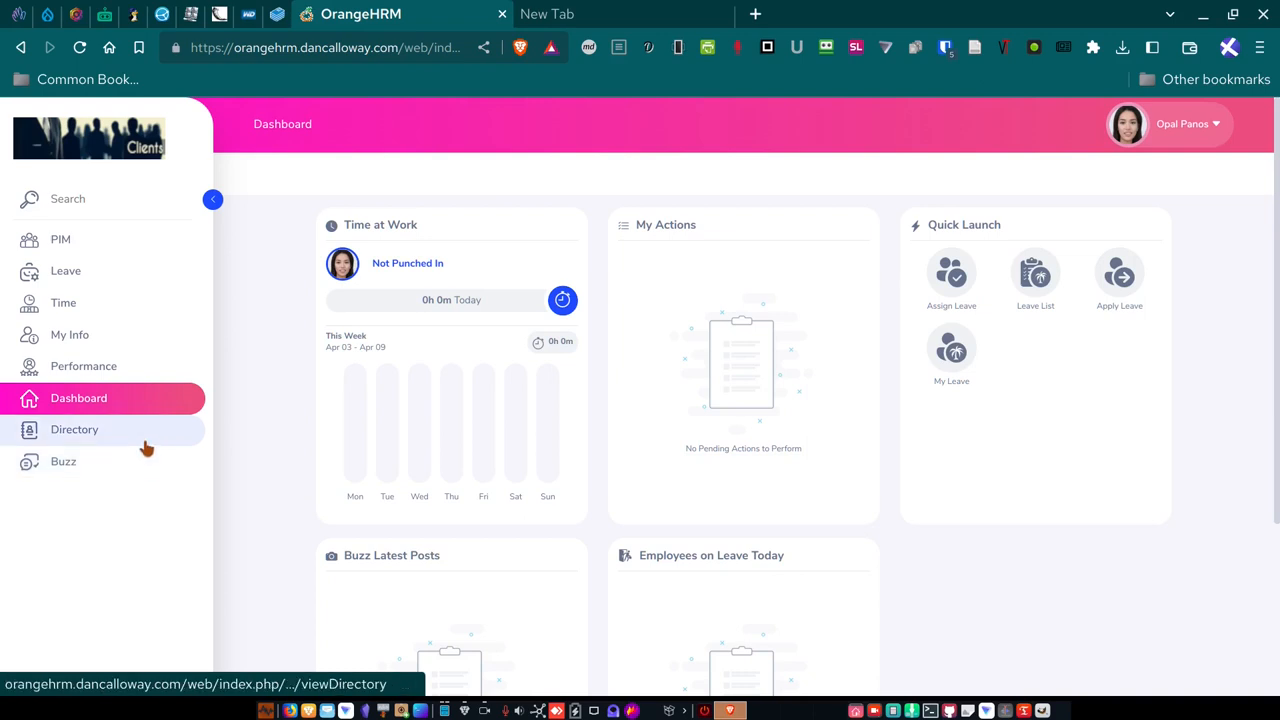
mouse_move(143, 240)
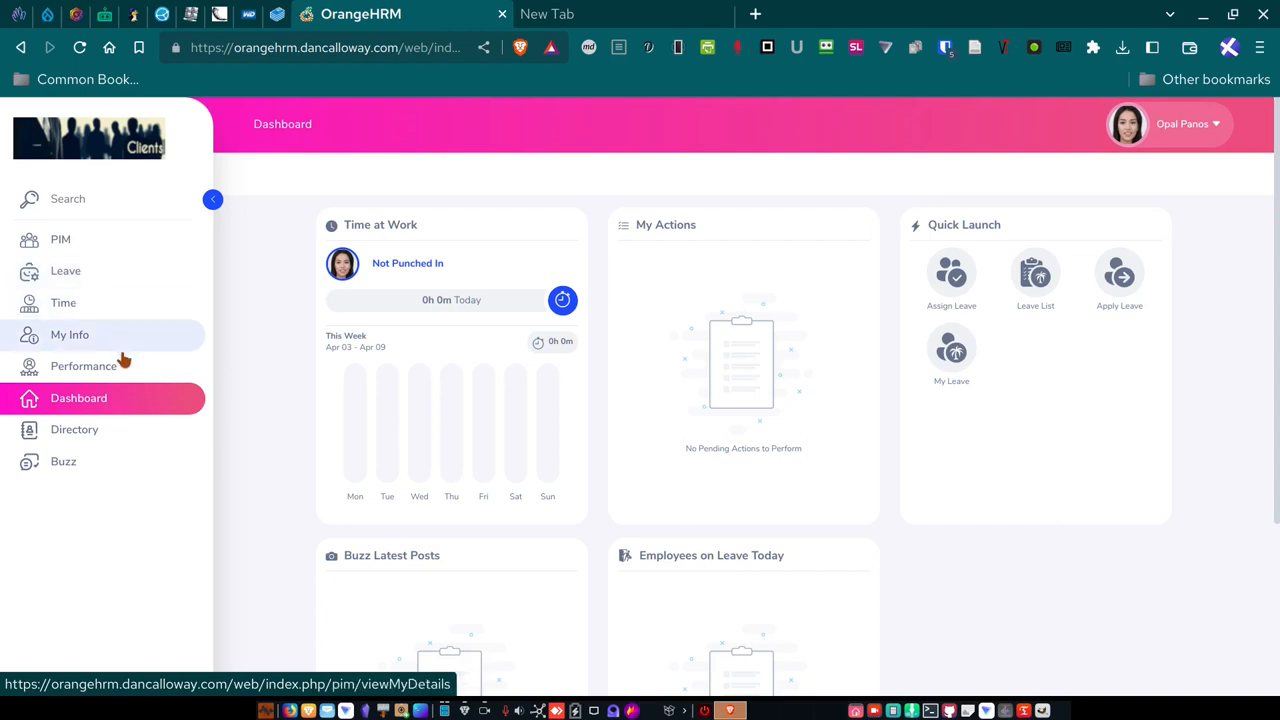
left_click(65, 271)
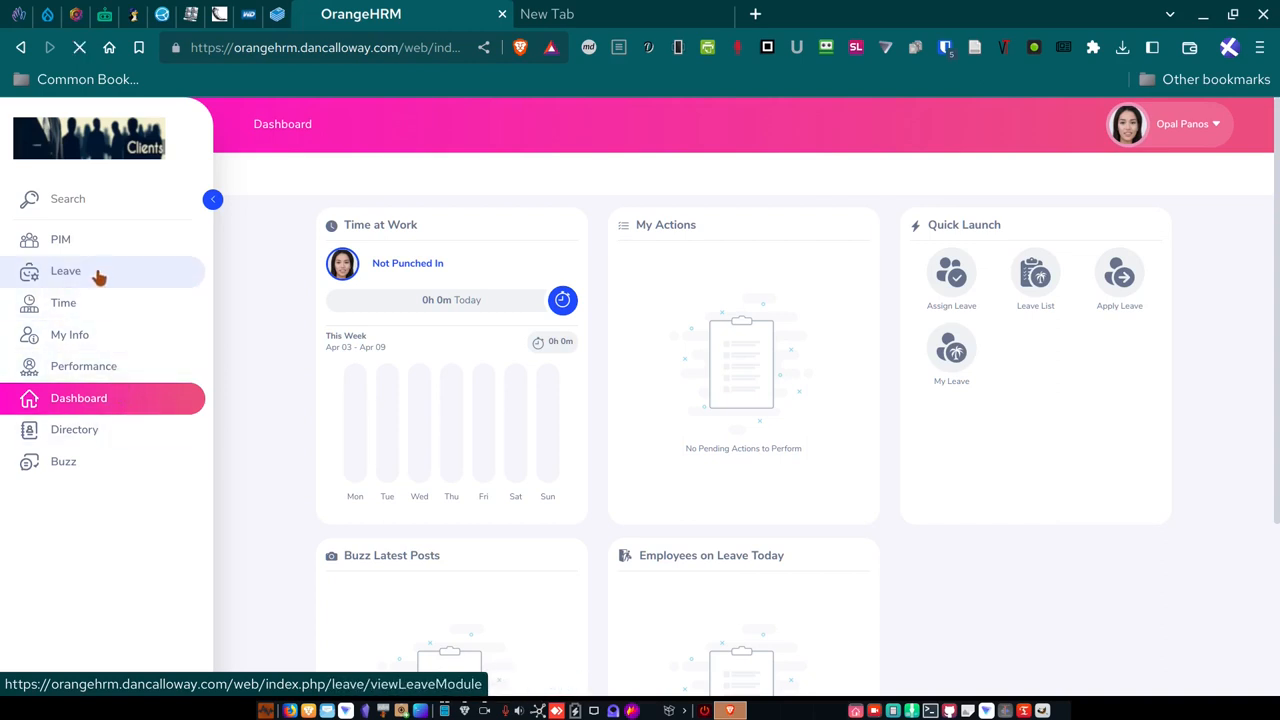
View the Leave List filtered to Pending Approval for 2023, showing no records.
left_click(65, 271)
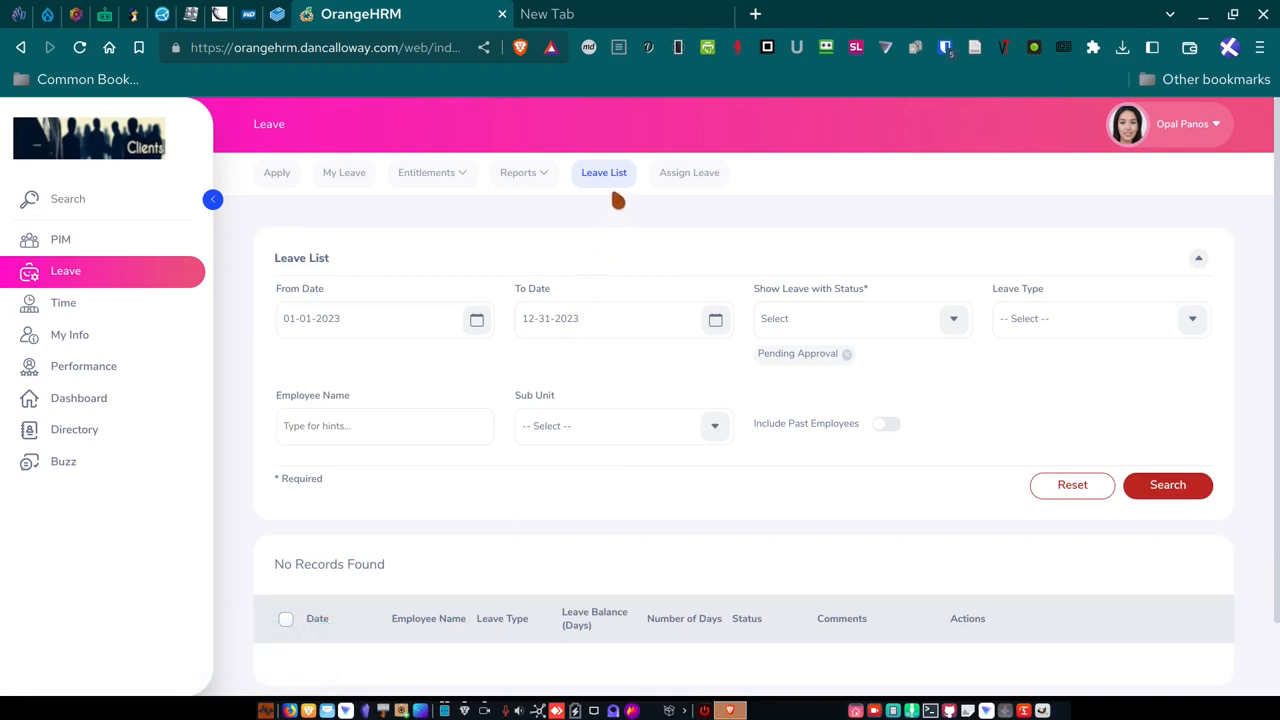
scroll("down", 3)
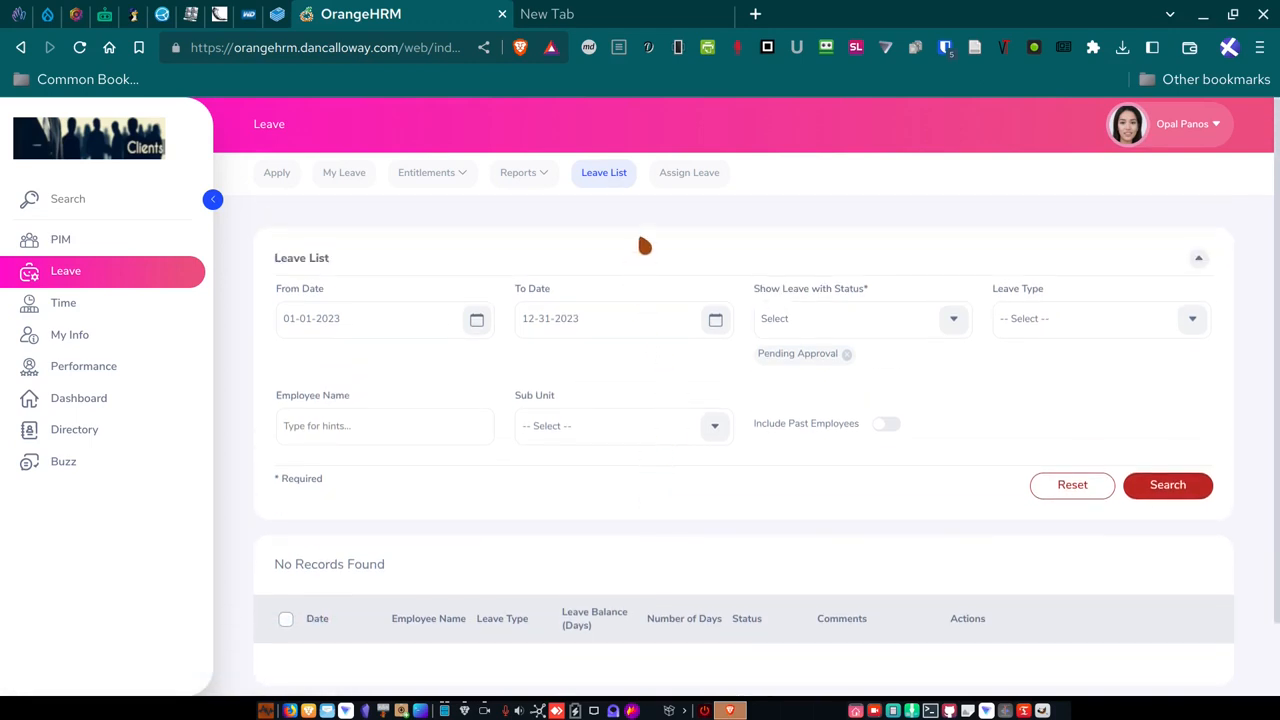
mouse_move(689, 172)
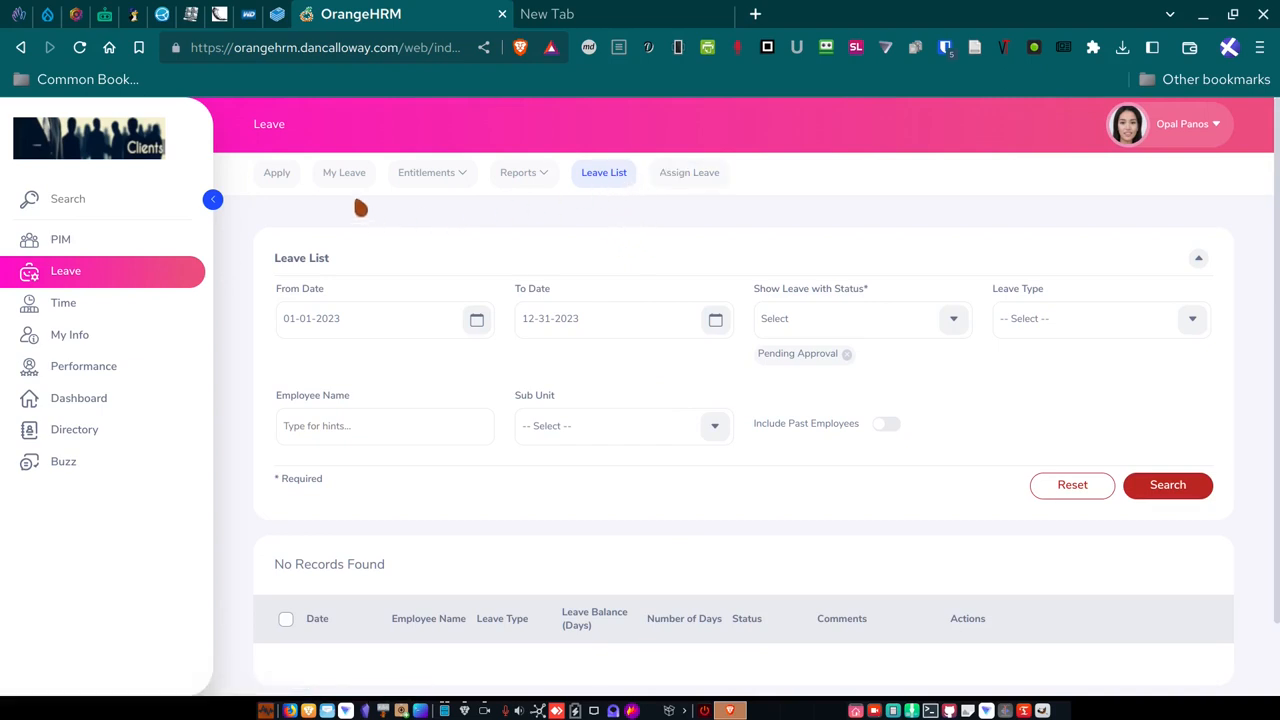
mouse_move(277, 172)
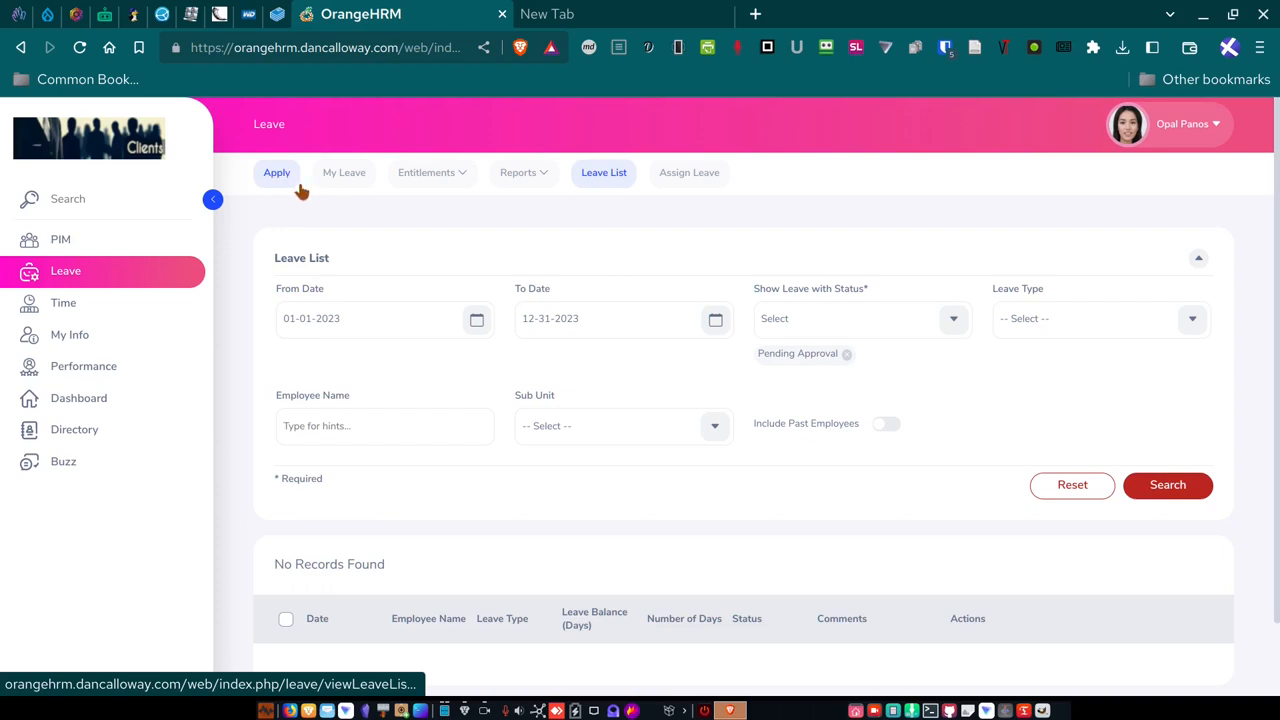
On Apply Leave, try Vacation, then set leave type to Family Medical (10.00-day balance).
left_click(277, 172)
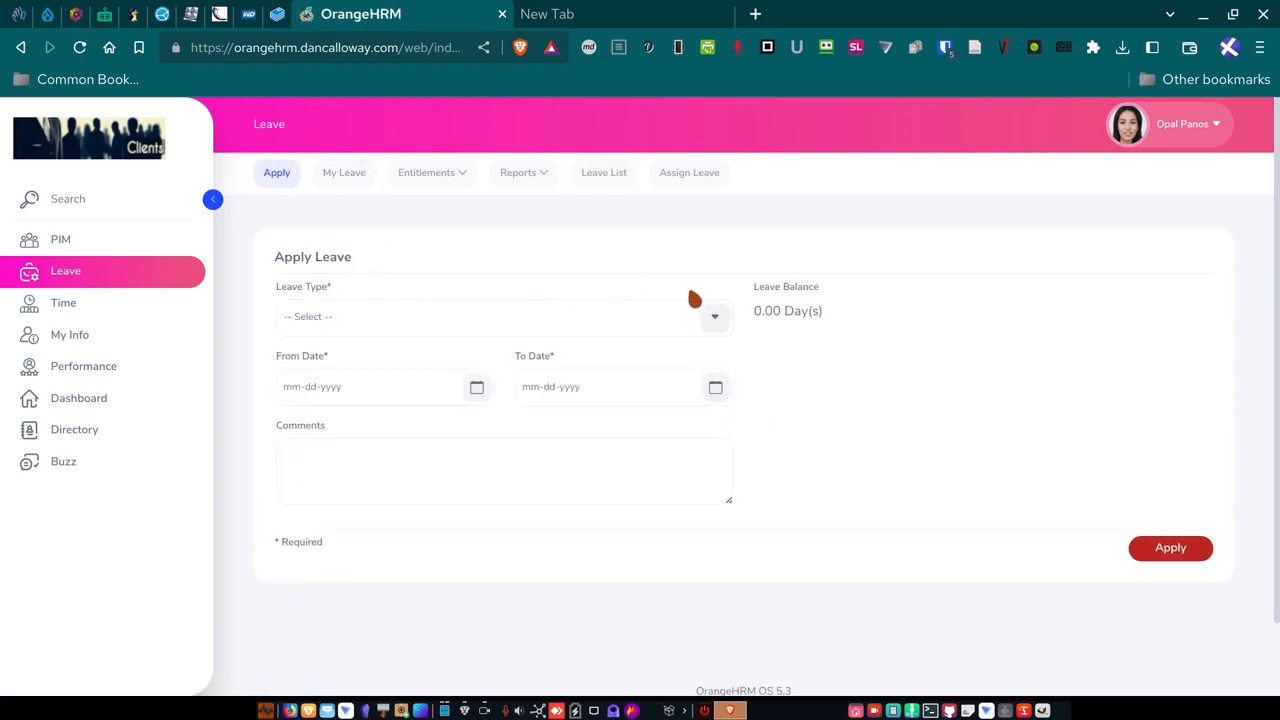
left_click(505, 316)
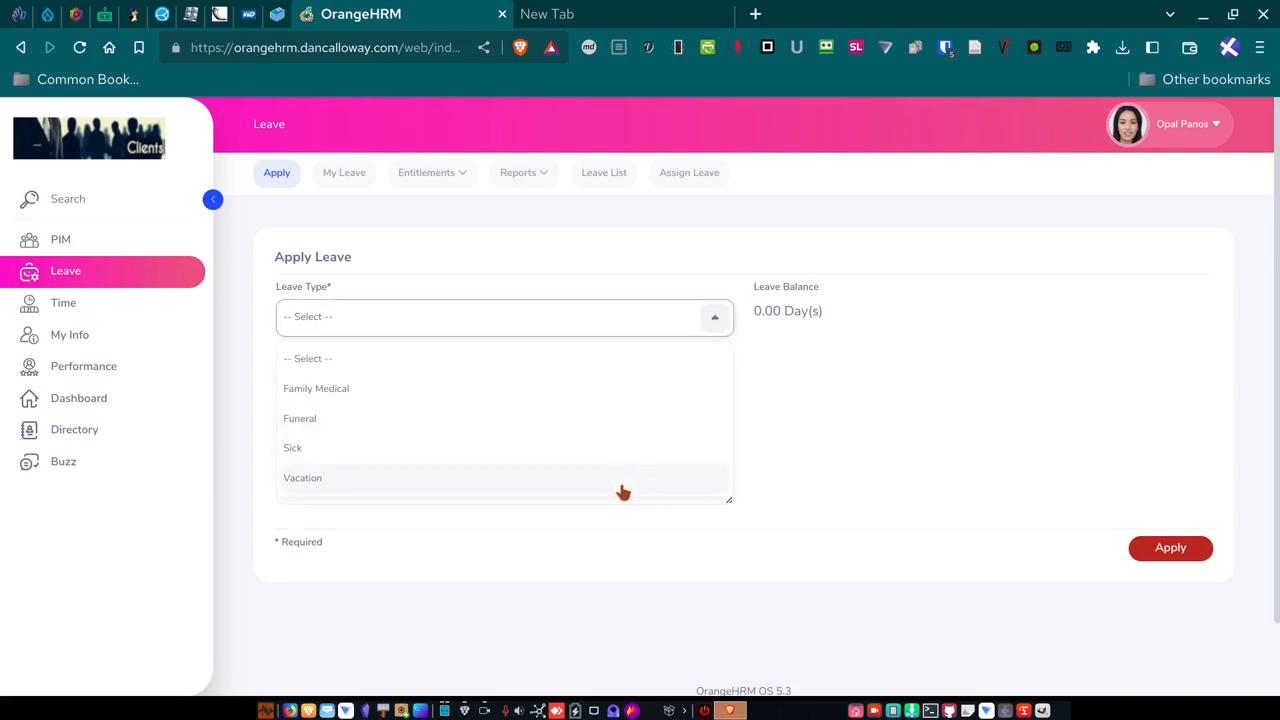
left_click(303, 477)
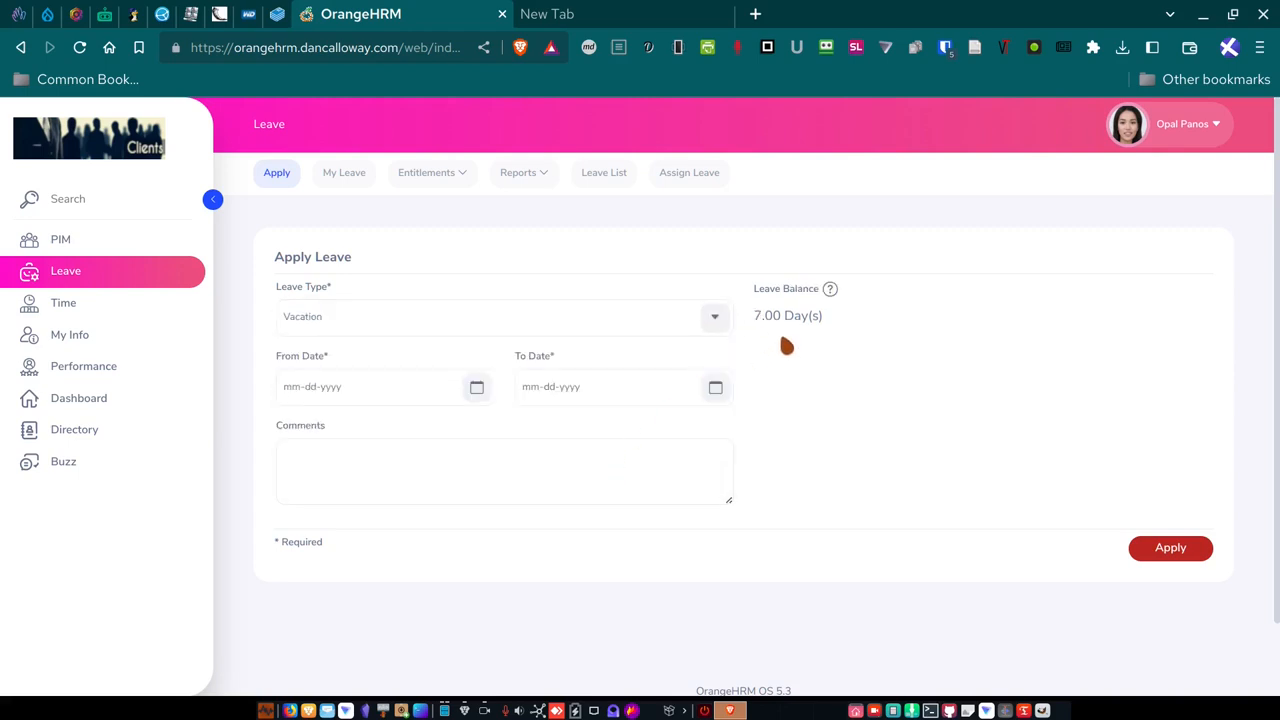
mouse_move(797, 343)
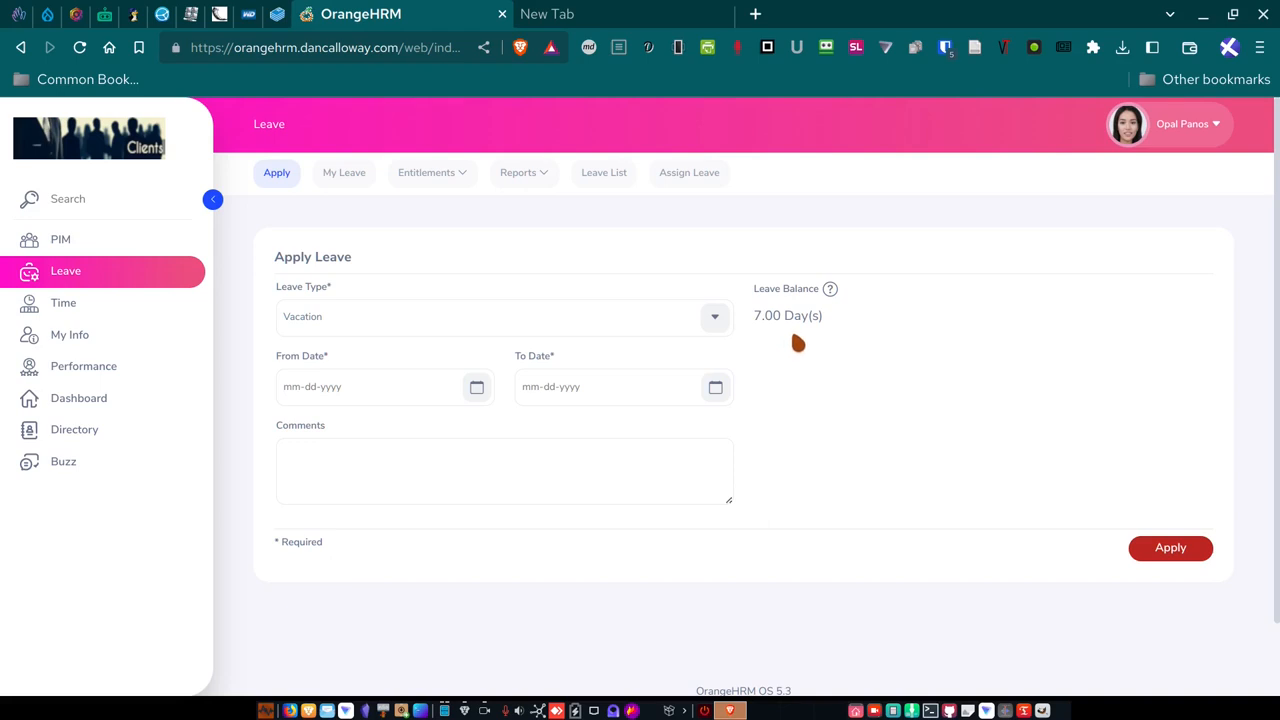
mouse_move(815, 349)
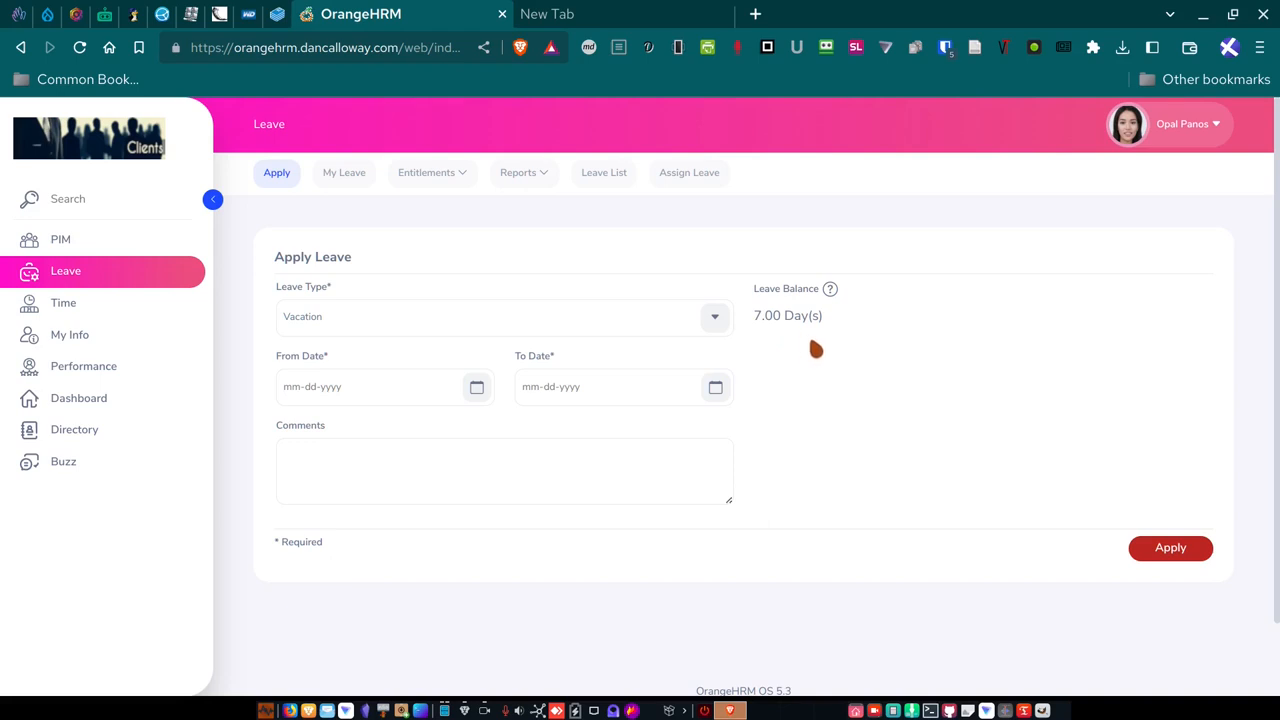
mouse_move(808, 340)
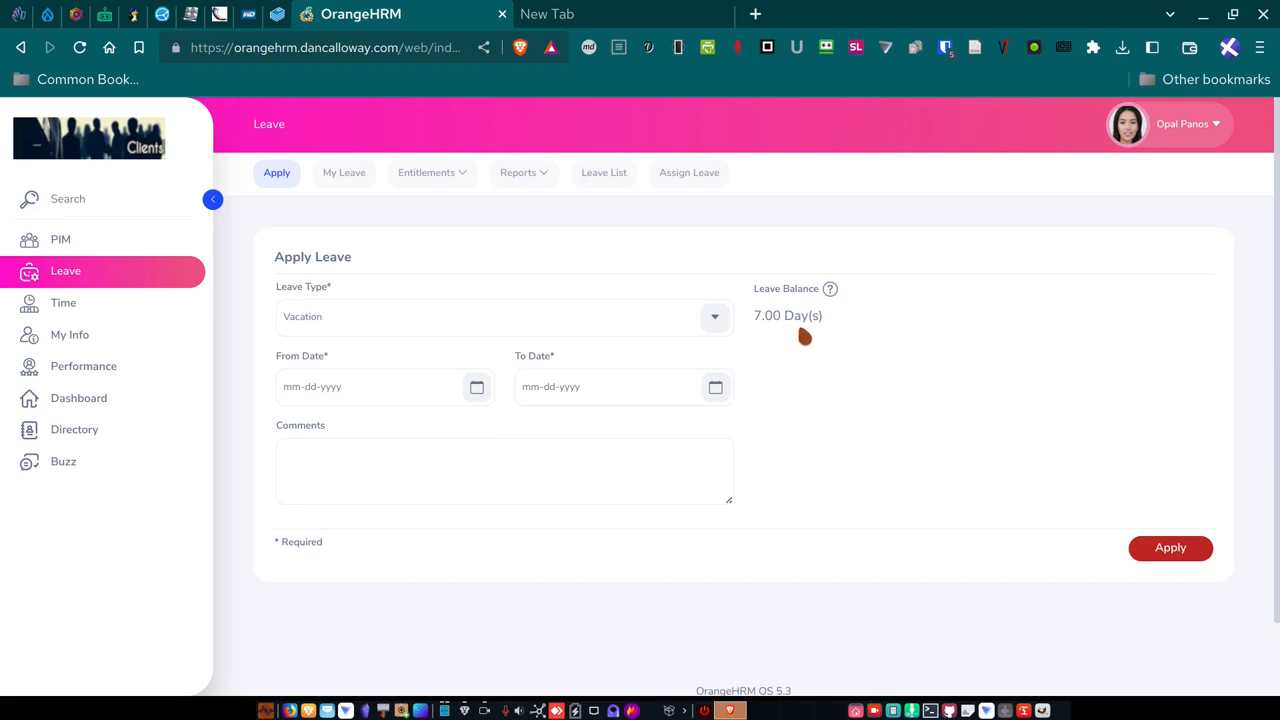
left_click(714, 316)
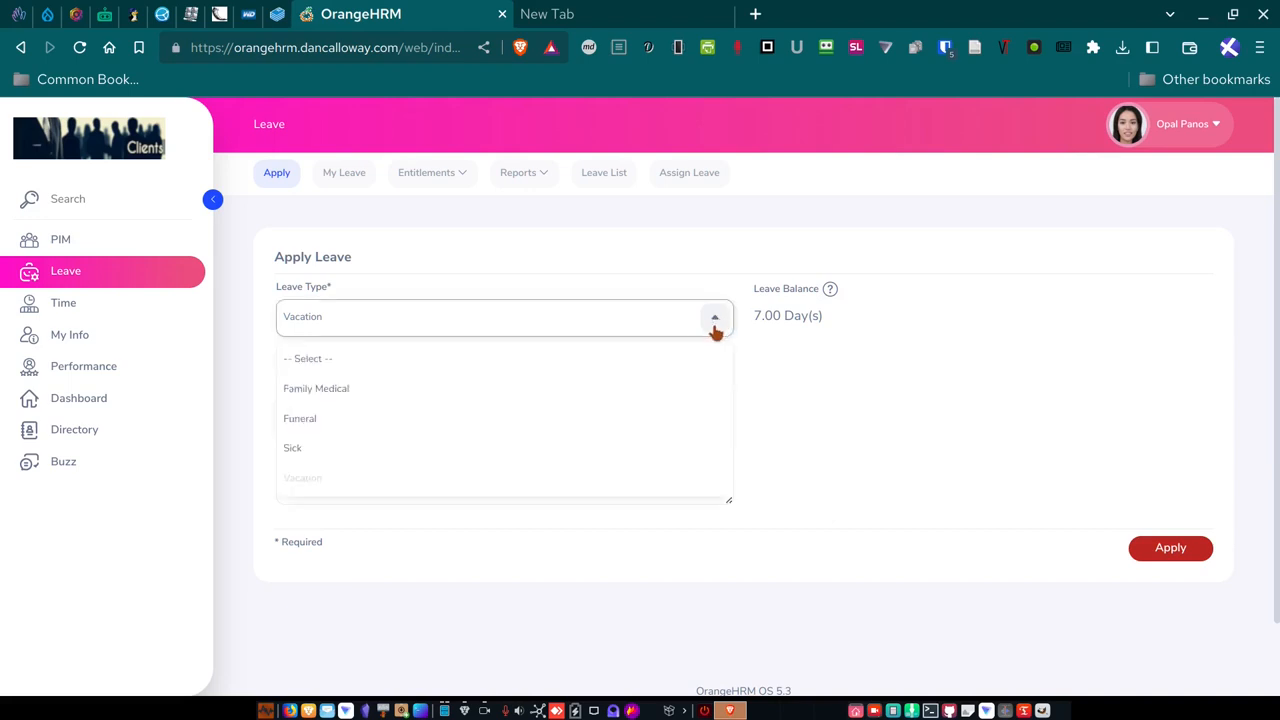
left_click(316, 388)
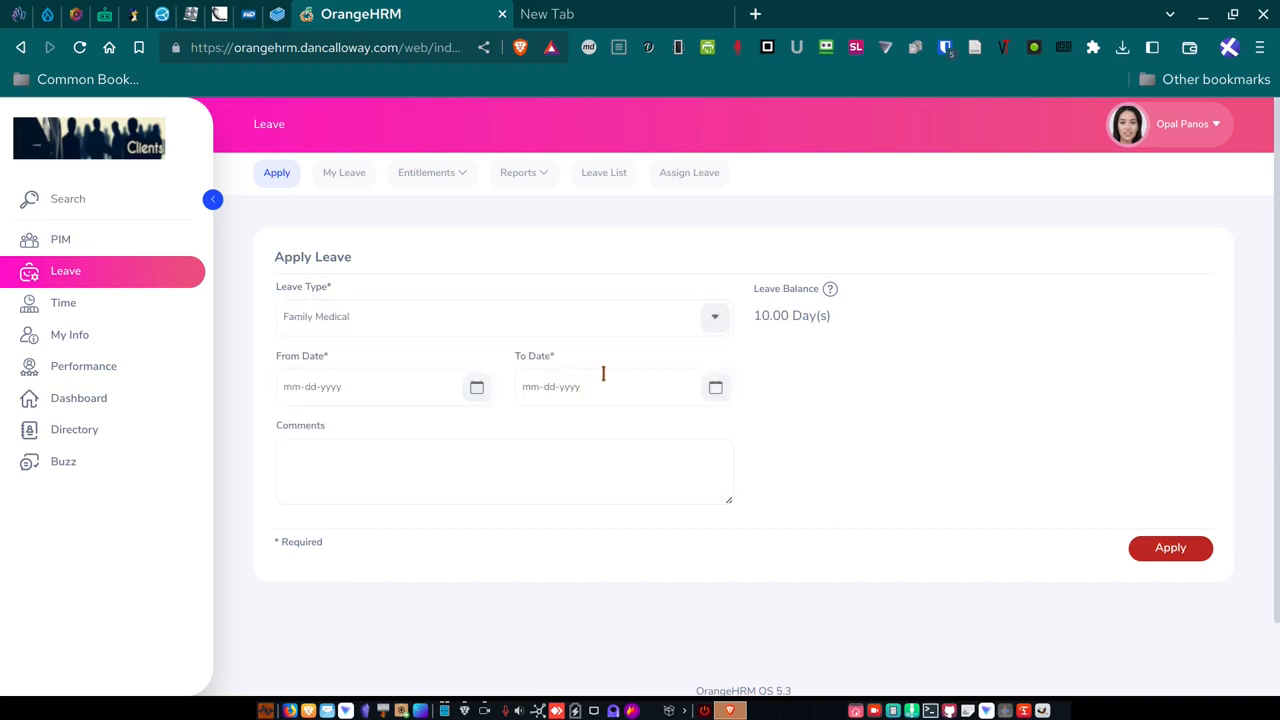
mouse_move(778, 374)
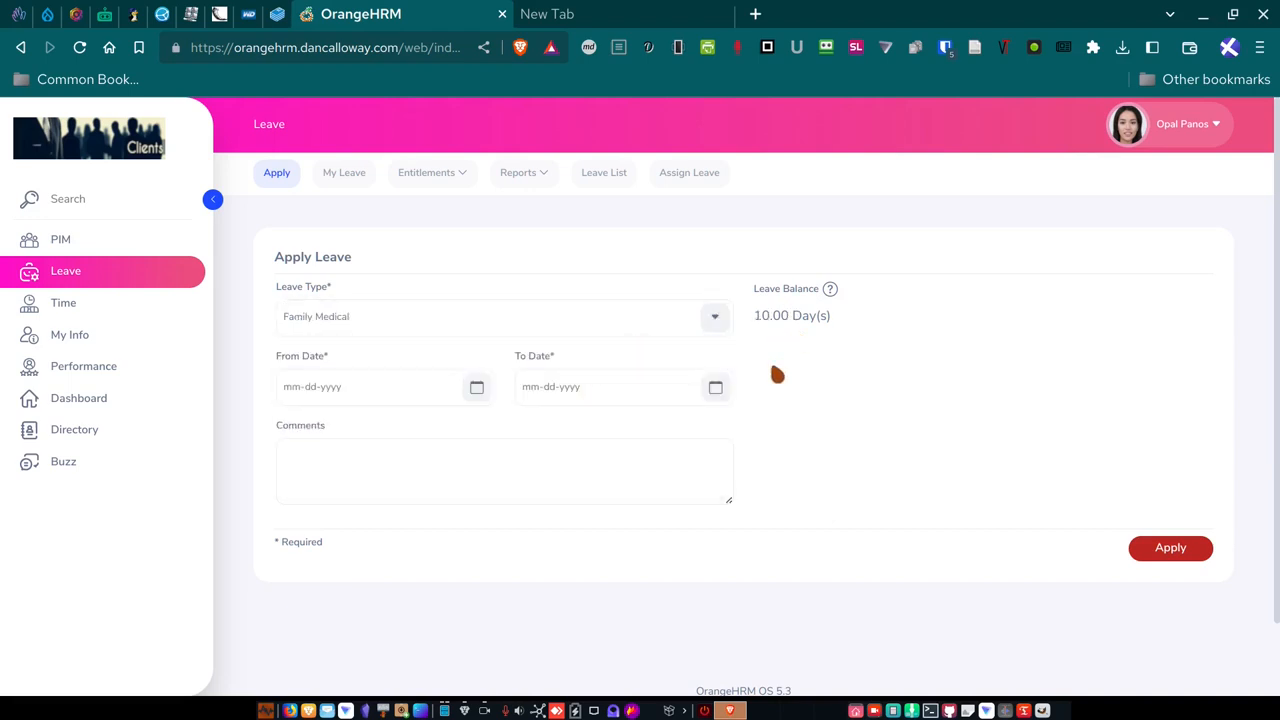
mouse_move(710, 375)
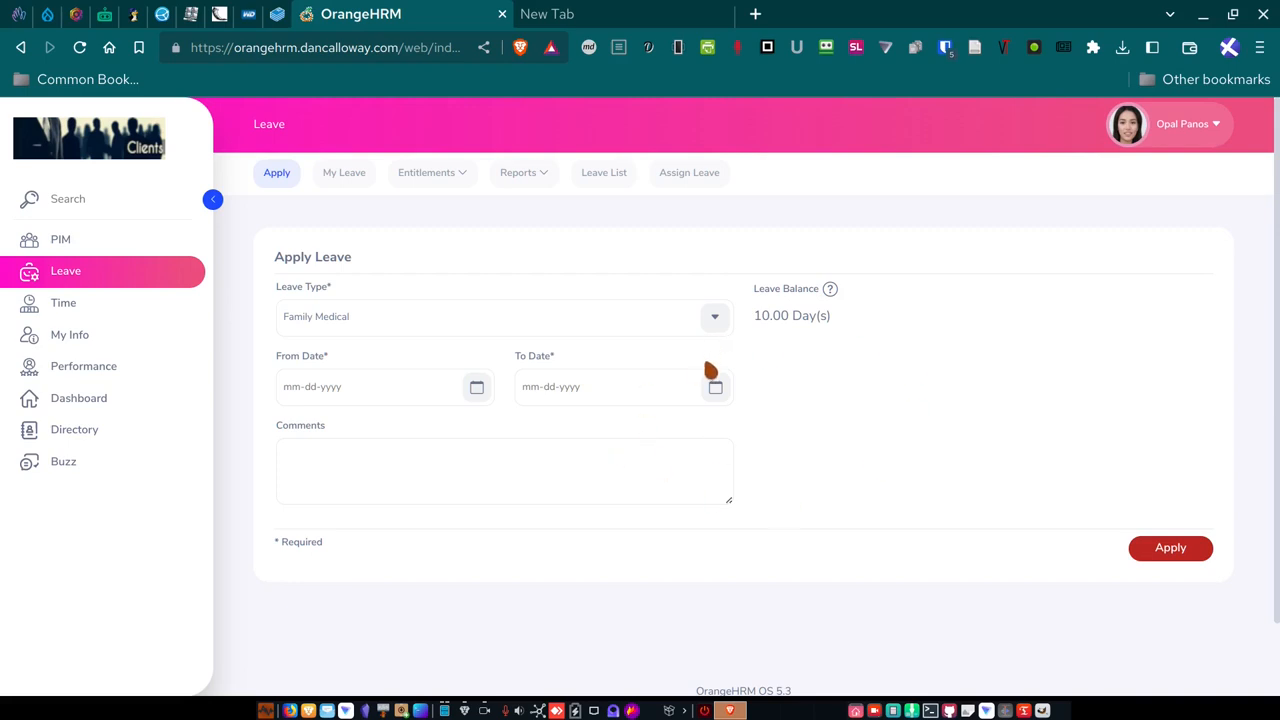
mouse_move(210, 356)
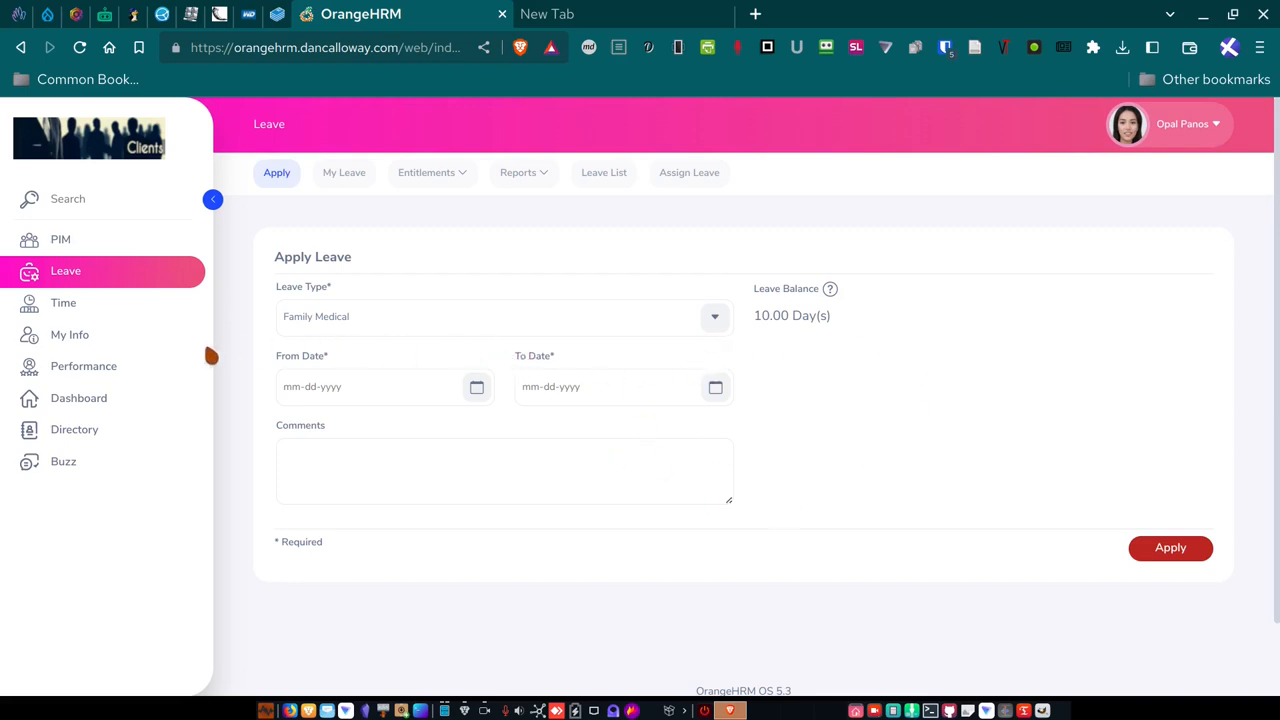
left_click(84, 366)
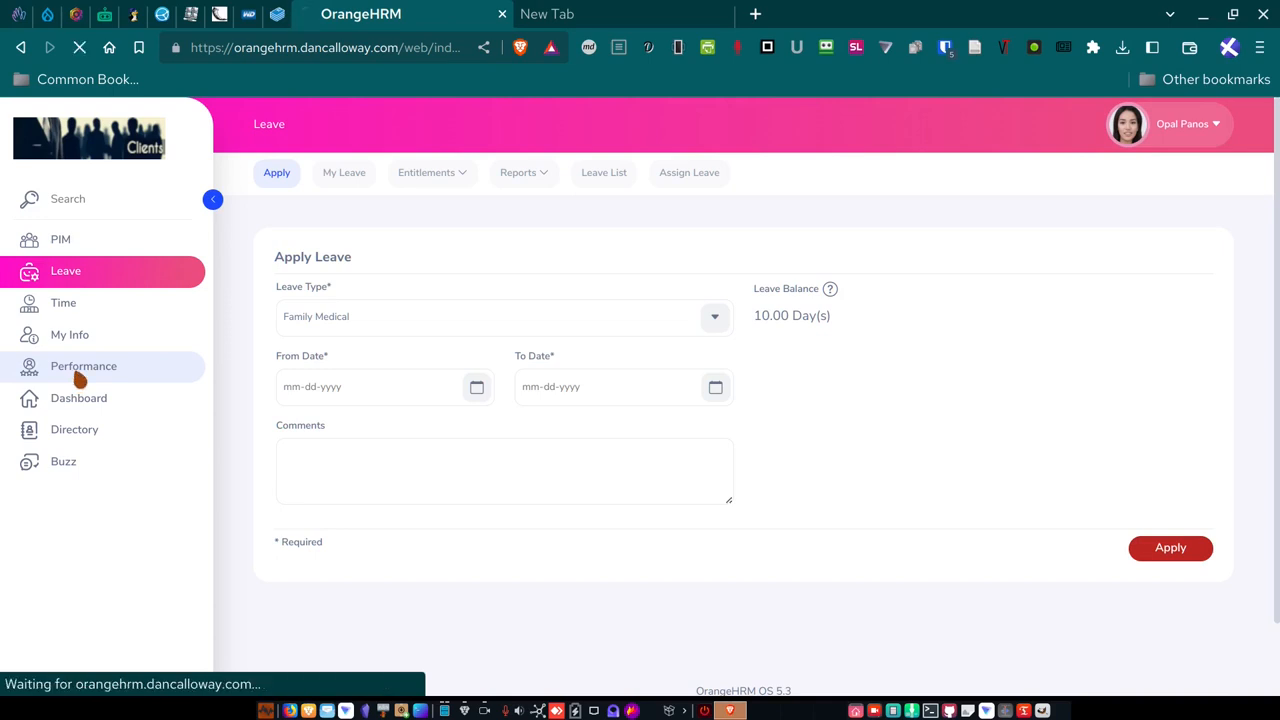
View Performance Manage Reviews with no 2023 records, then open the account menu.
left_click(84, 366)
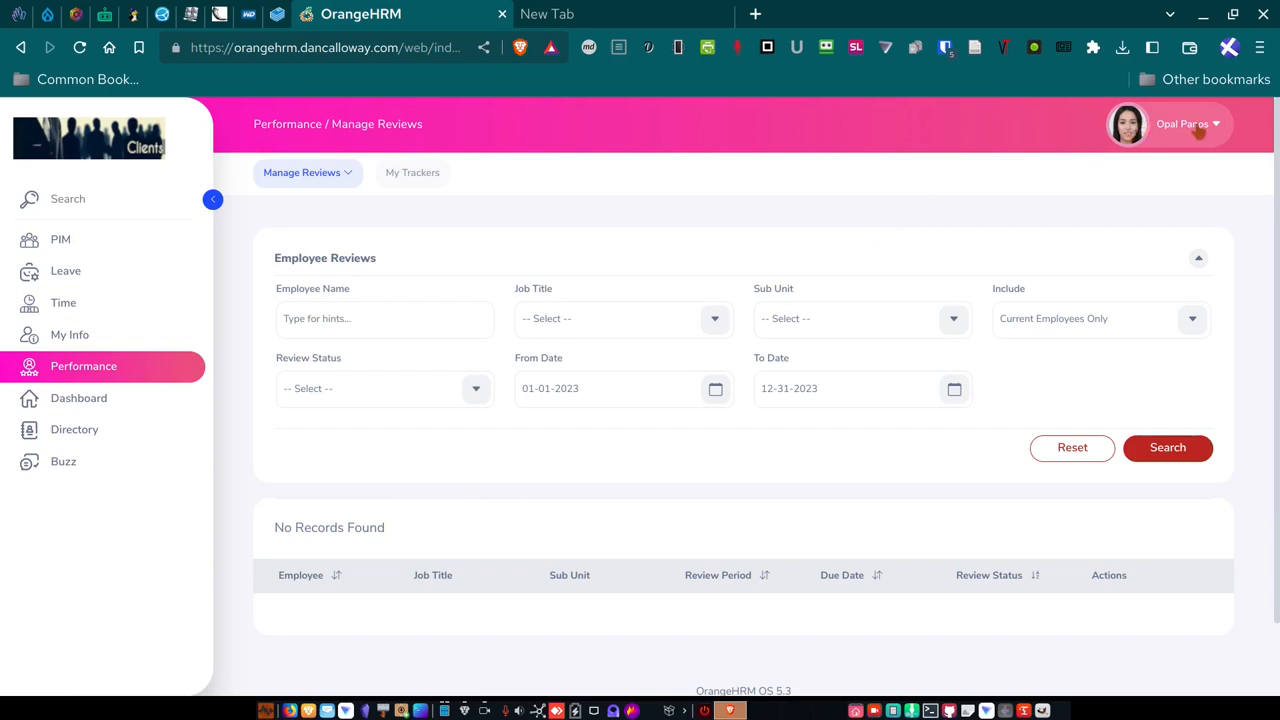
mouse_move(377, 465)
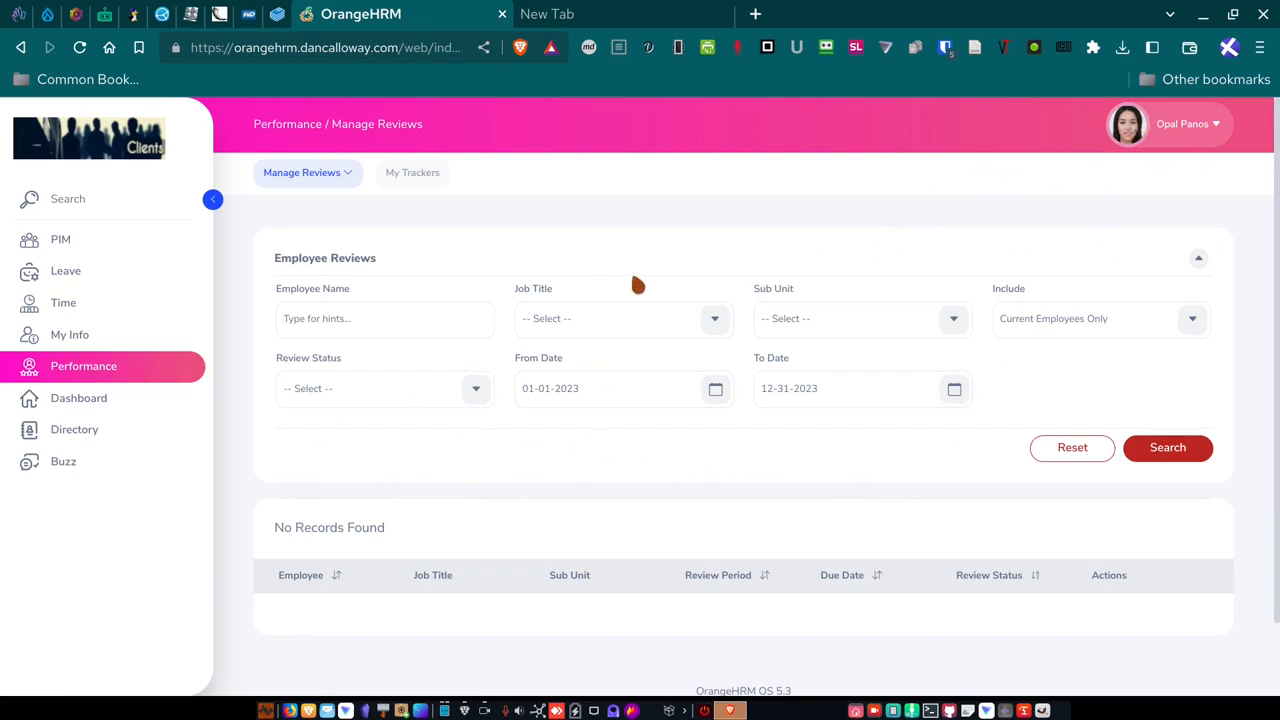
mouse_move(132, 470)
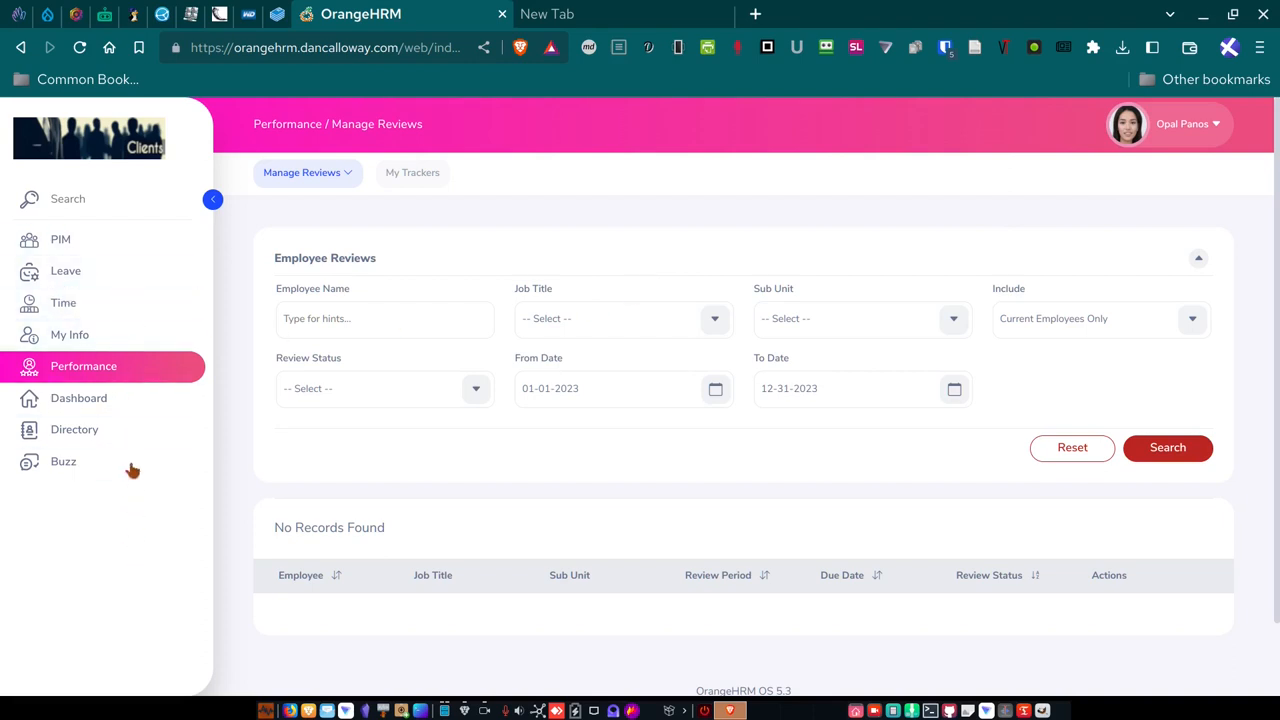
mouse_move(365, 372)
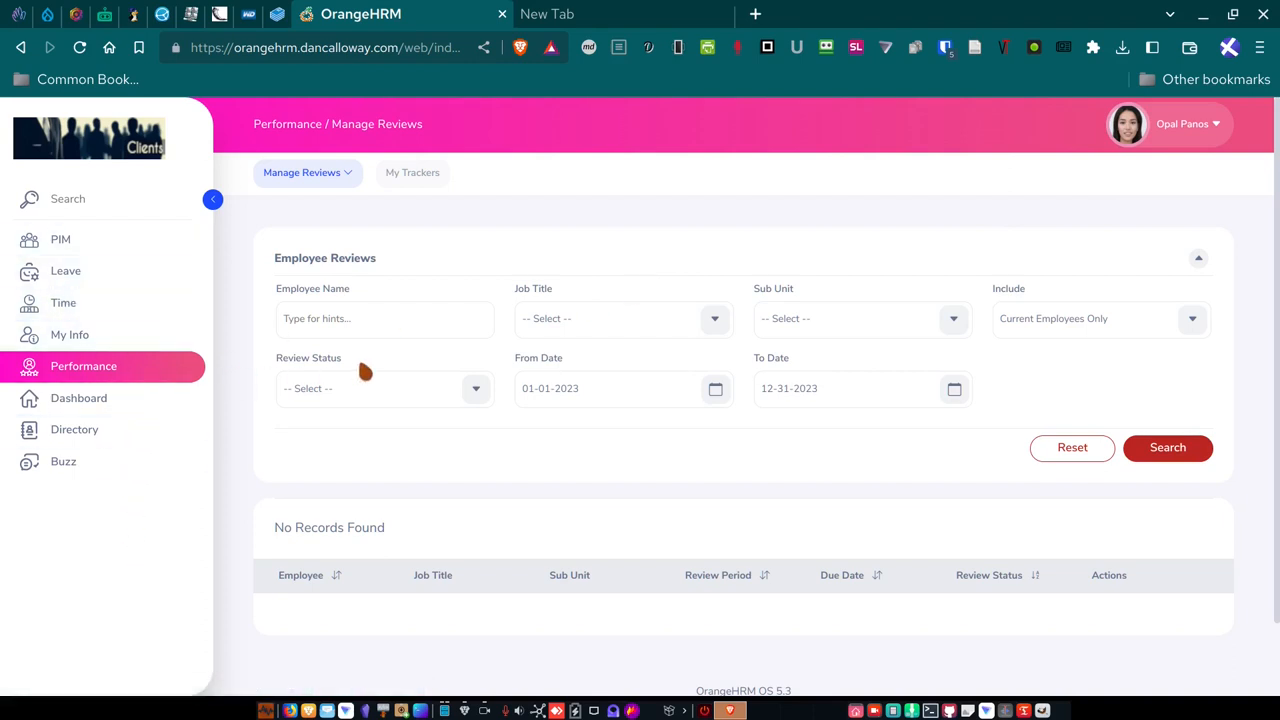
mouse_move(698, 305)
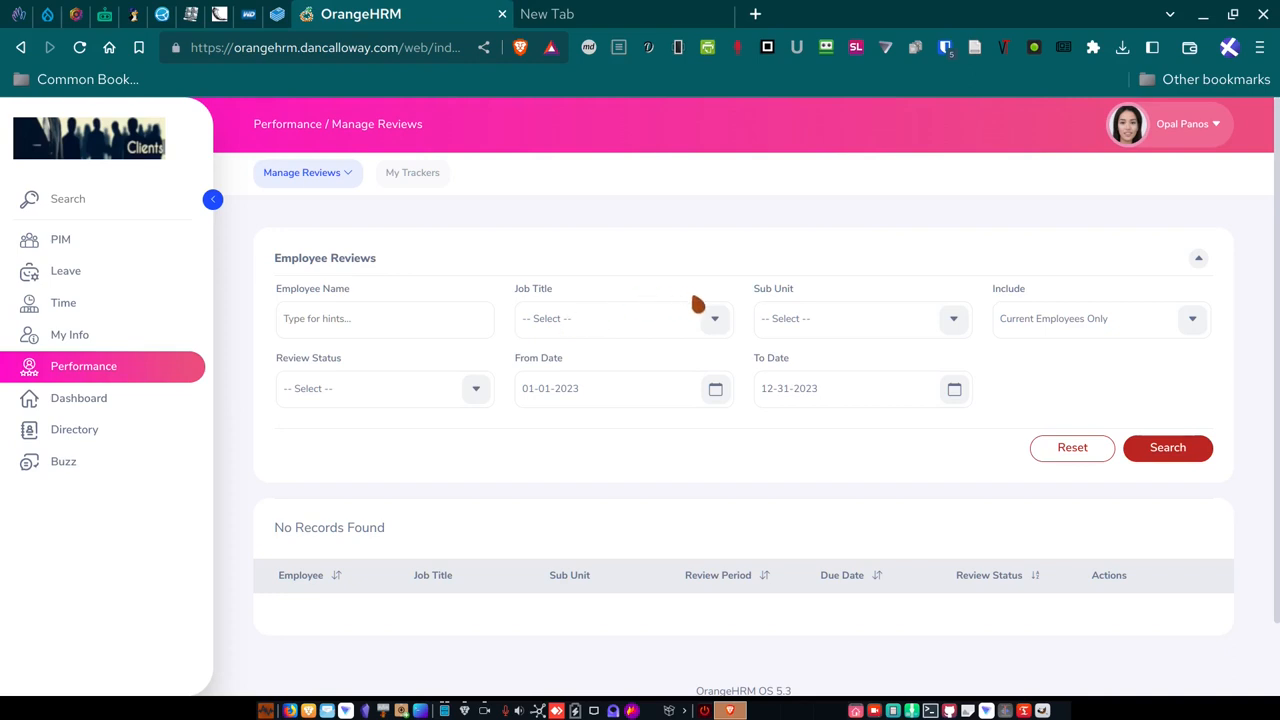
mouse_move(1148, 157)
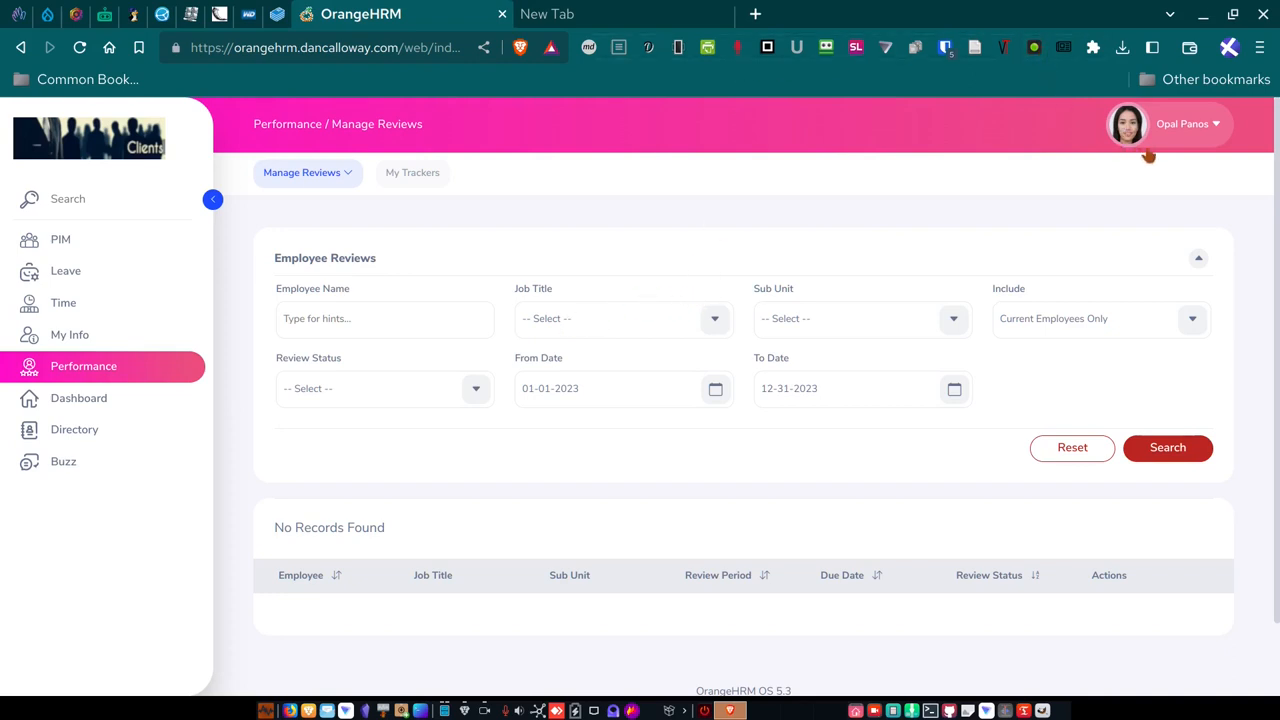
left_click(1188, 123)
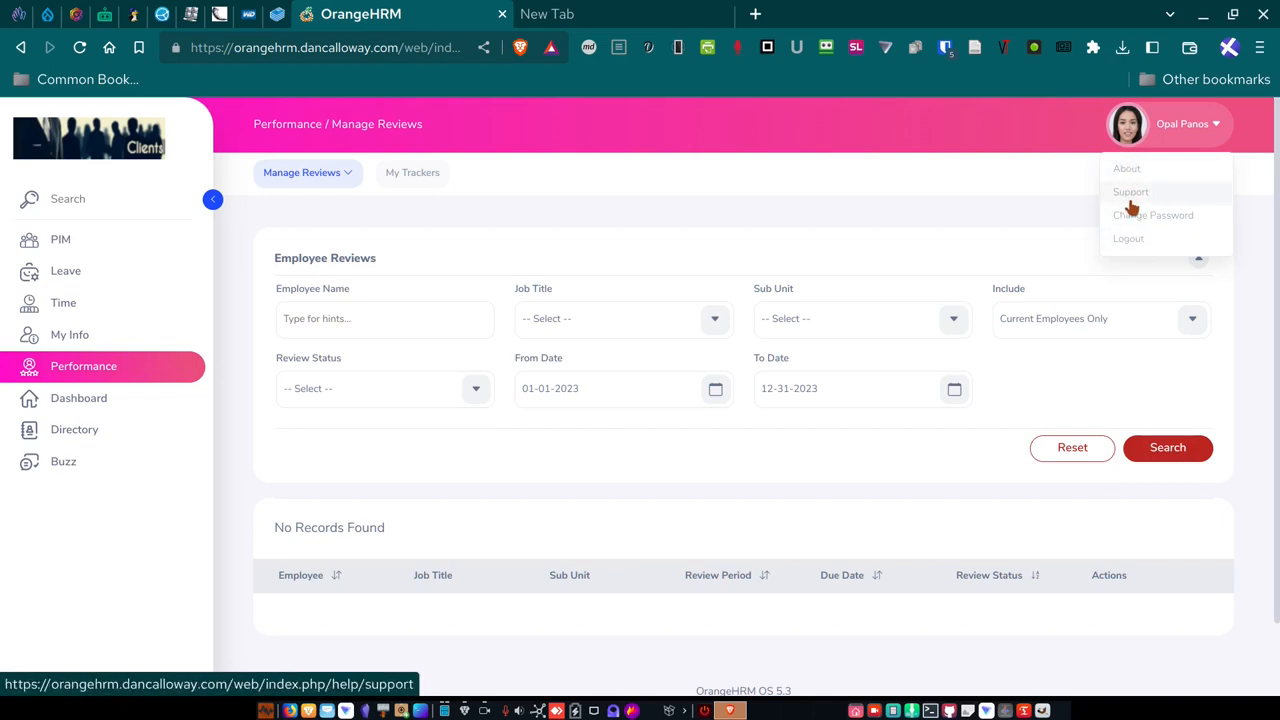
left_click(1131, 191)
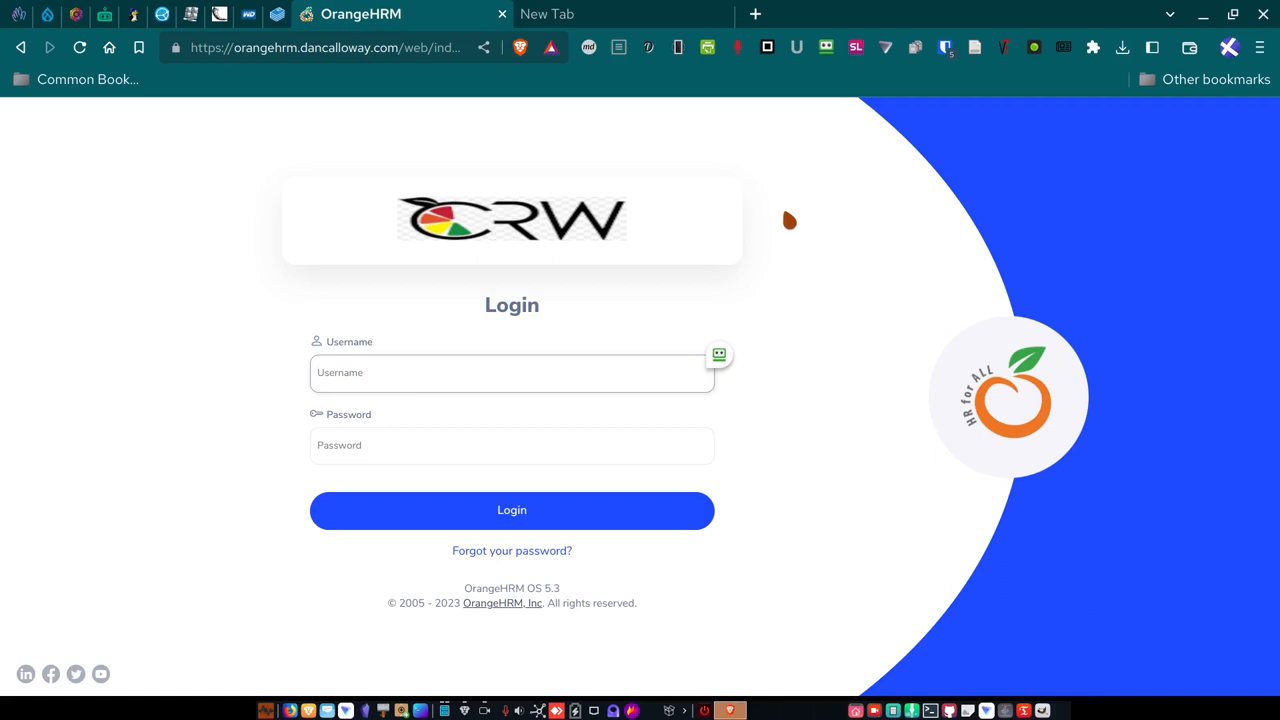
left_click(512, 372)
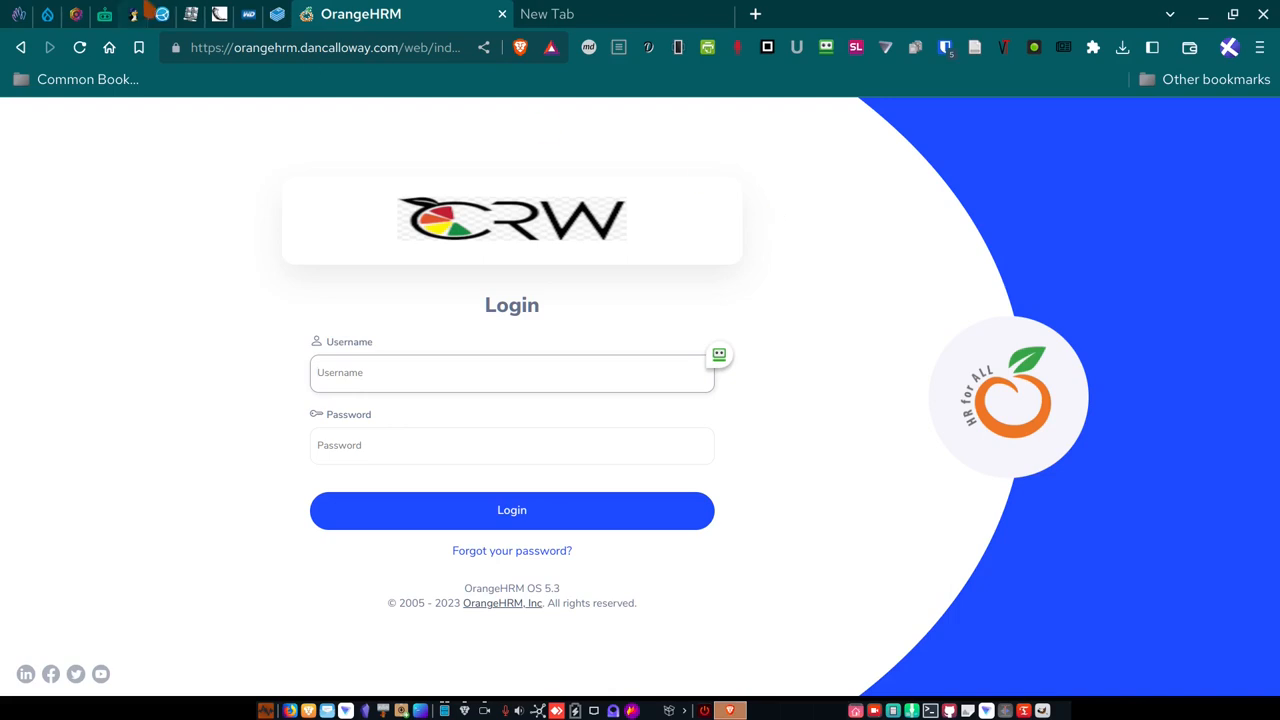
left_click(511, 372)
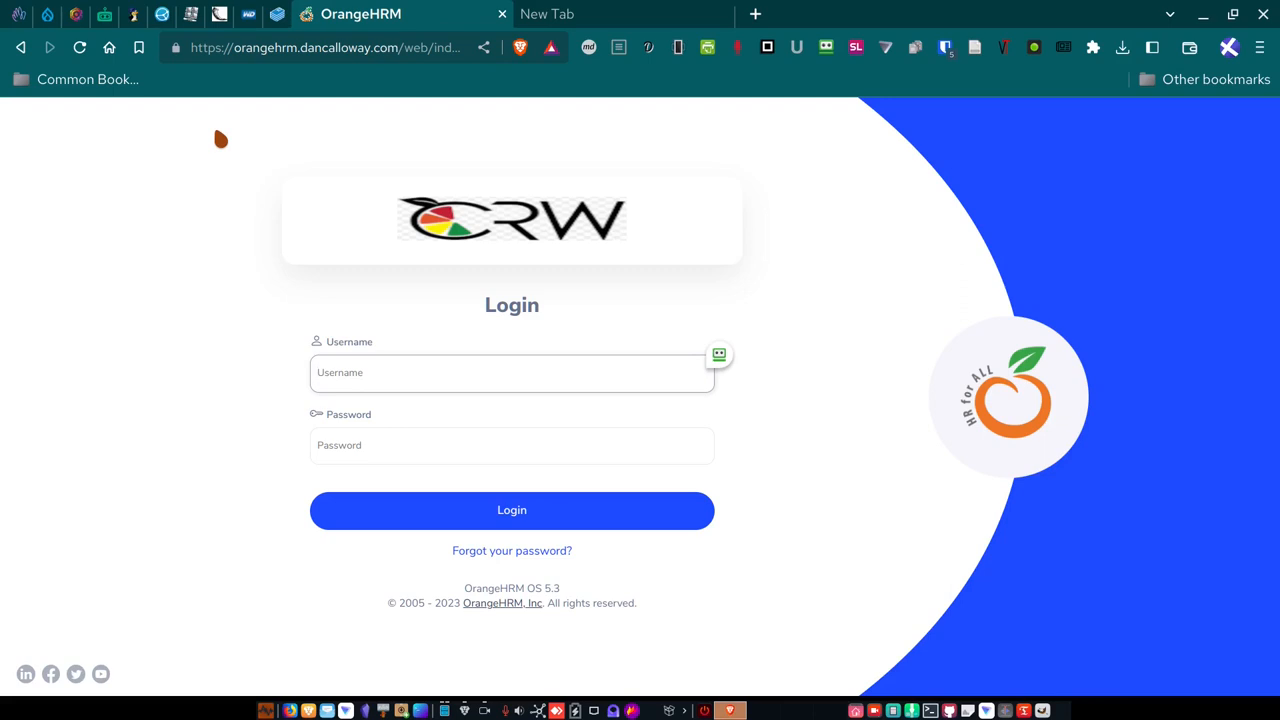
left_click(512, 372)
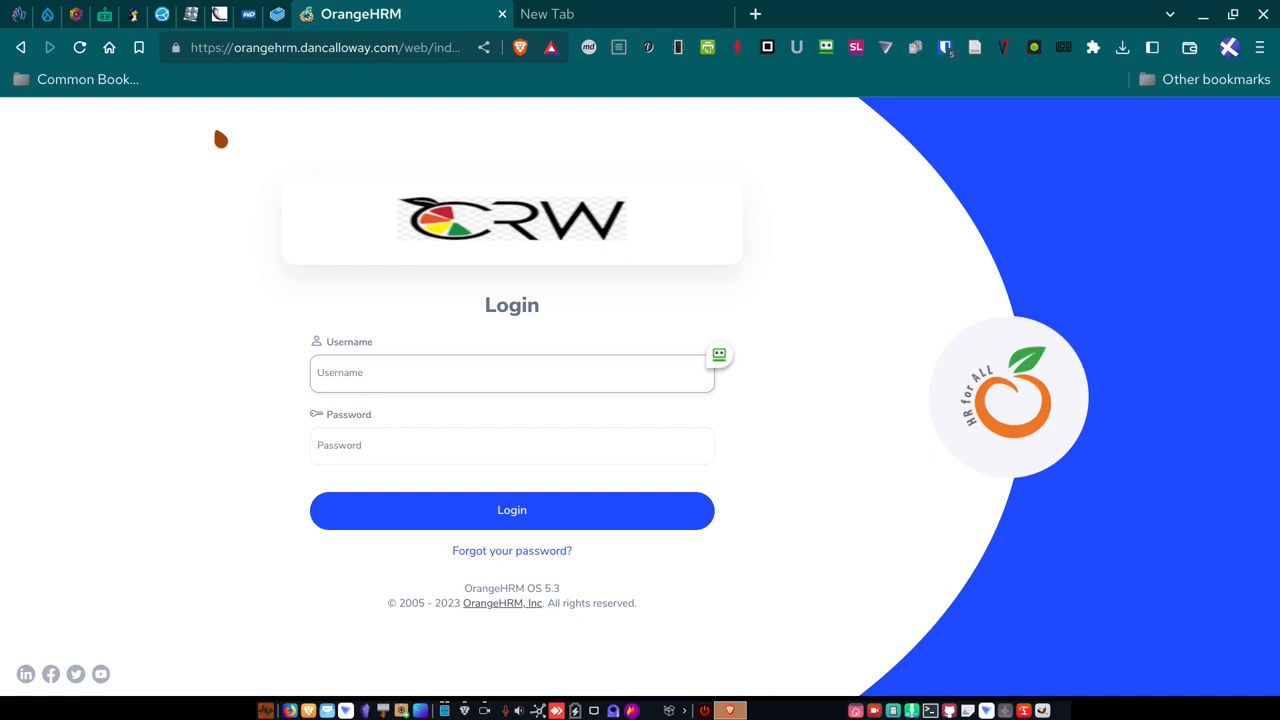
left_click(511, 372)
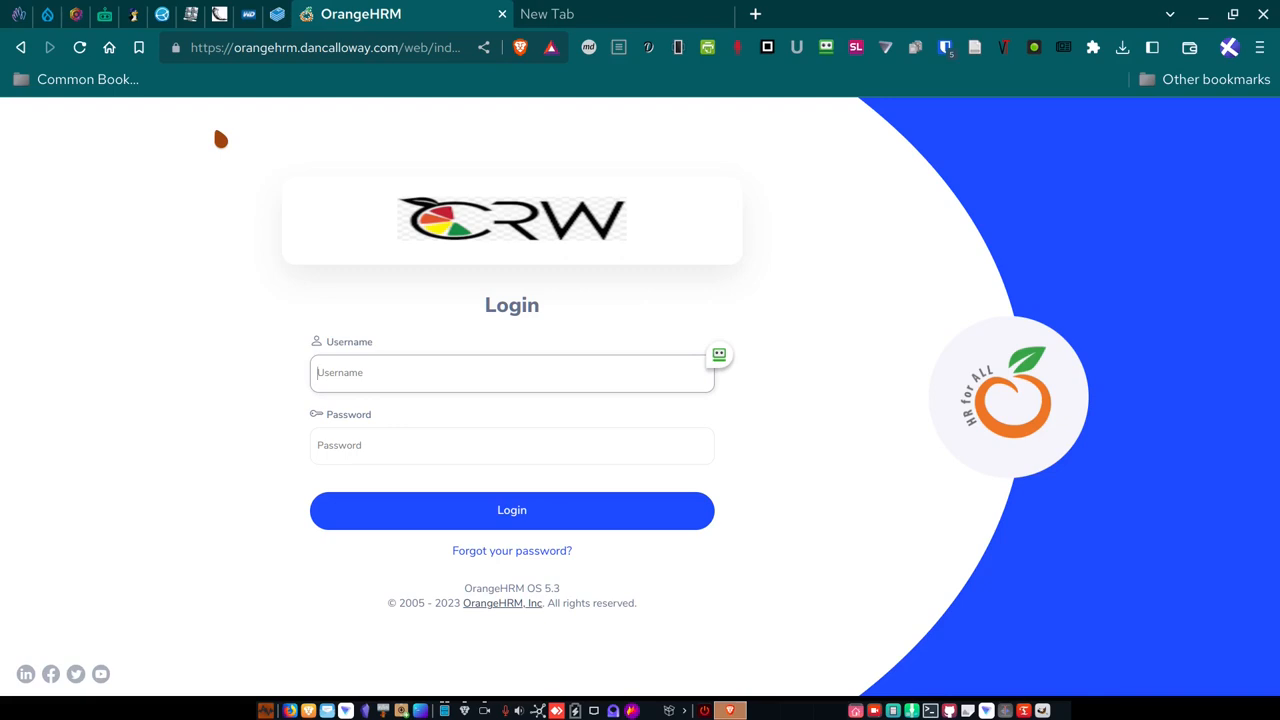
left_click(512, 372)
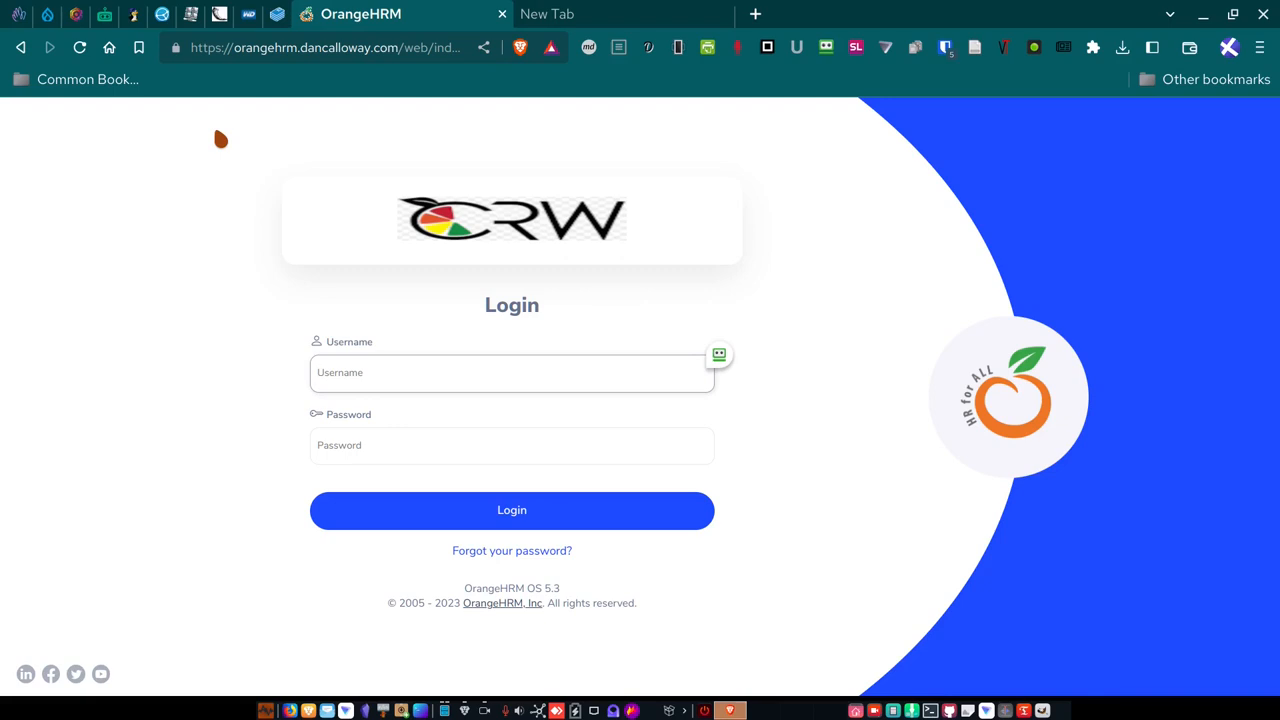
left_click(512, 372)
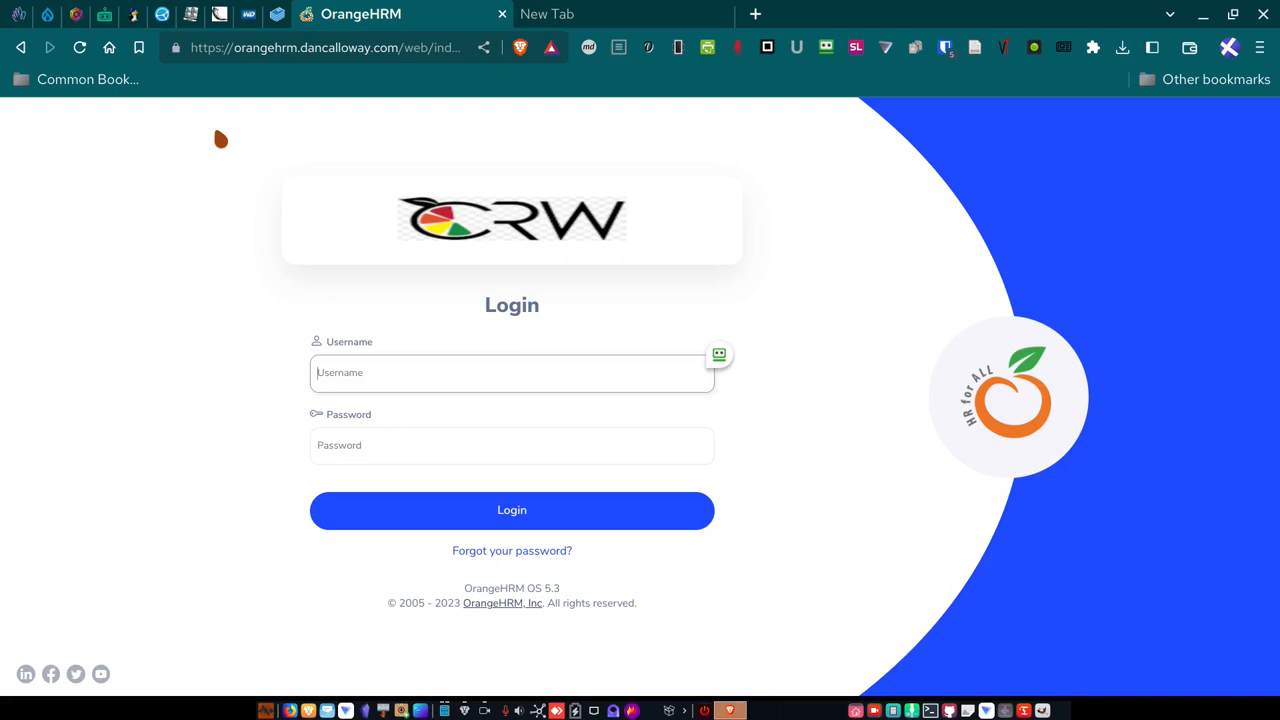
left_click(511, 372)
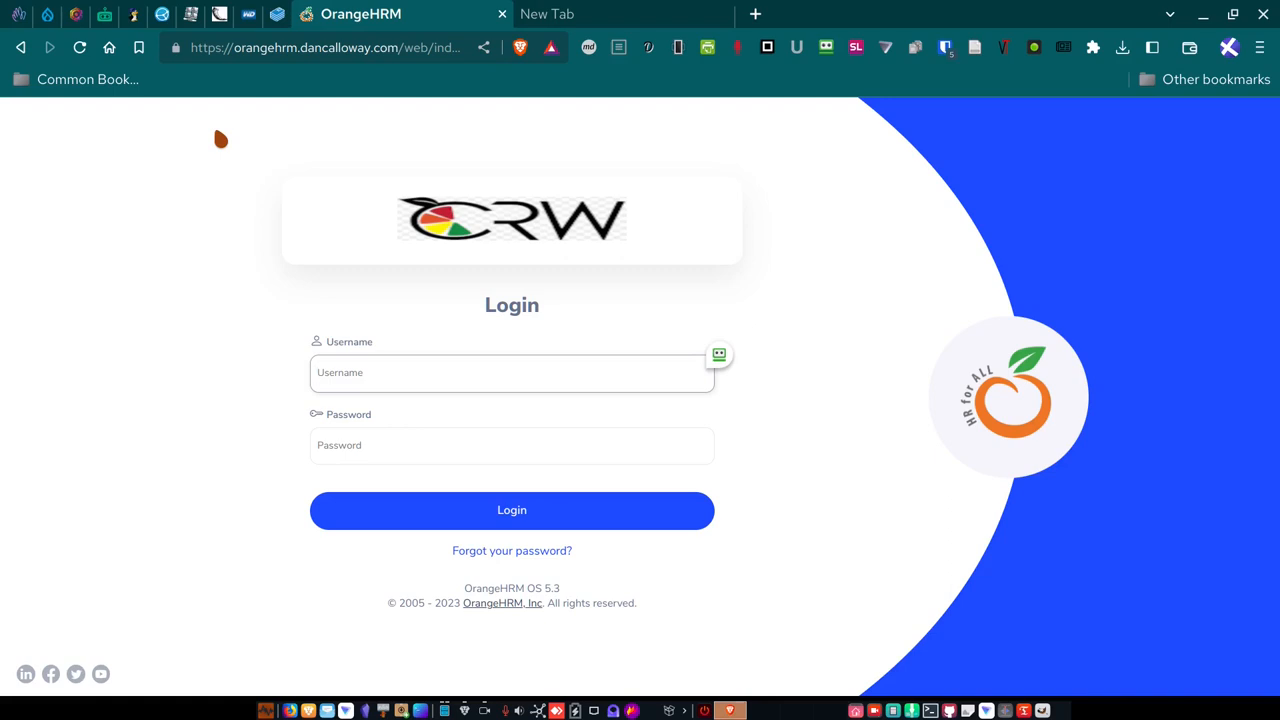